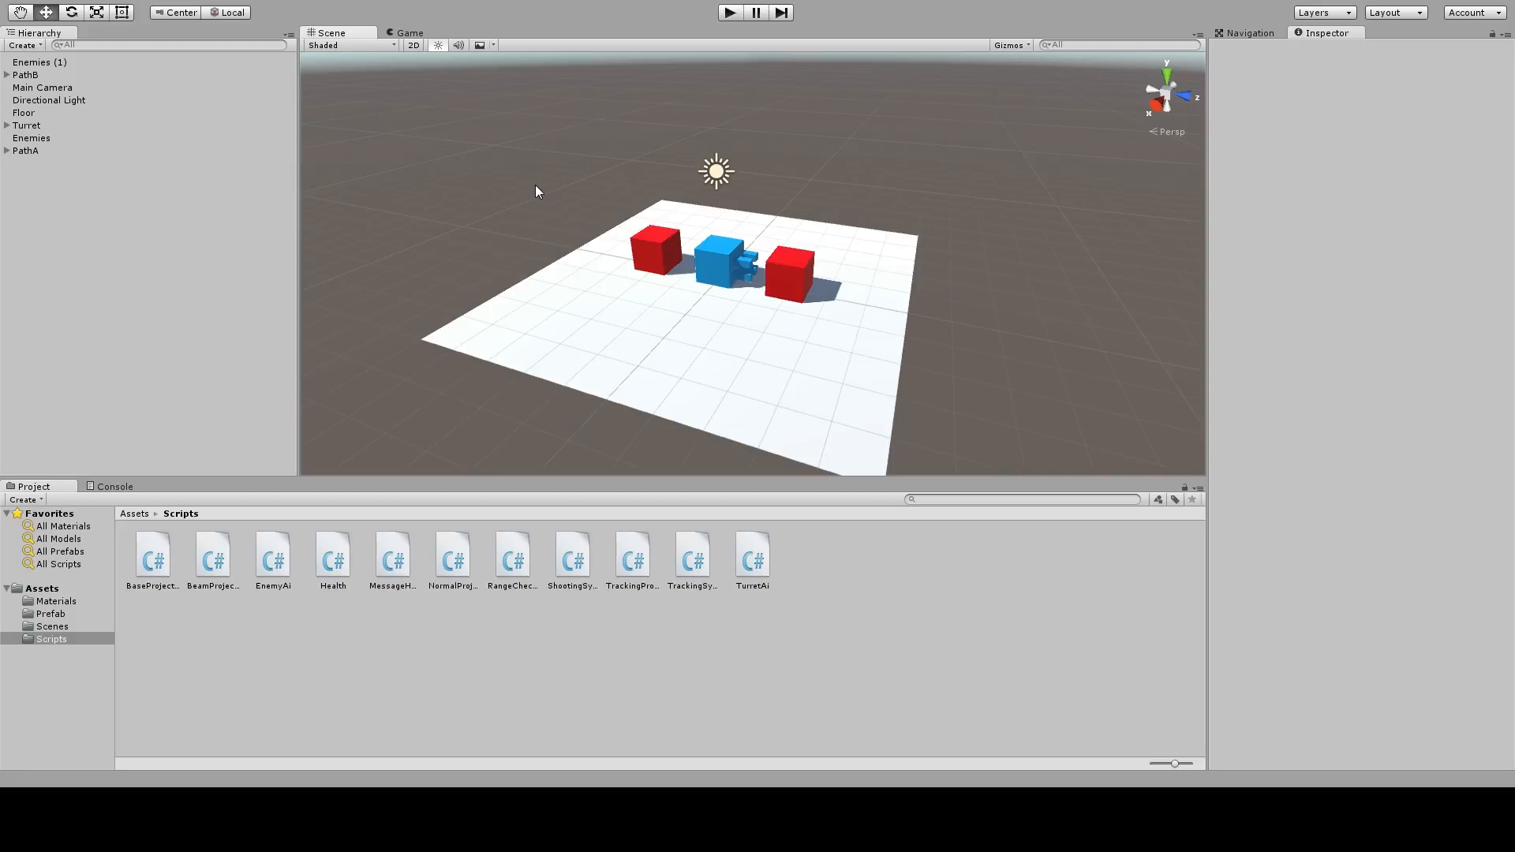
pyautogui.moveTo(817, 301)
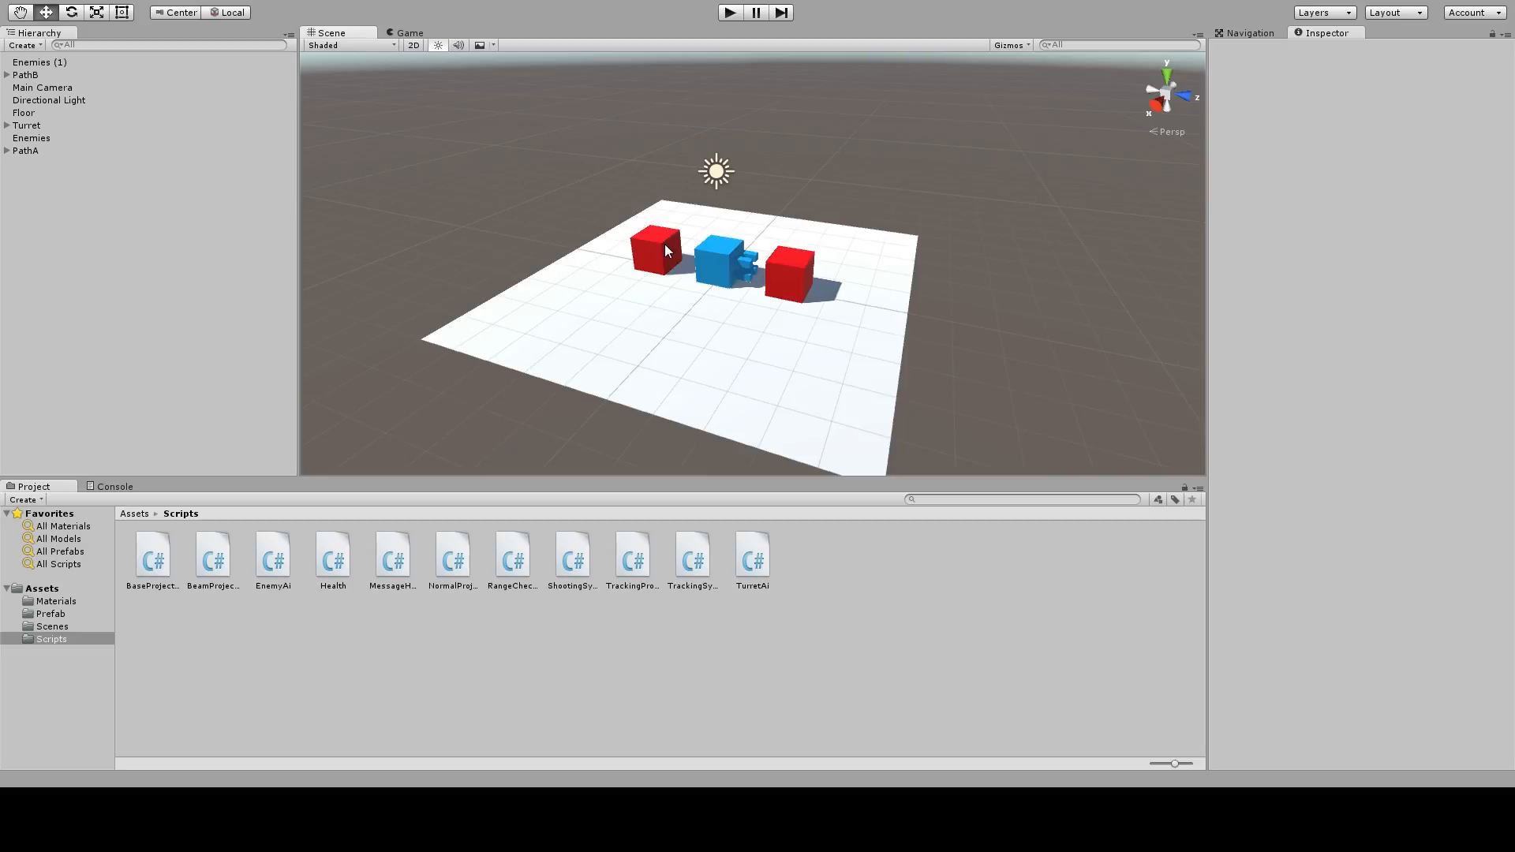
# Inspect the enemy cubes, then give the right one a World Space Canvas, 128×128, scale 0.01
pyautogui.click(39, 62)
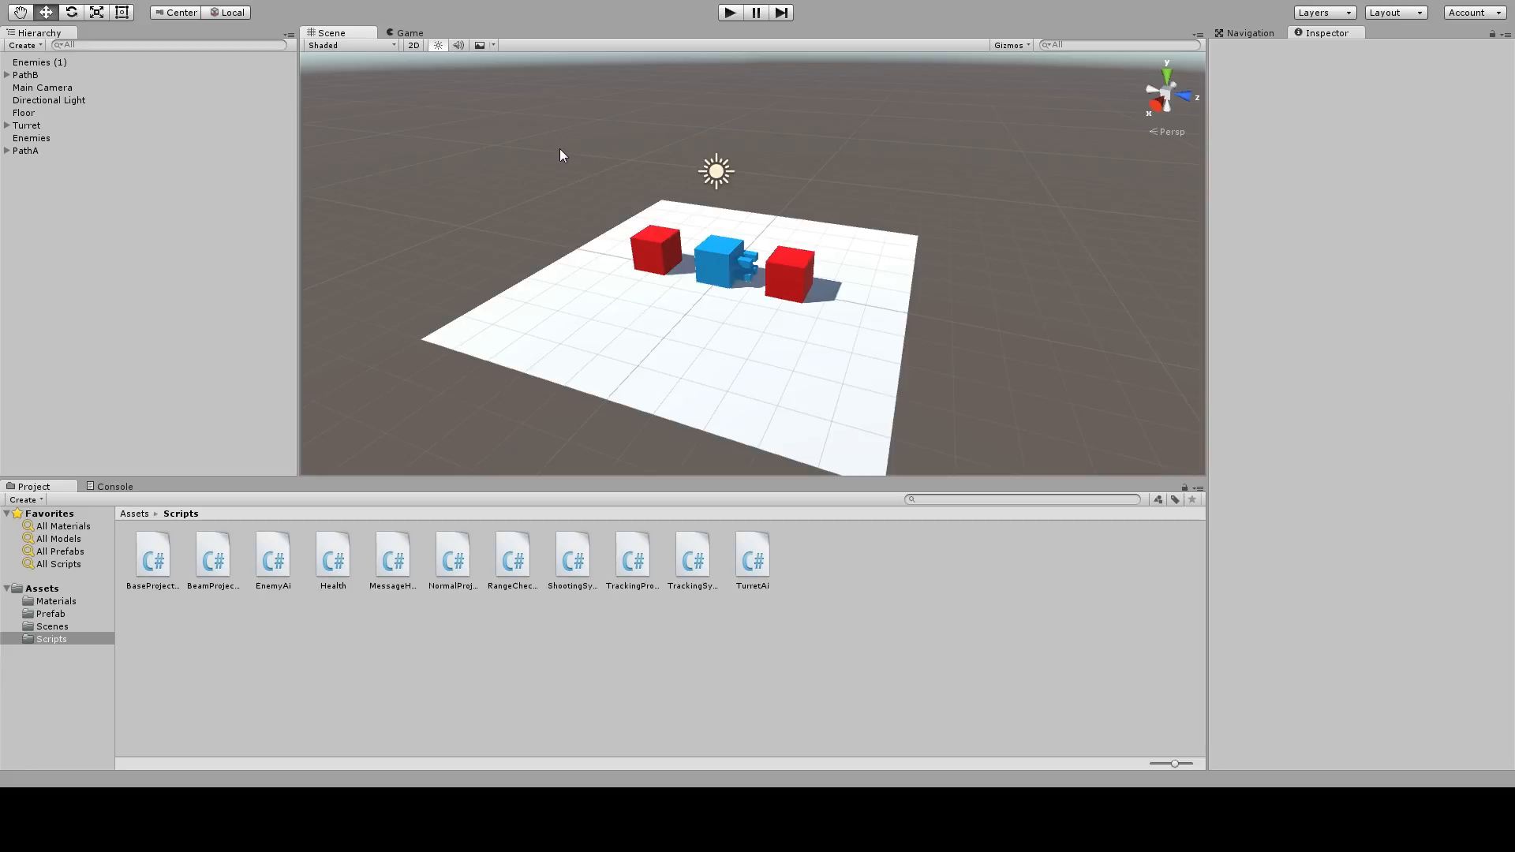
pyautogui.moveTo(602, 199)
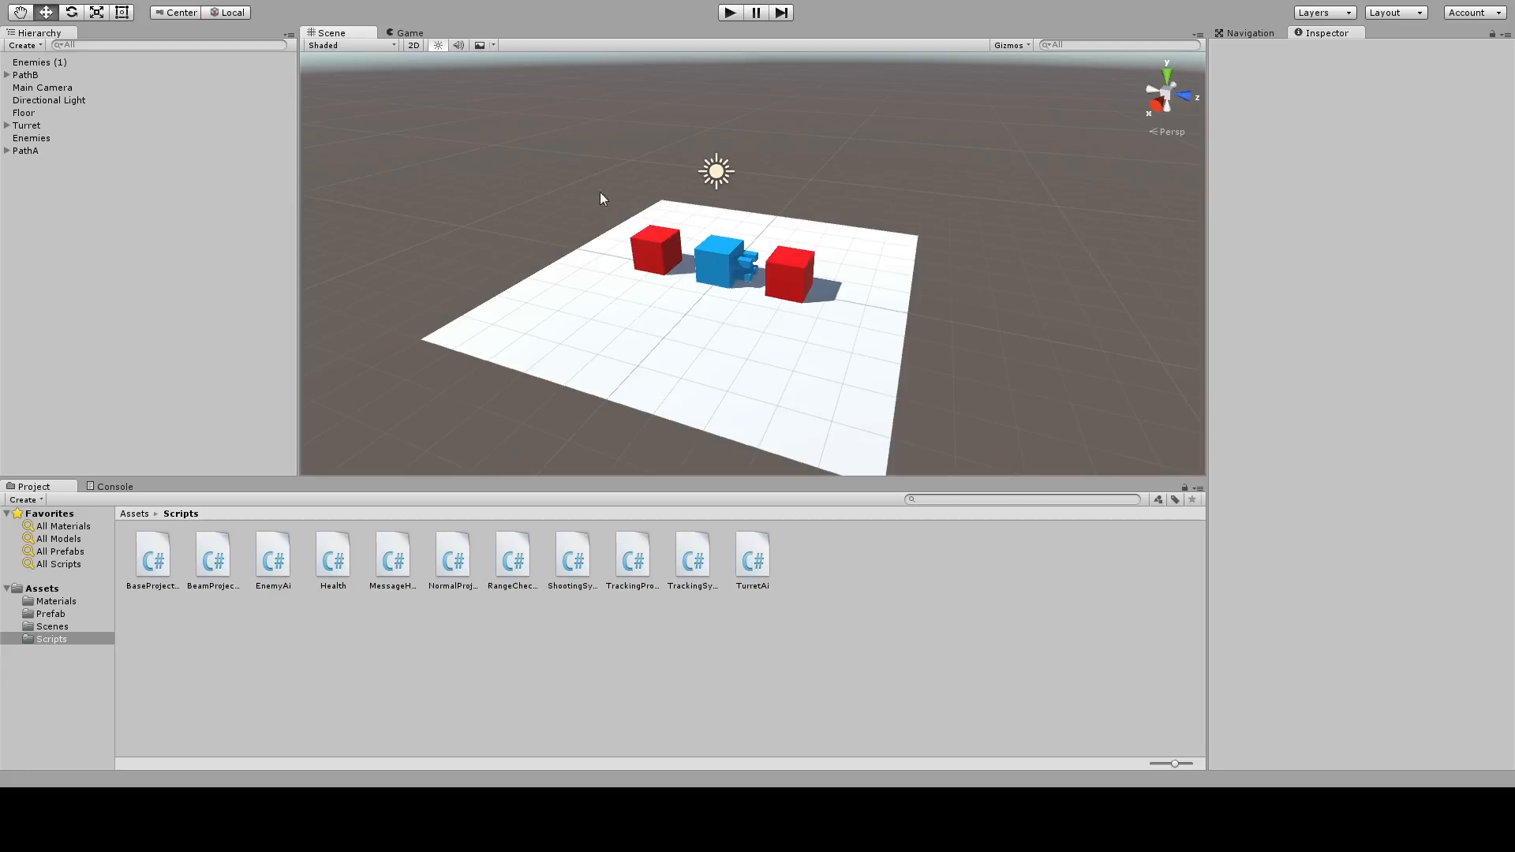
pyautogui.click(40, 62)
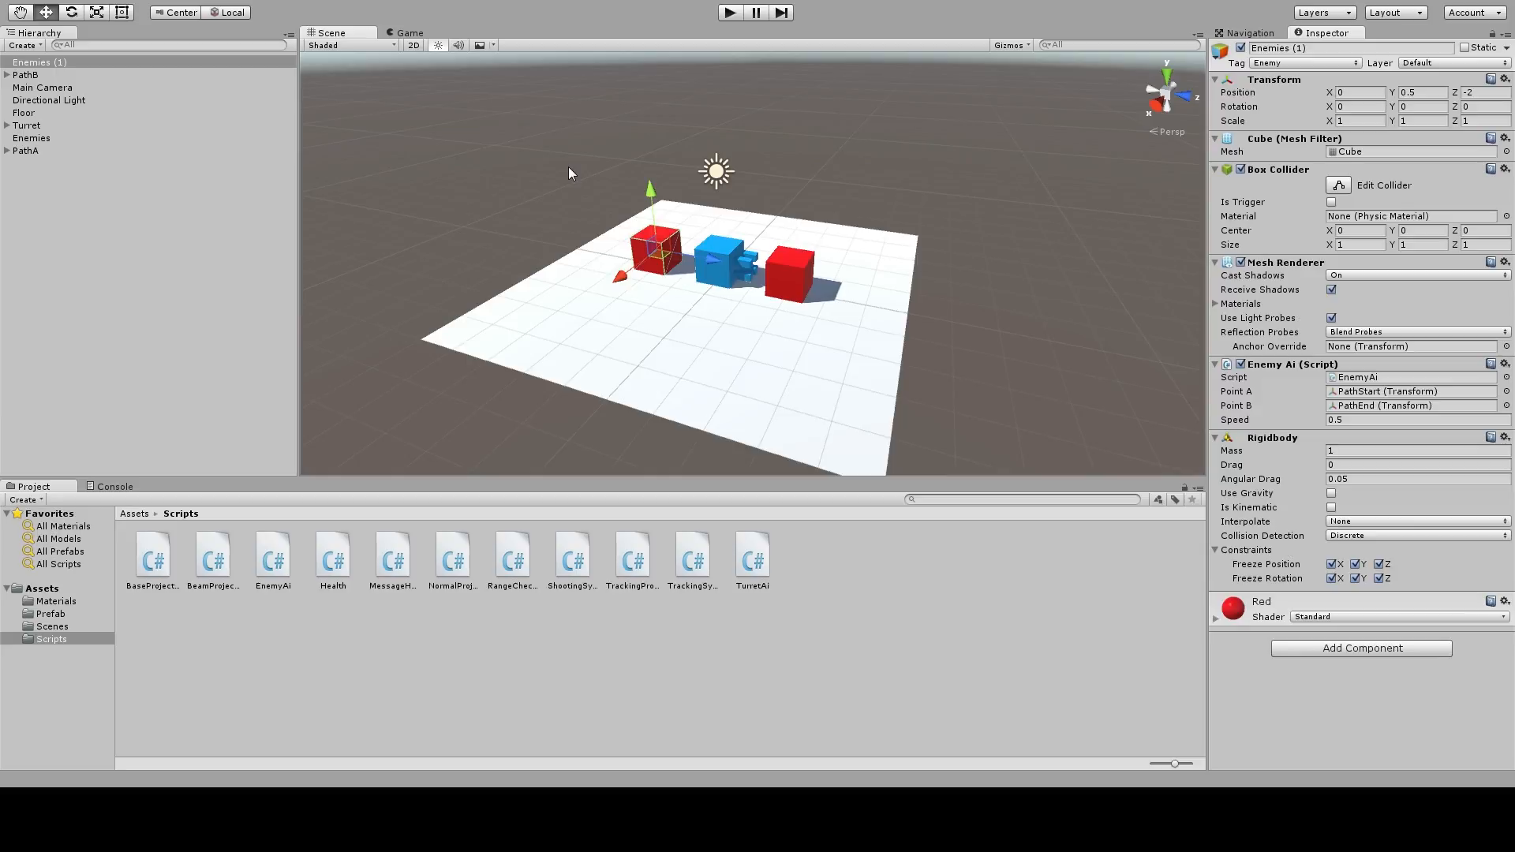
pyautogui.moveTo(563, 236)
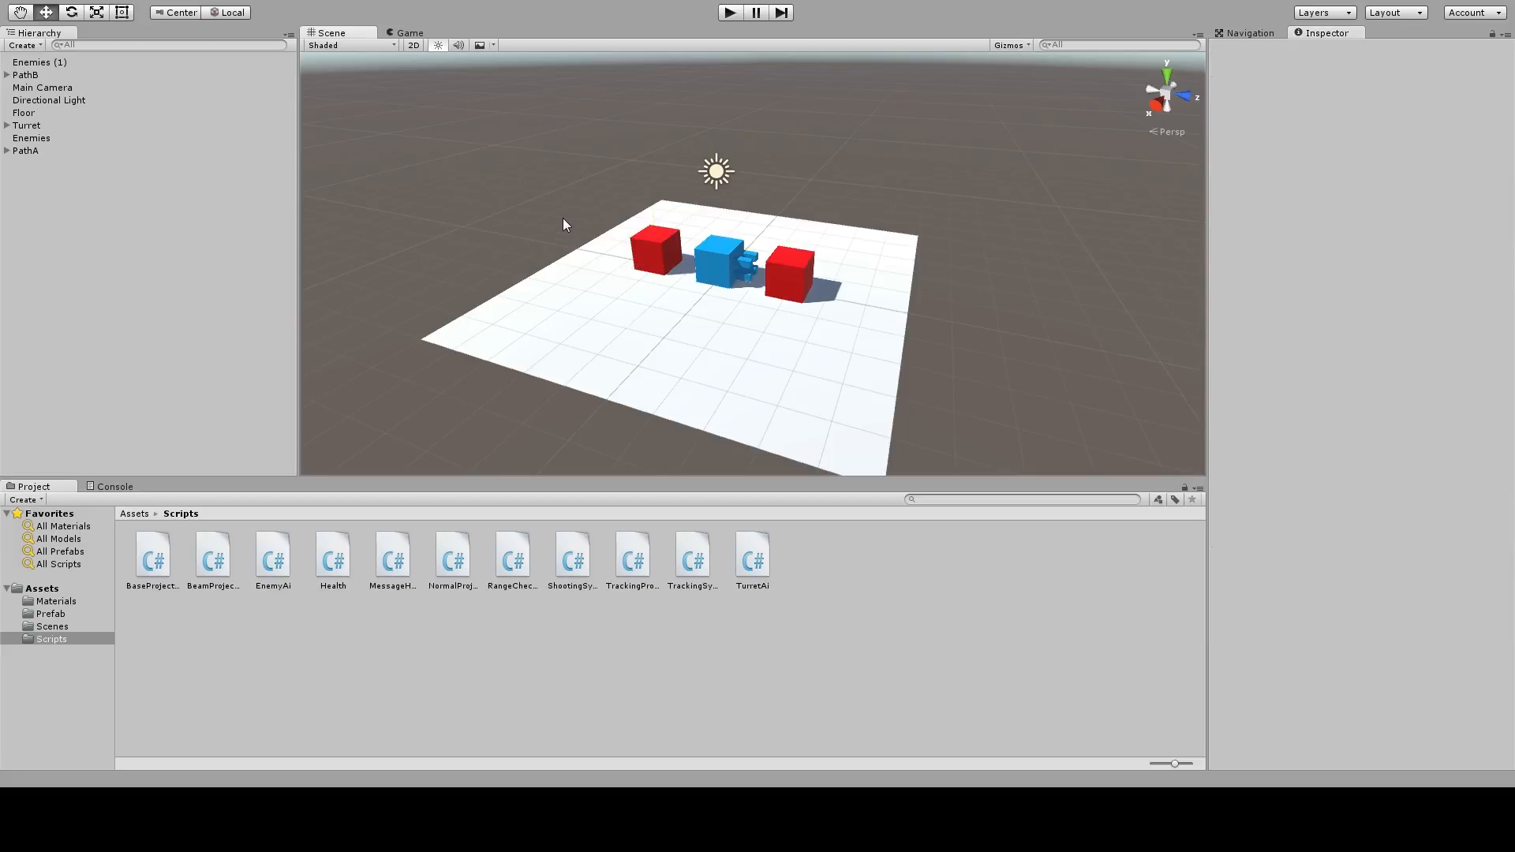
pyautogui.moveTo(123, 118)
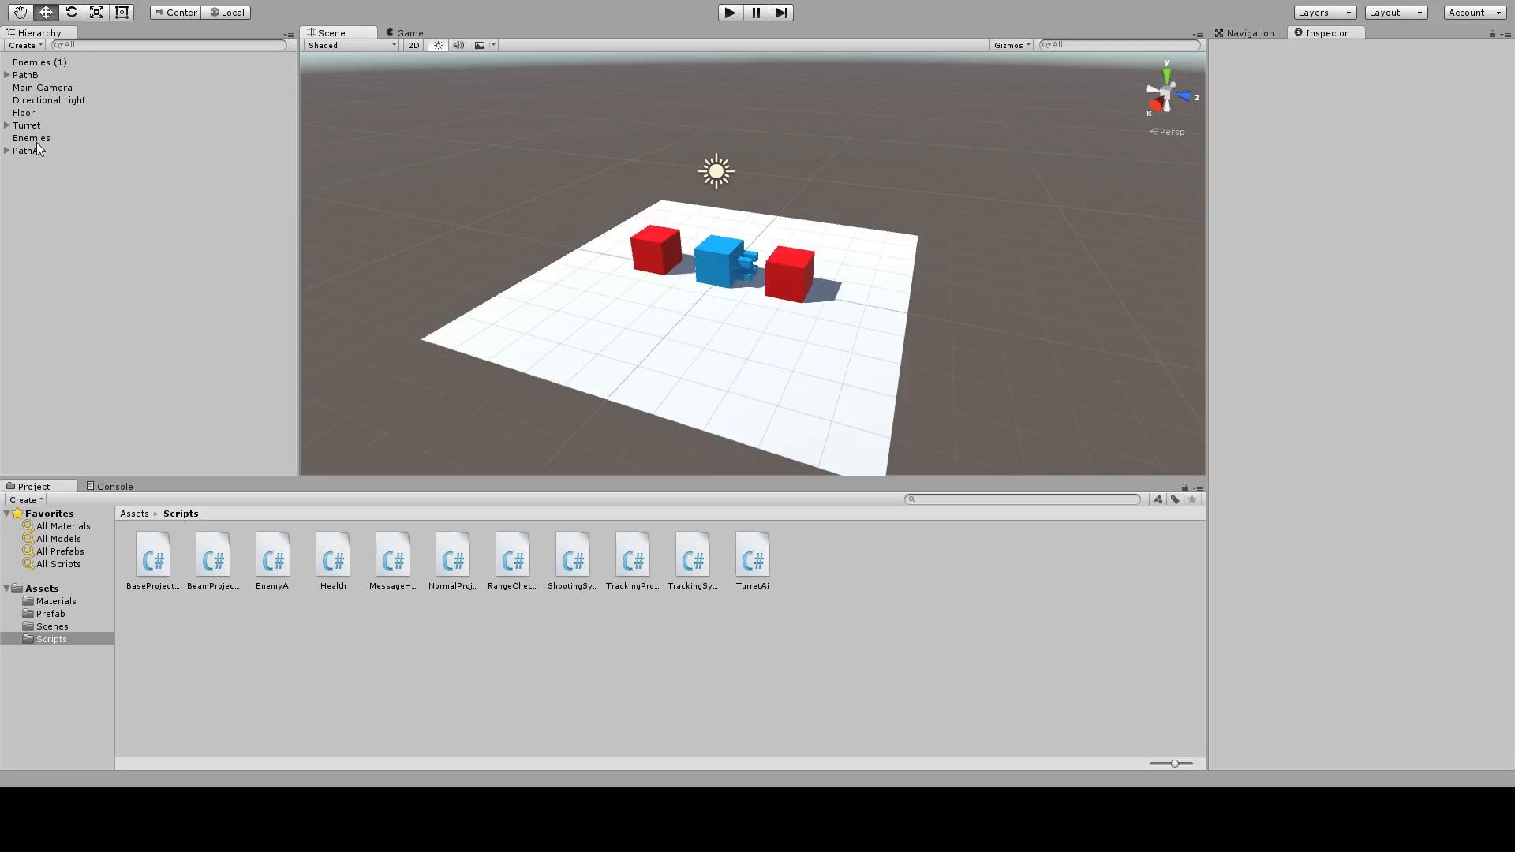
pyautogui.click(31, 137)
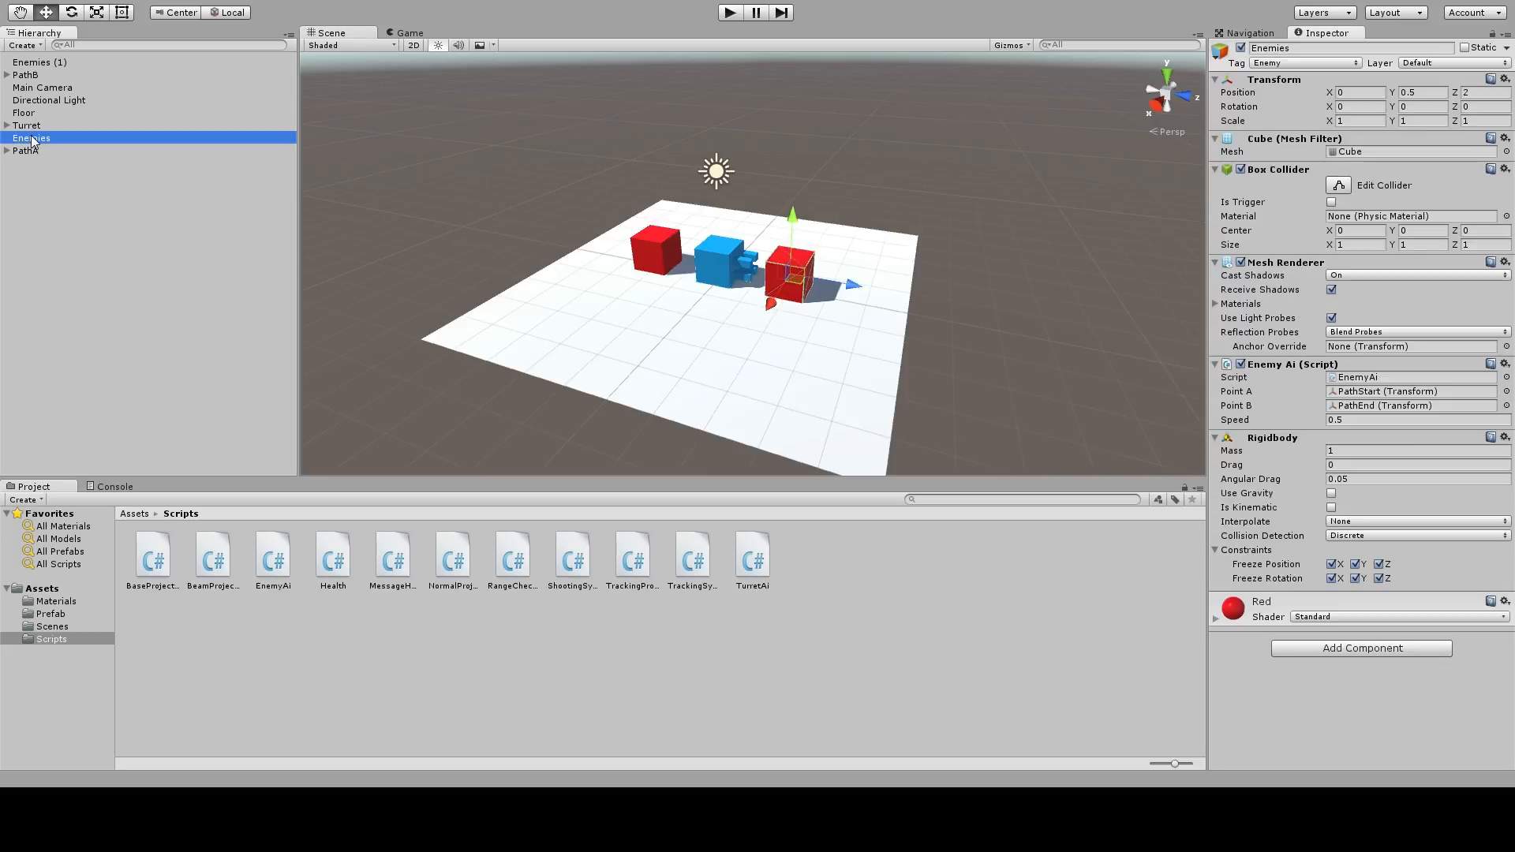
pyautogui.moveTo(110, 369)
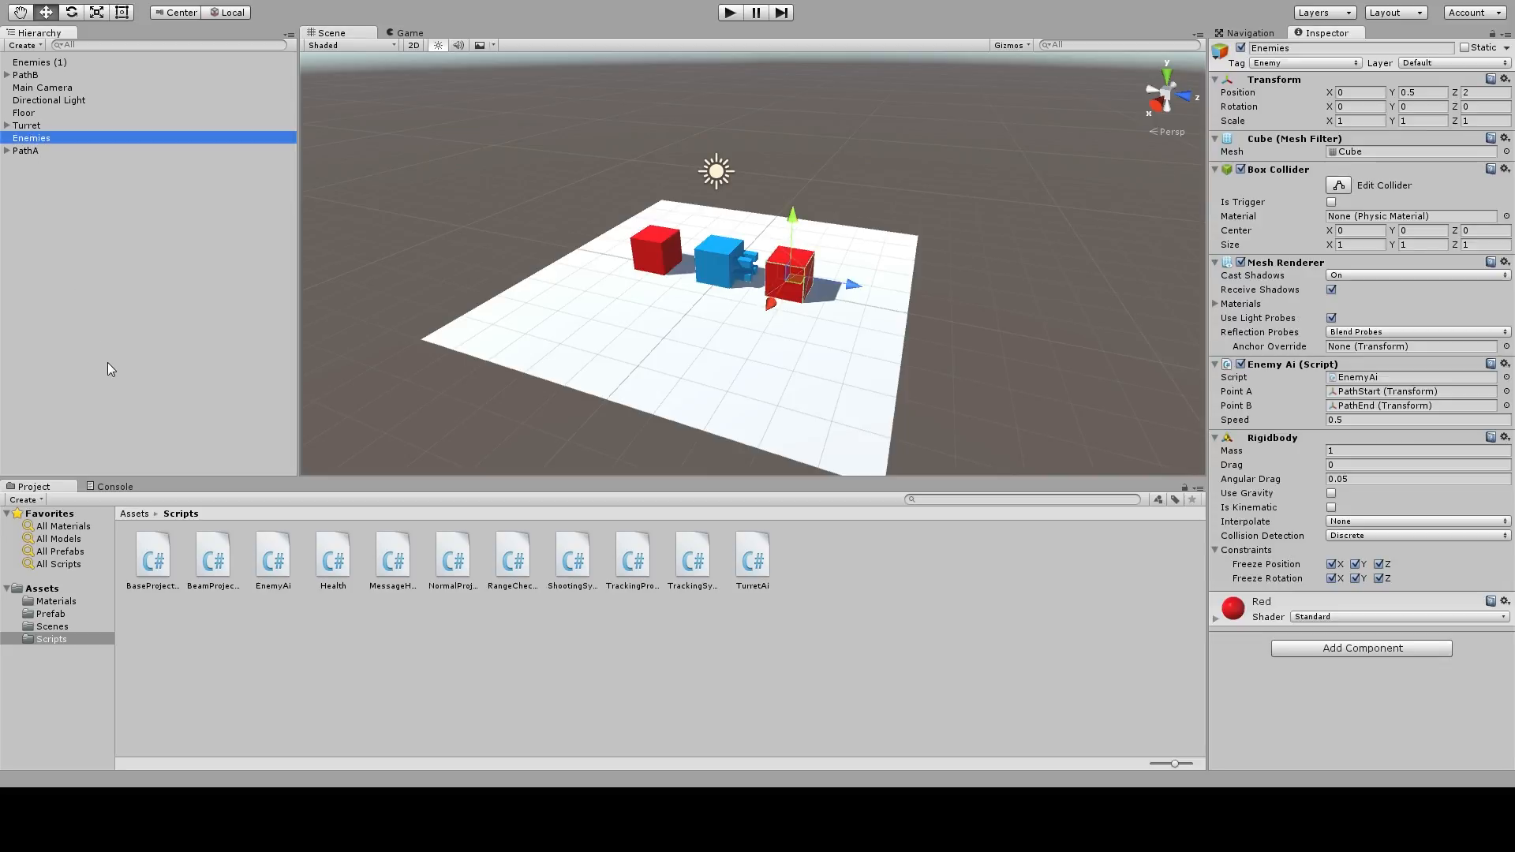
pyautogui.moveTo(238, 399)
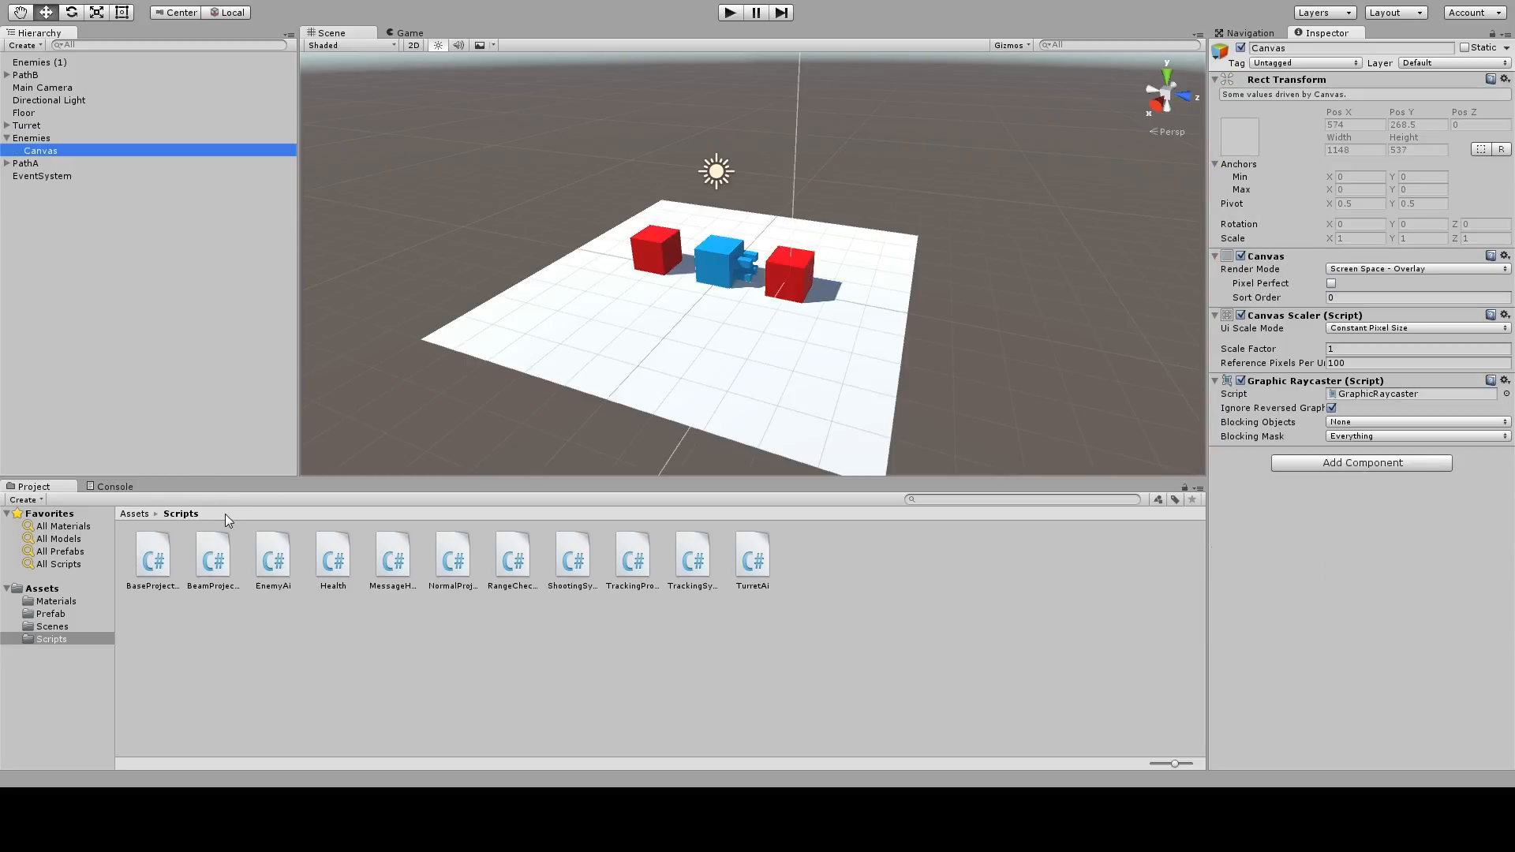
pyautogui.moveTo(796, 191)
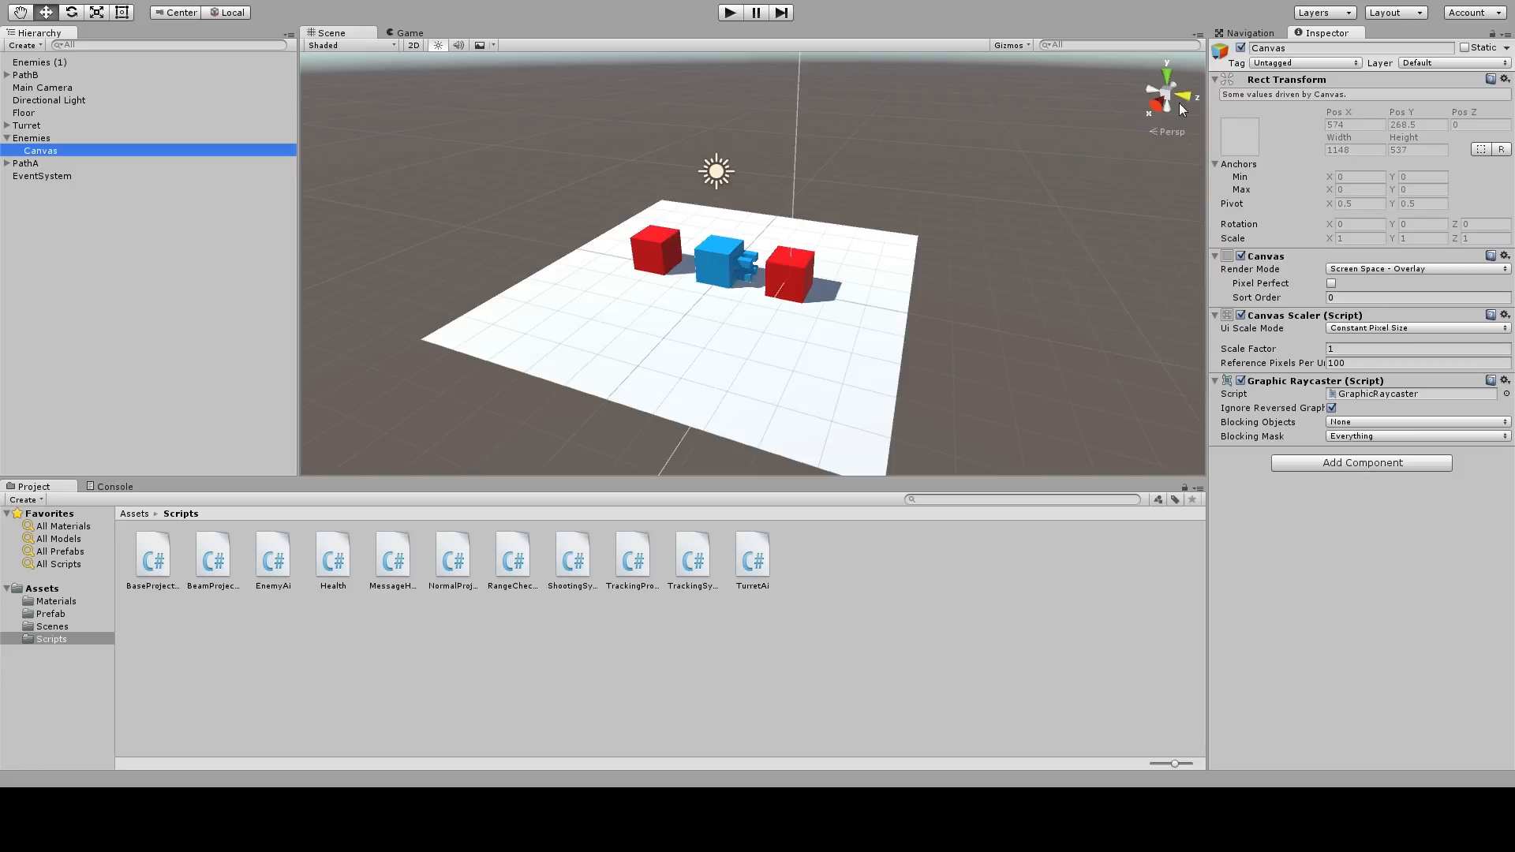
pyautogui.moveTo(894, 245)
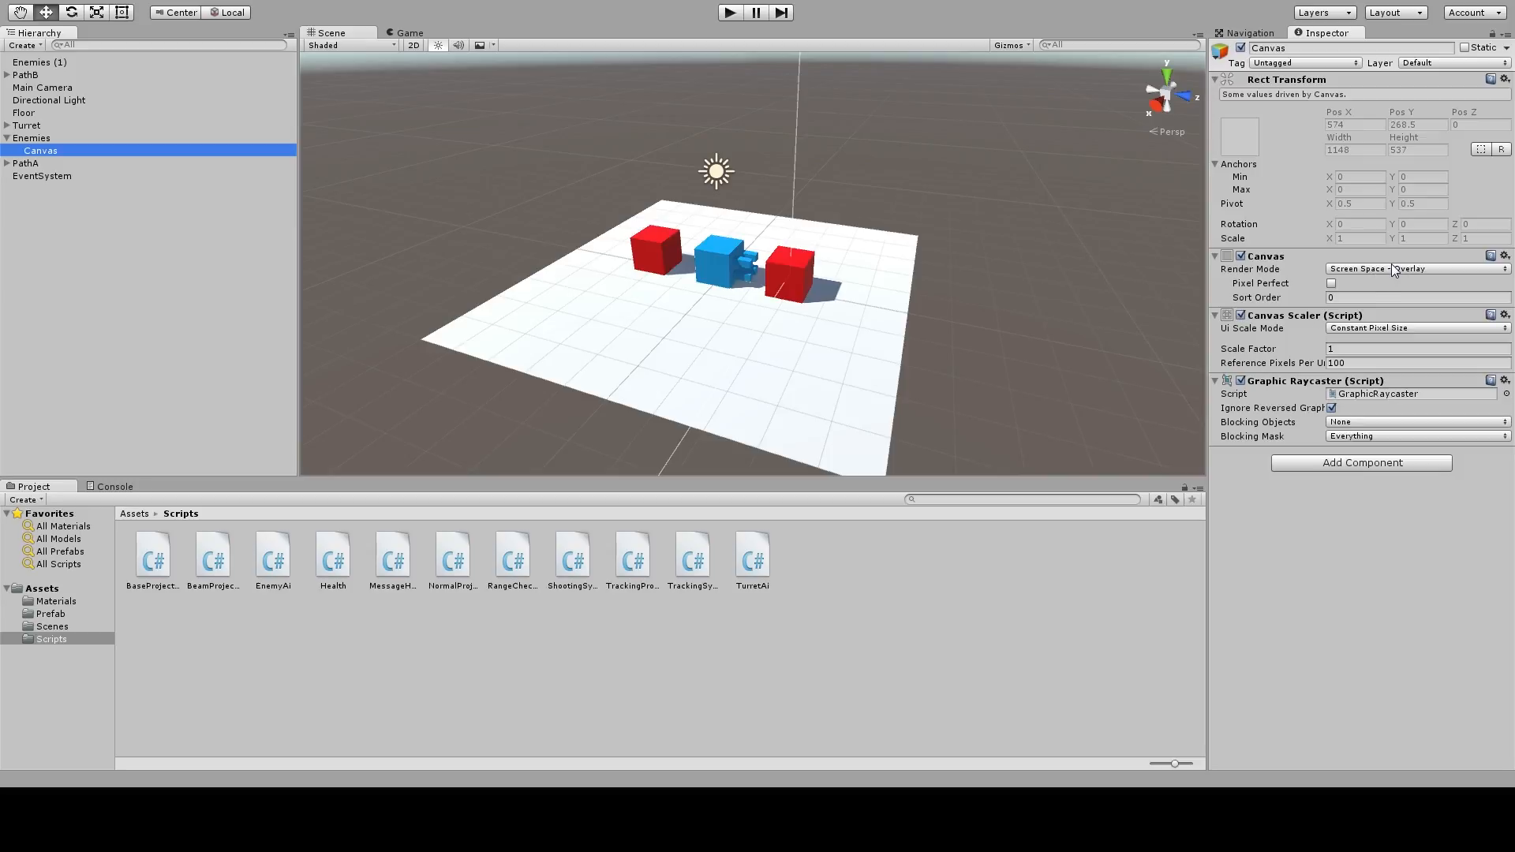
pyautogui.click(1411, 268)
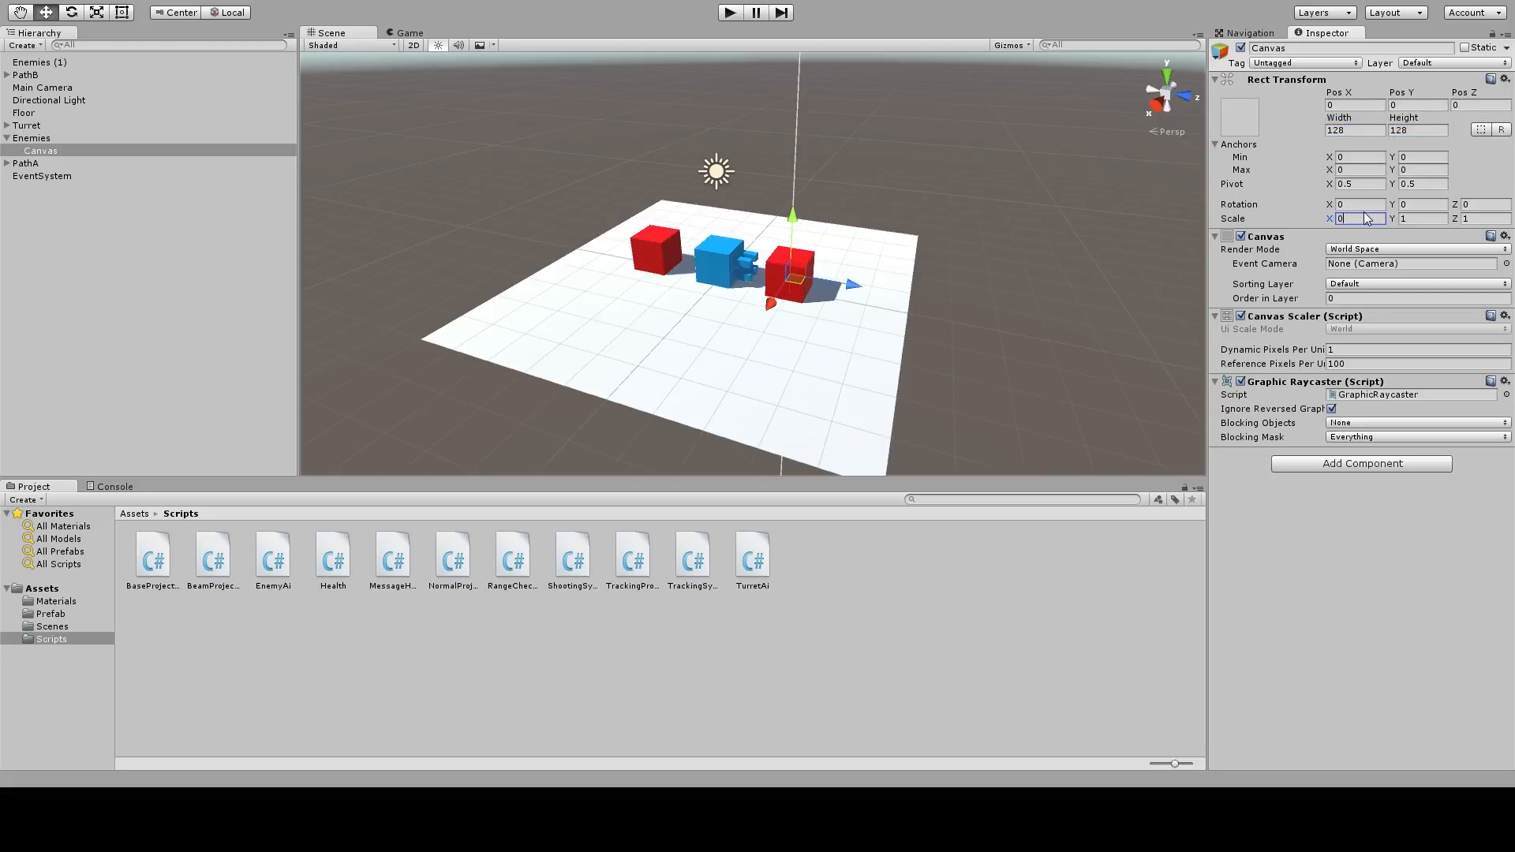
pyautogui.write('0.01')
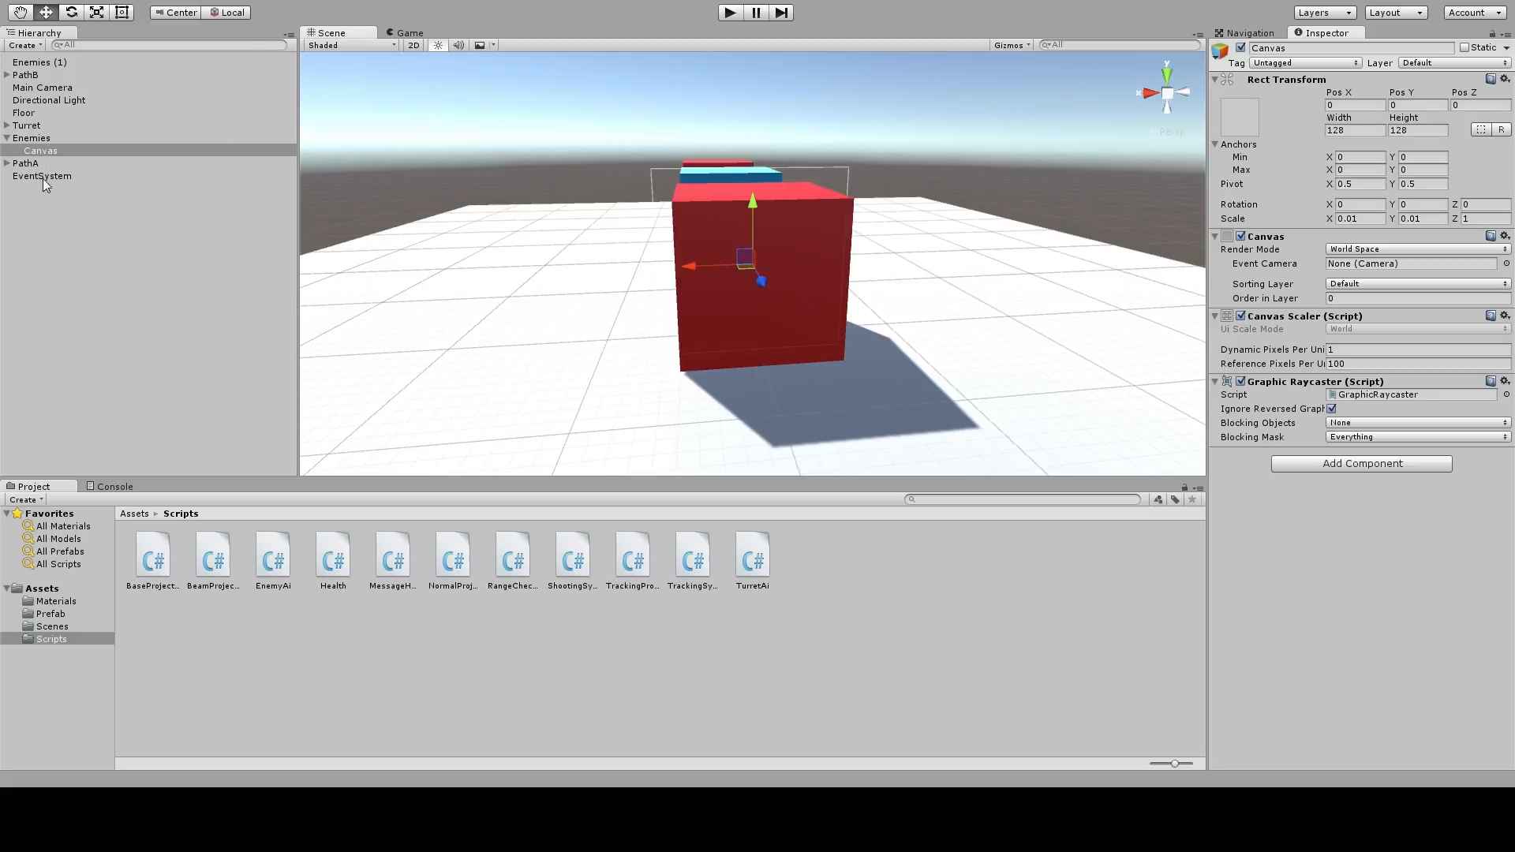
pyautogui.click(40, 150)
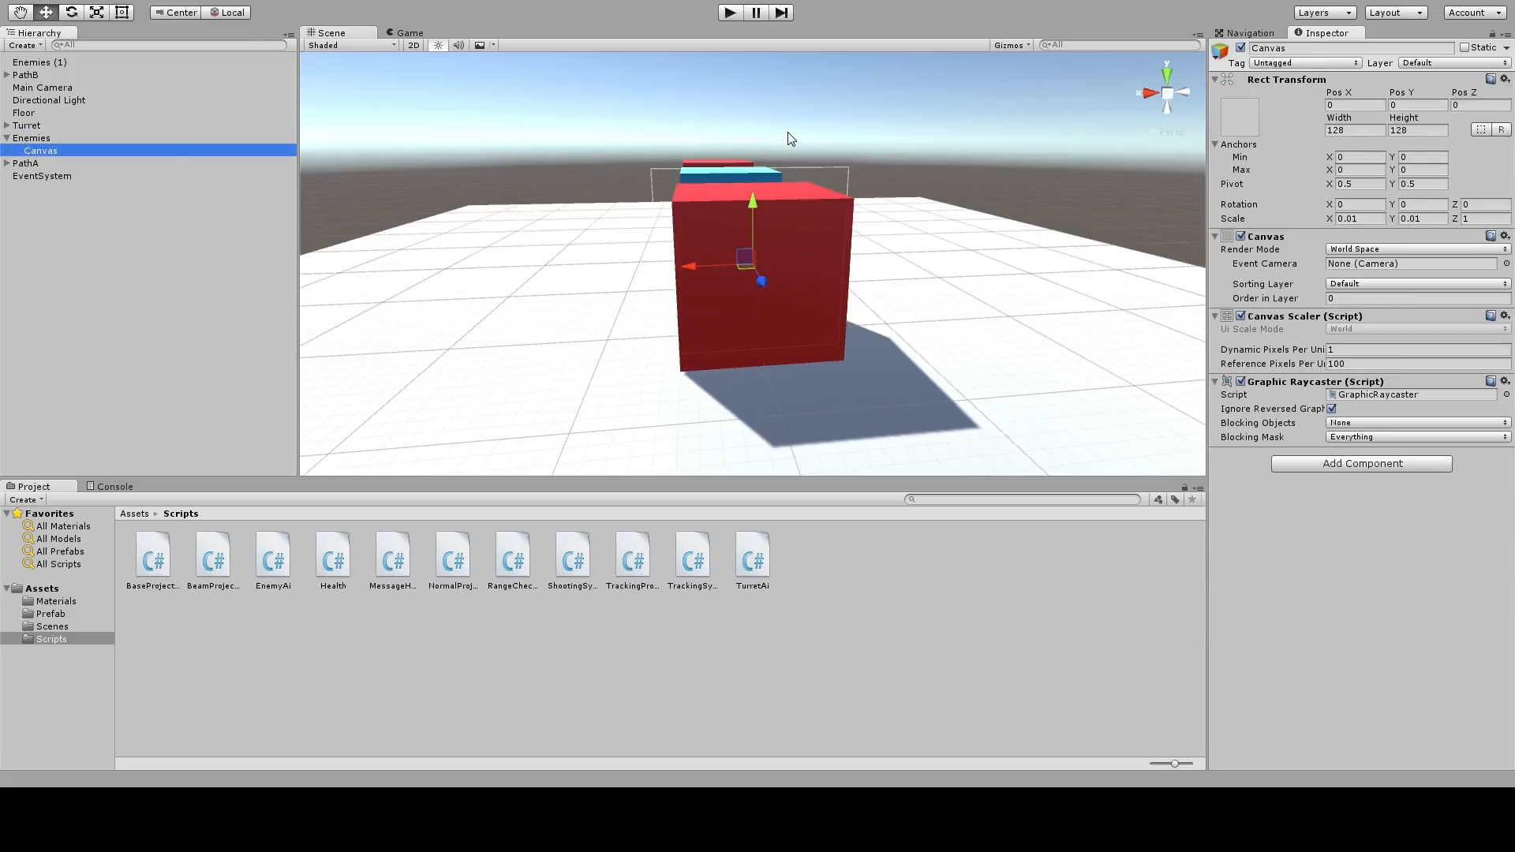
pyautogui.moveTo(762, 271)
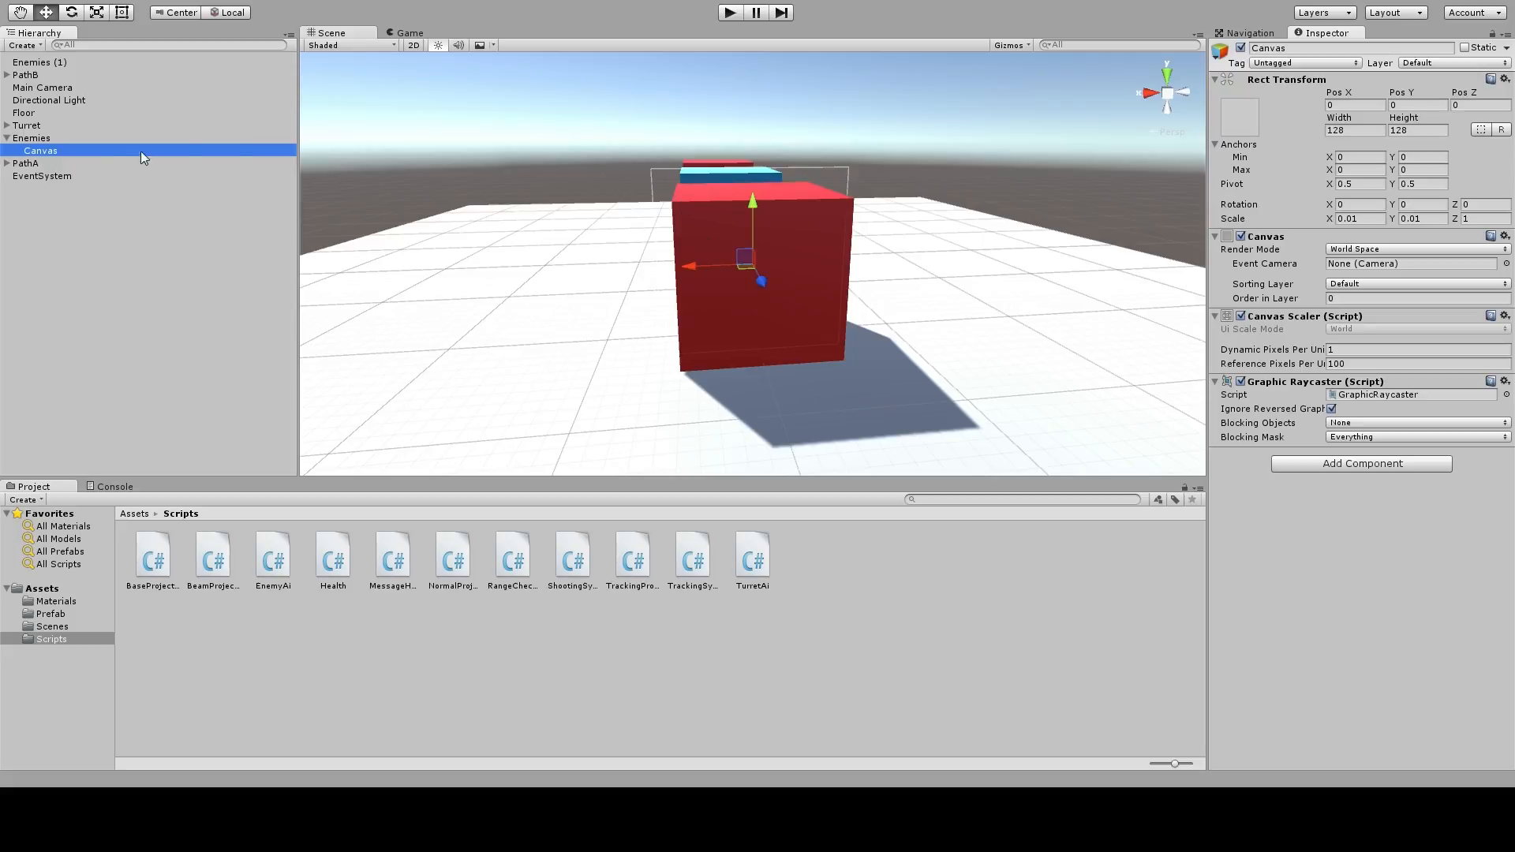
pyautogui.moveTo(76, 155)
pyautogui.write('Enemy')
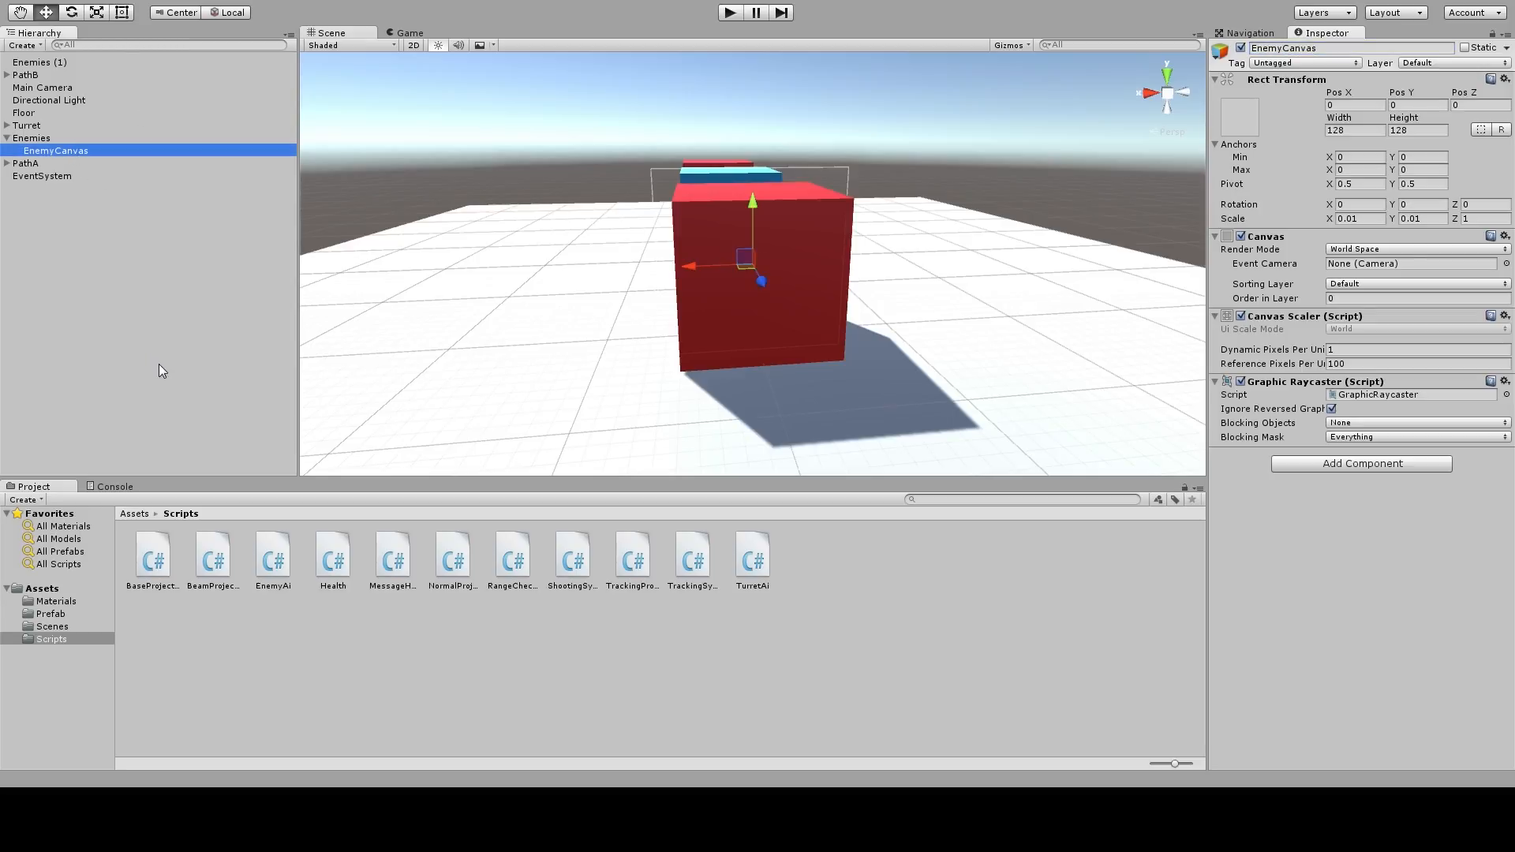
pyautogui.moveTo(265, 469)
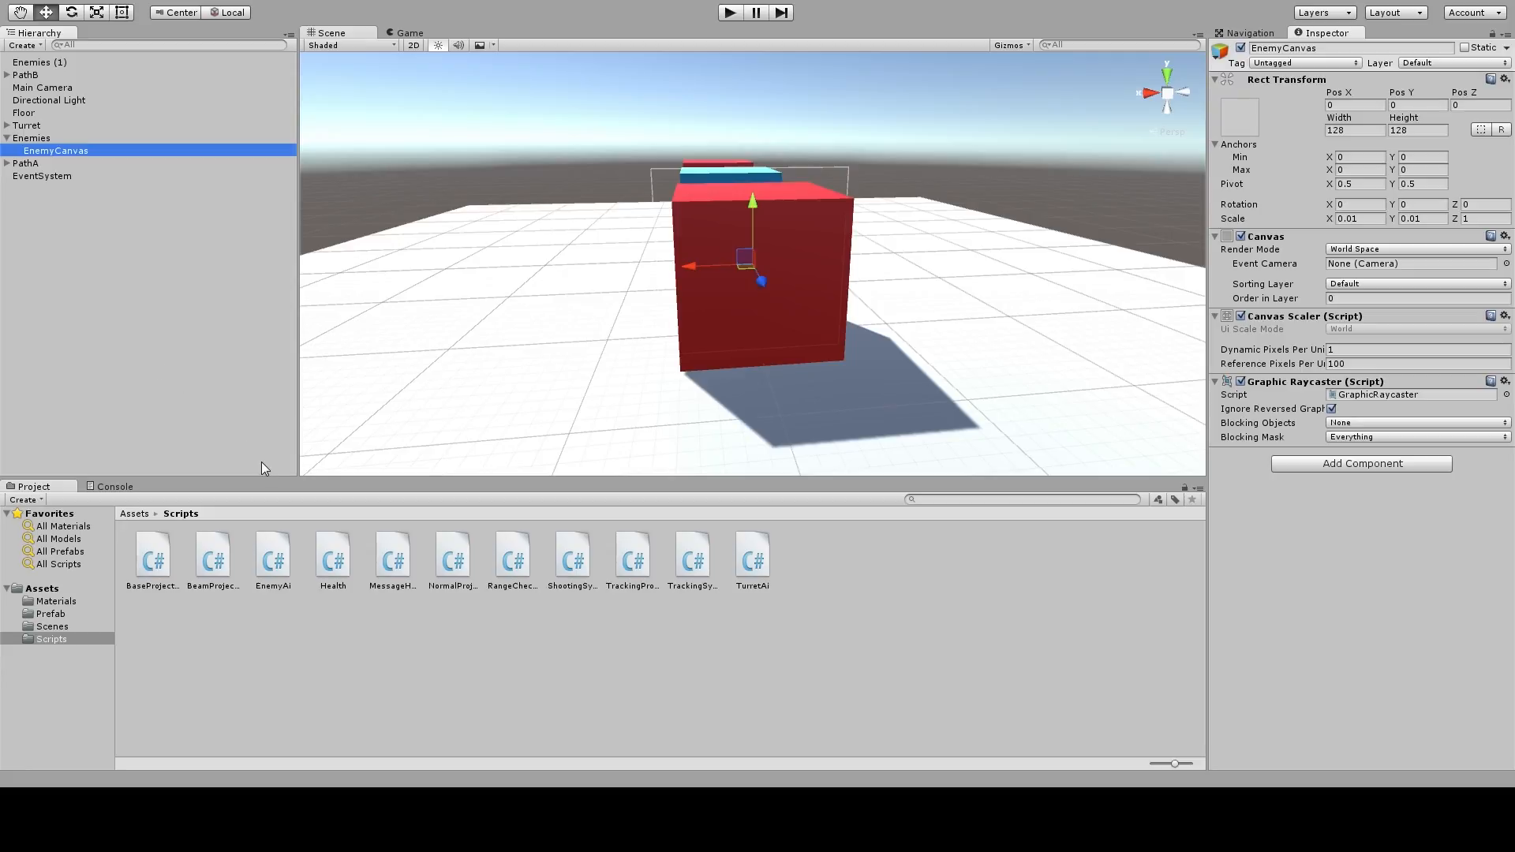
# Rename the canvas EnemyCanvas, add a Slider, delete Handle Slide Area, and set Fill Area Right to 5
pyautogui.click(47, 162)
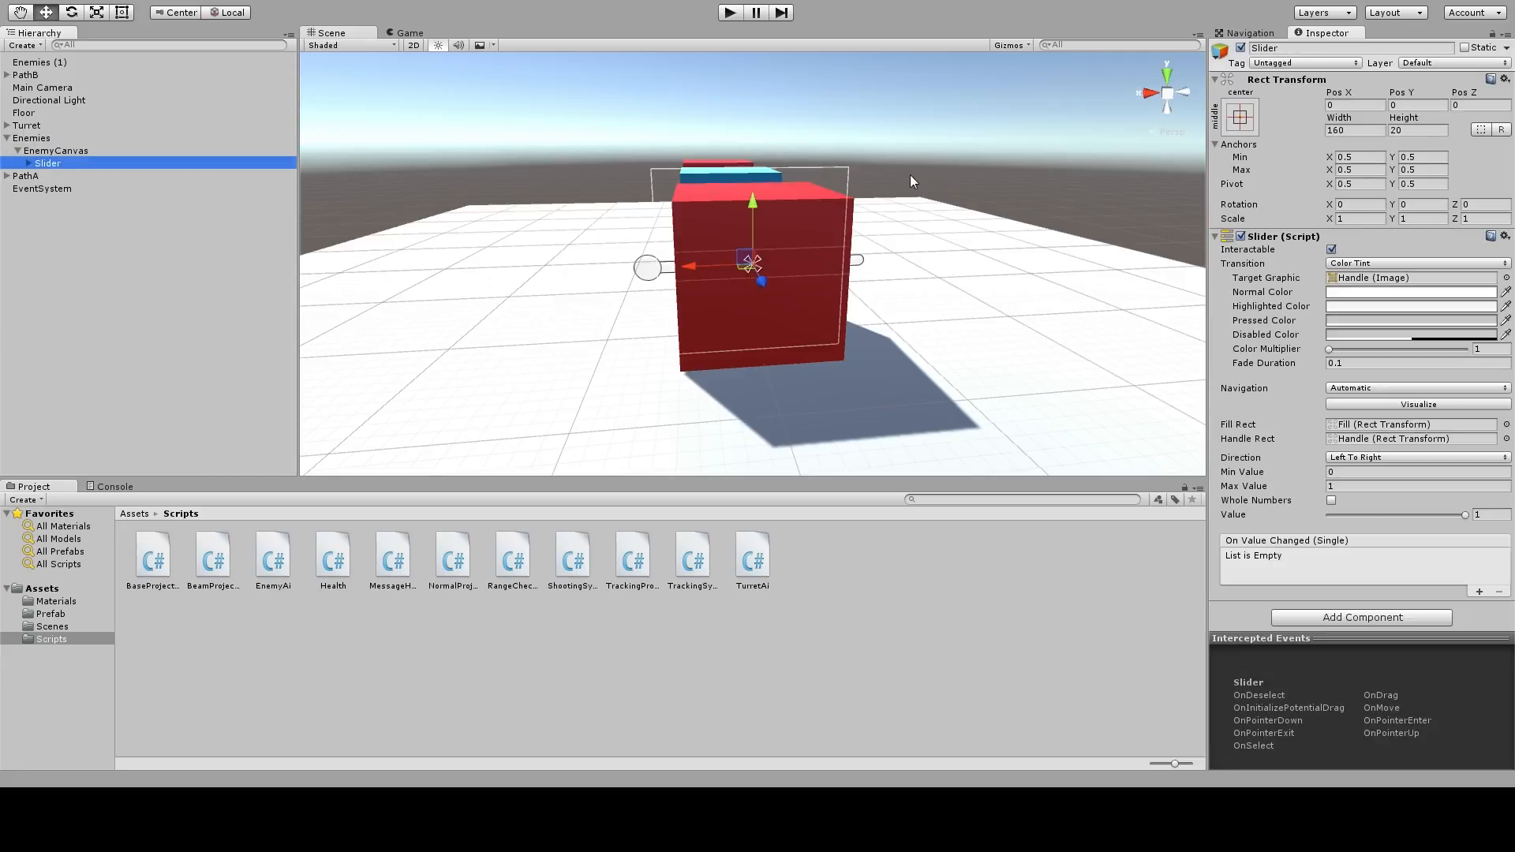
pyautogui.click(9, 163)
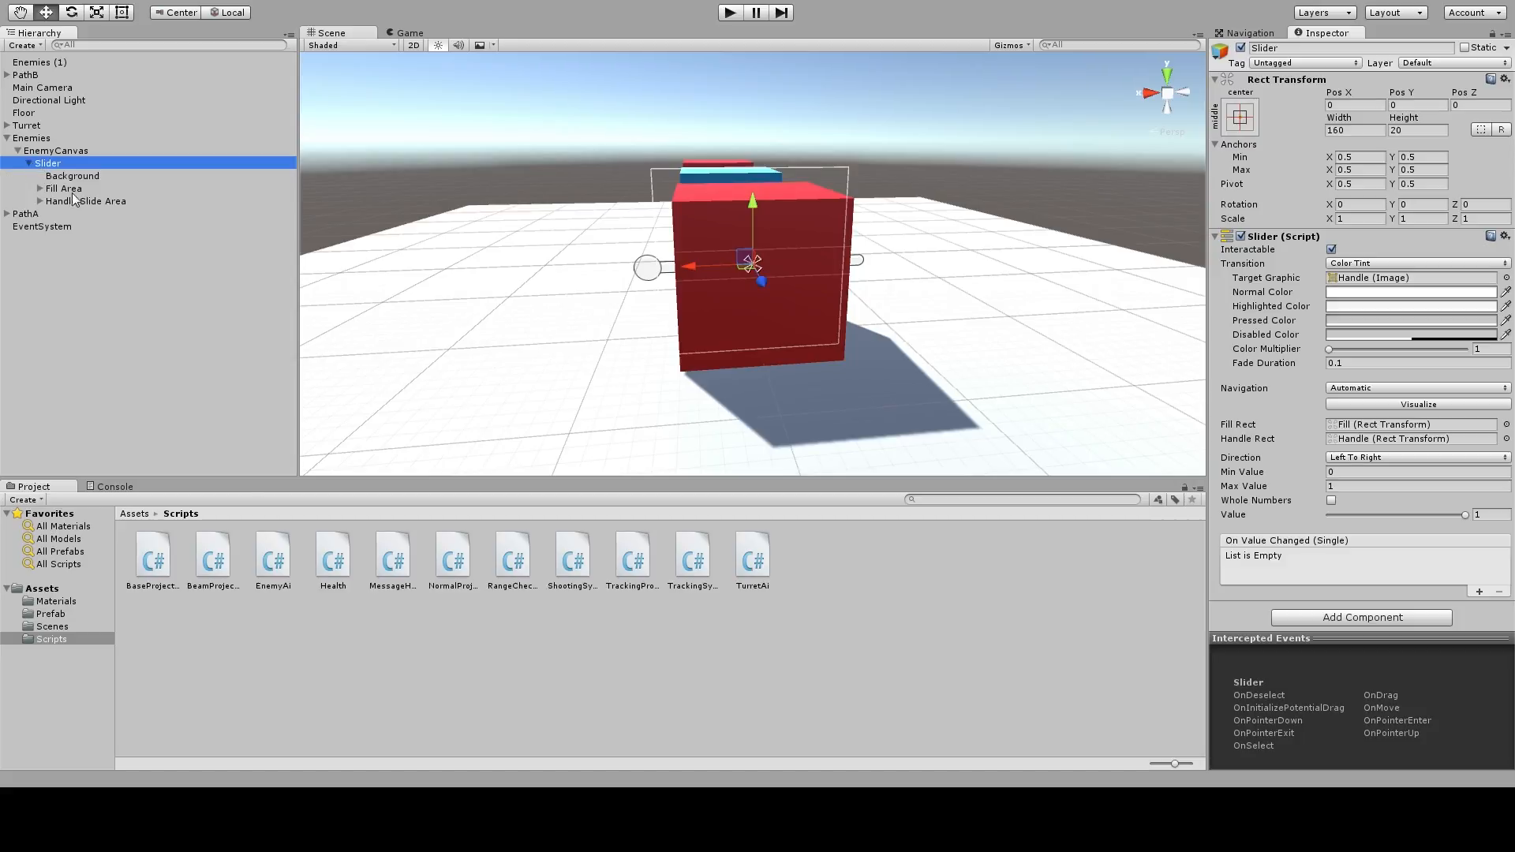
pyautogui.click(86, 201)
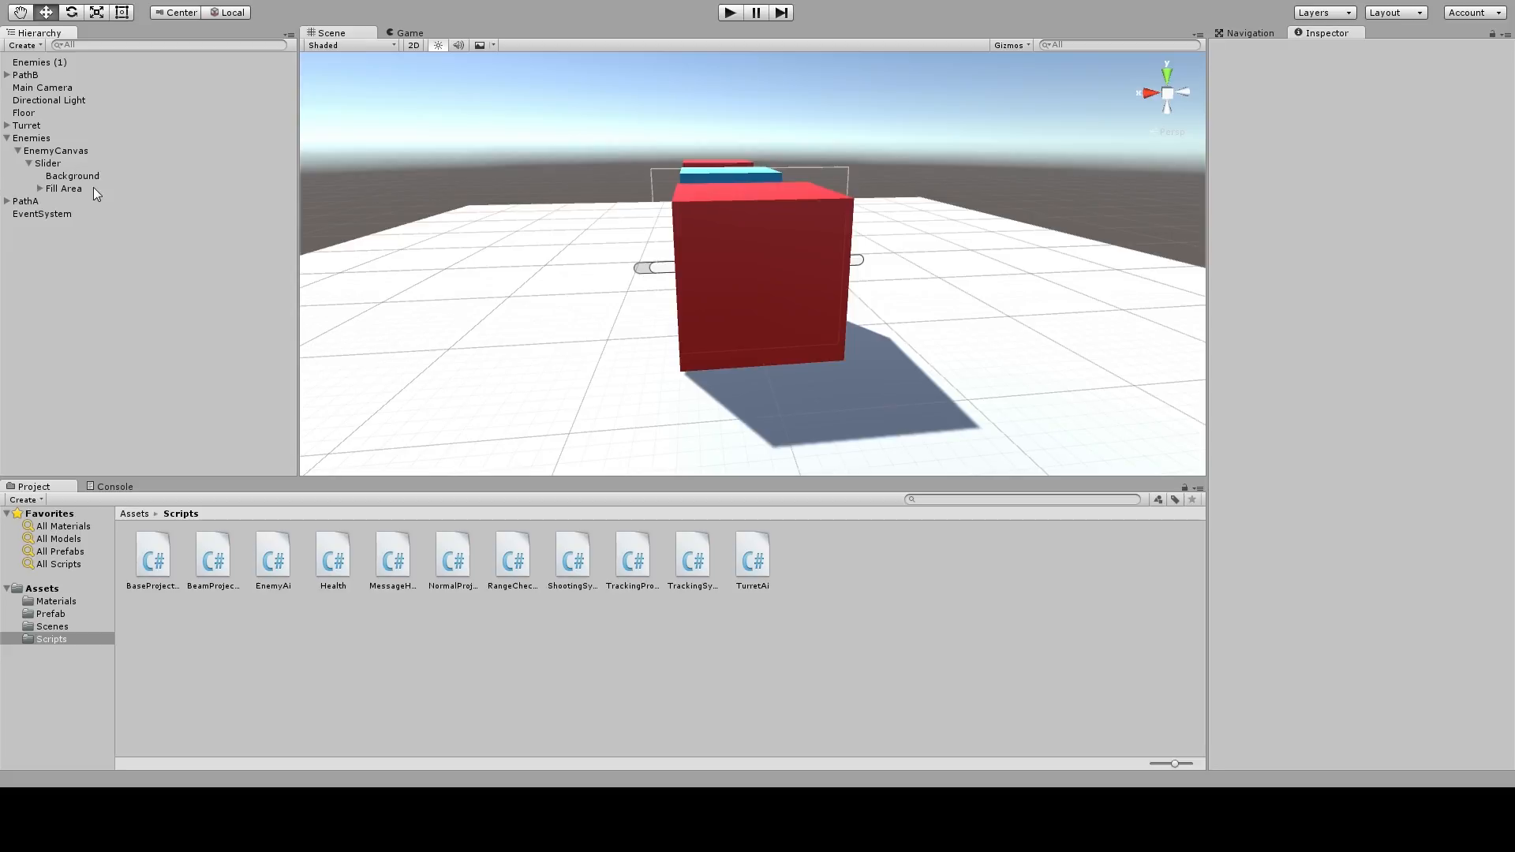
pyautogui.click(64, 188)
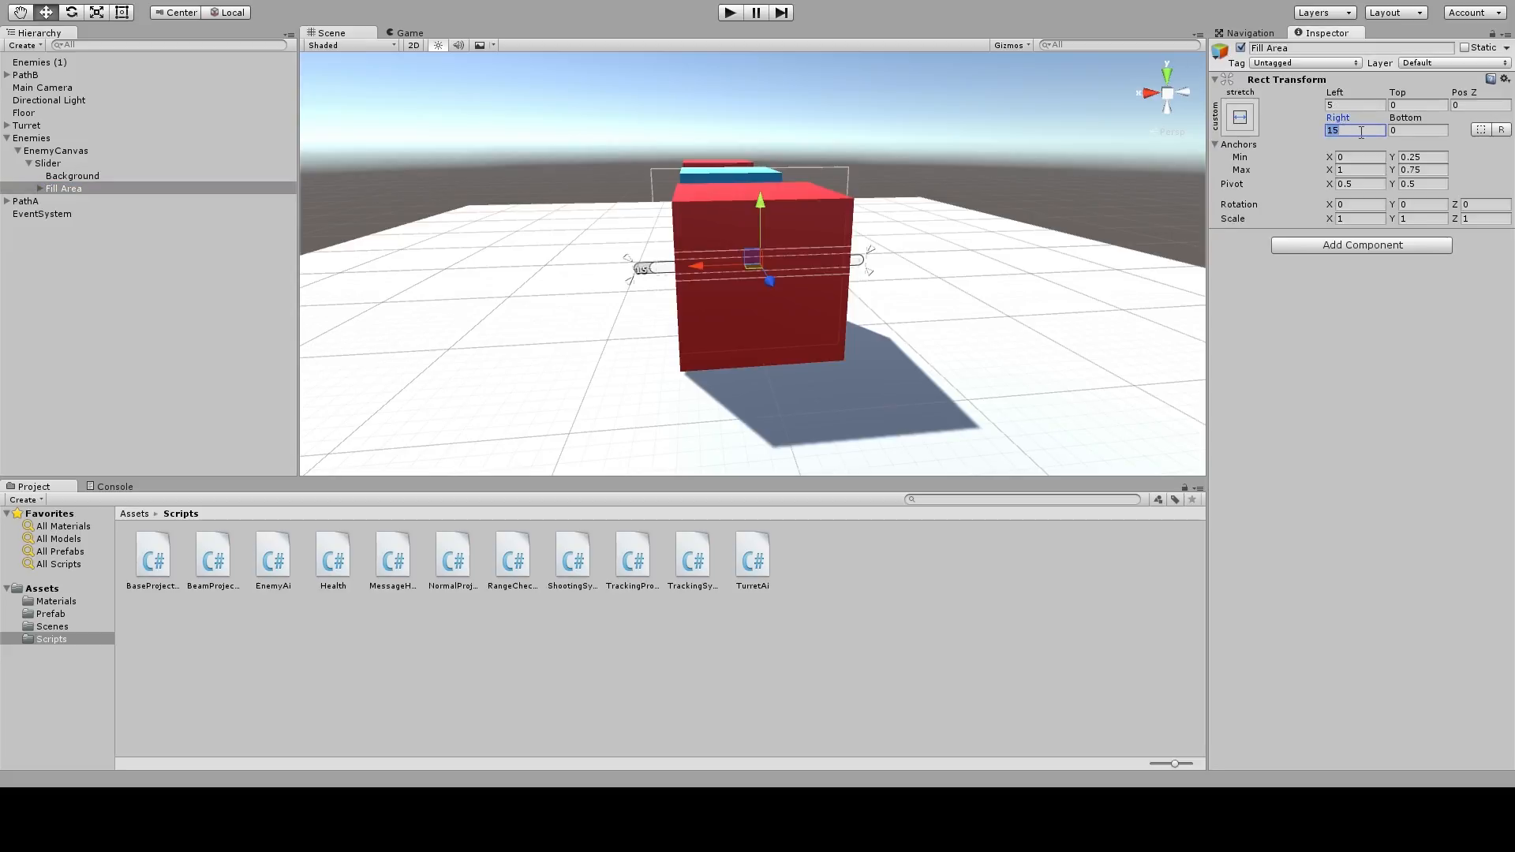
pyautogui.click(71, 176)
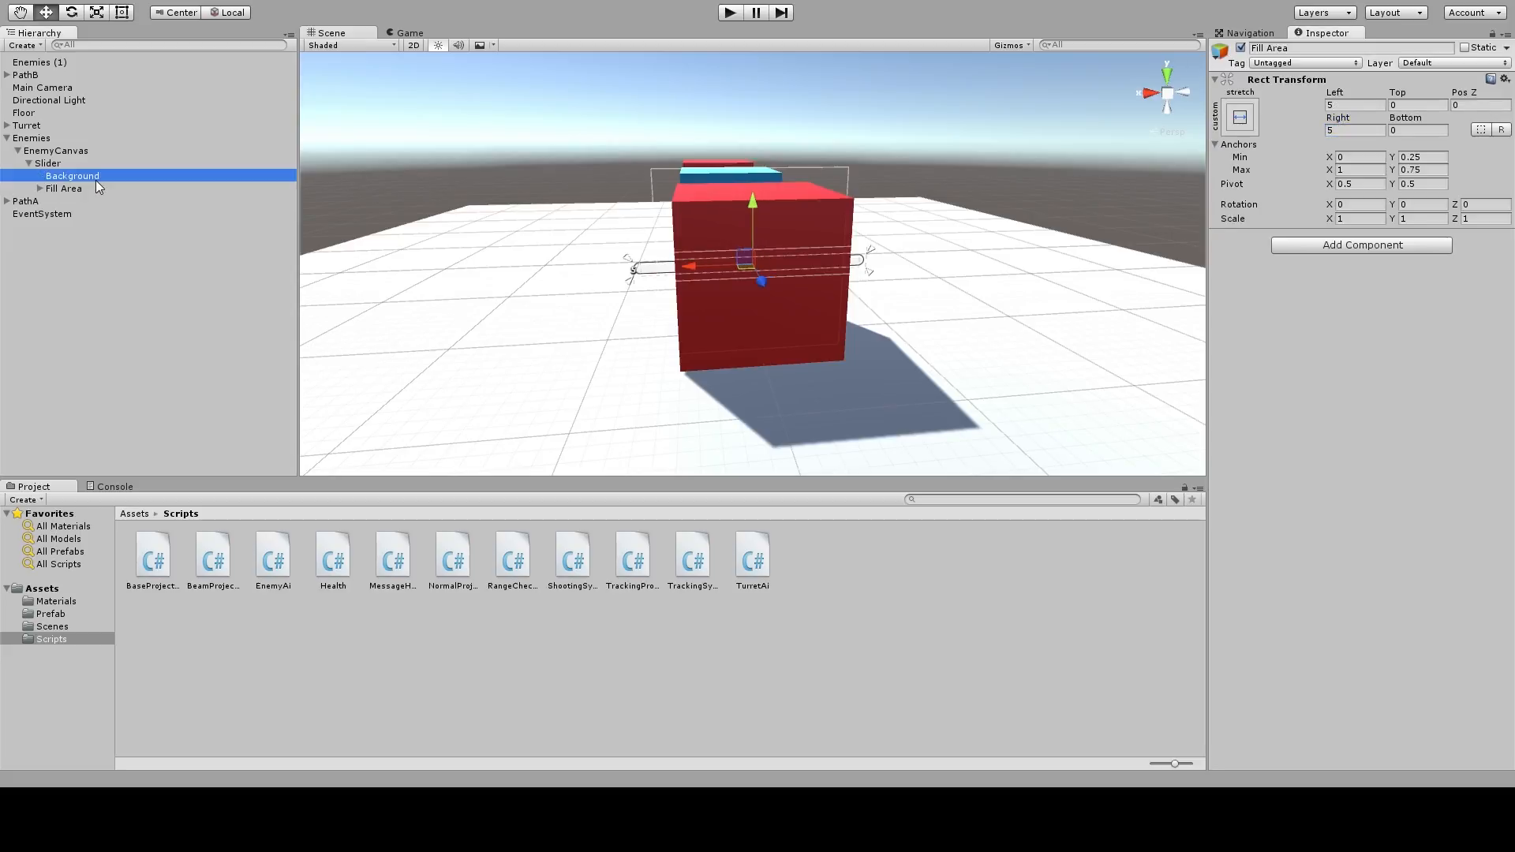
pyautogui.click(48, 163)
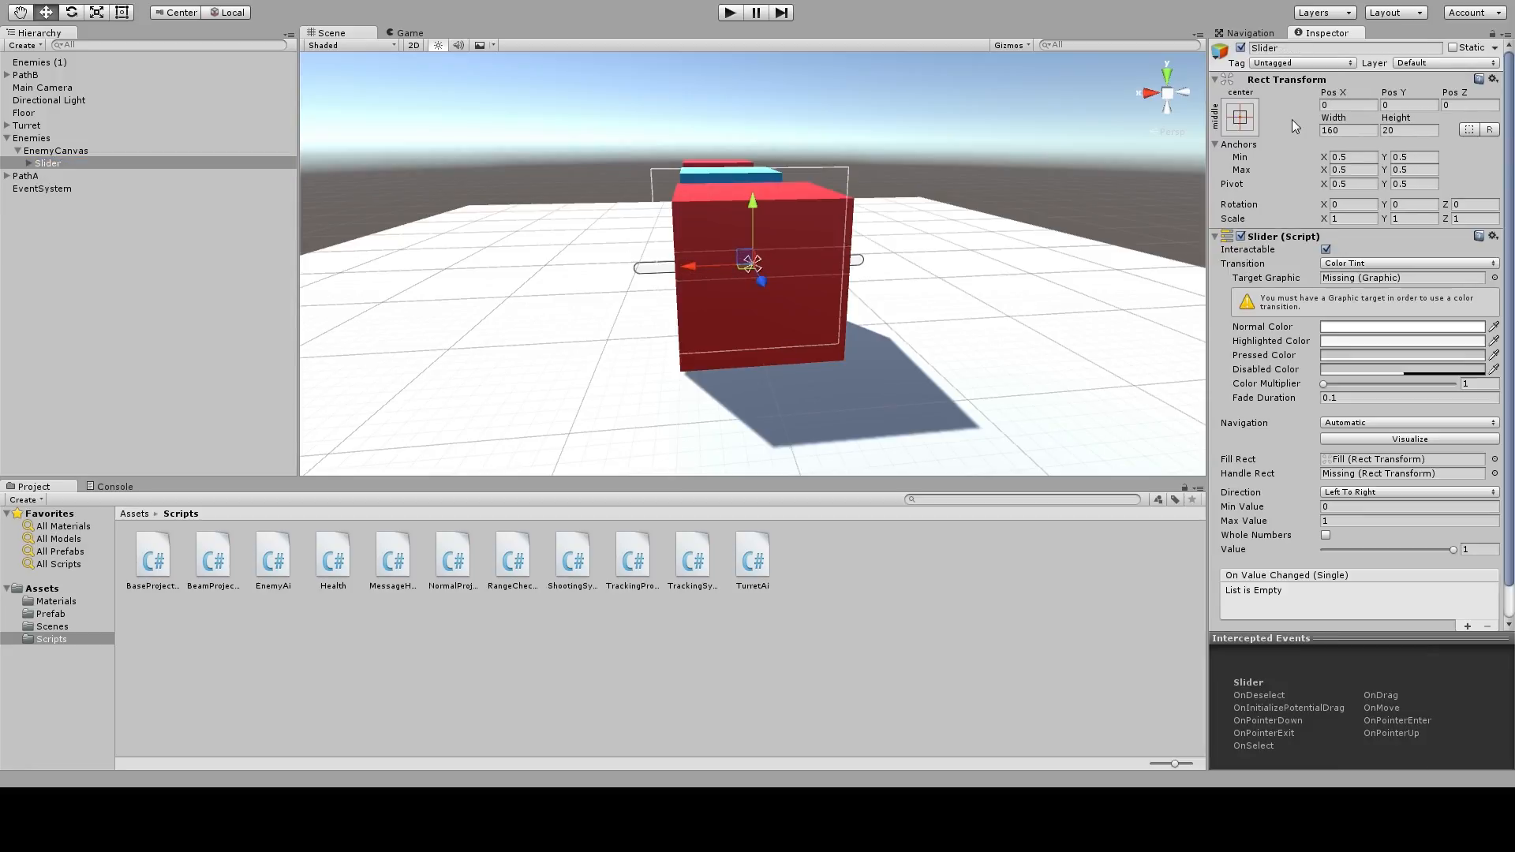
pyautogui.moveTo(1280, 132)
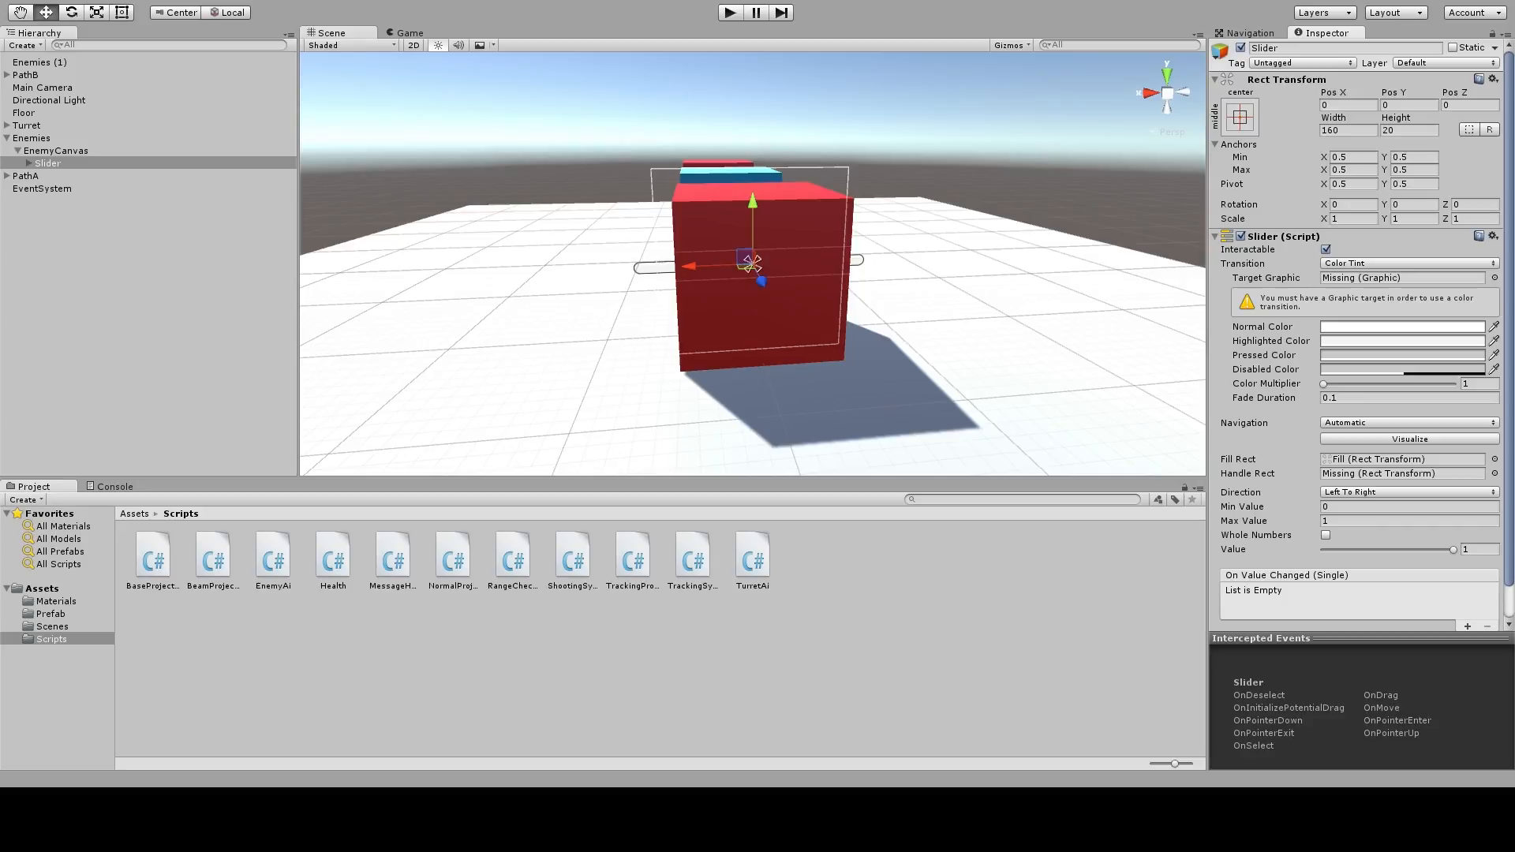
# Stretch the slider across the full canvas width, reset its vertical position, and adjust its height
pyautogui.click(1240, 116)
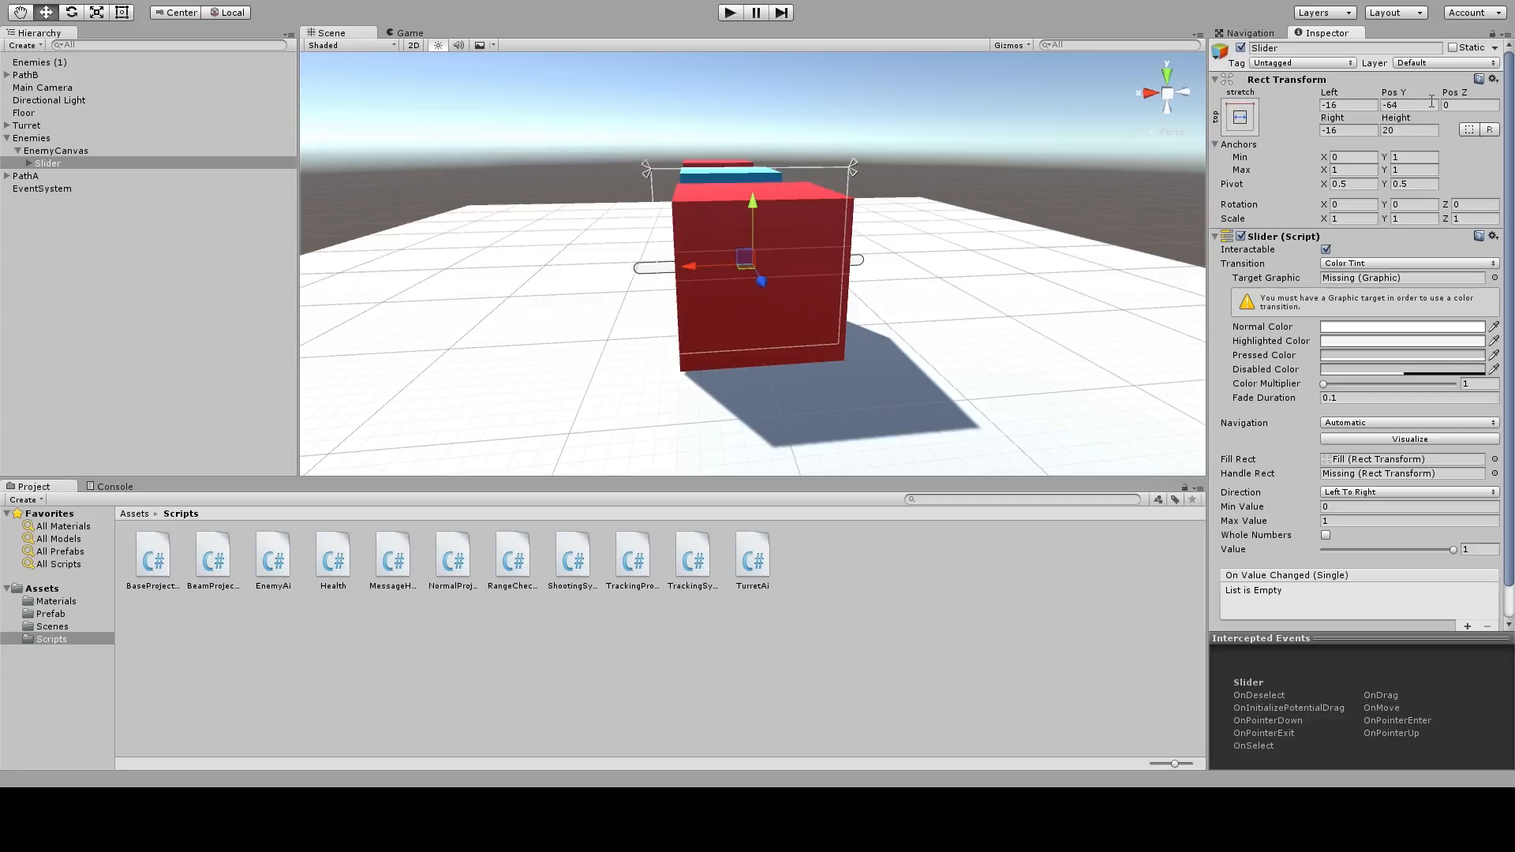
pyautogui.tripleClick(1351, 105)
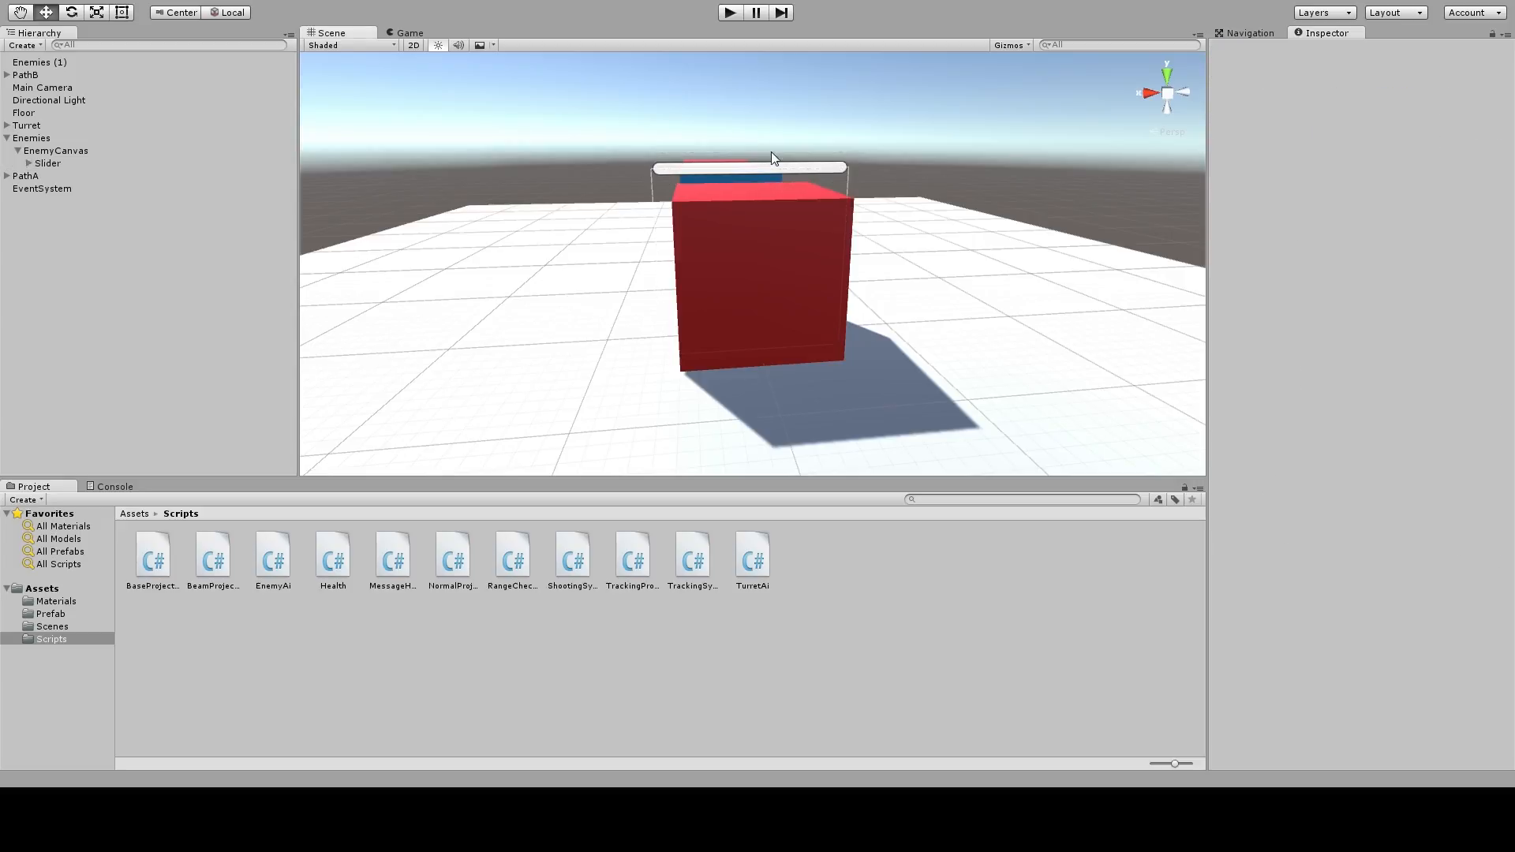
pyautogui.click(47, 163)
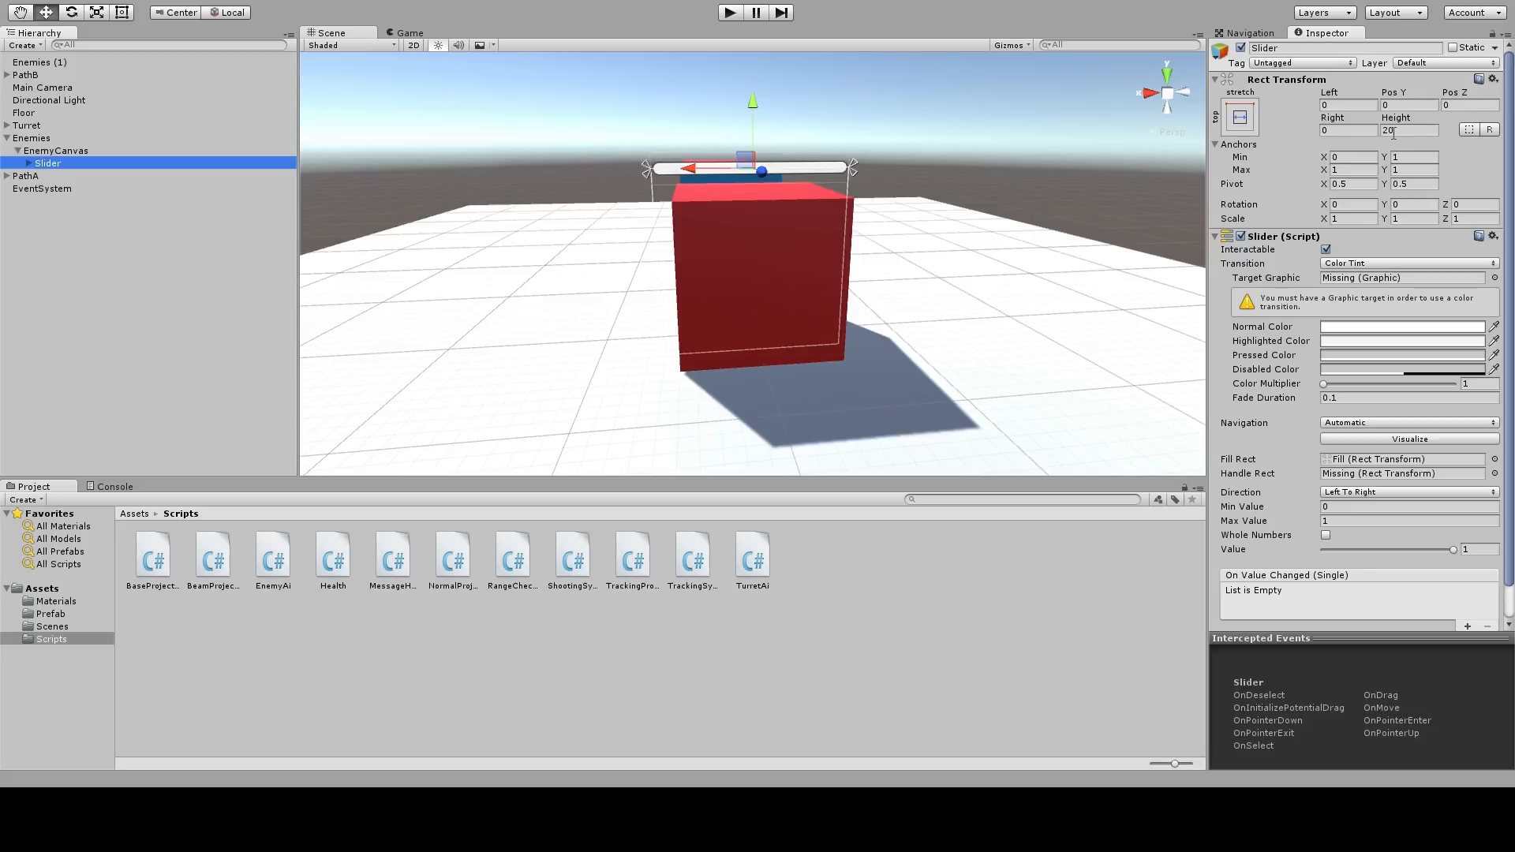
pyautogui.tripleClick(1408, 131)
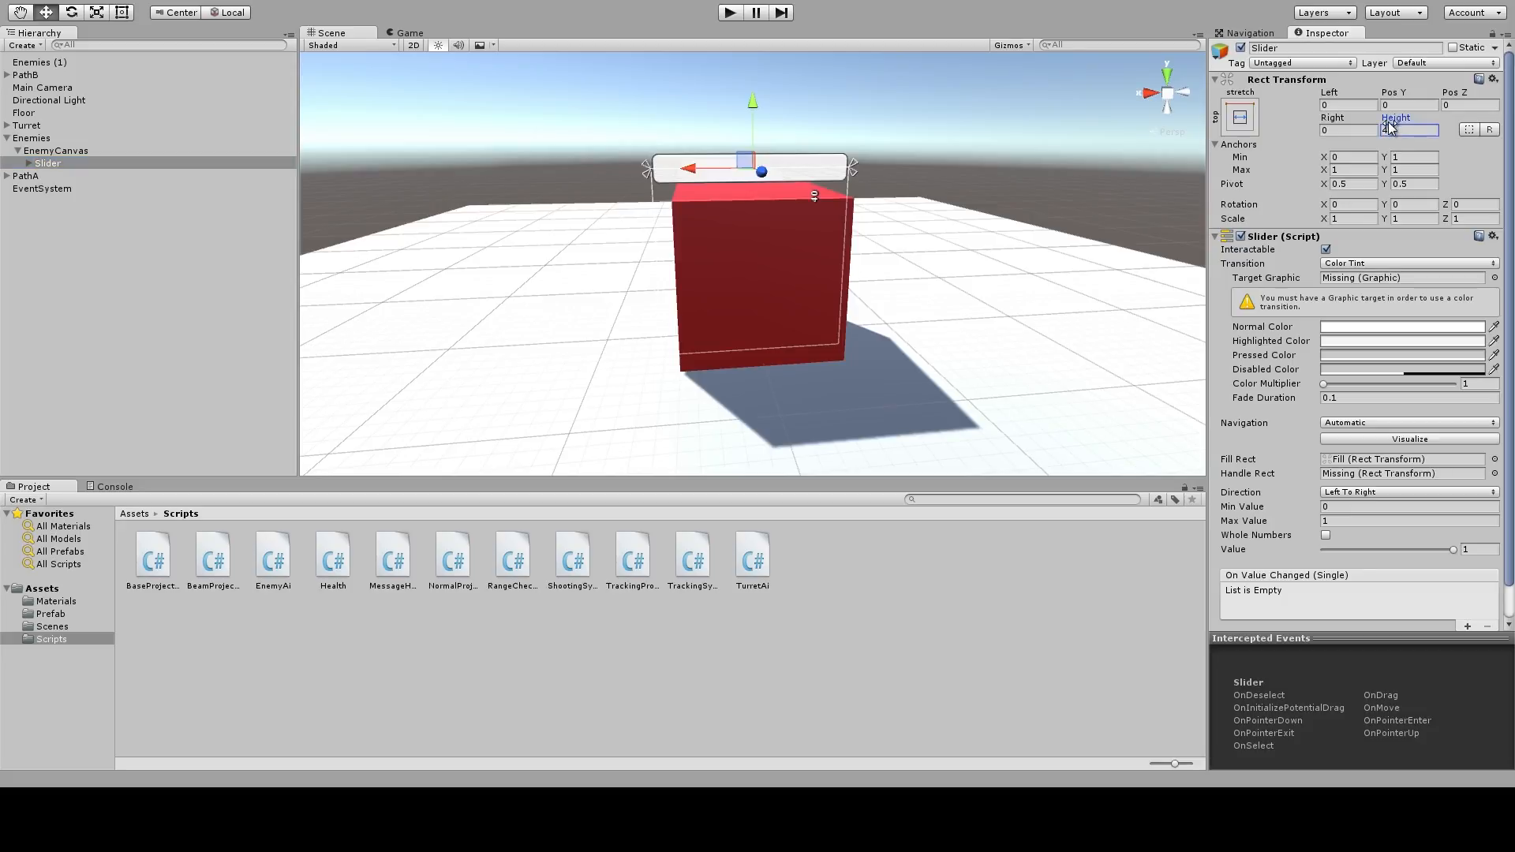
pyautogui.write('40')
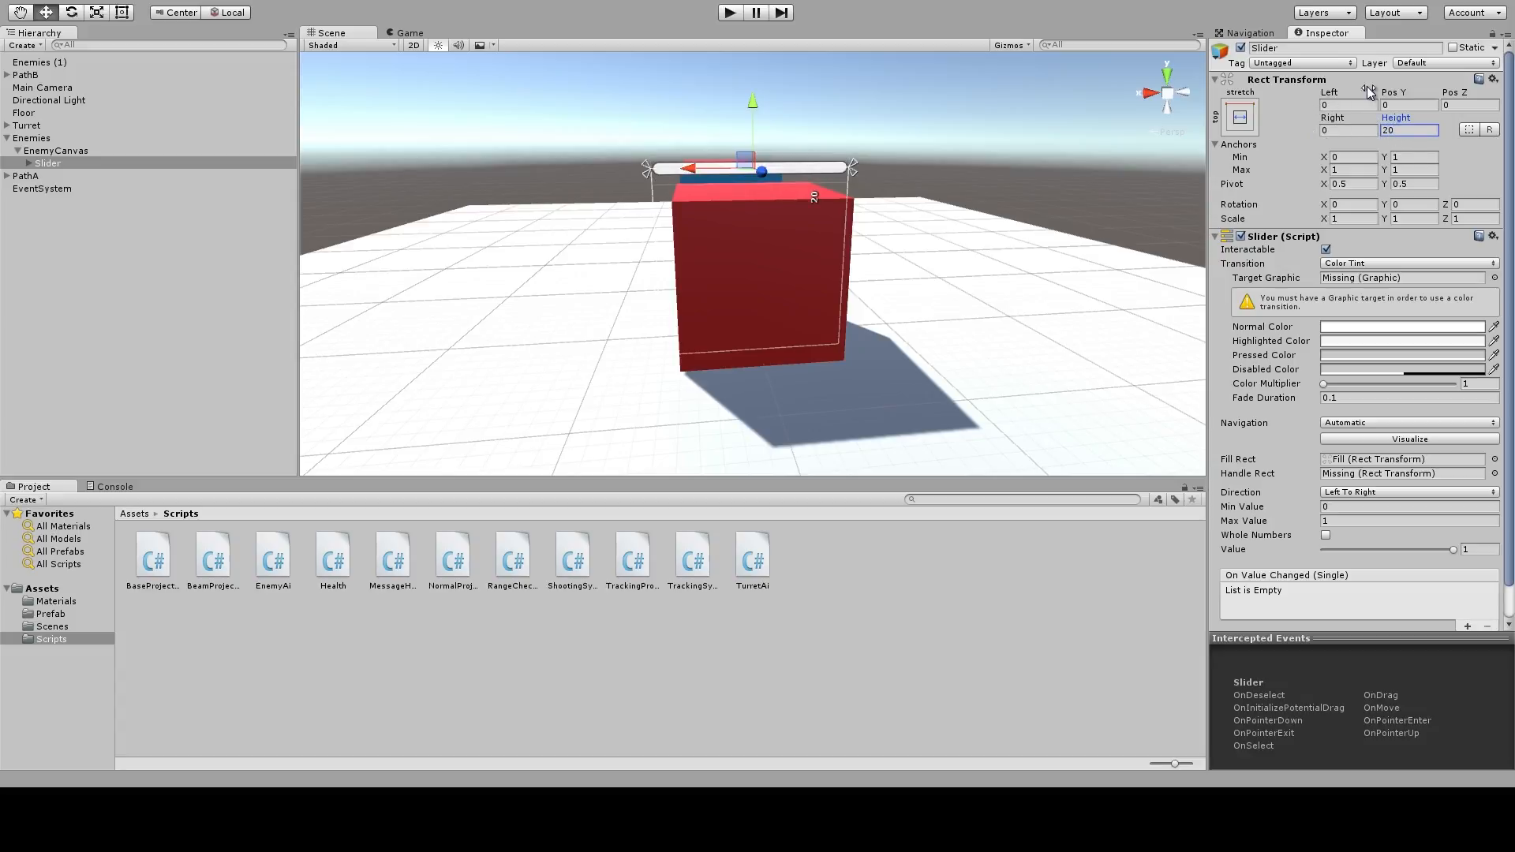
pyautogui.click(48, 162)
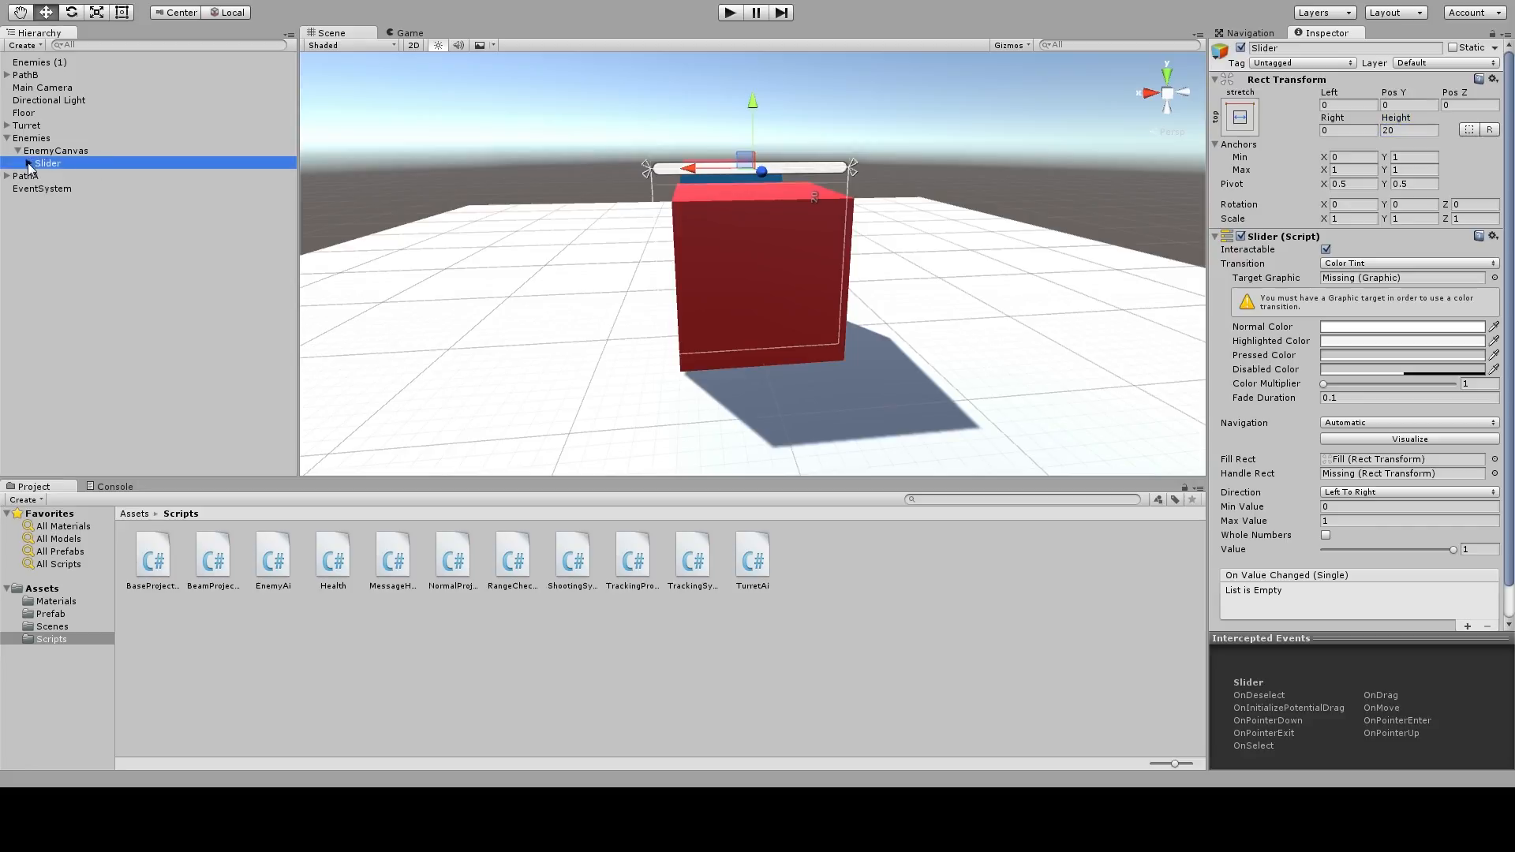
pyautogui.click(71, 175)
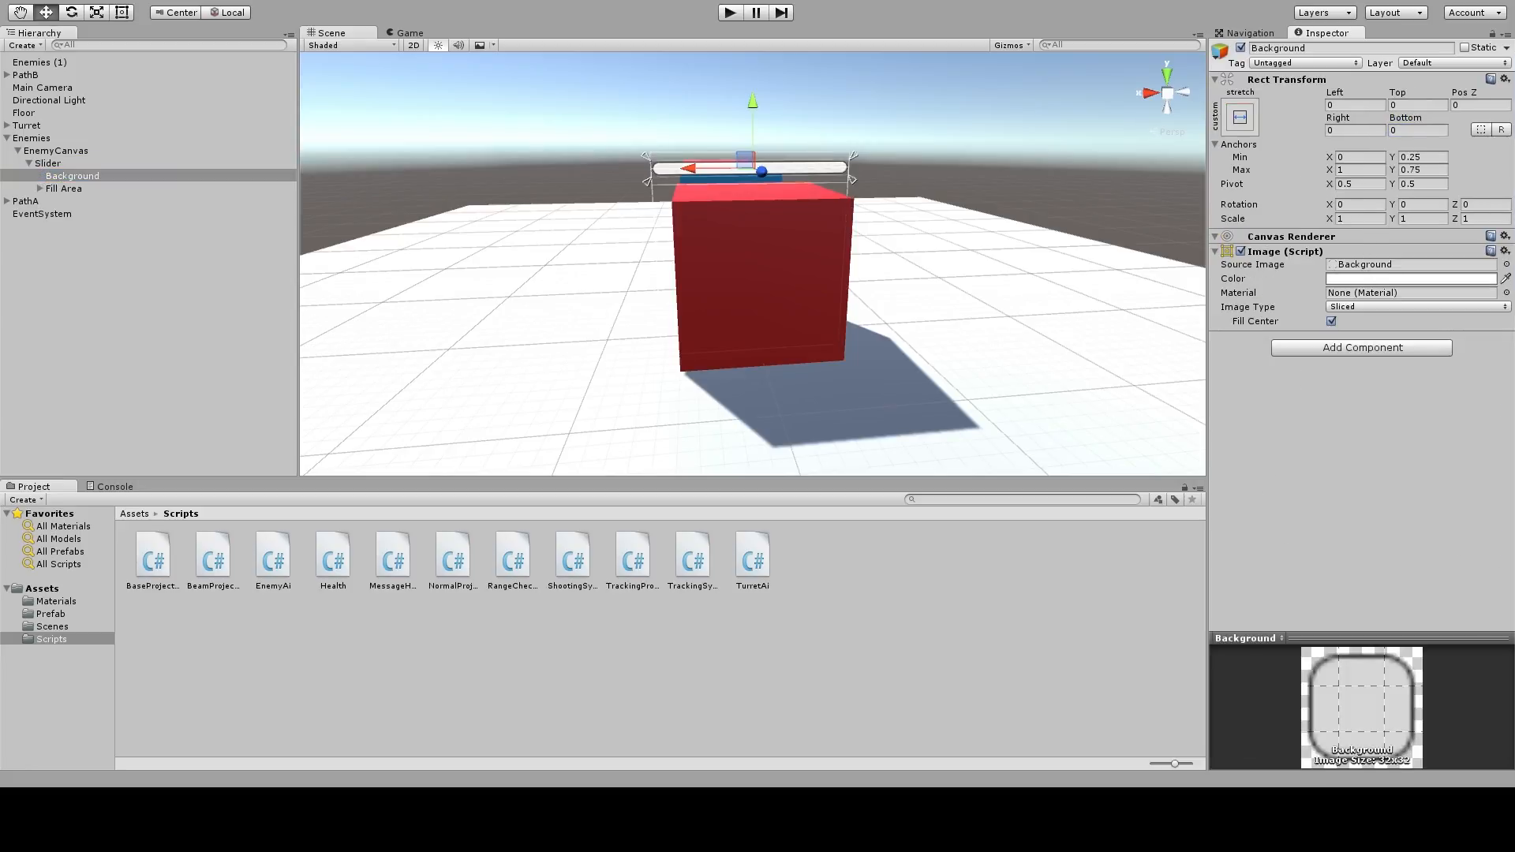
# Set the slider's Background colour to red and its Fill colour to green
pyautogui.click(1408, 278)
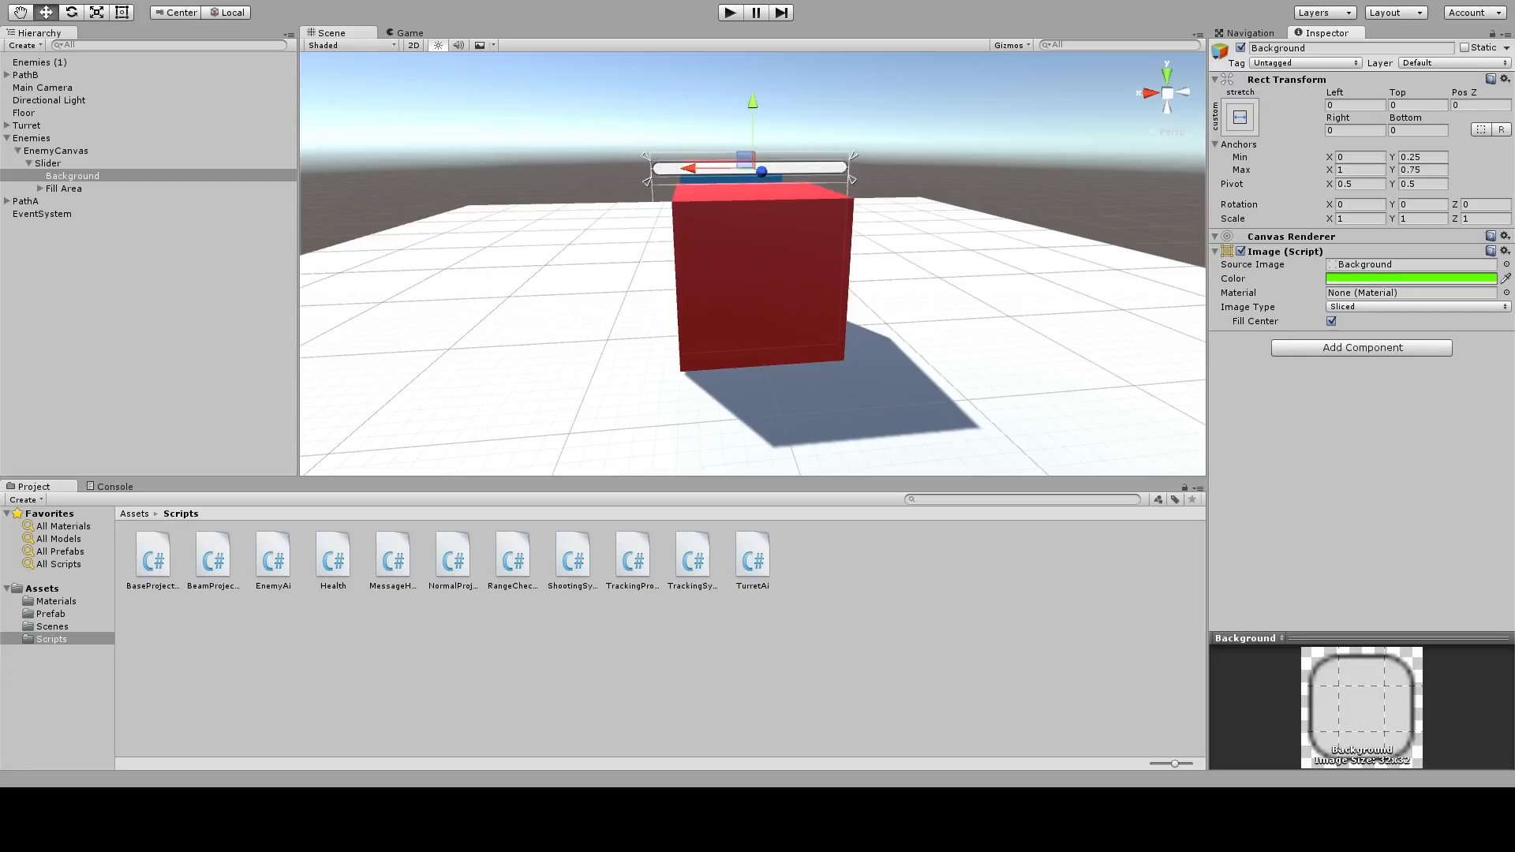
pyautogui.click(1410, 279)
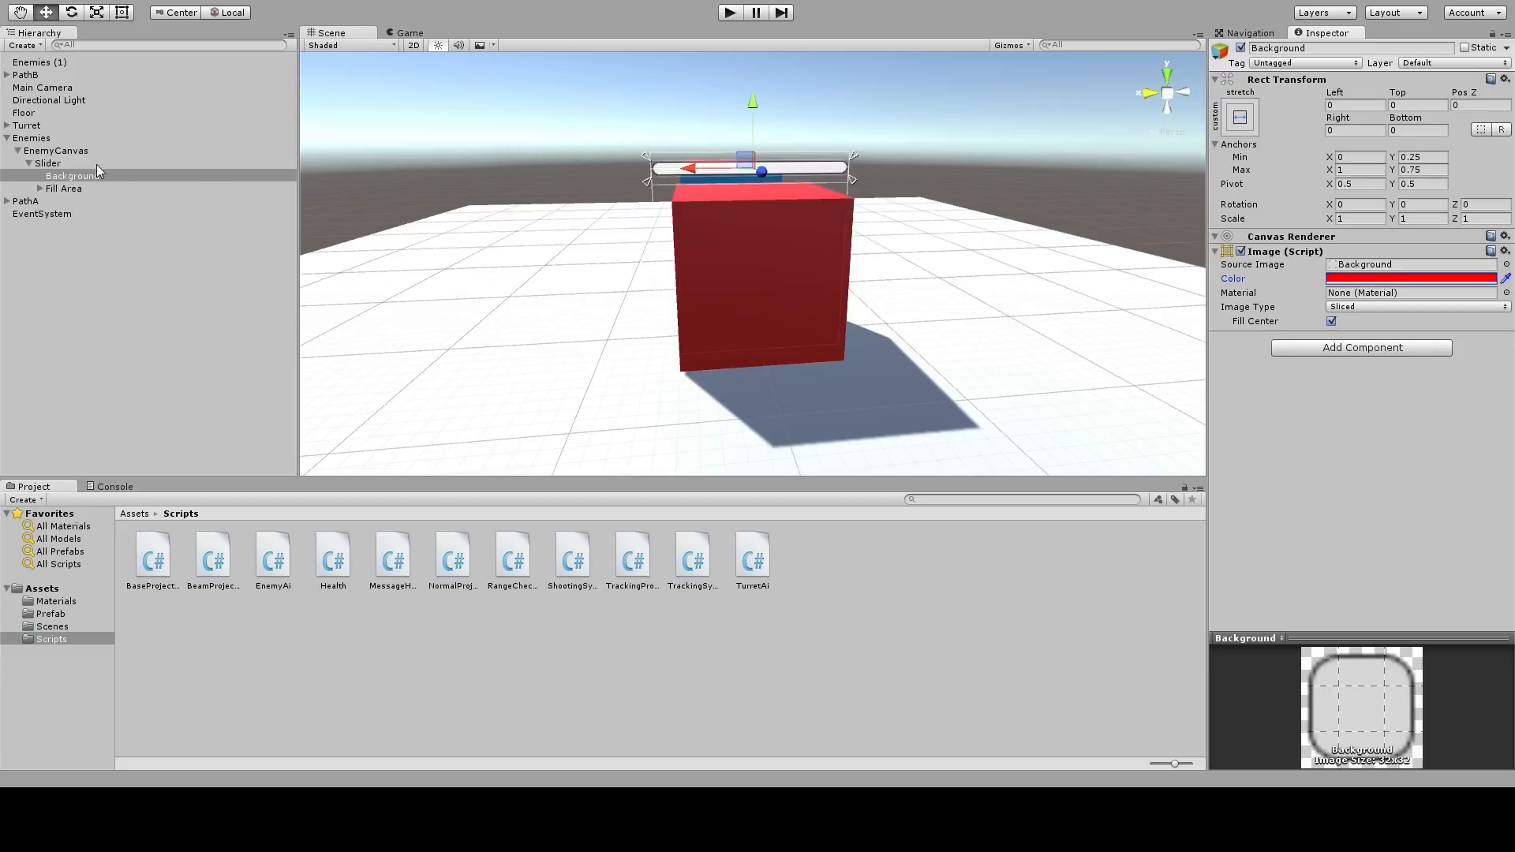
pyautogui.click(70, 189)
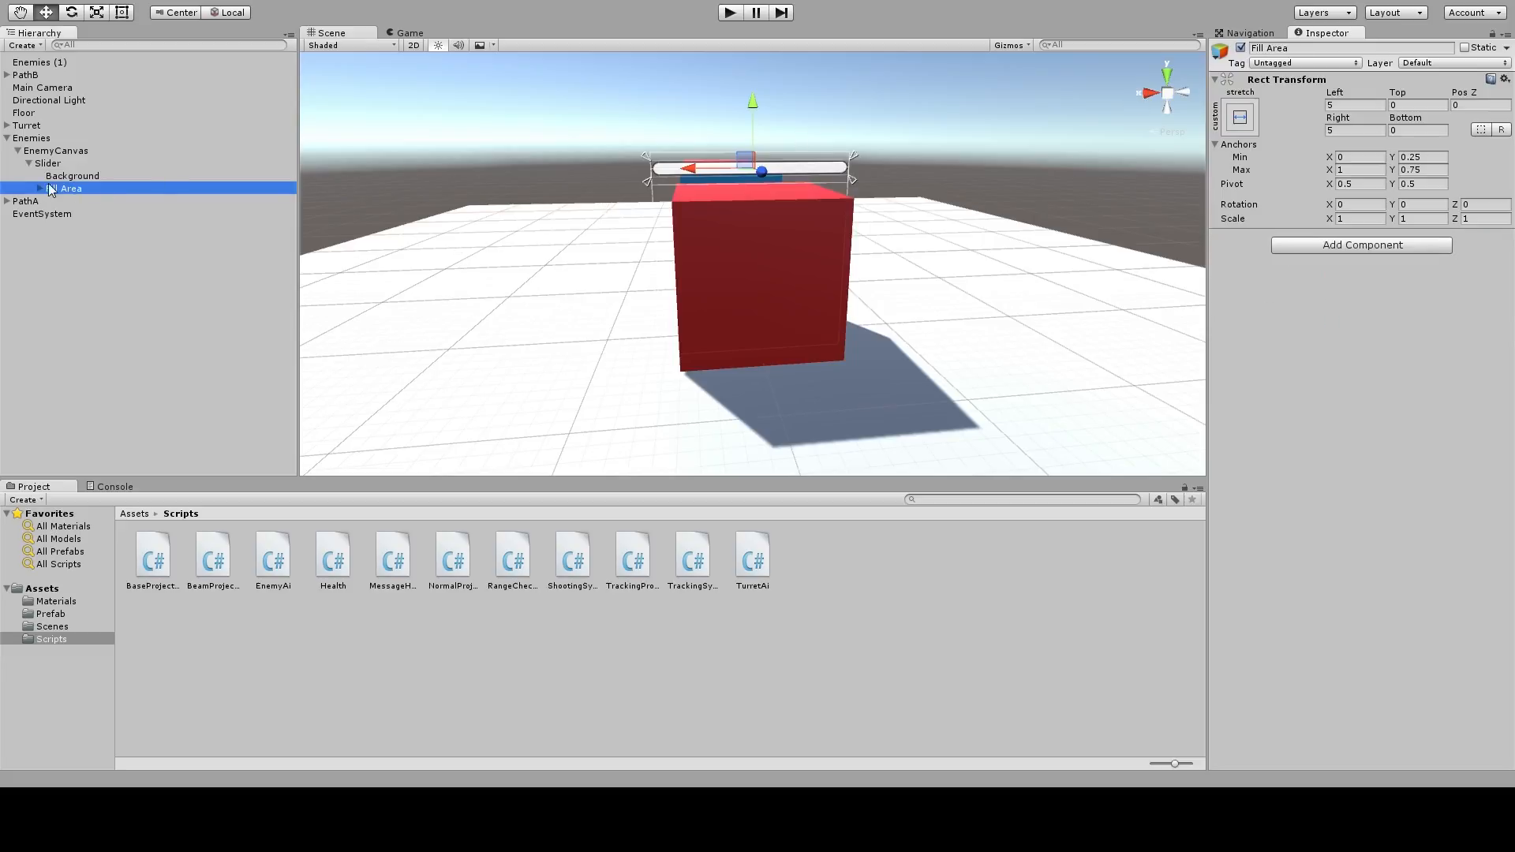
pyautogui.click(62, 199)
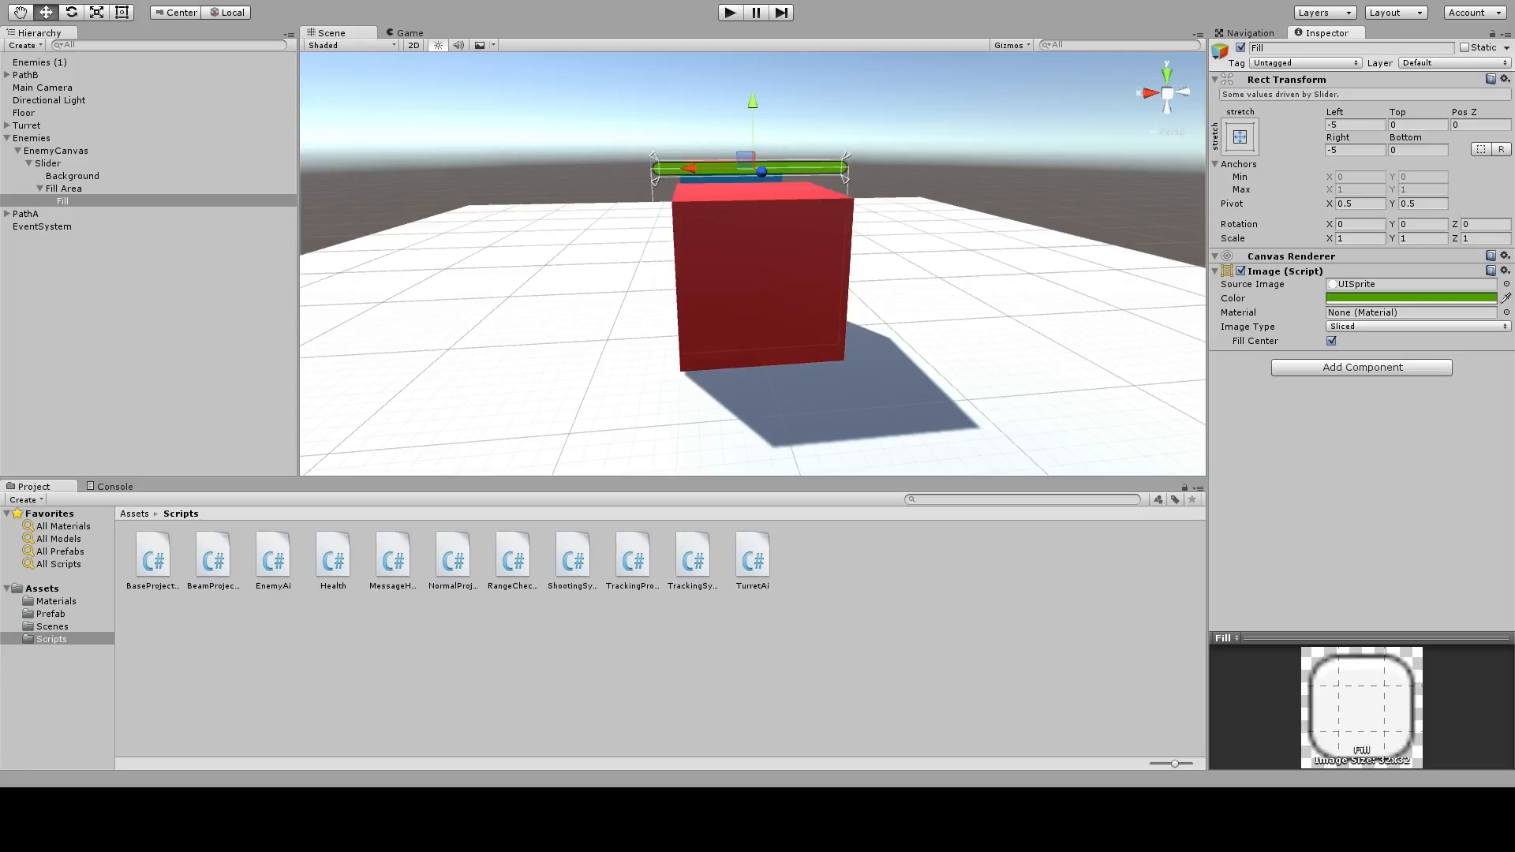
pyautogui.click(64, 189)
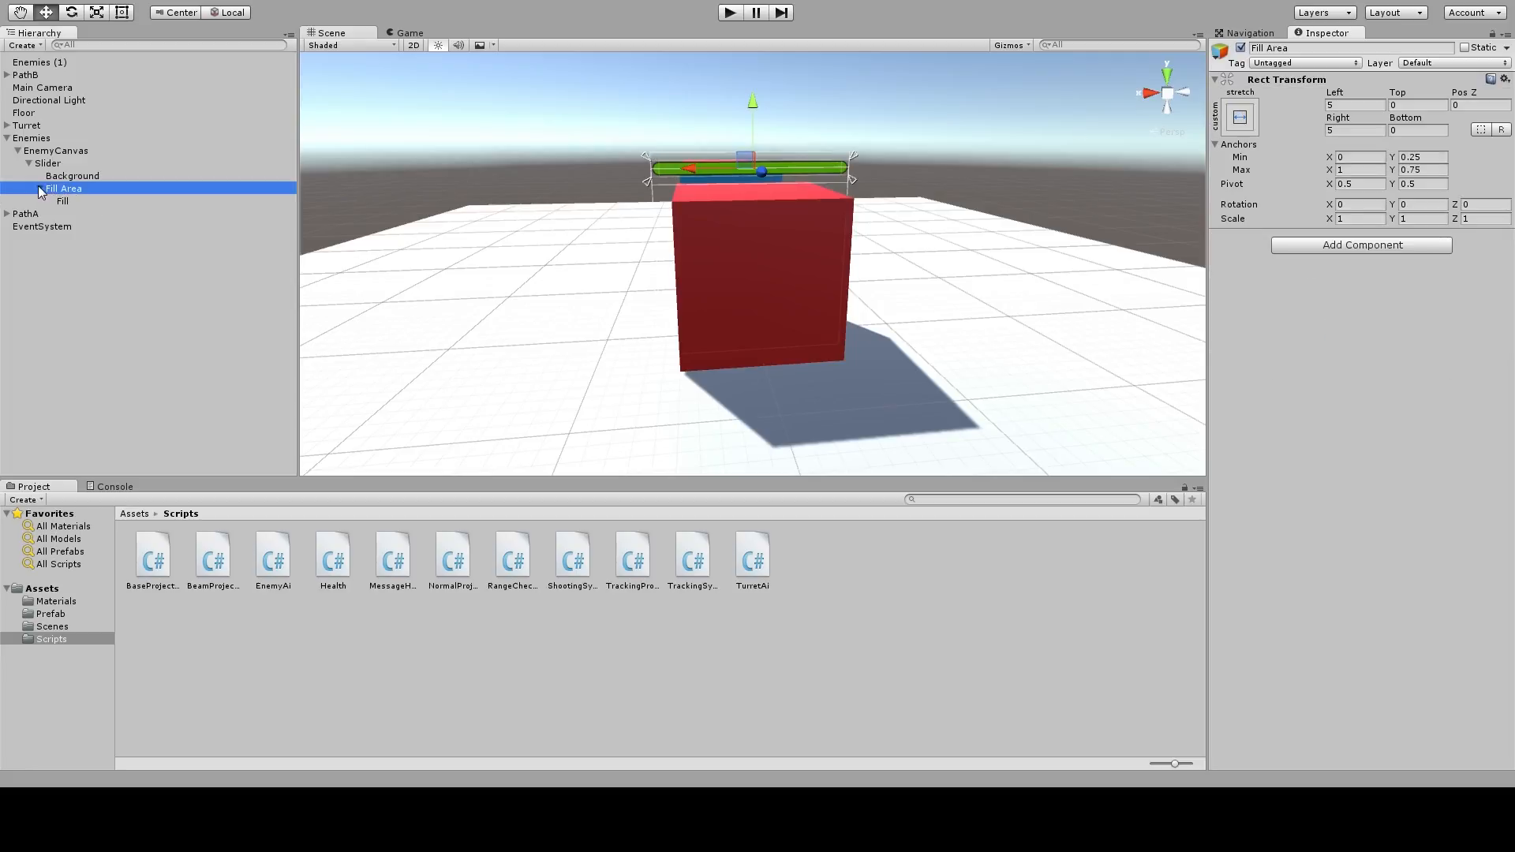
pyautogui.click(48, 162)
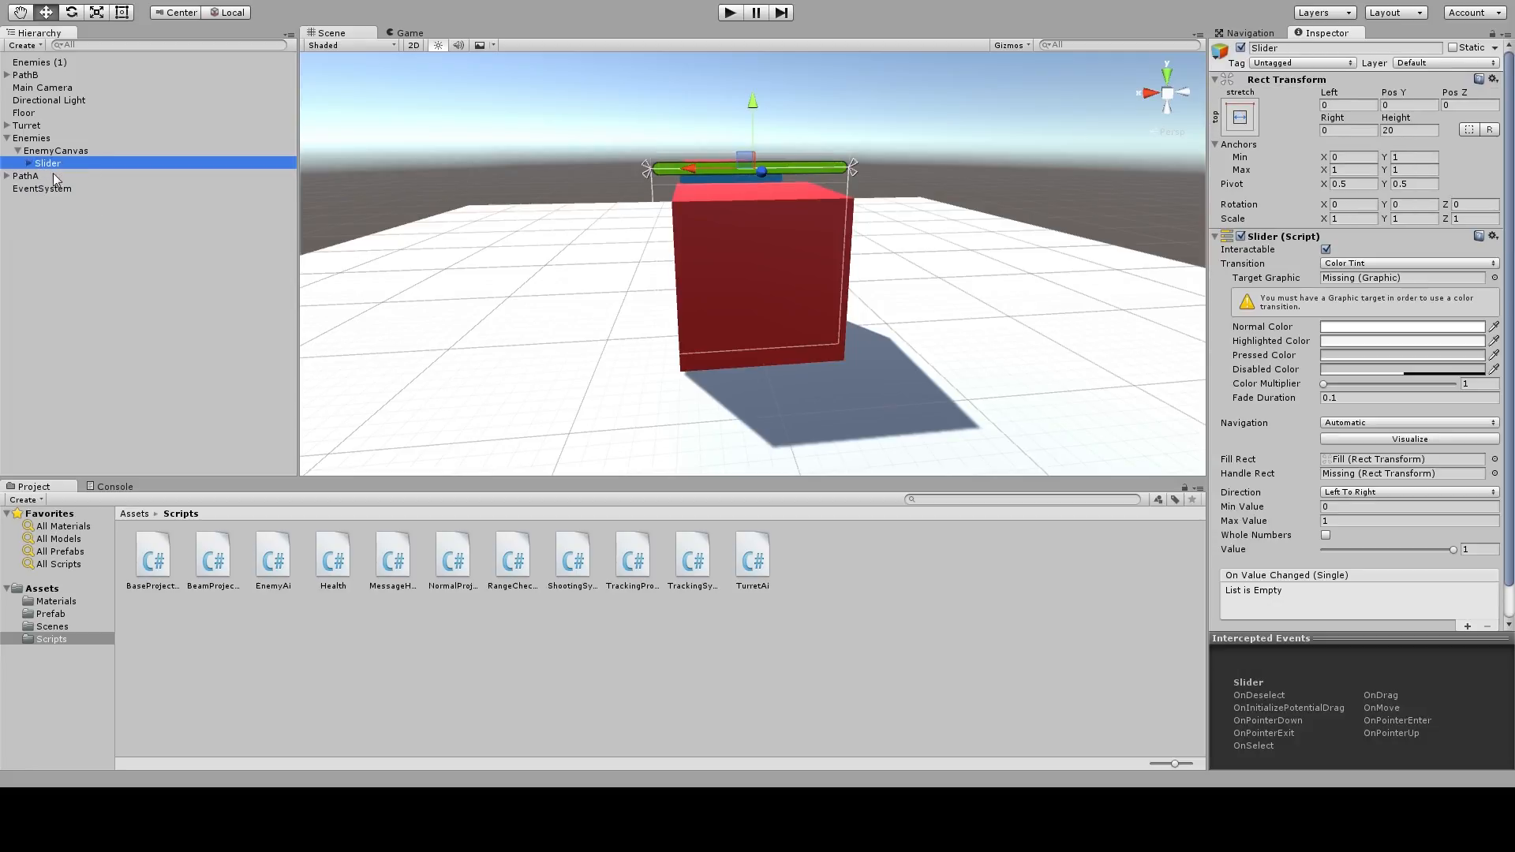
pyautogui.moveTo(1461, 577)
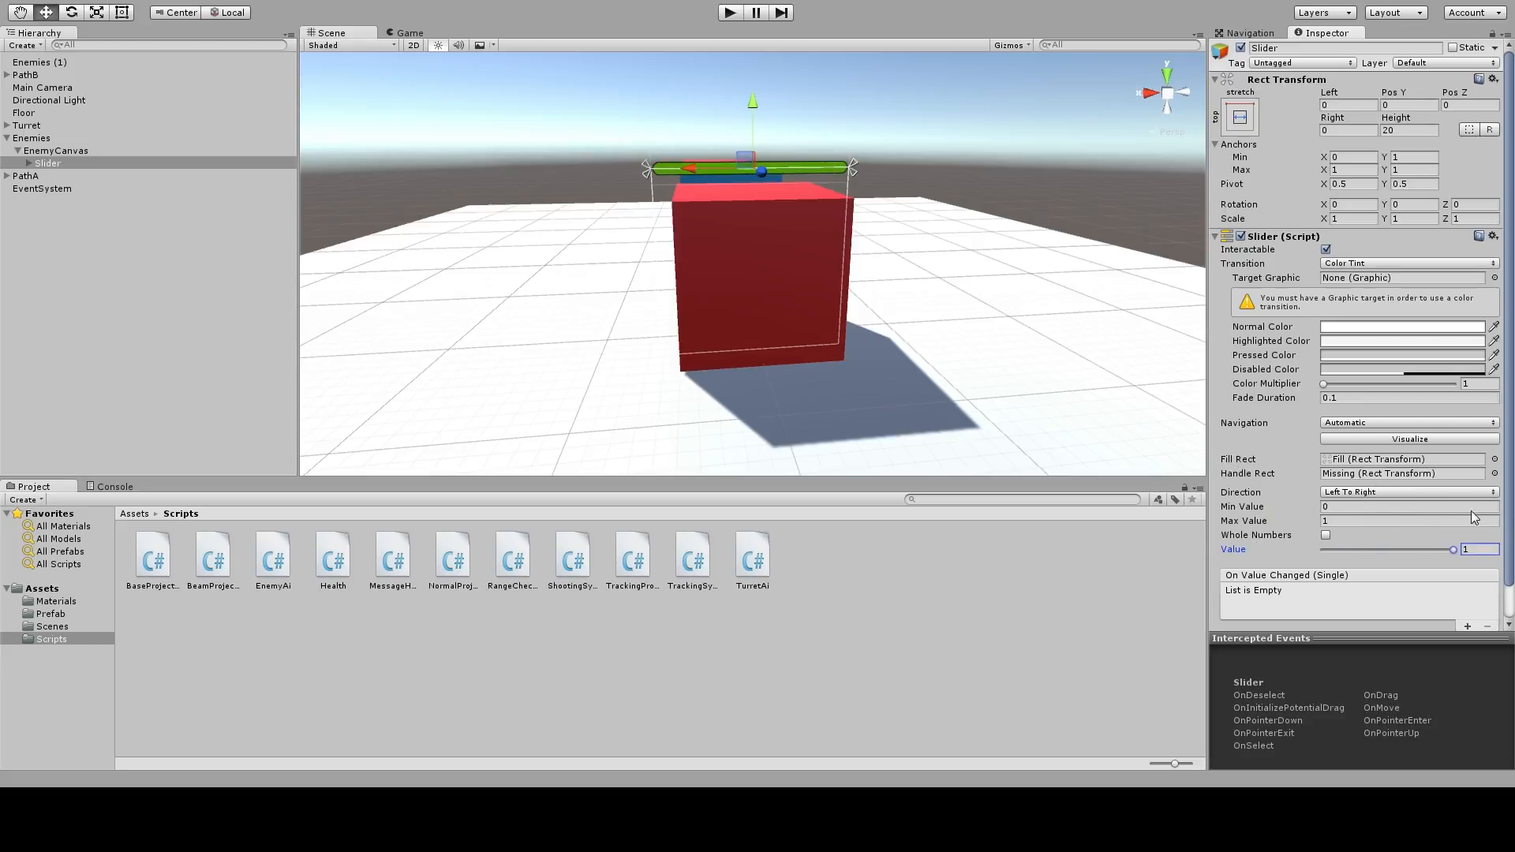
pyautogui.moveTo(962, 343)
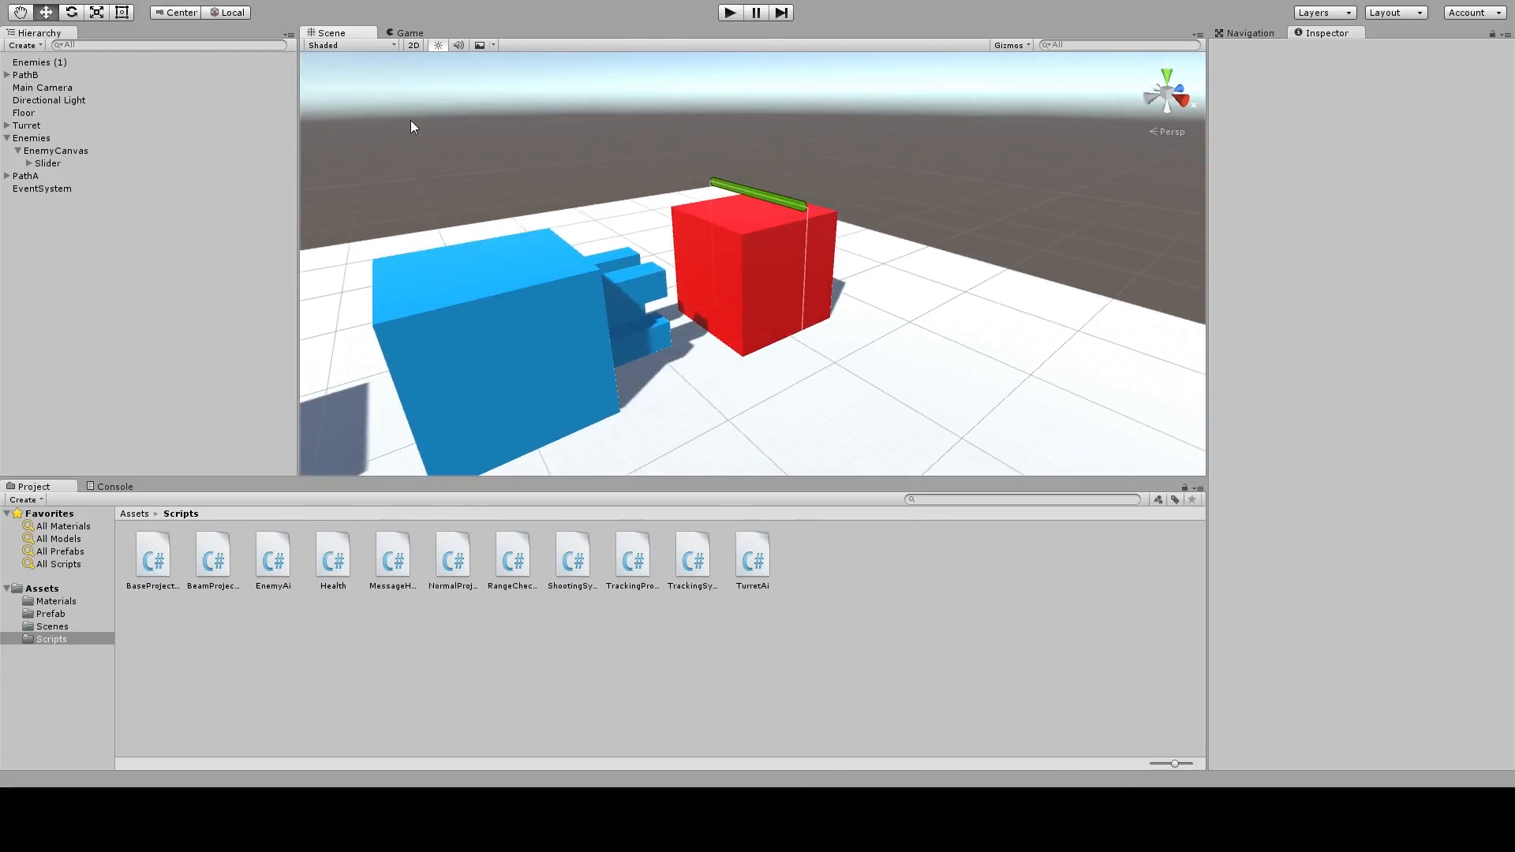
# Set the Slider's height to 40 and check the thicker bar in the Game view
pyautogui.click(409, 31)
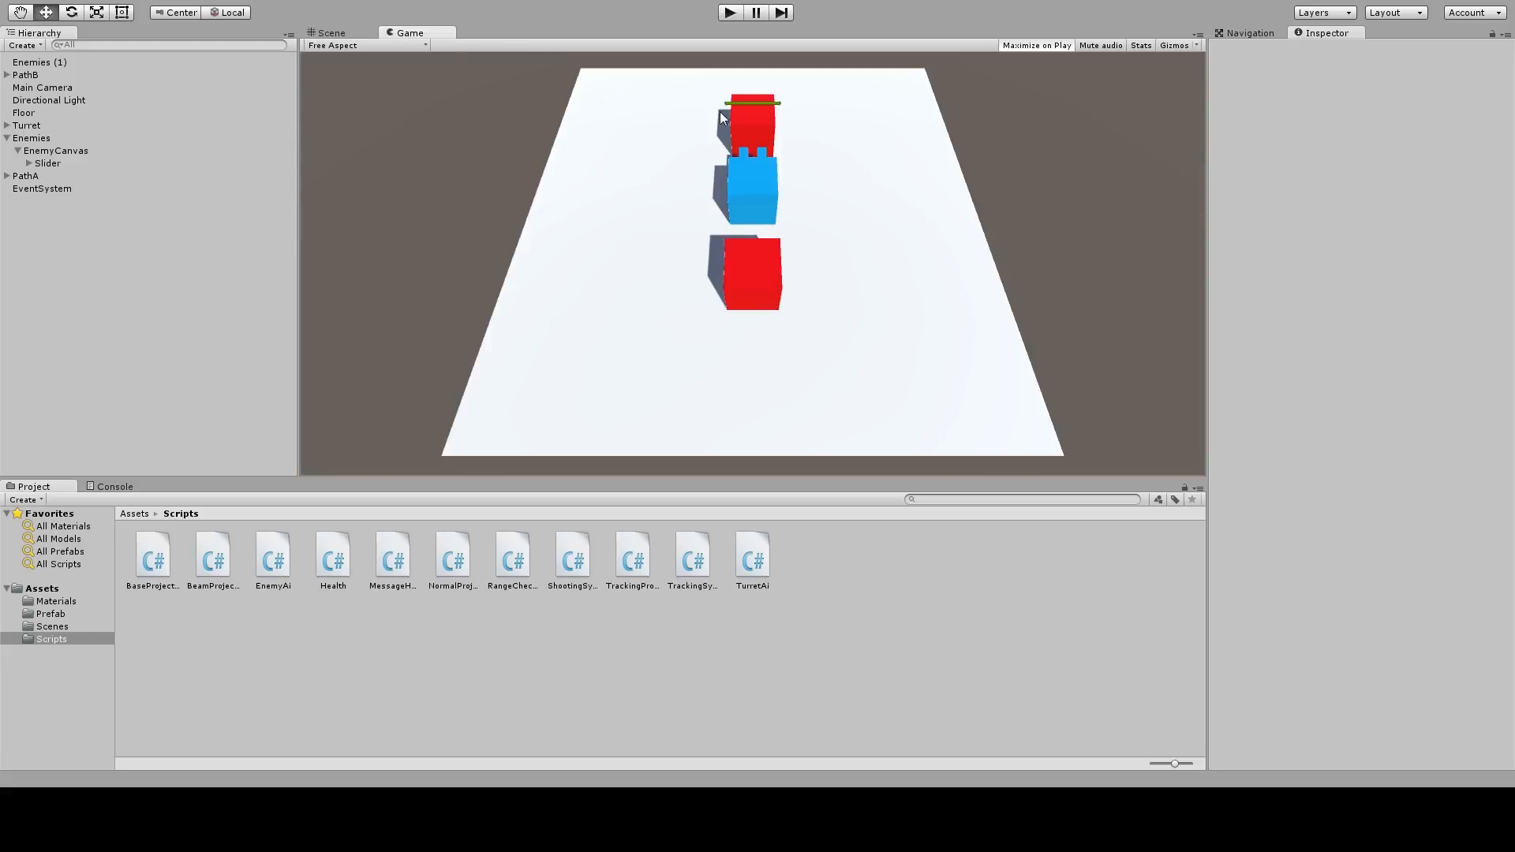
pyautogui.click(331, 32)
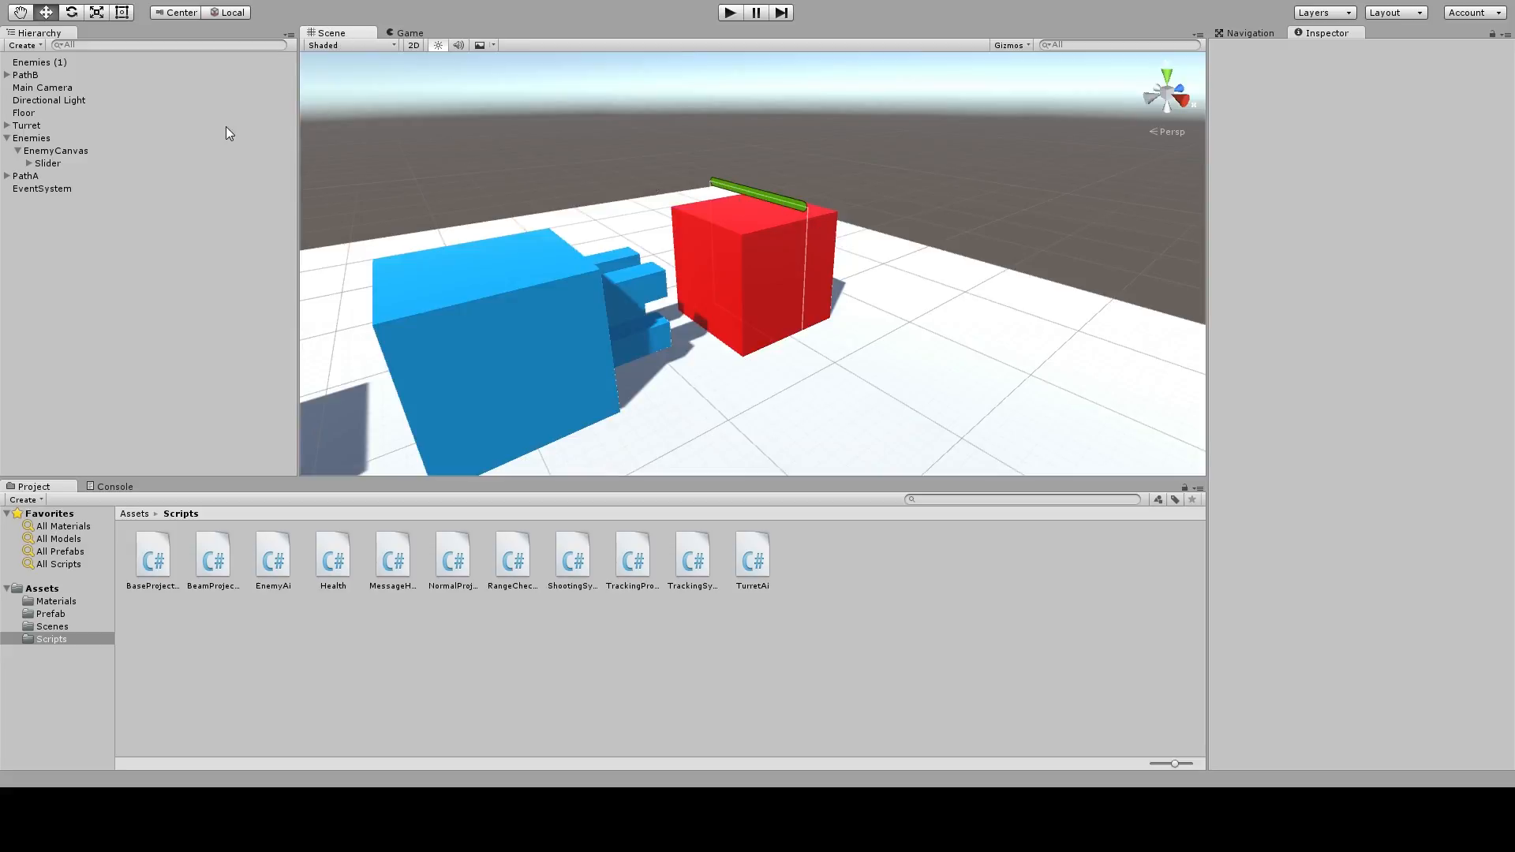
pyautogui.click(47, 163)
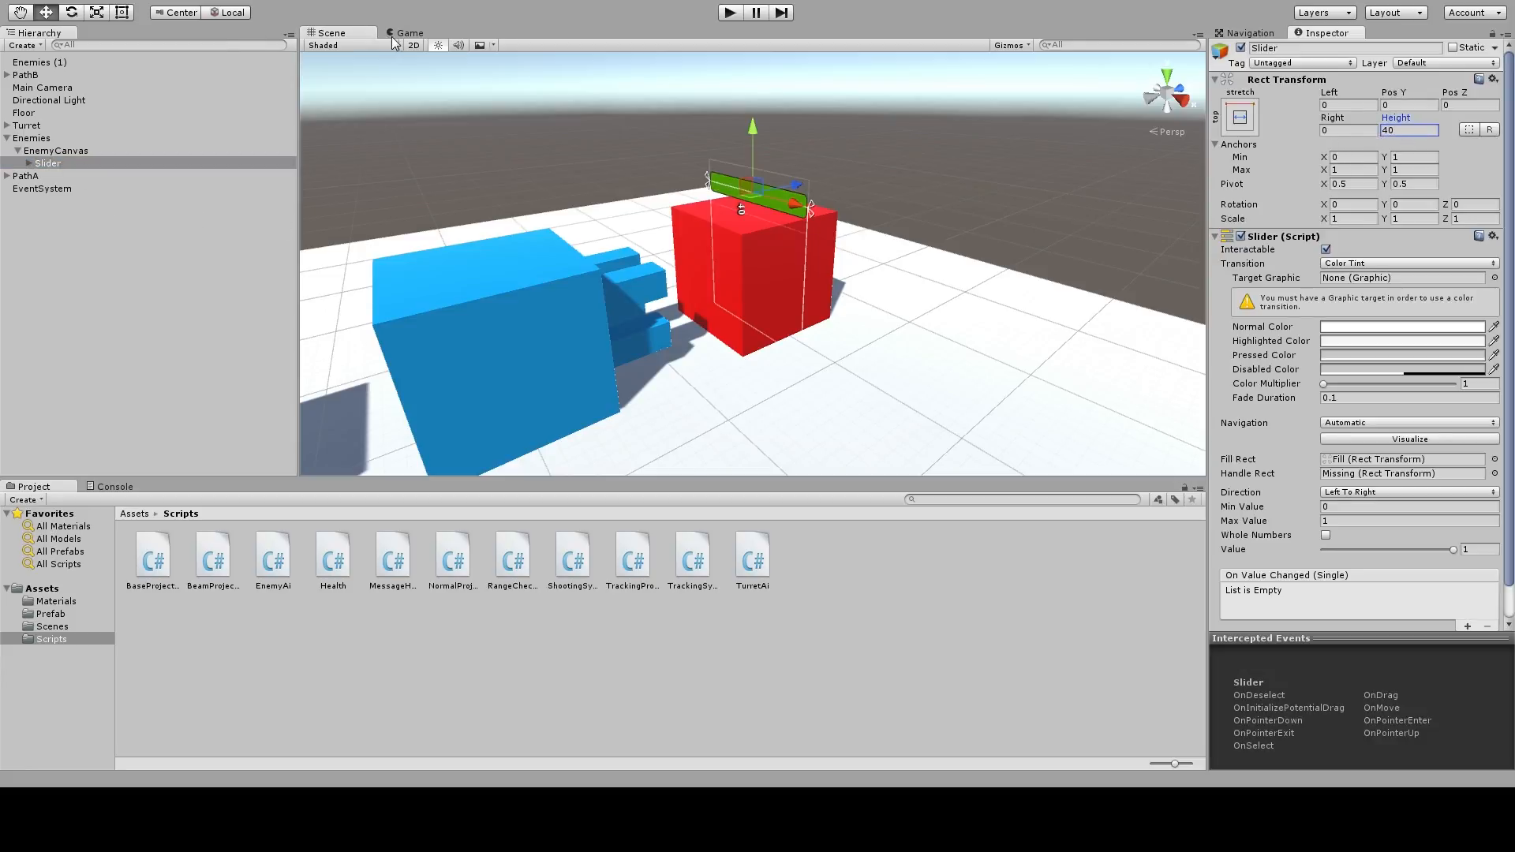
pyautogui.click(409, 32)
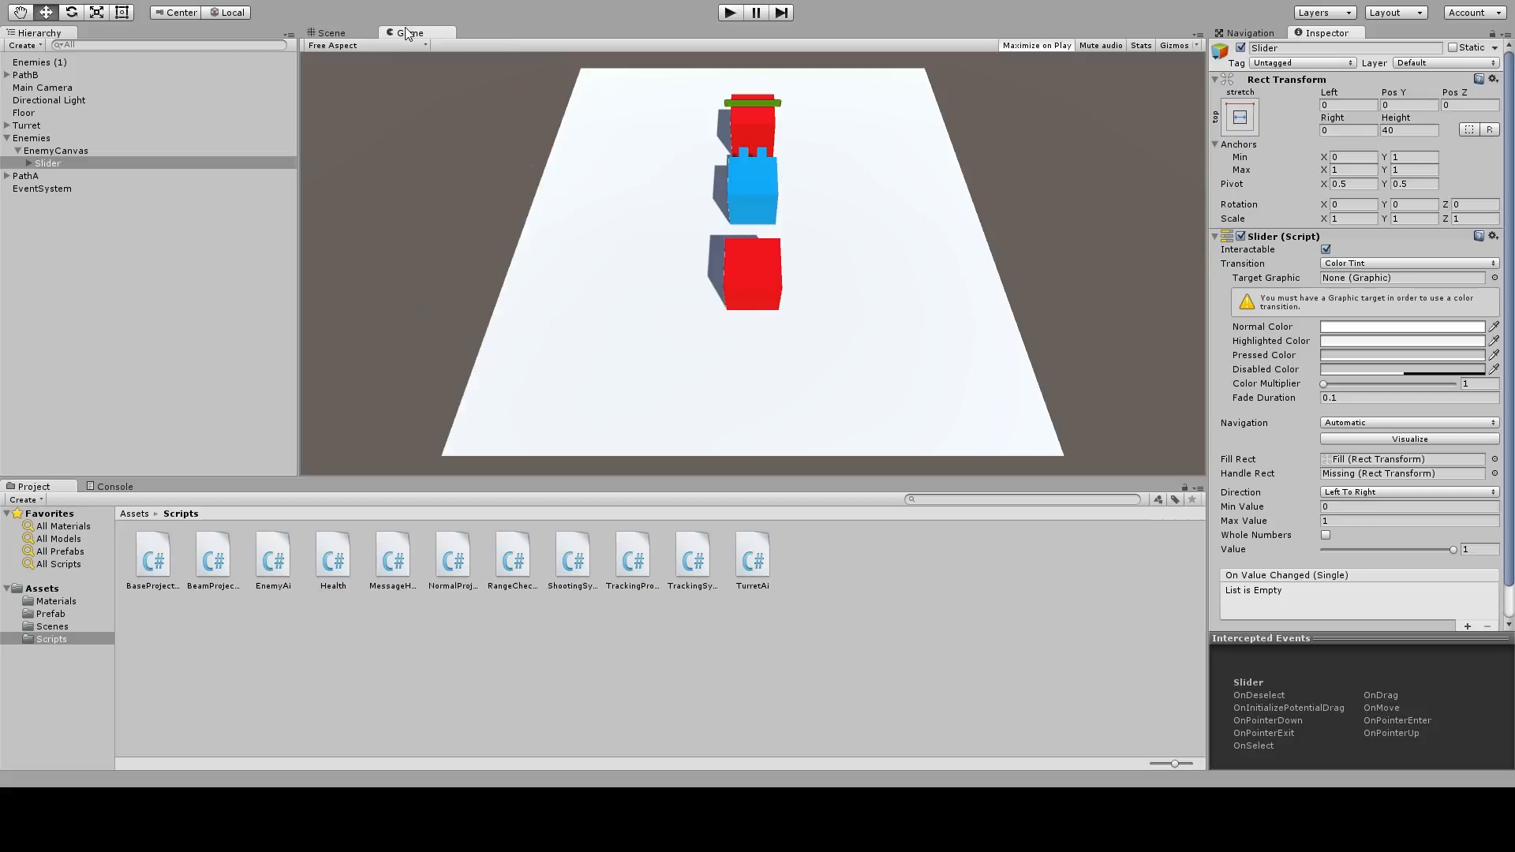
pyautogui.click(331, 31)
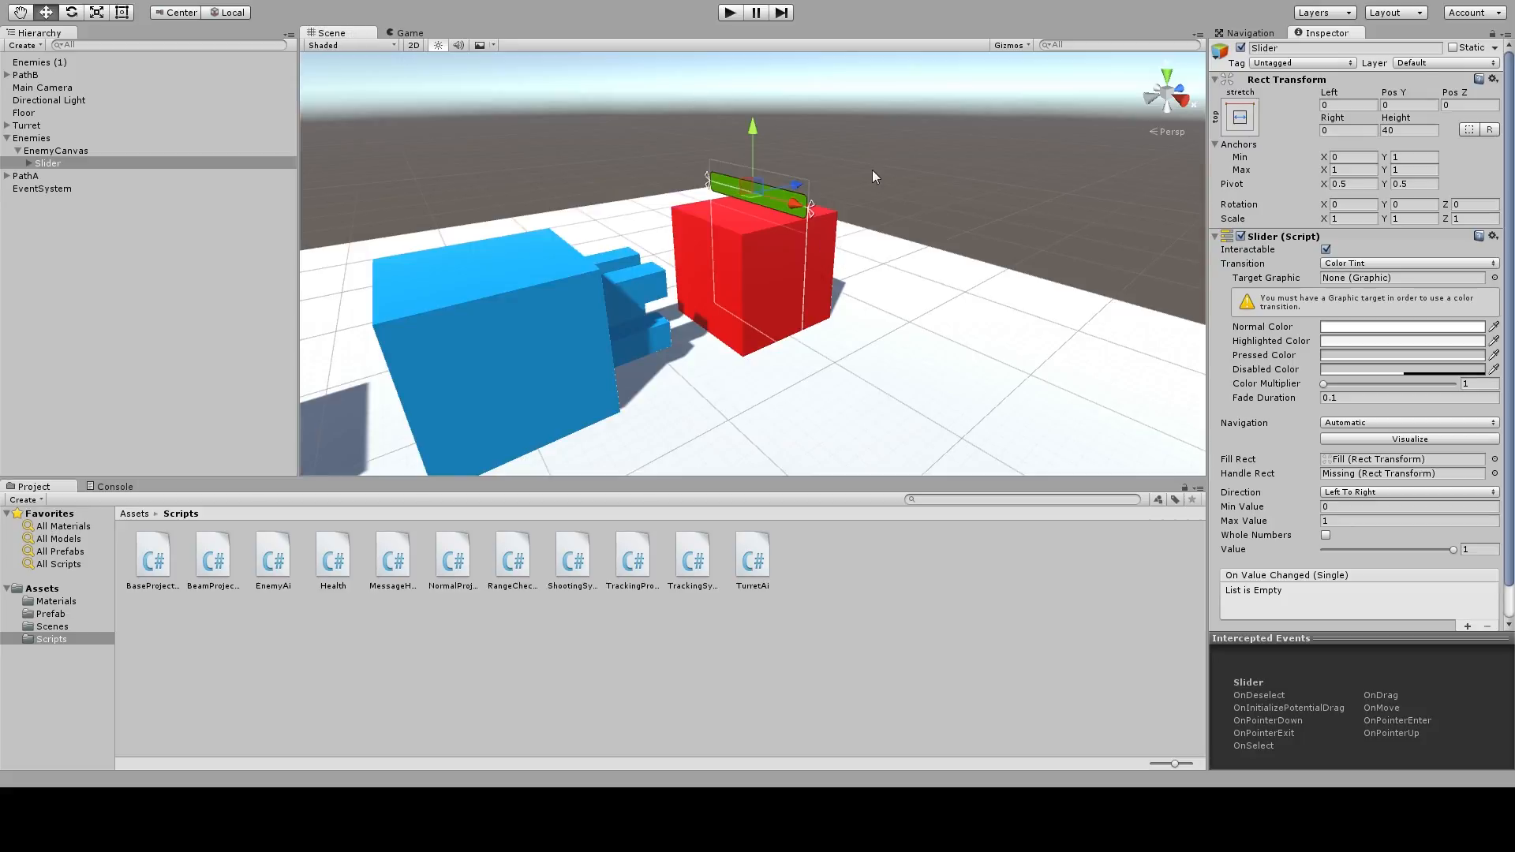
pyautogui.moveTo(741, 190)
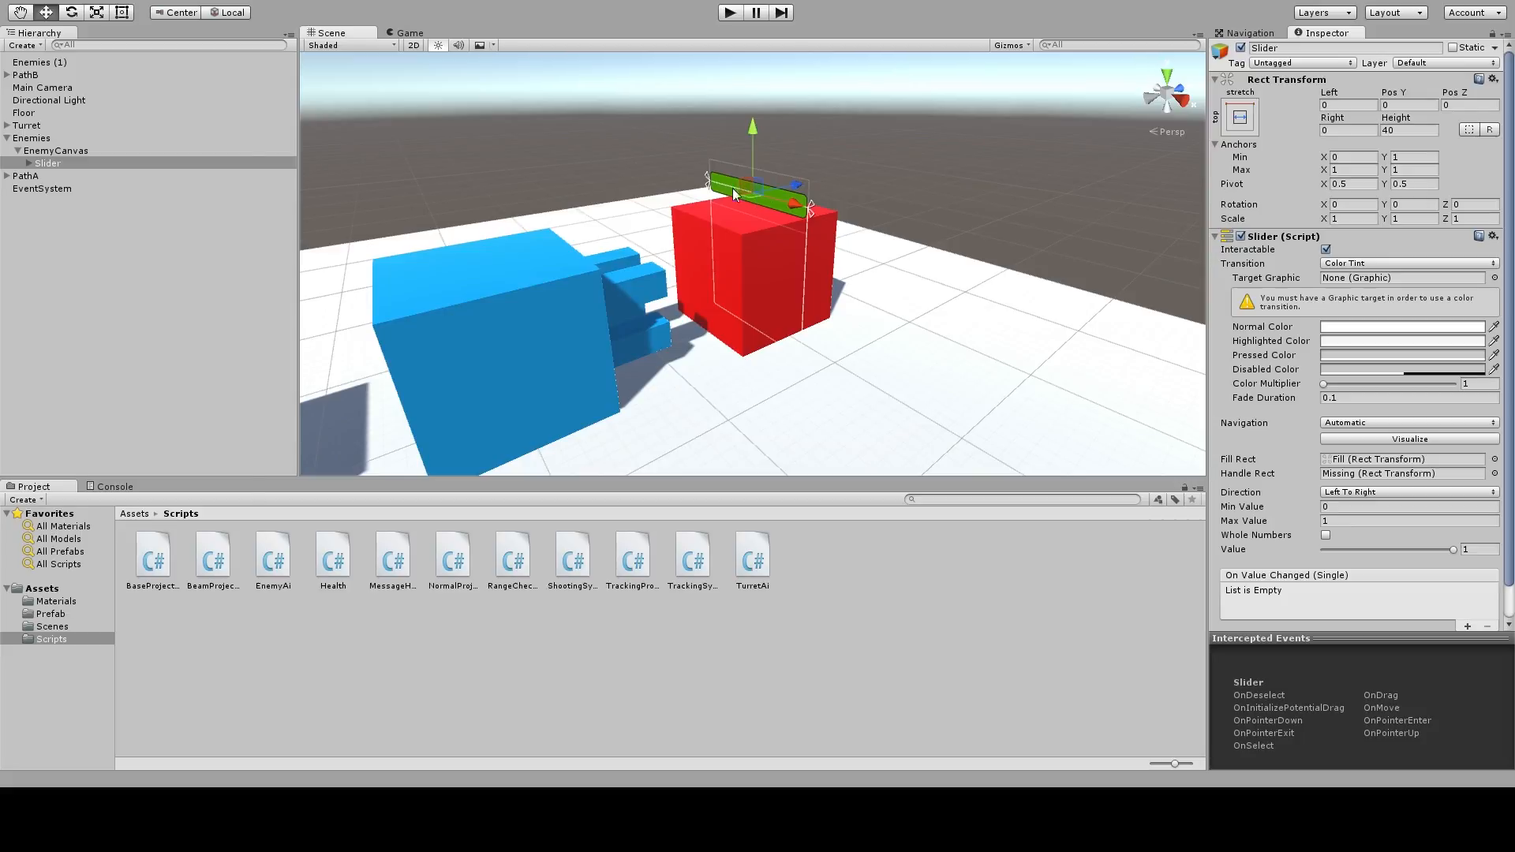
# Check the bar's Fill from the Game view, then collapse Slider and Enemies and deselect
pyautogui.click(61, 201)
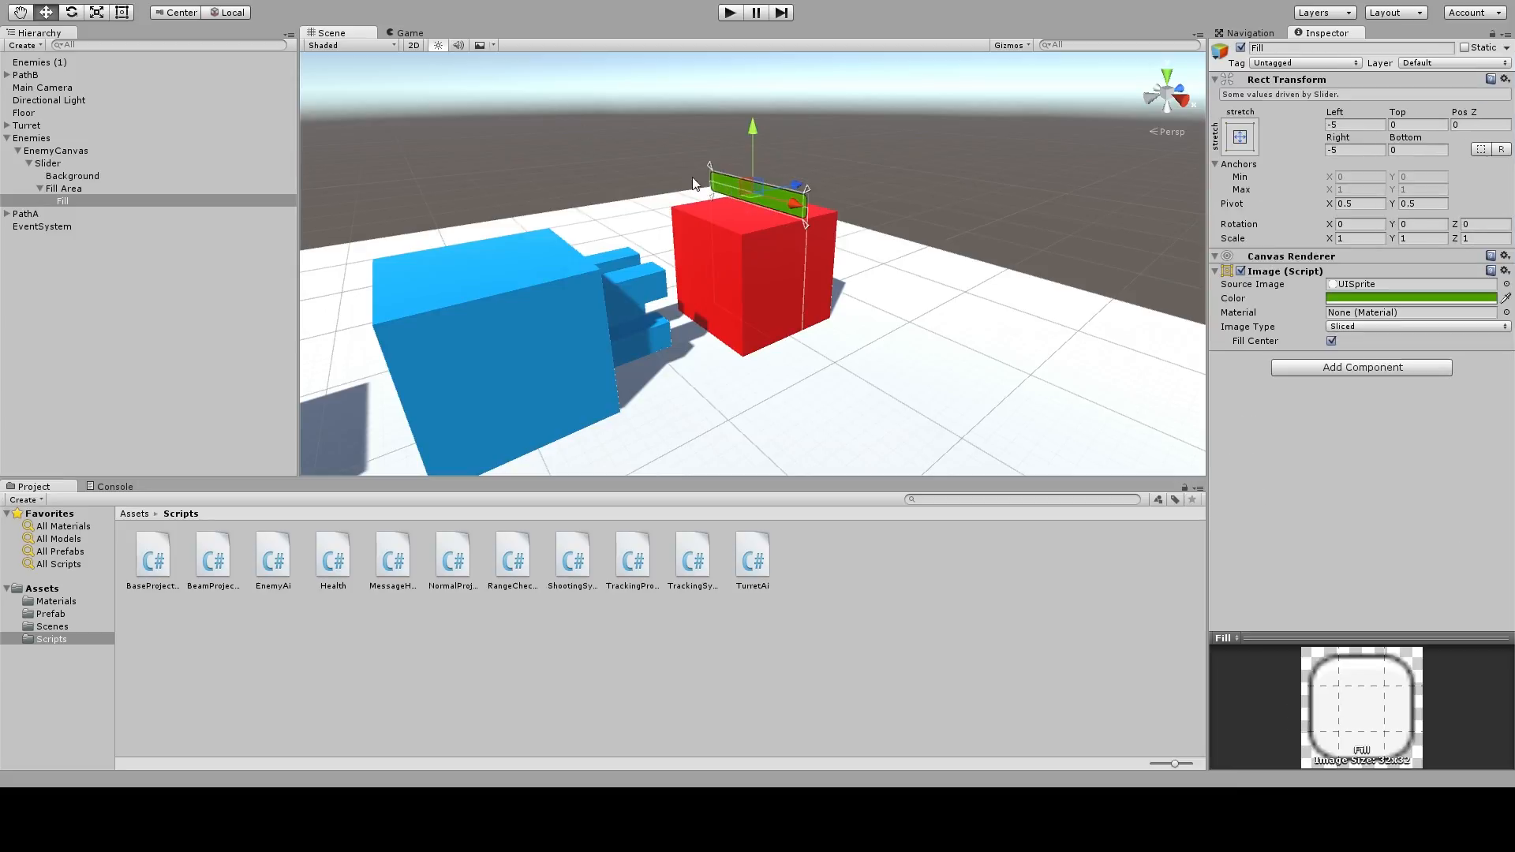
pyautogui.moveTo(815, 238)
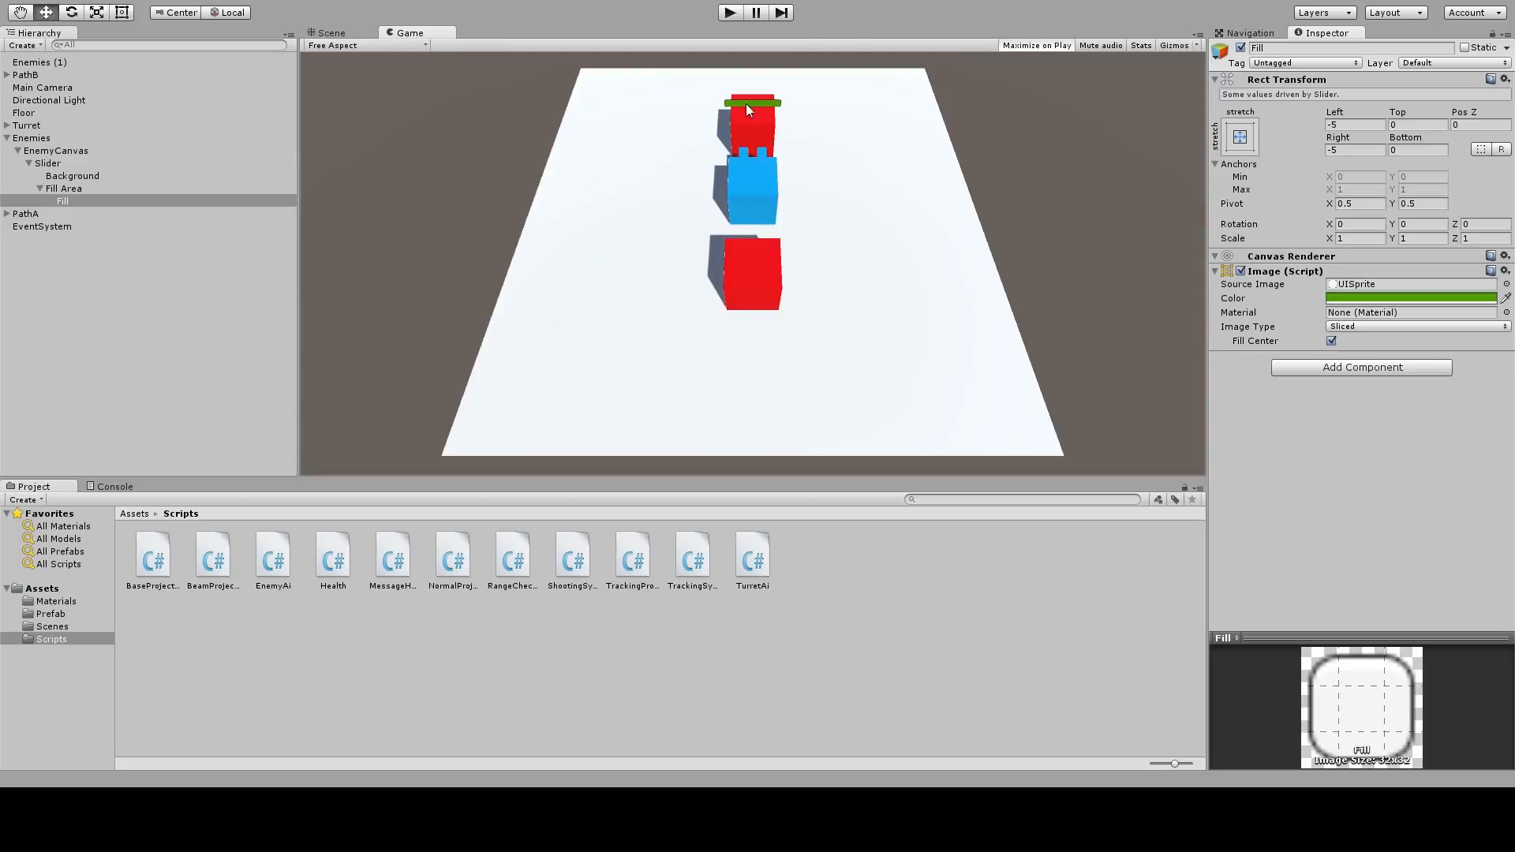
pyautogui.moveTo(311, 22)
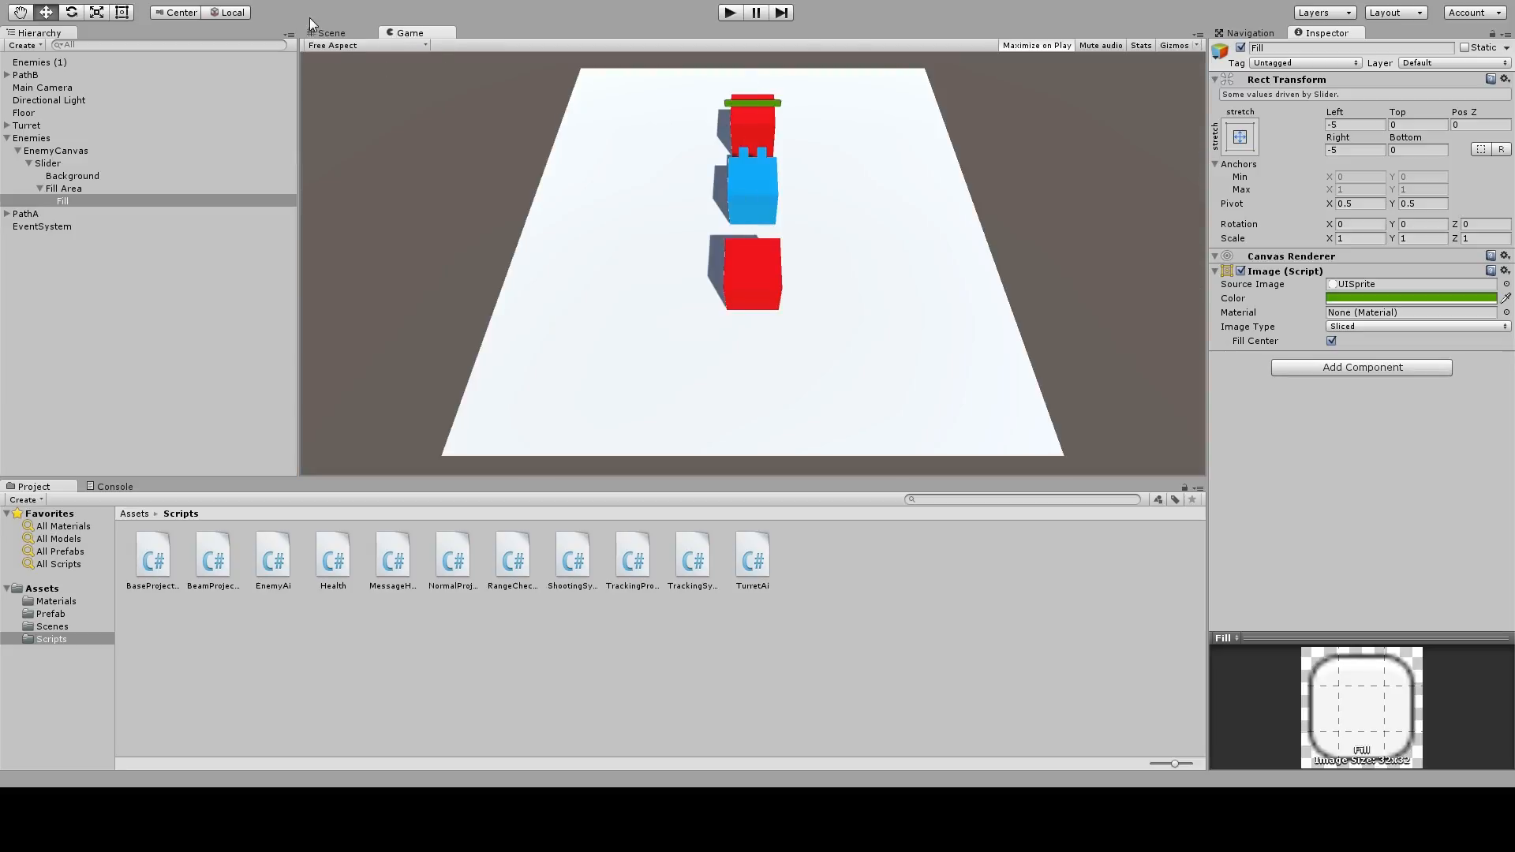
pyautogui.click(331, 32)
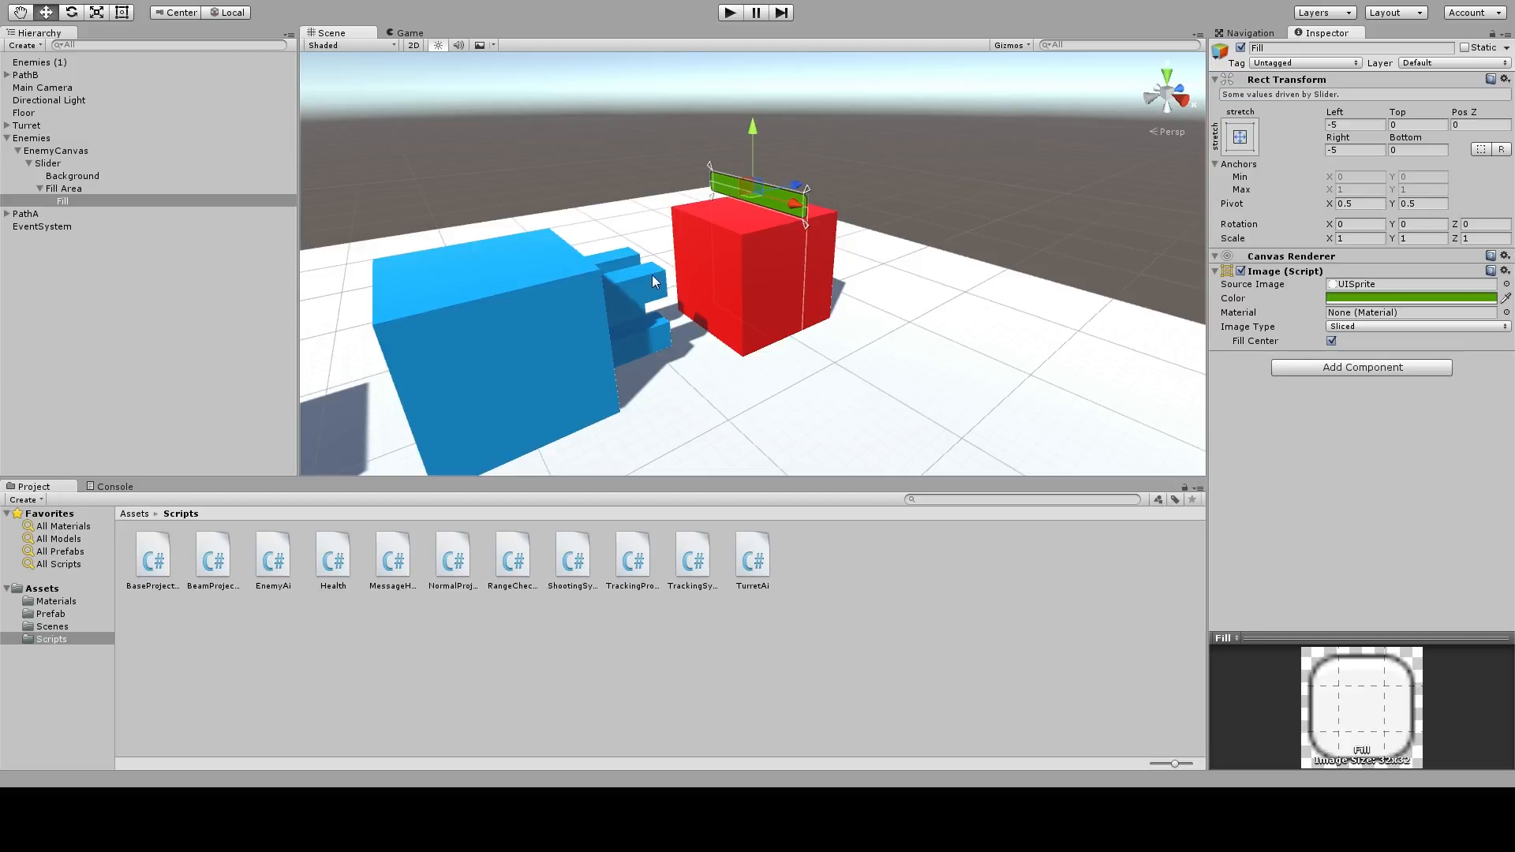
pyautogui.moveTo(877, 160)
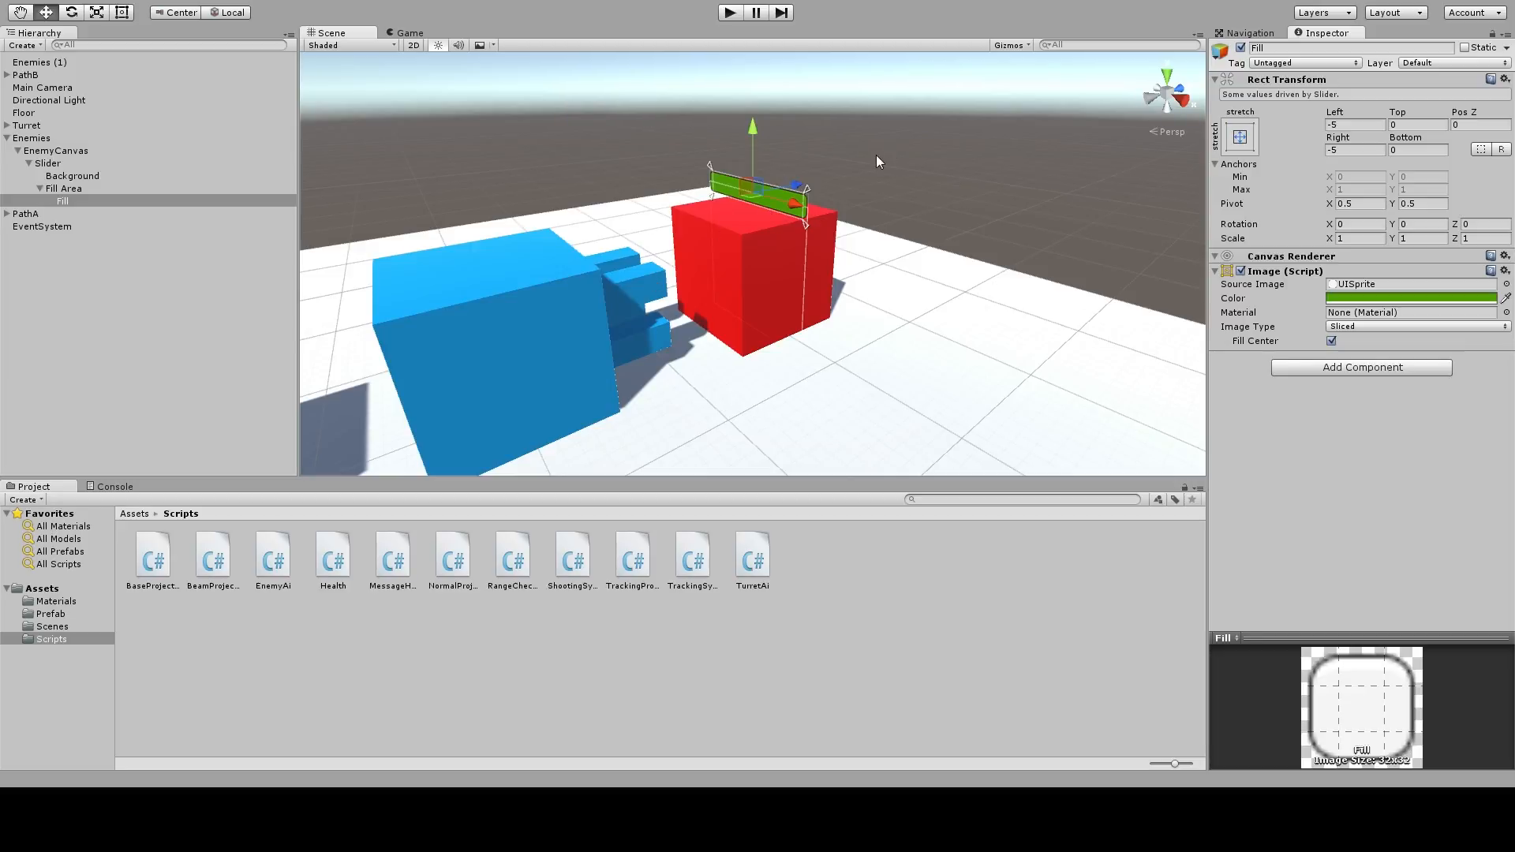
pyautogui.click(30, 163)
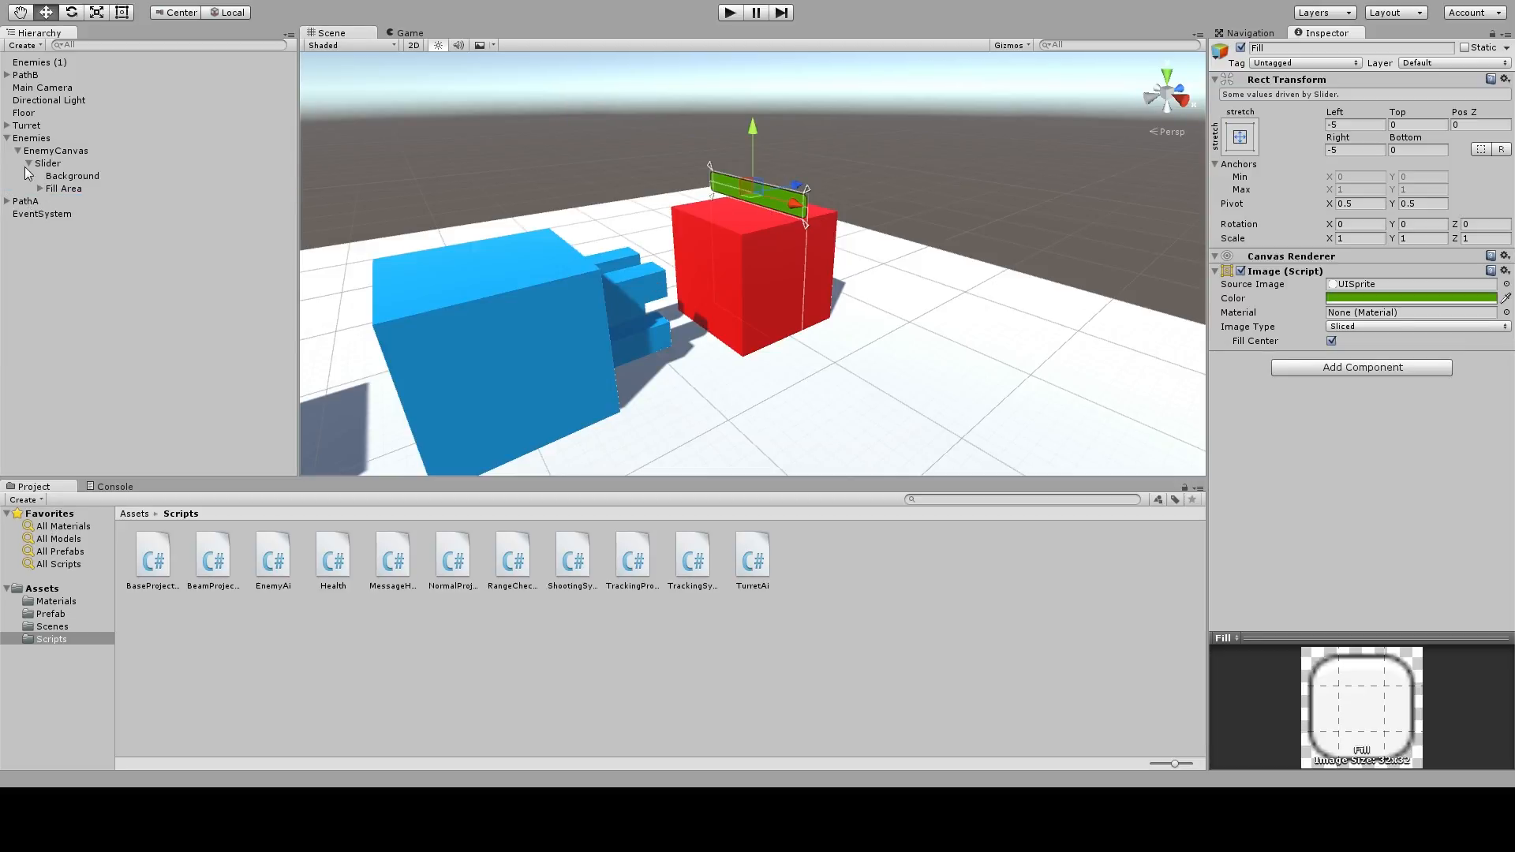
pyautogui.click(7, 137)
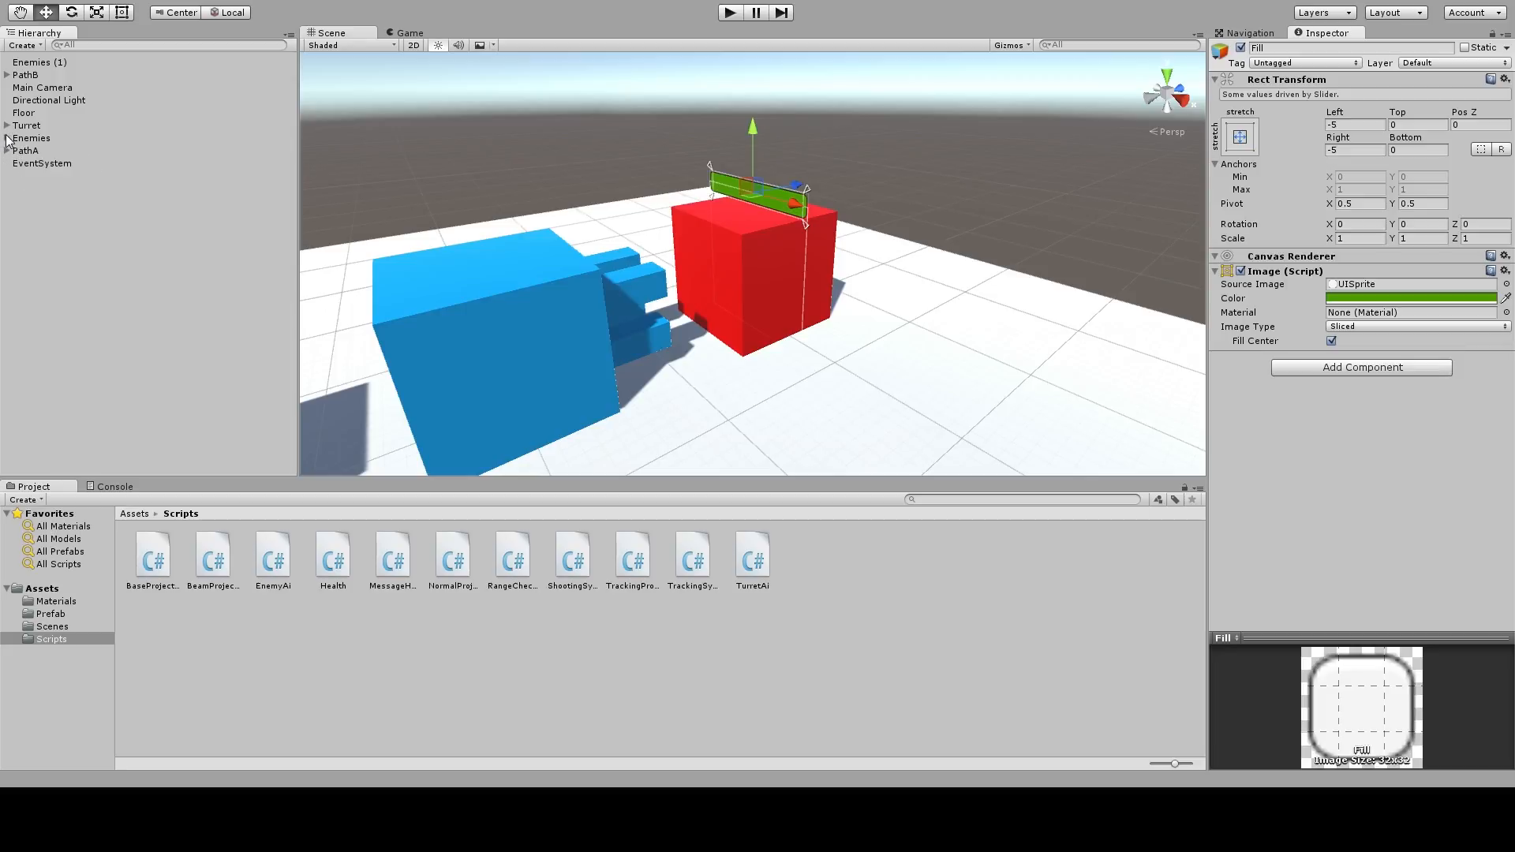
pyautogui.click(23, 112)
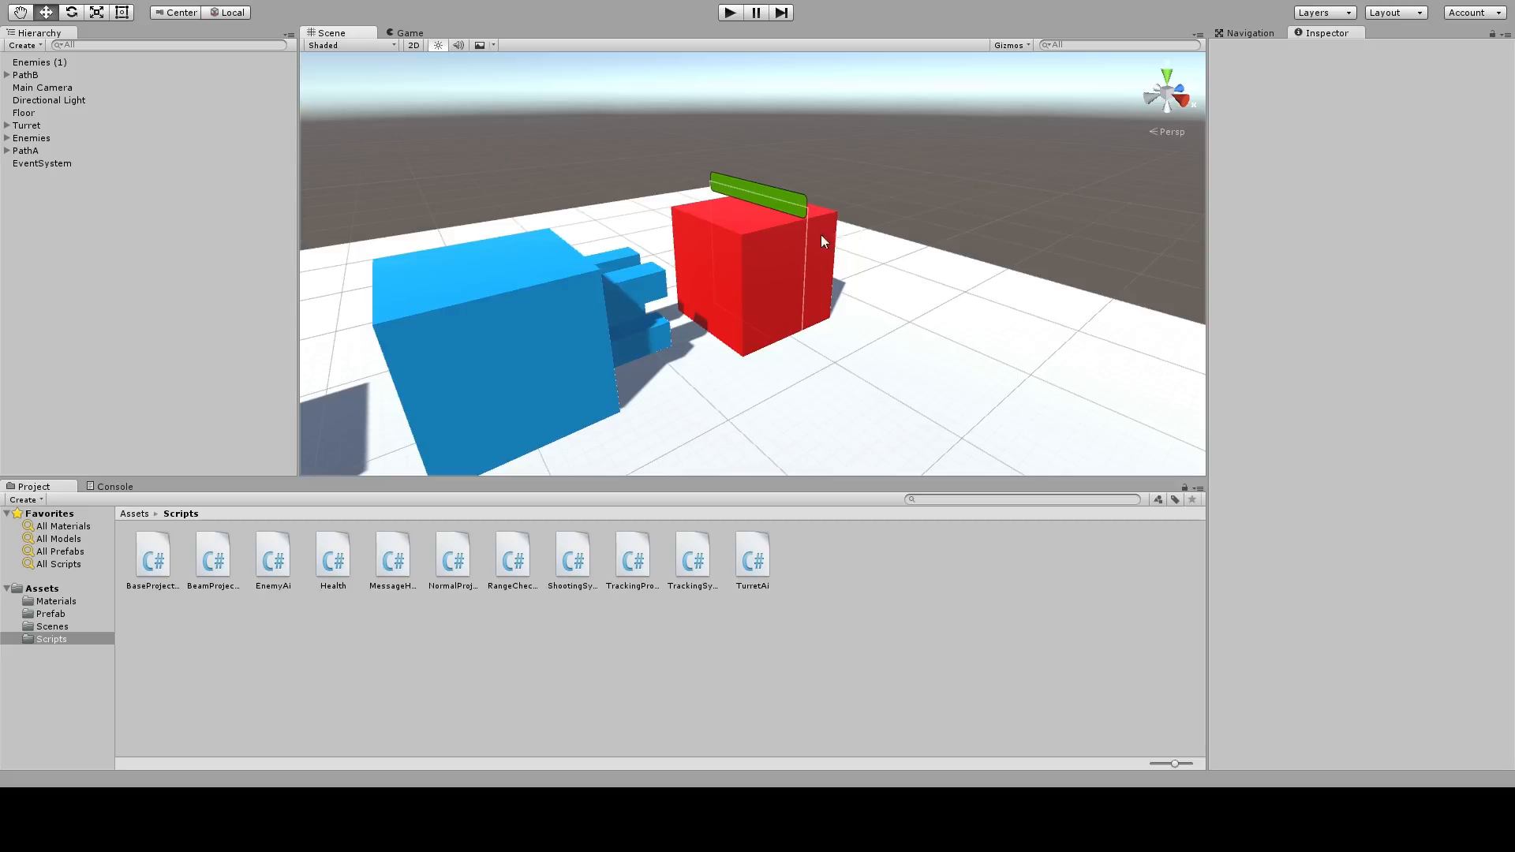
pyautogui.moveTo(859, 546)
pyautogui.write('HealthUI')
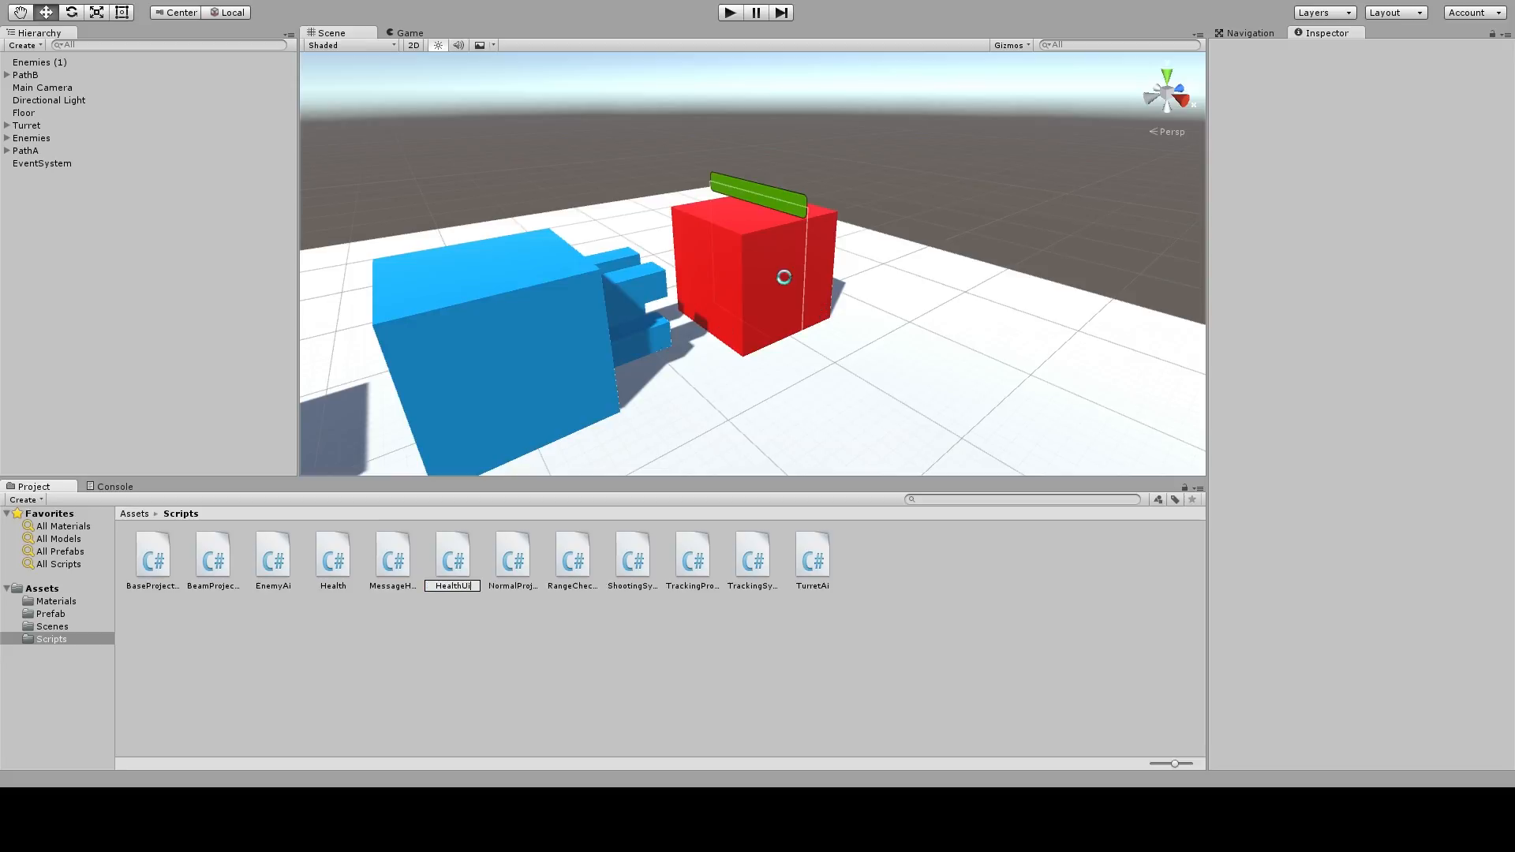
# Name the new C# script HealthUi and open it in MonoDevelop
pyautogui.click(392, 559)
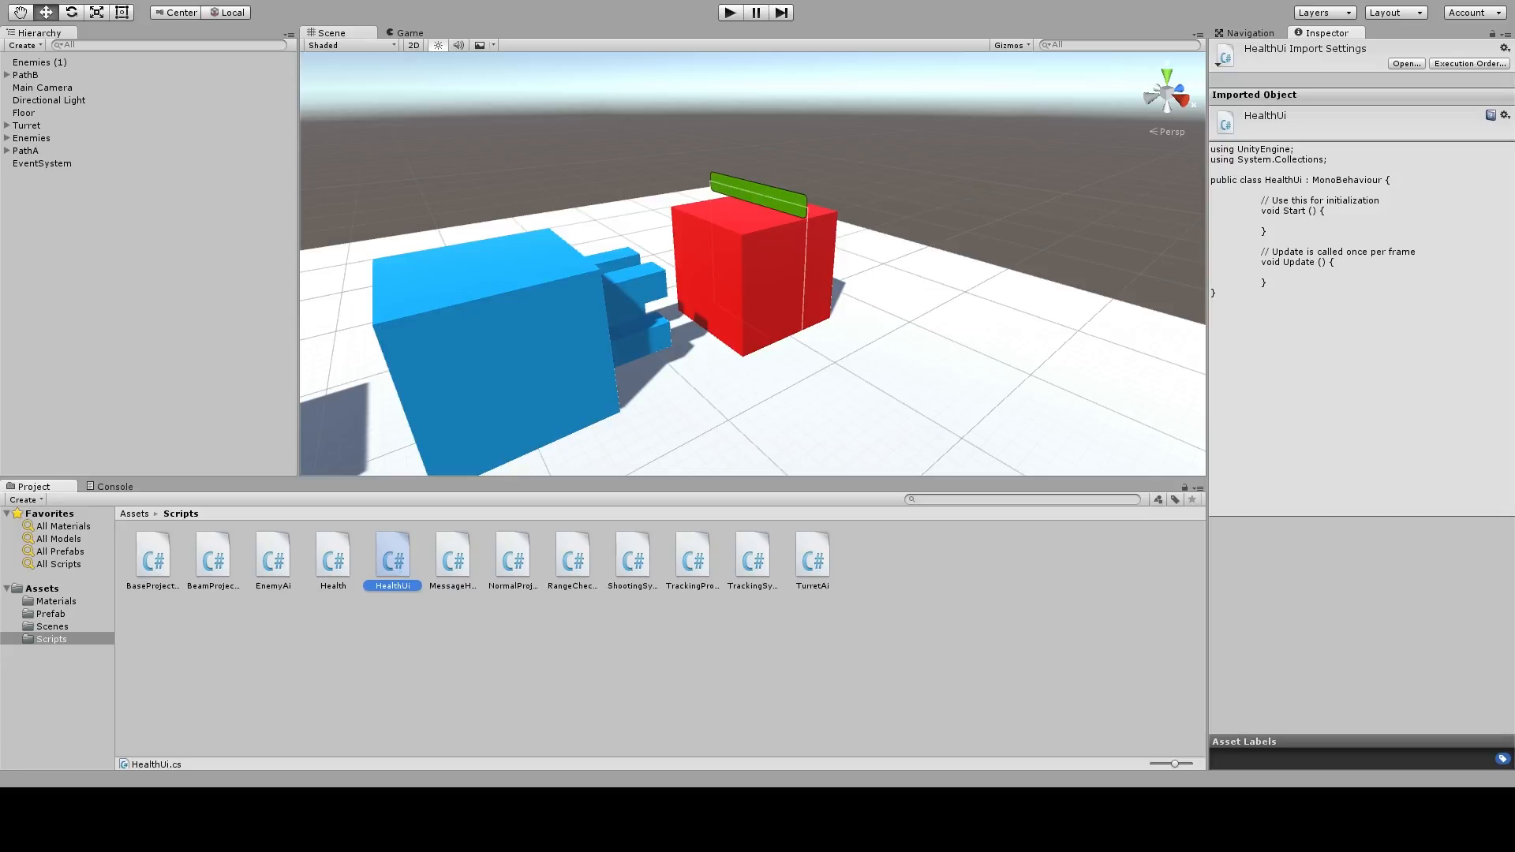
pyautogui.doubleClick(393, 555)
pyautogui.write('using co')
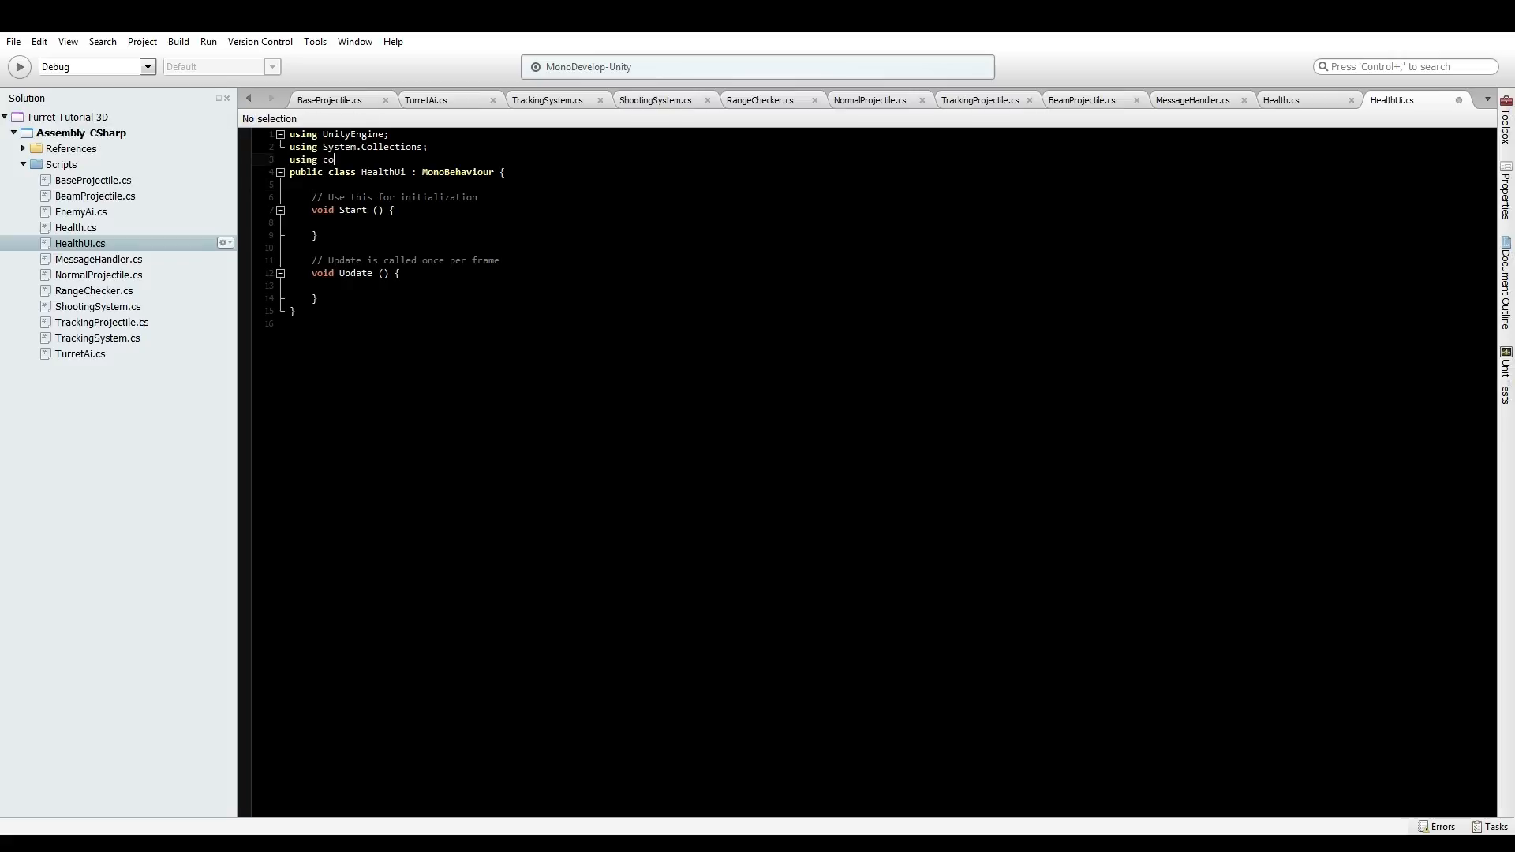
# Add a 'using UnityEngine.UI' directive to HealthUi
pyautogui.write('sy')
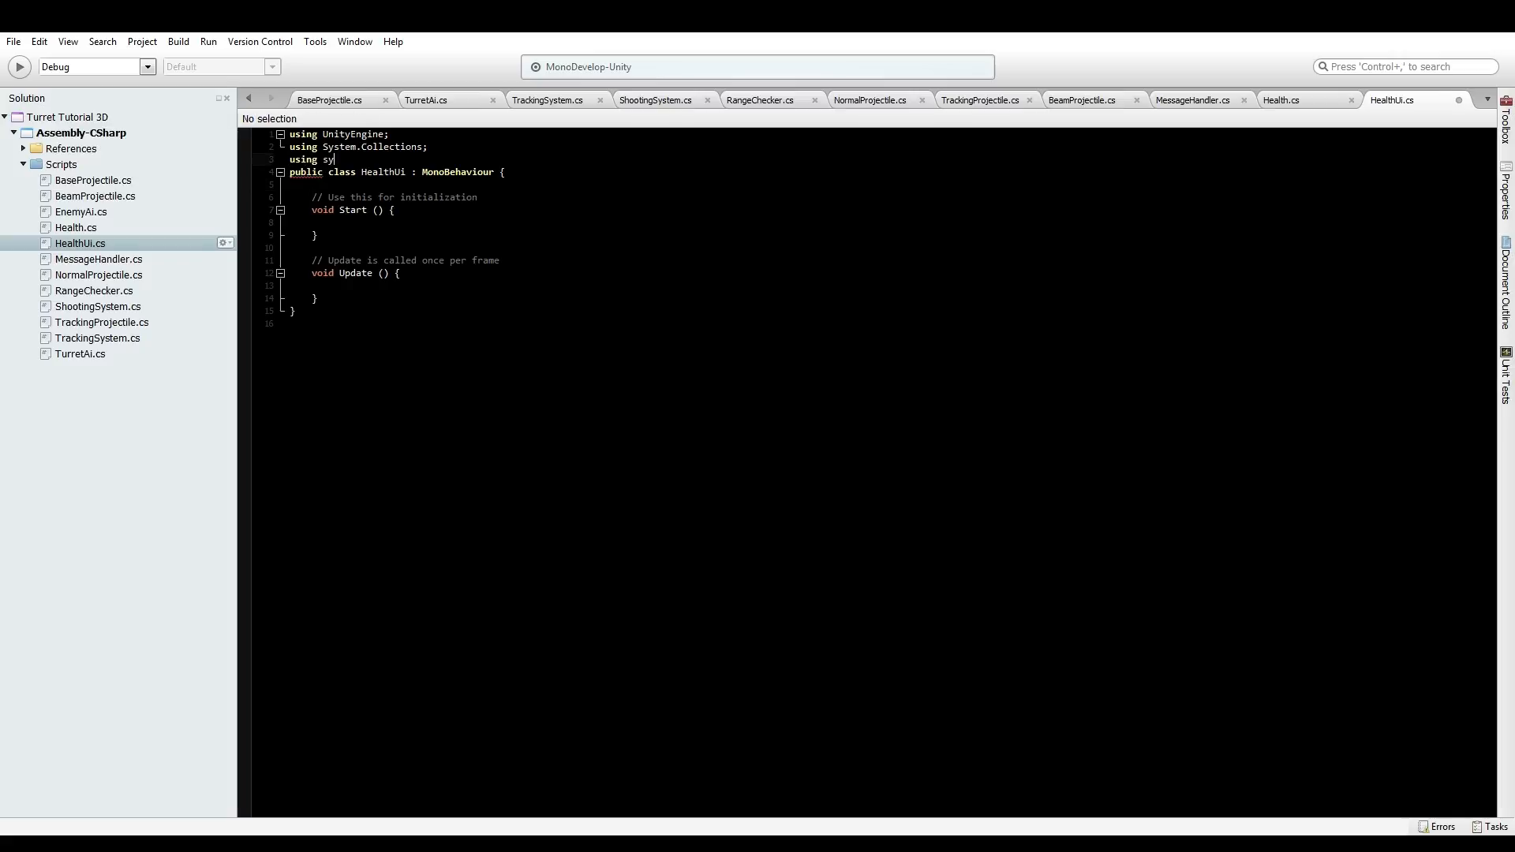
pyautogui.write('unitye')
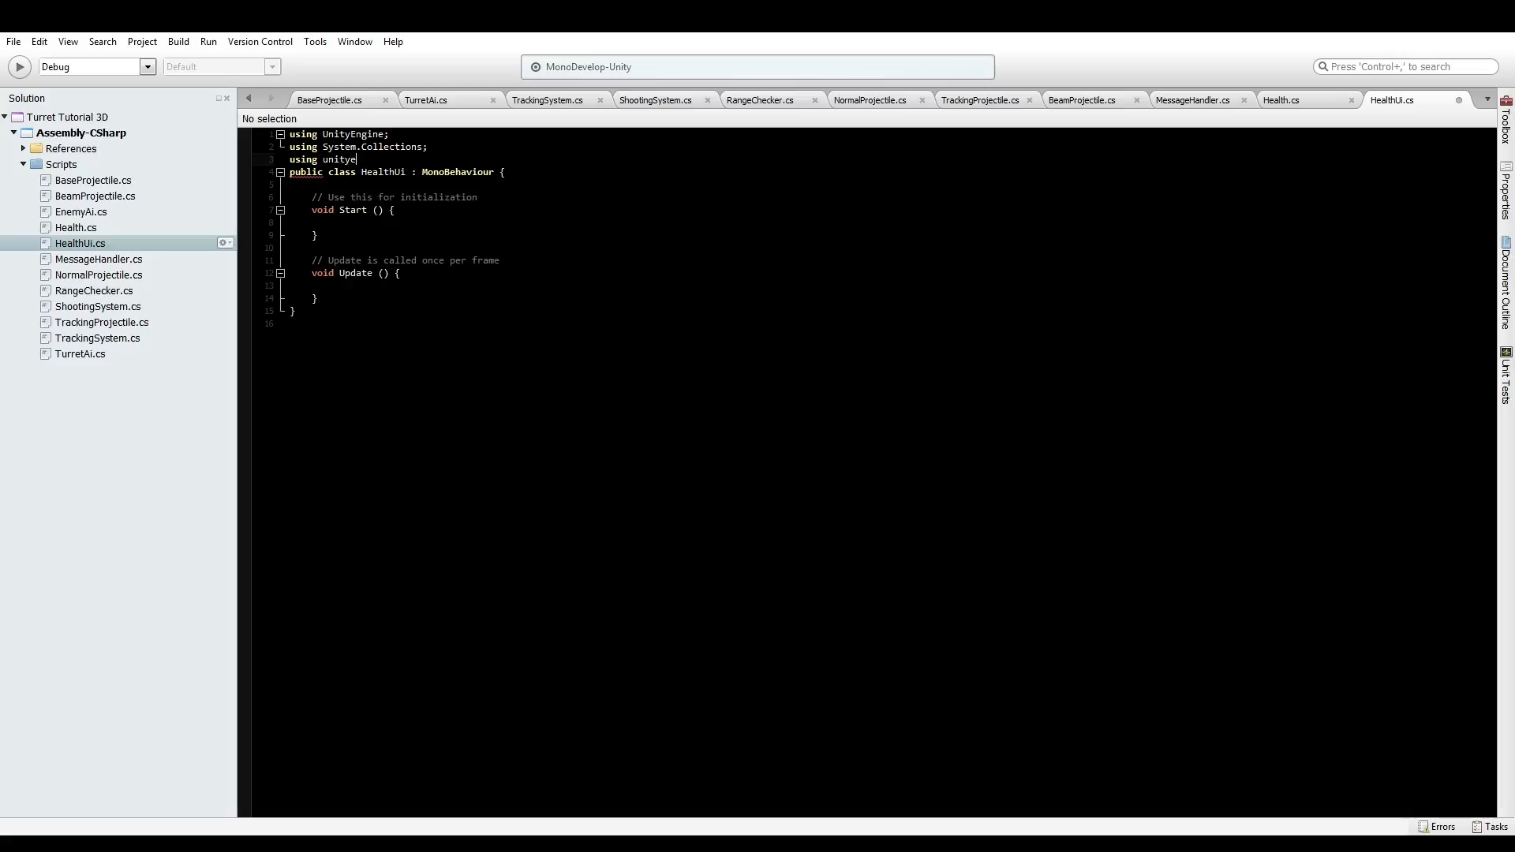
pyautogui.write('UnityEngine.u')
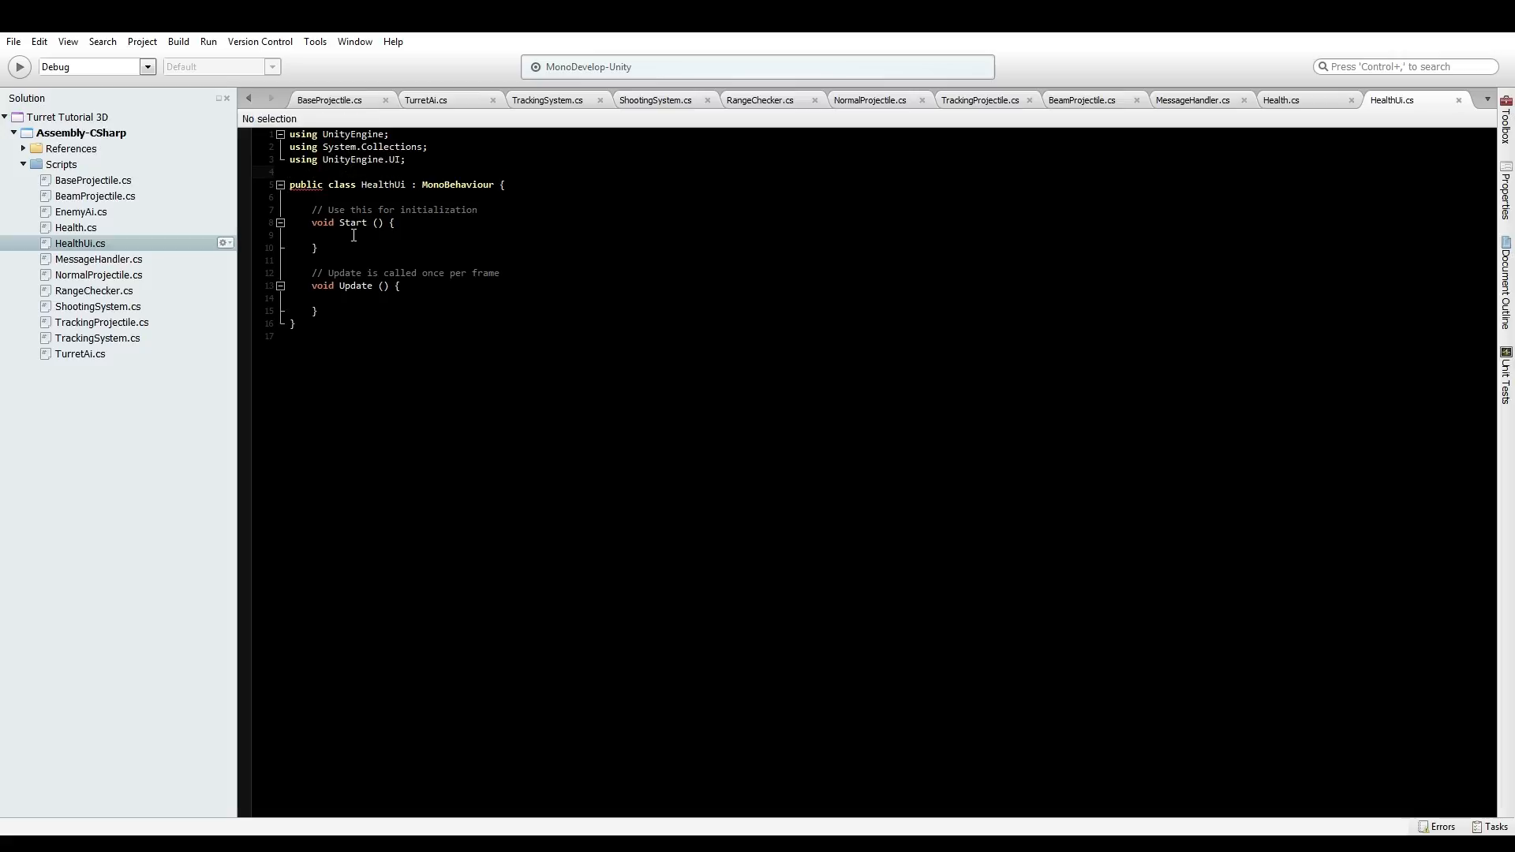
# Declare 'public Slider slider;' at the top of the HealthUi class
pyautogui.click(311, 197)
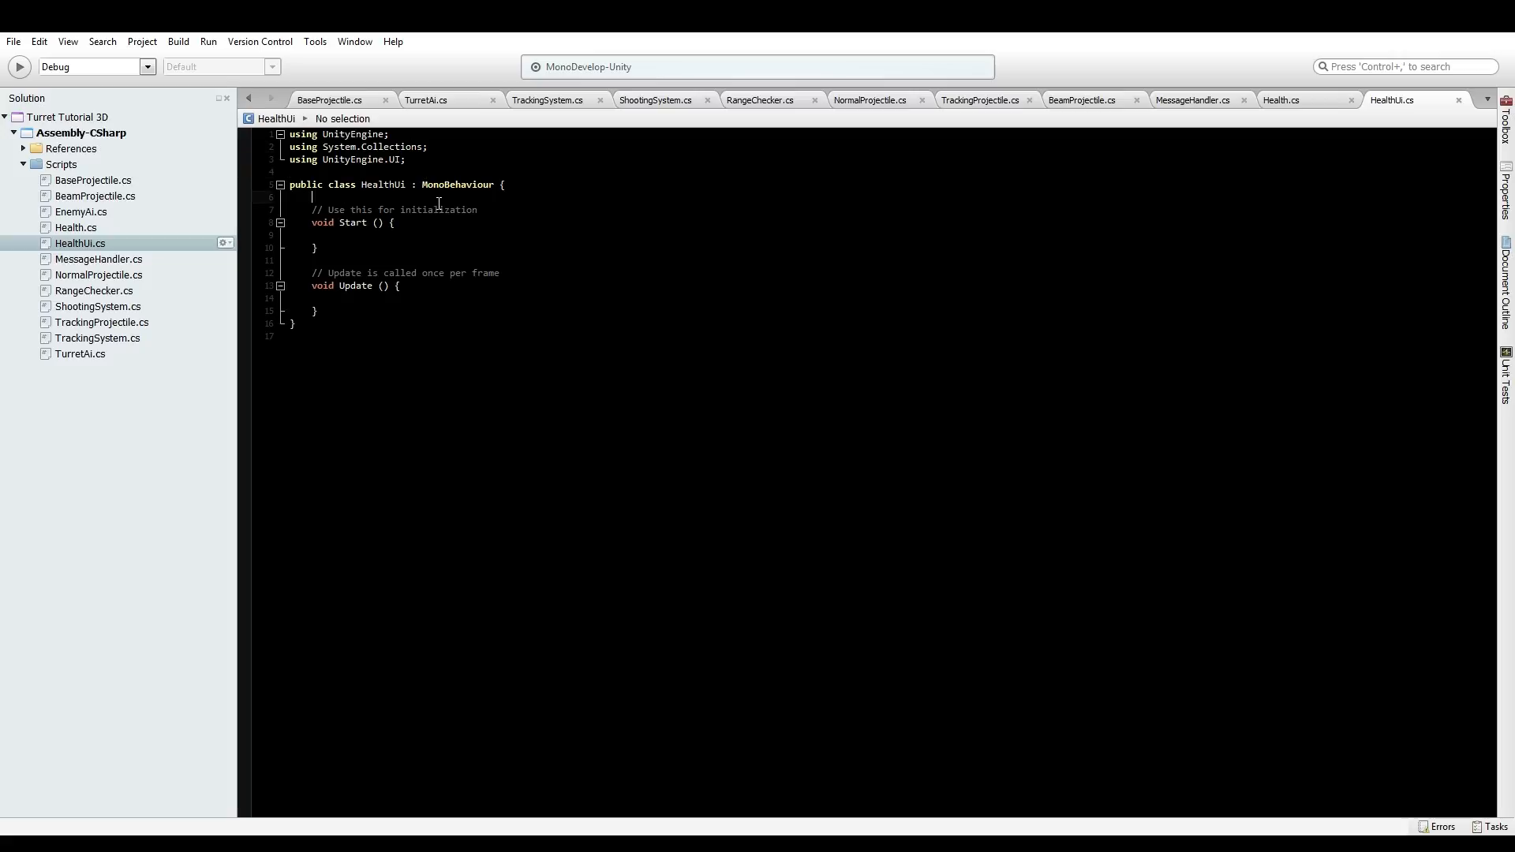
pyautogui.write('publ')
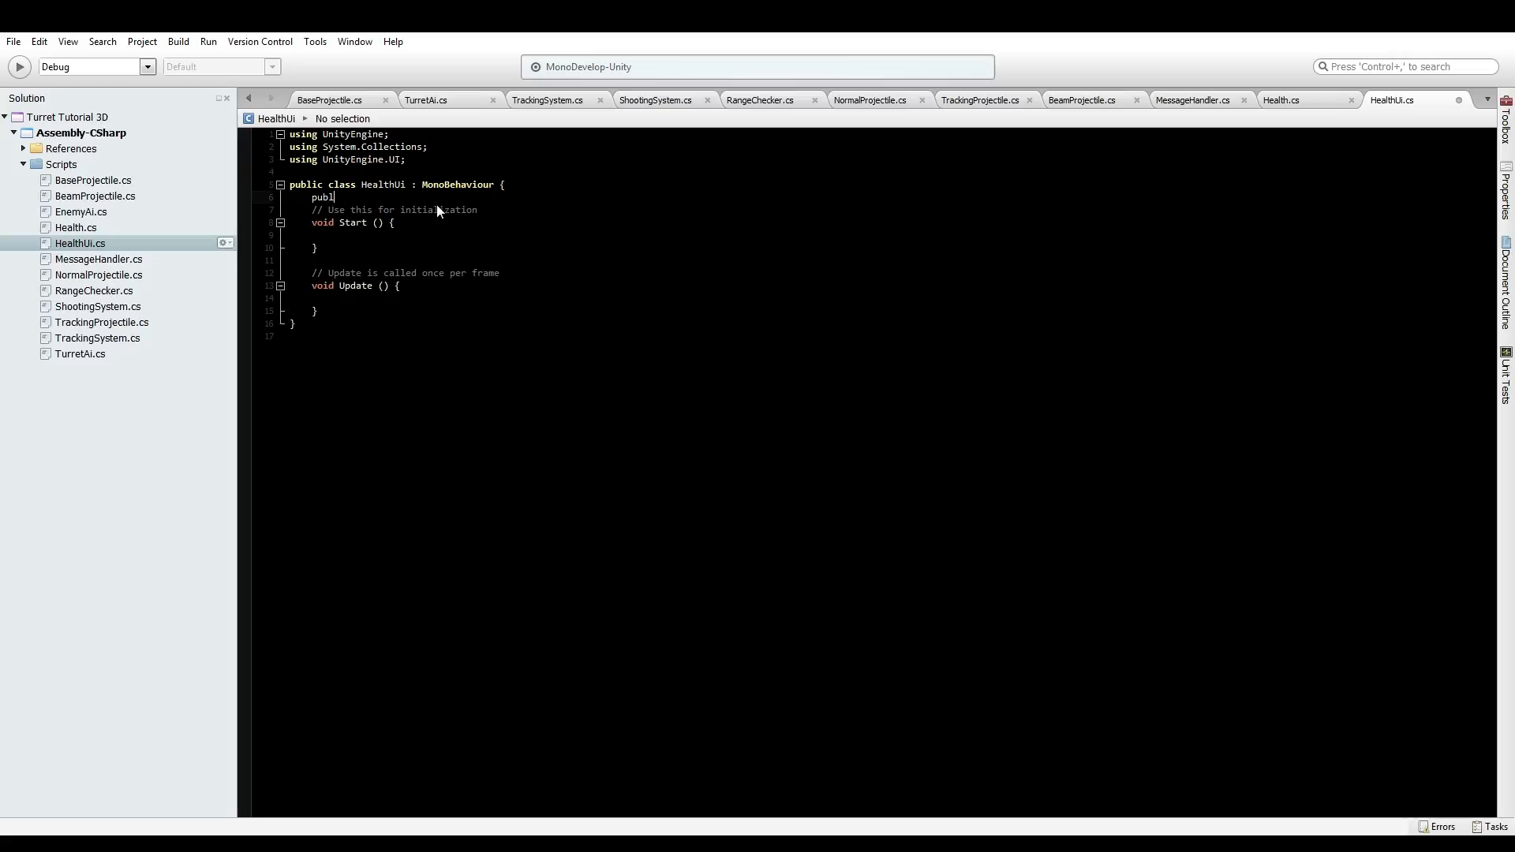
pyautogui.write('ic slider')
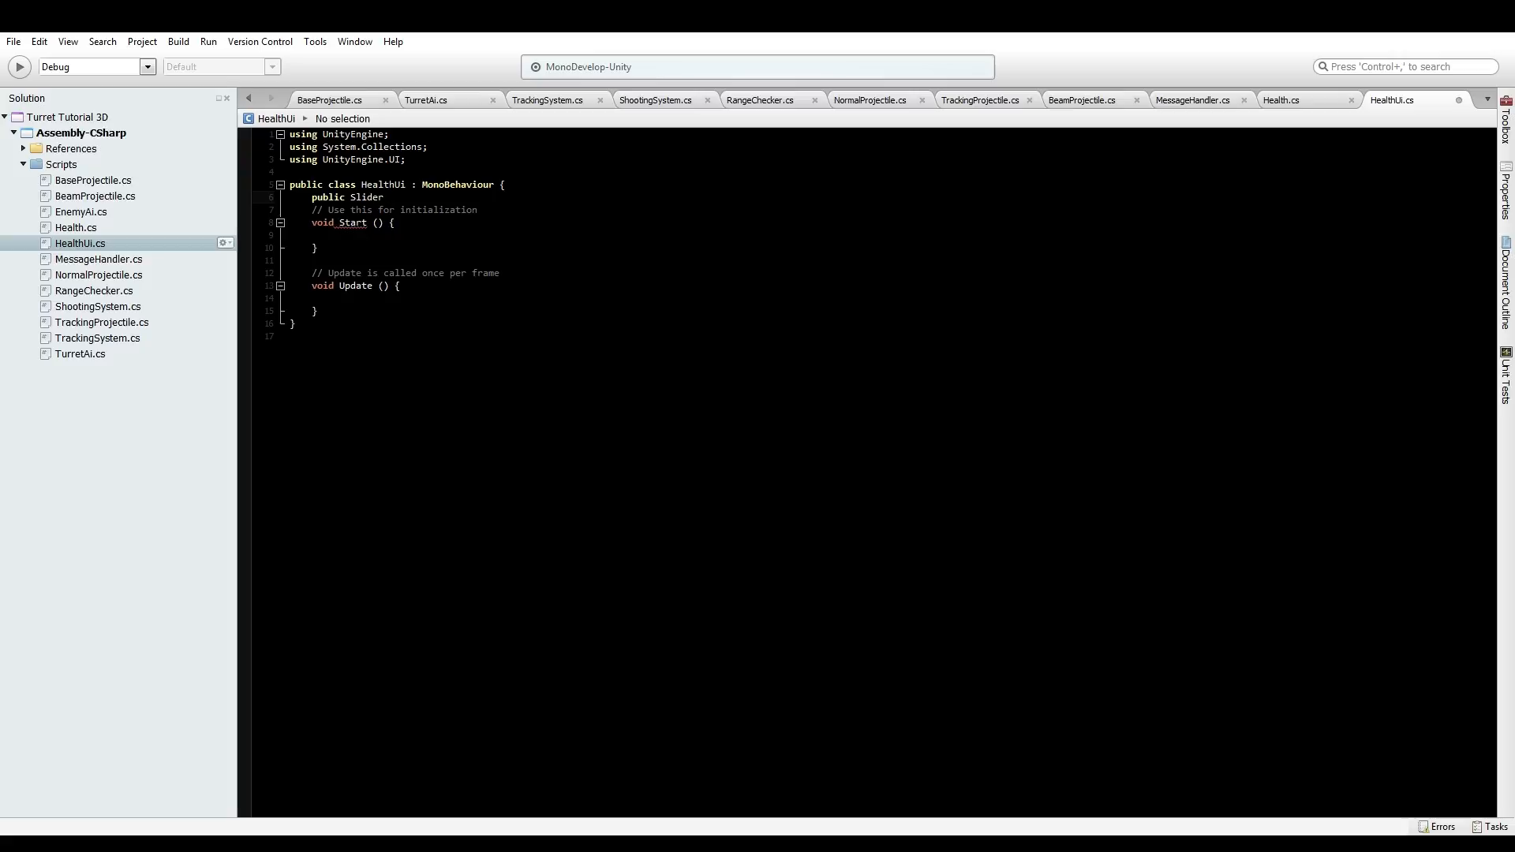
pyautogui.click(388, 197)
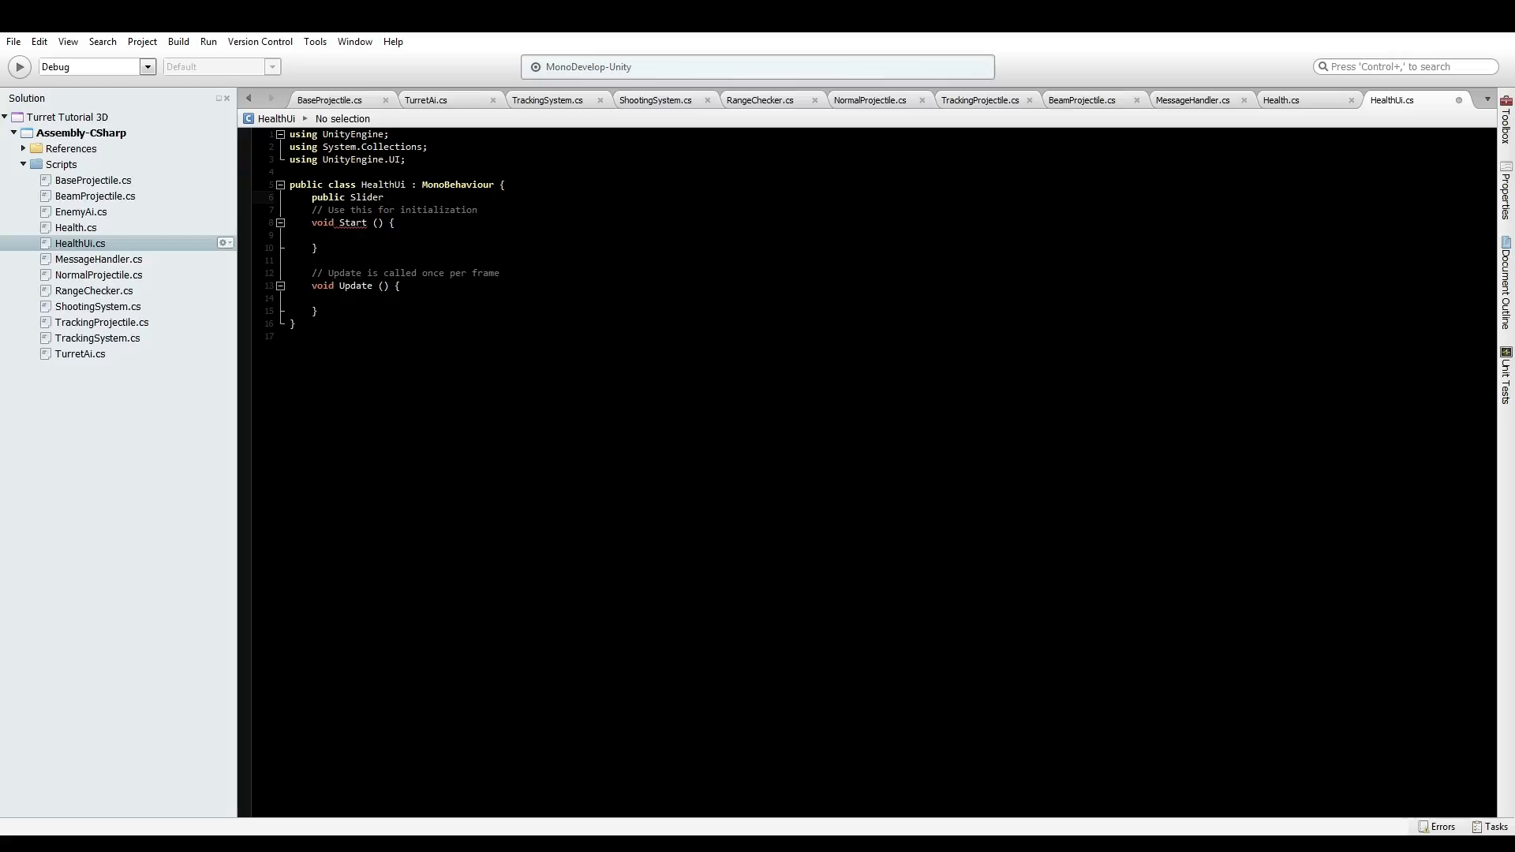
pyautogui.write('UI.s')
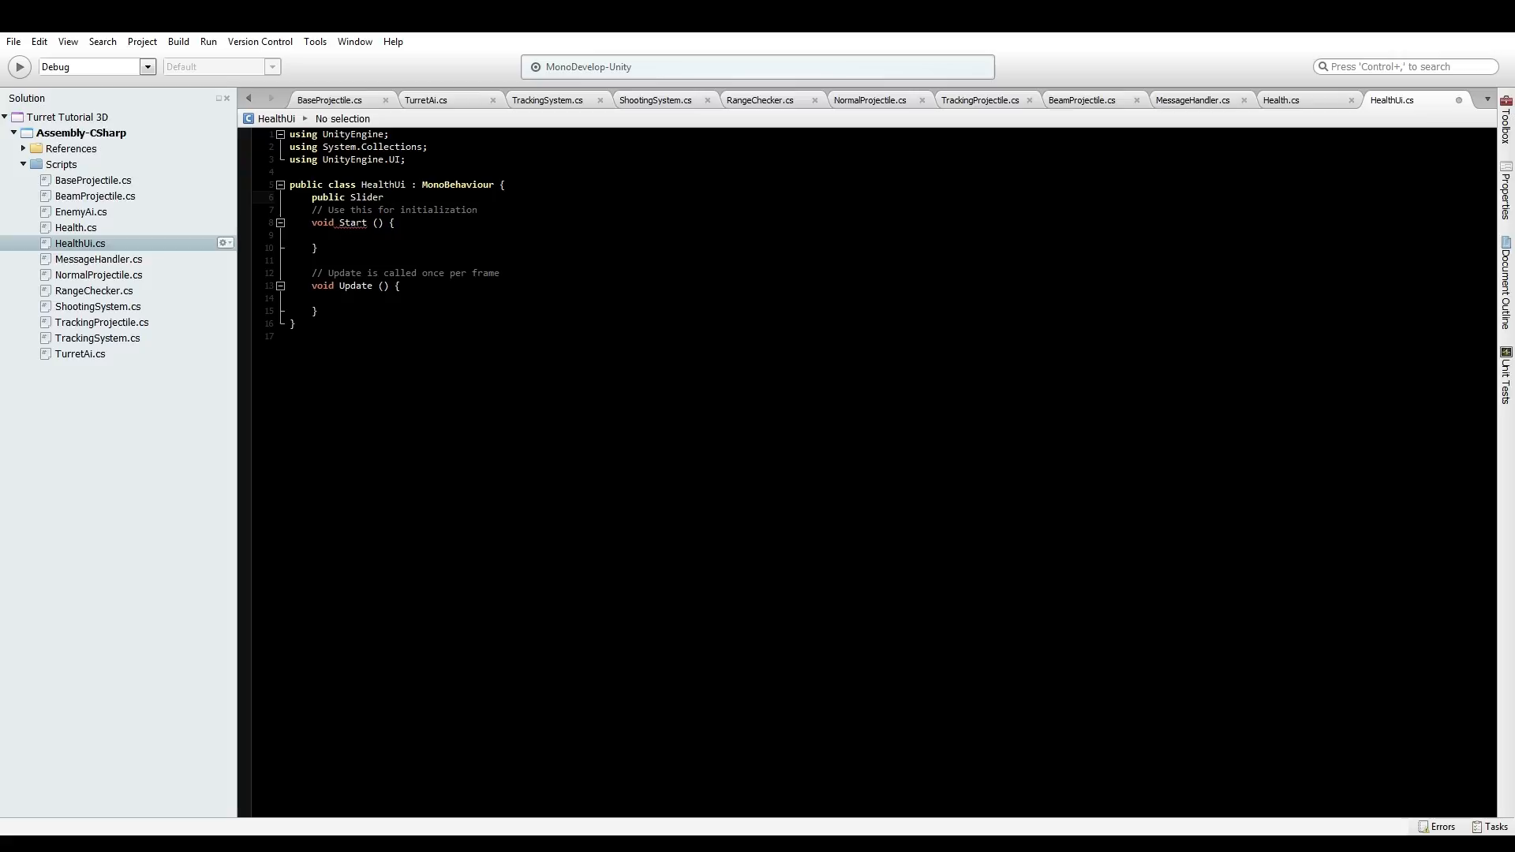
pyautogui.write('s1')
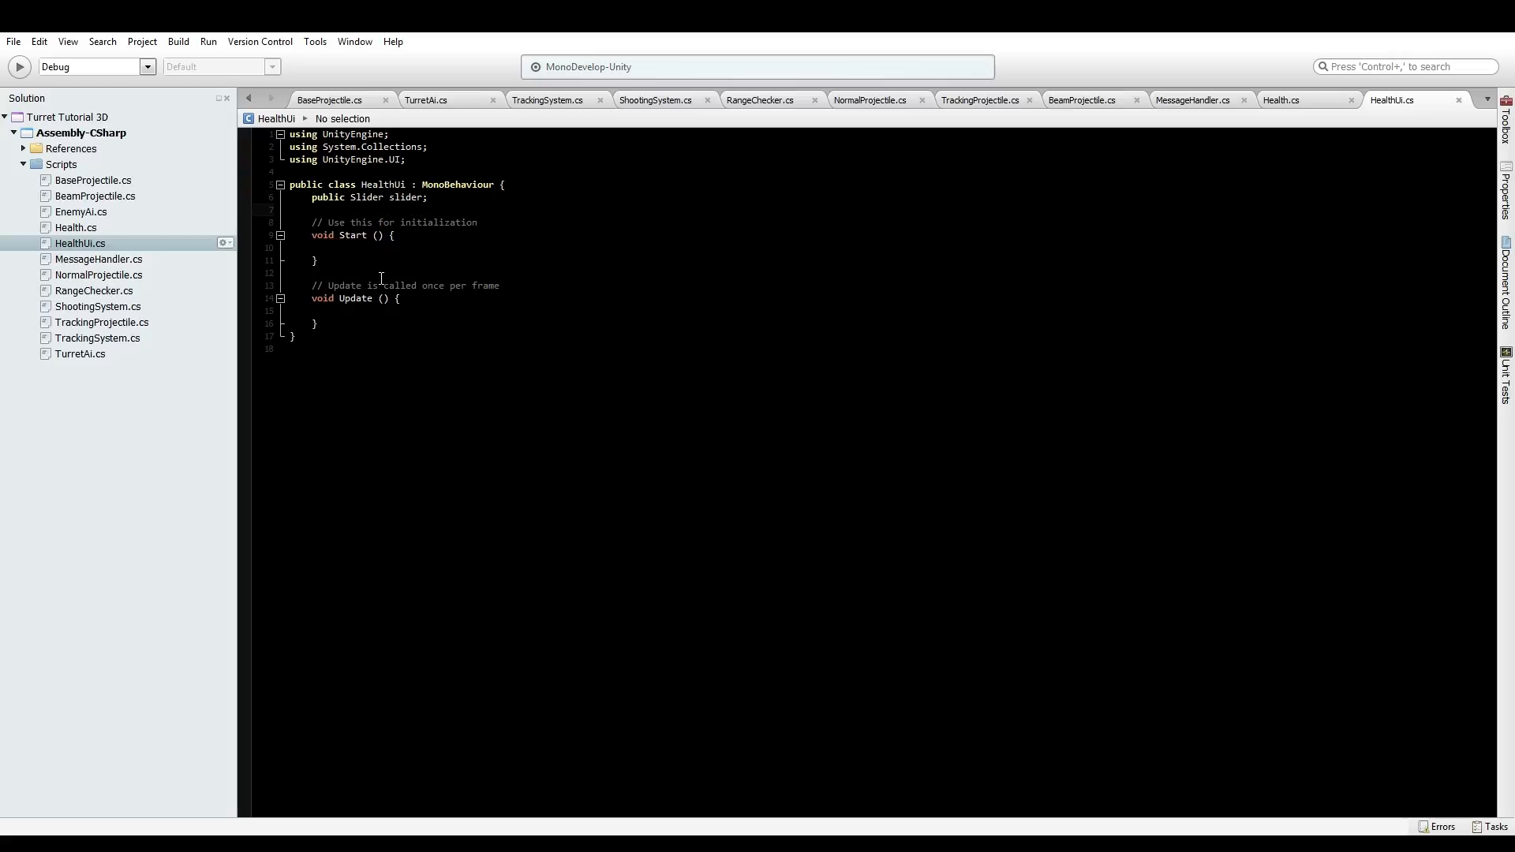
pyautogui.click(383, 298)
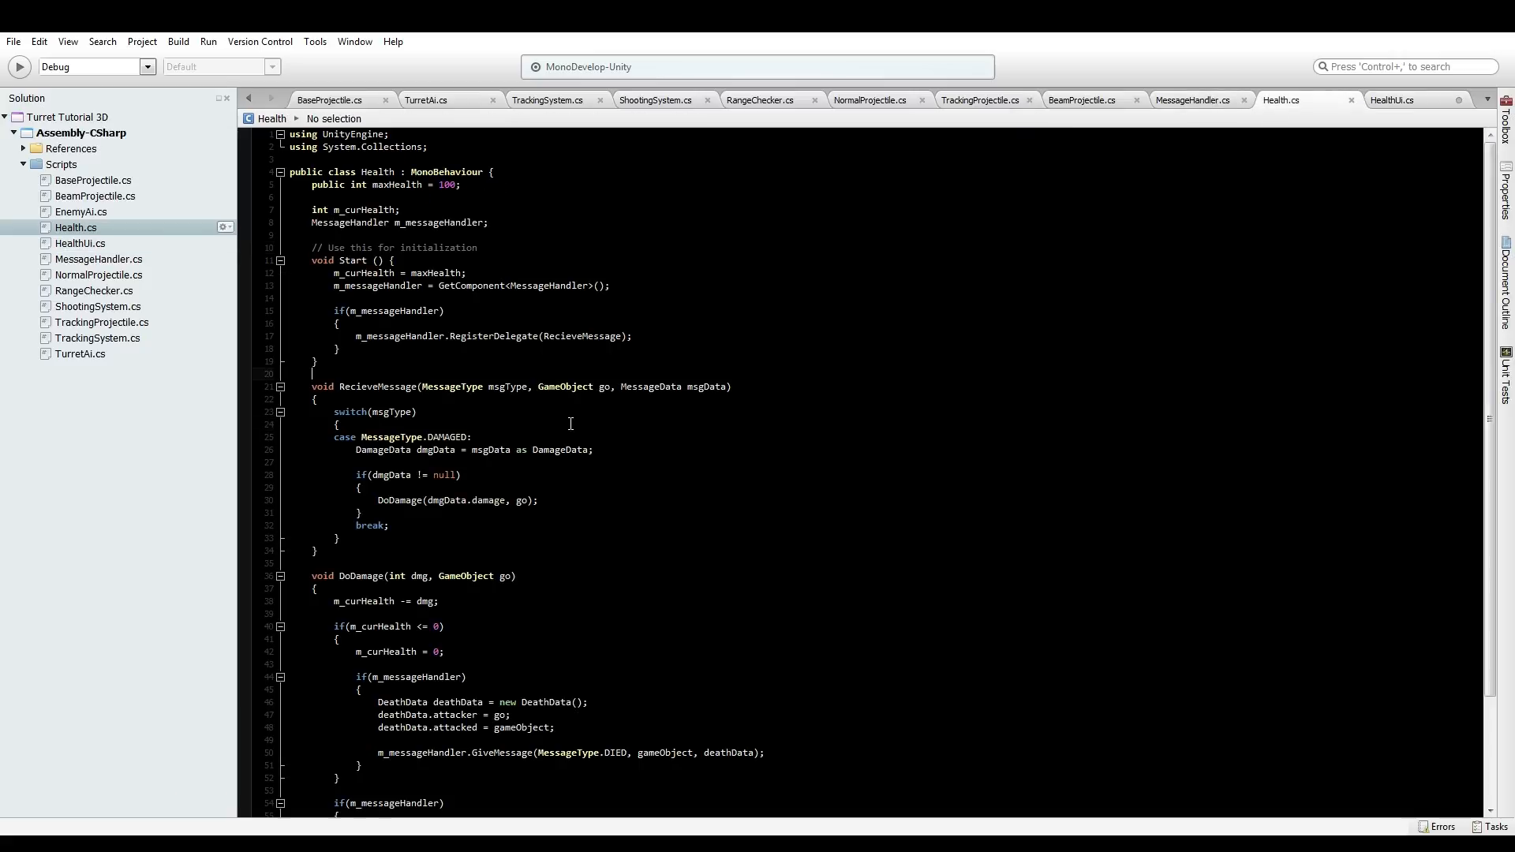
# Paste Health's RegisterDelegate block into HealthUi's Start and RecieveMessage method below it
pyautogui.scroll(-3)
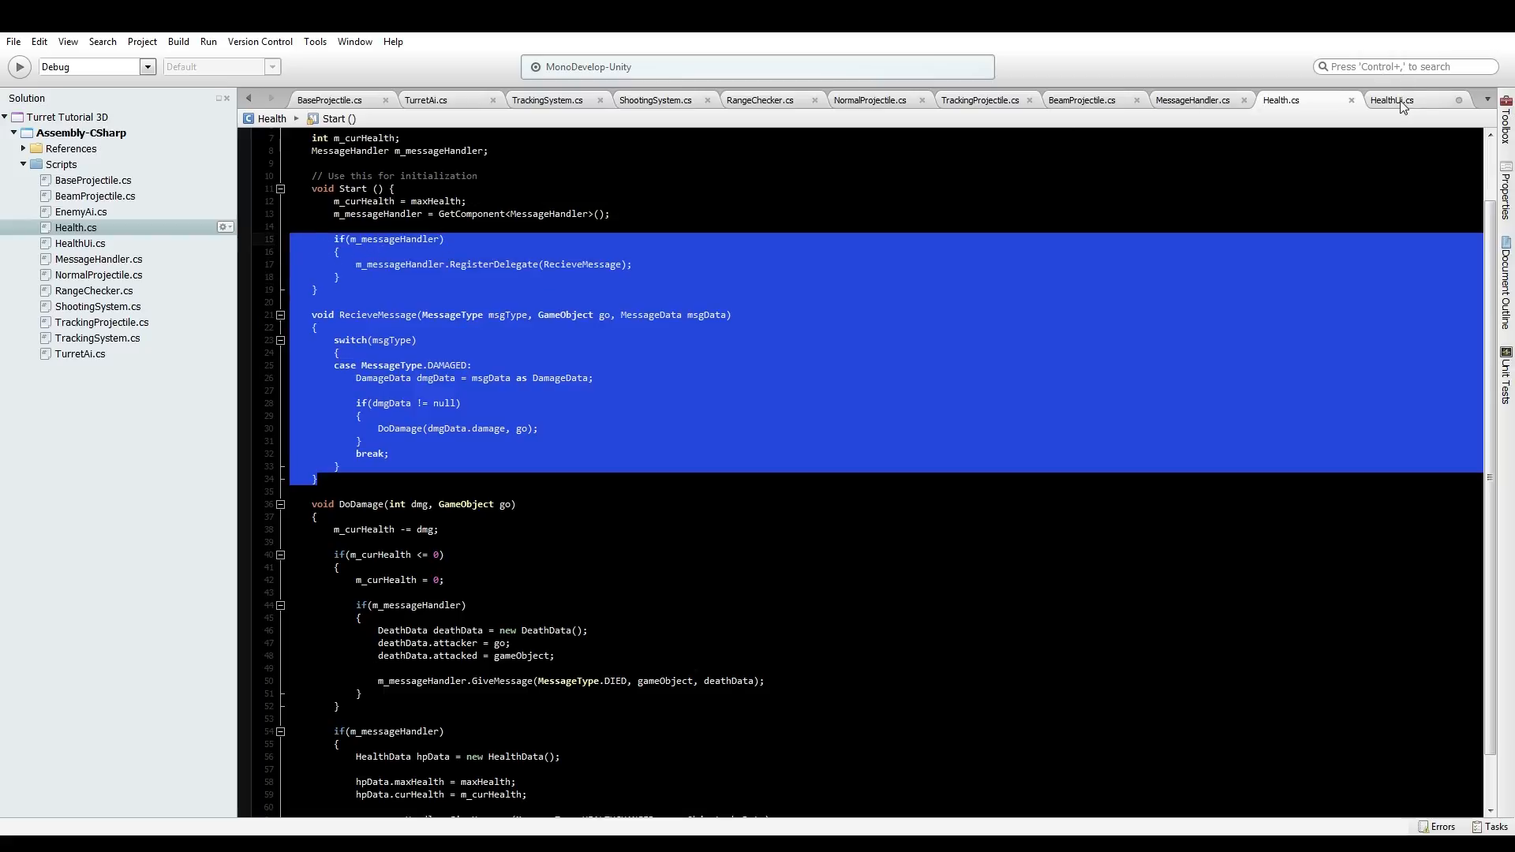
pyautogui.click(1391, 100)
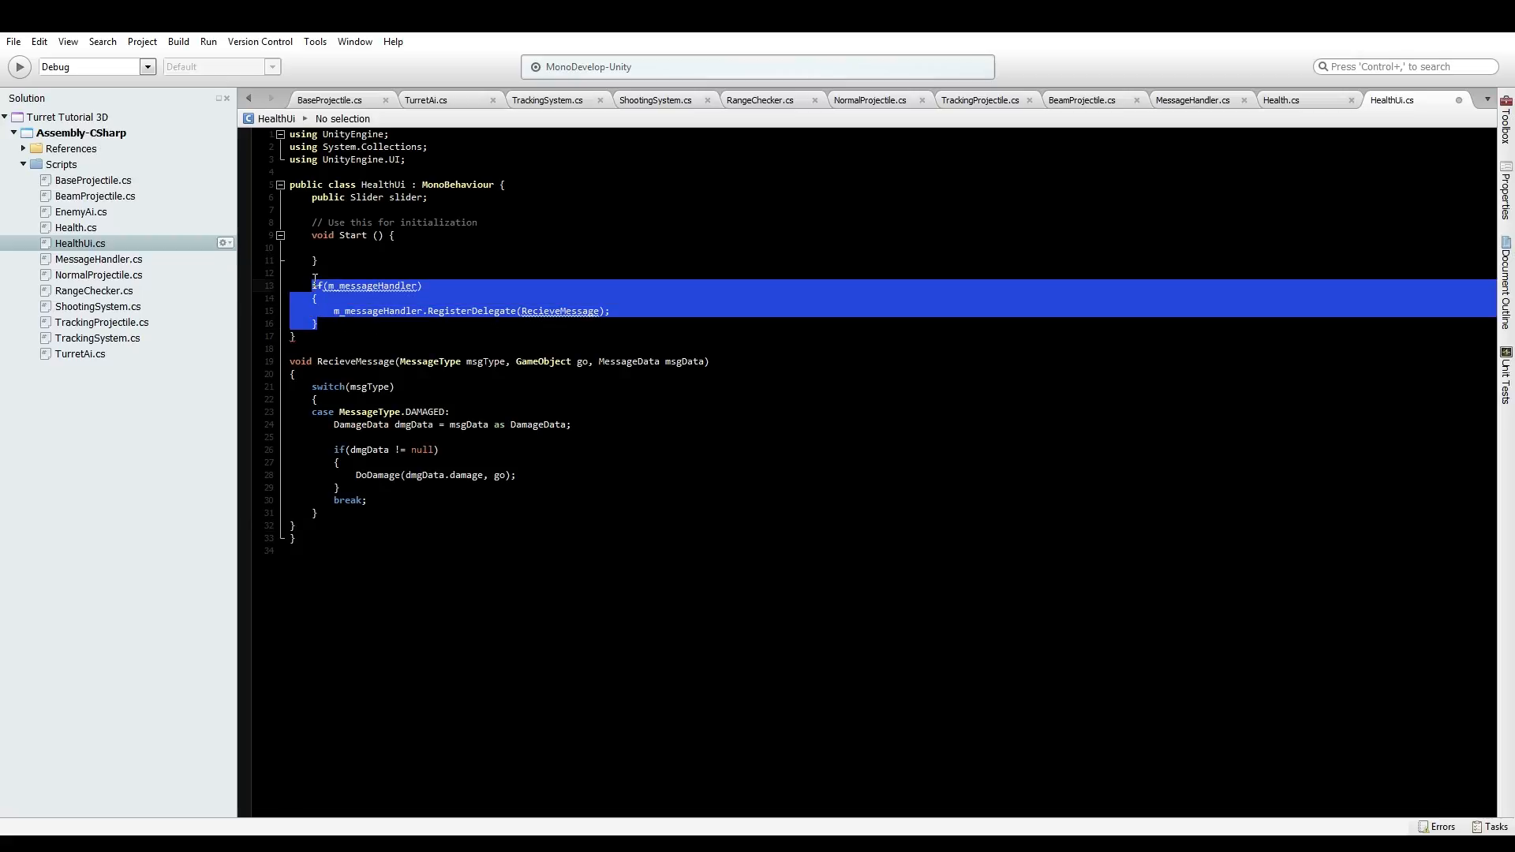
pyautogui.click(345, 247)
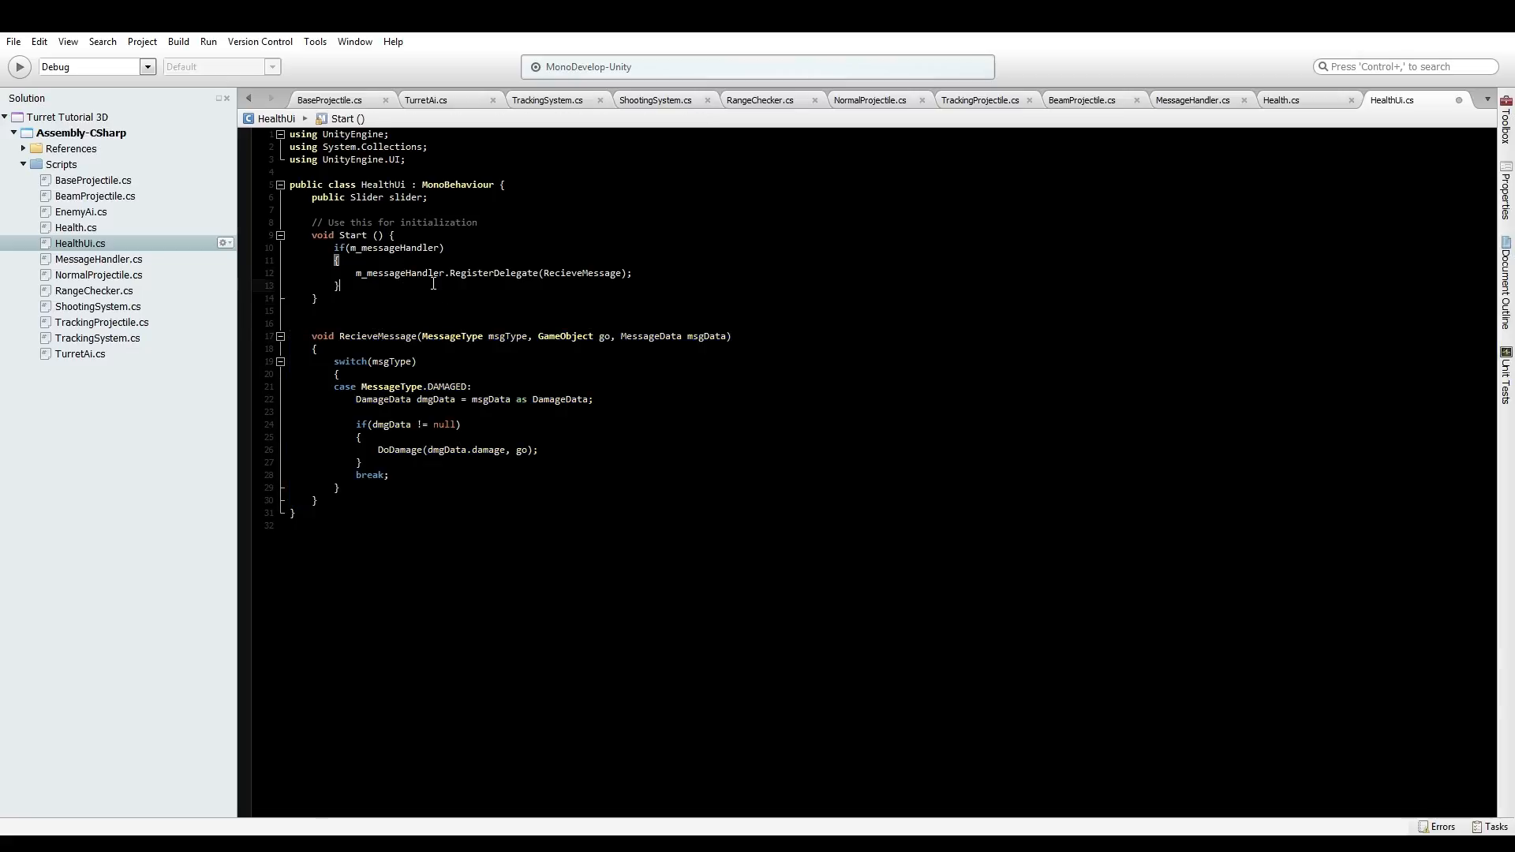
pyautogui.doubleClick(401, 273)
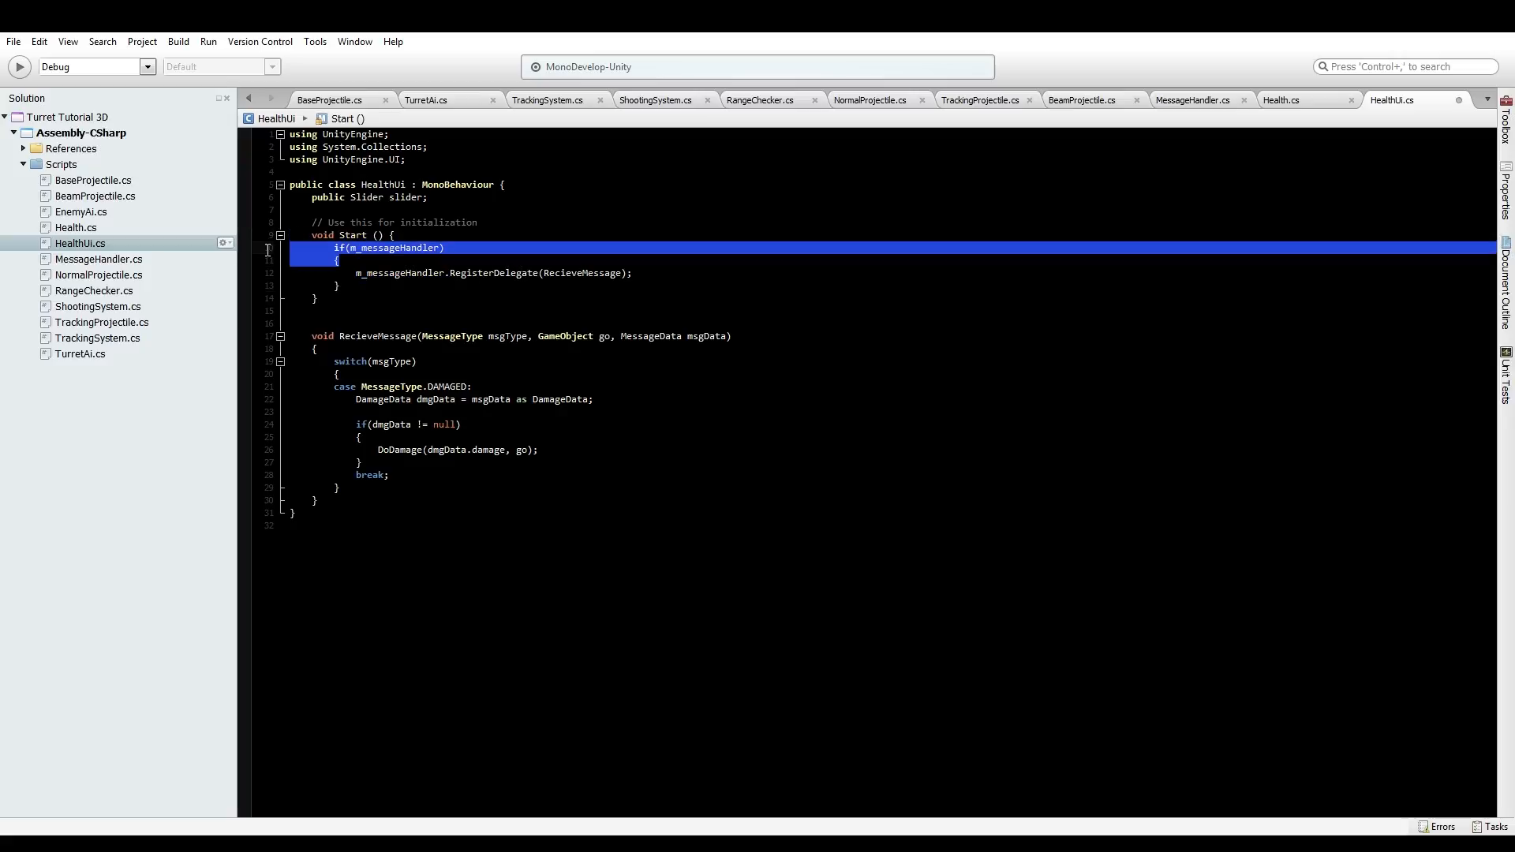
# Add 'MessageHandler msgHandler = GetComponent<MessageHandler>();' above the registration check in Start
pyautogui.click(394, 235)
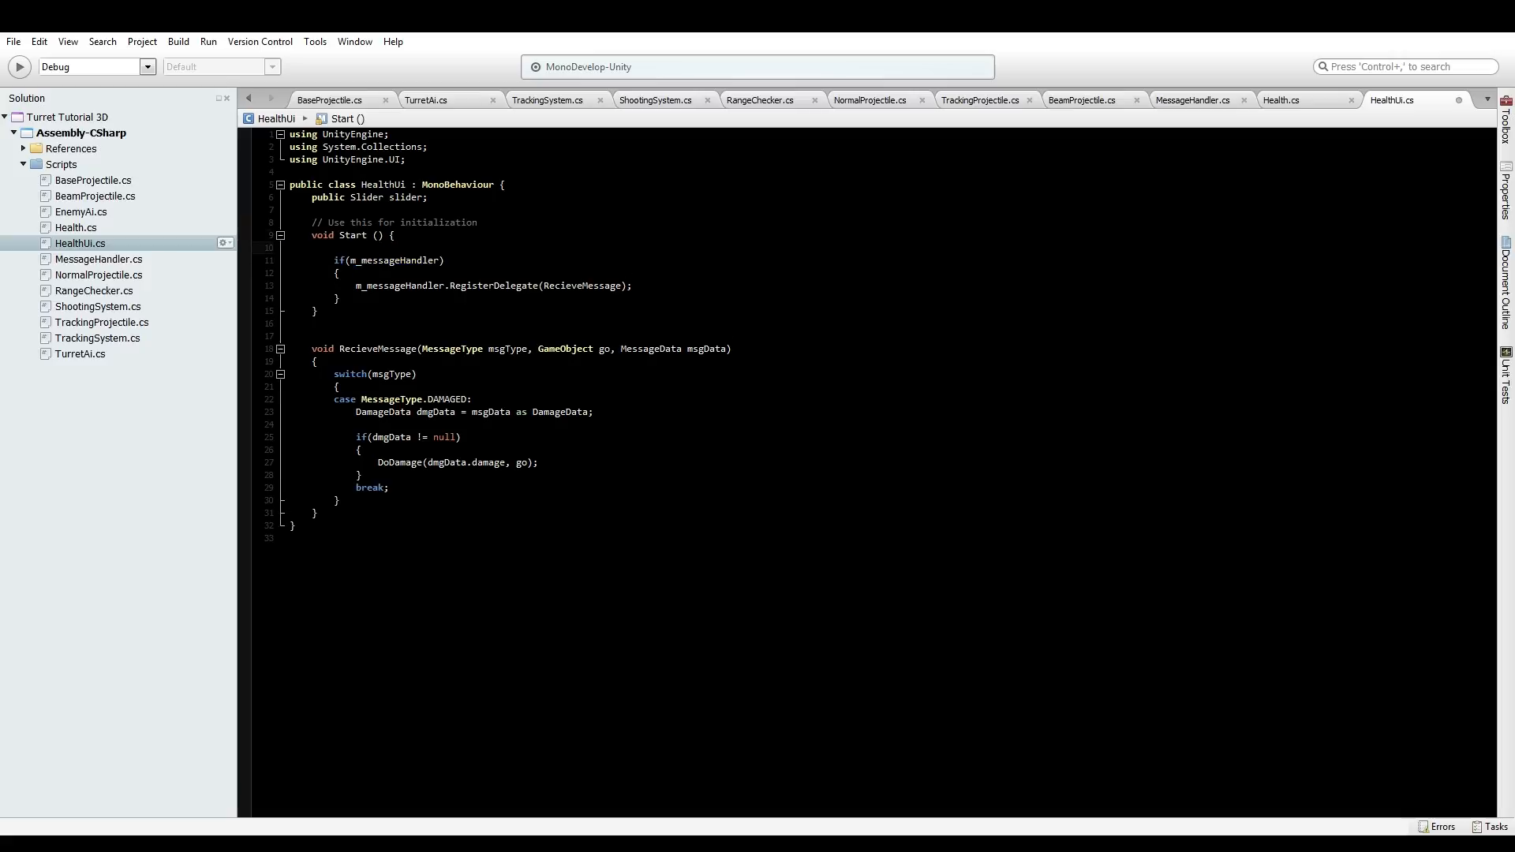
pyautogui.write('messa')
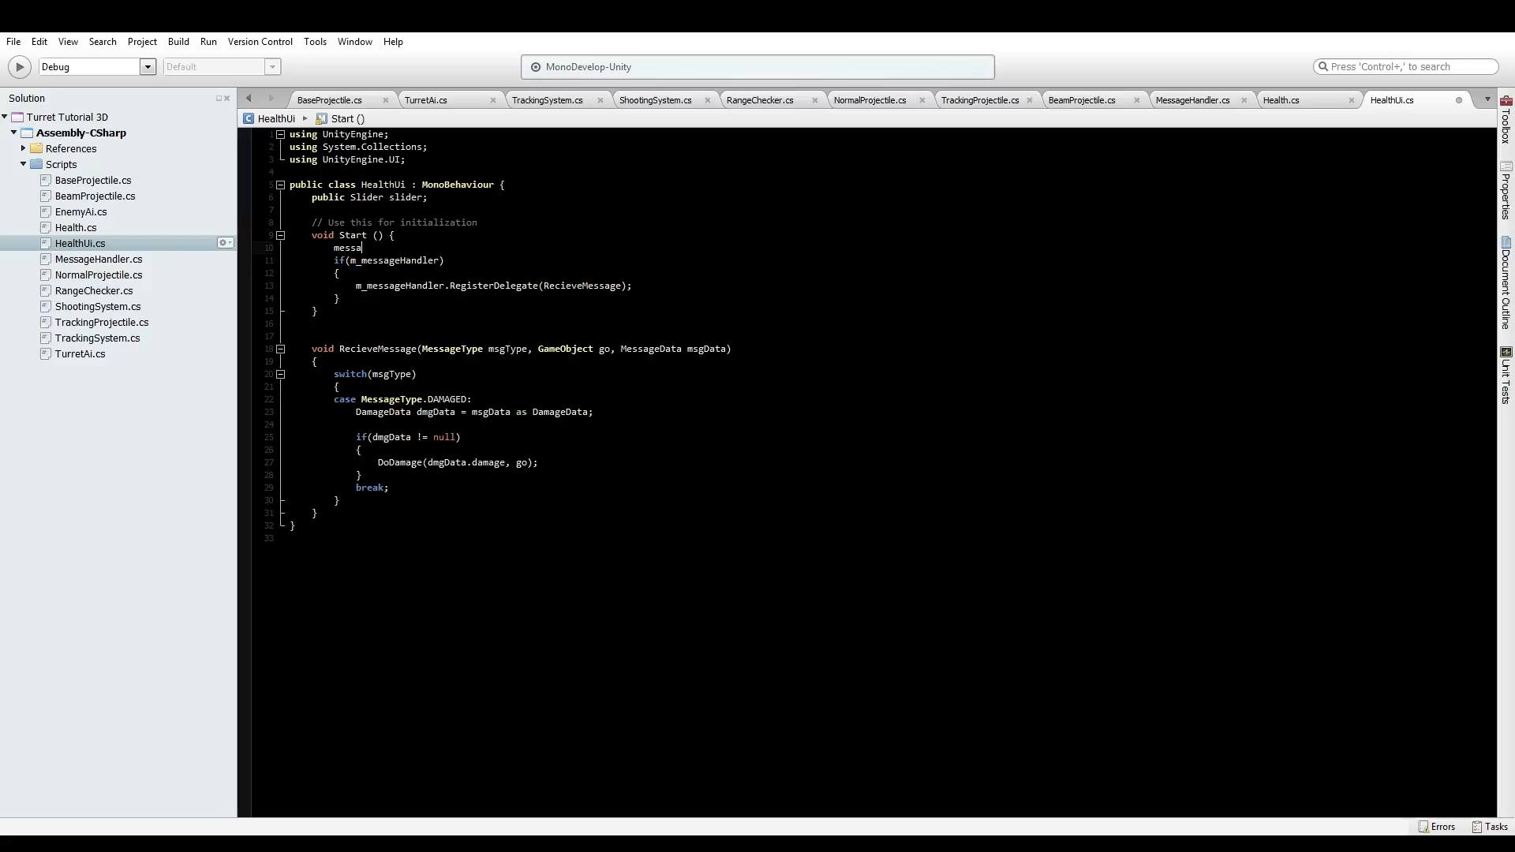
pyautogui.write('MessageHandler')
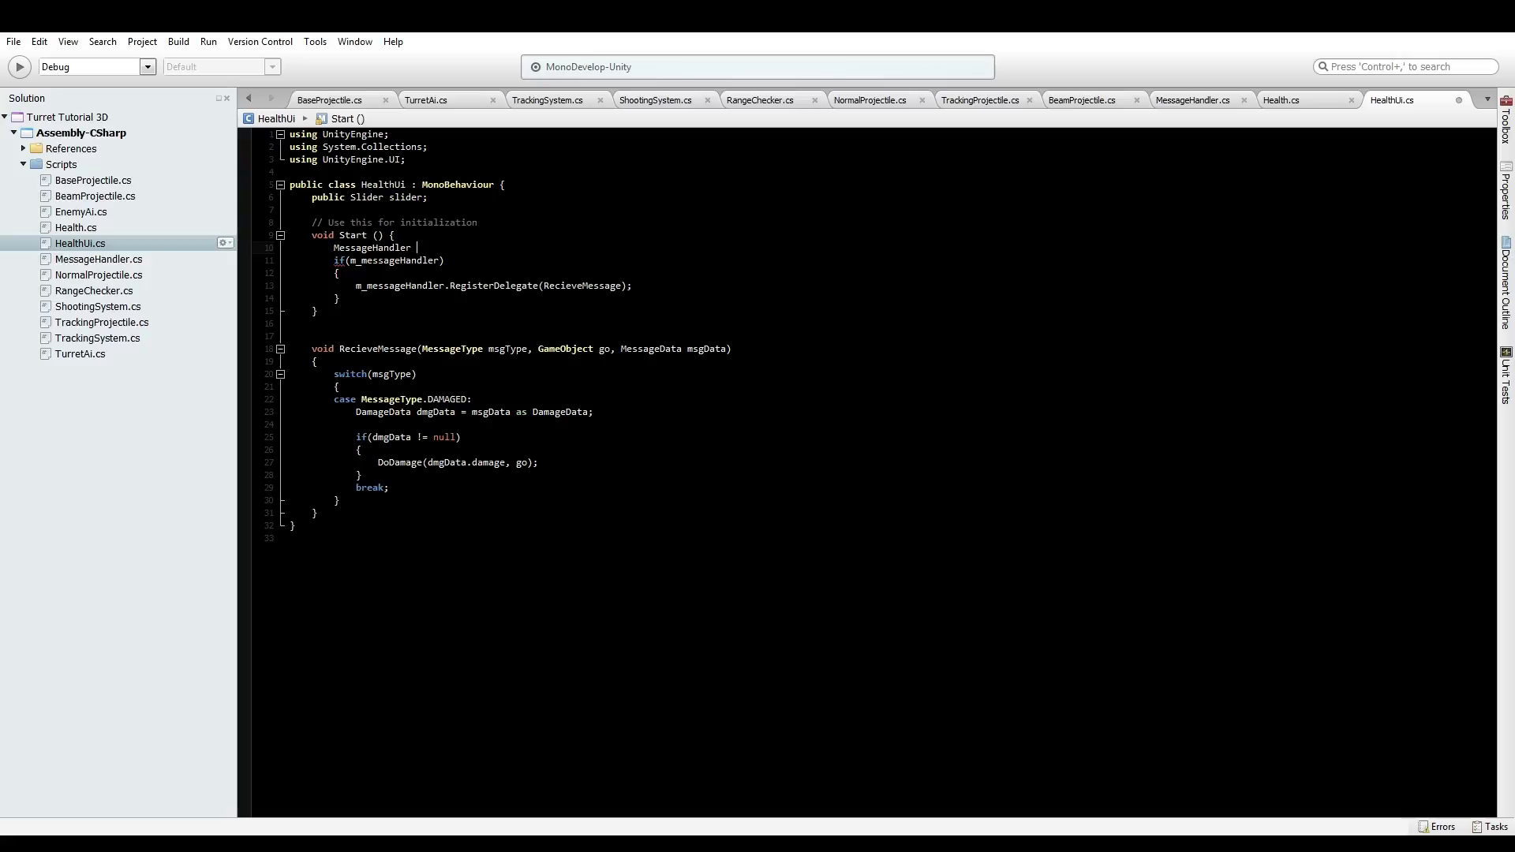
pyautogui.write('msgHandler')
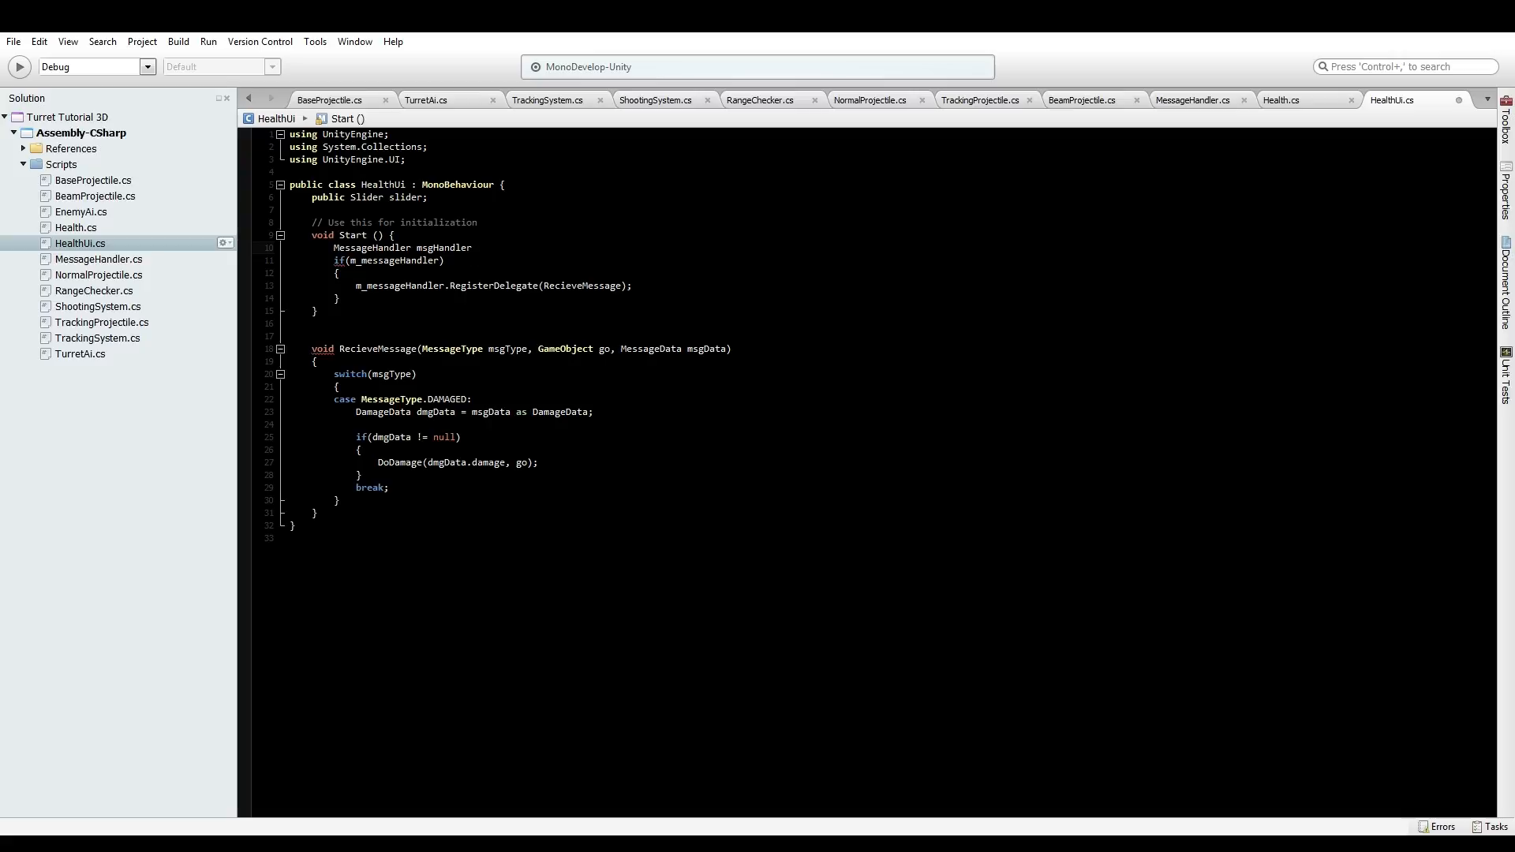
pyautogui.write('= getComponent<MessageHandler>();')
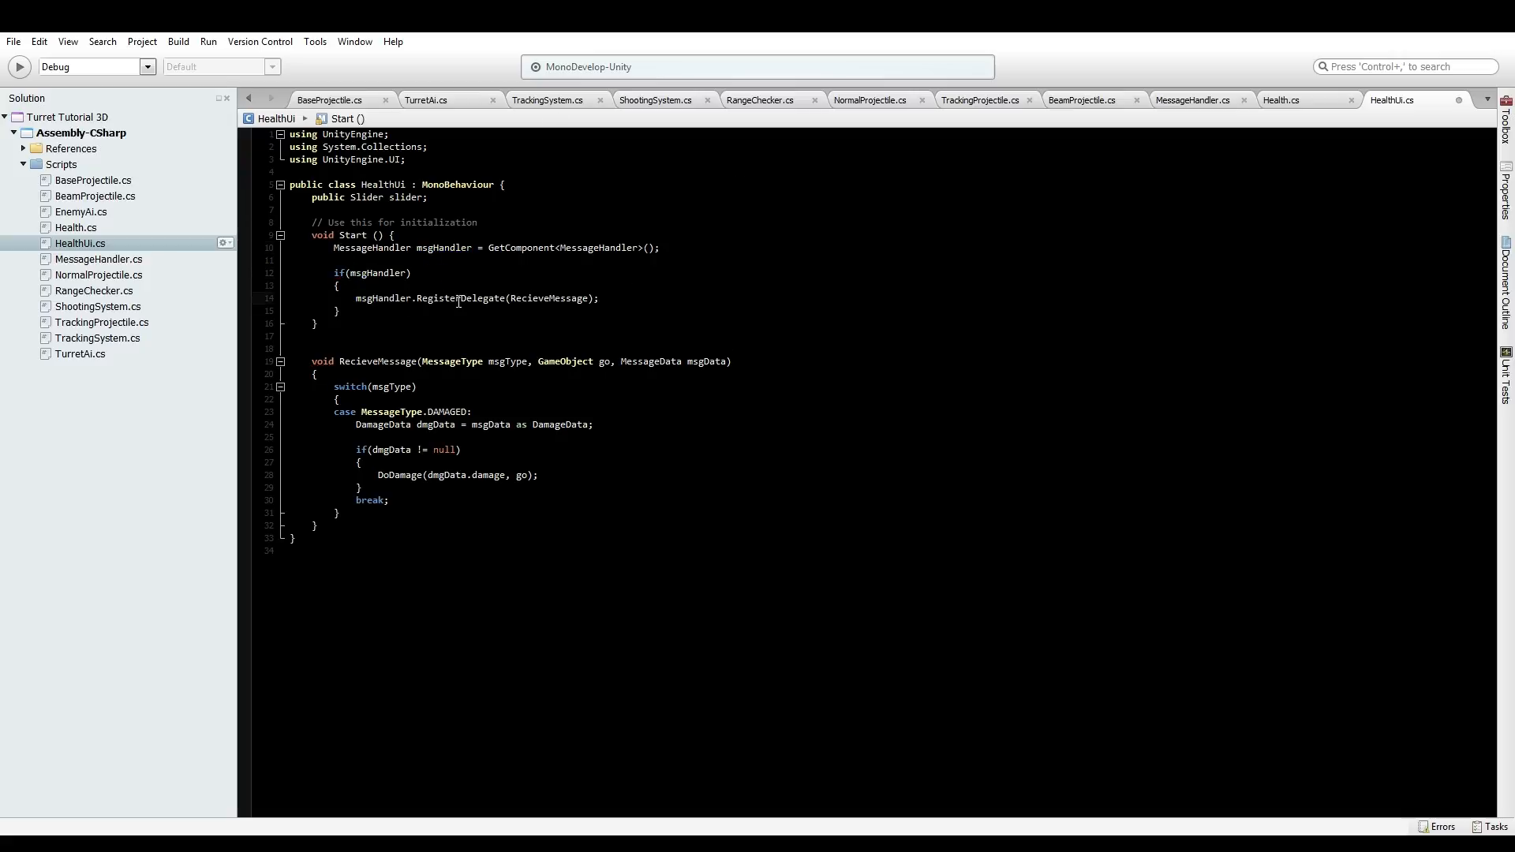
pyautogui.moveTo(522, 297)
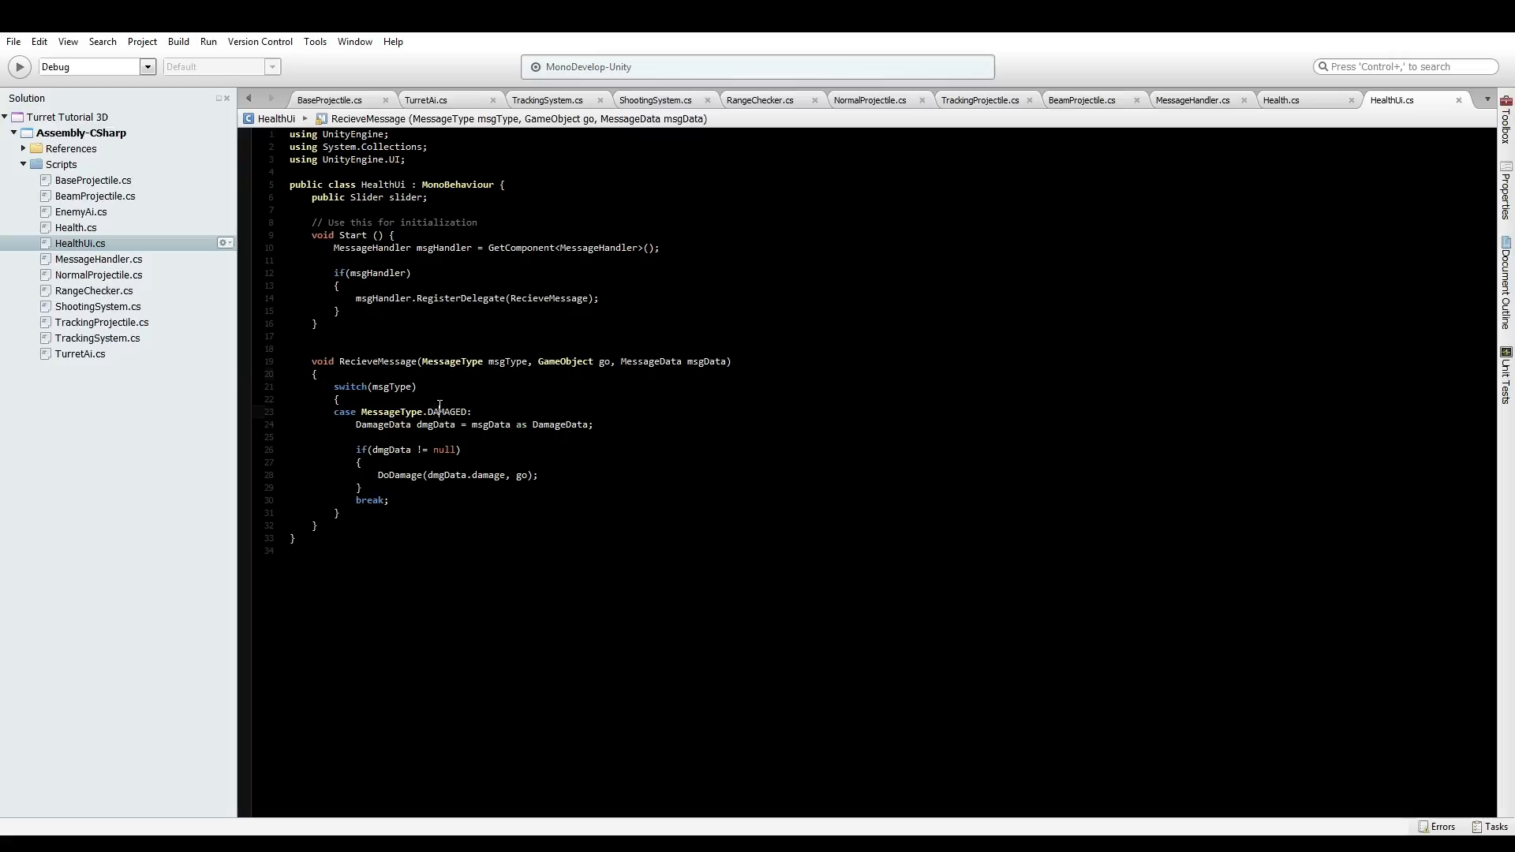
# Switch the case to MessageType.HEALTHCHANGED and declare 'HealthData hpData = msgData as HealthData;'
pyautogui.press('backspace')
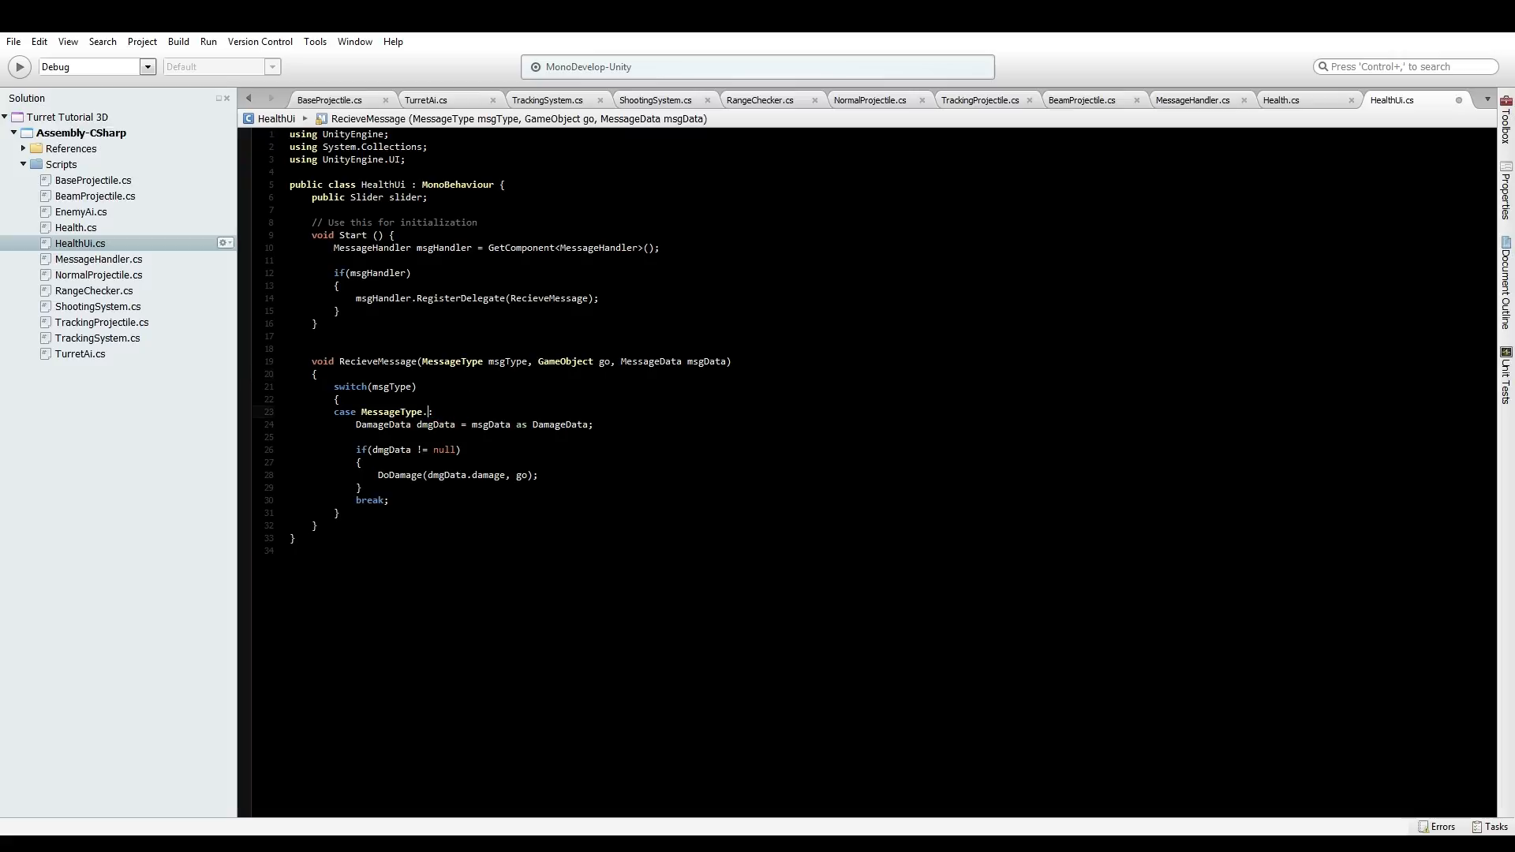
pyautogui.write('HEALTHCHANGED')
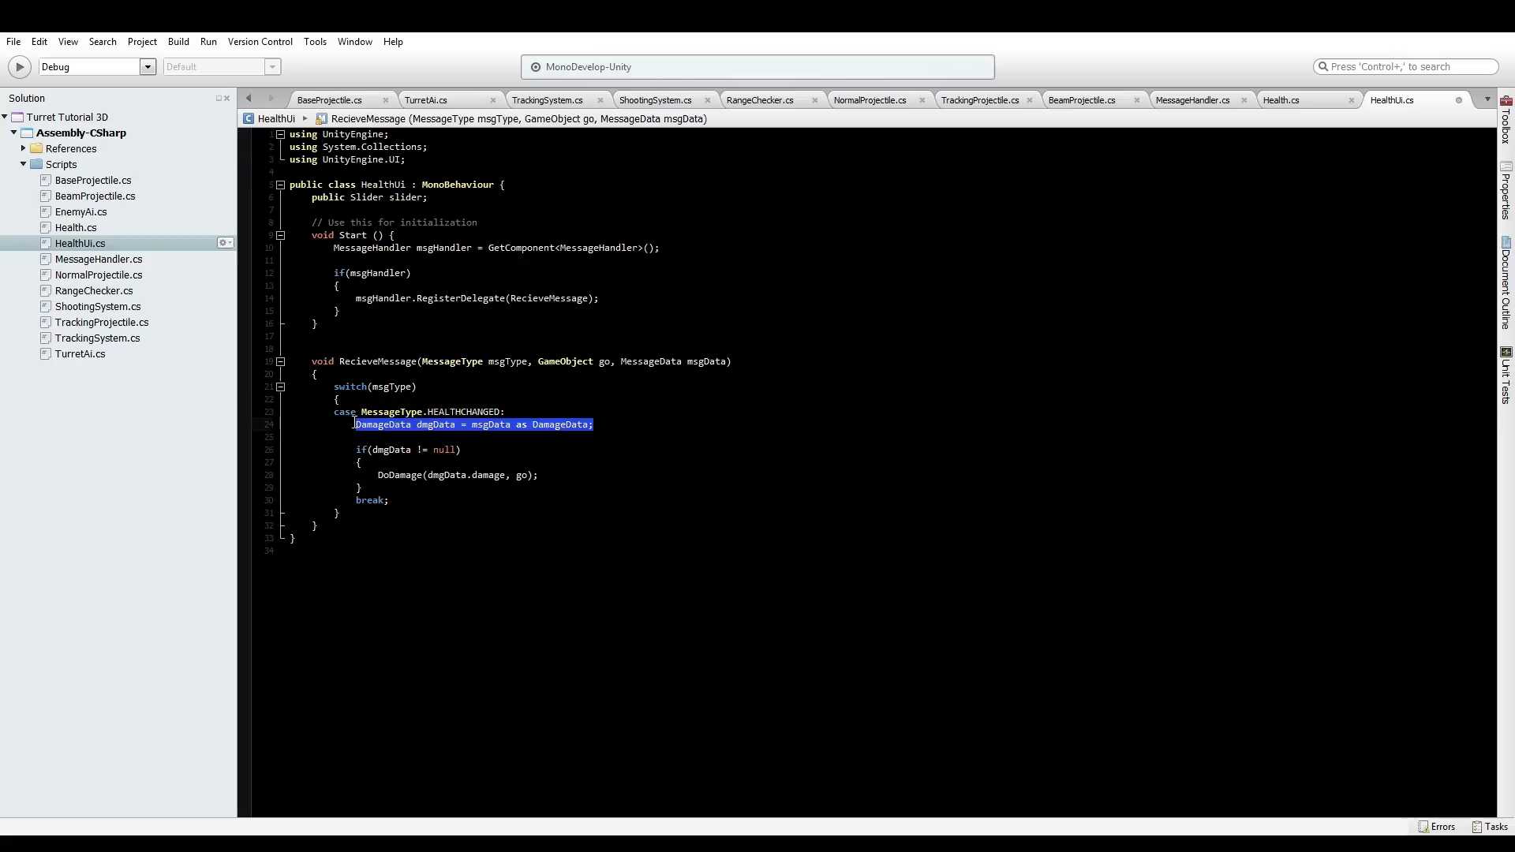
pyautogui.write('healt')
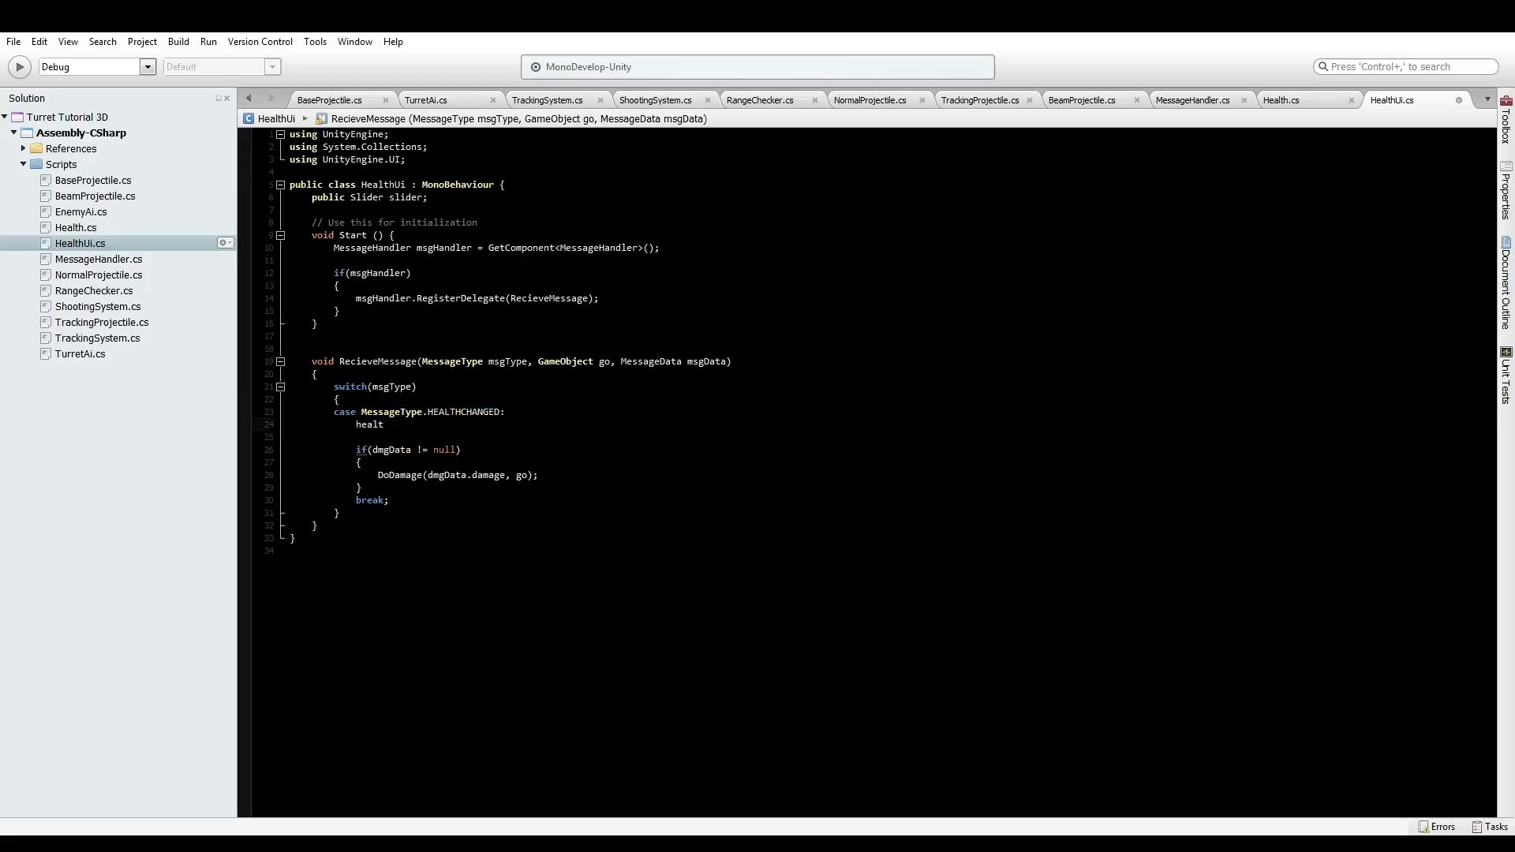
pyautogui.write('HealthData hpD')
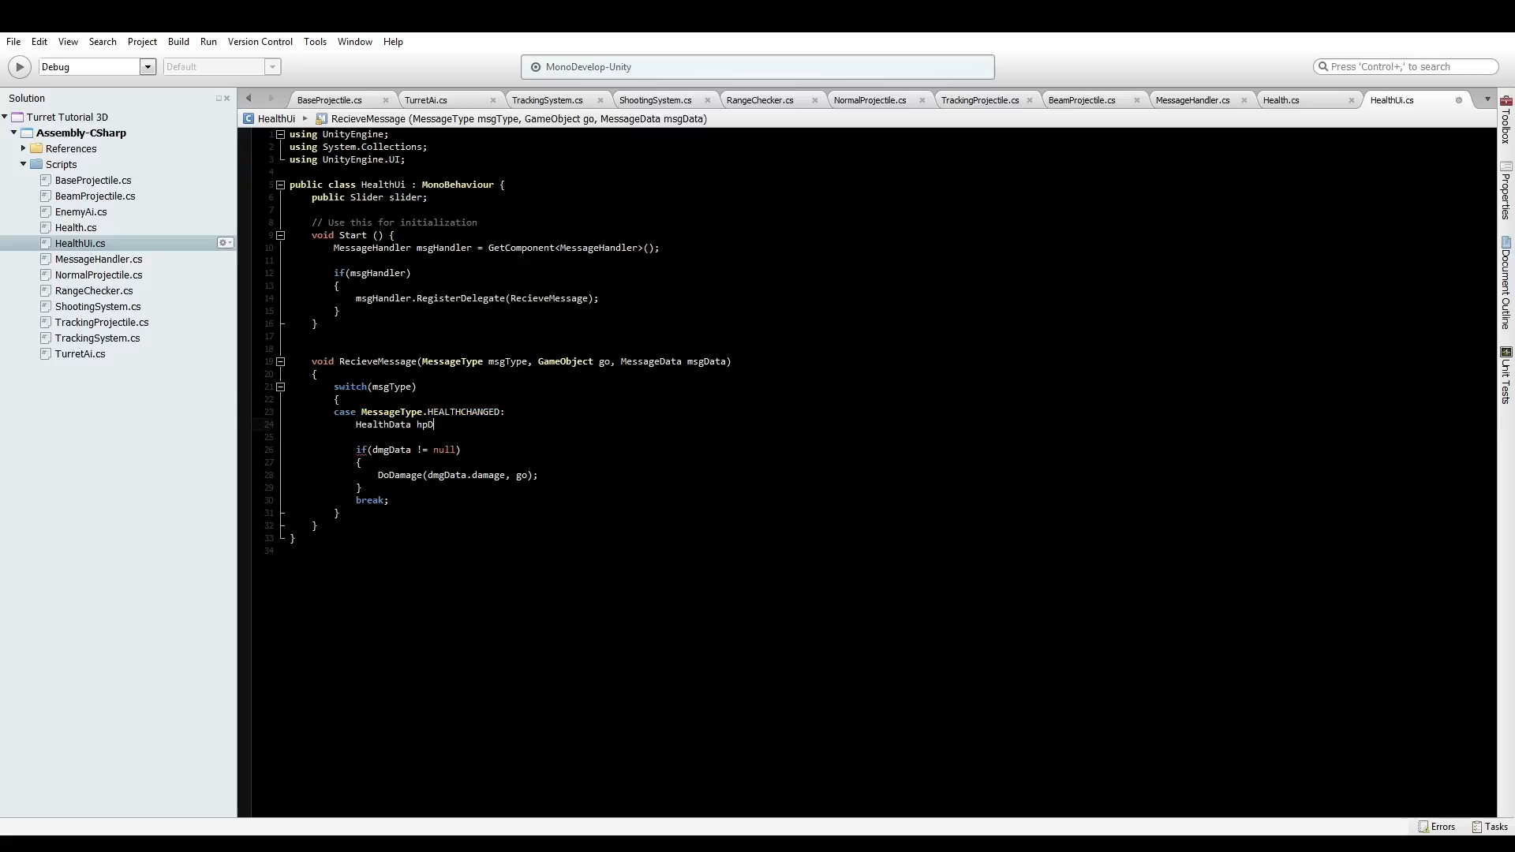
pyautogui.write('ata =')
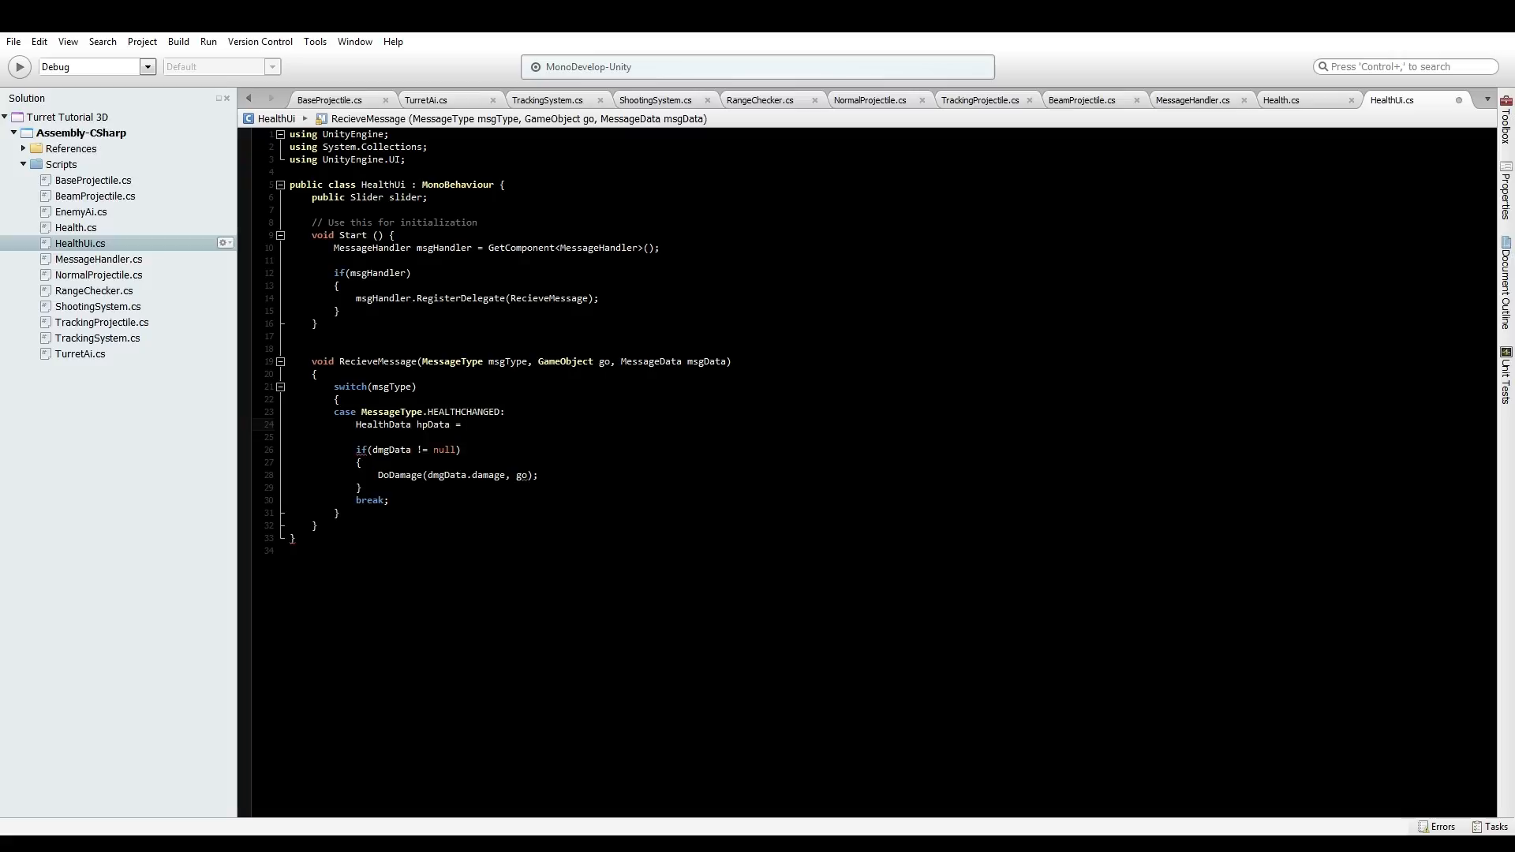
pyautogui.write('new he')
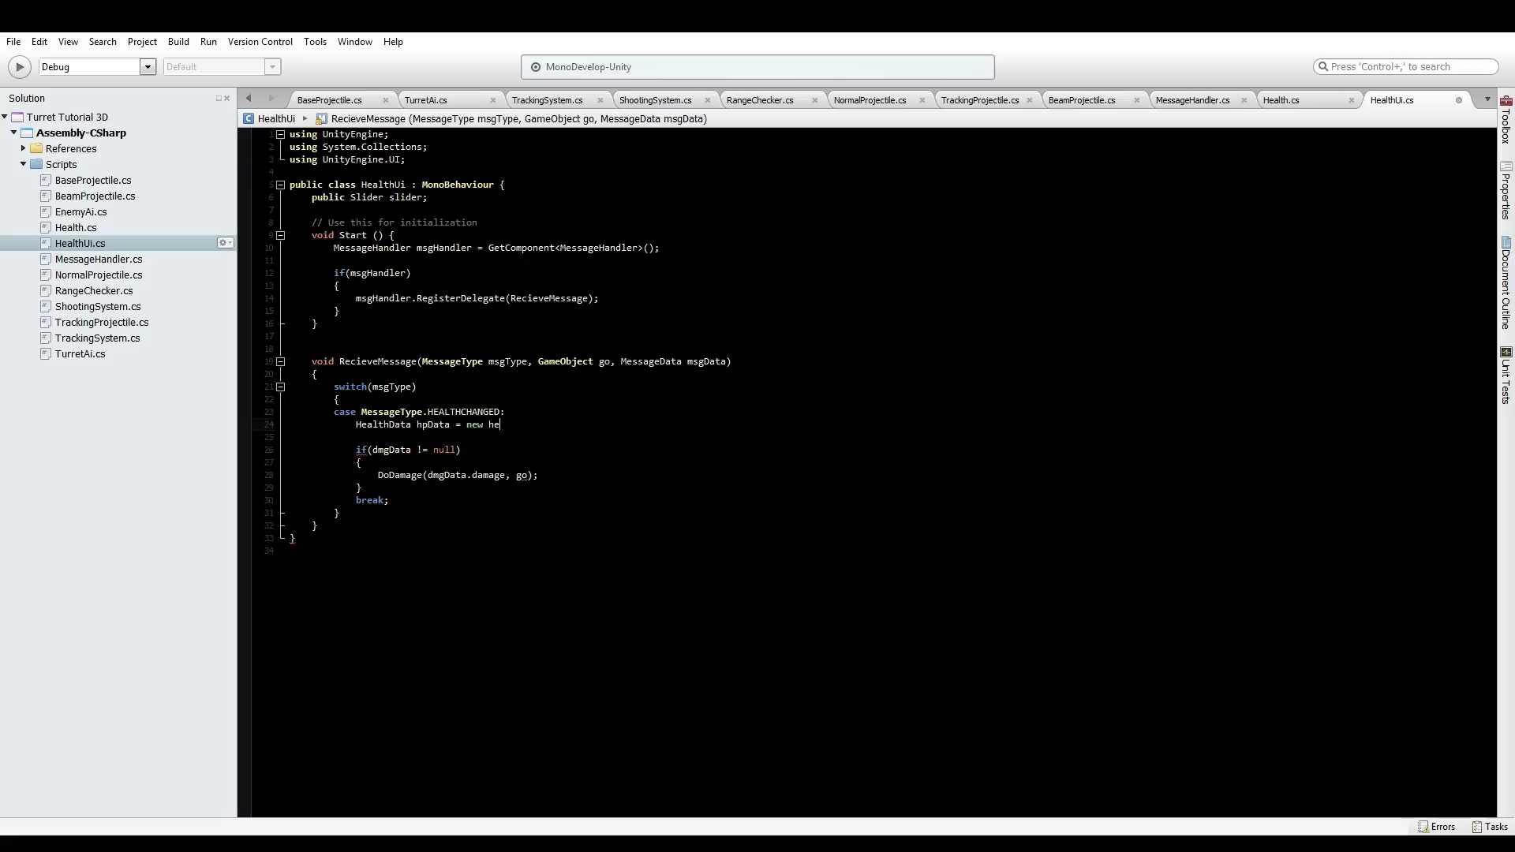
pyautogui.write('msgd')
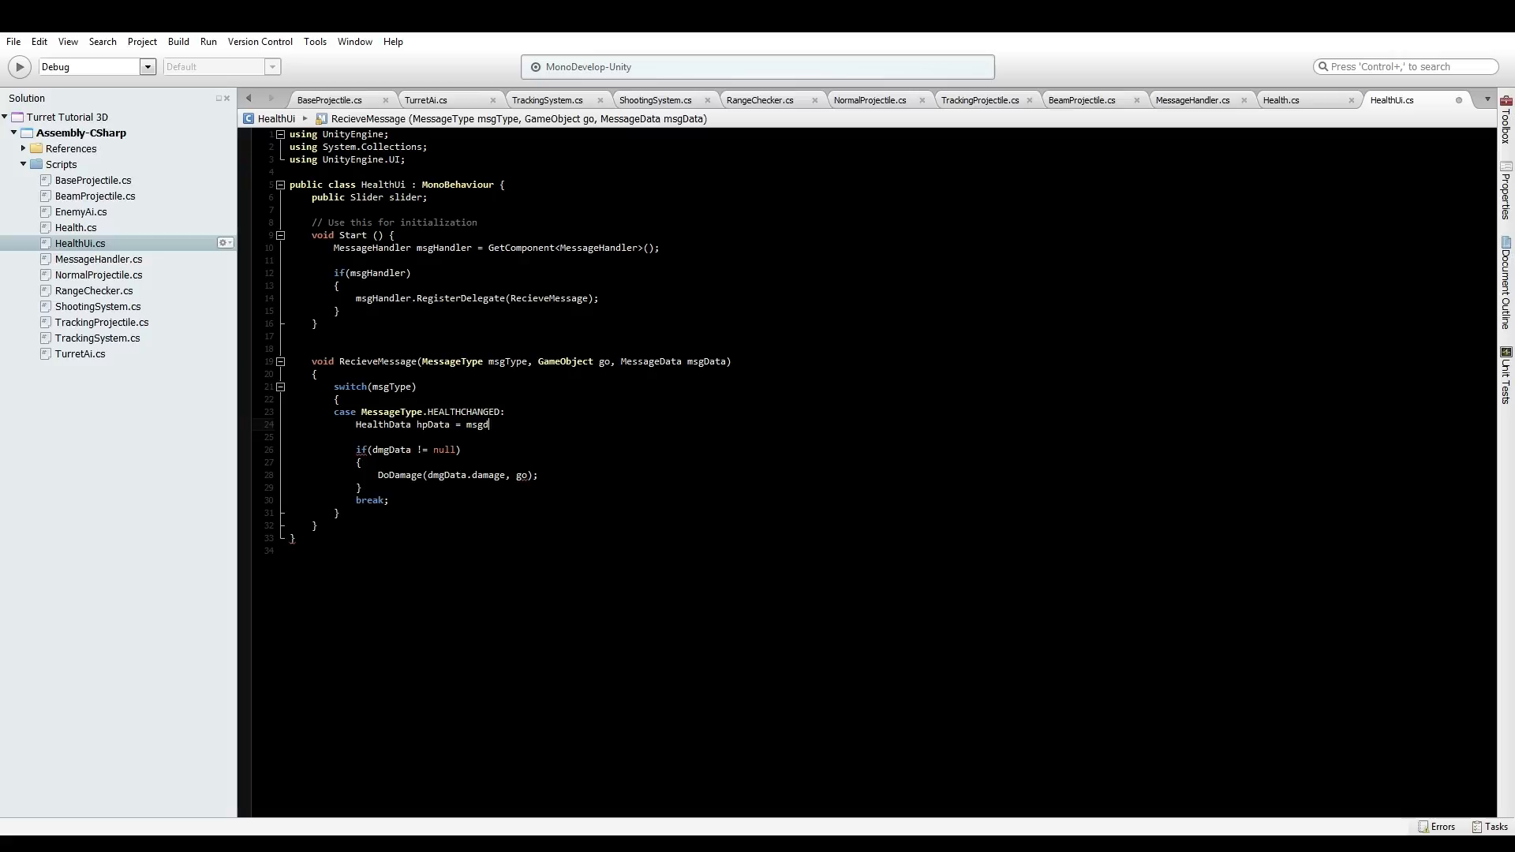
pyautogui.write('as heal')
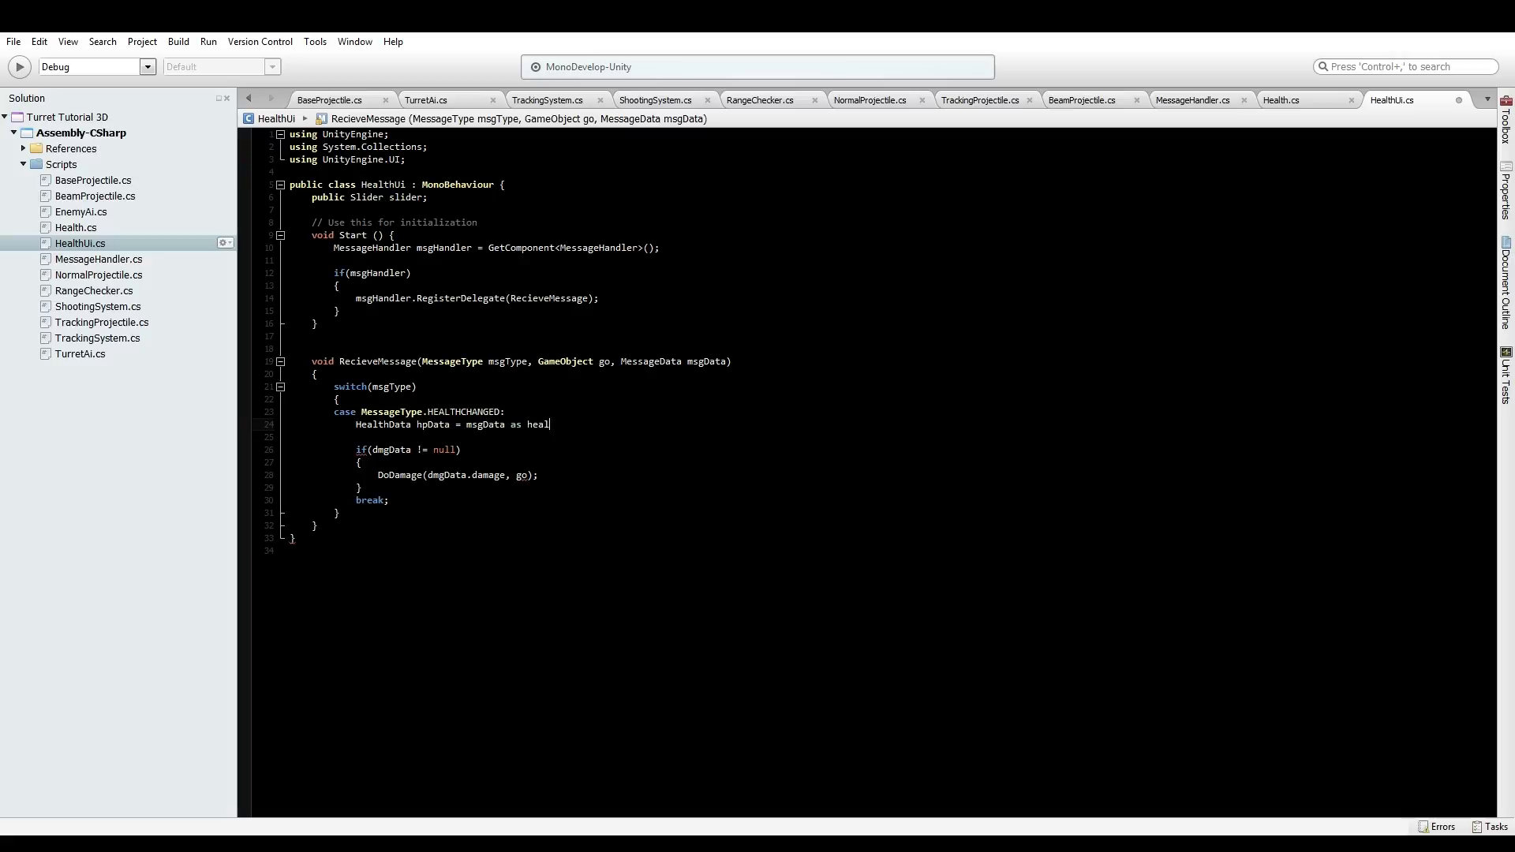
pyautogui.write('thData;')
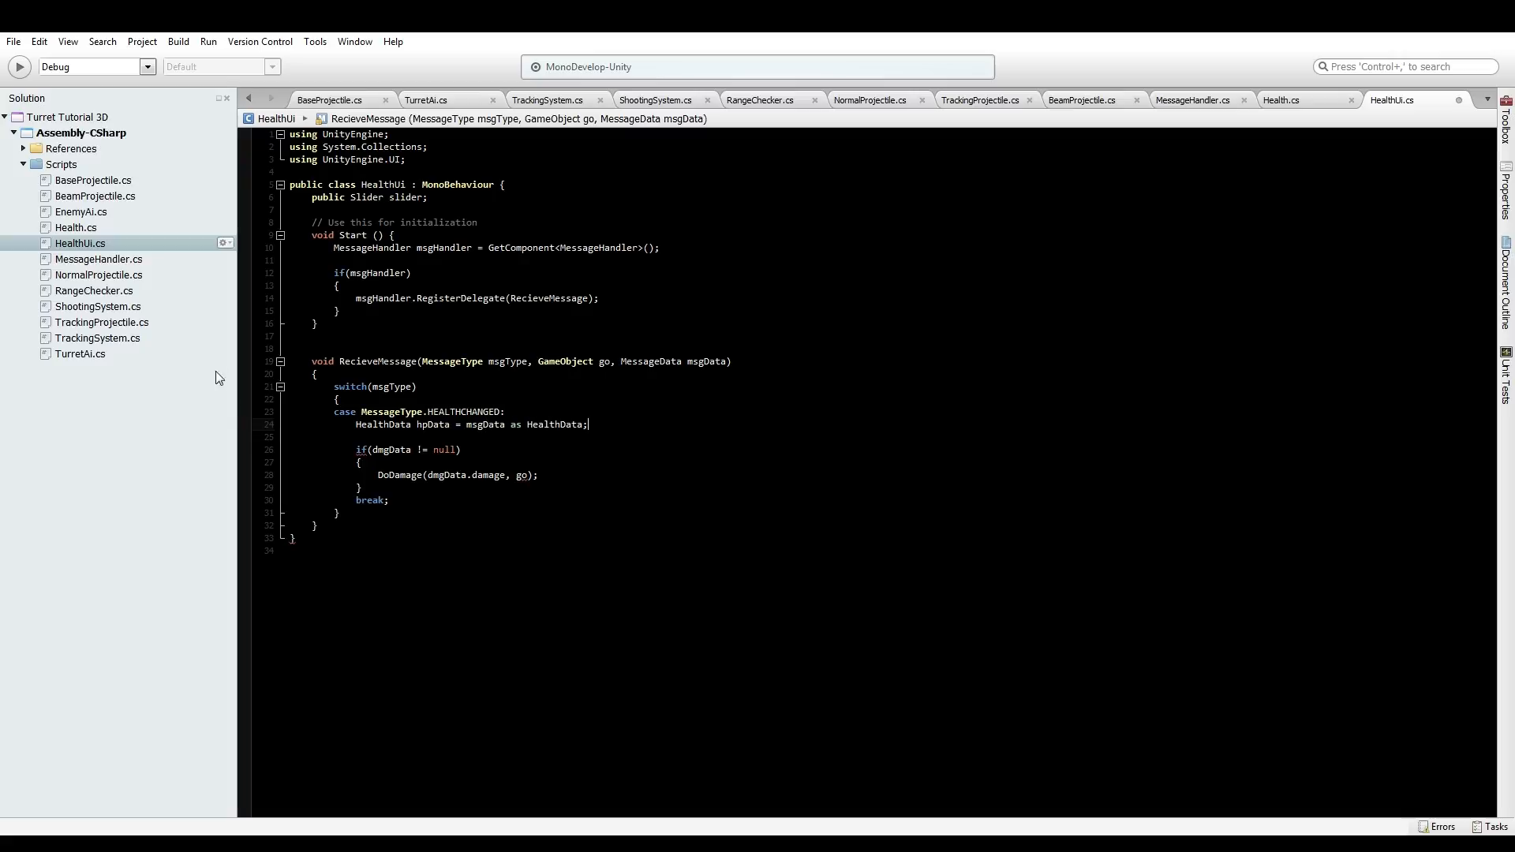
# Null-check hpData instead, removing the DoDamage call to leave an empty block
pyautogui.click(398, 436)
pyautogui.write('hp')
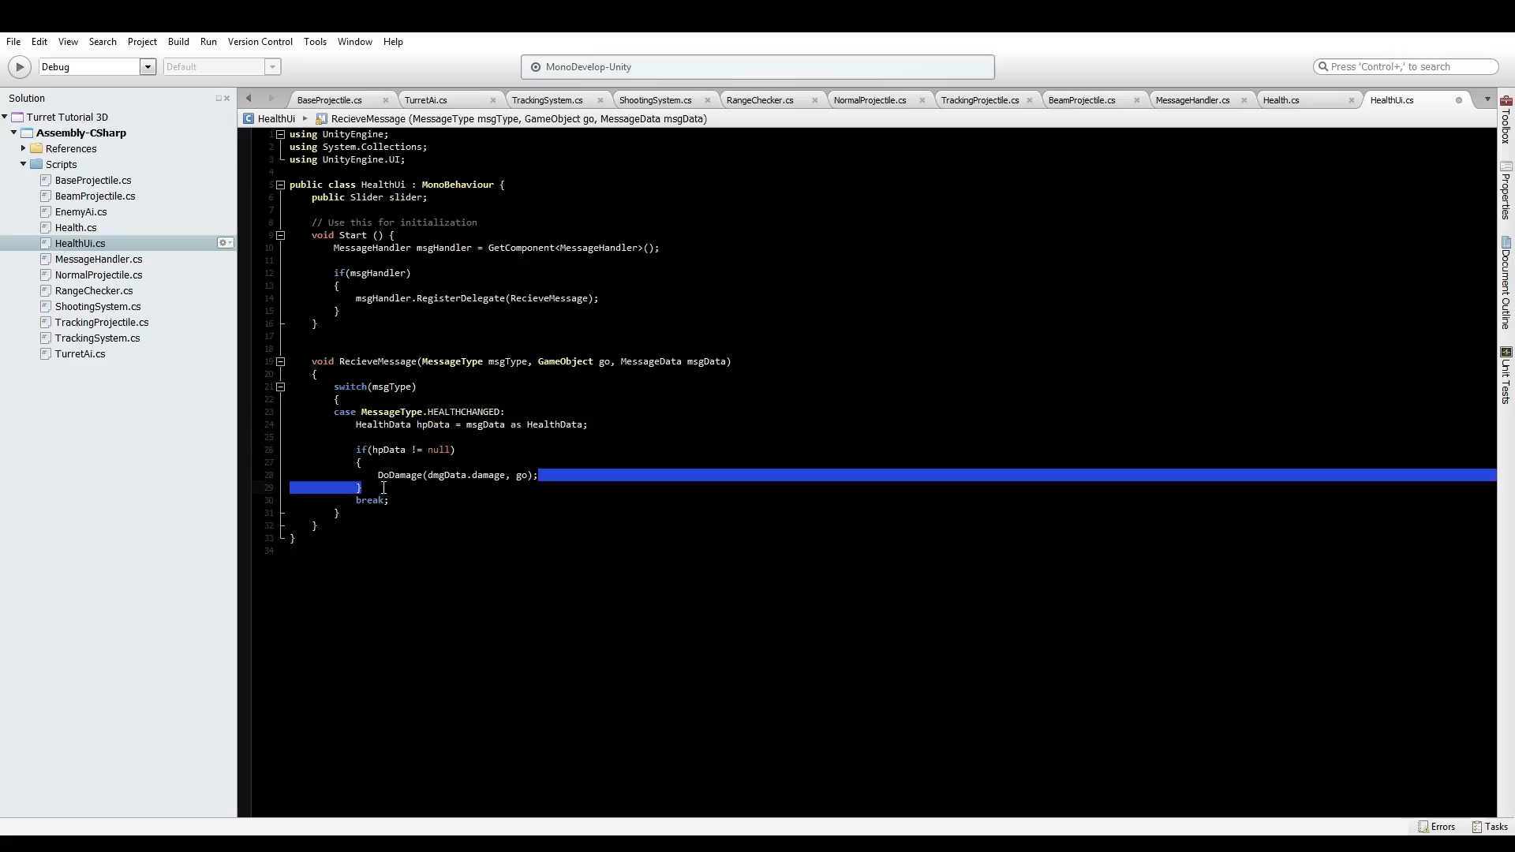
pyautogui.press('Delete')
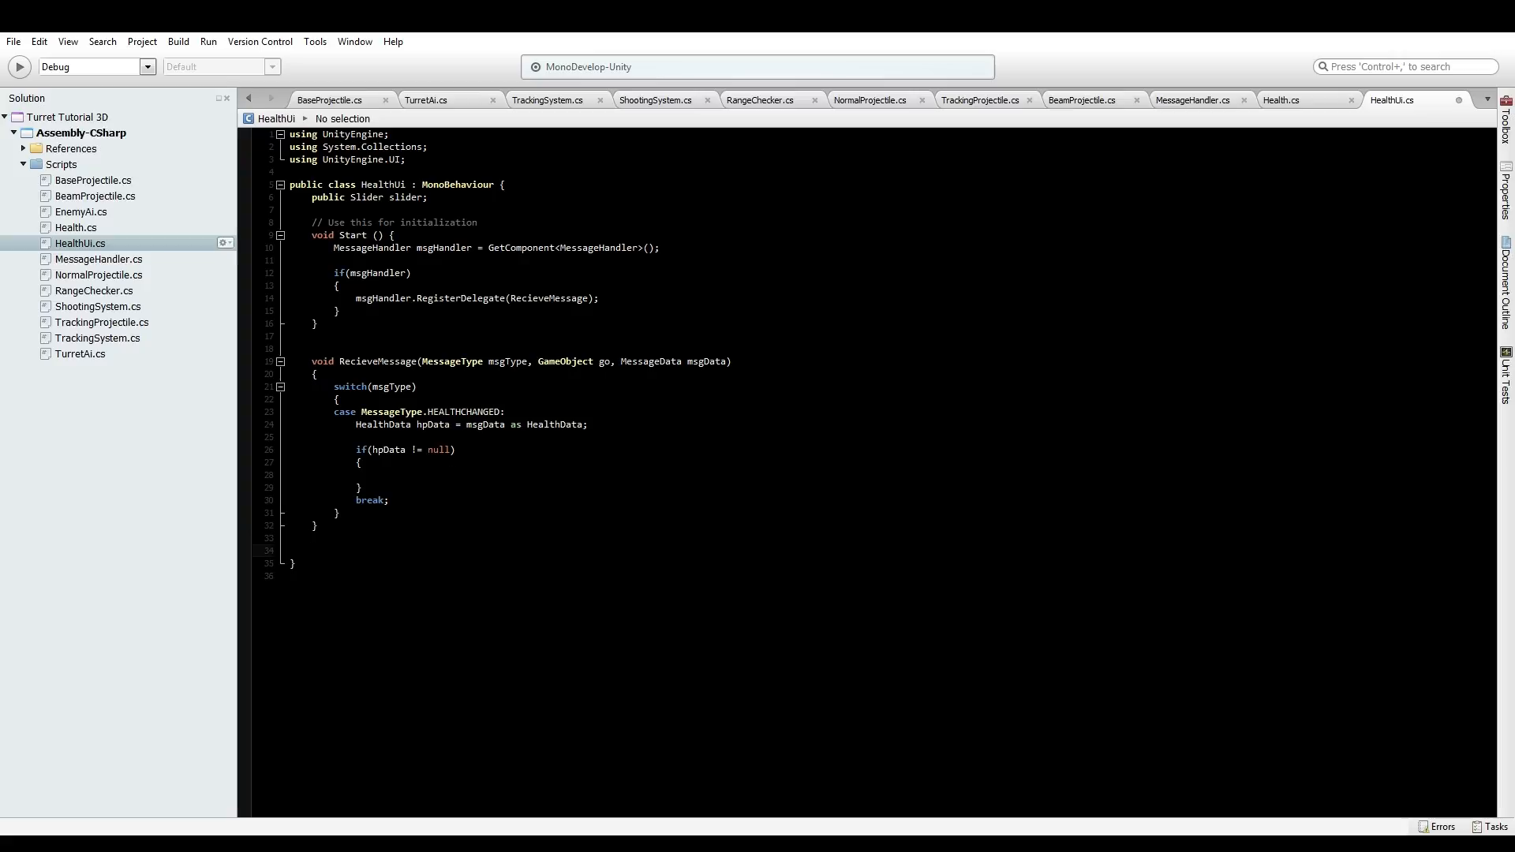
pyautogui.click(332, 550)
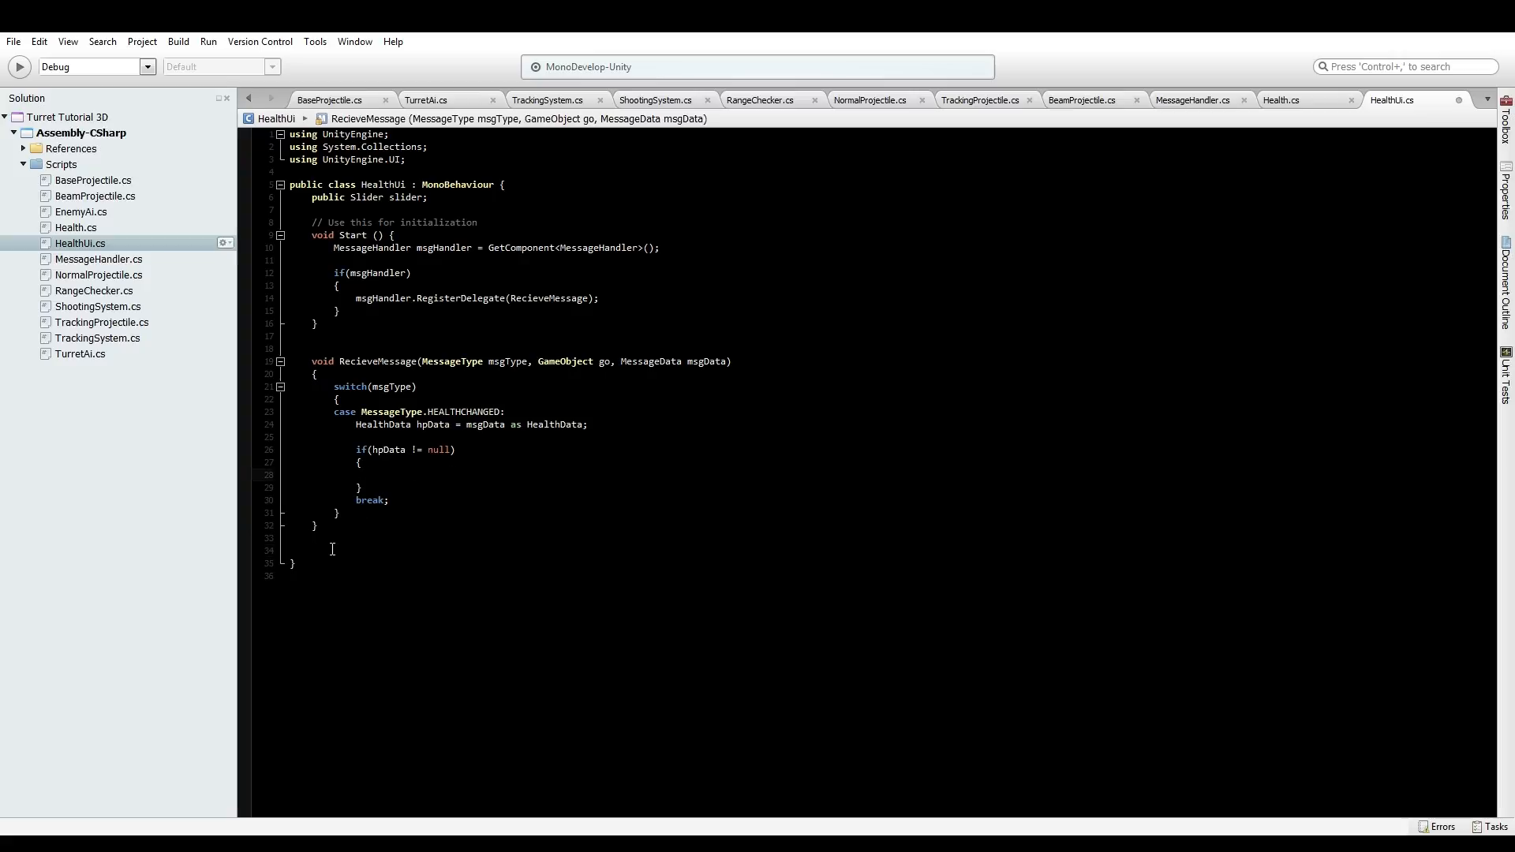
pyautogui.click(313, 549)
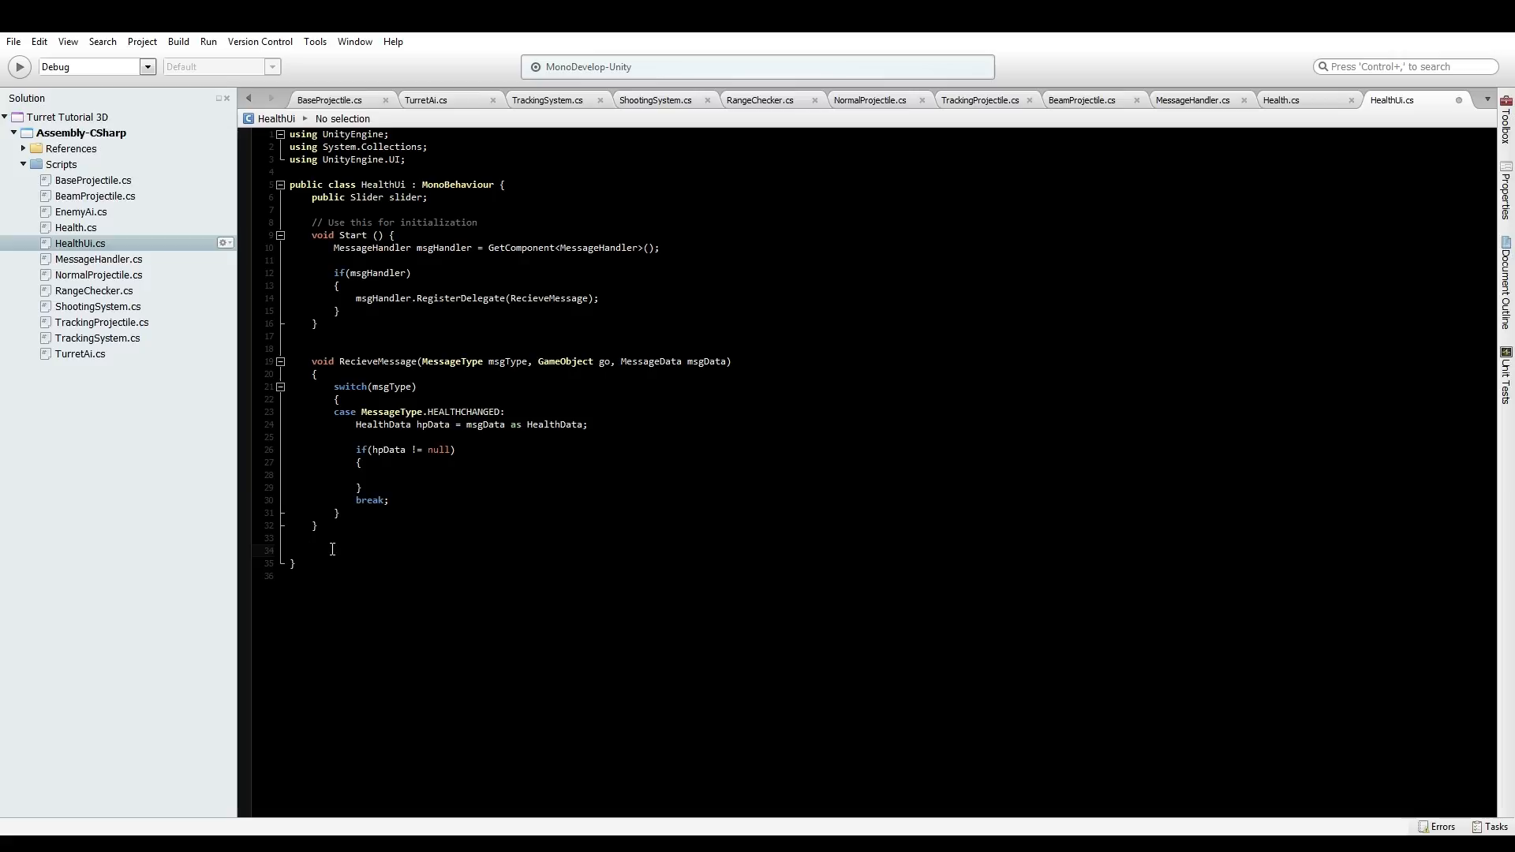
pyautogui.click(311, 549)
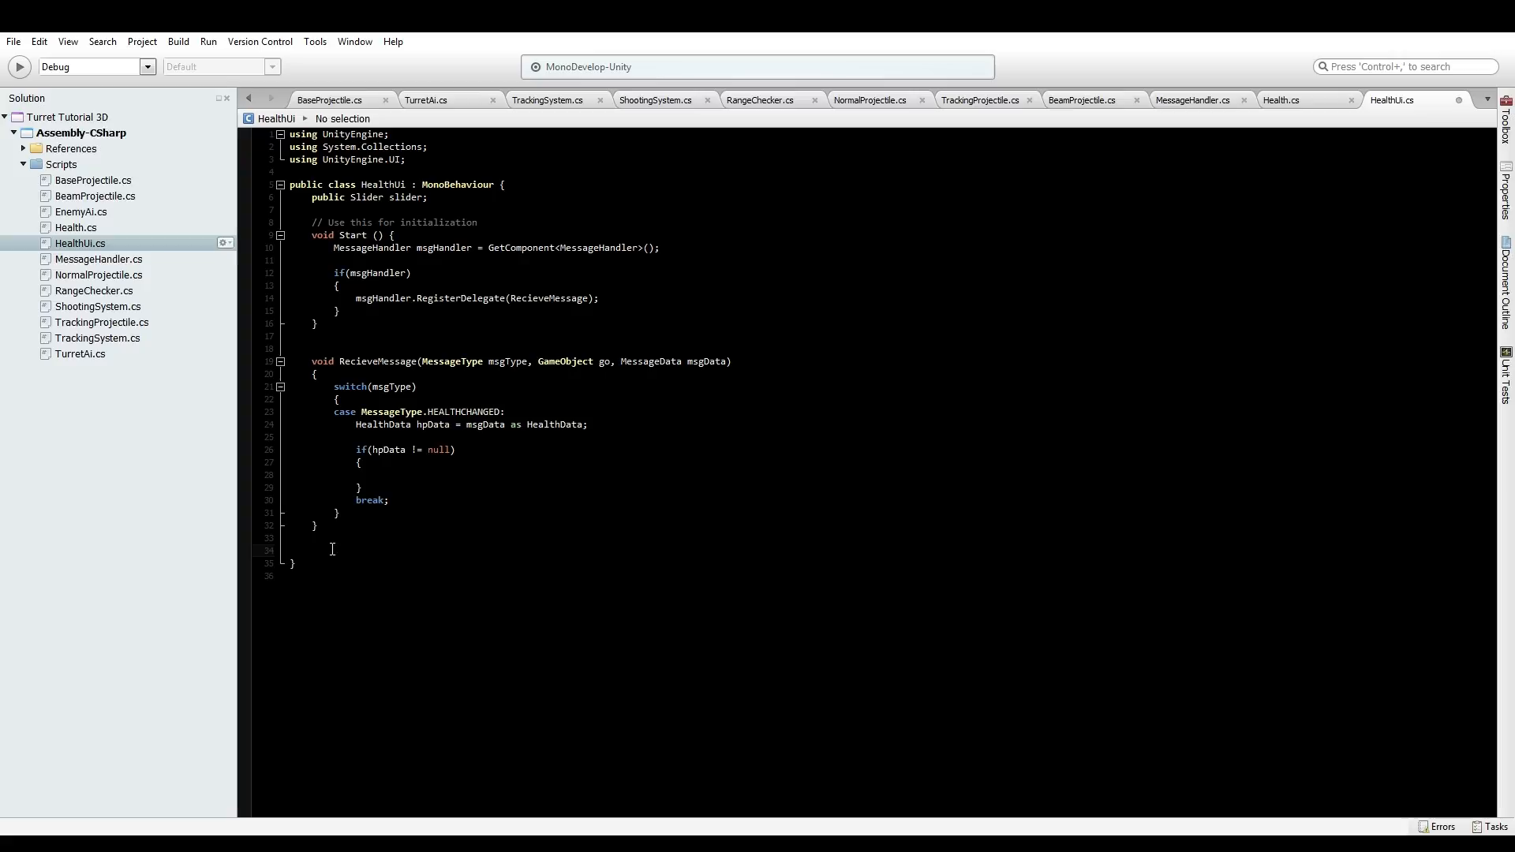
# Below RecieveMessage, write void UpdateUi(int maxHealth, int curHealth) with an empty body
pyautogui.click(311, 550)
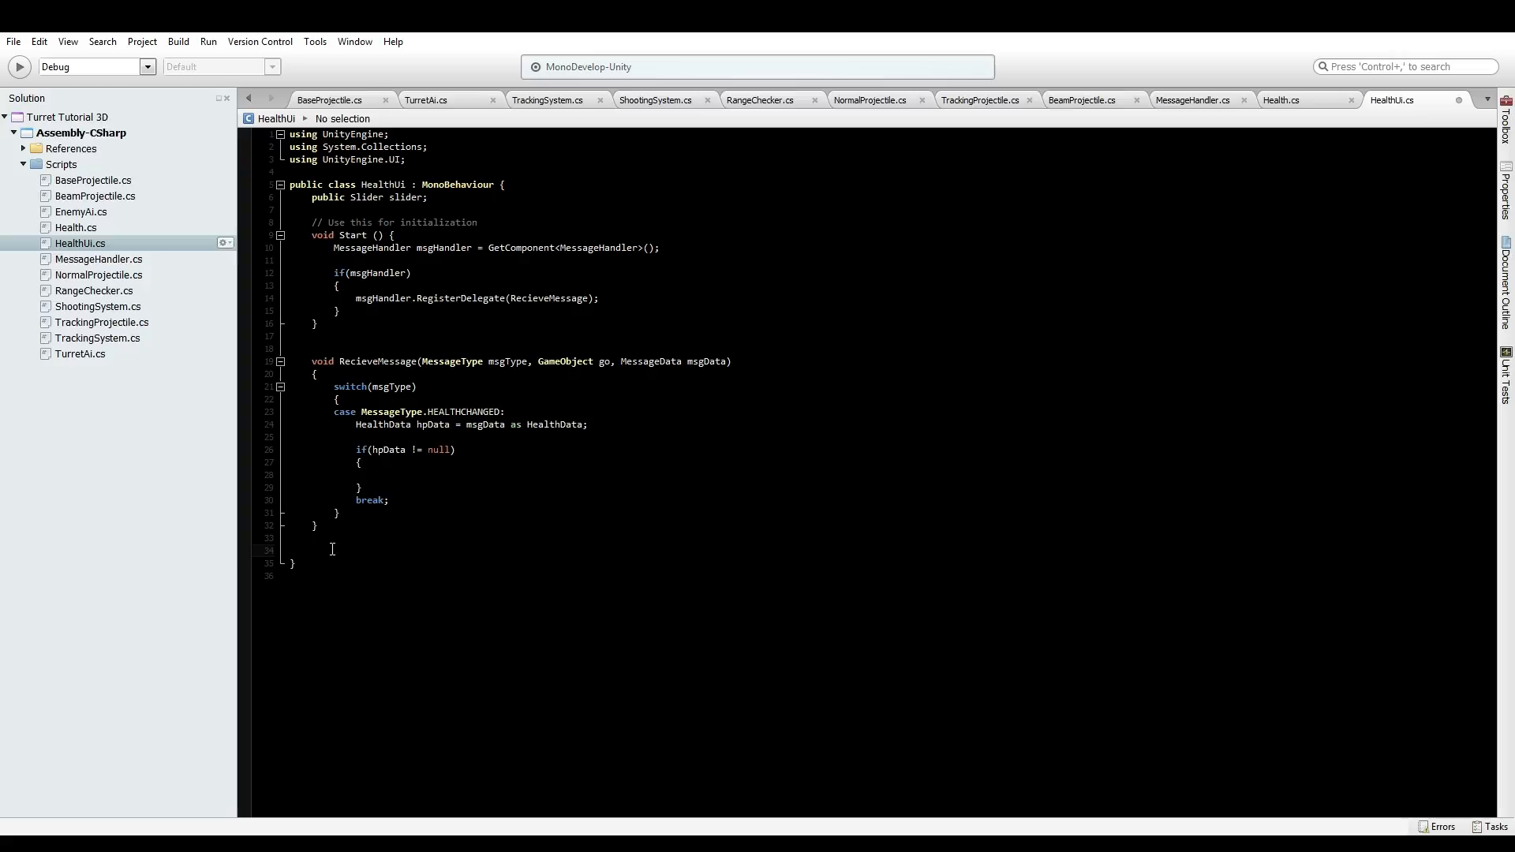
pyautogui.write('vo')
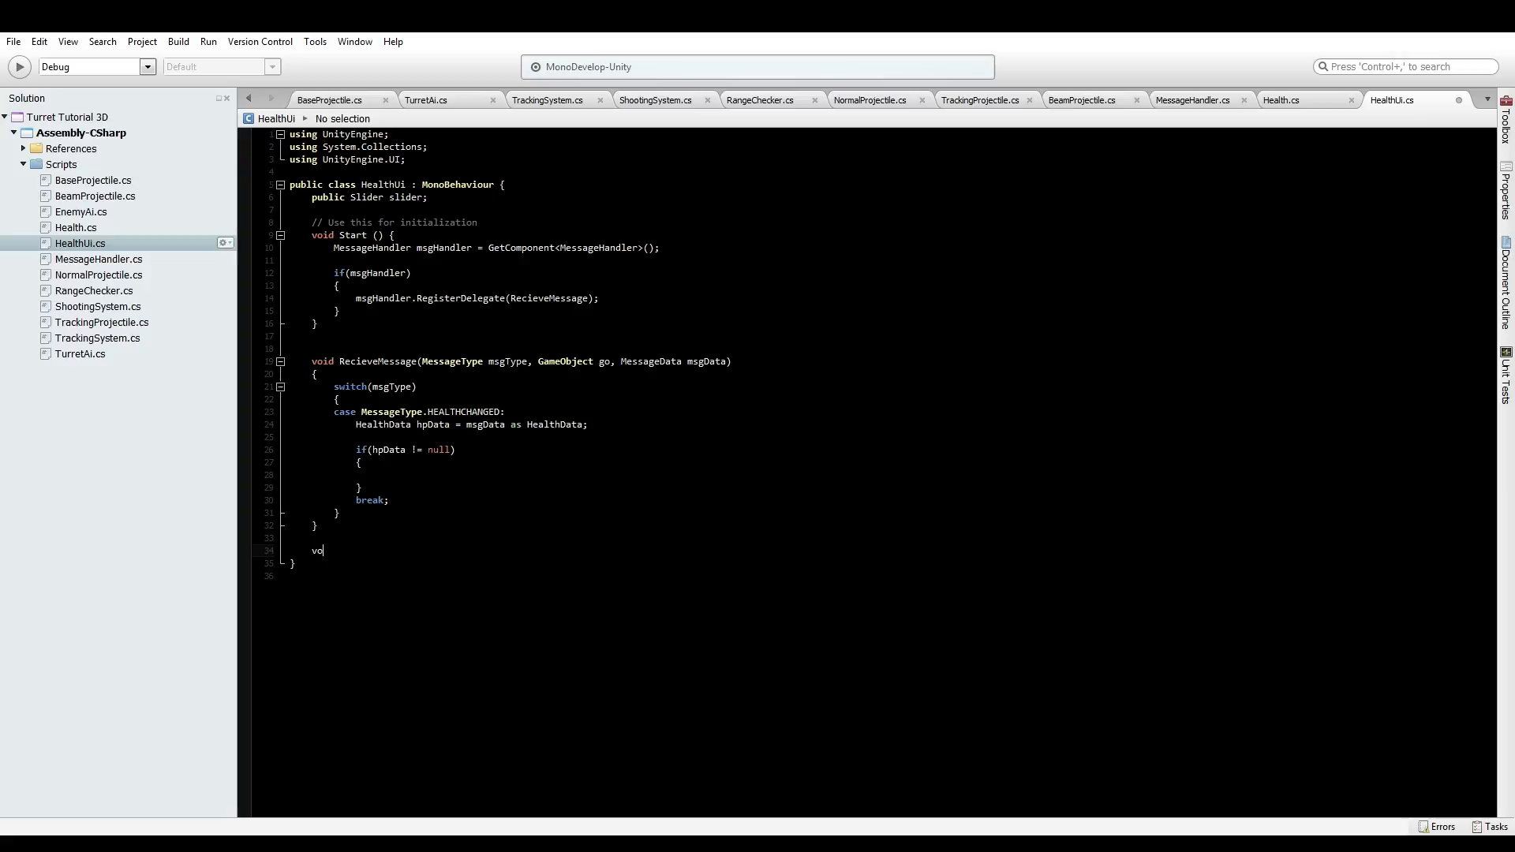
pyautogui.write('id')
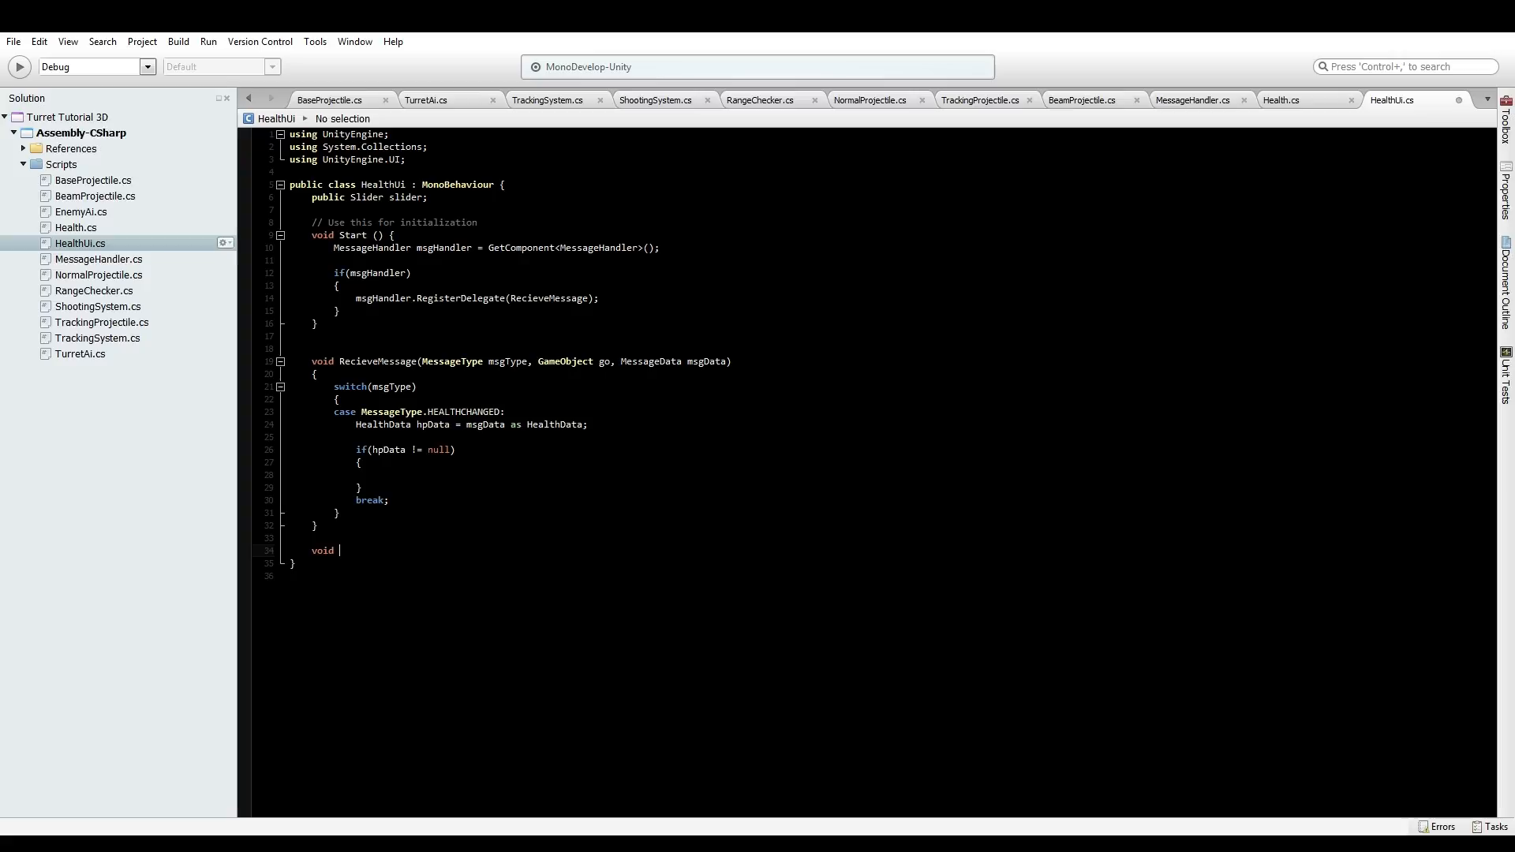
pyautogui.write('Up')
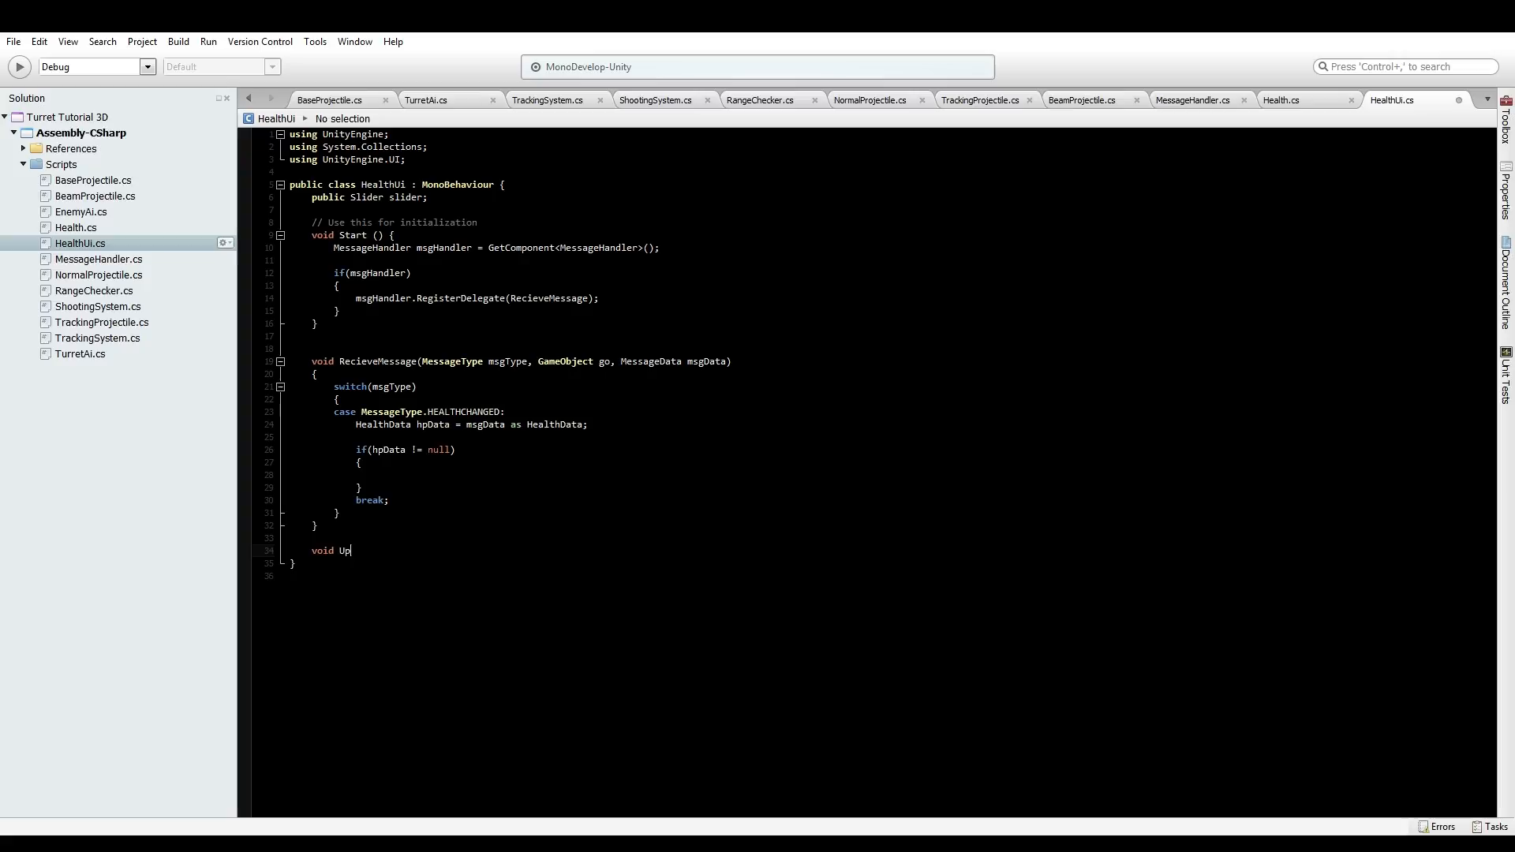
pyautogui.write('date')
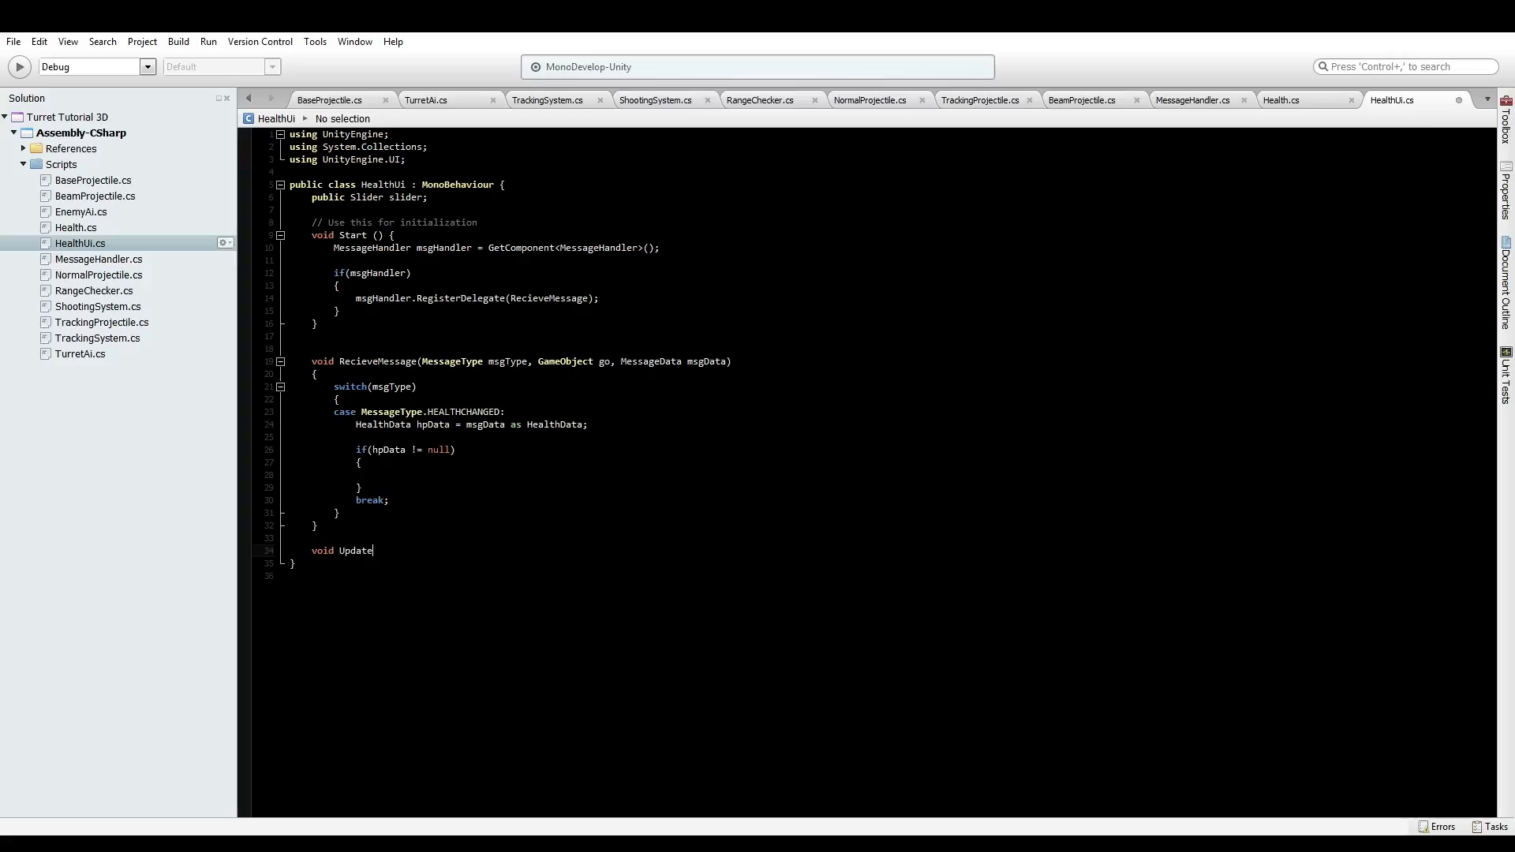
pyautogui.write('Ui(')
pyautogui.write('{')
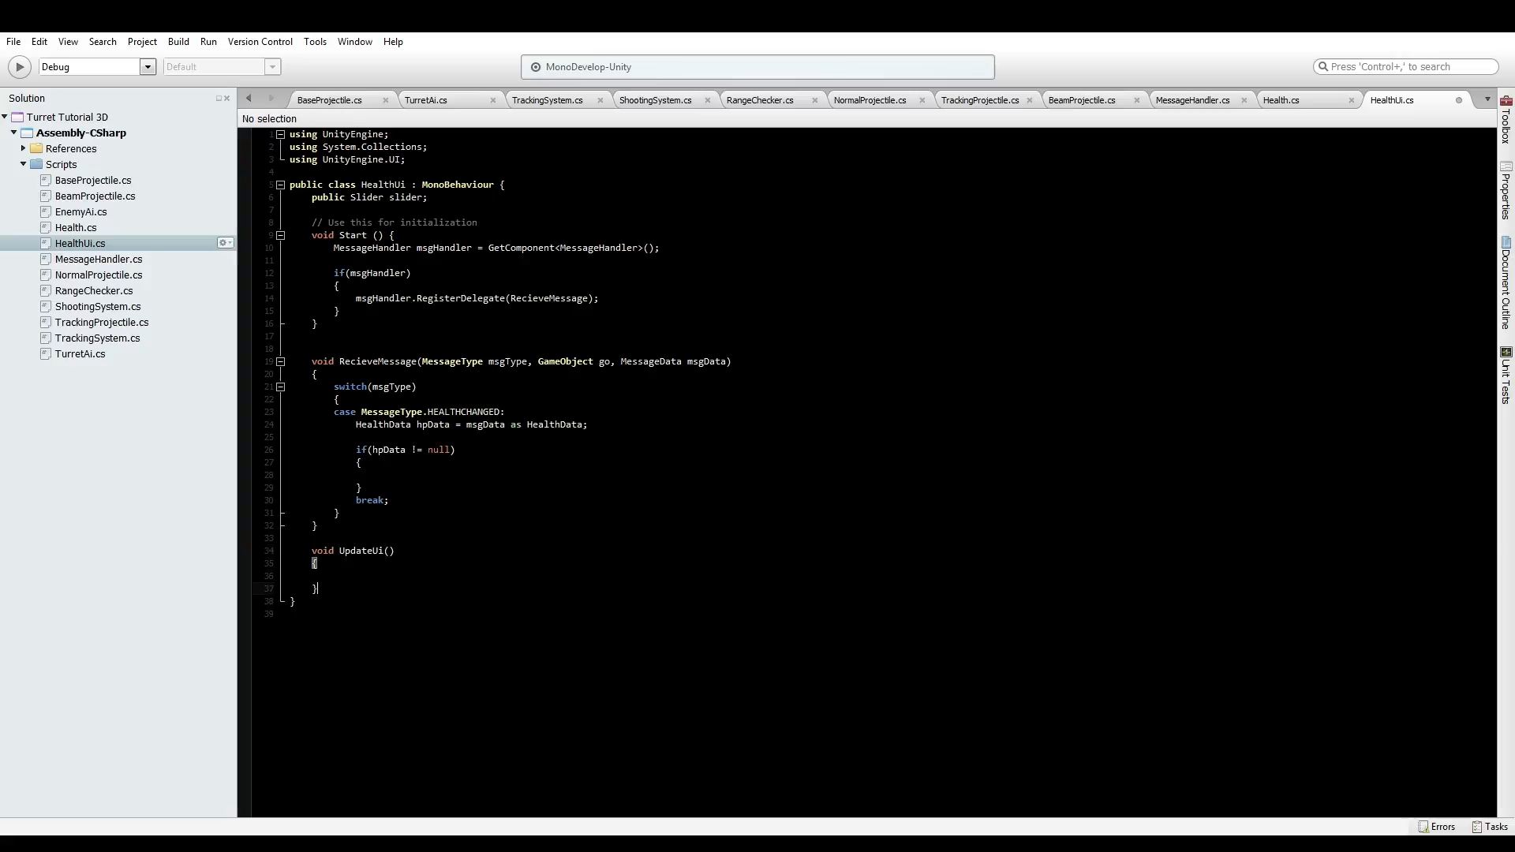
pyautogui.click(391, 551)
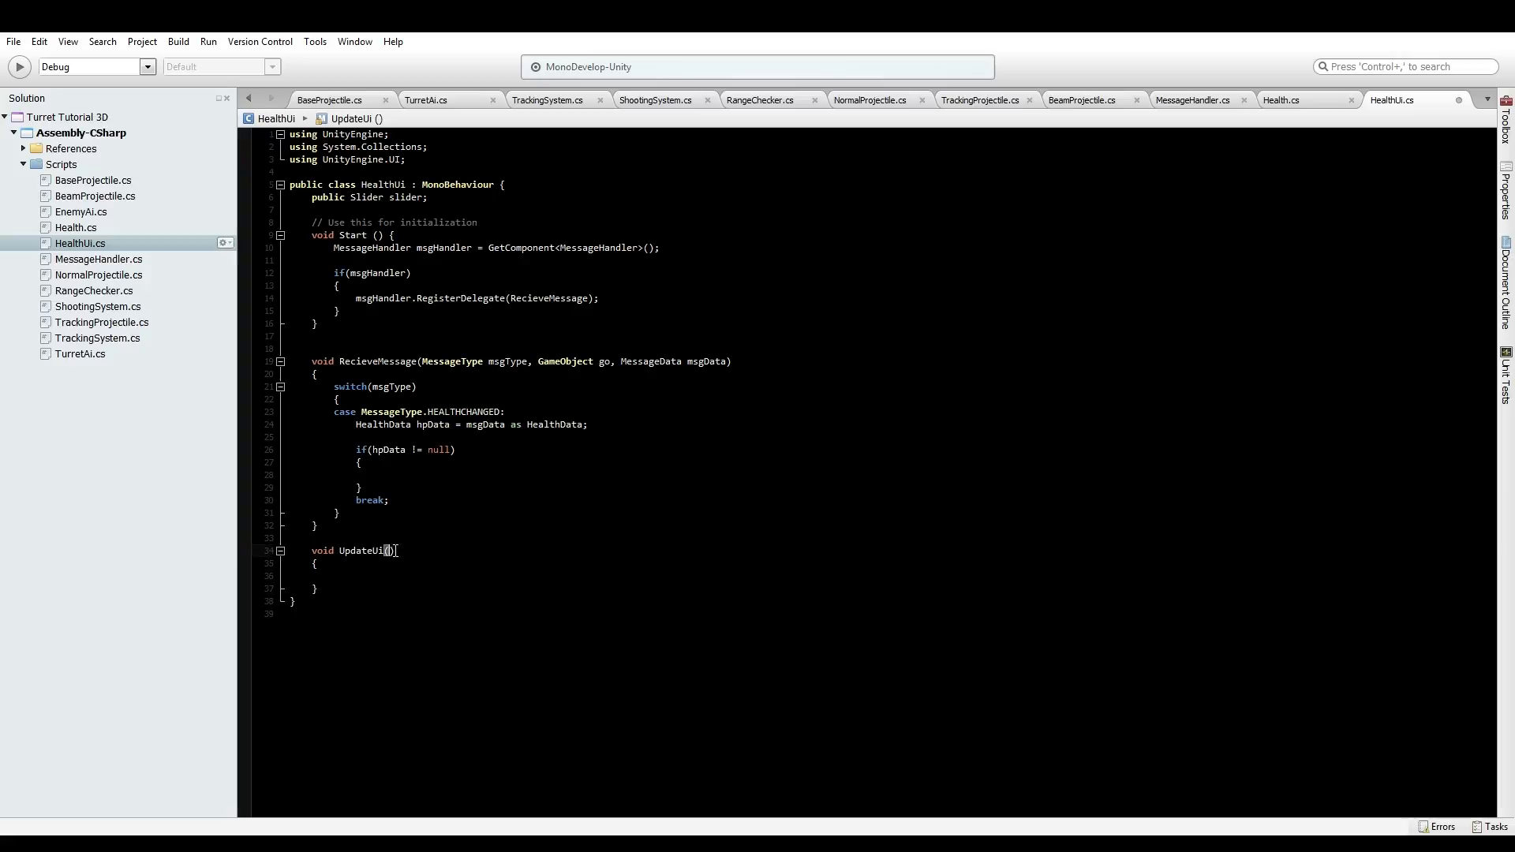
pyautogui.moveTo(491, 543)
pyautogui.write('int maxHealt')
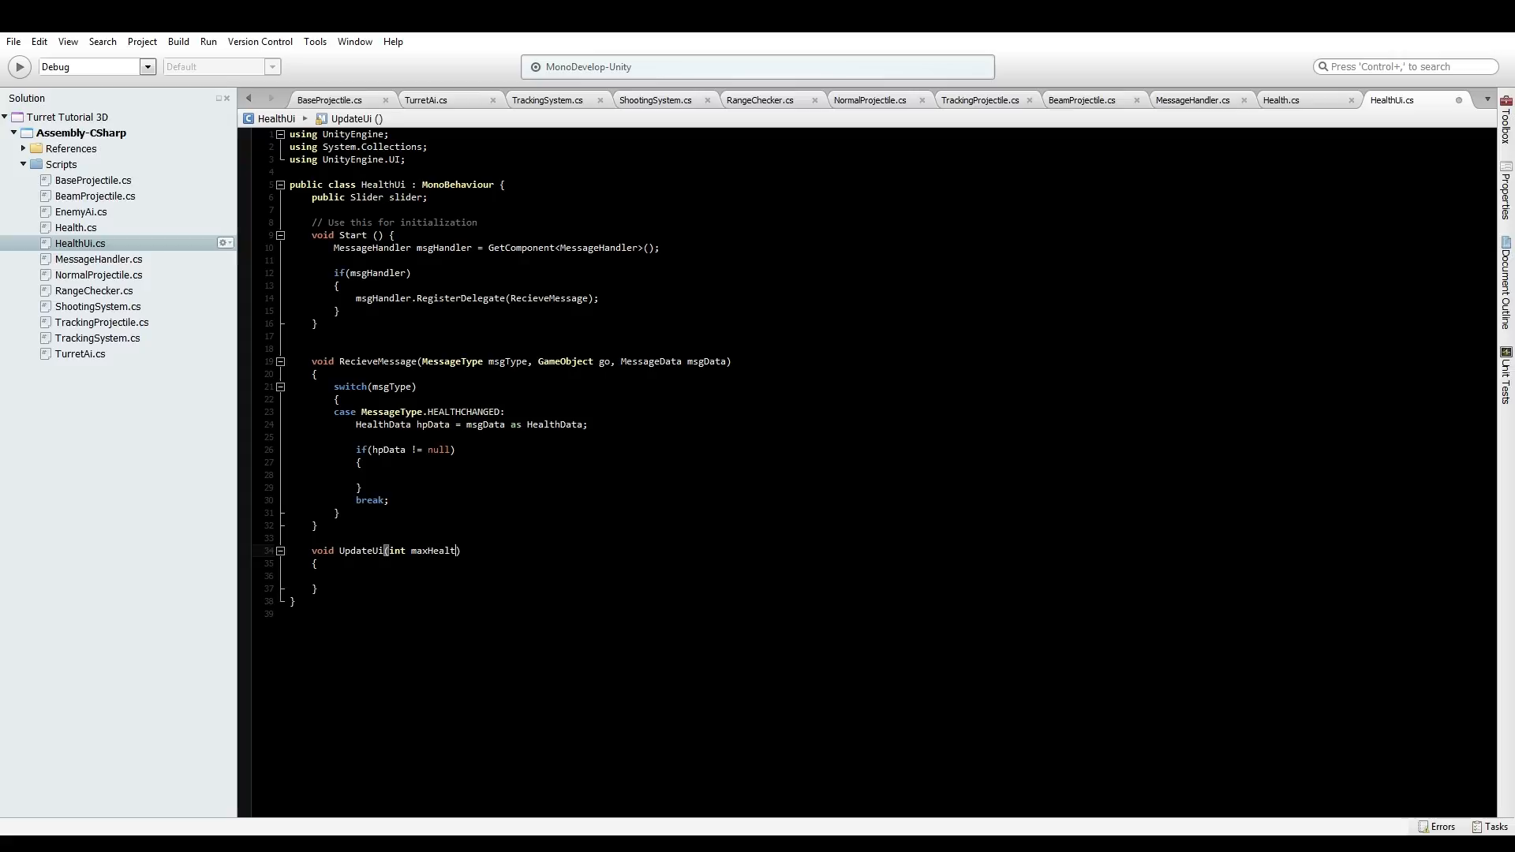
pyautogui.write(',')
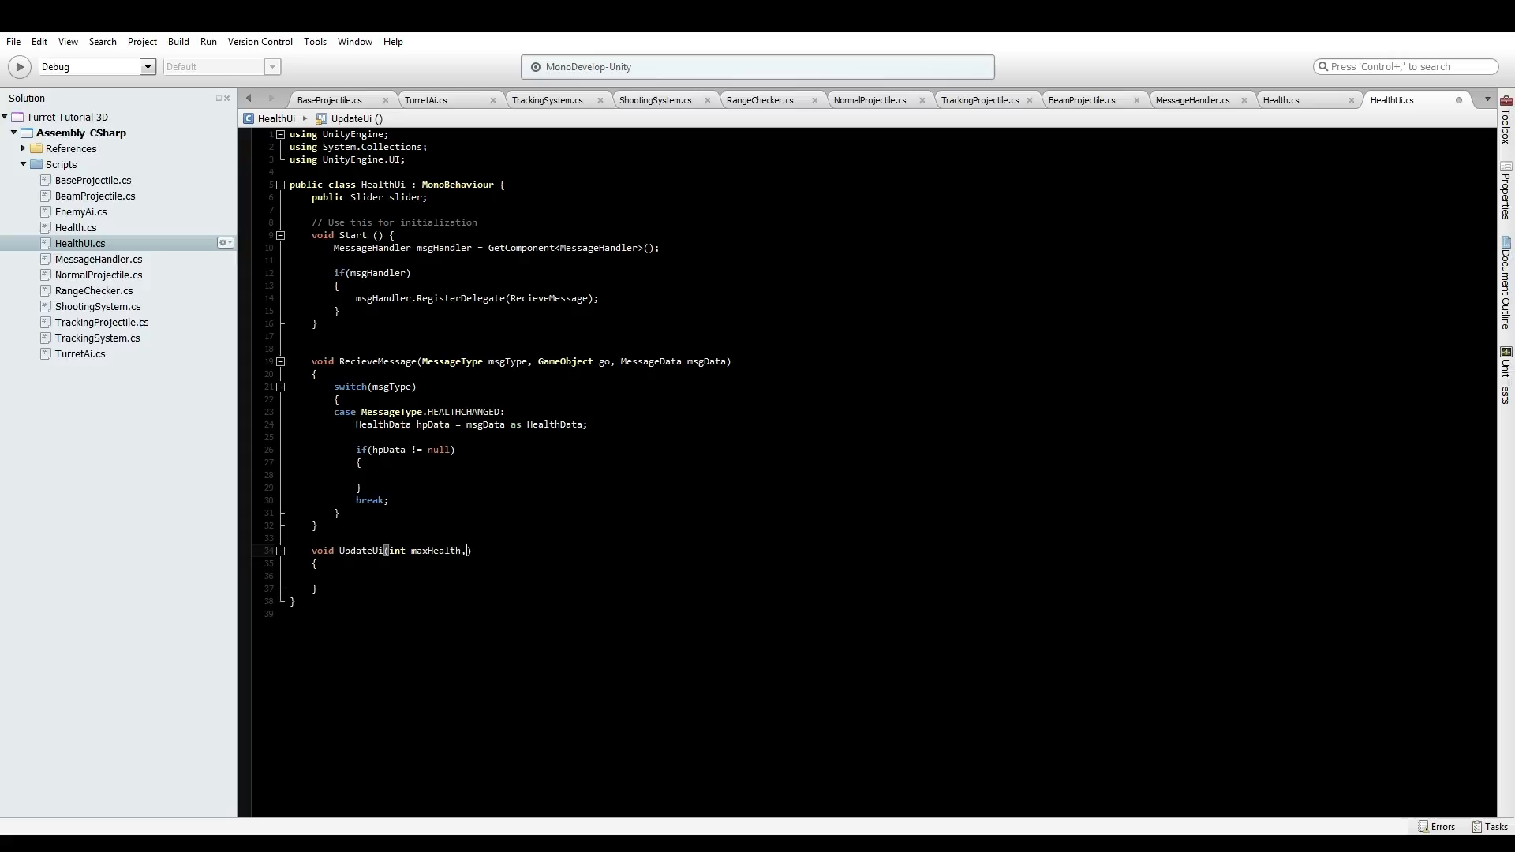
pyautogui.write('int curHEa')
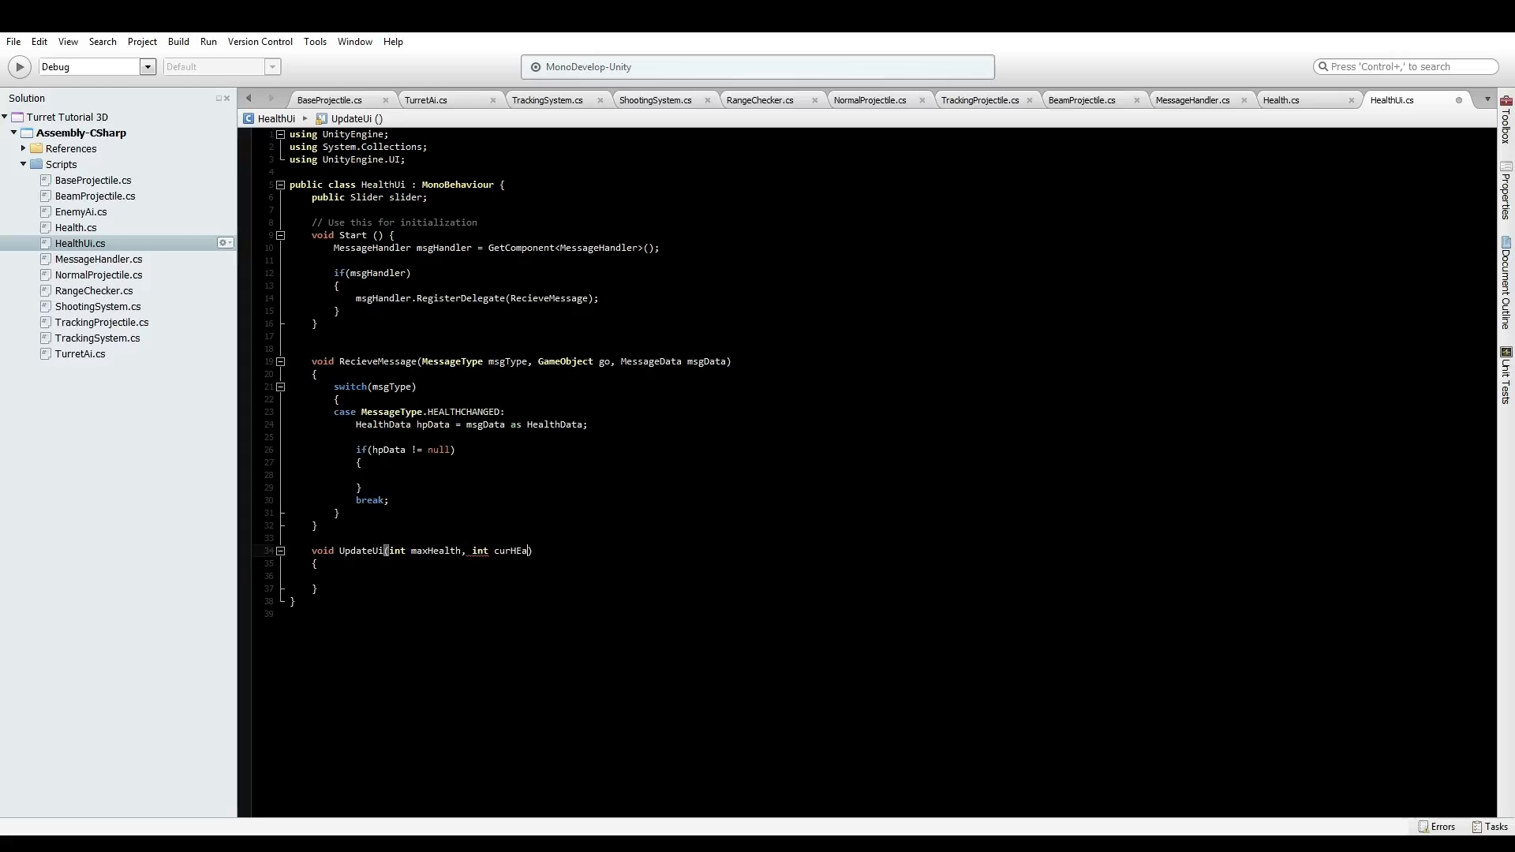
pyautogui.write('lth')
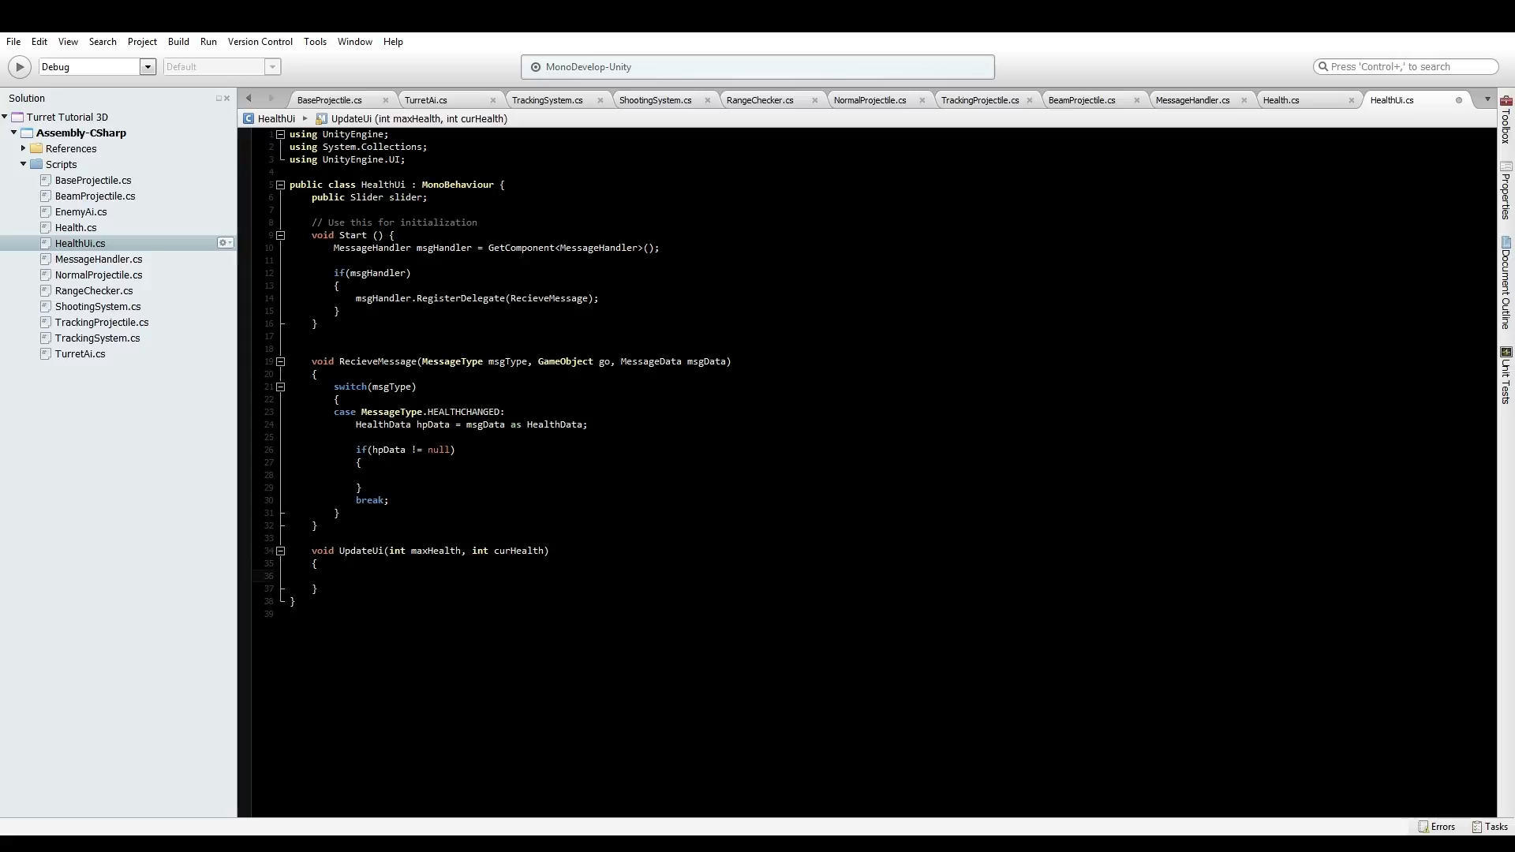
# Start UpdateUi's body with slider.value = (1.0f/maxHealth)
pyautogui.click(333, 576)
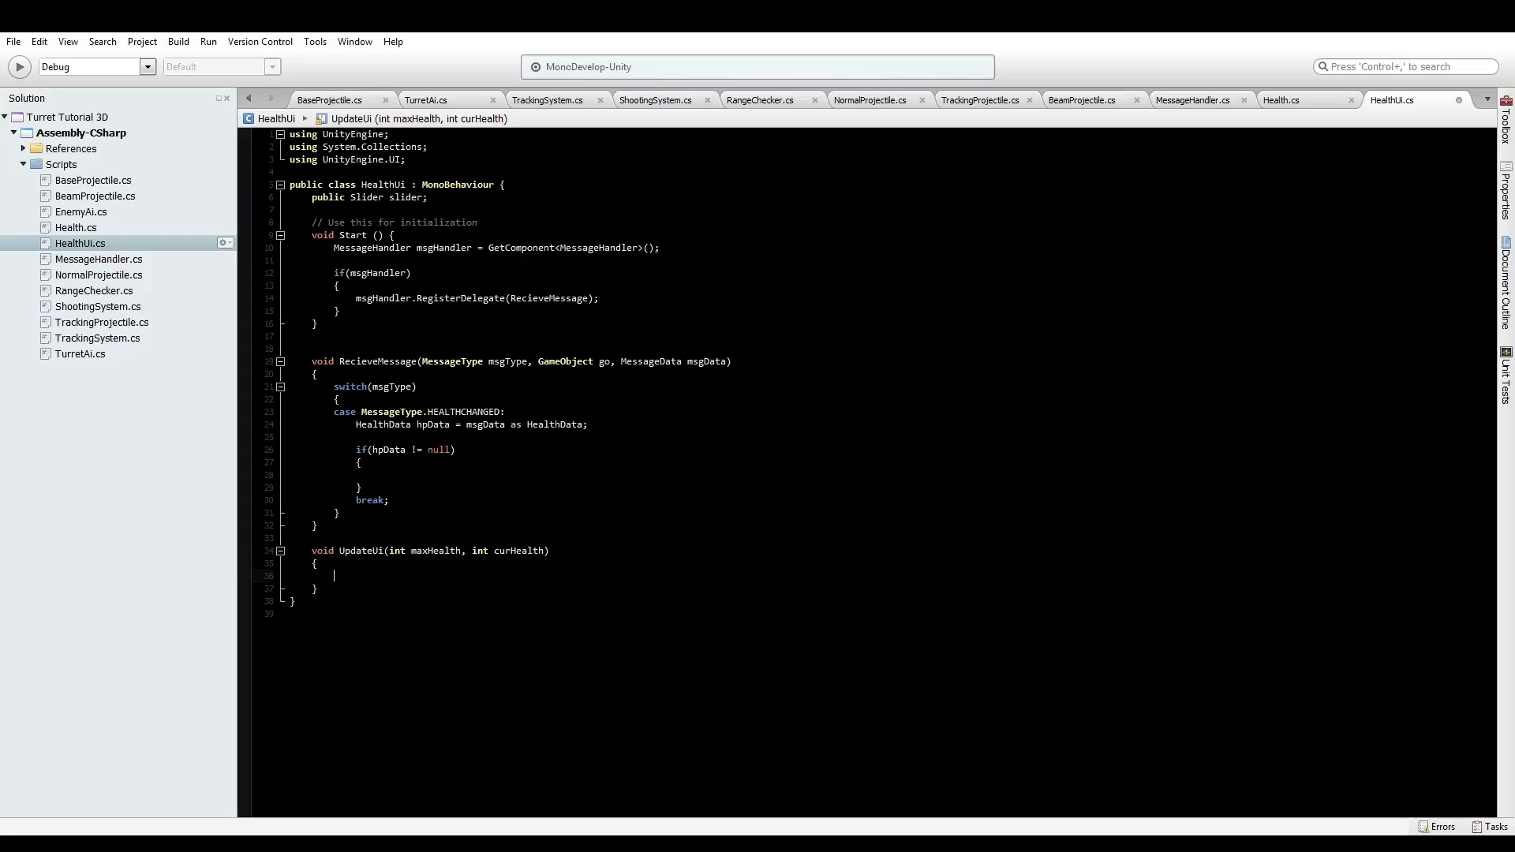
pyautogui.write('float')
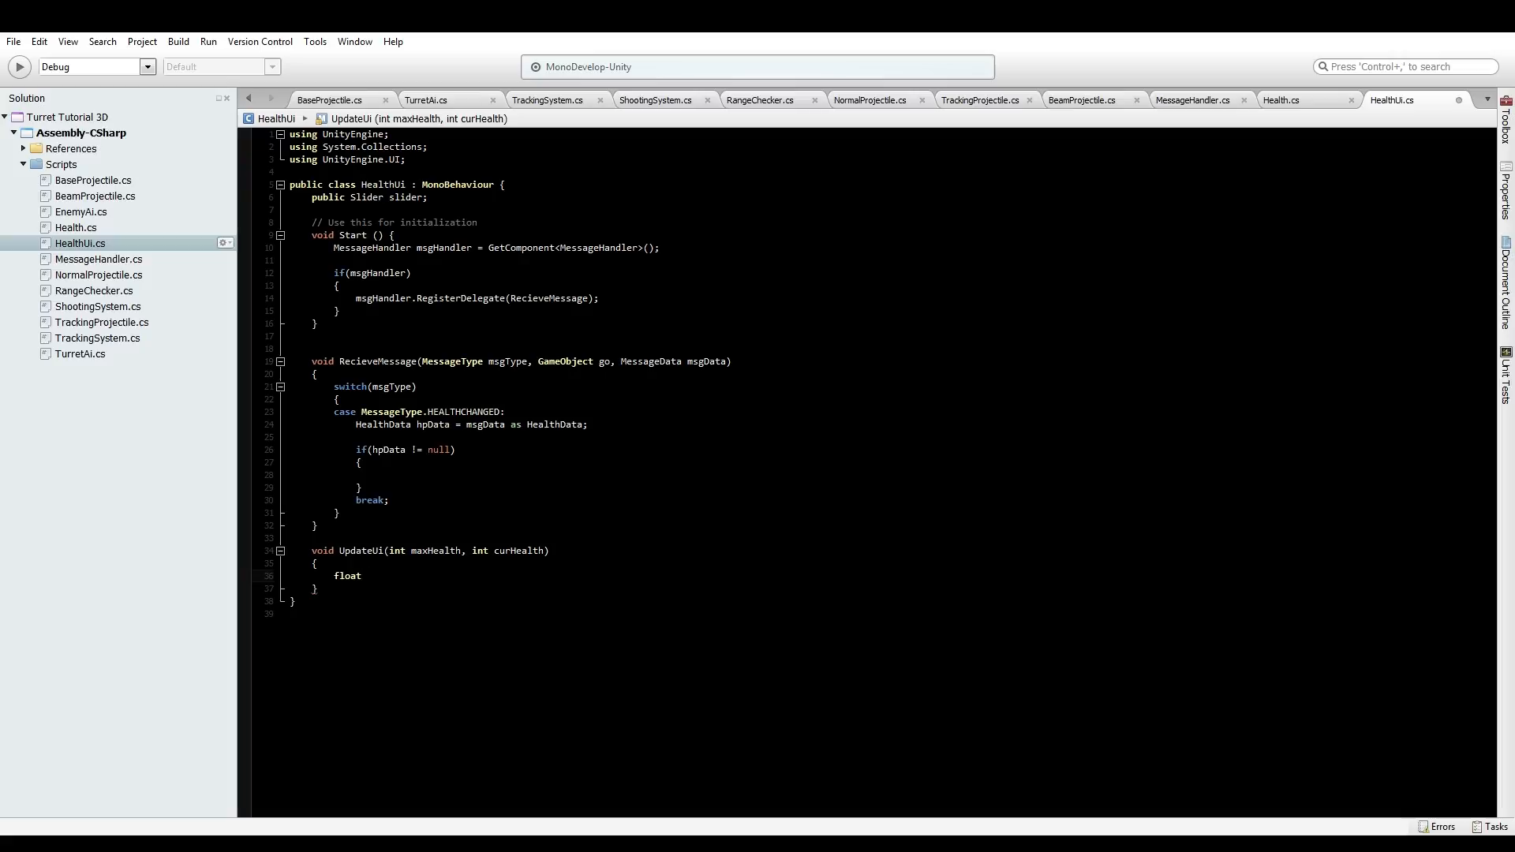
pyautogui.press('Backspace')
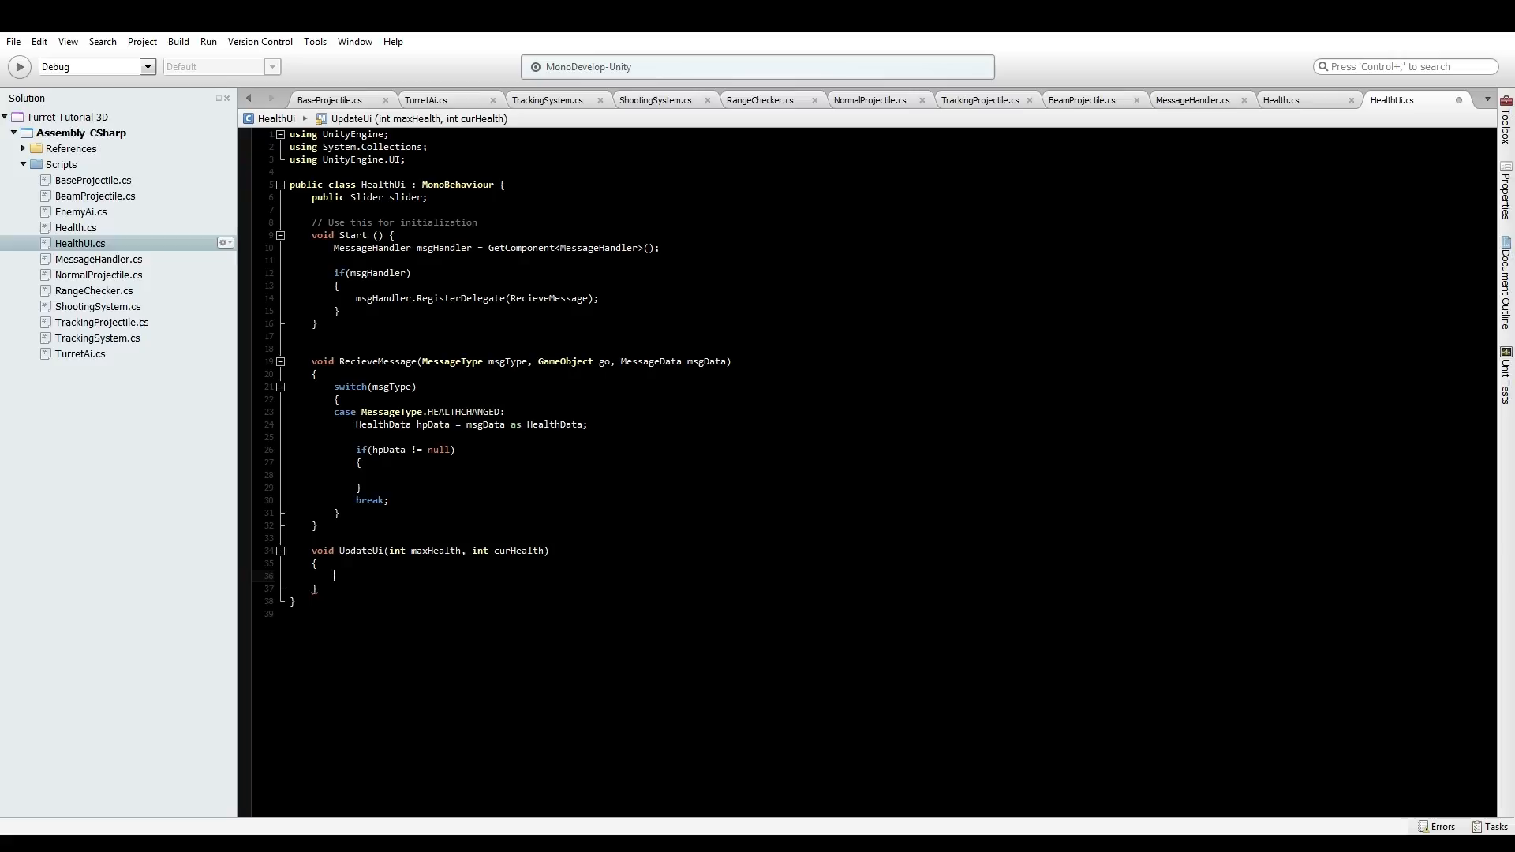
pyautogui.write('slider.')
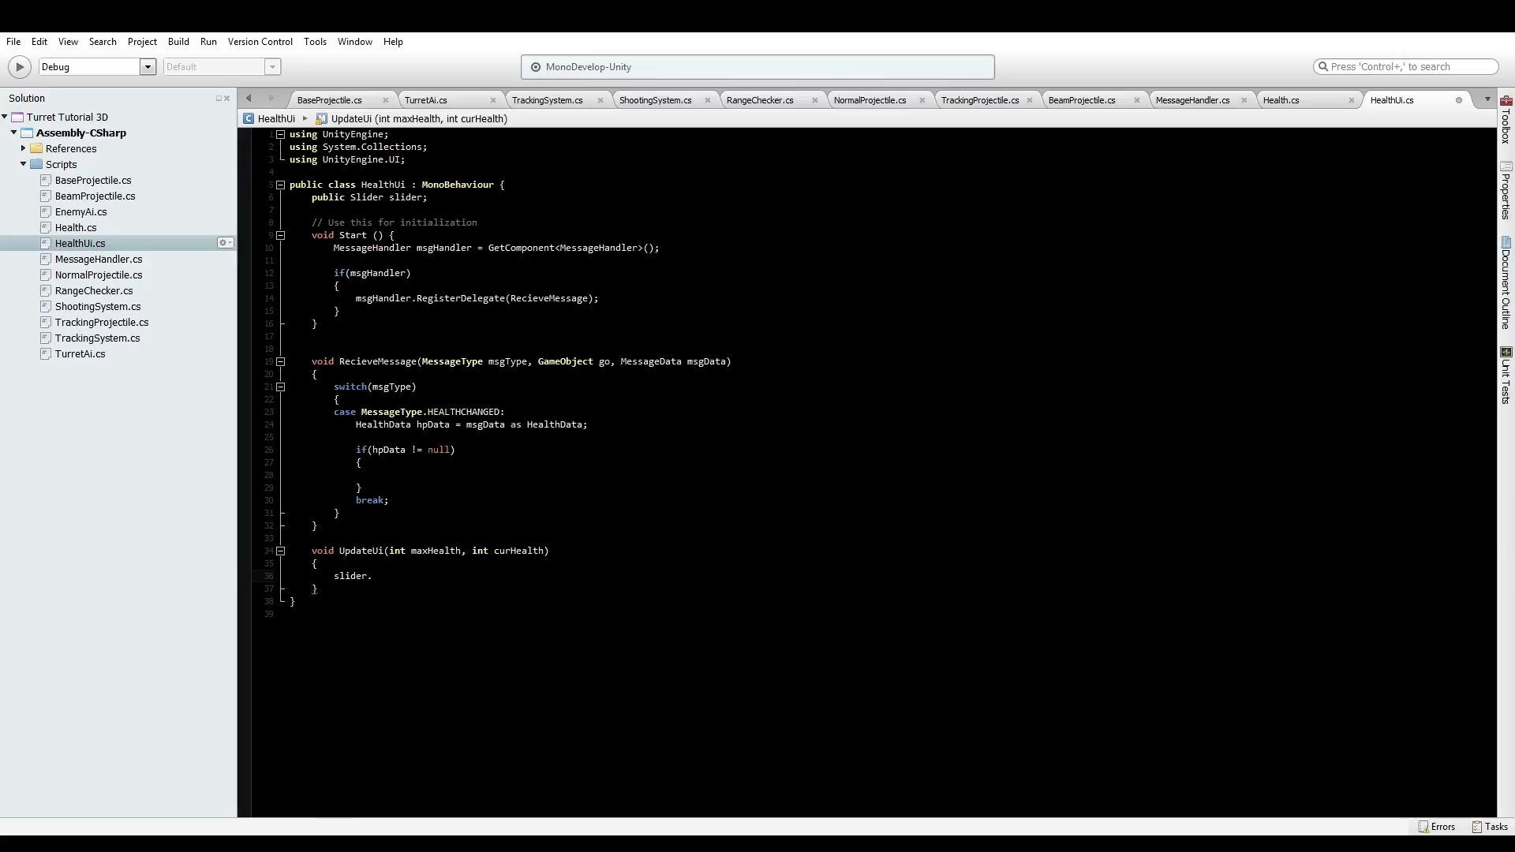
pyautogui.write('v')
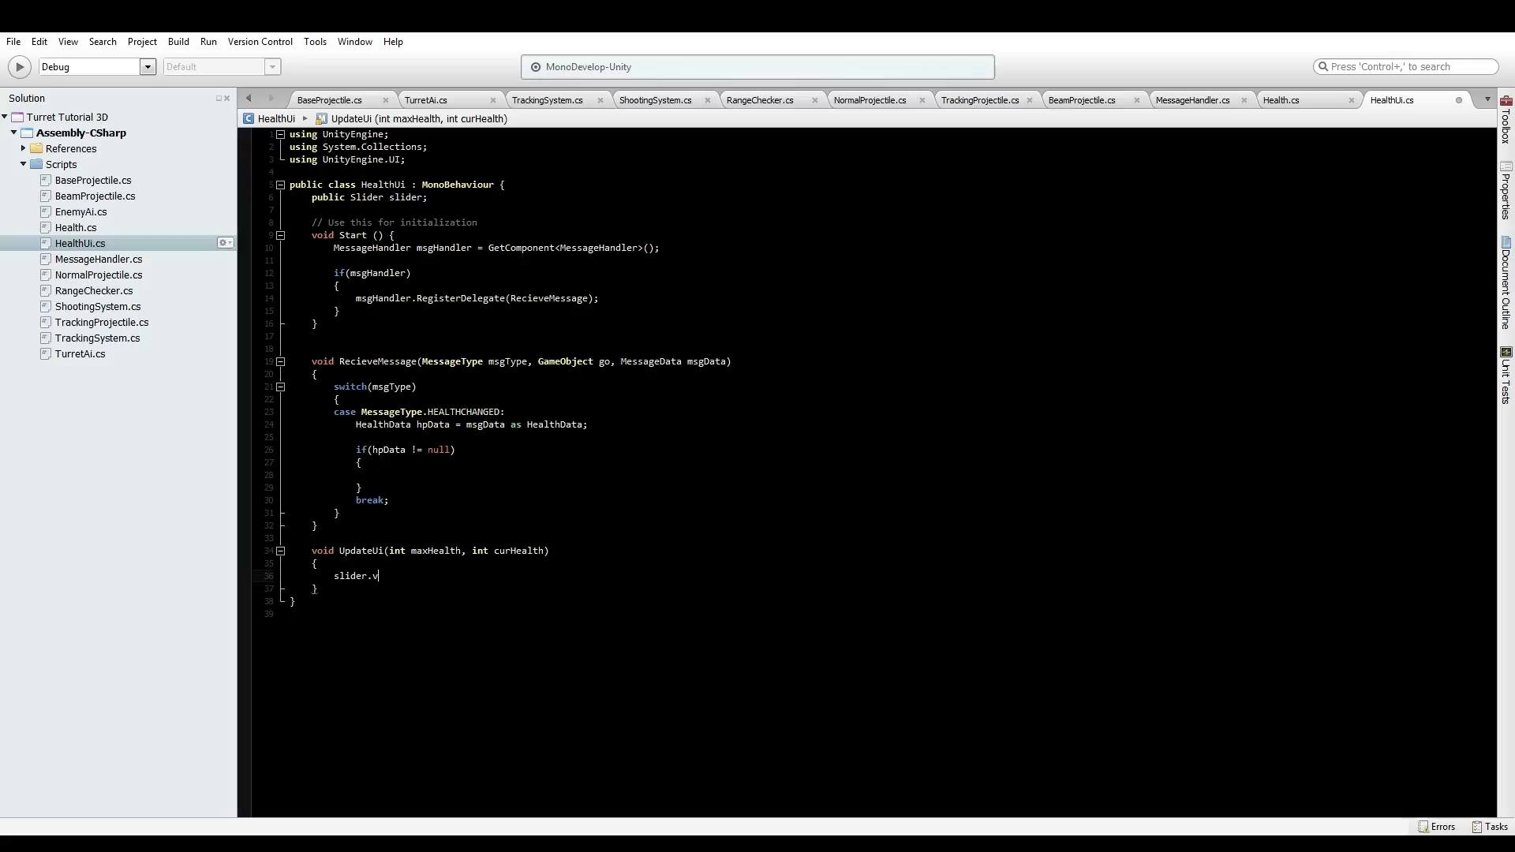
pyautogui.write('alue =')
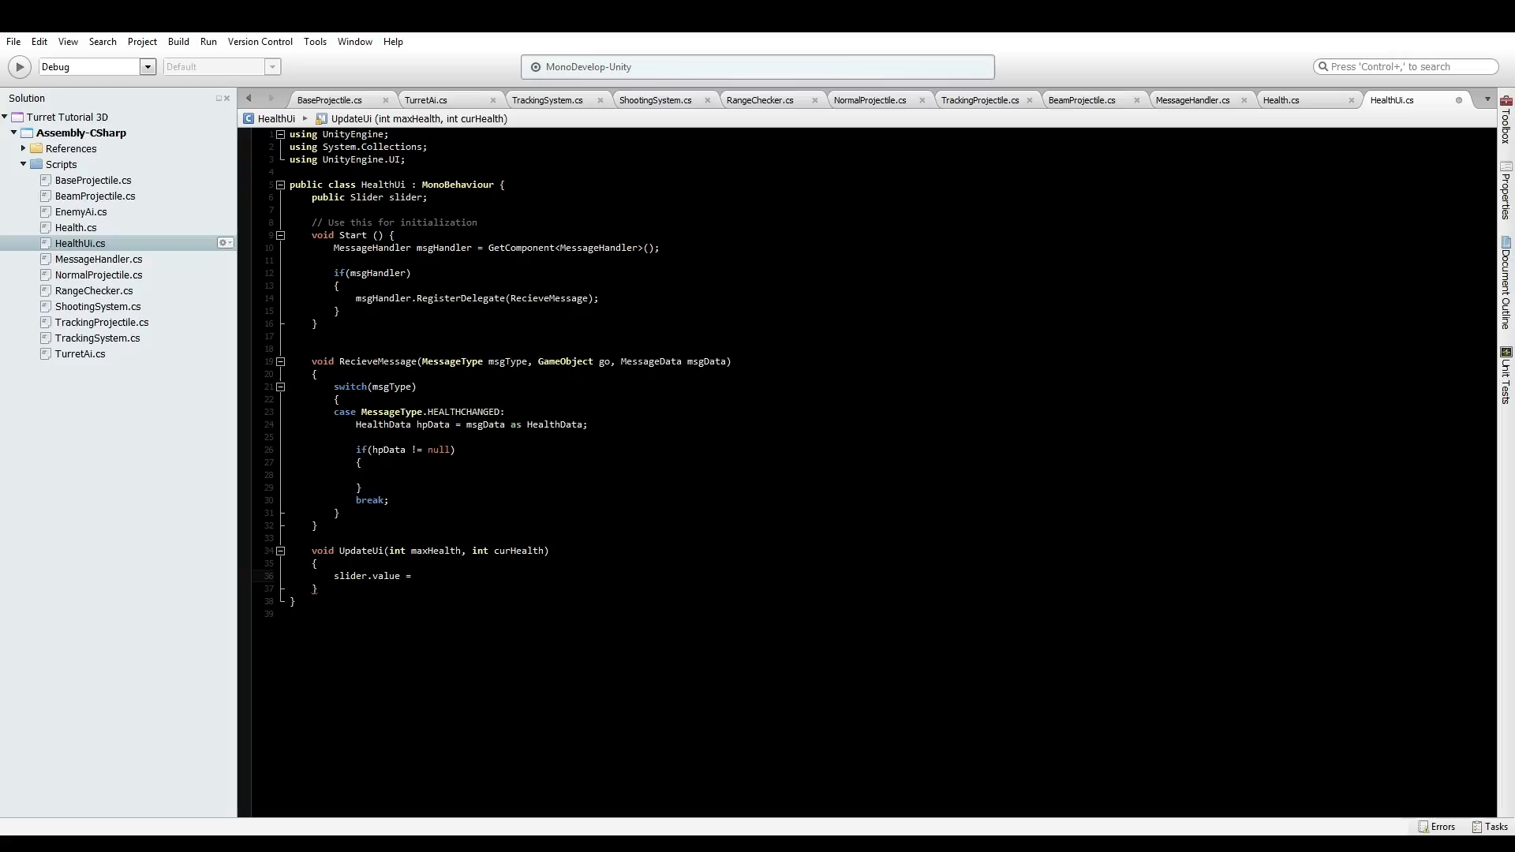
pyautogui.write('1')
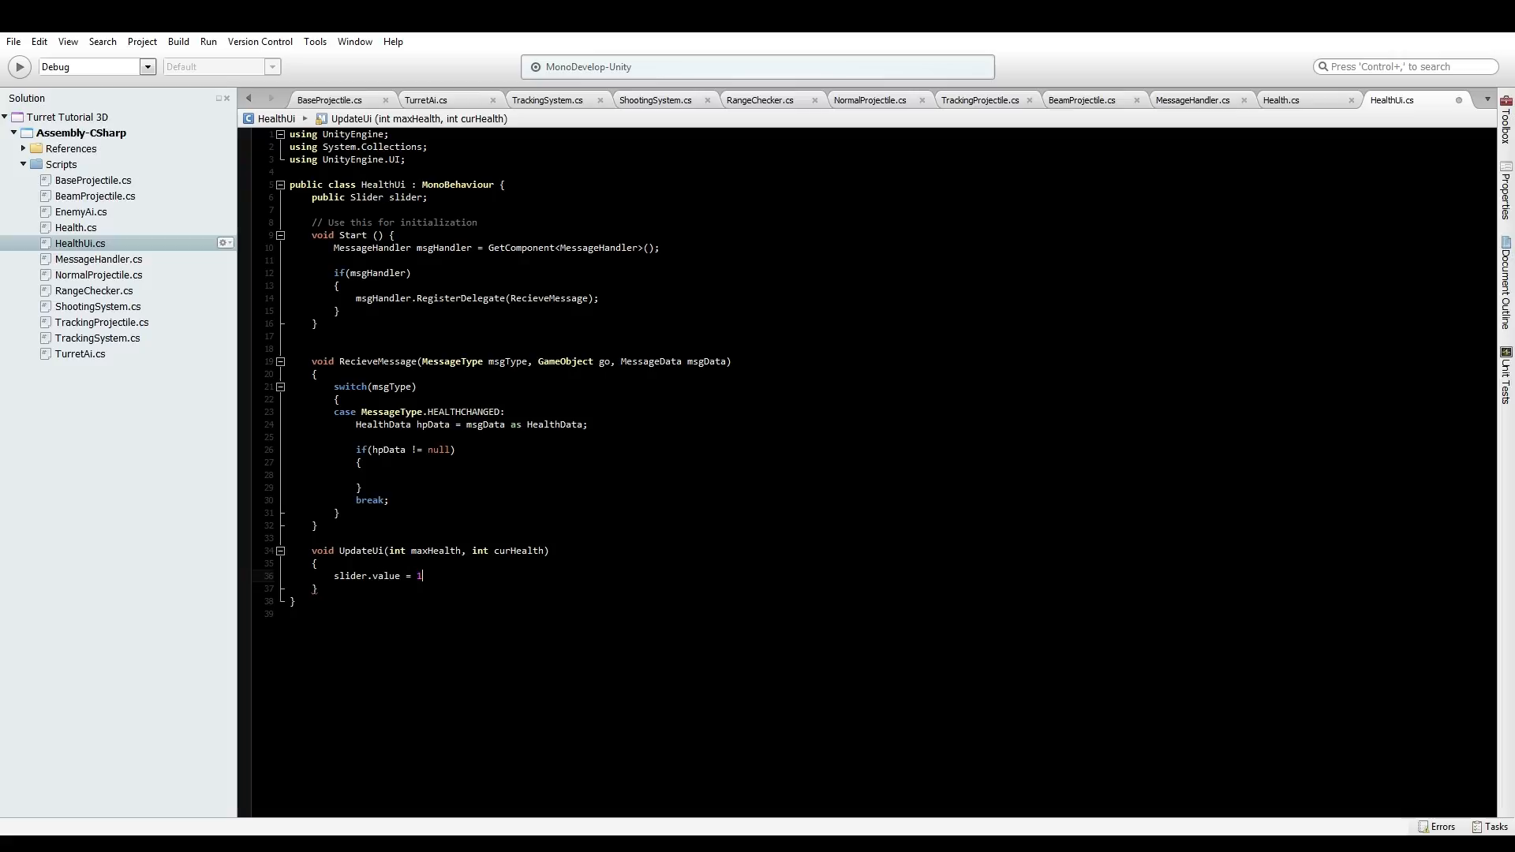
pyautogui.press('Backspace')
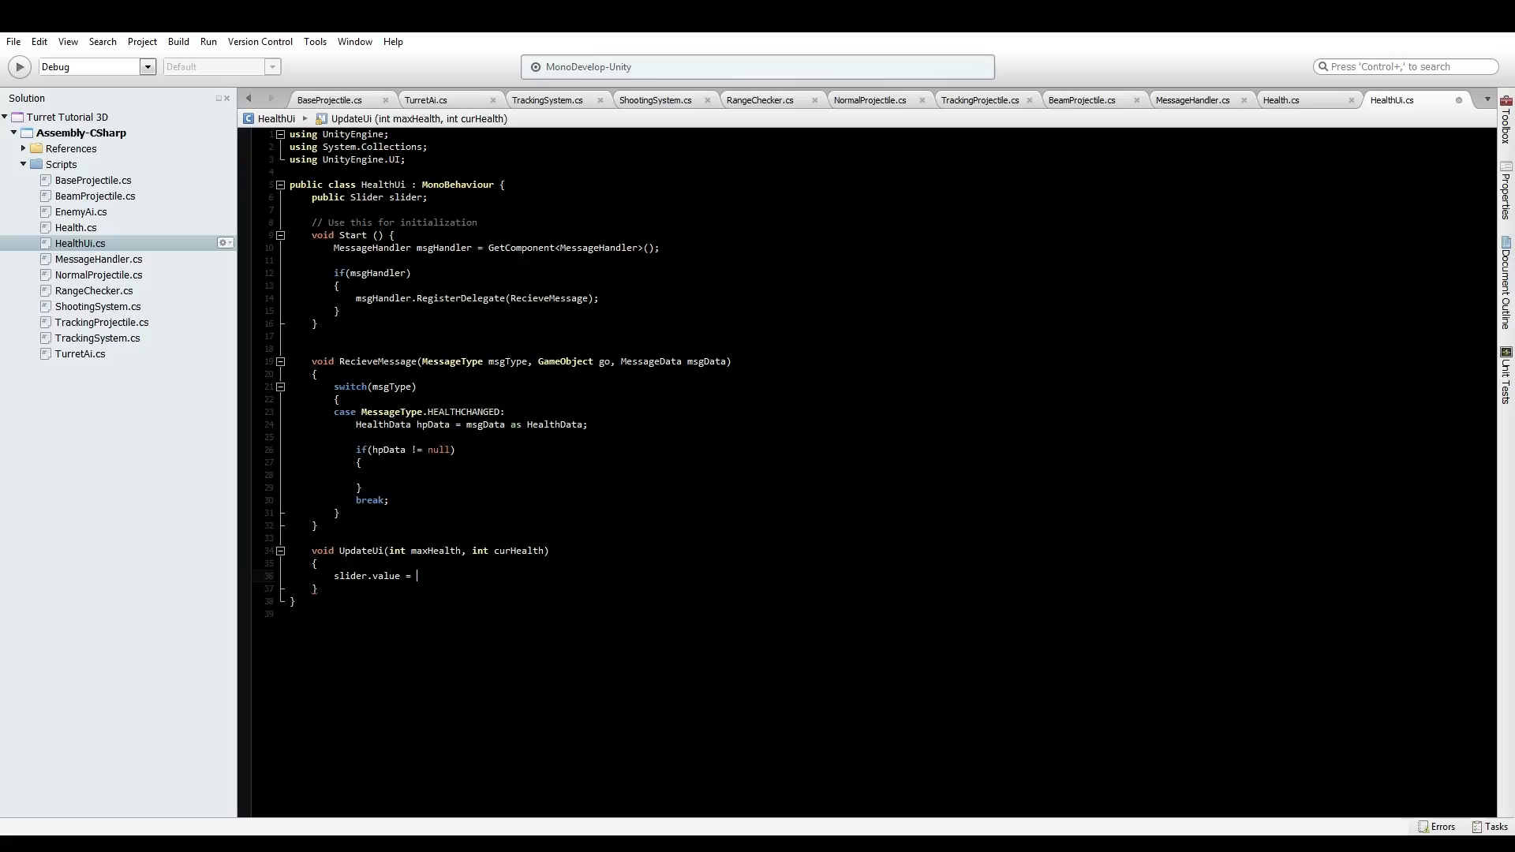
pyautogui.write('(1.0')
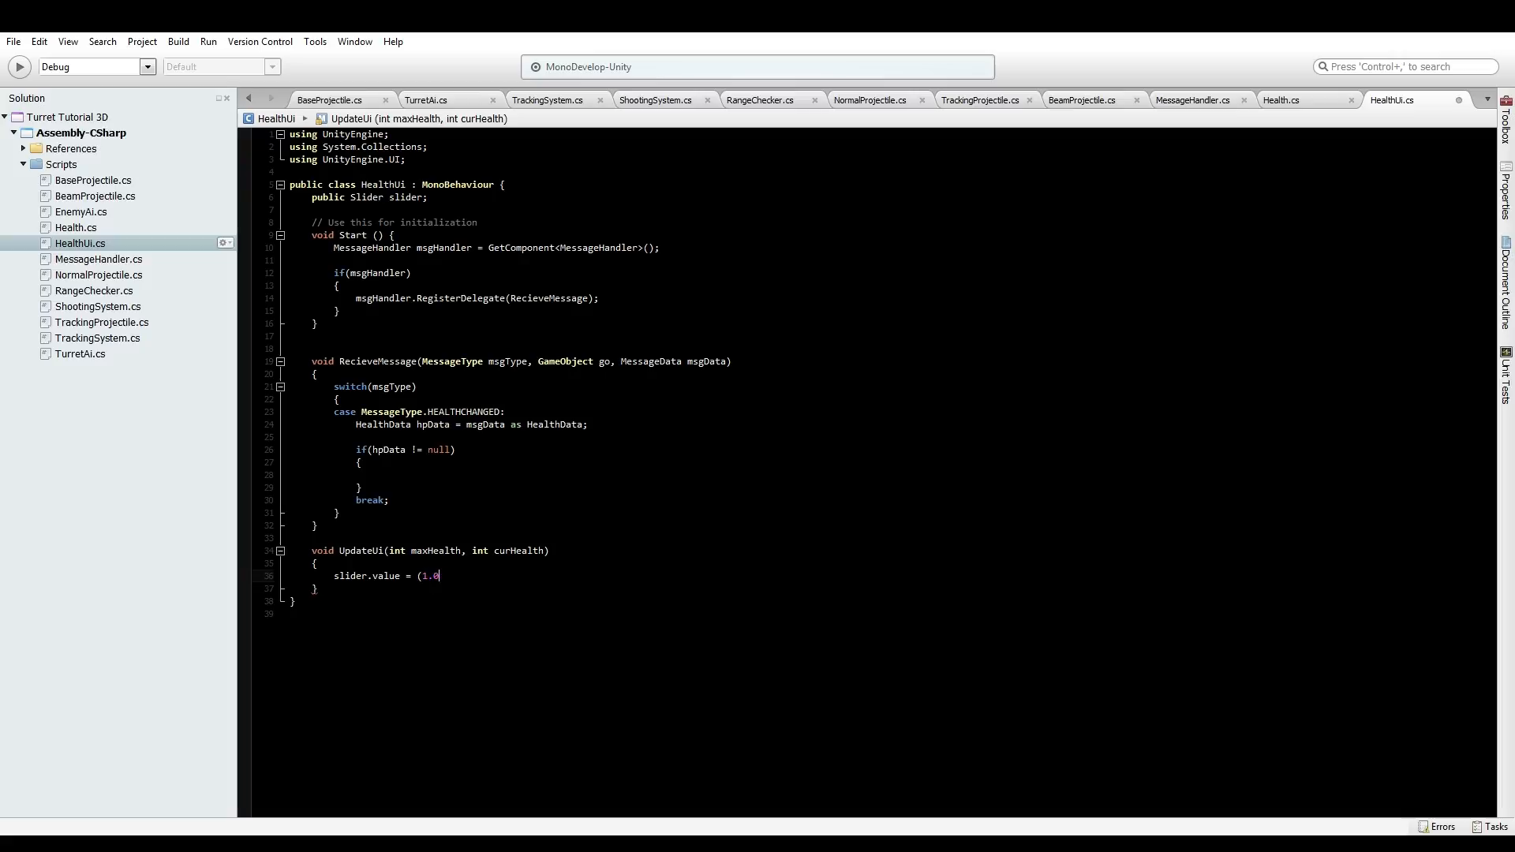
pyautogui.write('f/m')
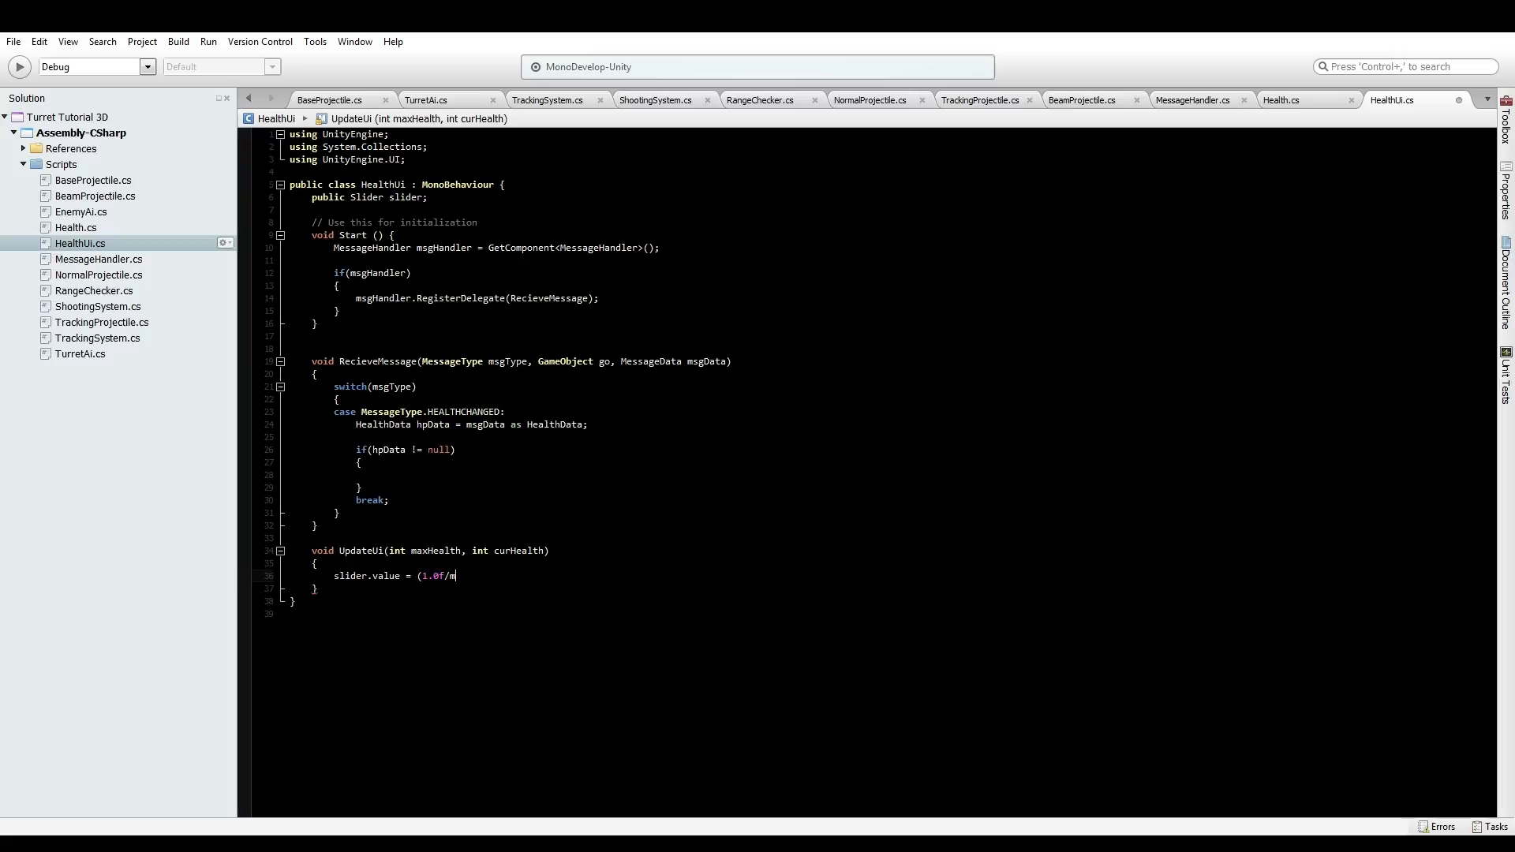
pyautogui.write('axHealth)')
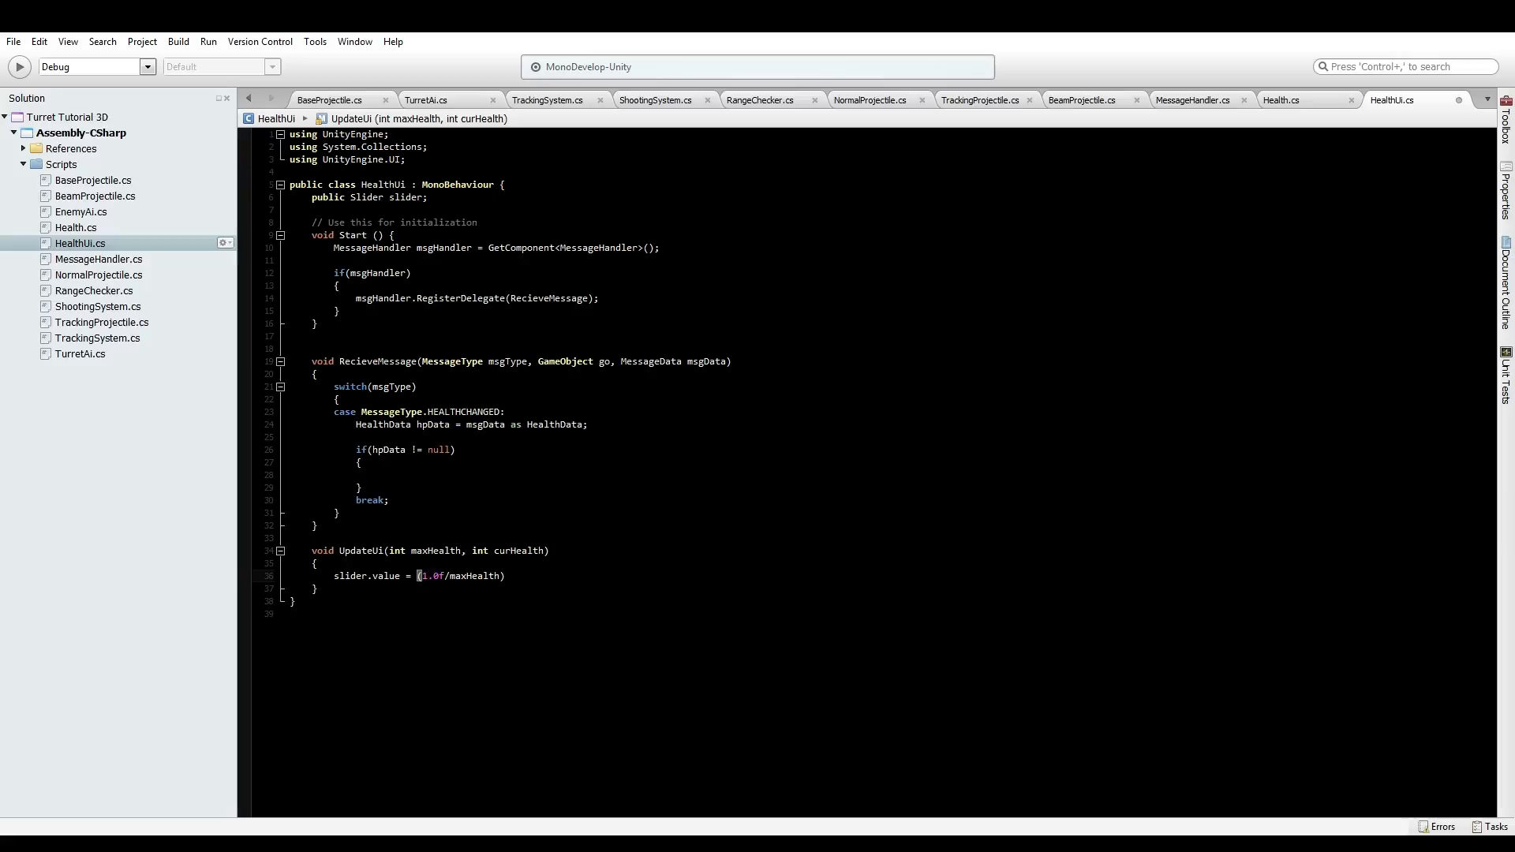
# Multiply the expression by curHealth and save HealthUi.cs
pyautogui.click(505, 576)
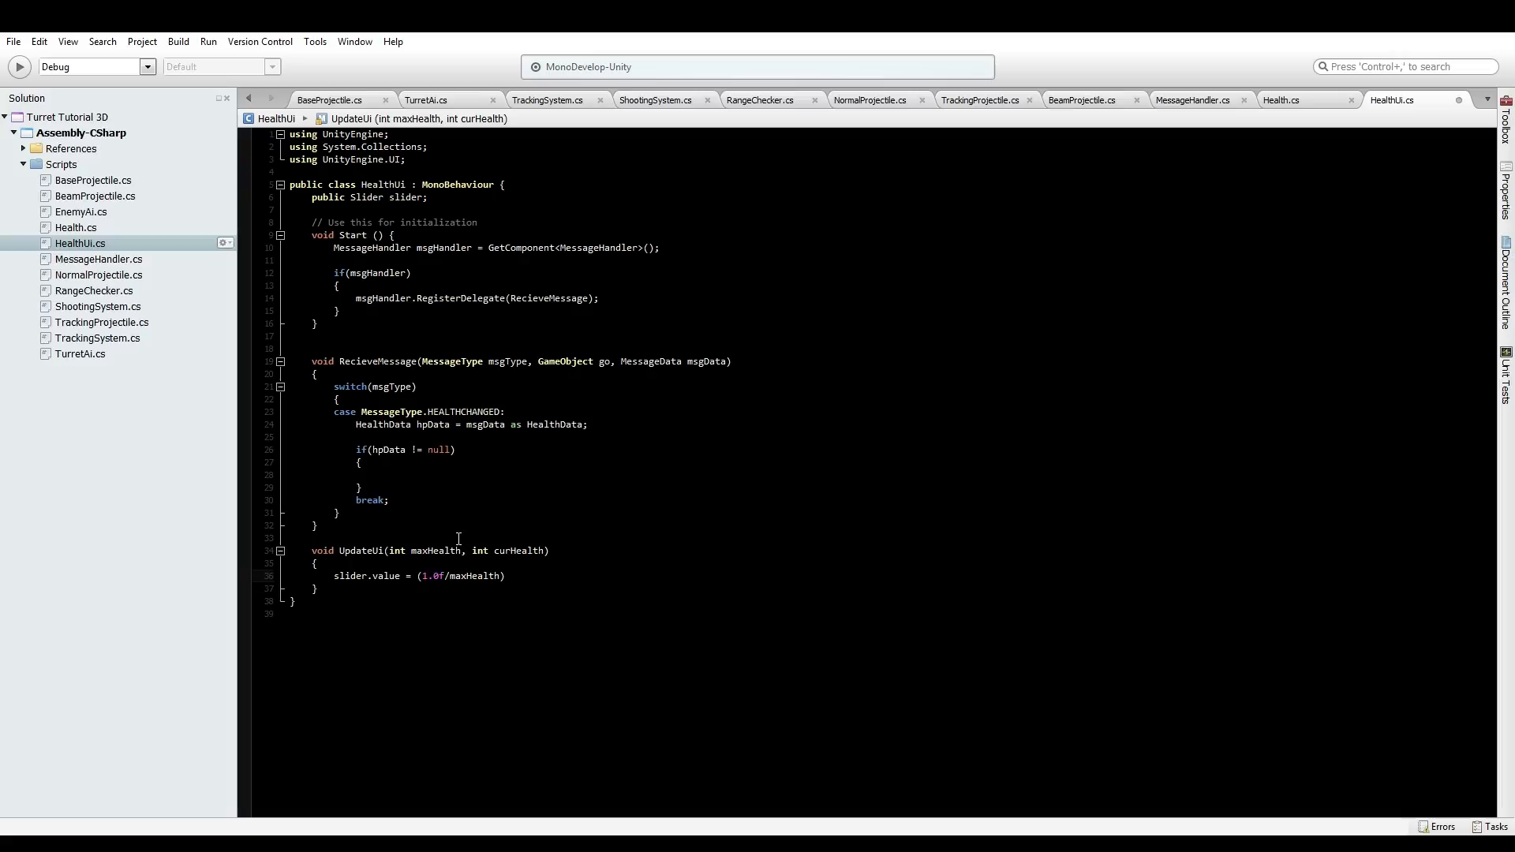
pyautogui.write('*')
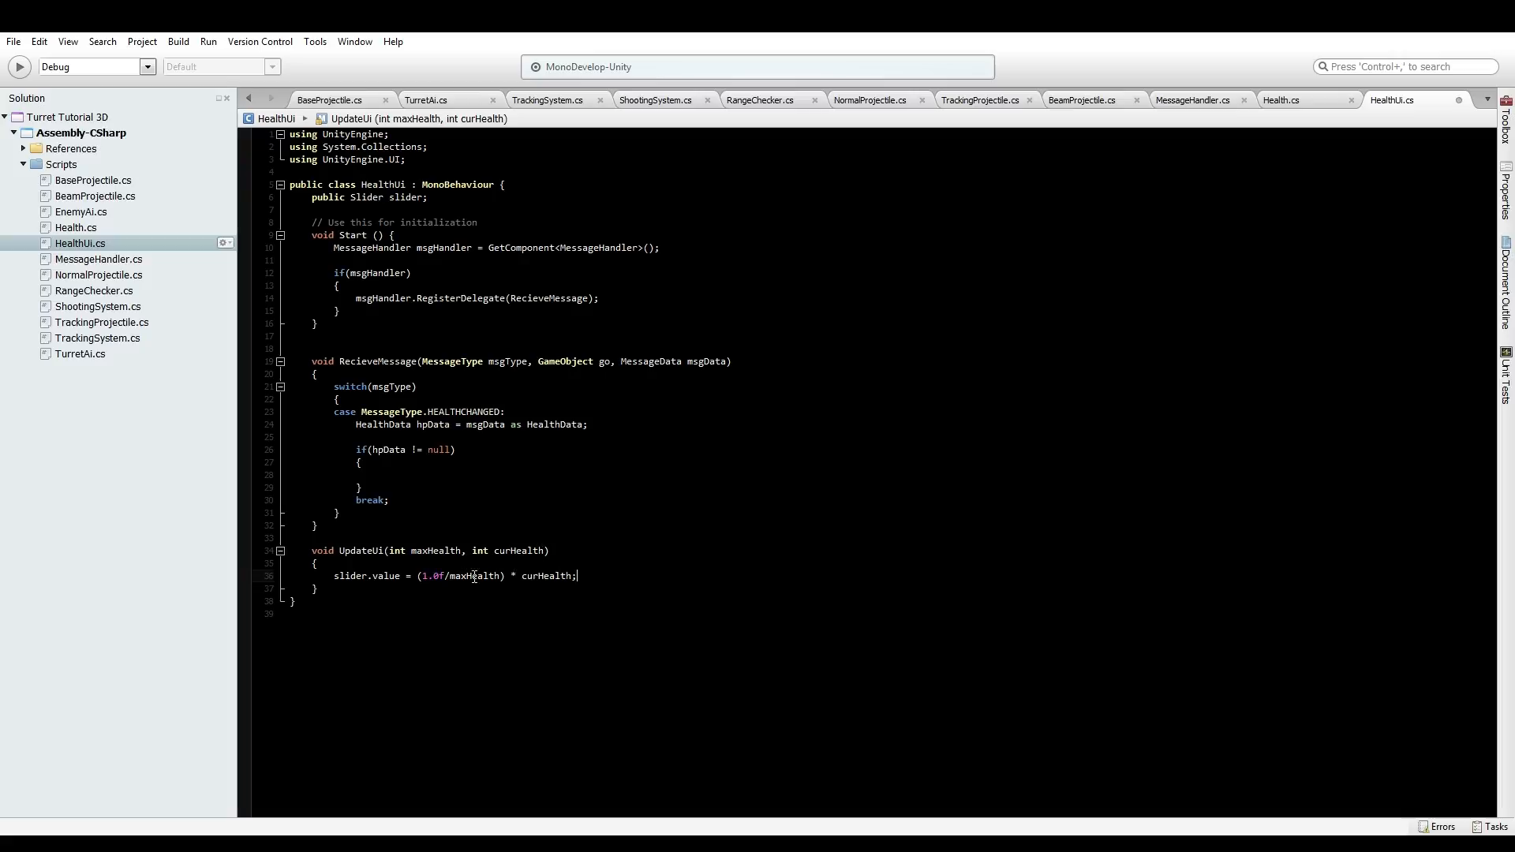
pyautogui.doubleClick(519, 551)
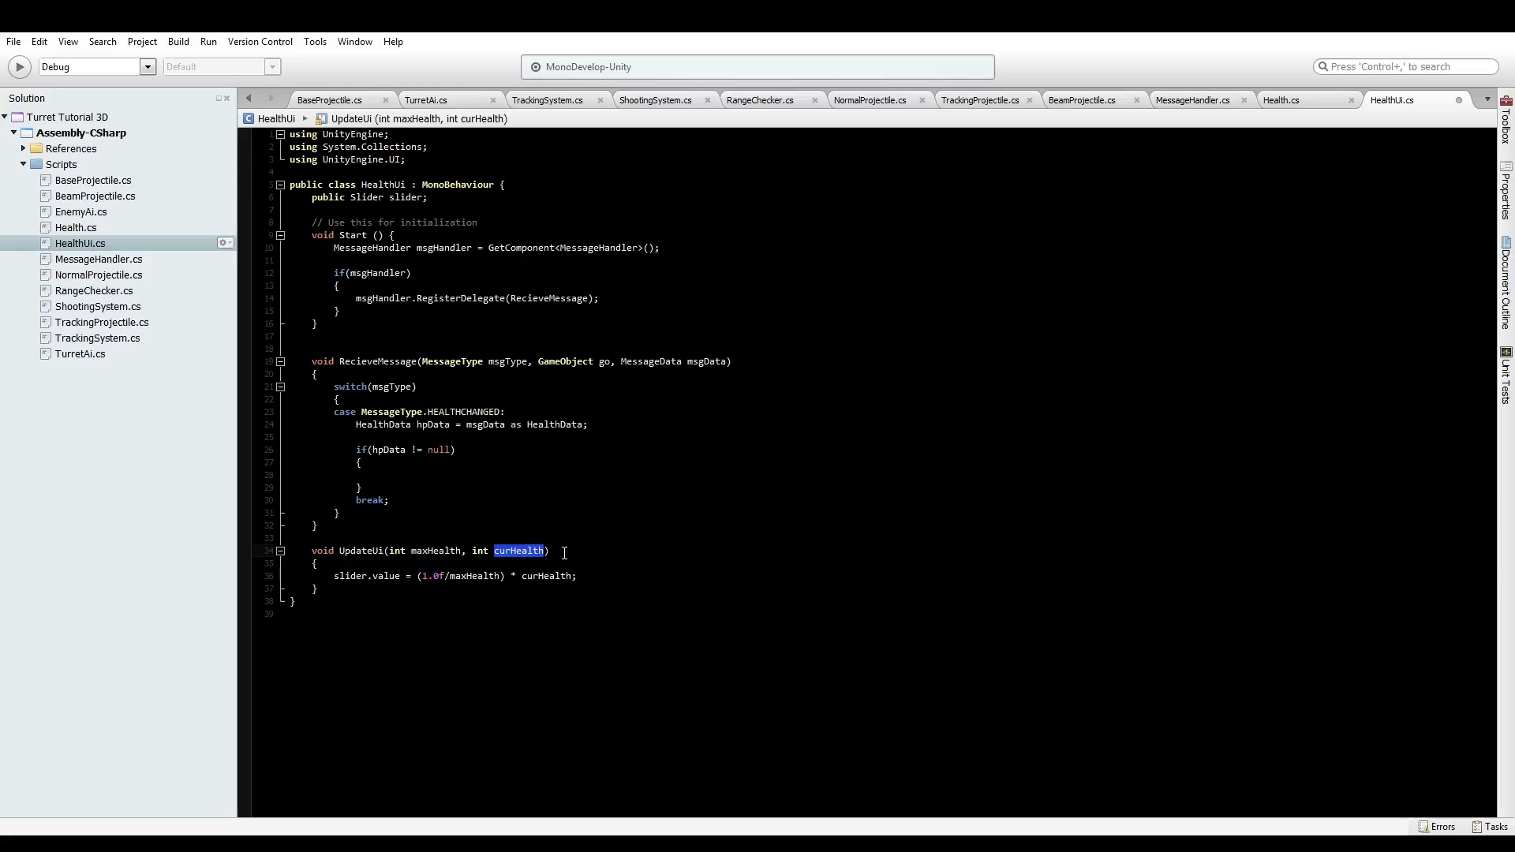
pyautogui.click(604, 565)
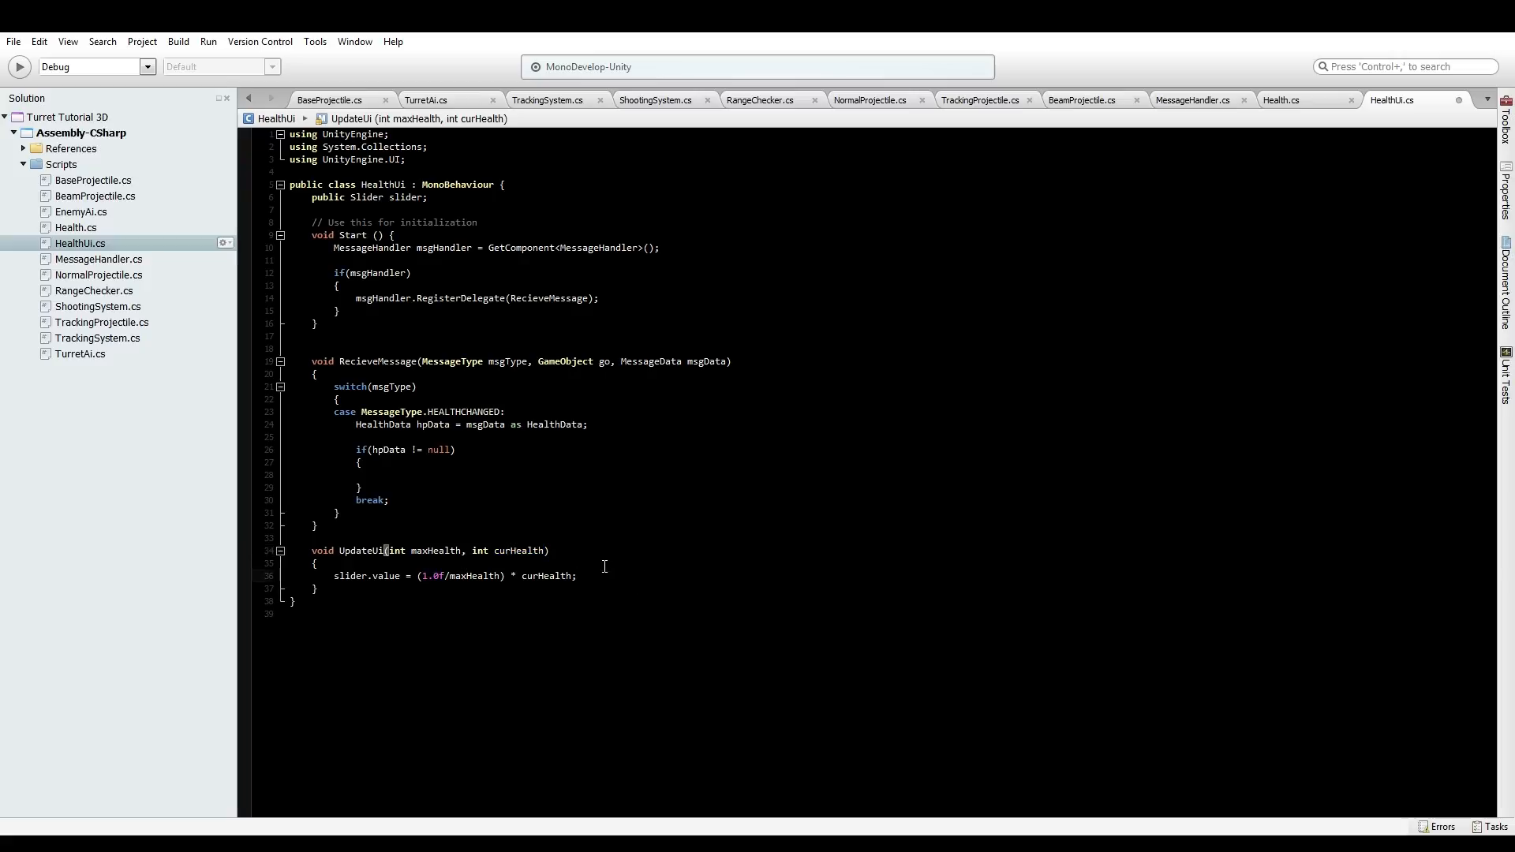
pyautogui.click(593, 576)
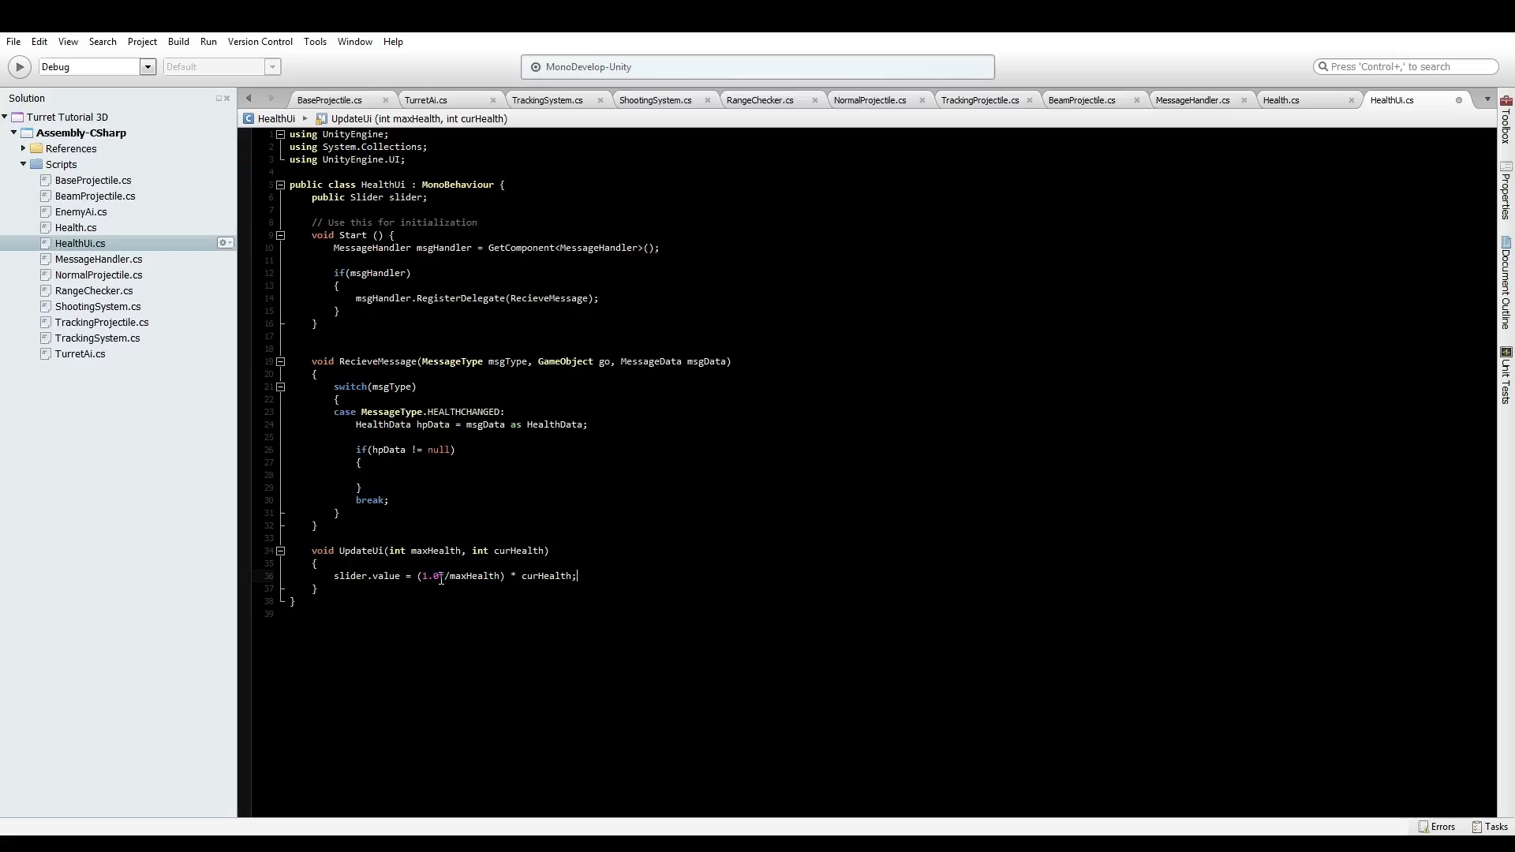
pyautogui.click(314, 587)
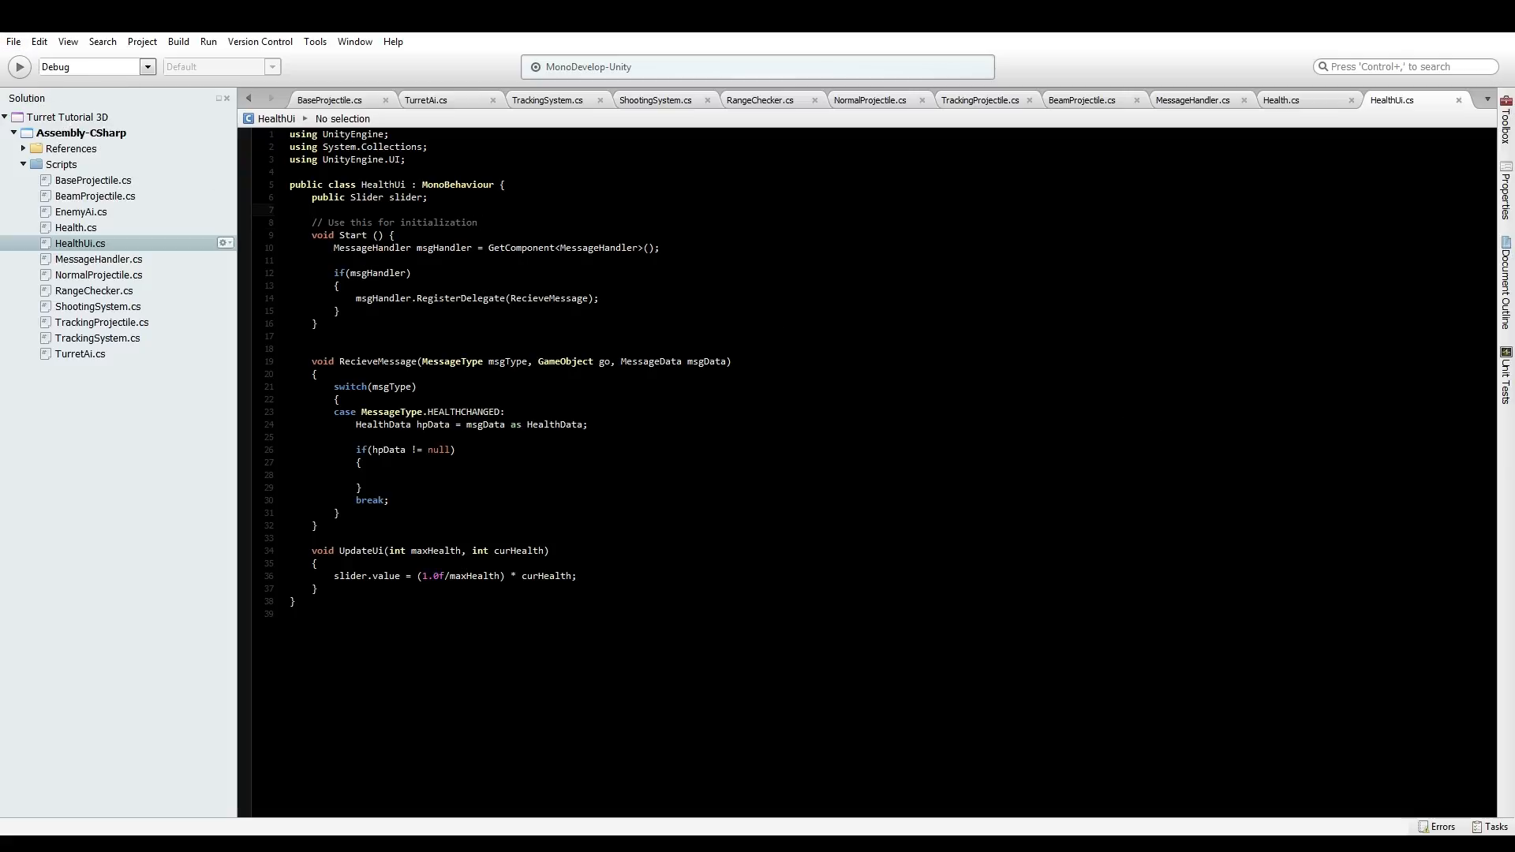
# Add Health Ui (Script) to Enemies, expand its messages, and assign EnemyCanvas/Slider to Slider
pyautogui.click(313, 210)
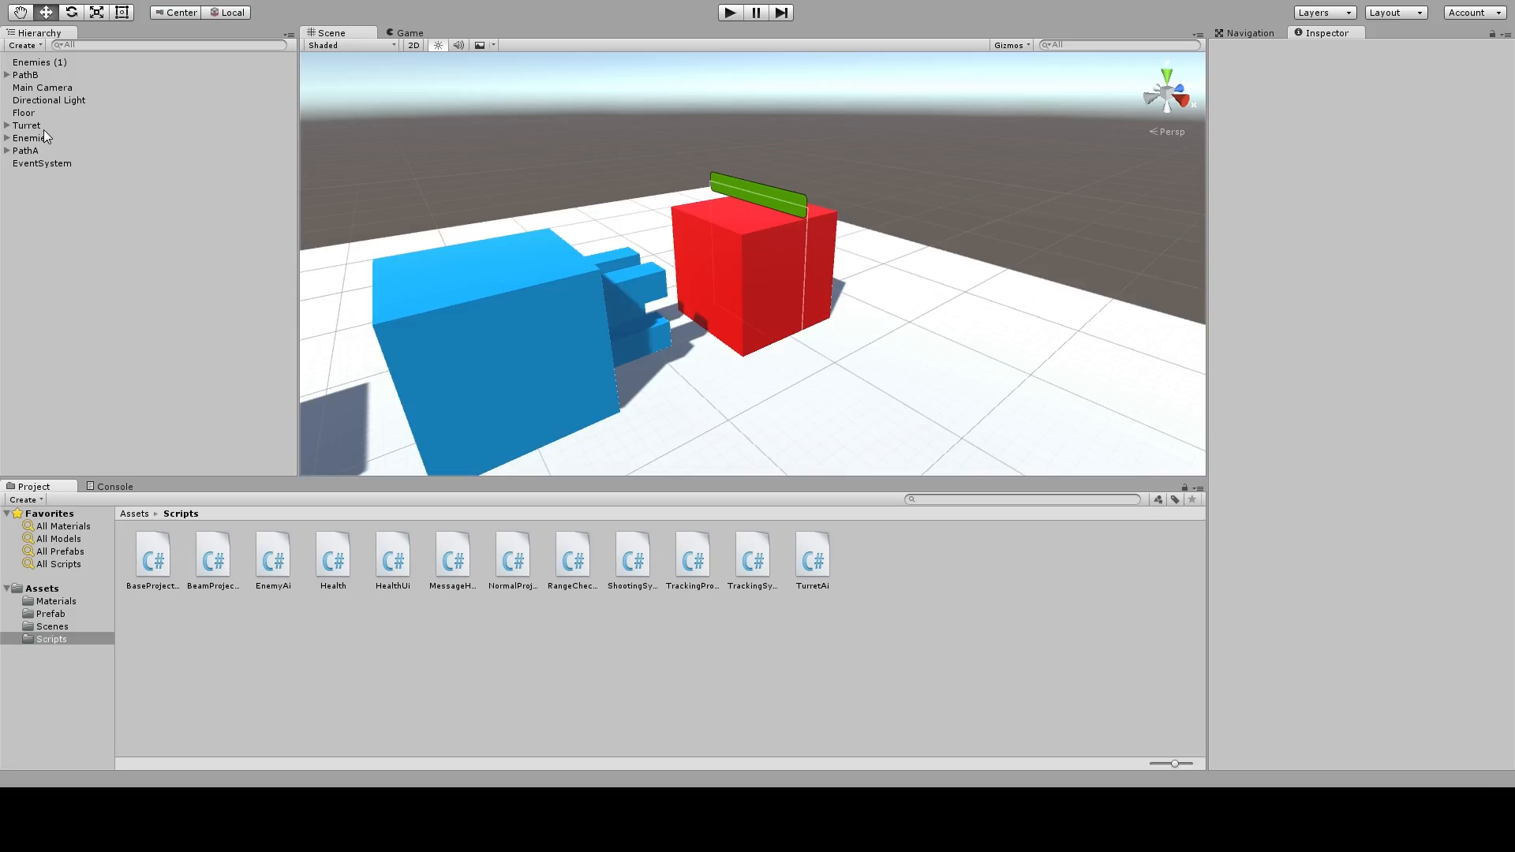
pyautogui.click(32, 138)
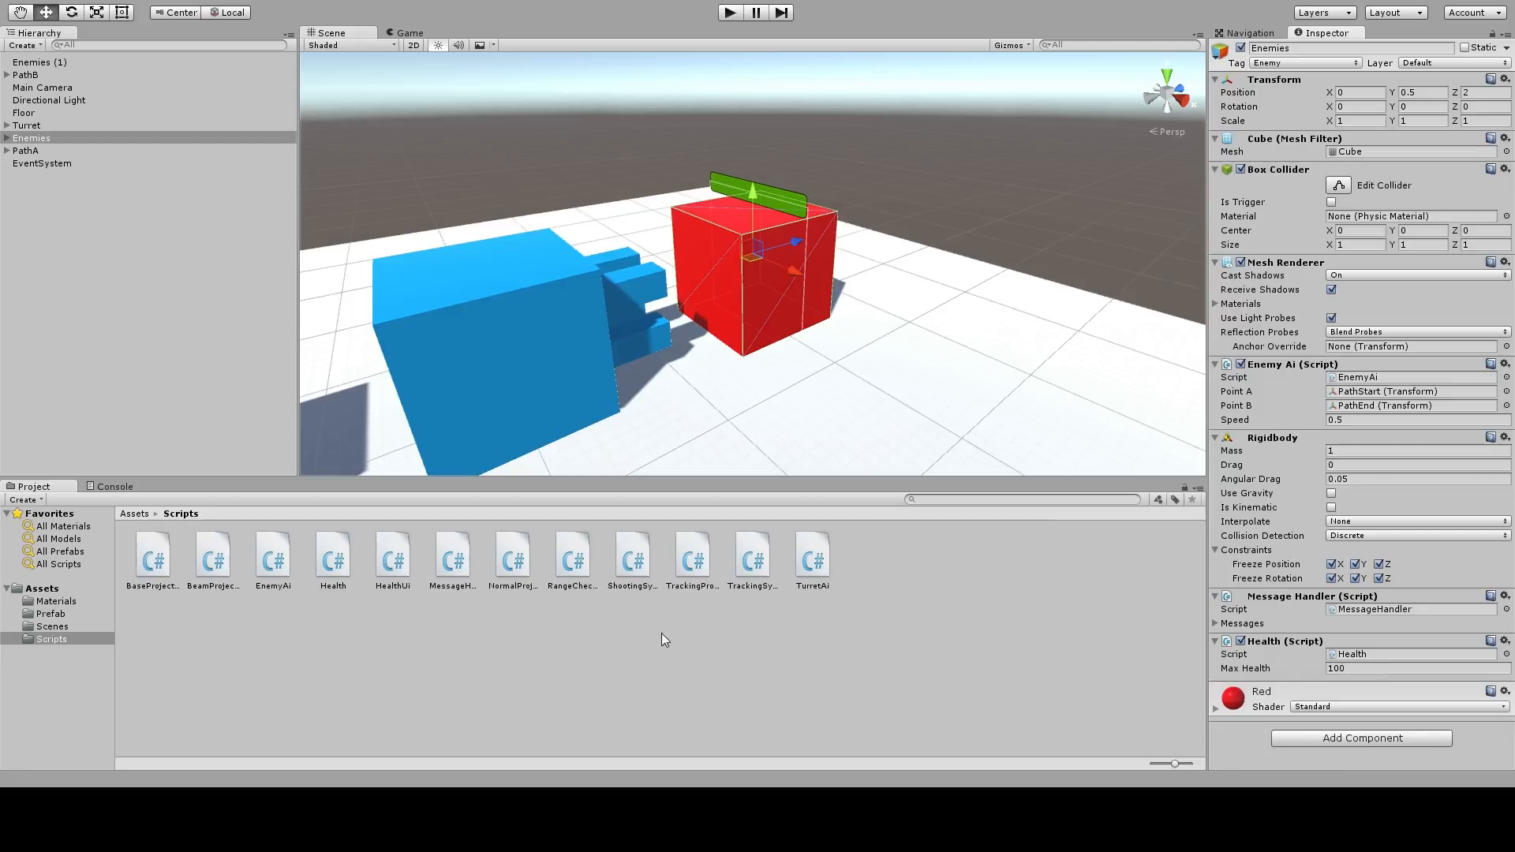
pyautogui.moveTo(1483, 753)
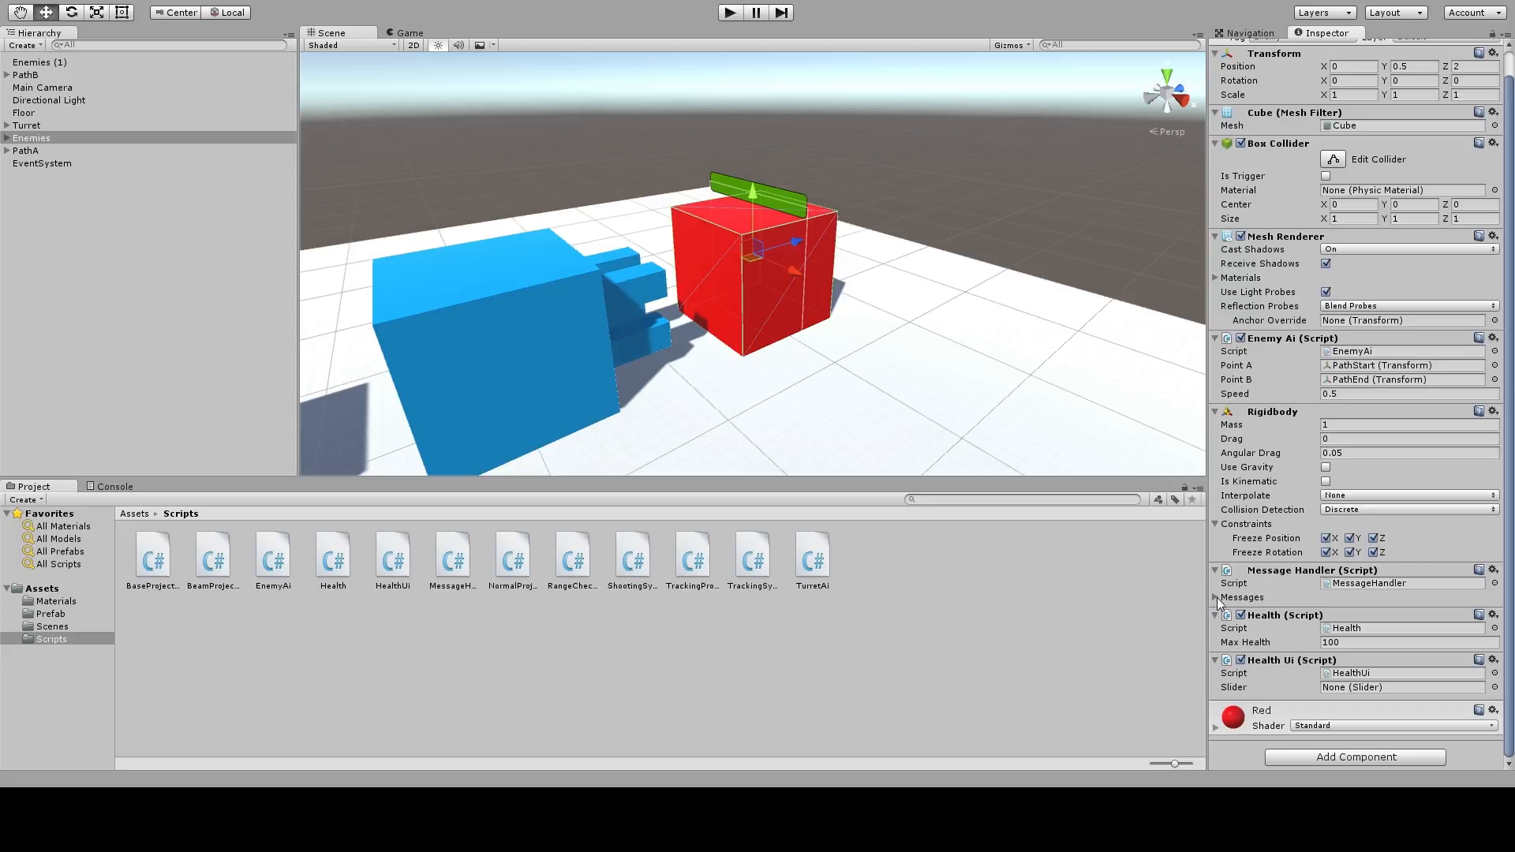
pyautogui.click(1215, 597)
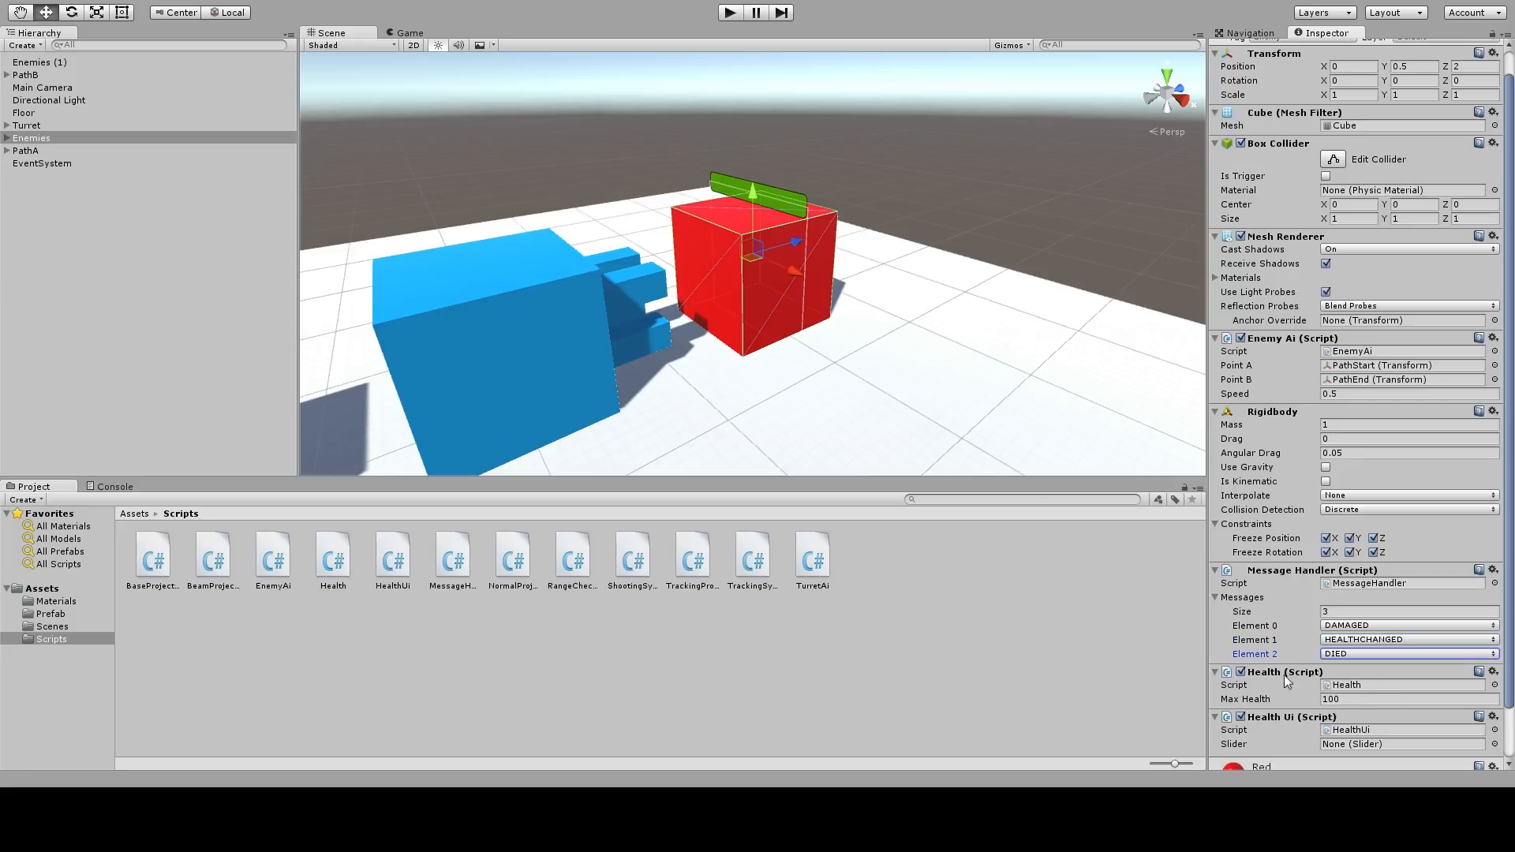
pyautogui.scroll(-3)
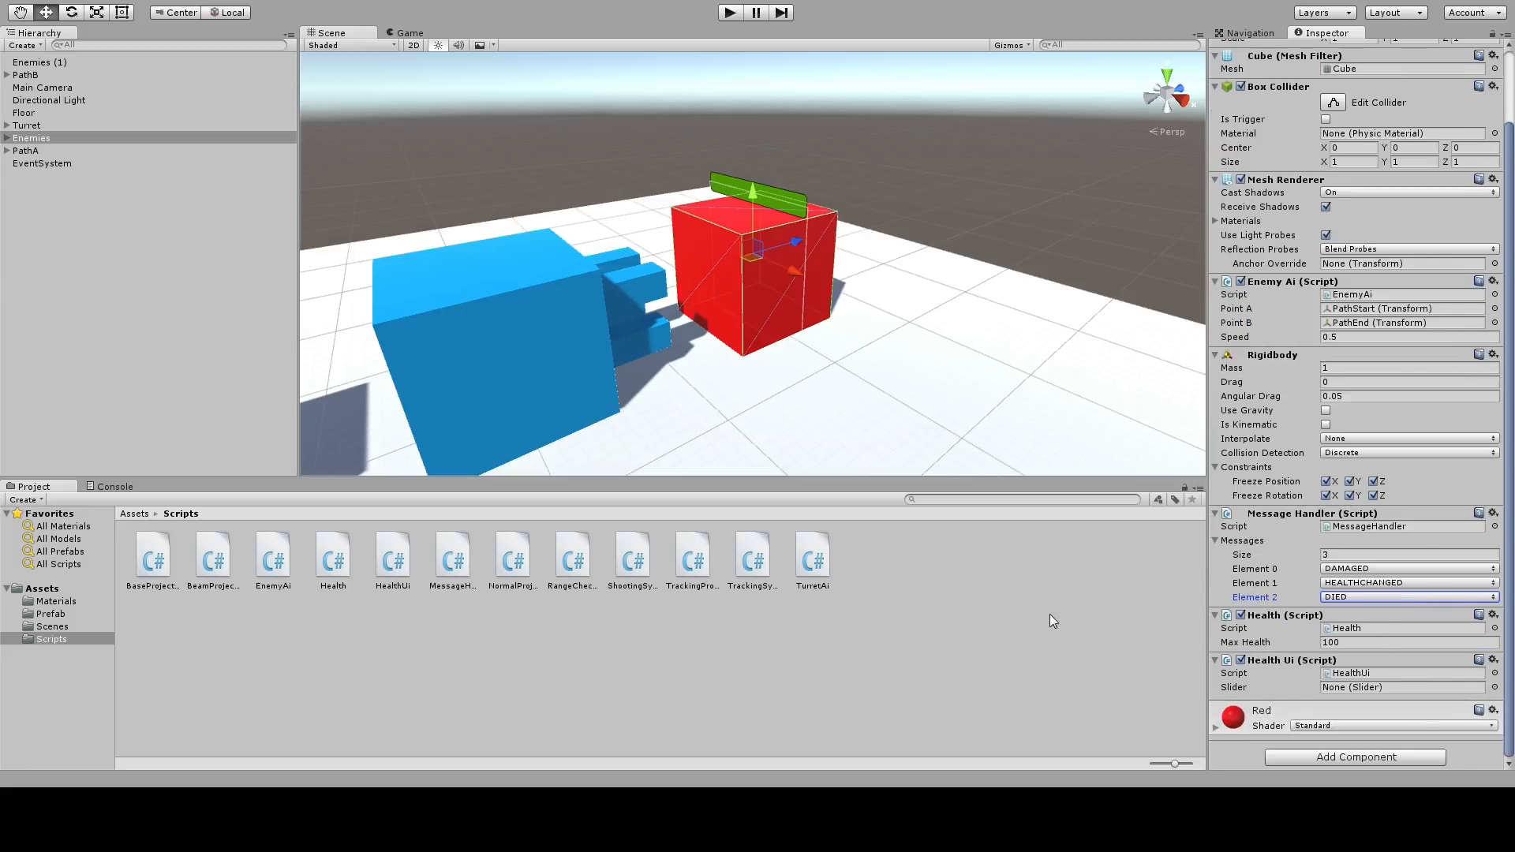
pyautogui.click(31, 137)
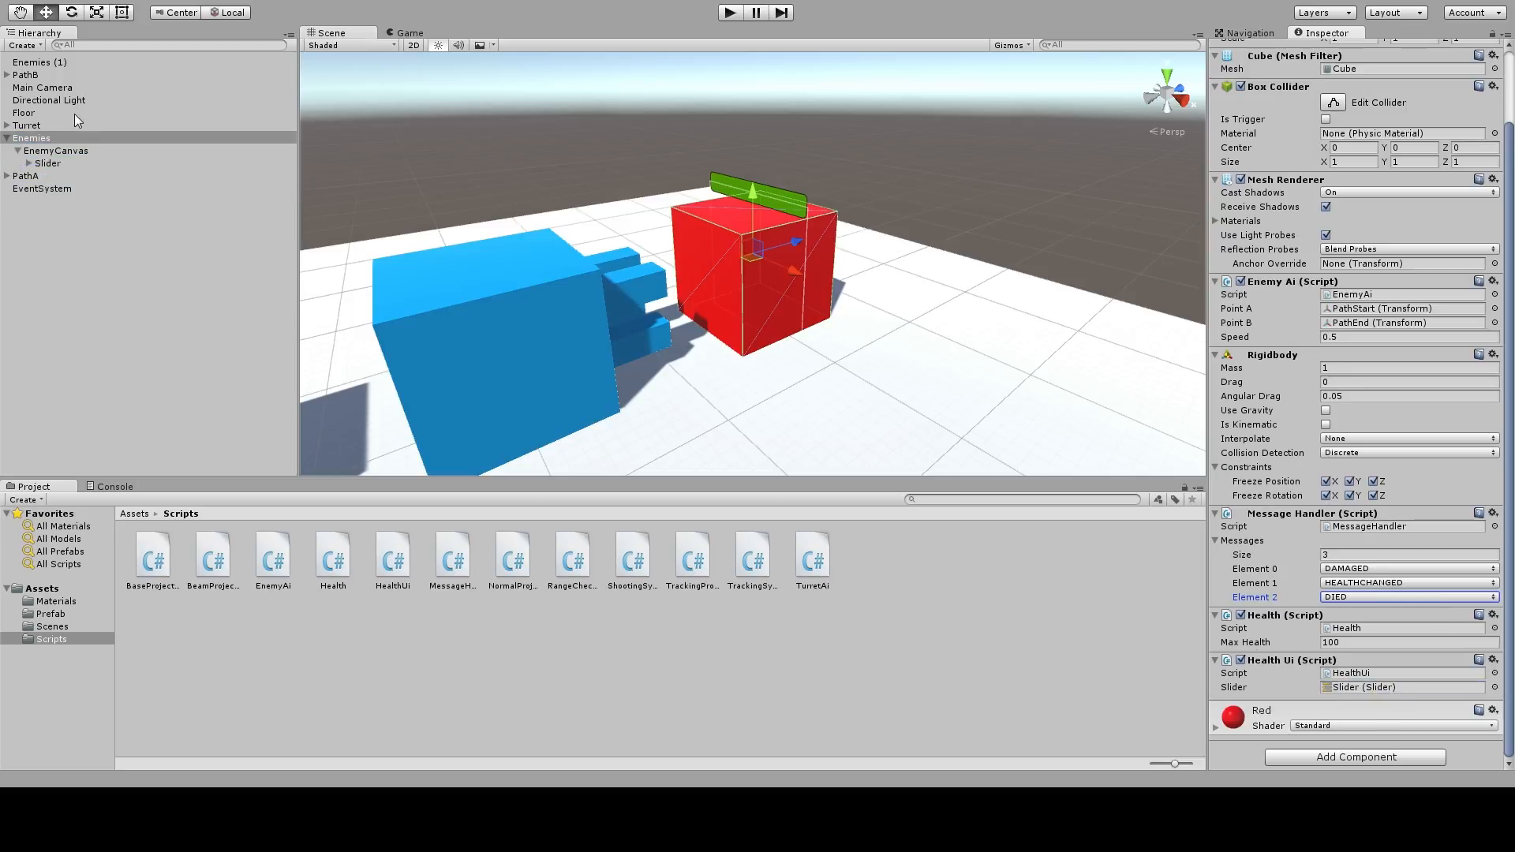
pyautogui.click(30, 137)
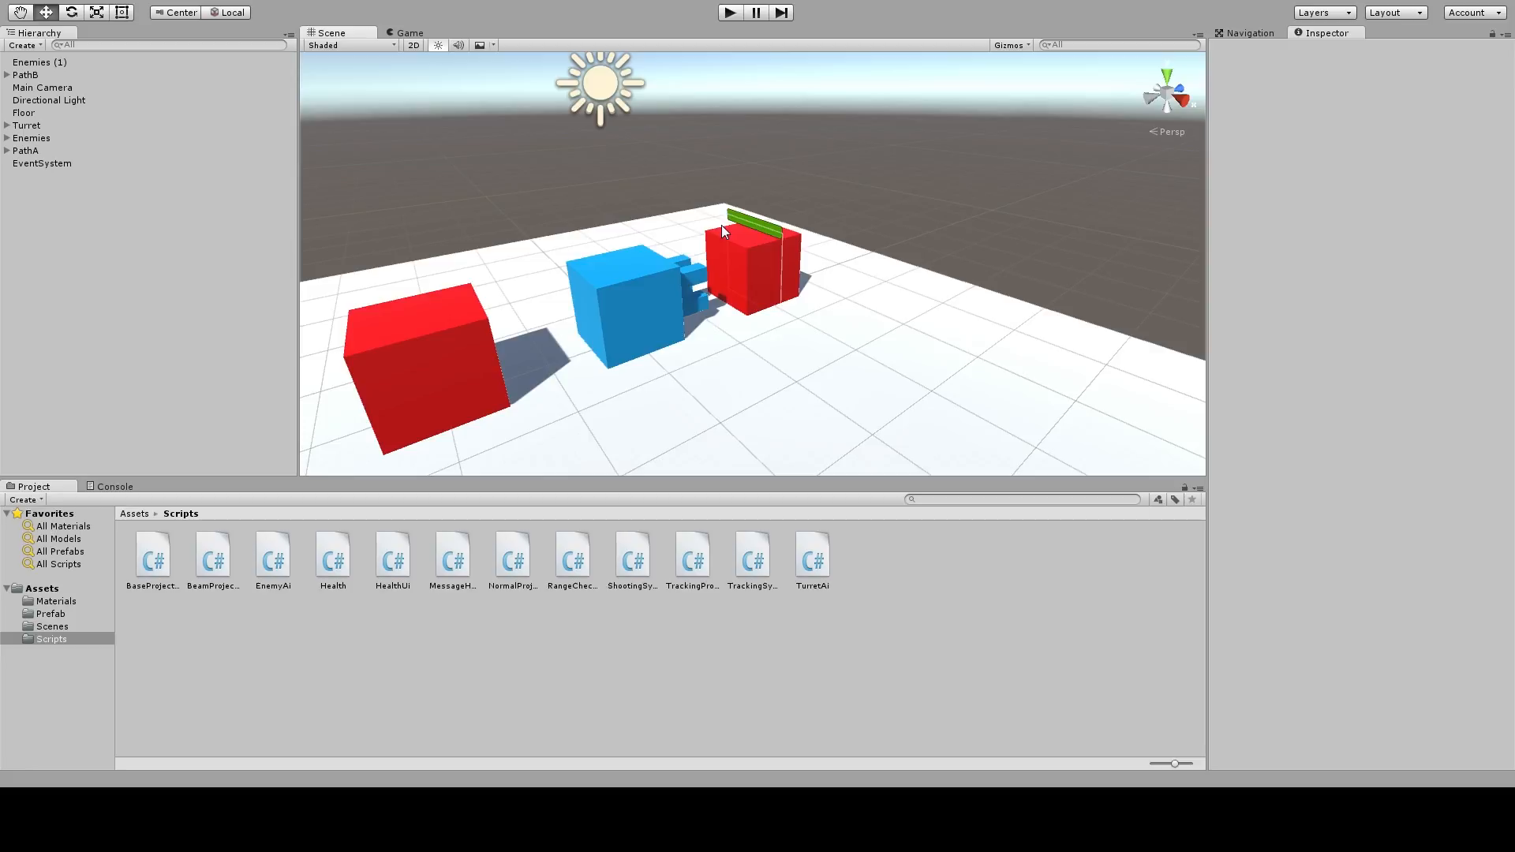
pyautogui.moveTo(455, 216)
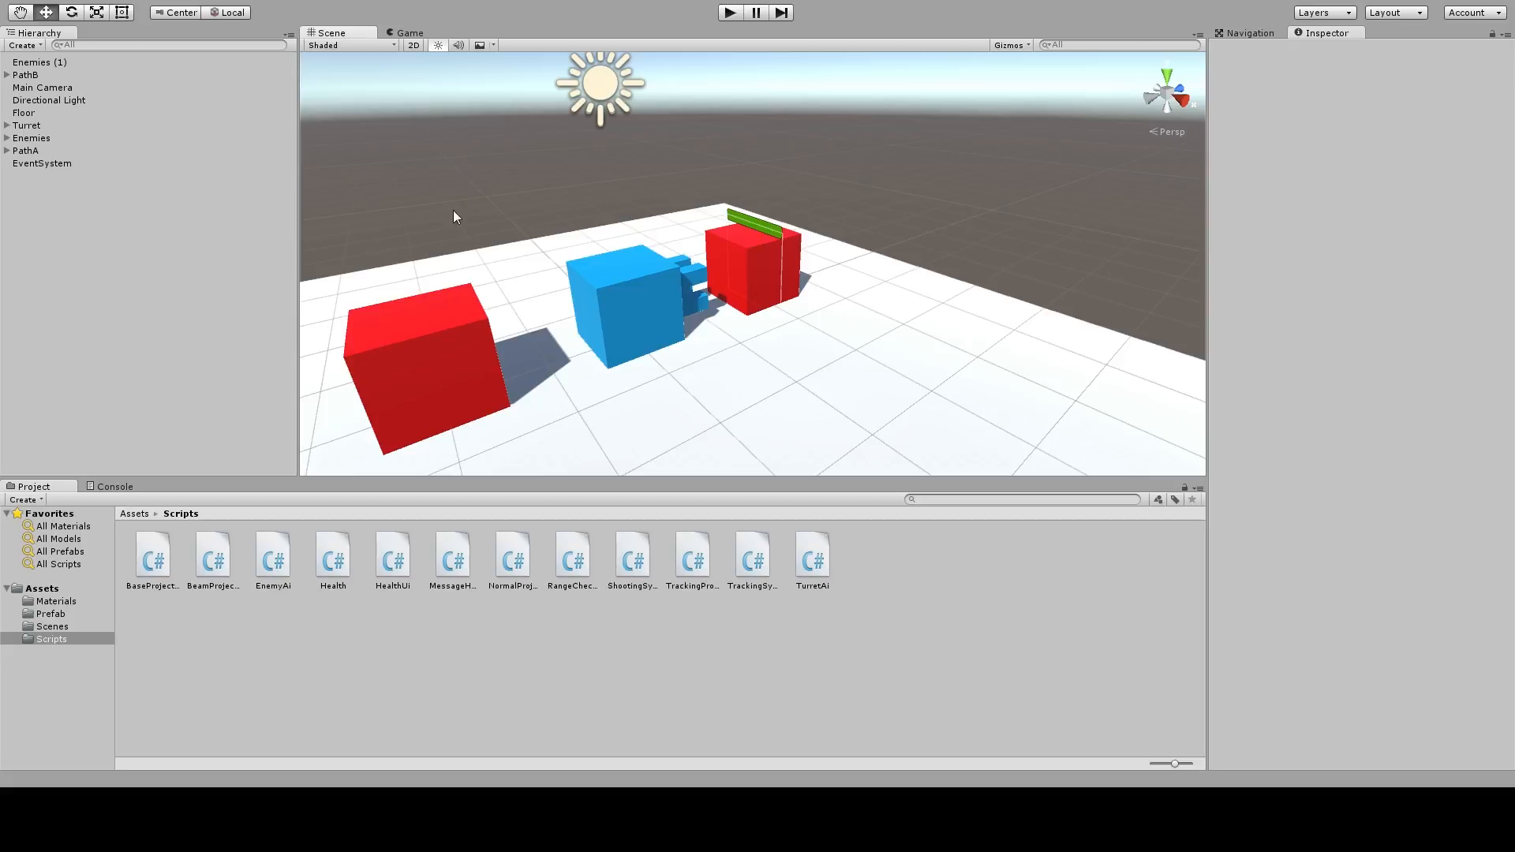
pyautogui.moveTo(626, 632)
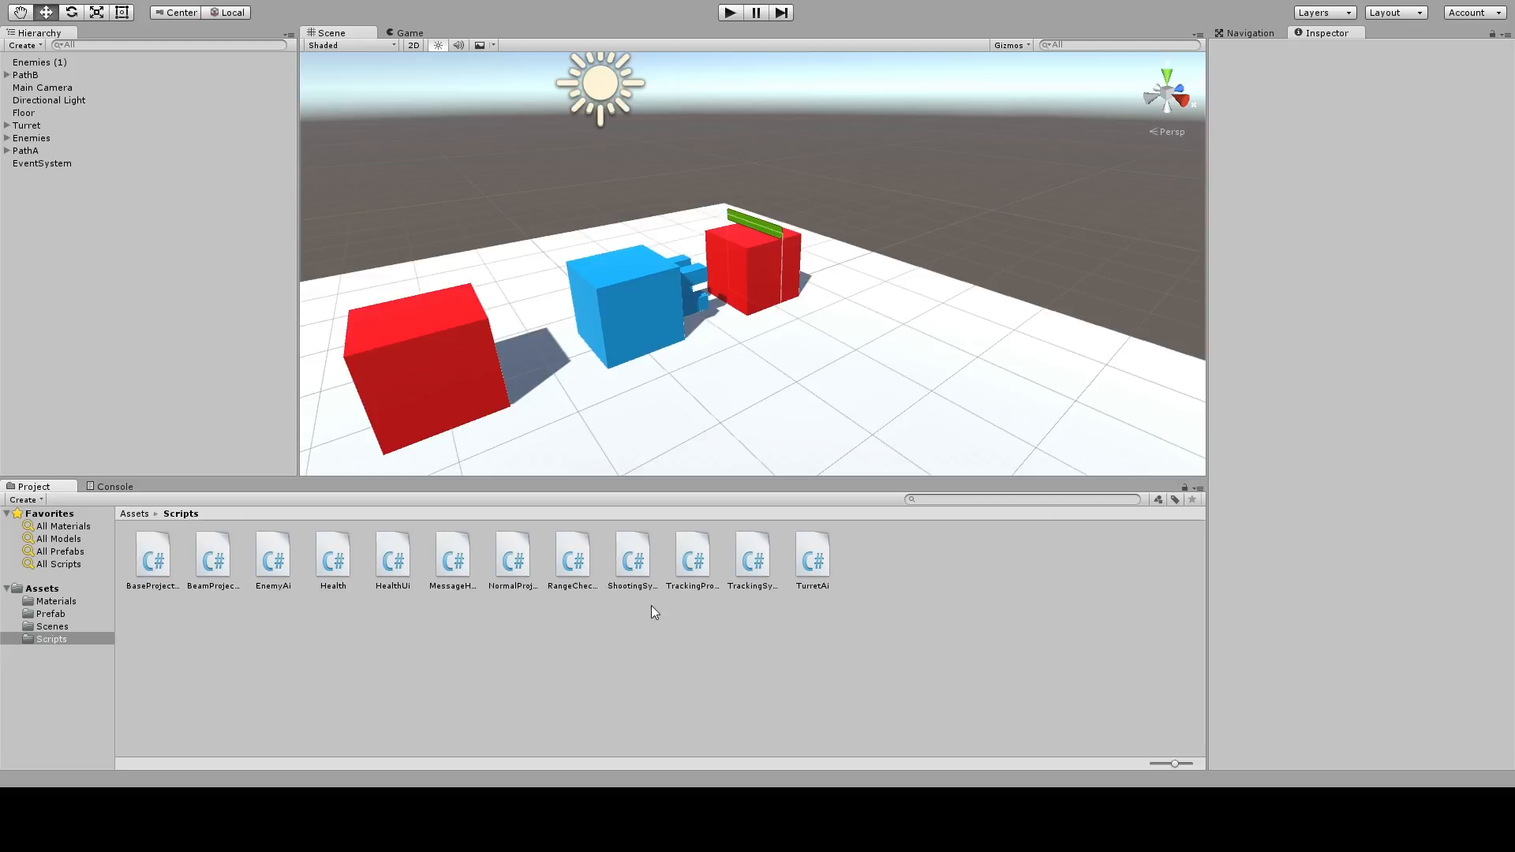
pyautogui.moveTo(1009, 700)
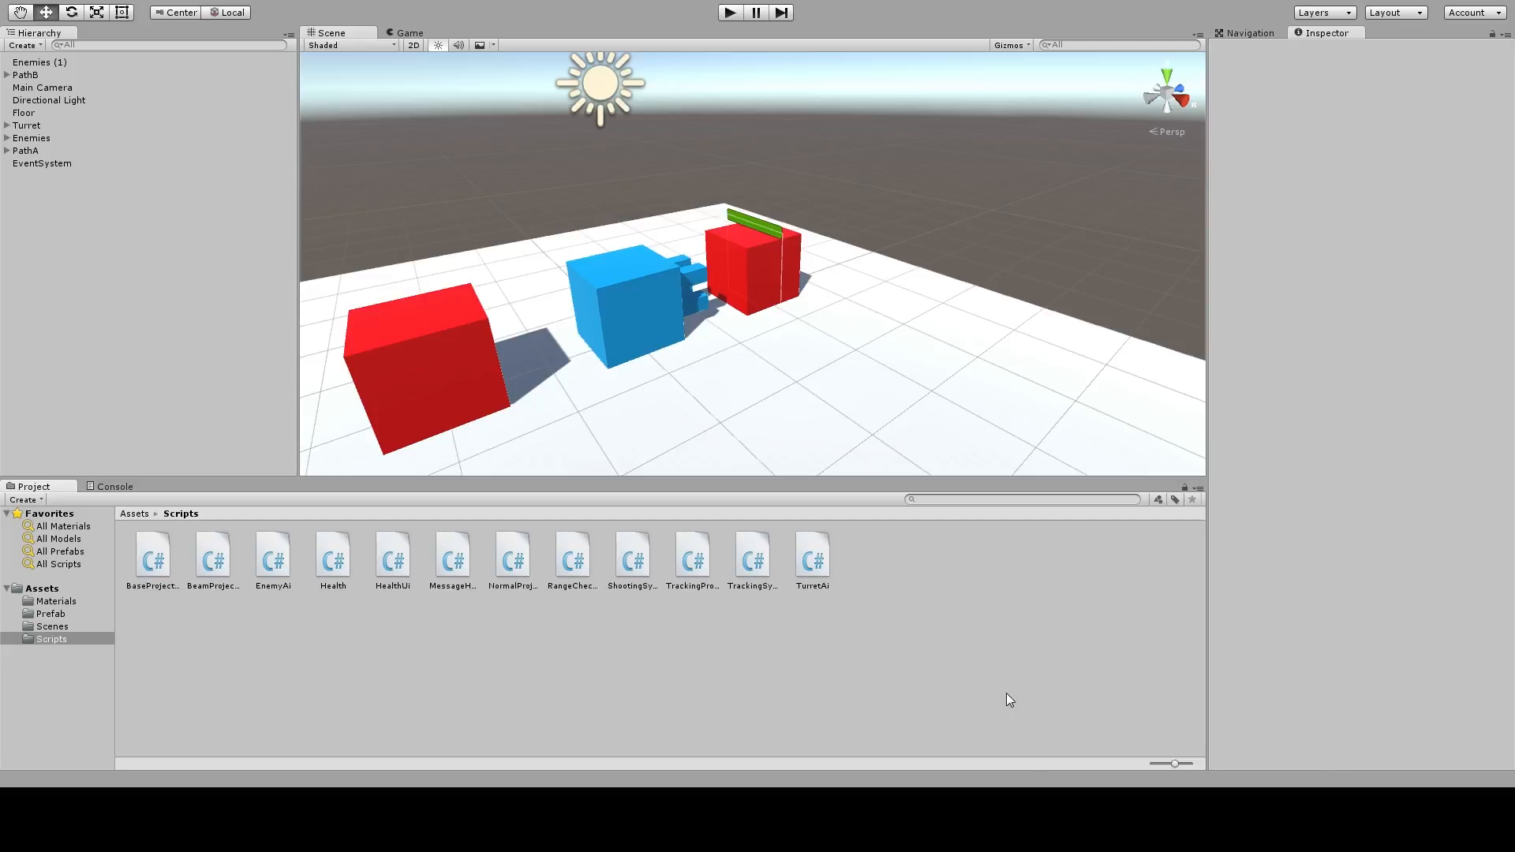
pyautogui.moveTo(1424, 457)
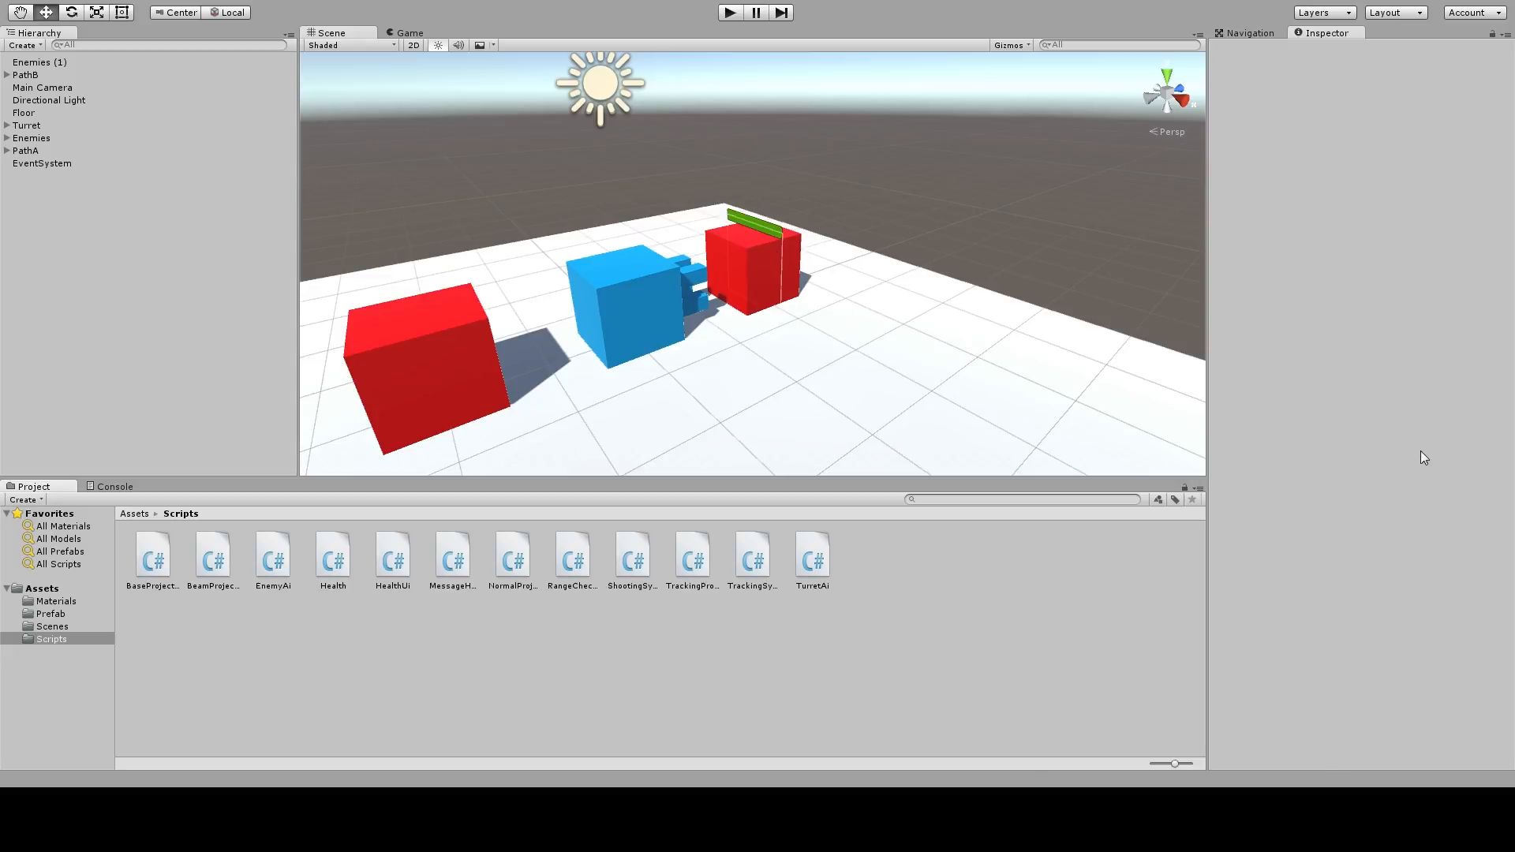
# Double-click a script asset to reopen HealthUi in MonoDevelop
pyautogui.doubleClick(392, 560)
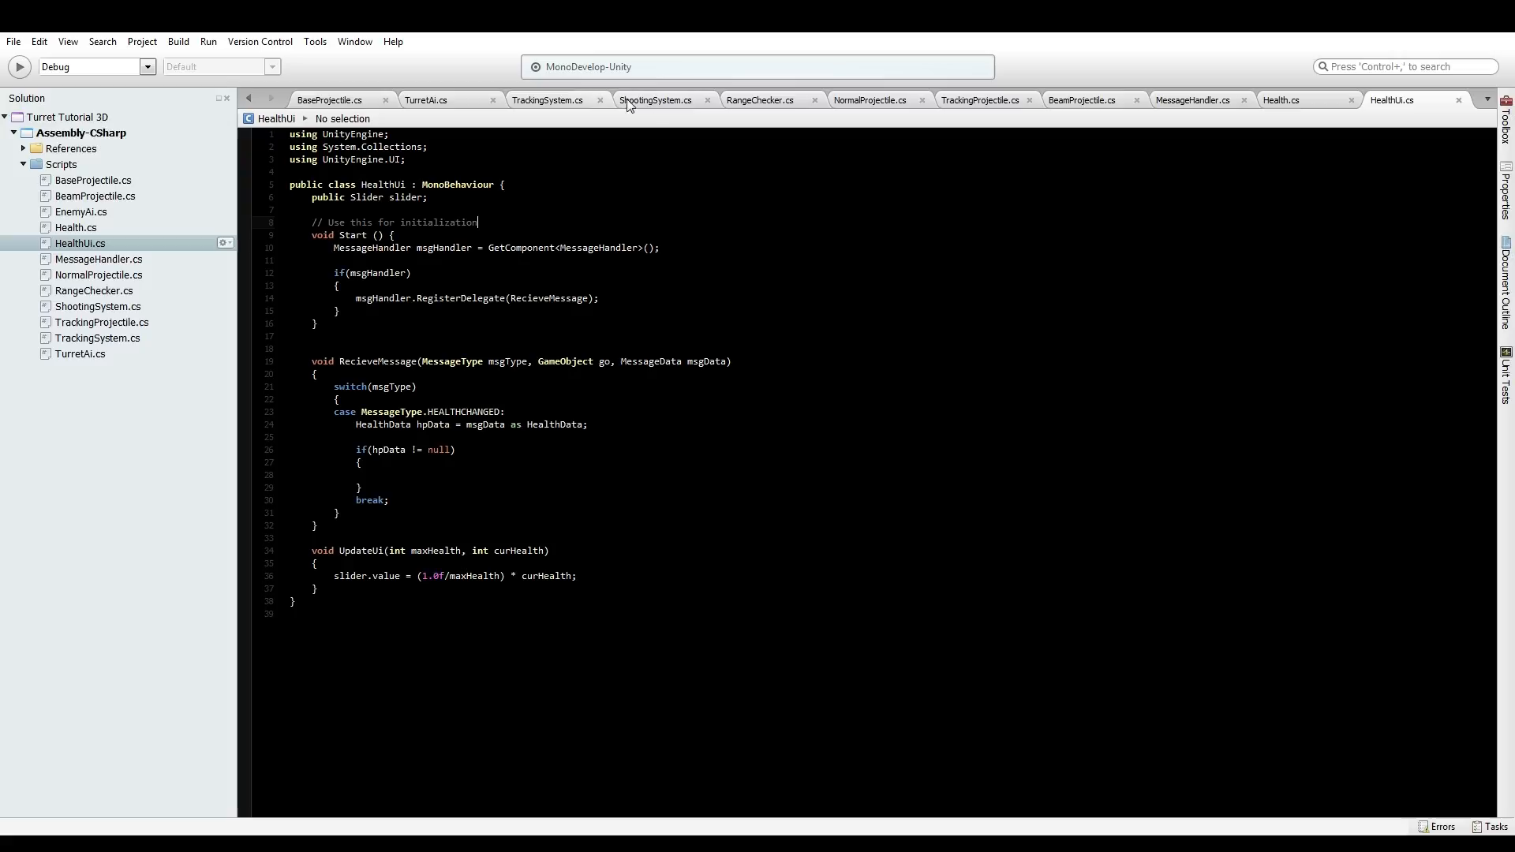
# Append ', float attackSpeed' to BaseProjectile's abstract FireProjectile signature
pyautogui.click(329, 100)
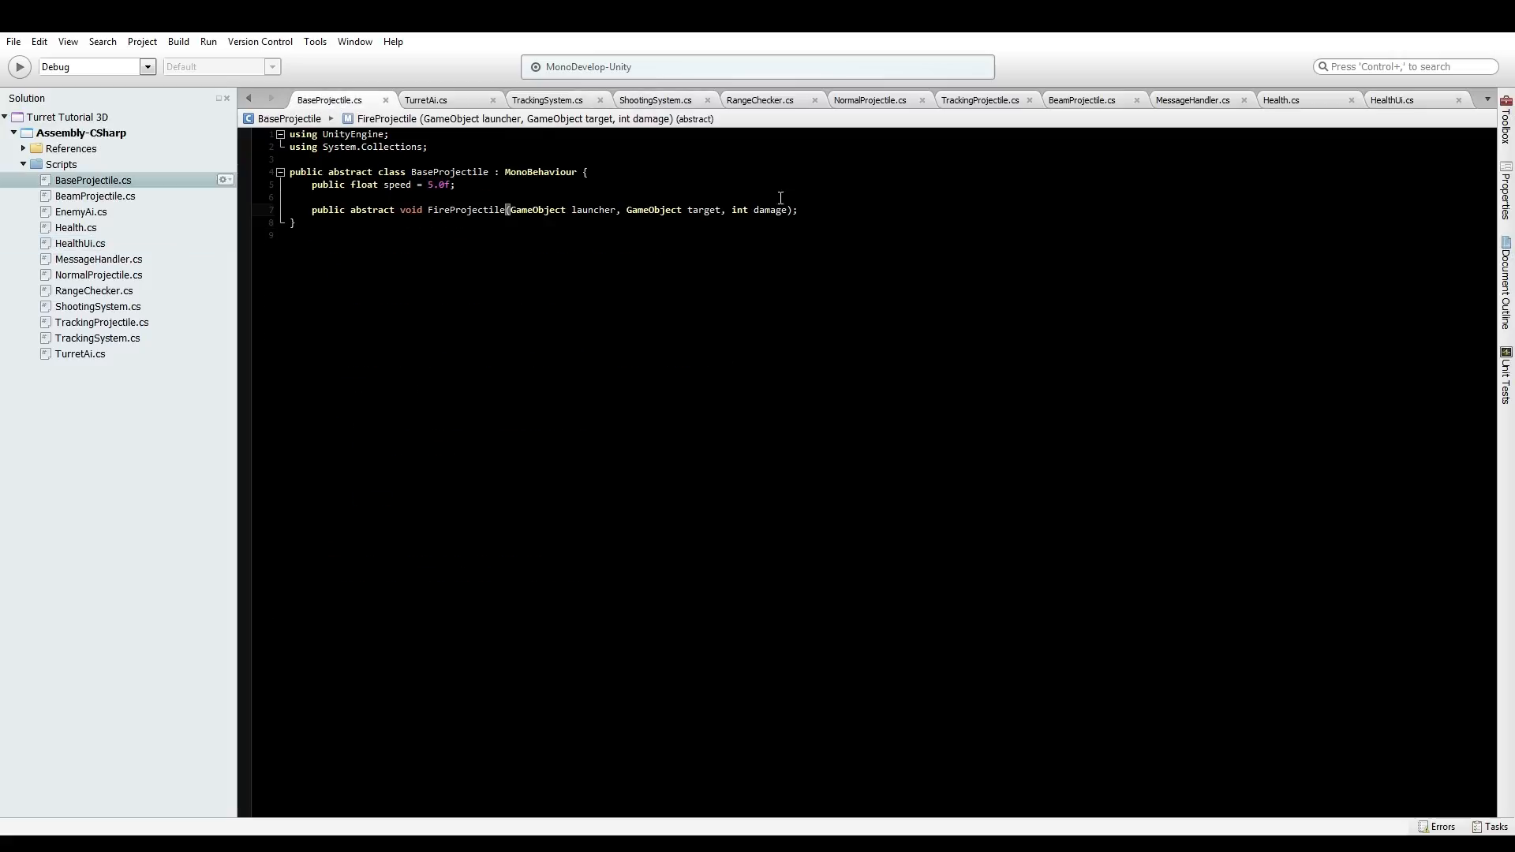
pyautogui.moveTo(851, 112)
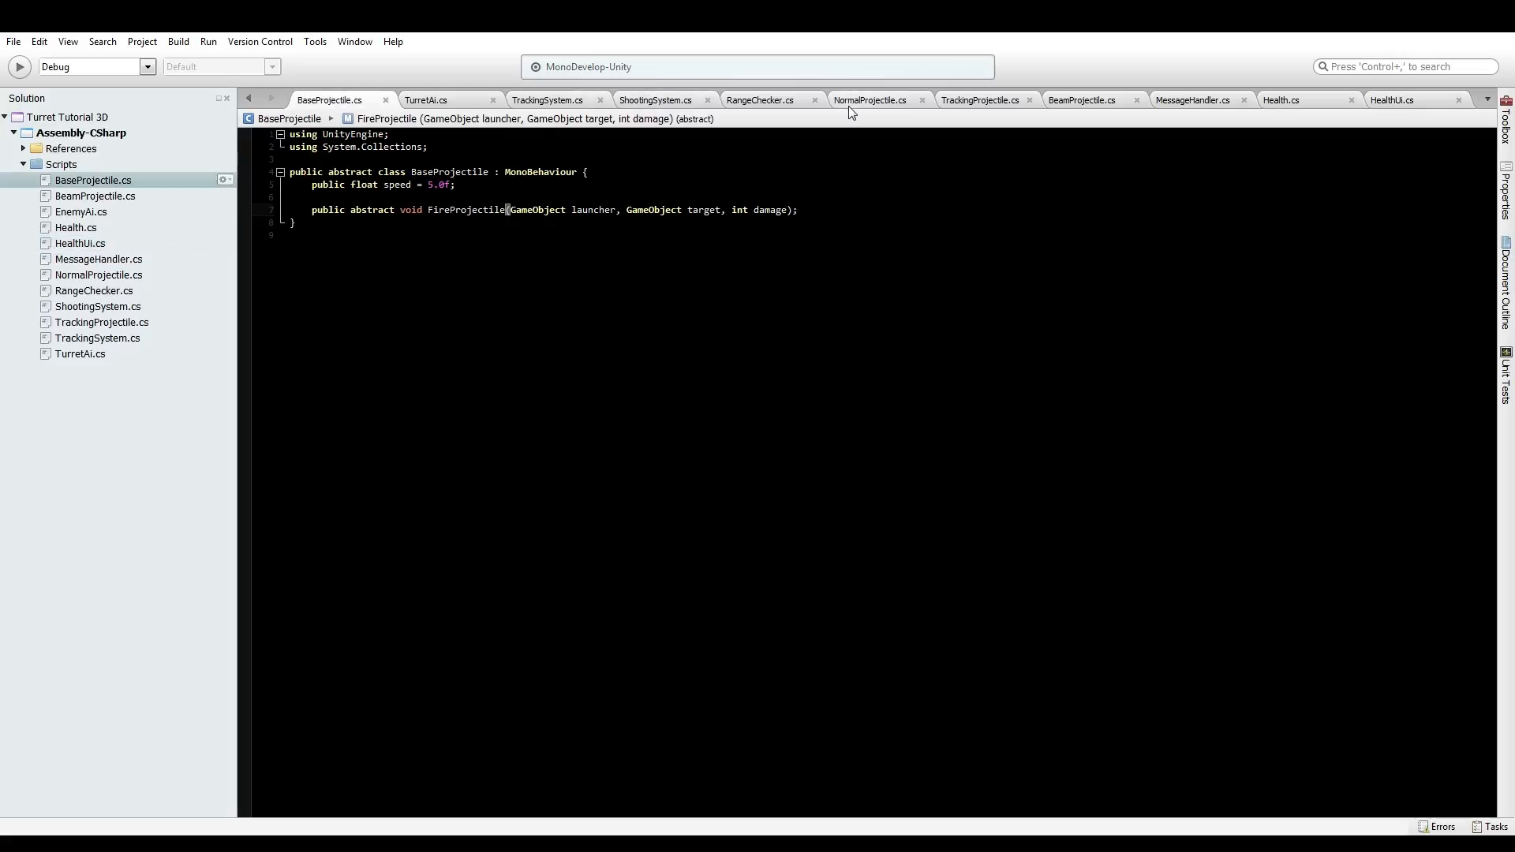
pyautogui.write(', f')
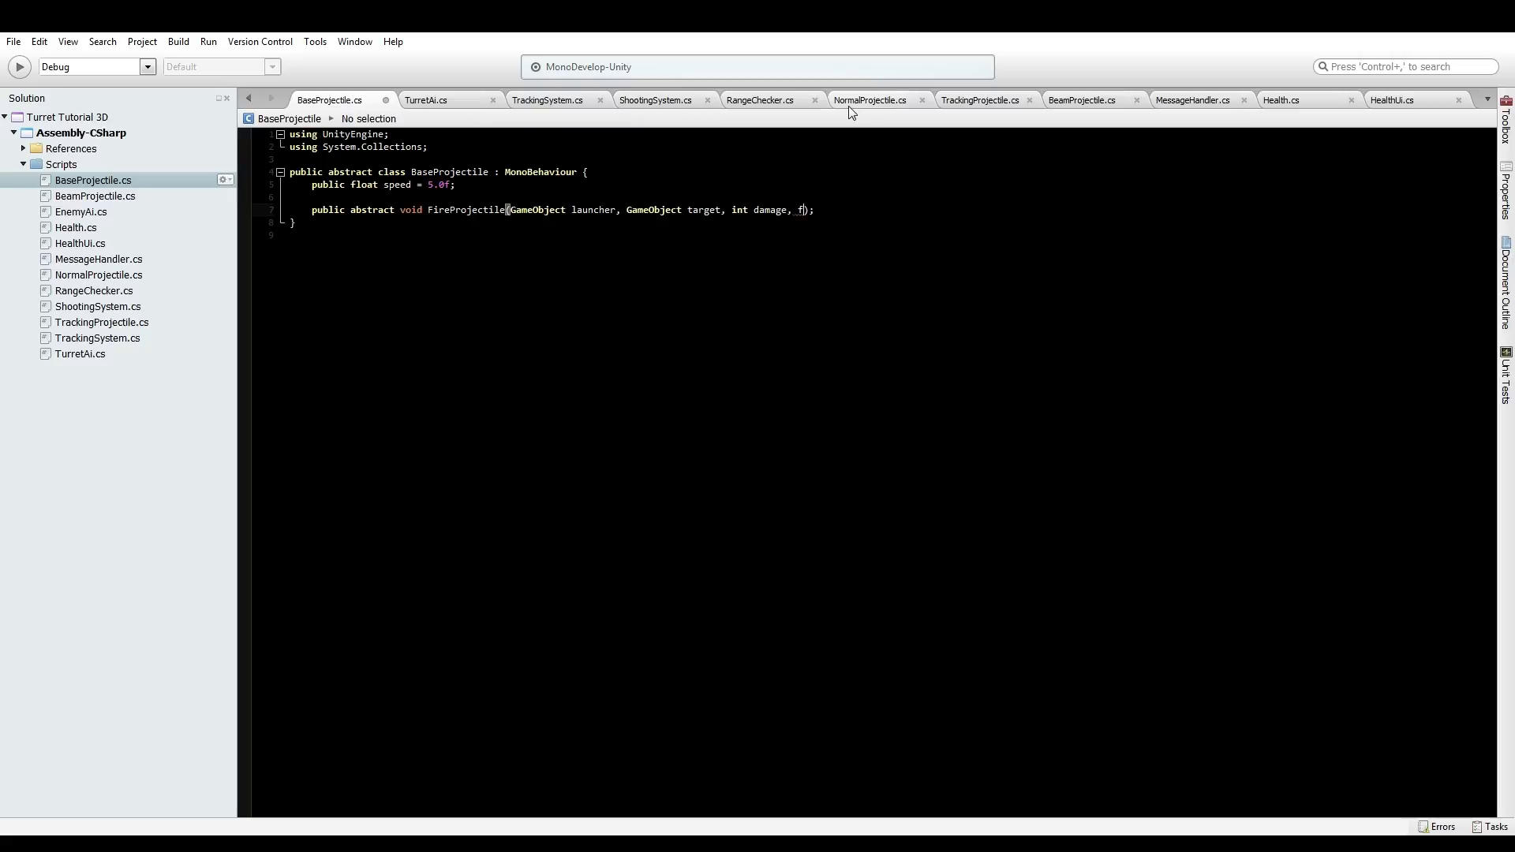
pyautogui.write('loat attackSpeed')
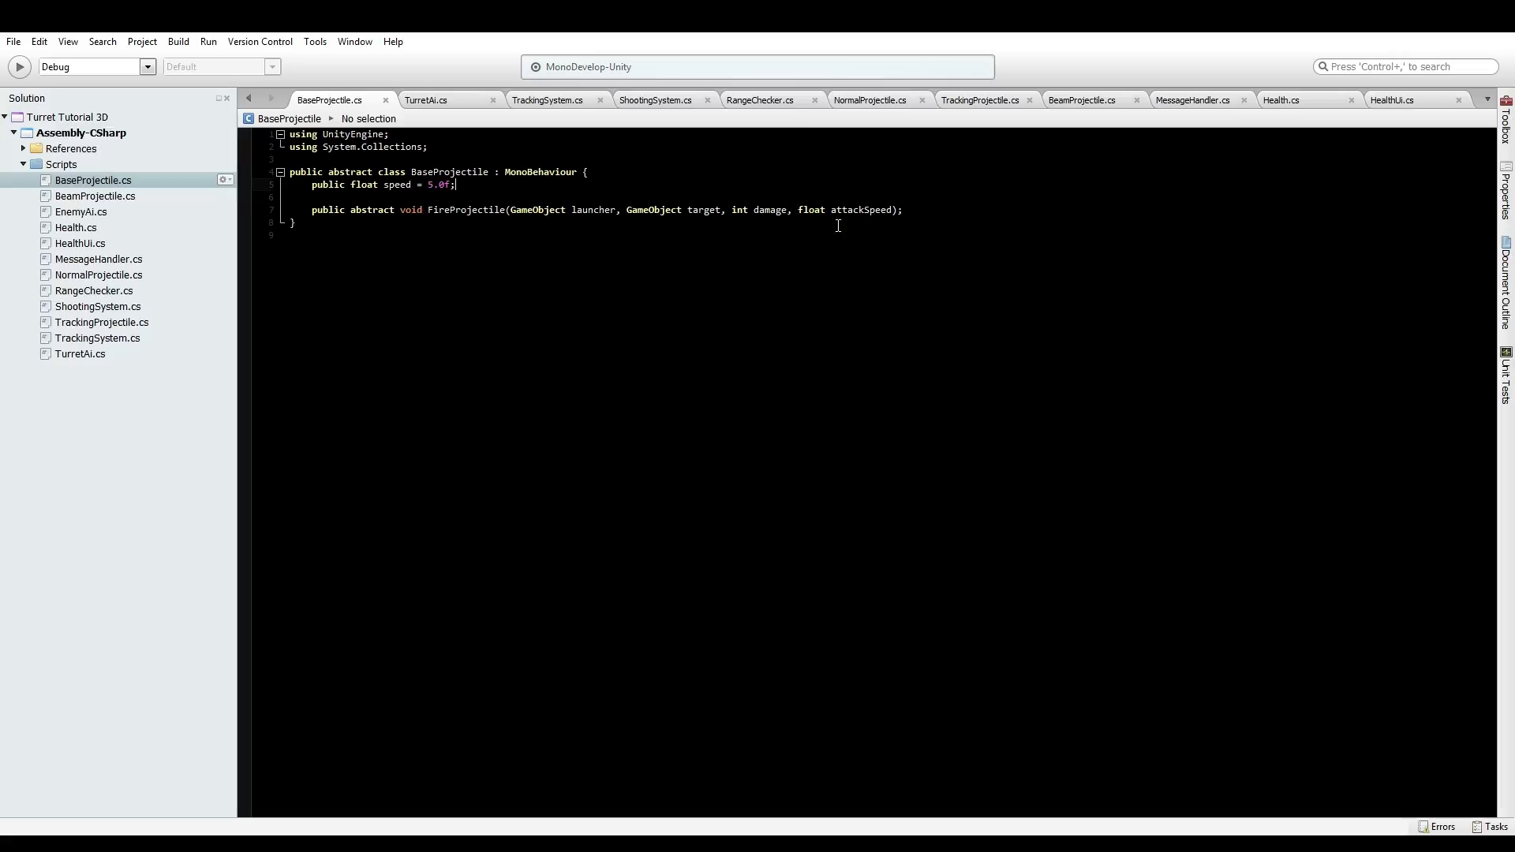
pyautogui.click(901, 210)
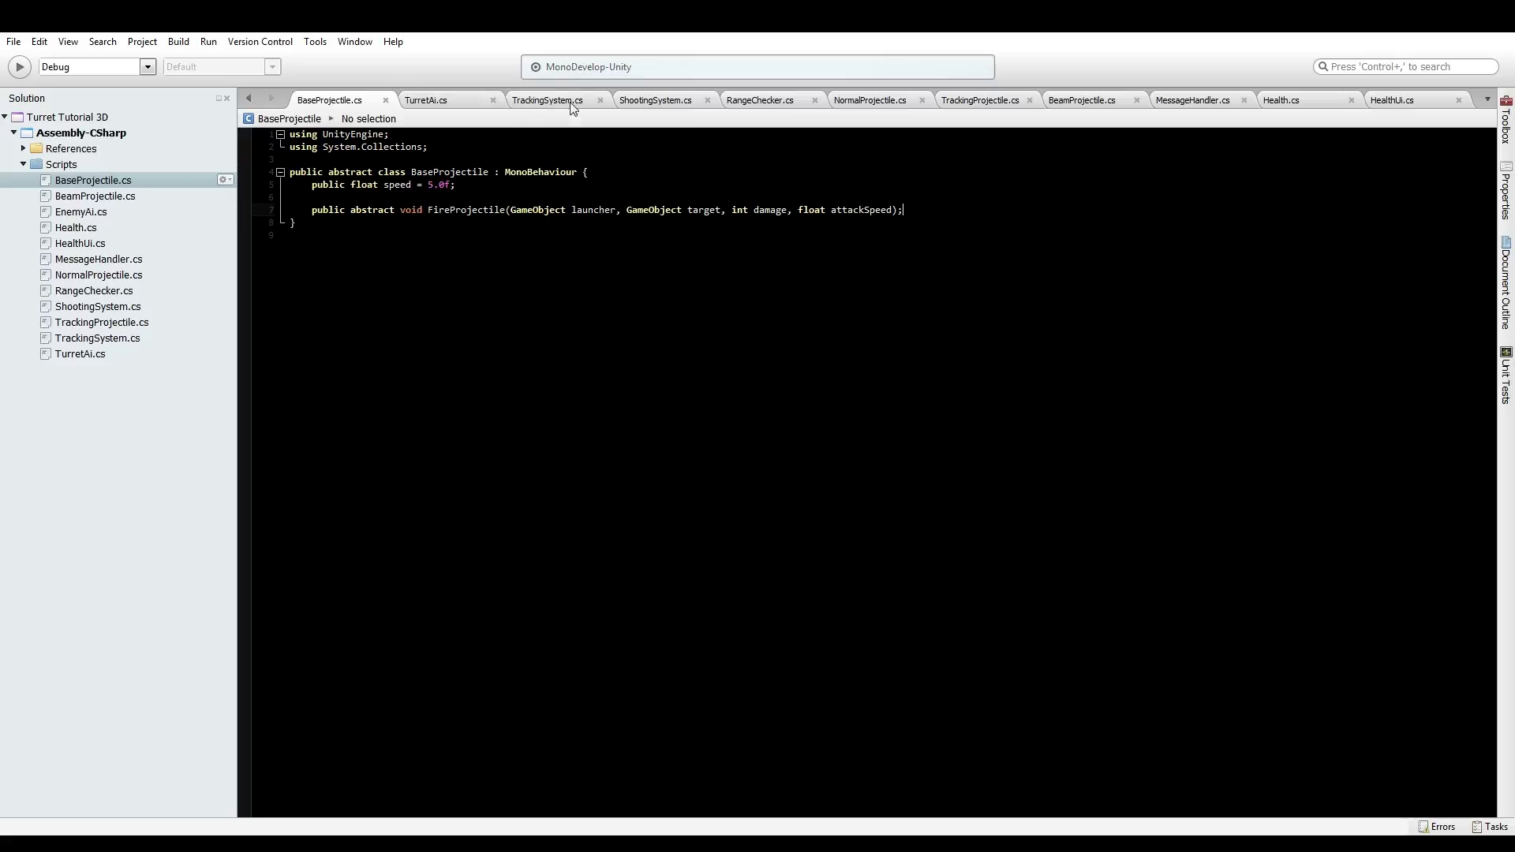
# Add a float attackSpeed parameter to FireProjectile in NormalProjectile, TrackingProjectile and BeamProjectile
pyautogui.click(869, 99)
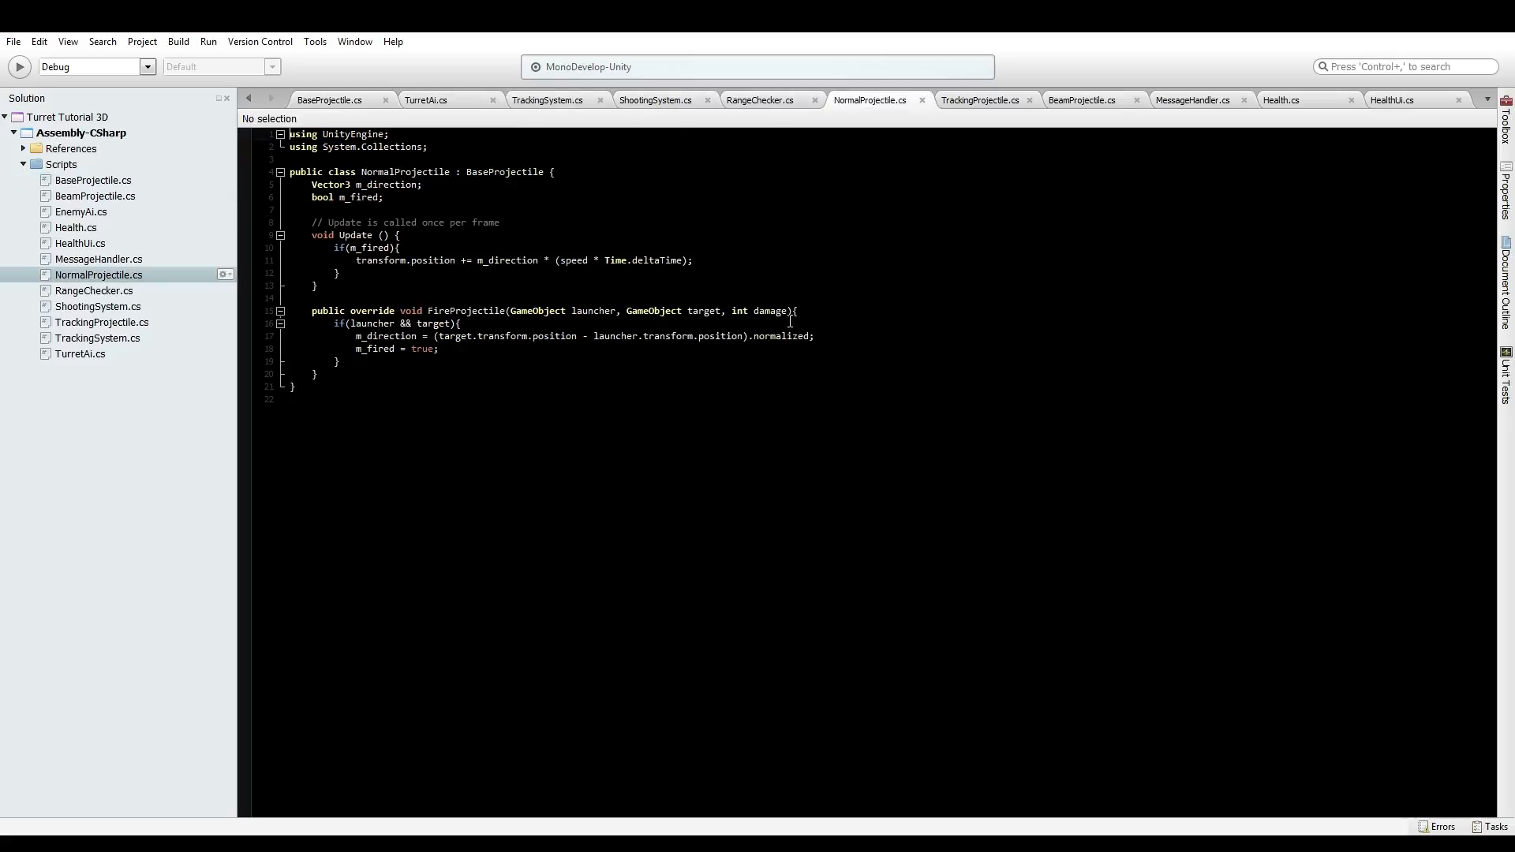
pyautogui.write(', float attackSpeed')
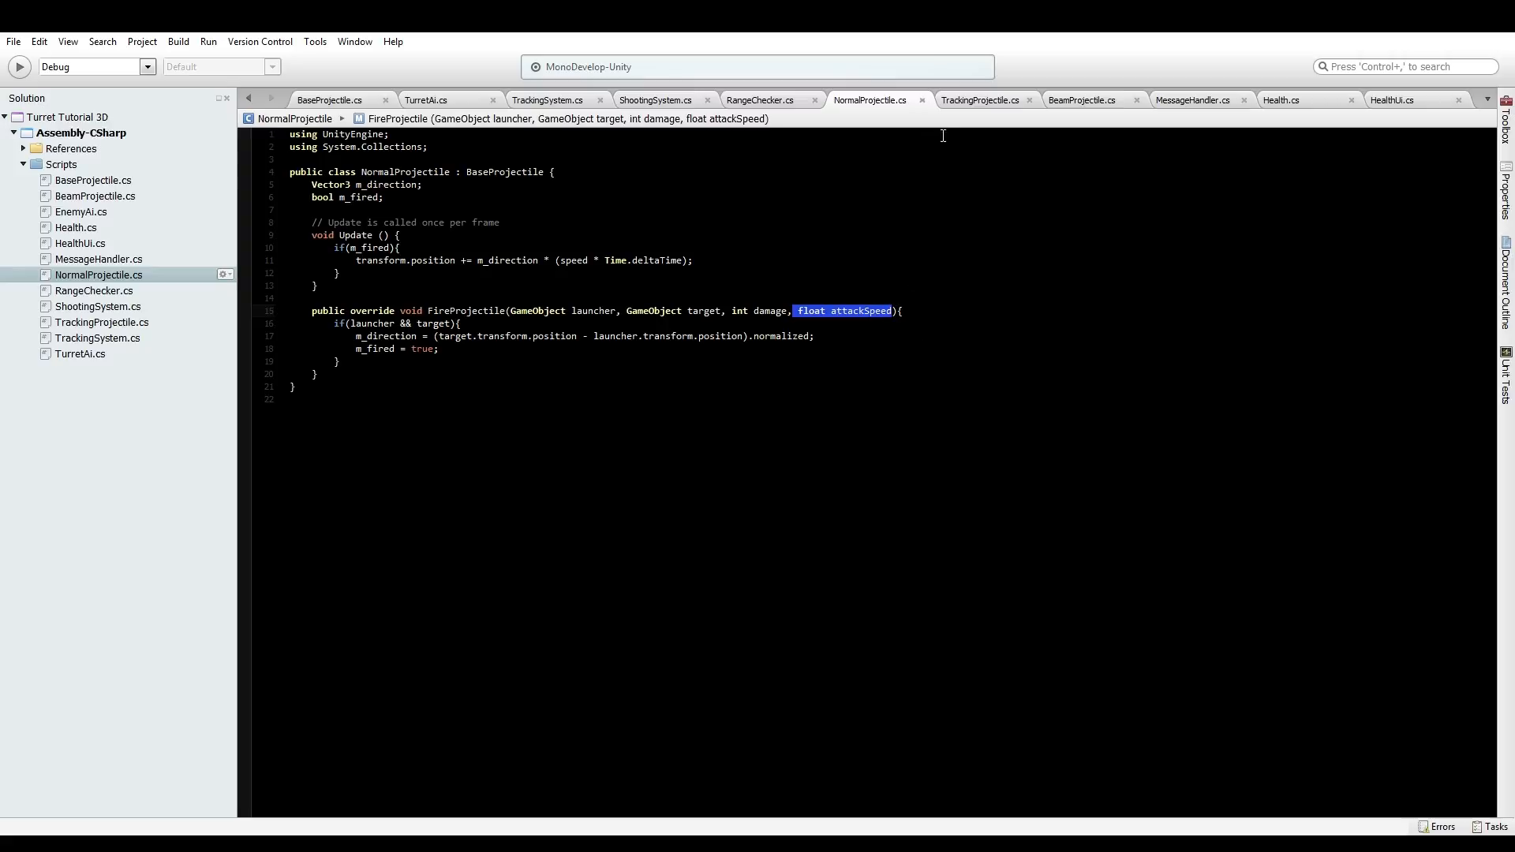
pyautogui.click(979, 99)
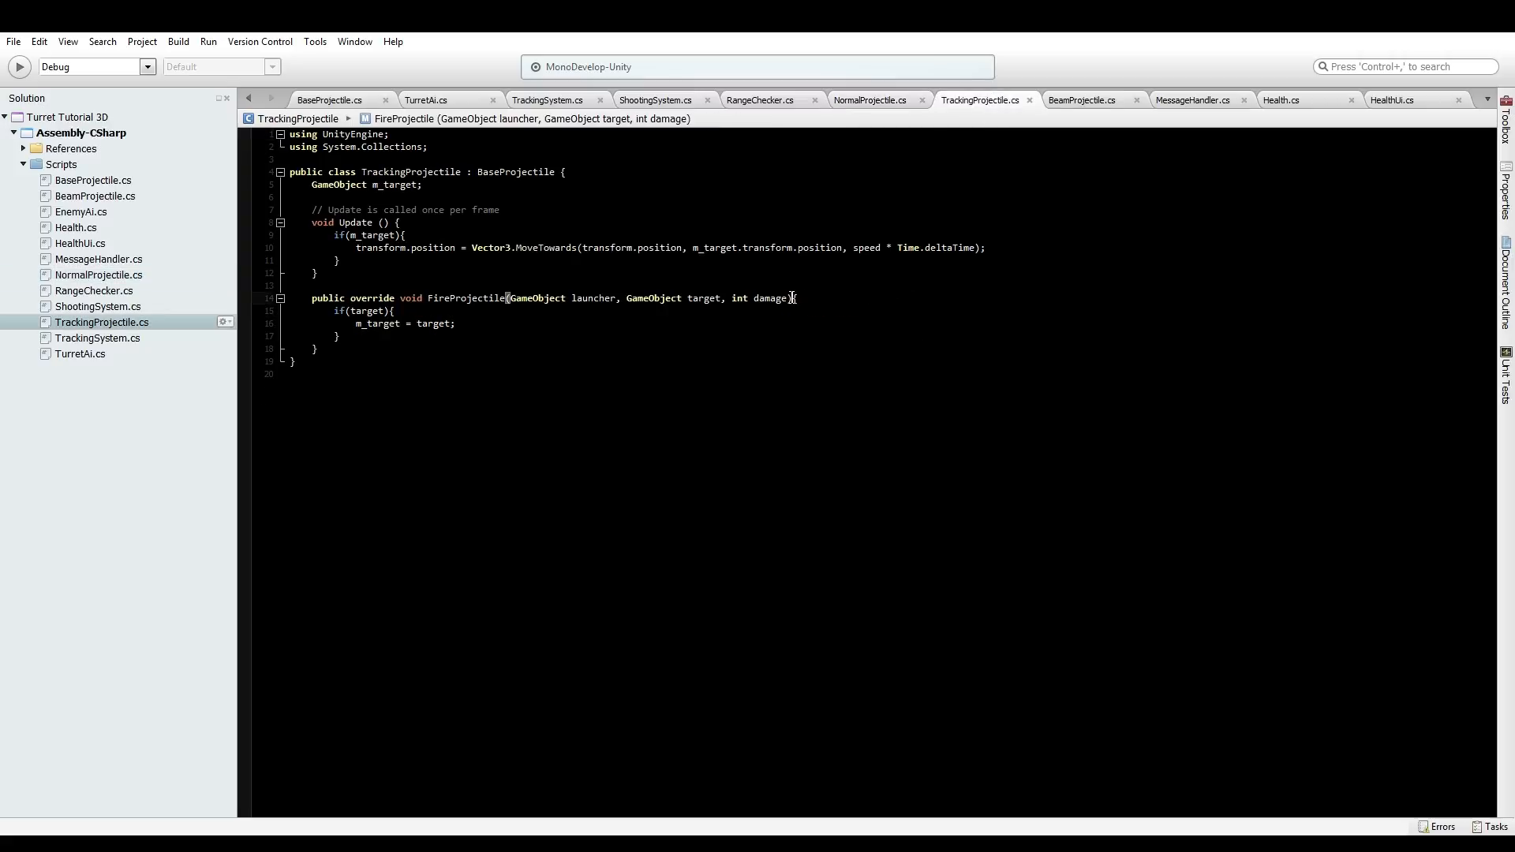
pyautogui.write('float attackSpeed')
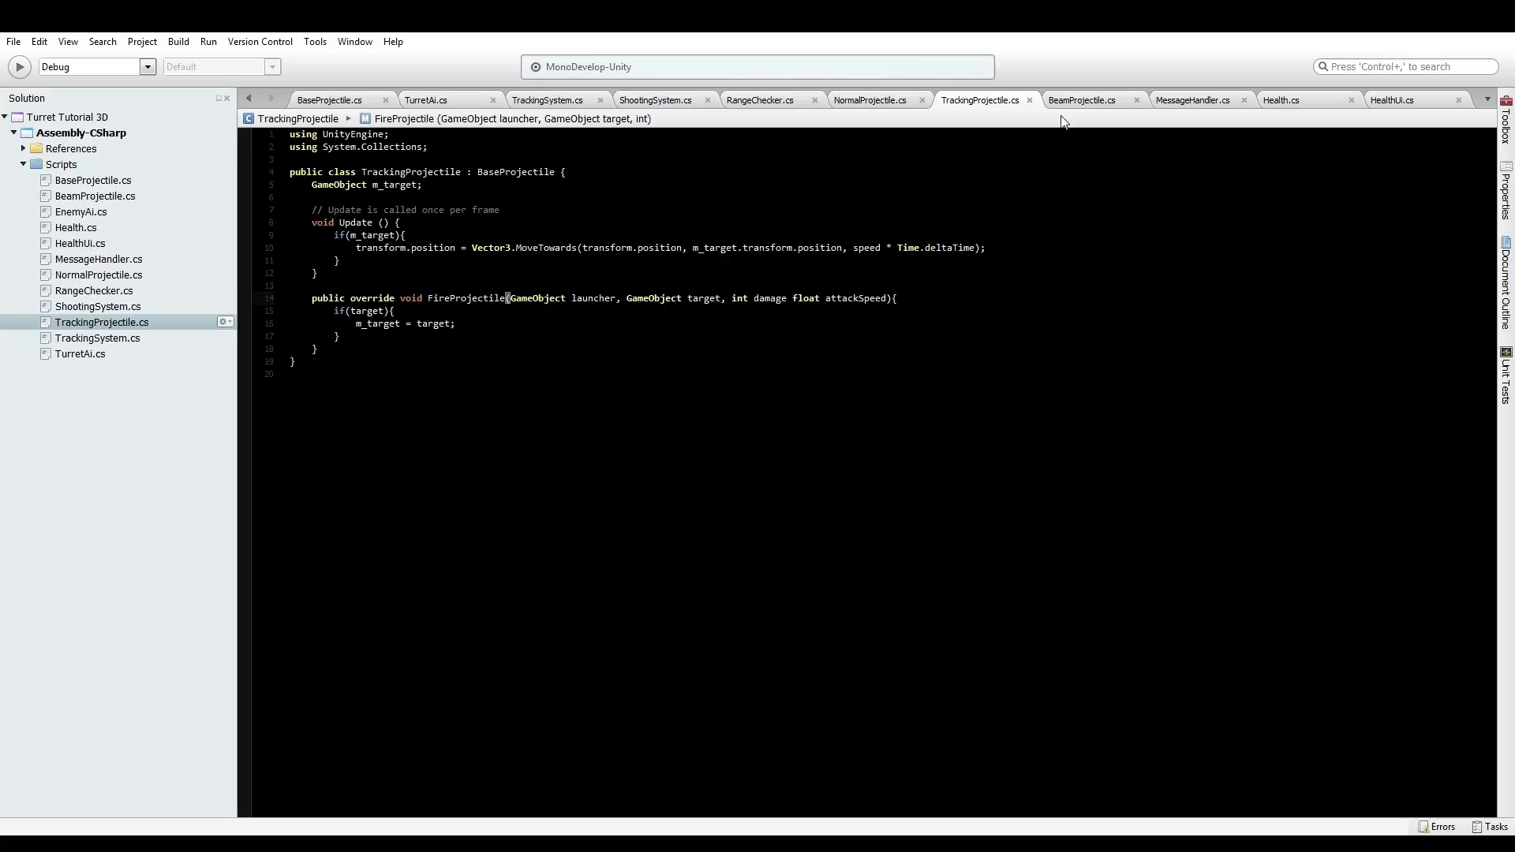
pyautogui.click(1081, 99)
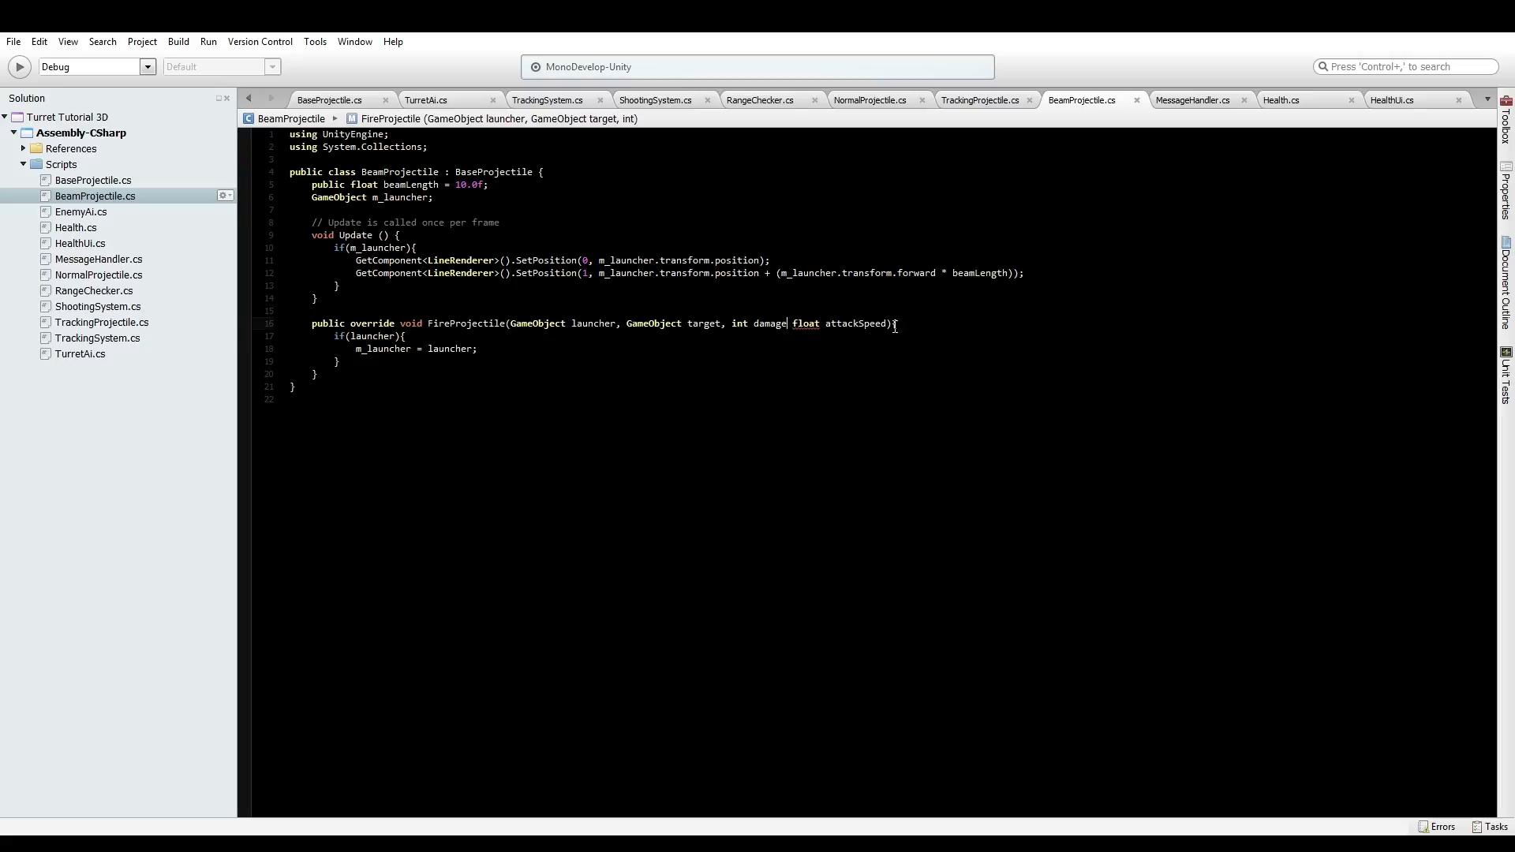
pyautogui.click(979, 100)
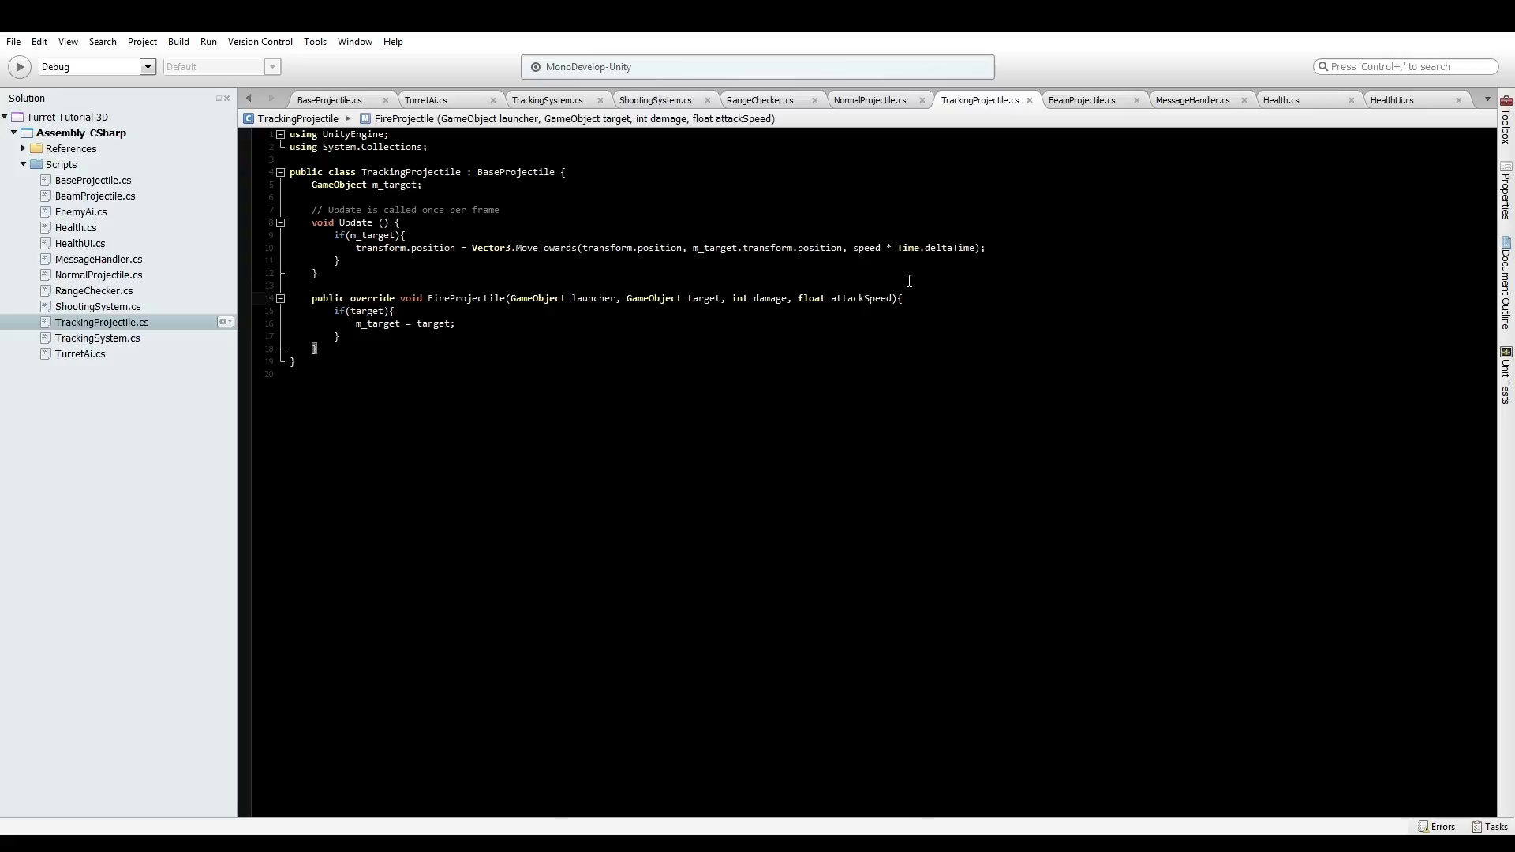
pyautogui.click(1082, 99)
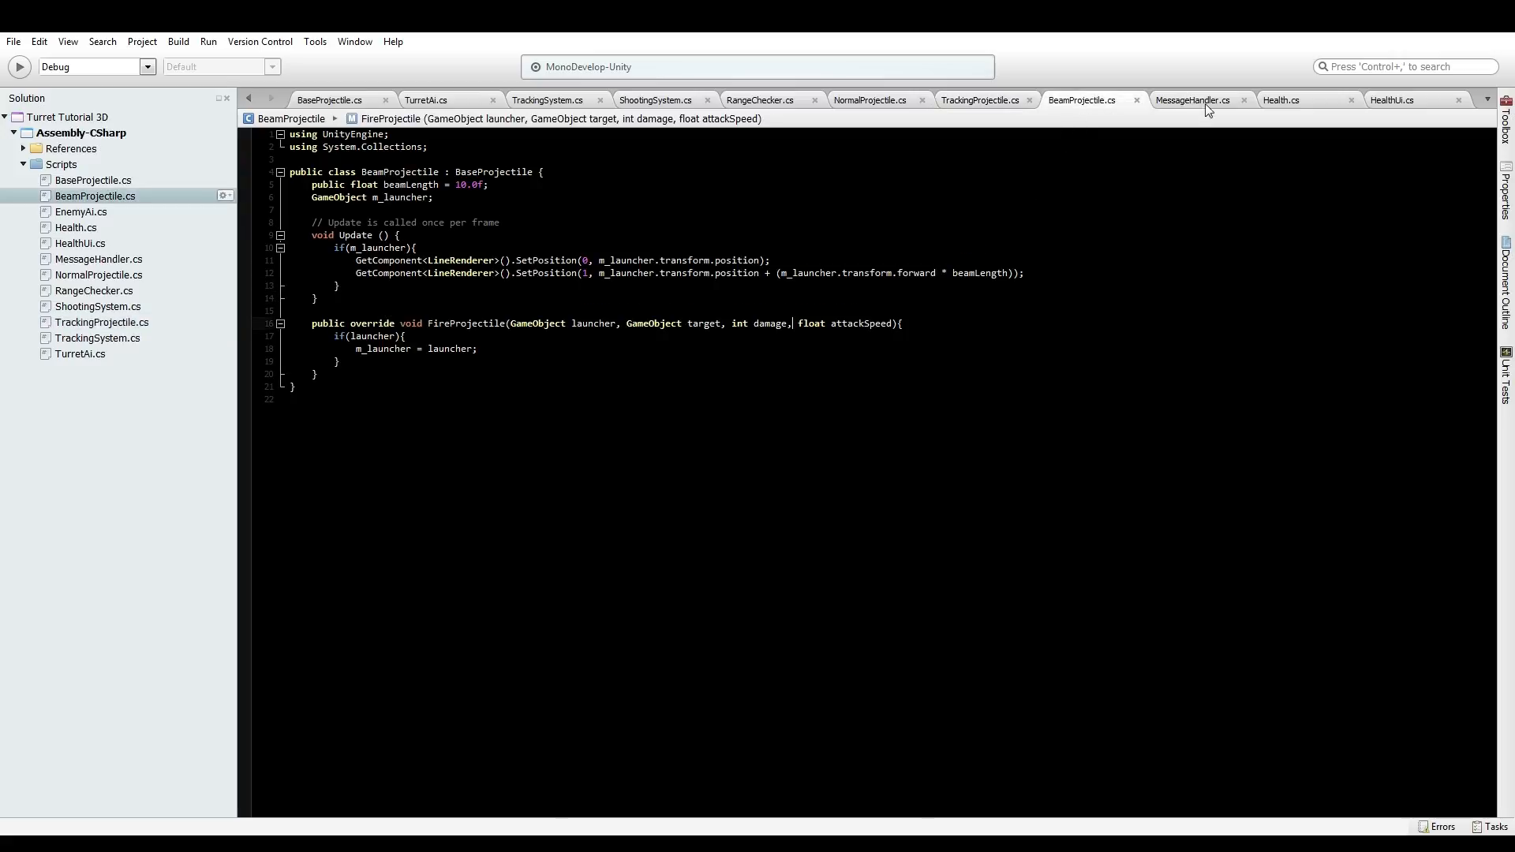
pyautogui.moveTo(551, 100)
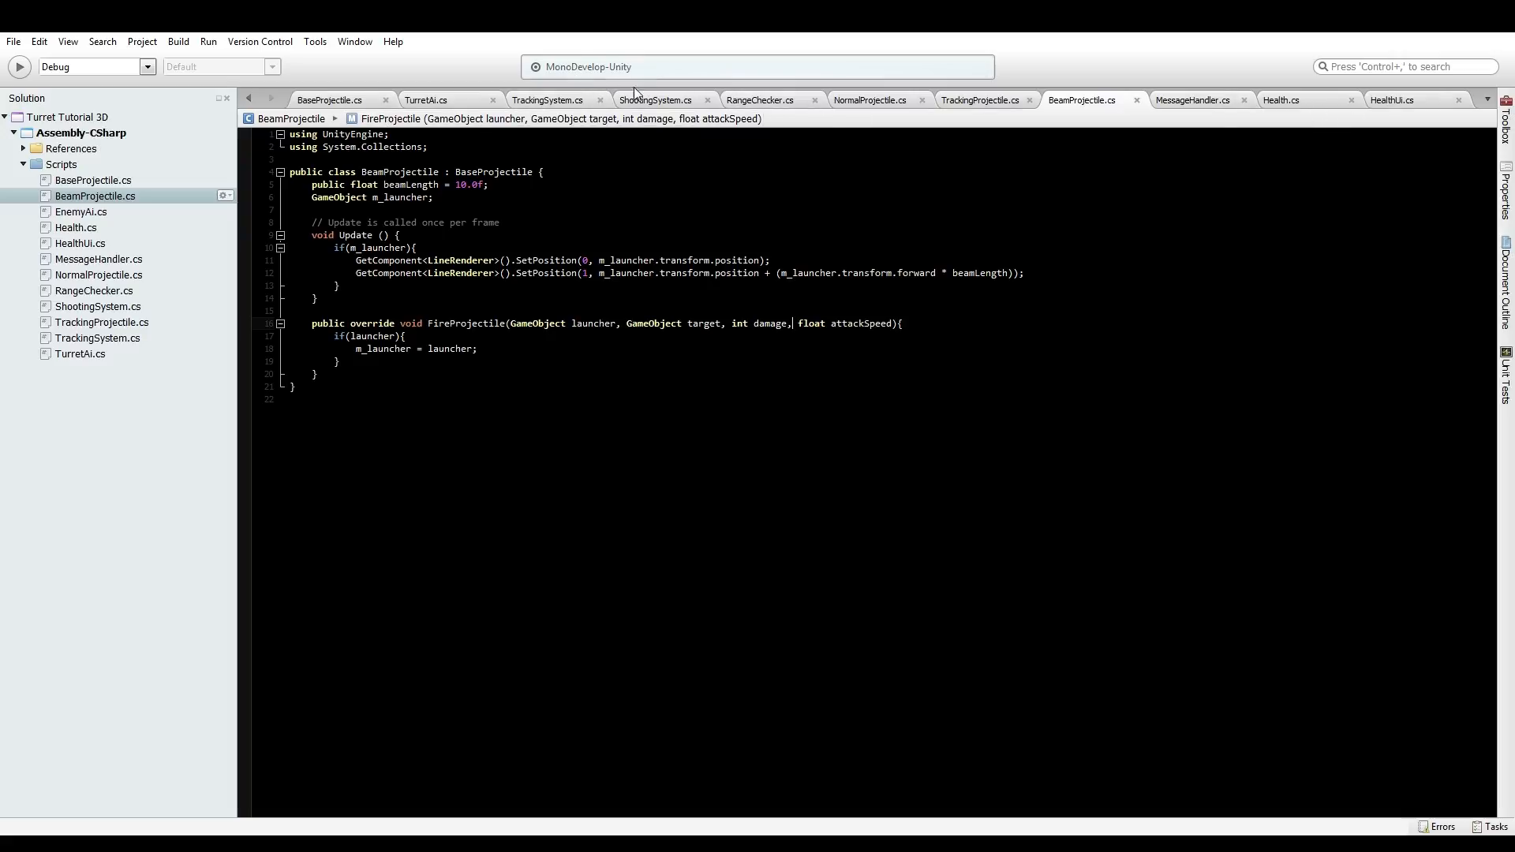
pyautogui.click(654, 100)
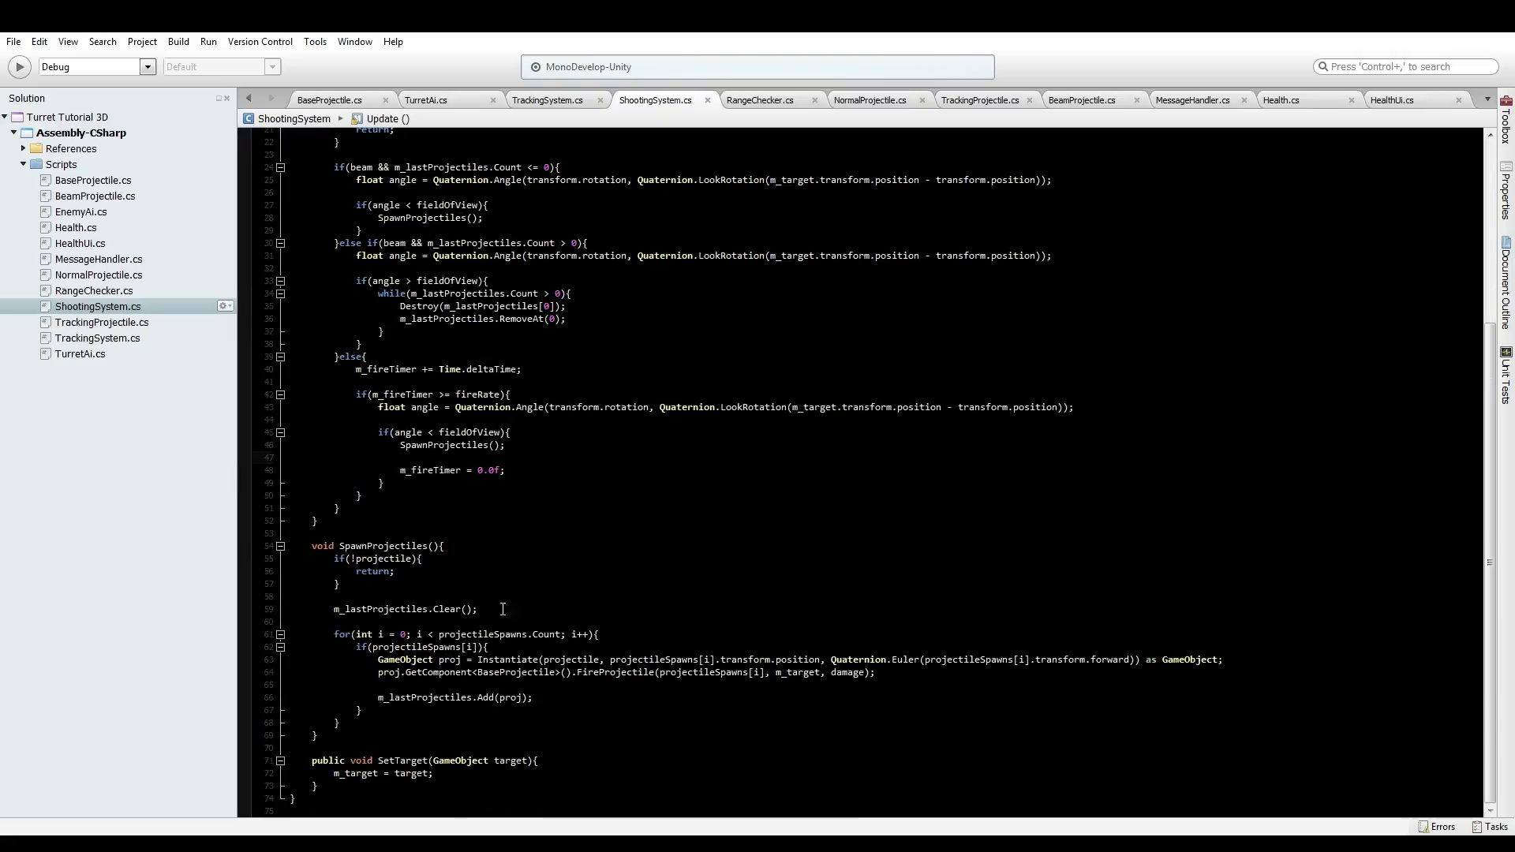
# Pass fireRate as the fourth FireProjectile argument in ShootingSystem's SpawnProjectiles
pyautogui.click(490, 646)
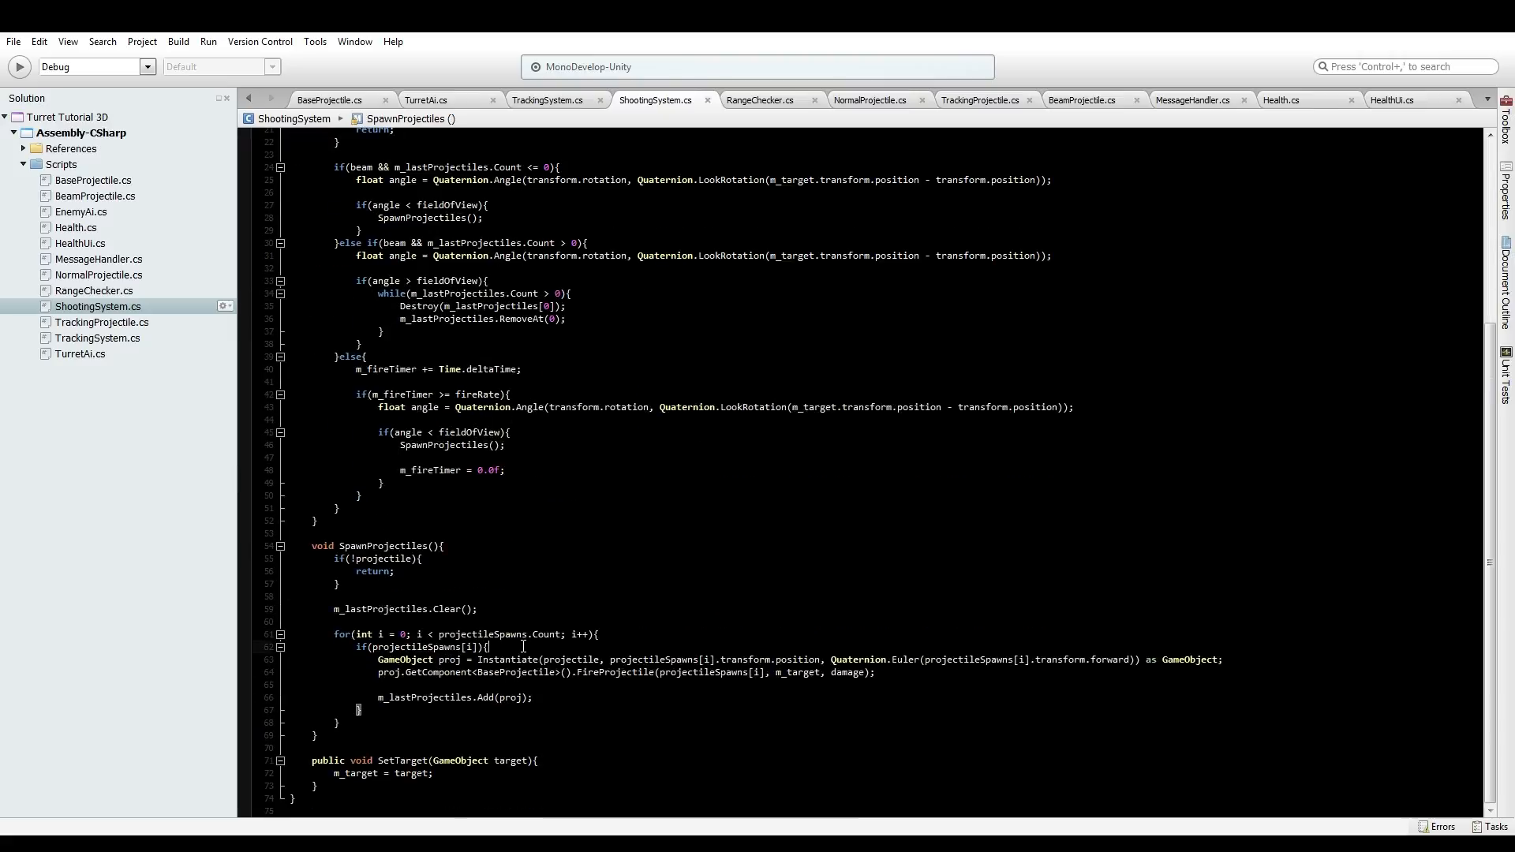
pyautogui.click(499, 432)
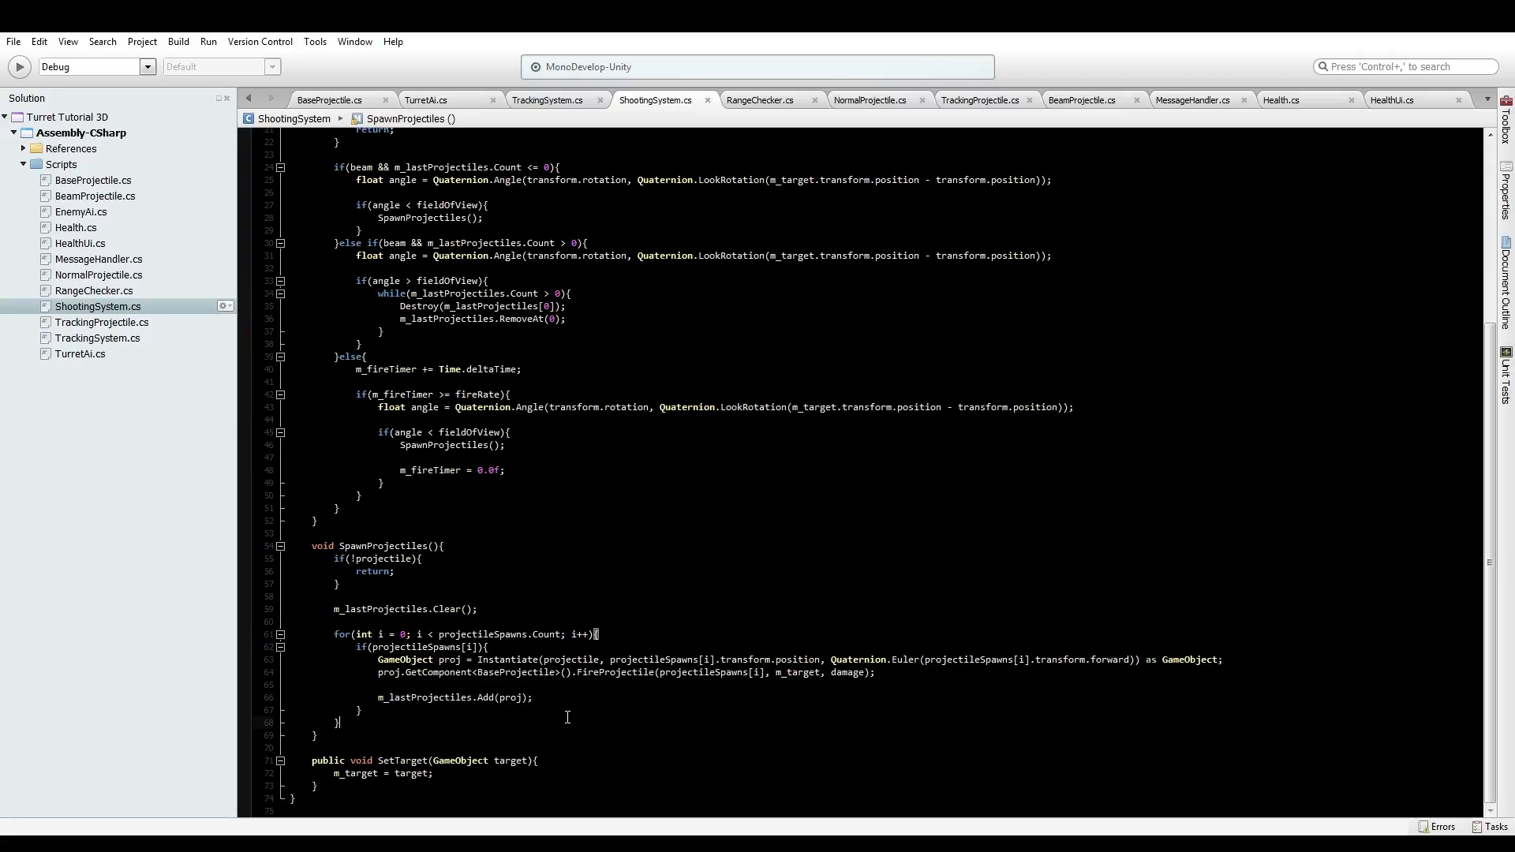
pyautogui.moveTo(606, 673)
pyautogui.write(', fireRate')
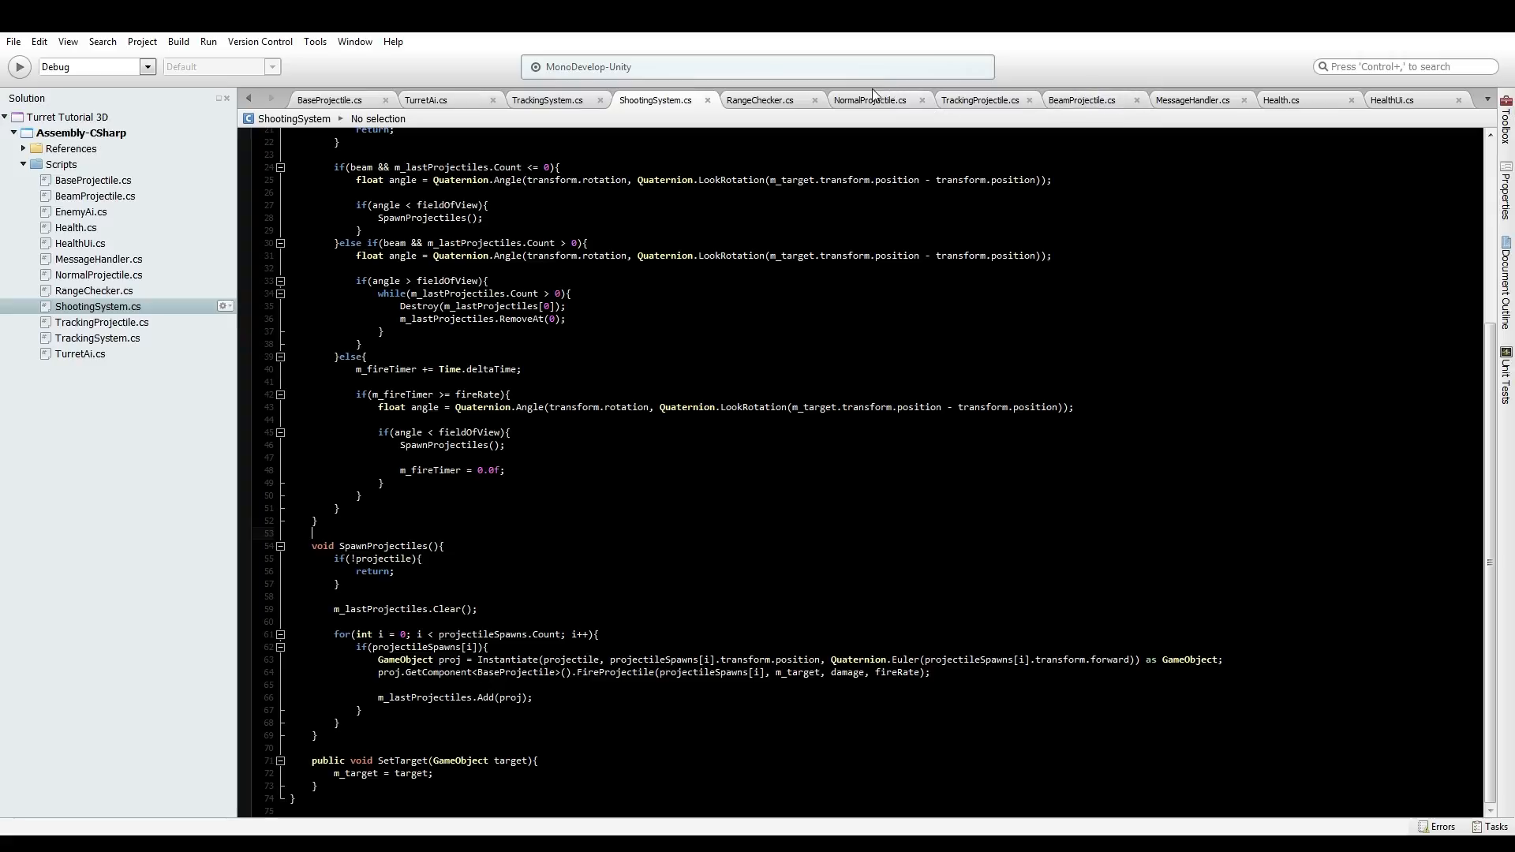
pyautogui.click(869, 100)
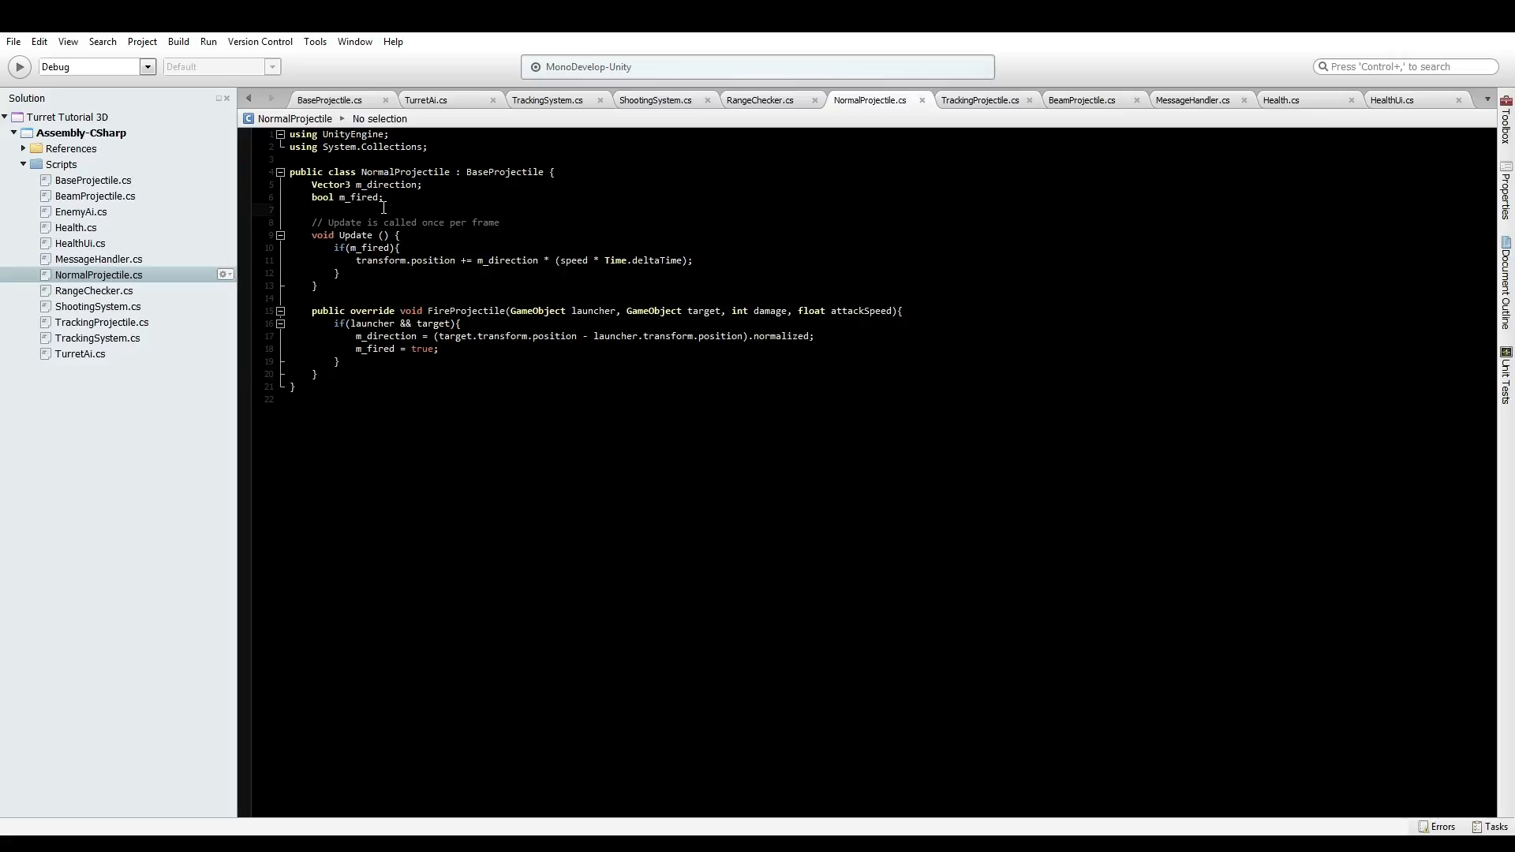
# Declare GameObject m_launcher, GameObject m_target and int damage fields in NormalProjectile
pyautogui.write('publ')
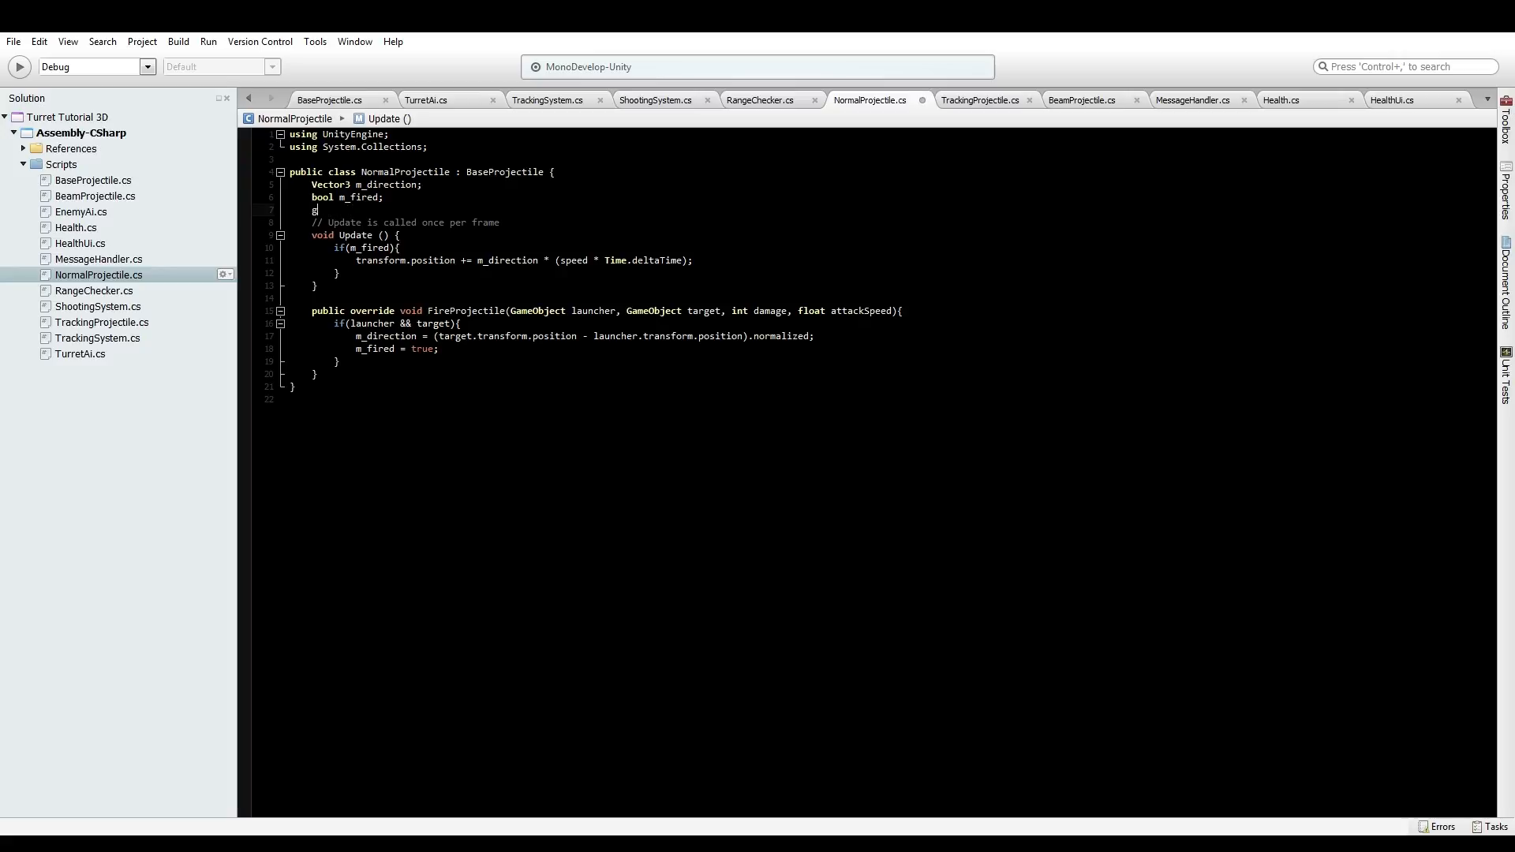
pyautogui.write('a')
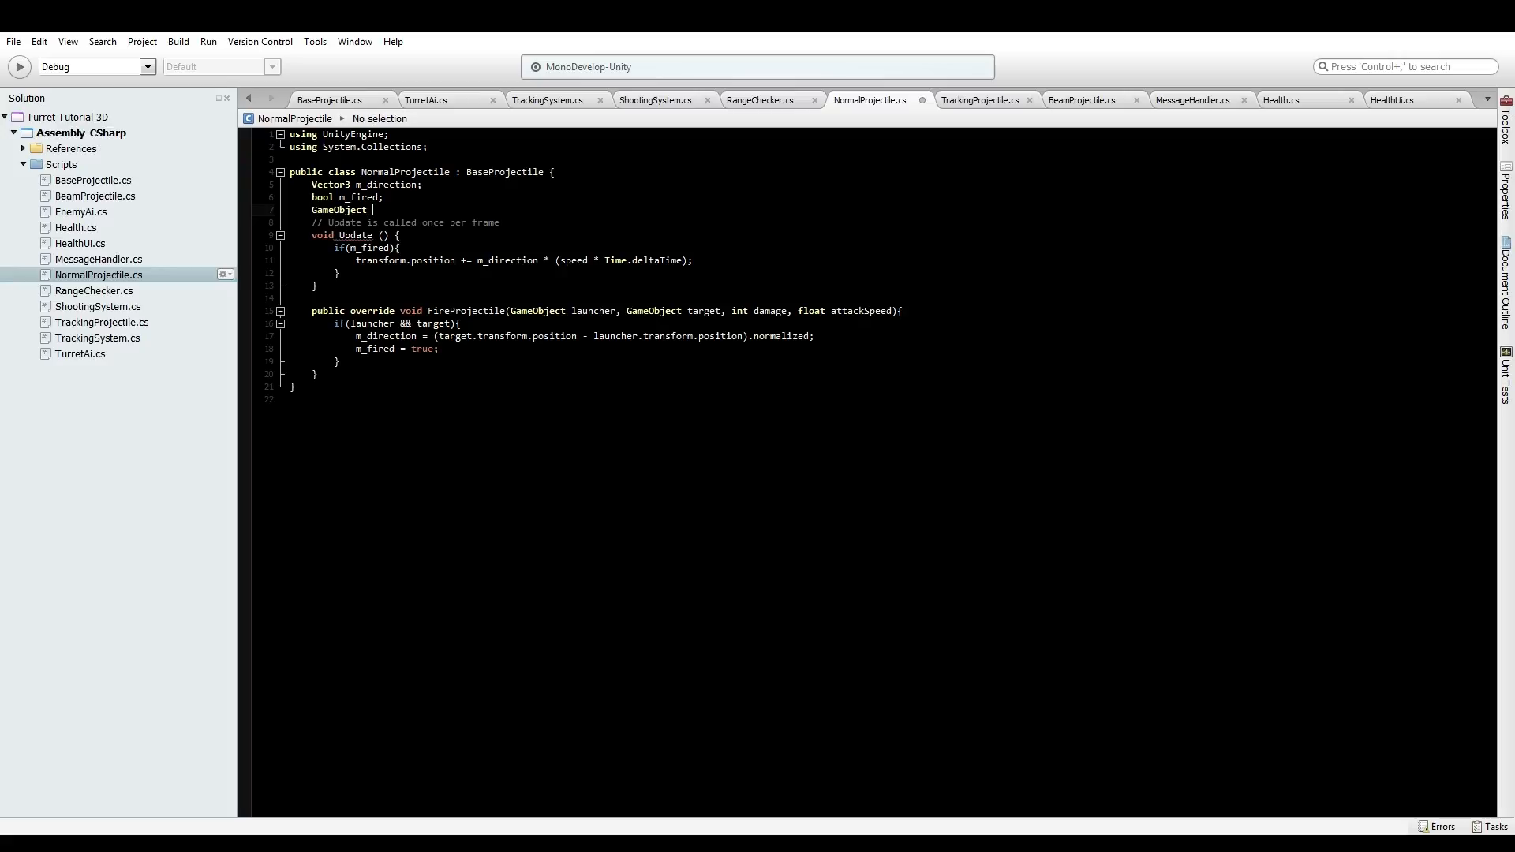
pyautogui.write('m_launcher;')
pyautogui.write('GameObject m_')
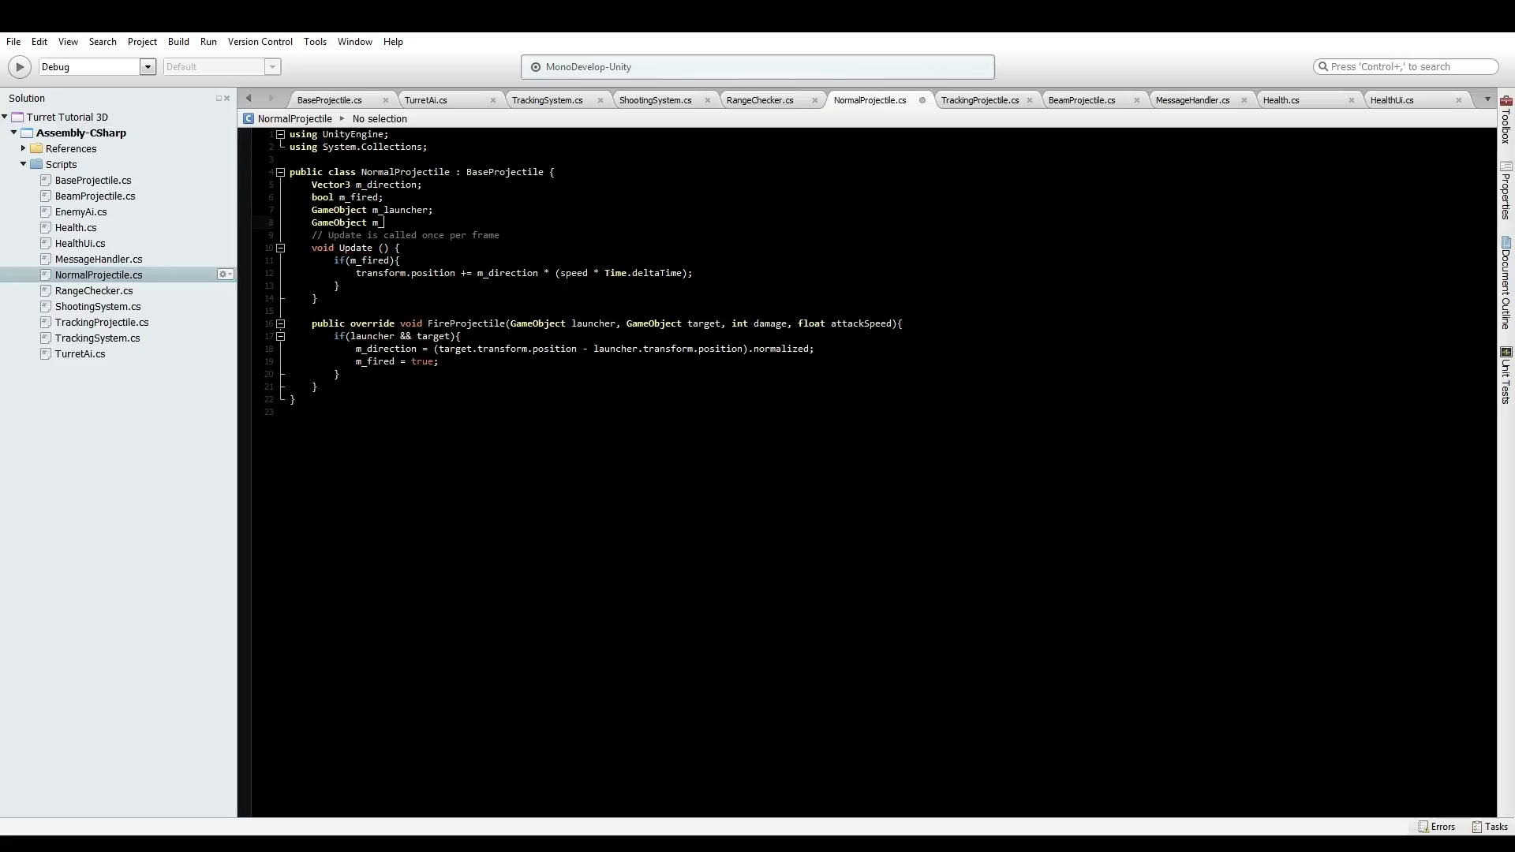
pyautogui.write('target;')
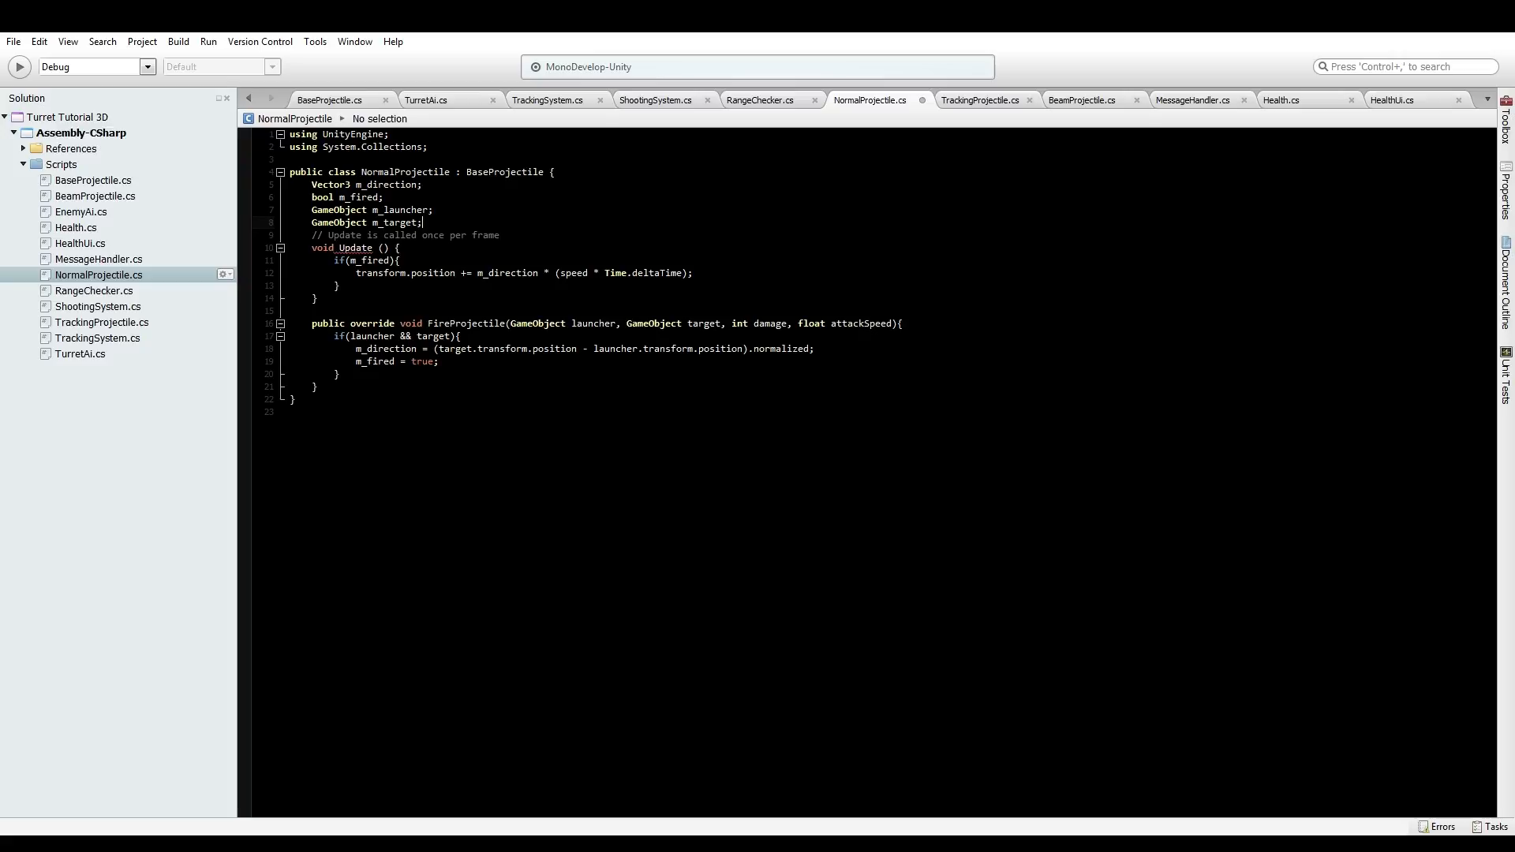
pyautogui.write('int d')
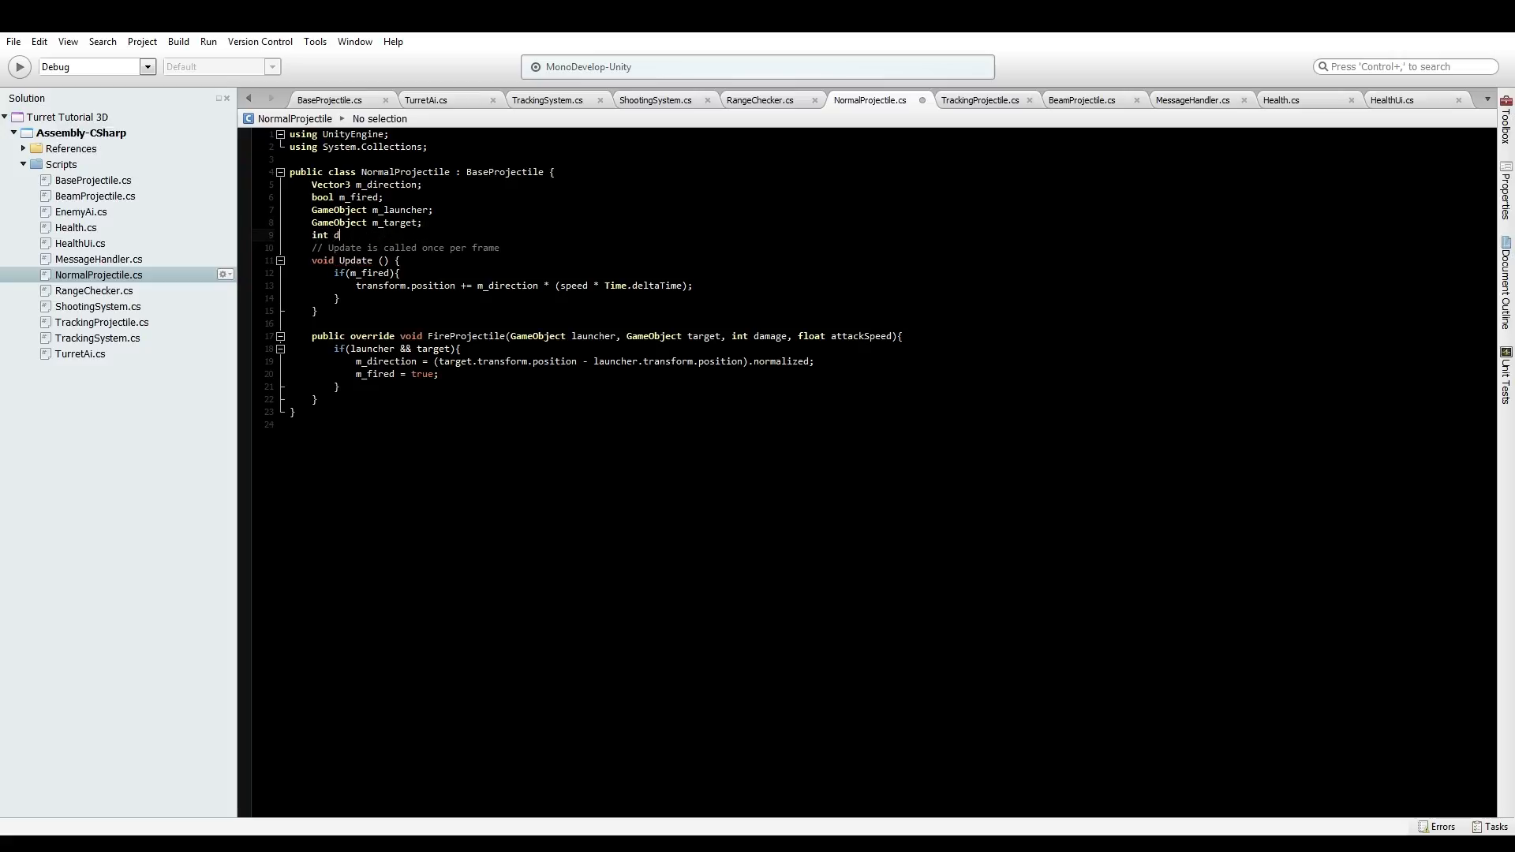
pyautogui.write('amage;')
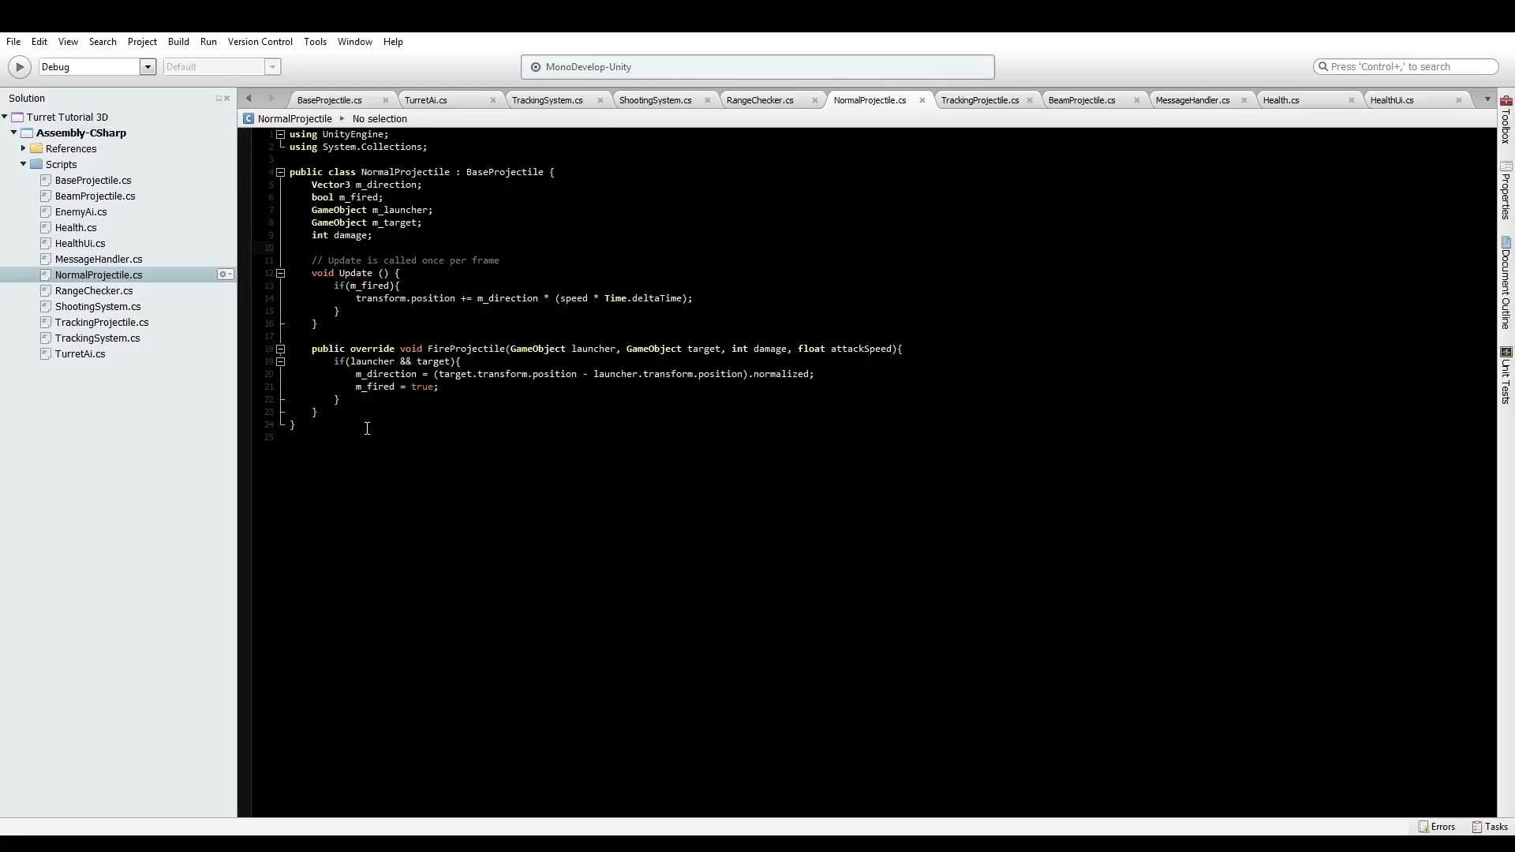
pyautogui.write('vo')
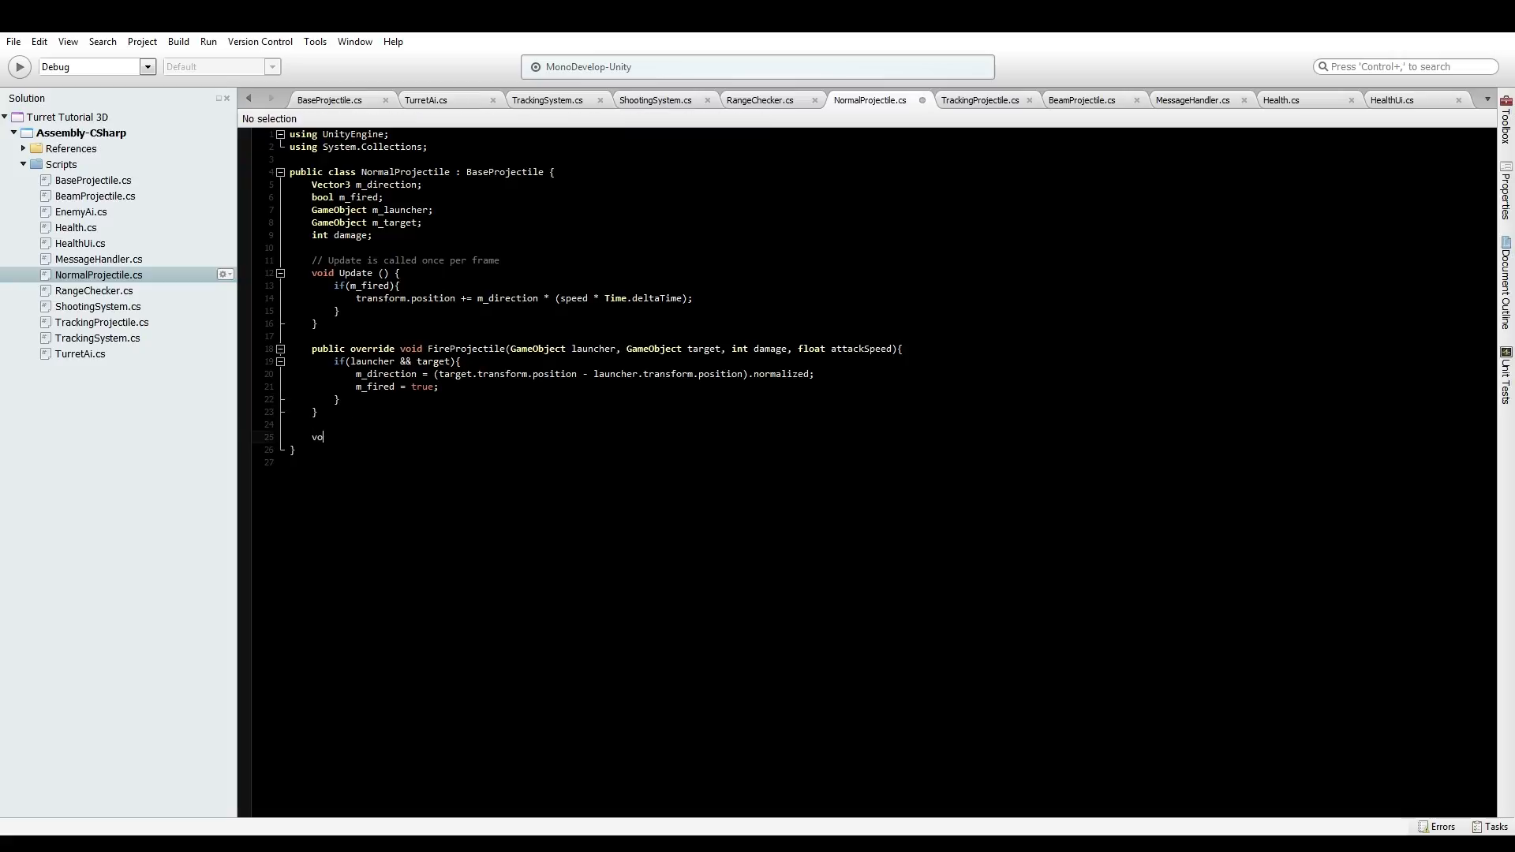
# Declare a void OnCollisionEnter(Collision other) method in NormalProjectile
pyautogui.write('id On')
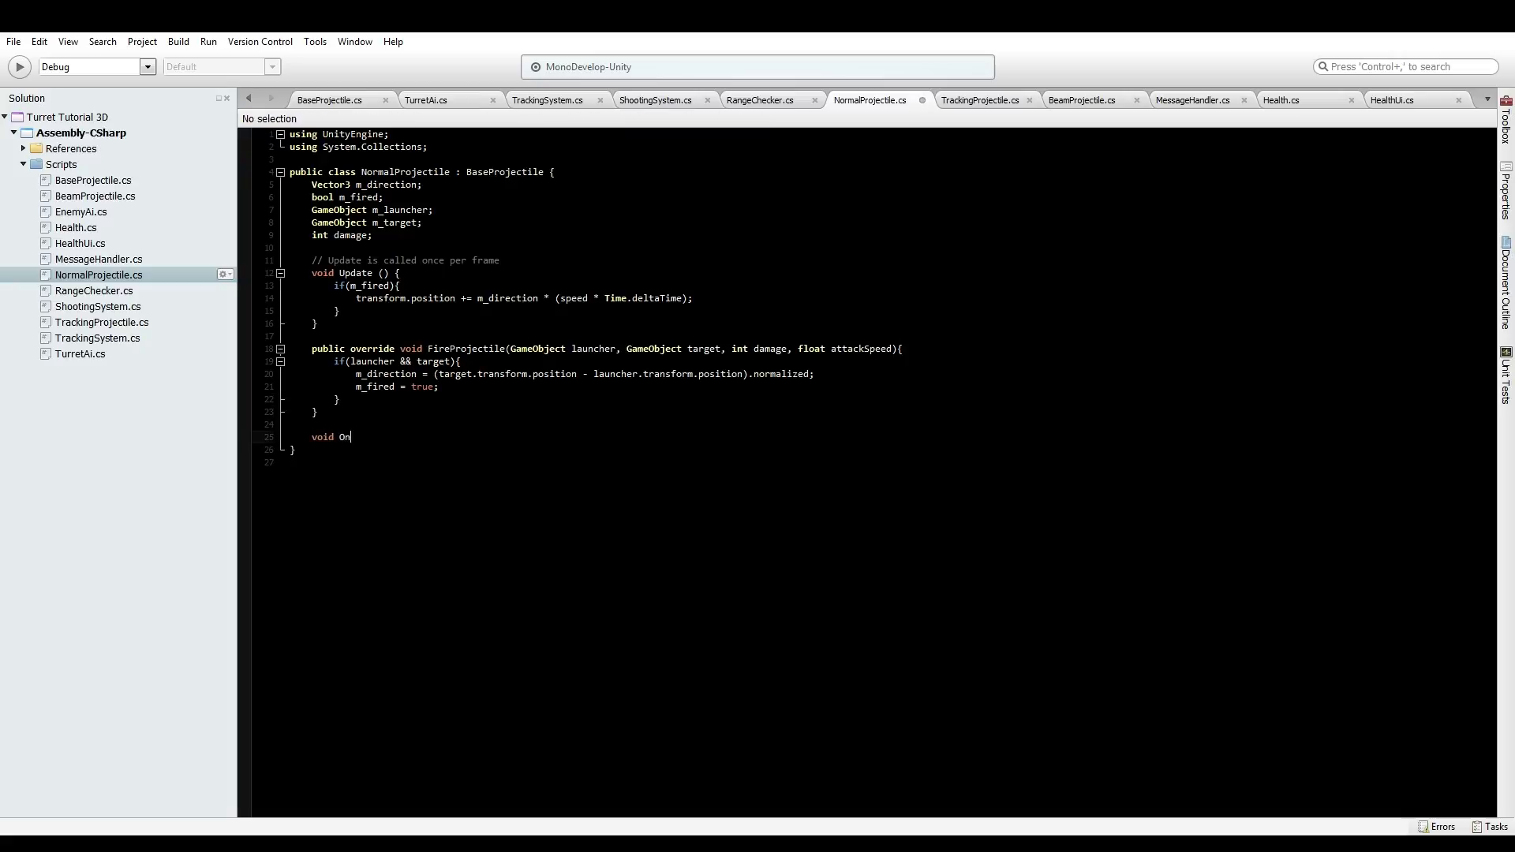
pyautogui.write('CollisionEnter(')
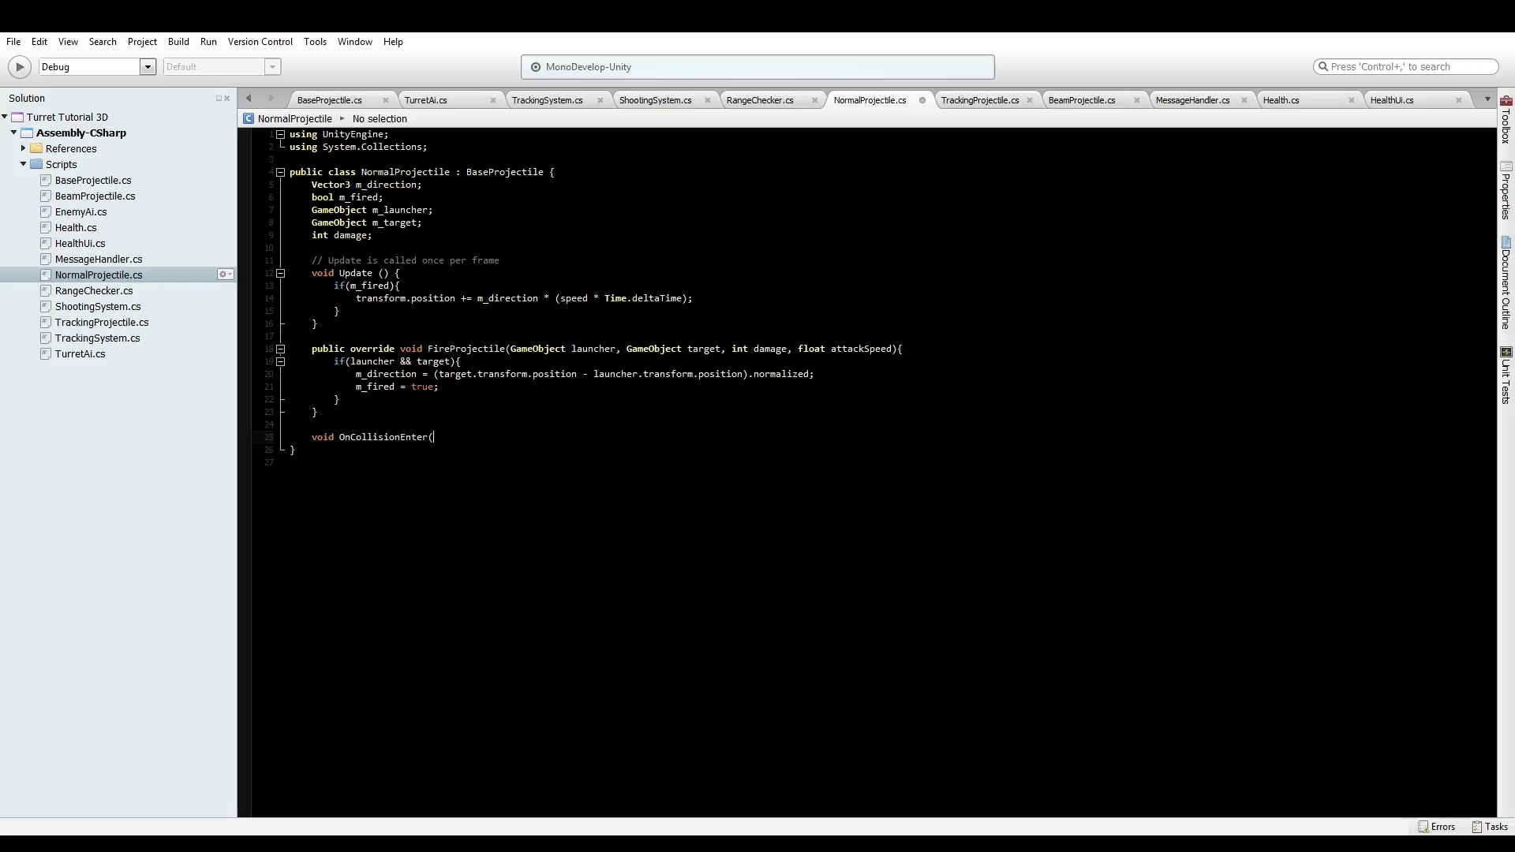
pyautogui.write('Collision')
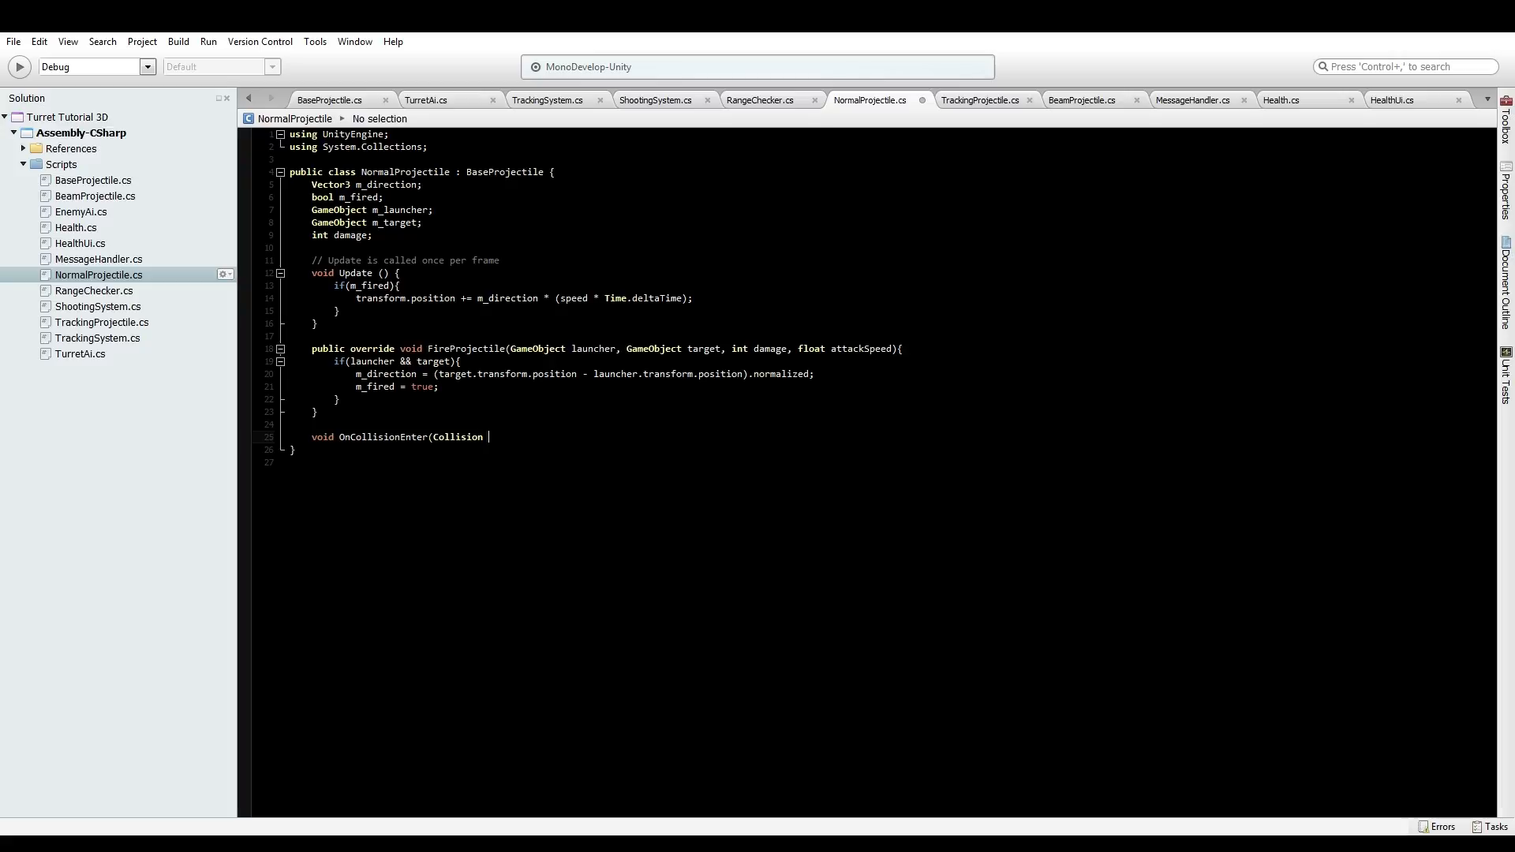
pyautogui.write('other){')
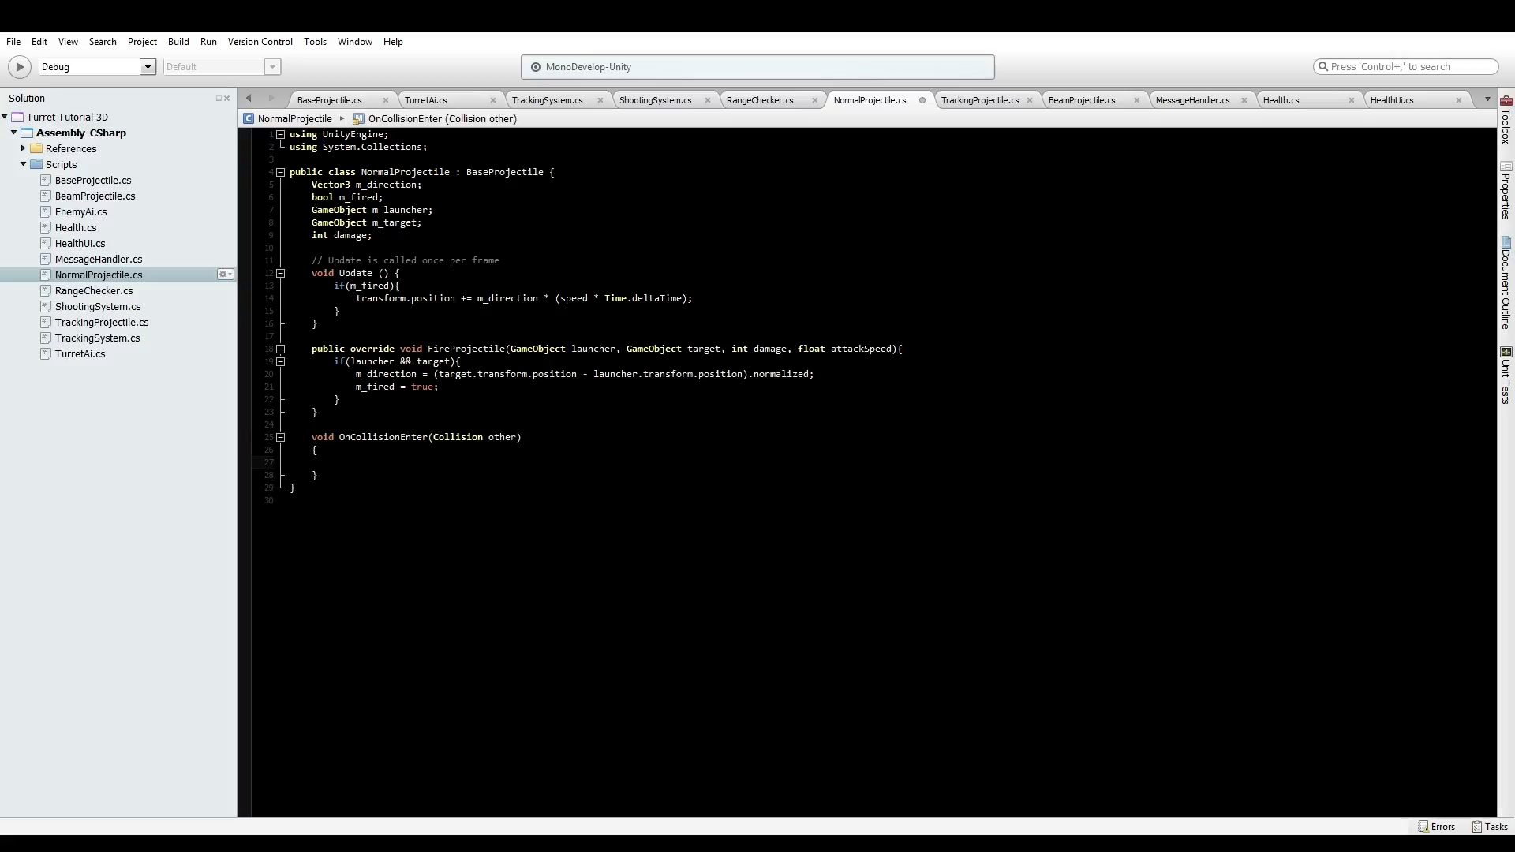
# Fill it with an if(other.gameObject == m_target) block followed by Destroy(gameObject);
pyautogui.click(333, 462)
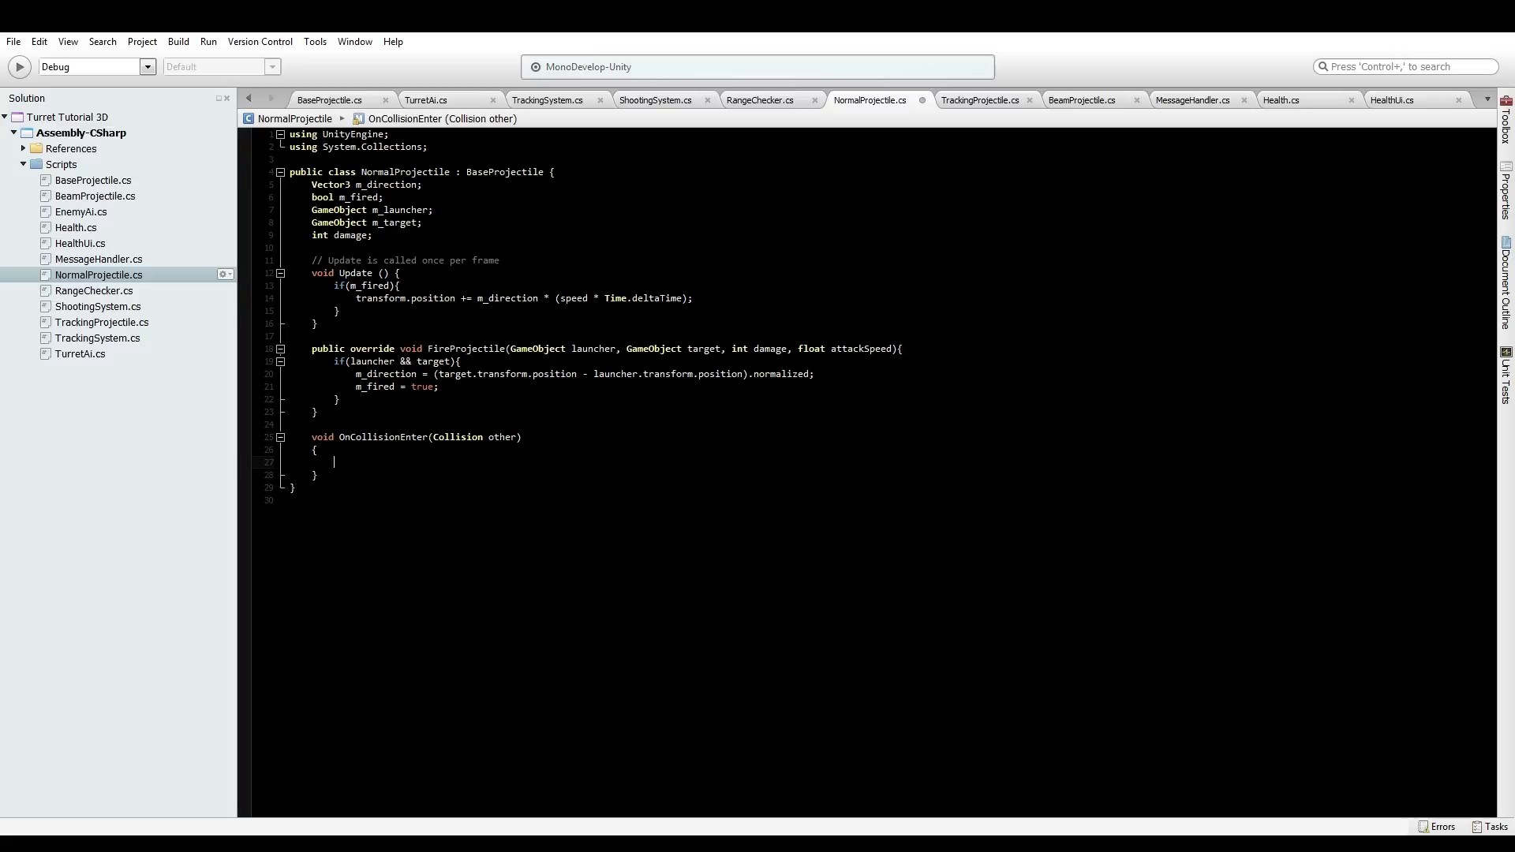
pyautogui.write('if(other')
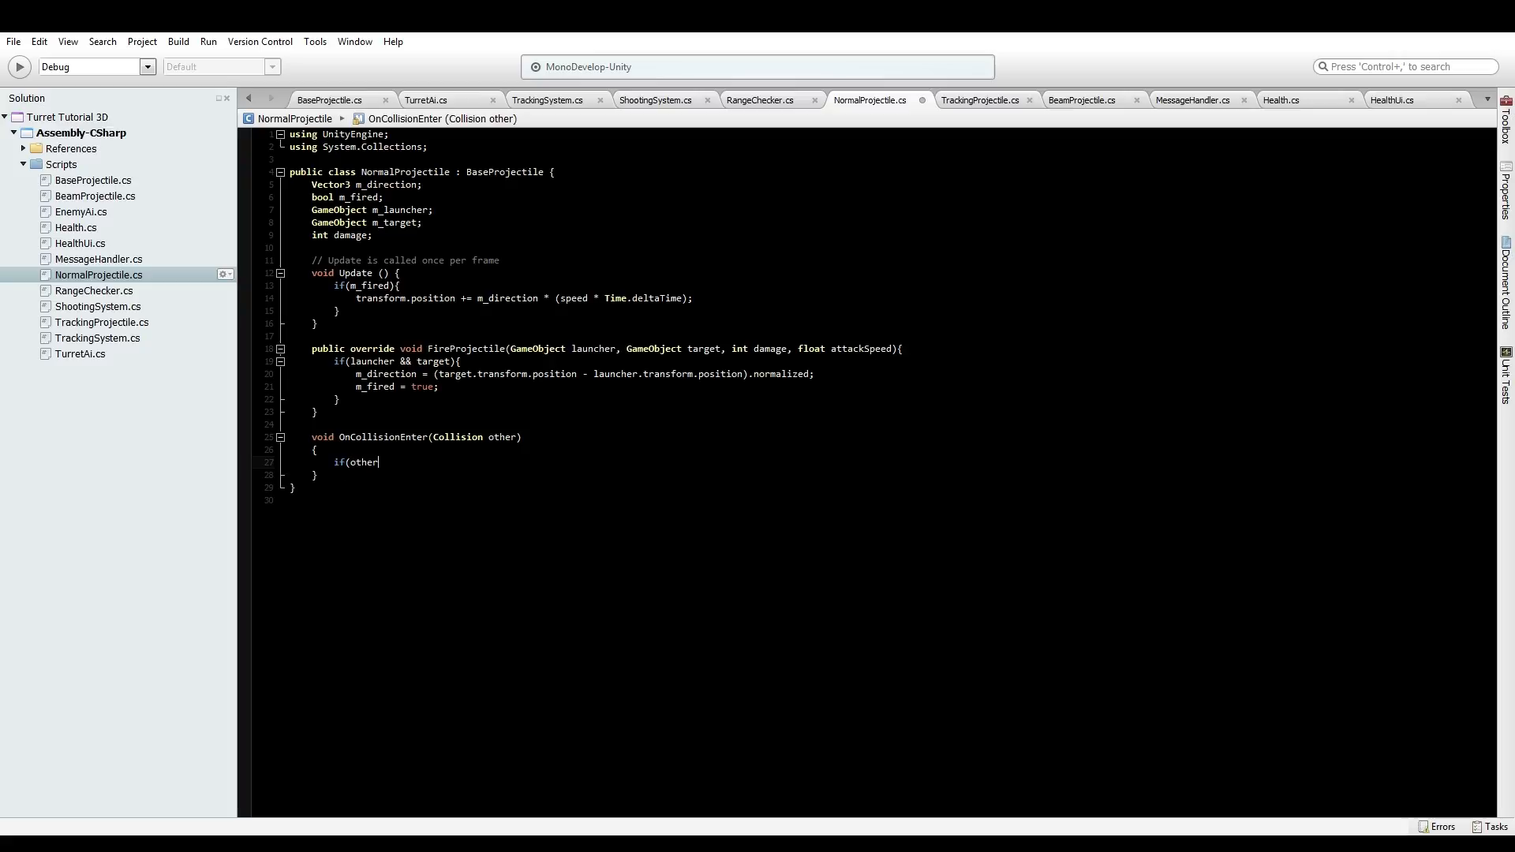
pyautogui.write('.gameObject == m_target')
pyautogui.write('{')
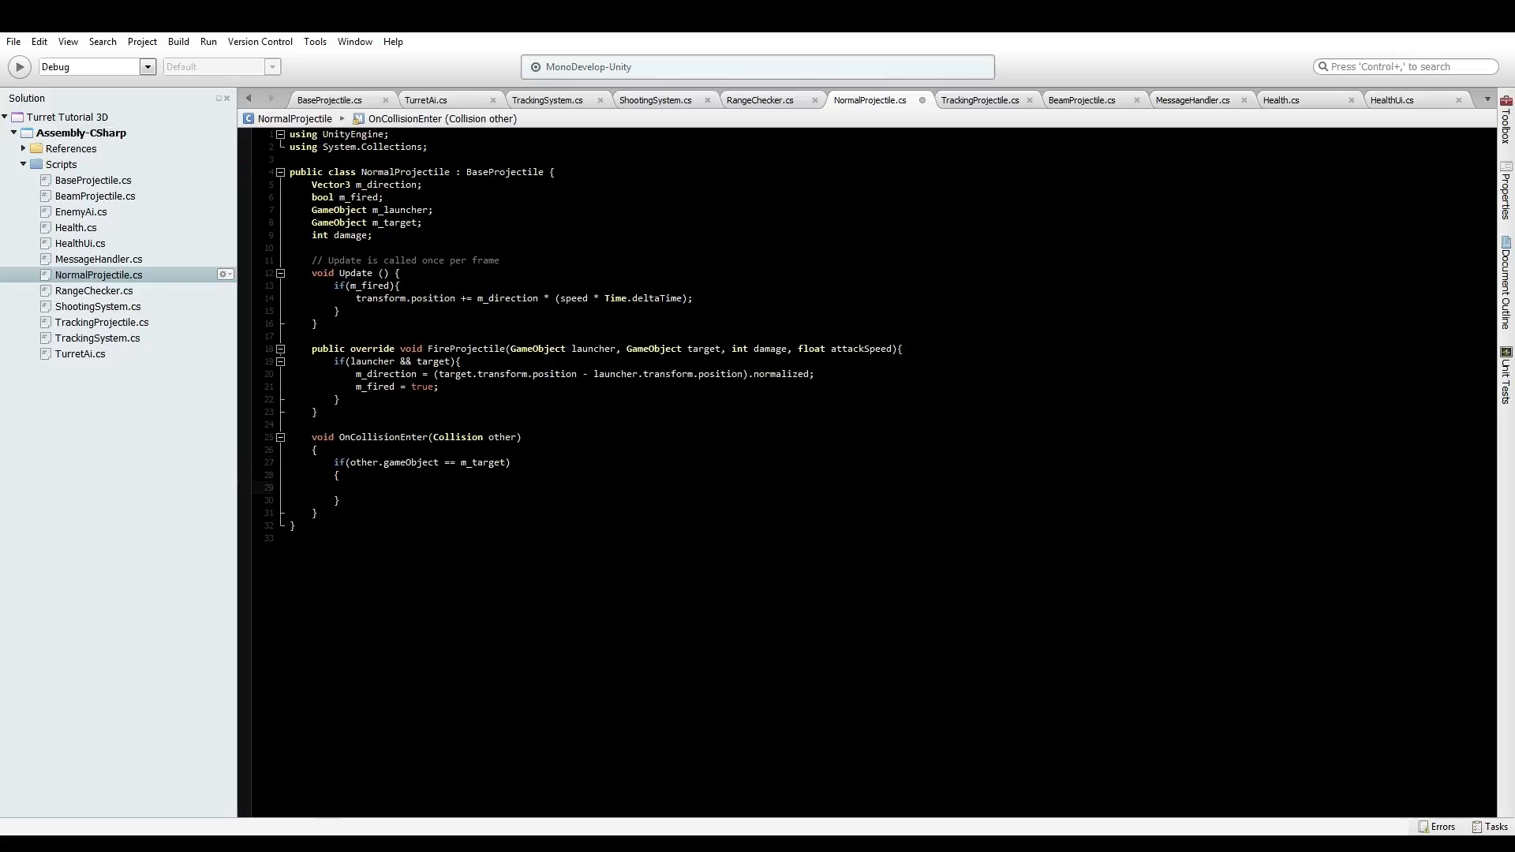
pyautogui.click(357, 487)
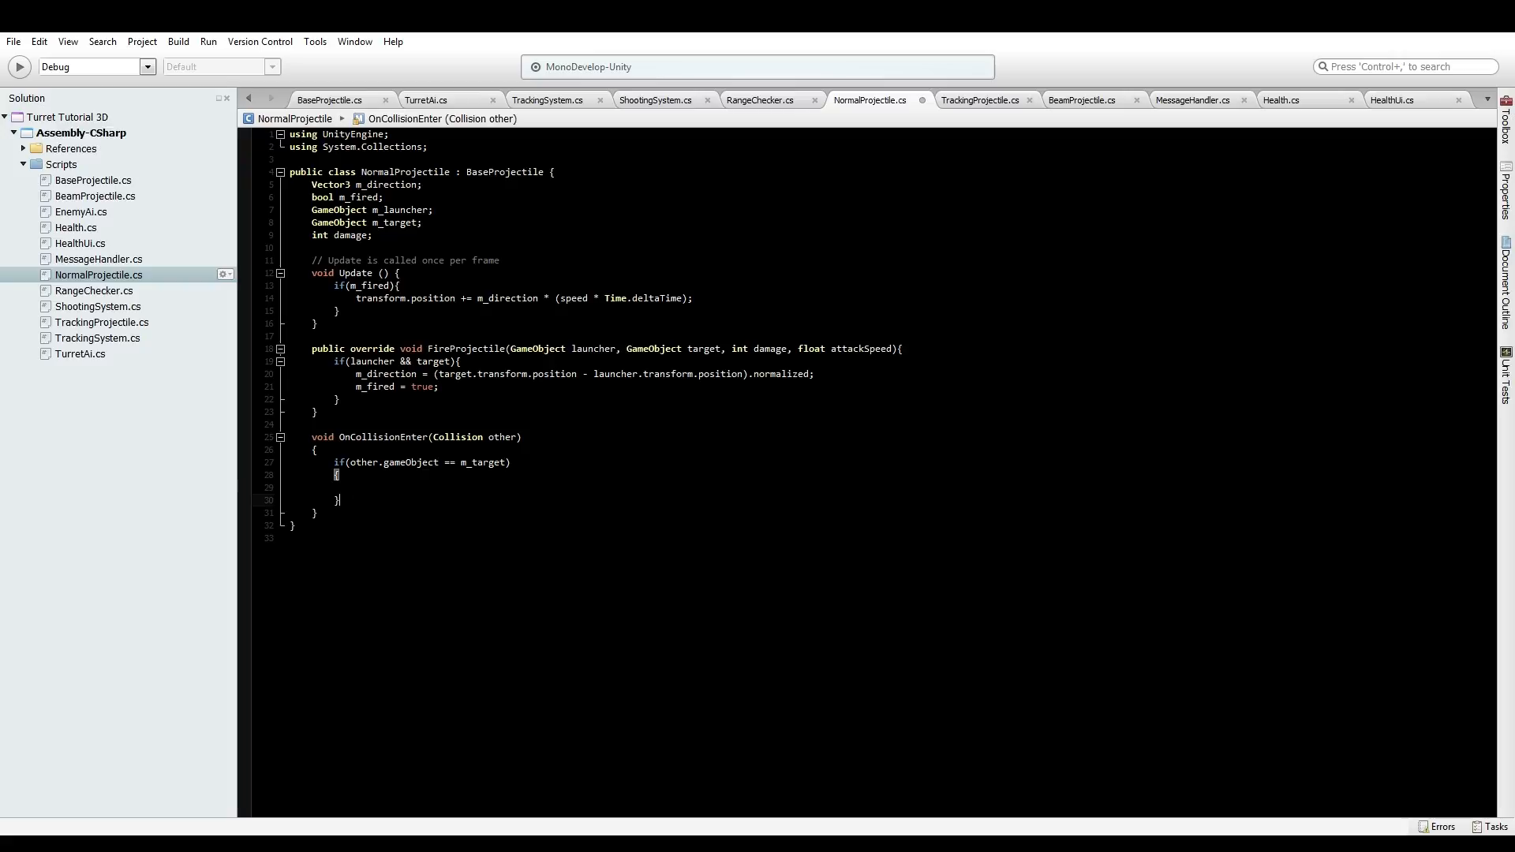
pyautogui.write('des')
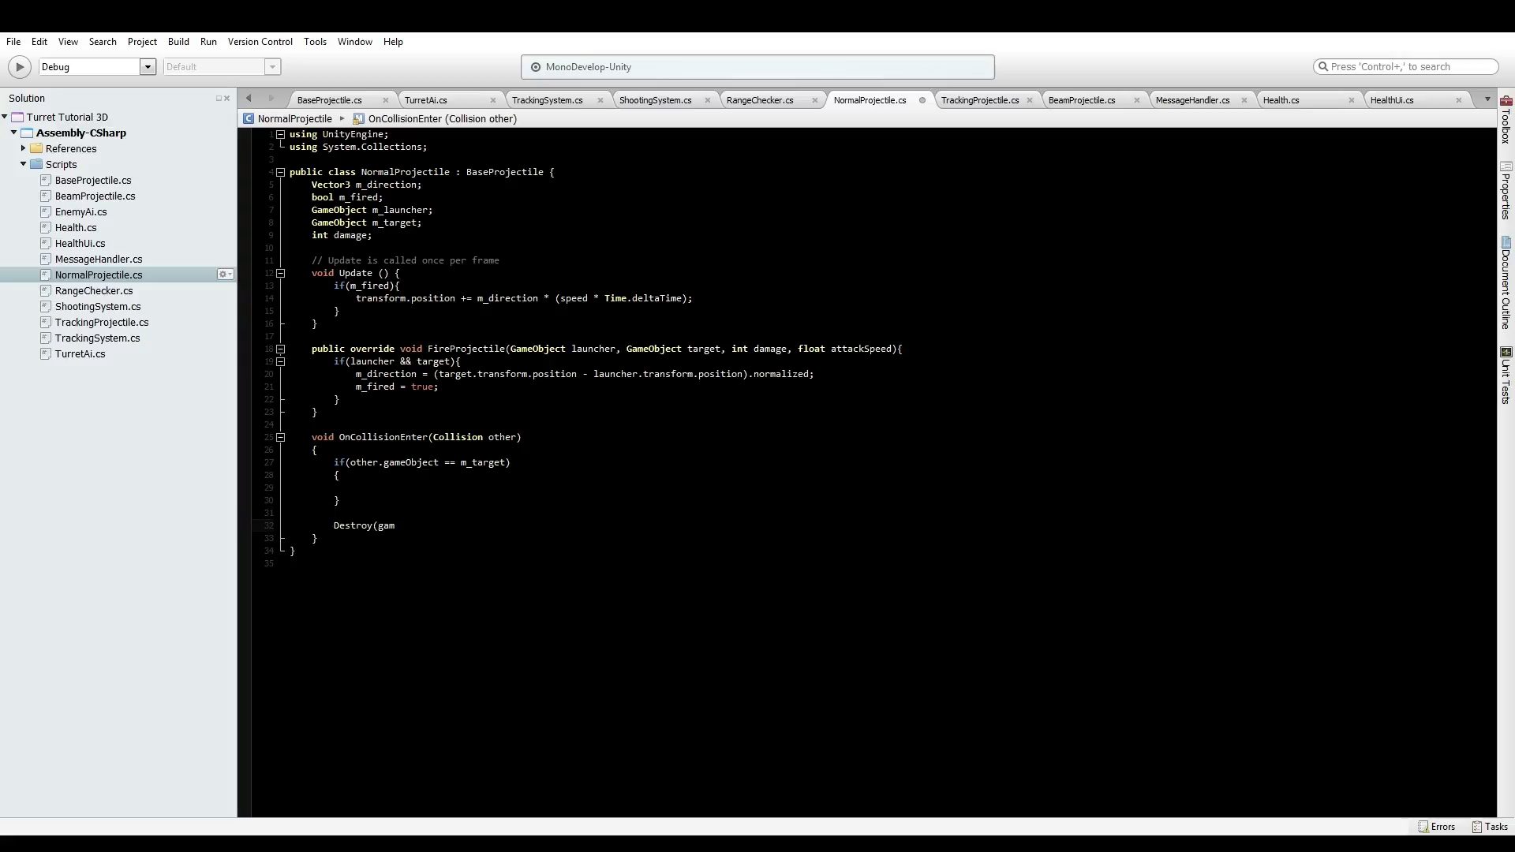
pyautogui.write('eObject')
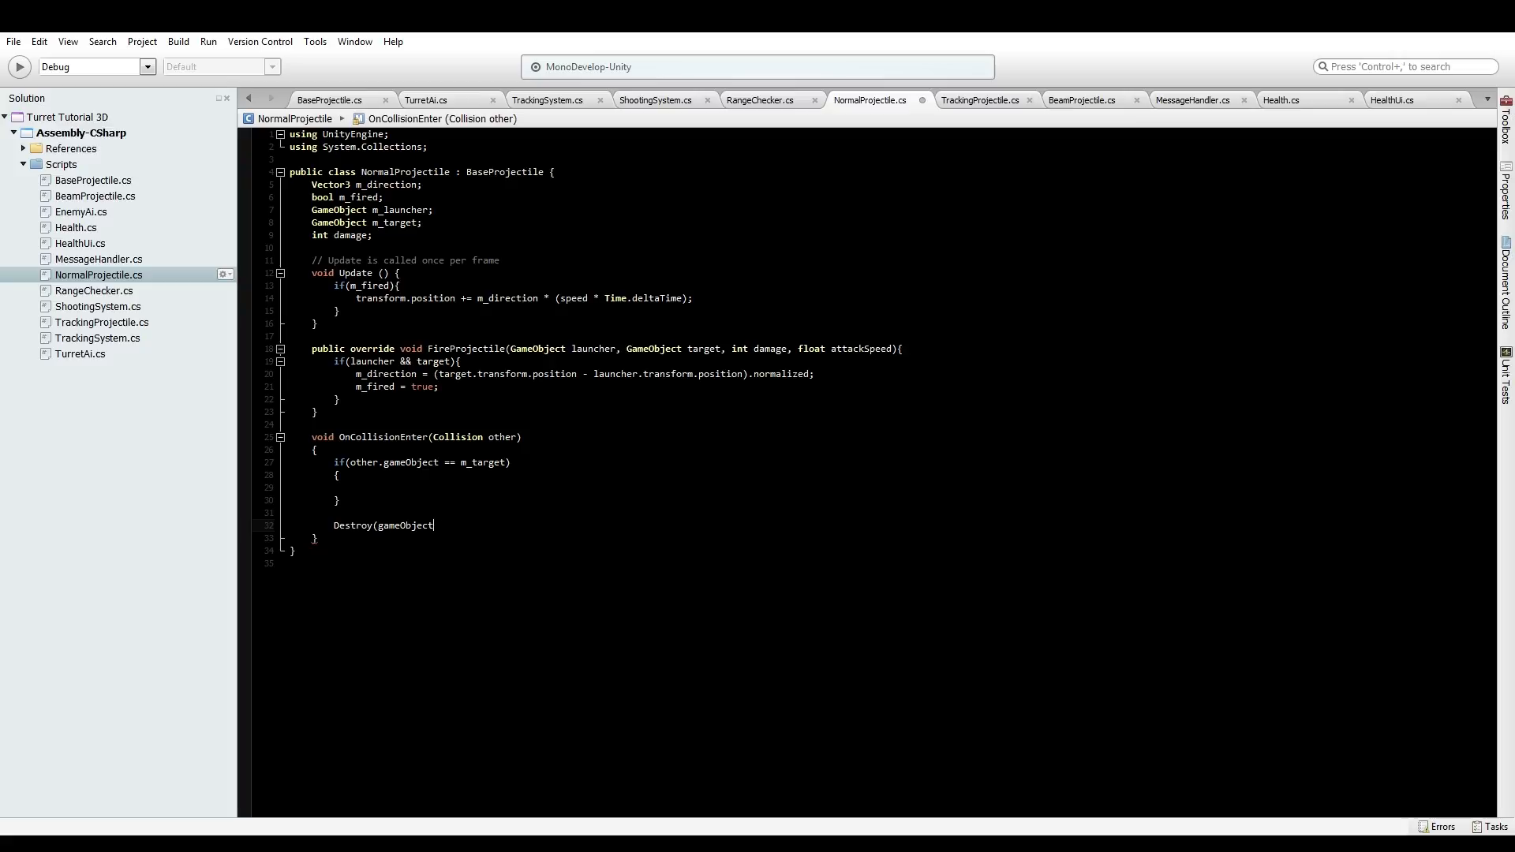
pyautogui.write(');')
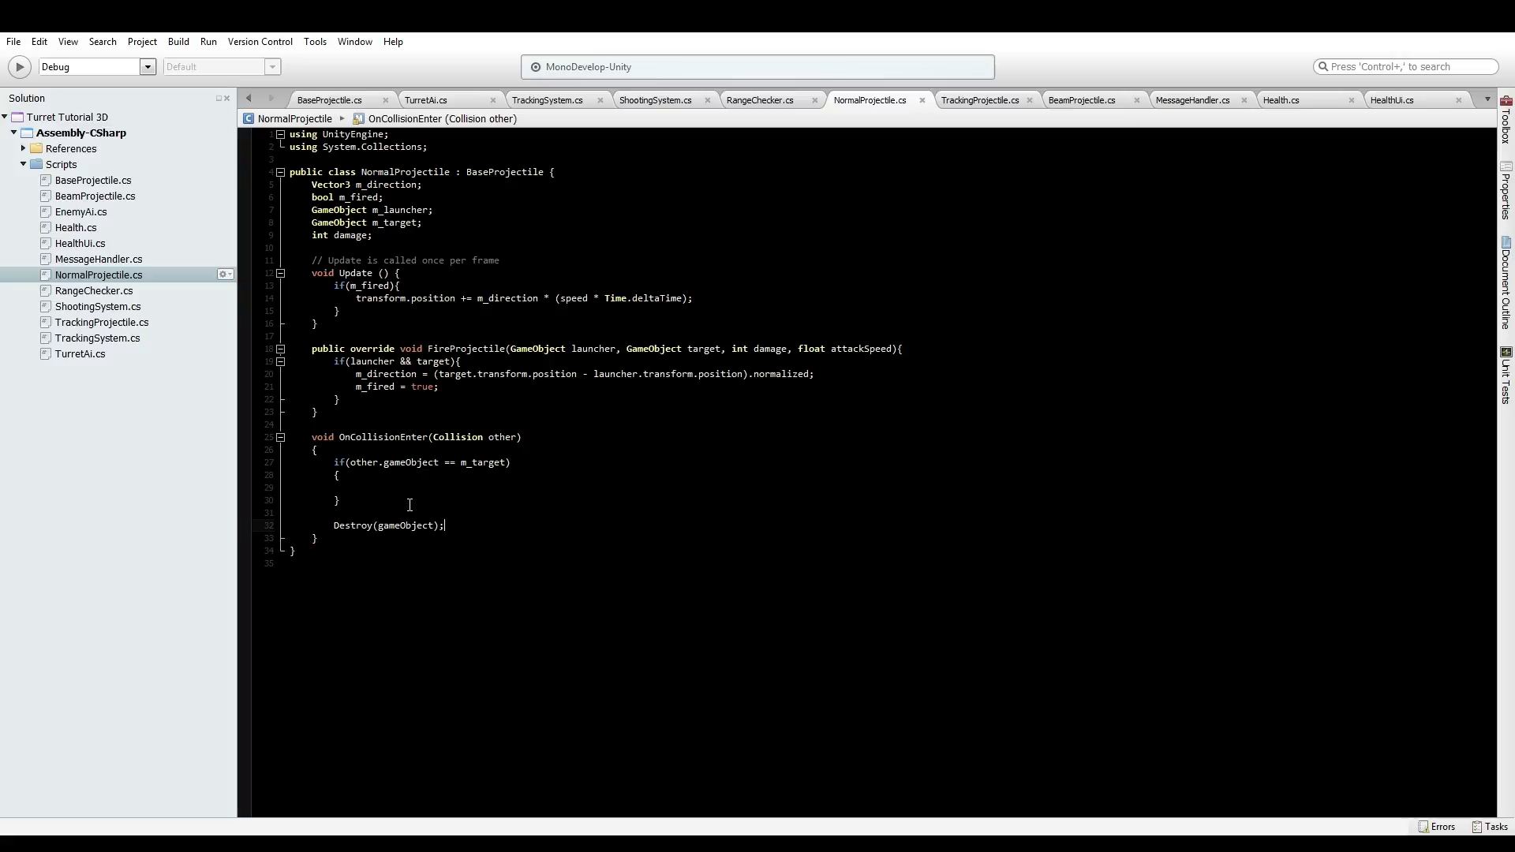
pyautogui.click(358, 487)
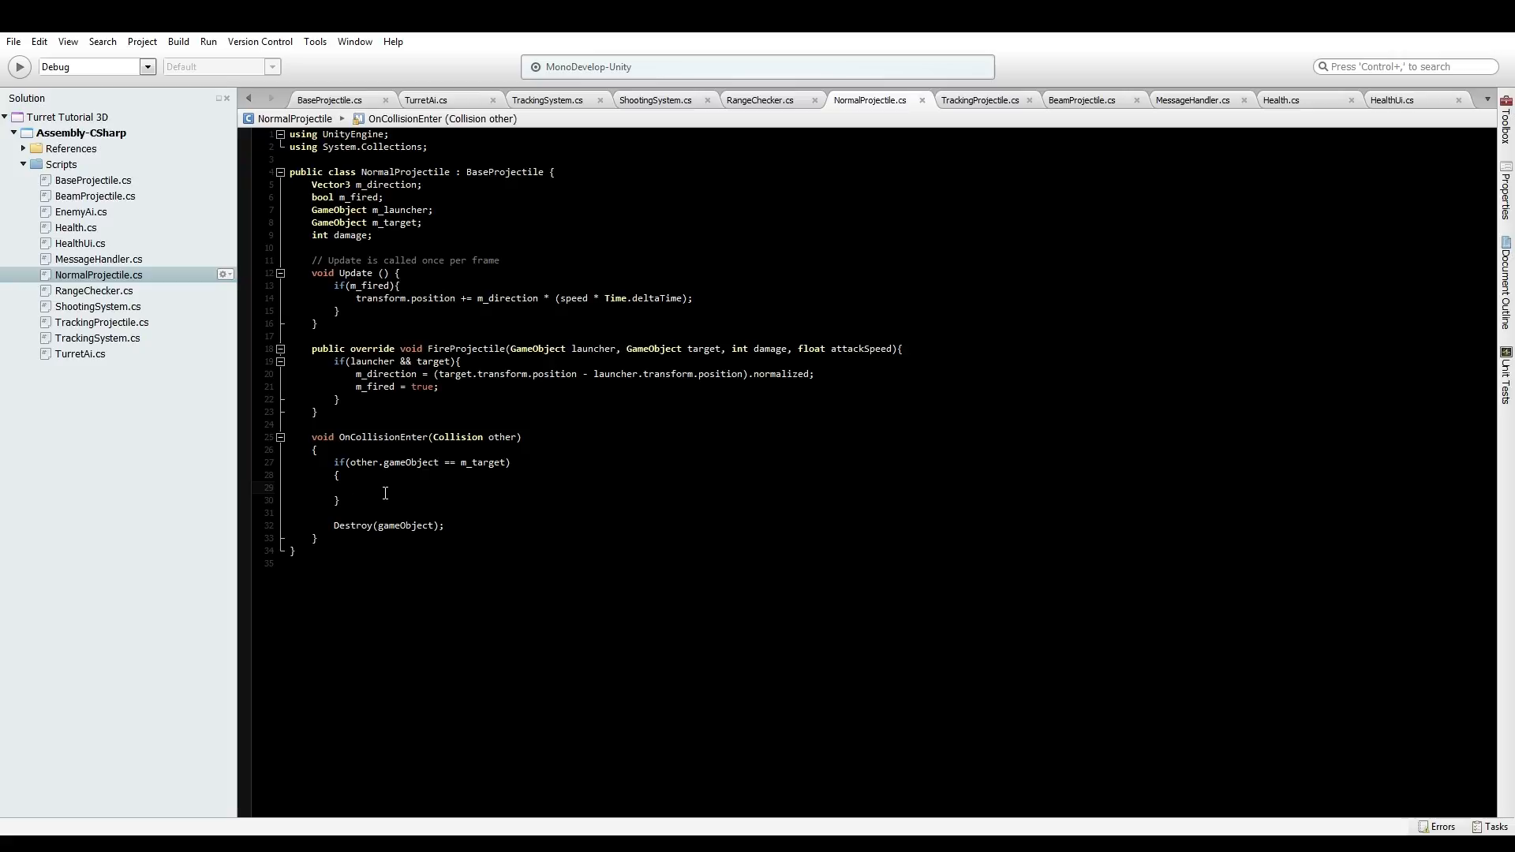
# Guard Destroy(gameObject) with if(other.gameObject.GetComponent<BaseProjectile>() == null)
pyautogui.click(358, 487)
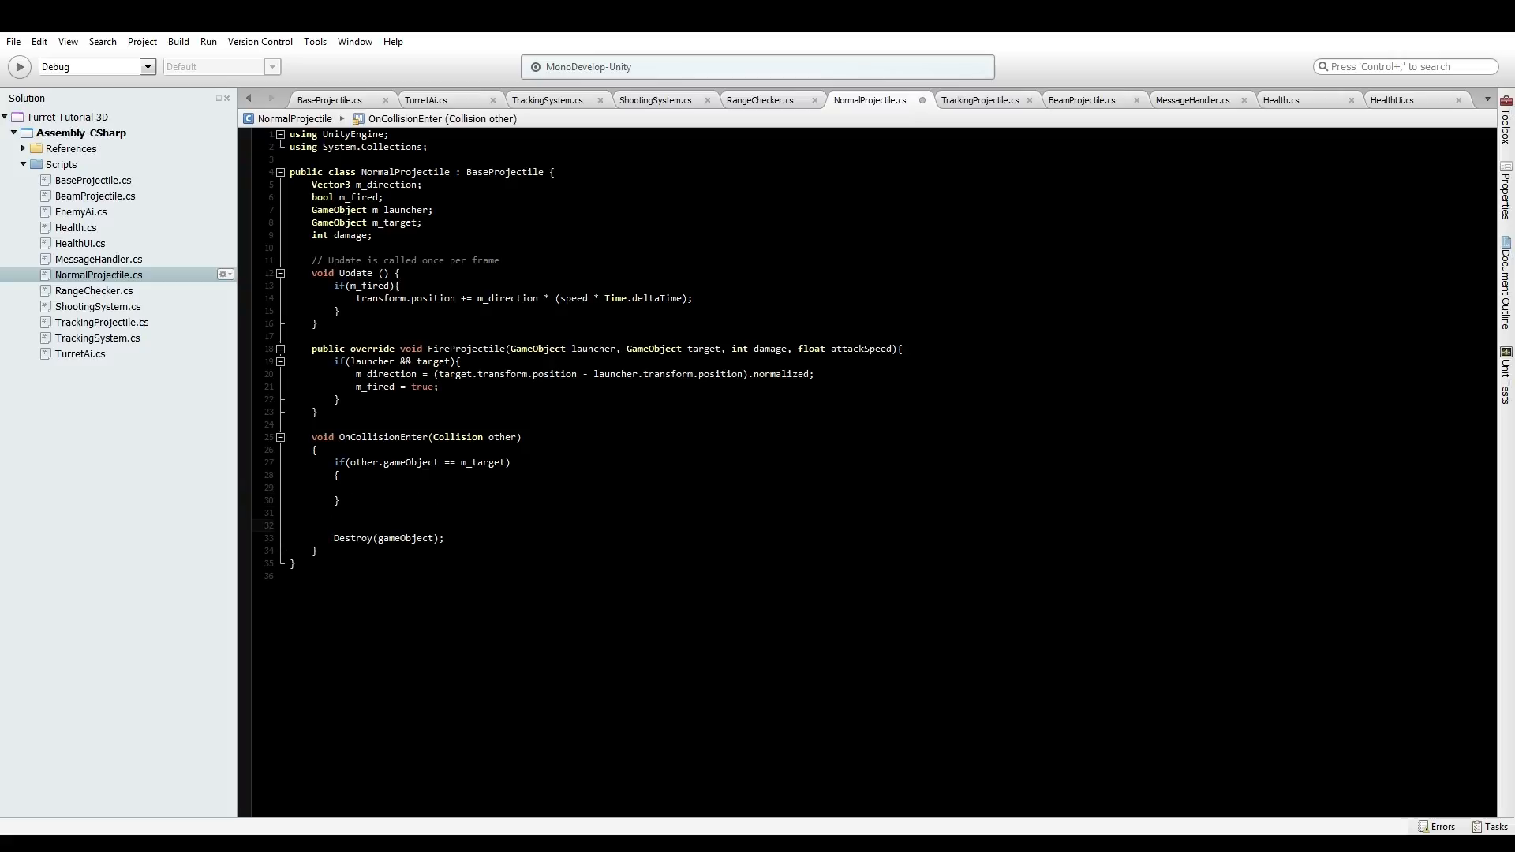
pyautogui.write('if(other.g')
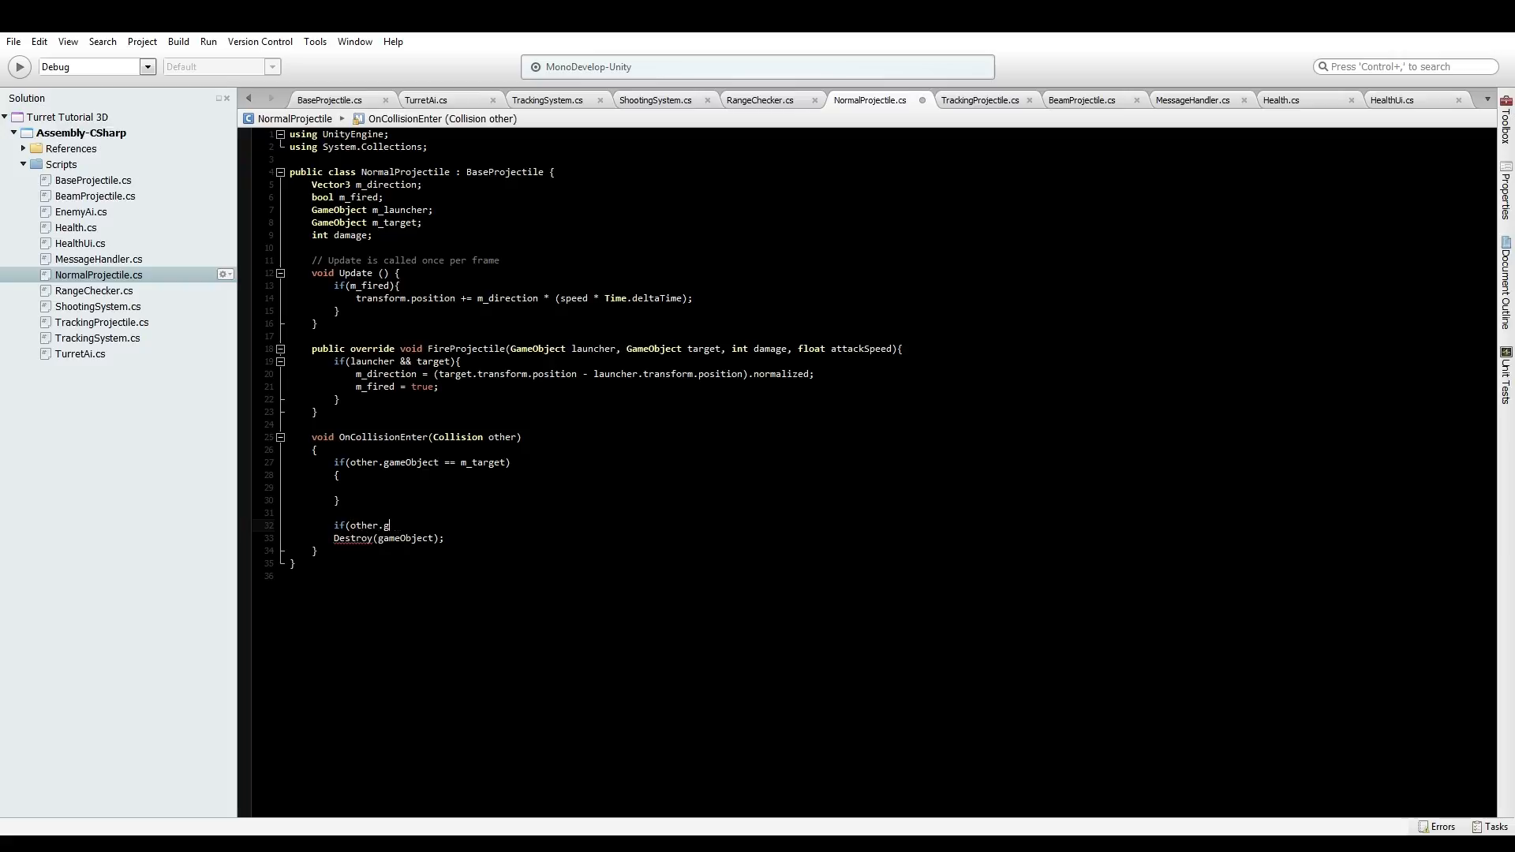
pyautogui.write('ameObject.')
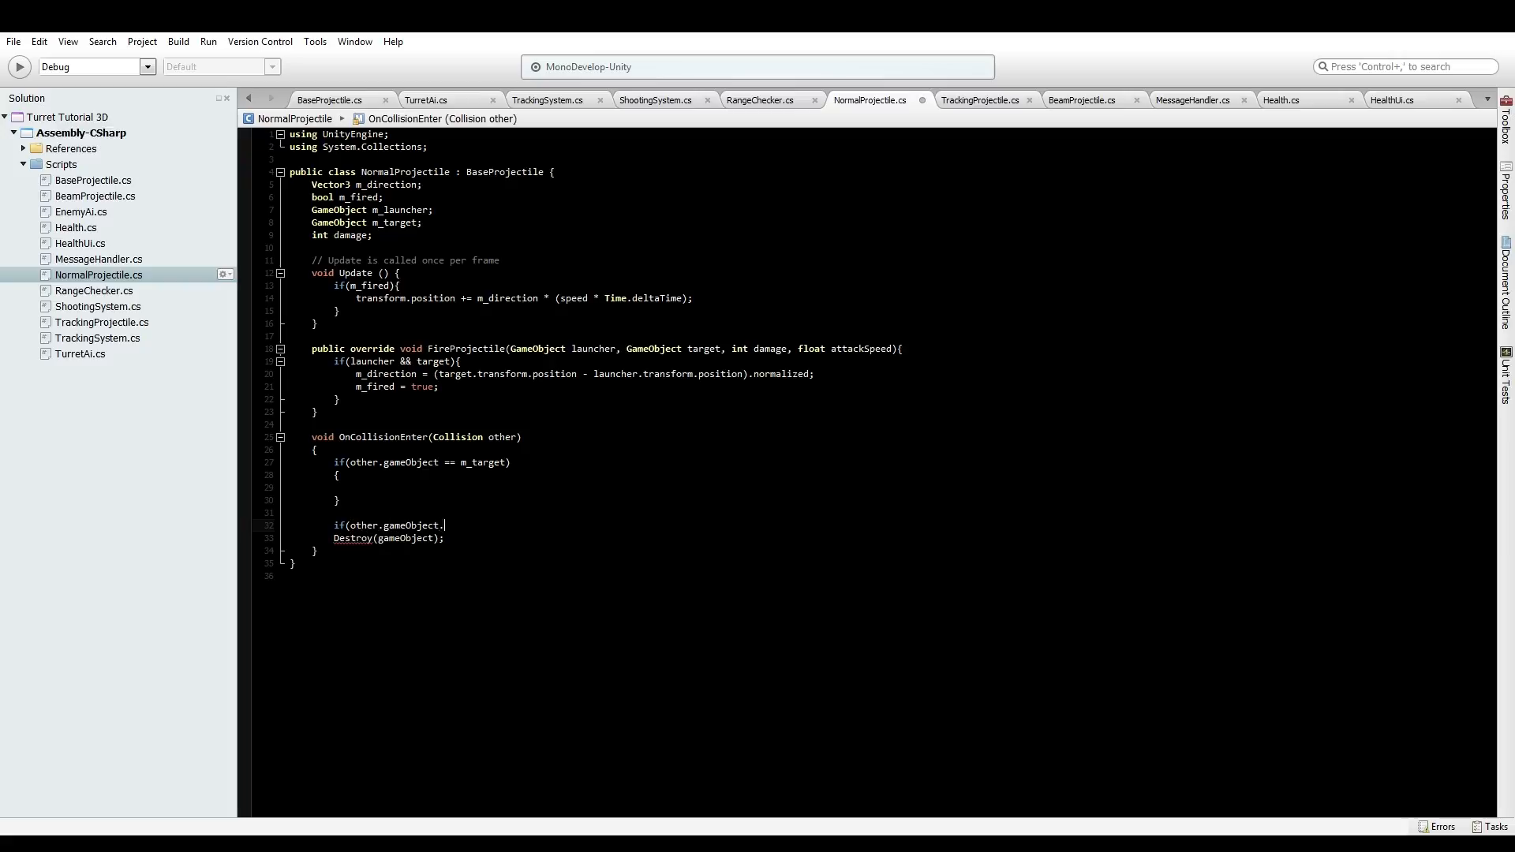
pyautogui.write('GetComponent<')
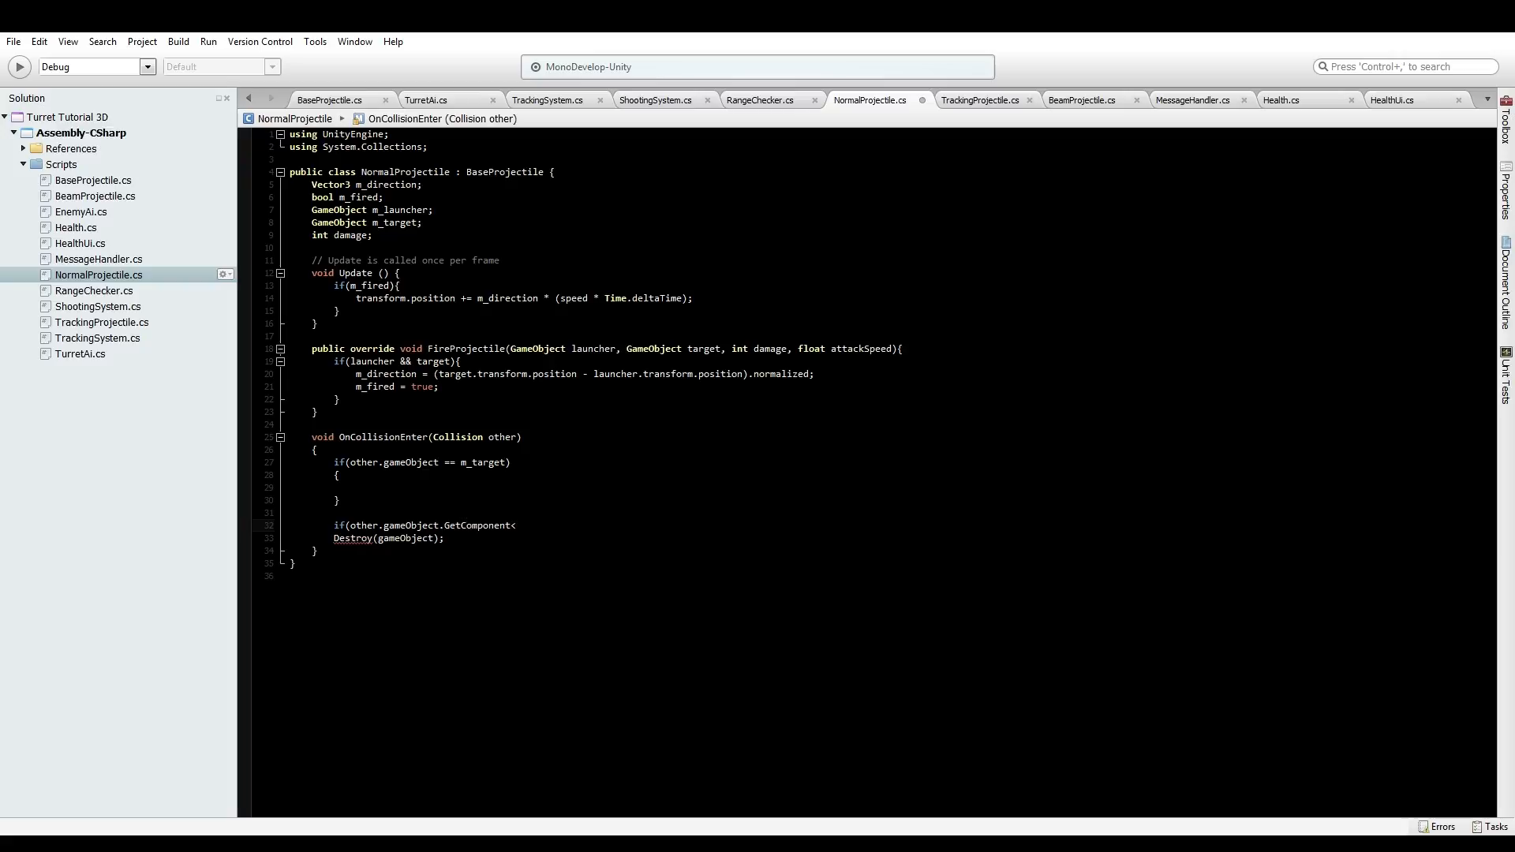
pyautogui.write('BaseProjectile')
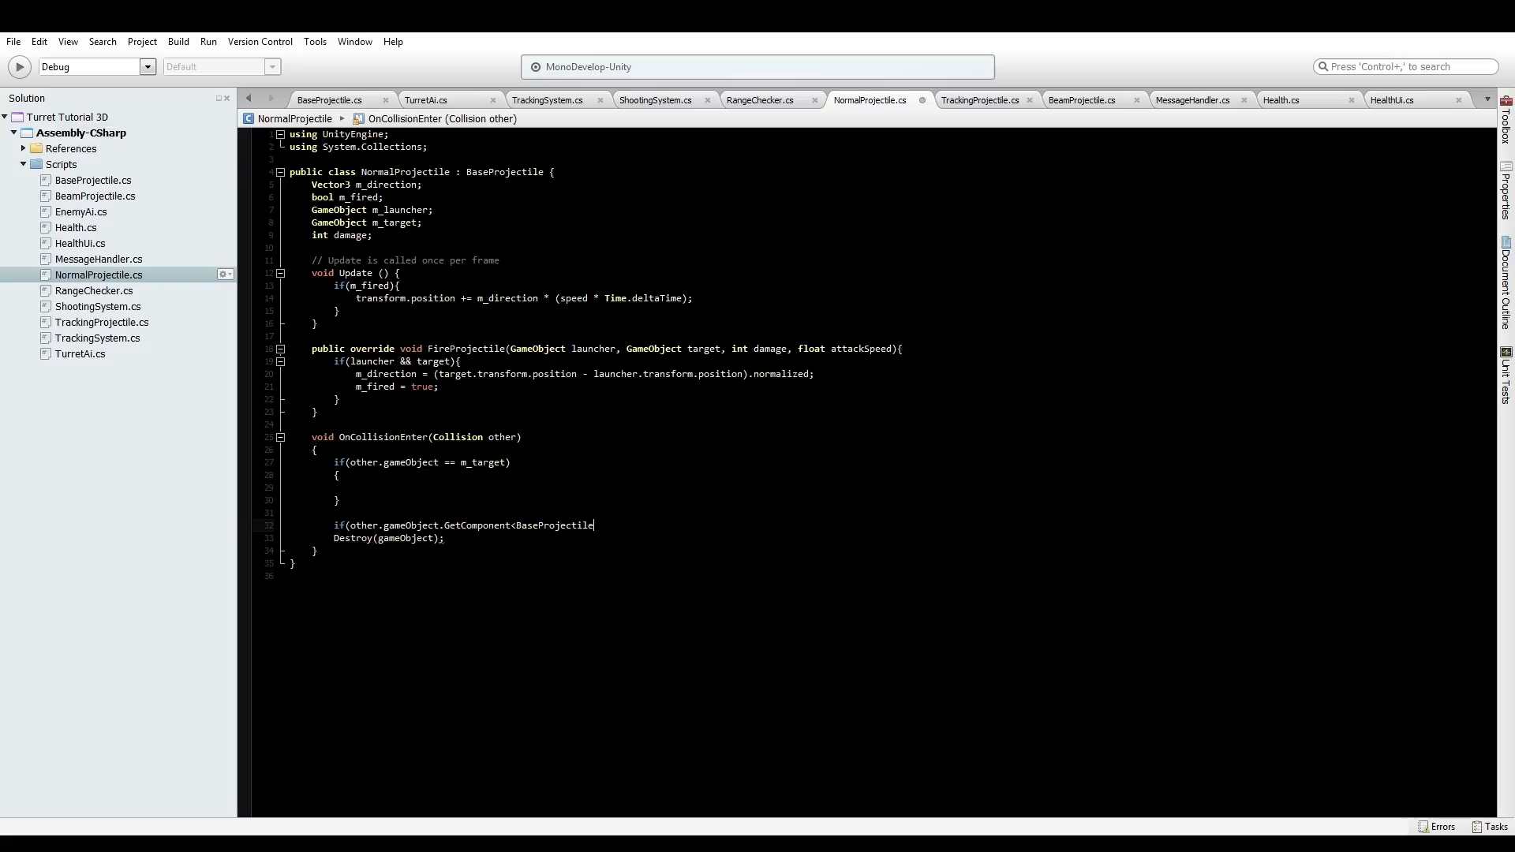
pyautogui.write('>())')
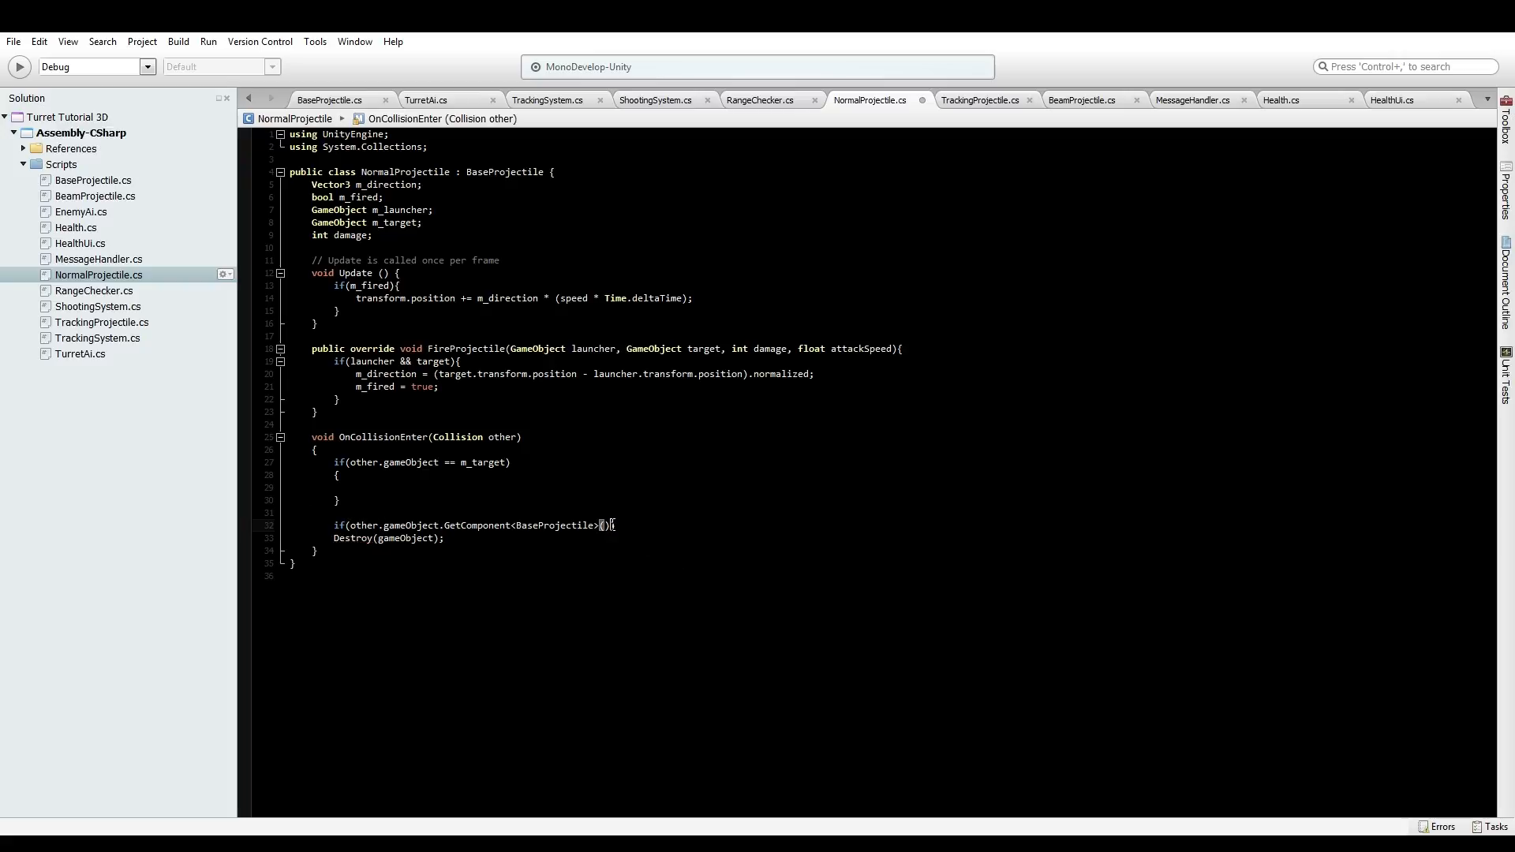
pyautogui.write('== null')
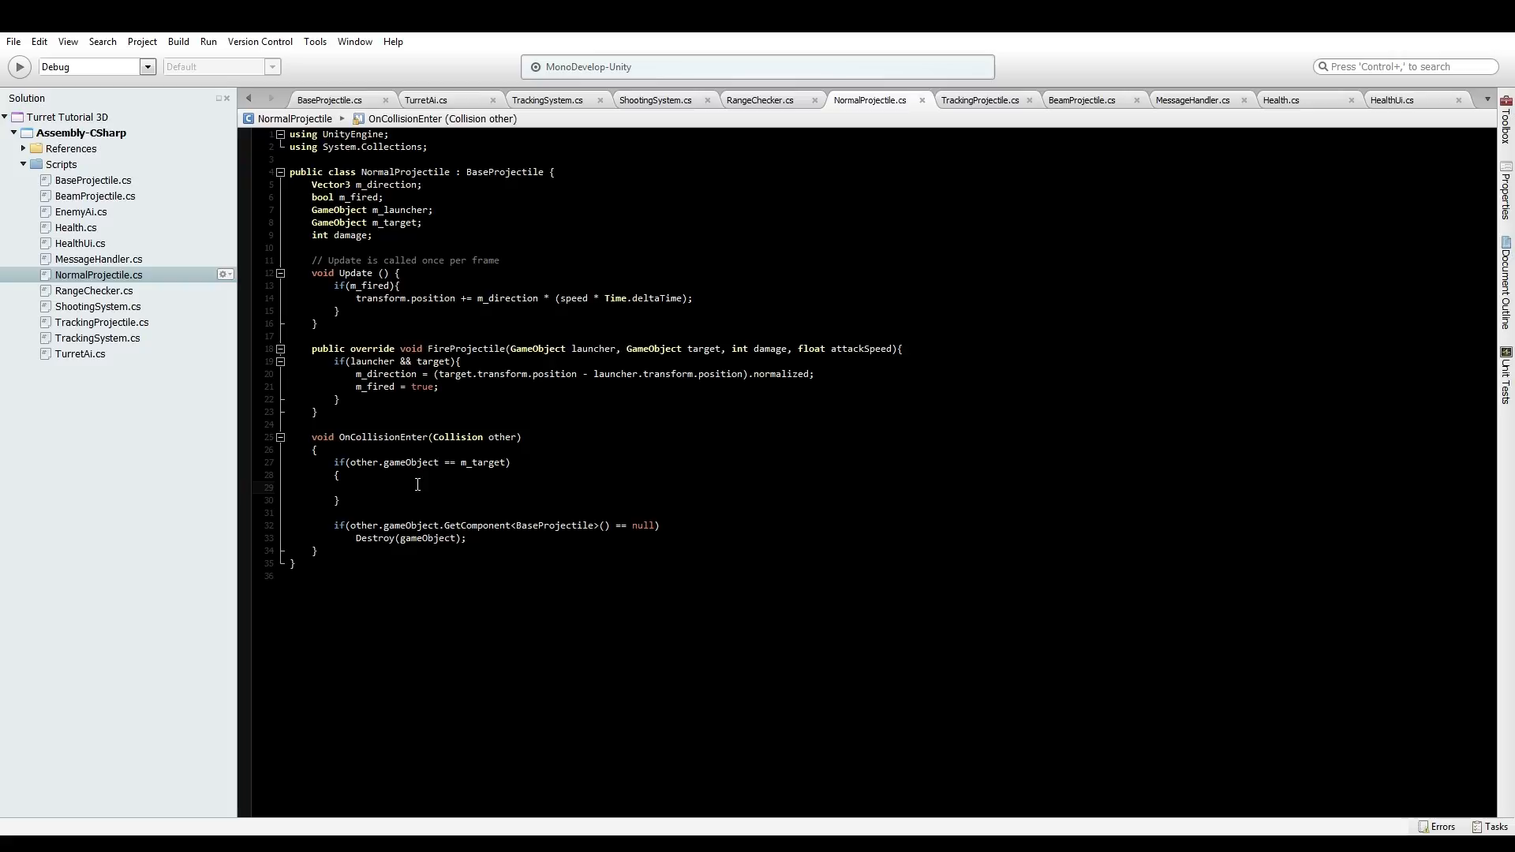
# Create a new DamageData dmgData and assign its damage from m_damage
pyautogui.write('d')
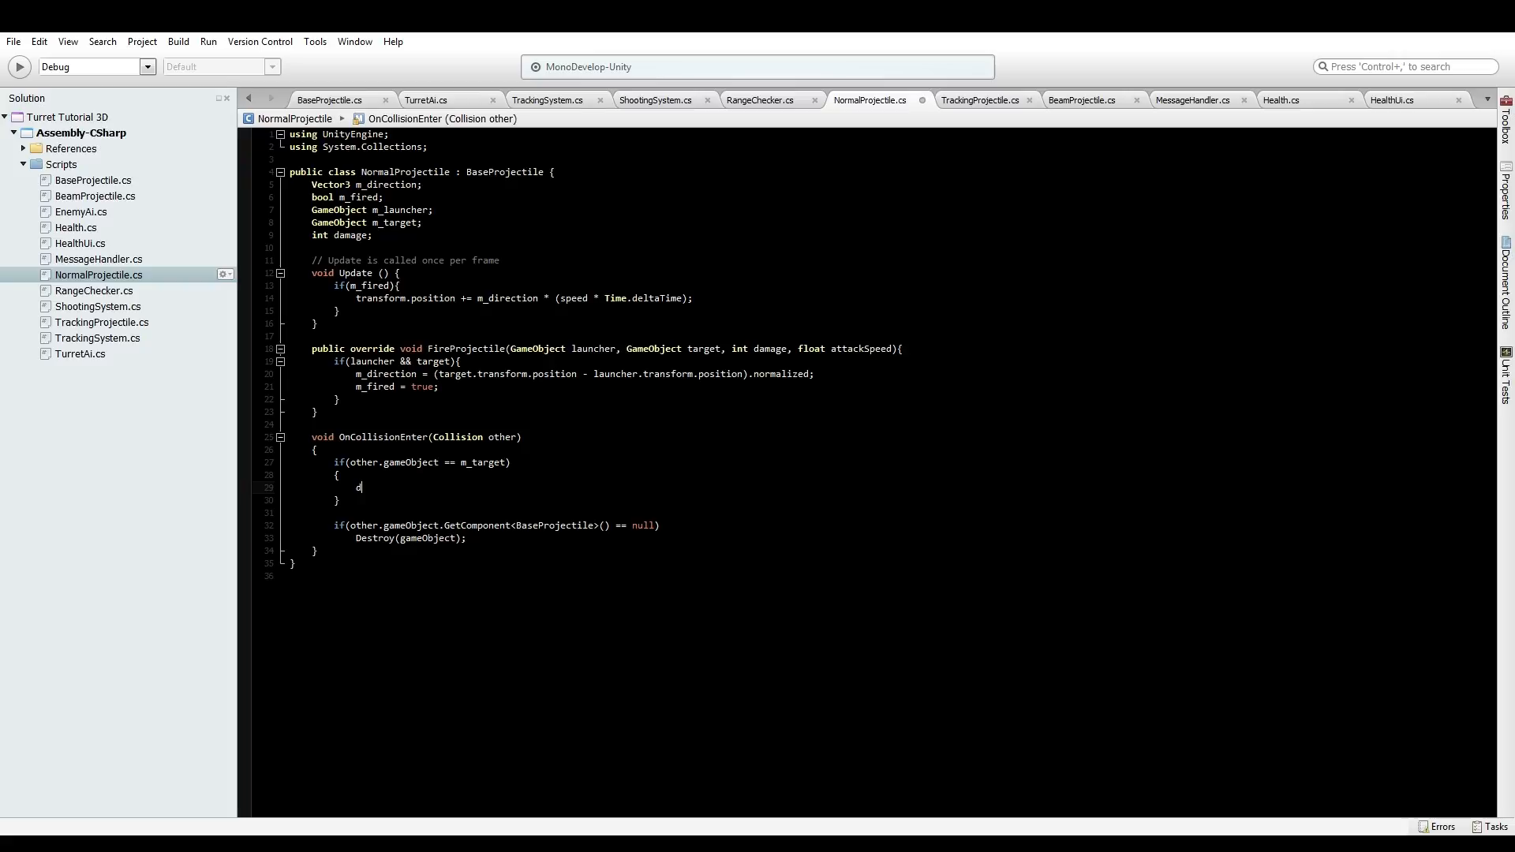
pyautogui.write('DamageData')
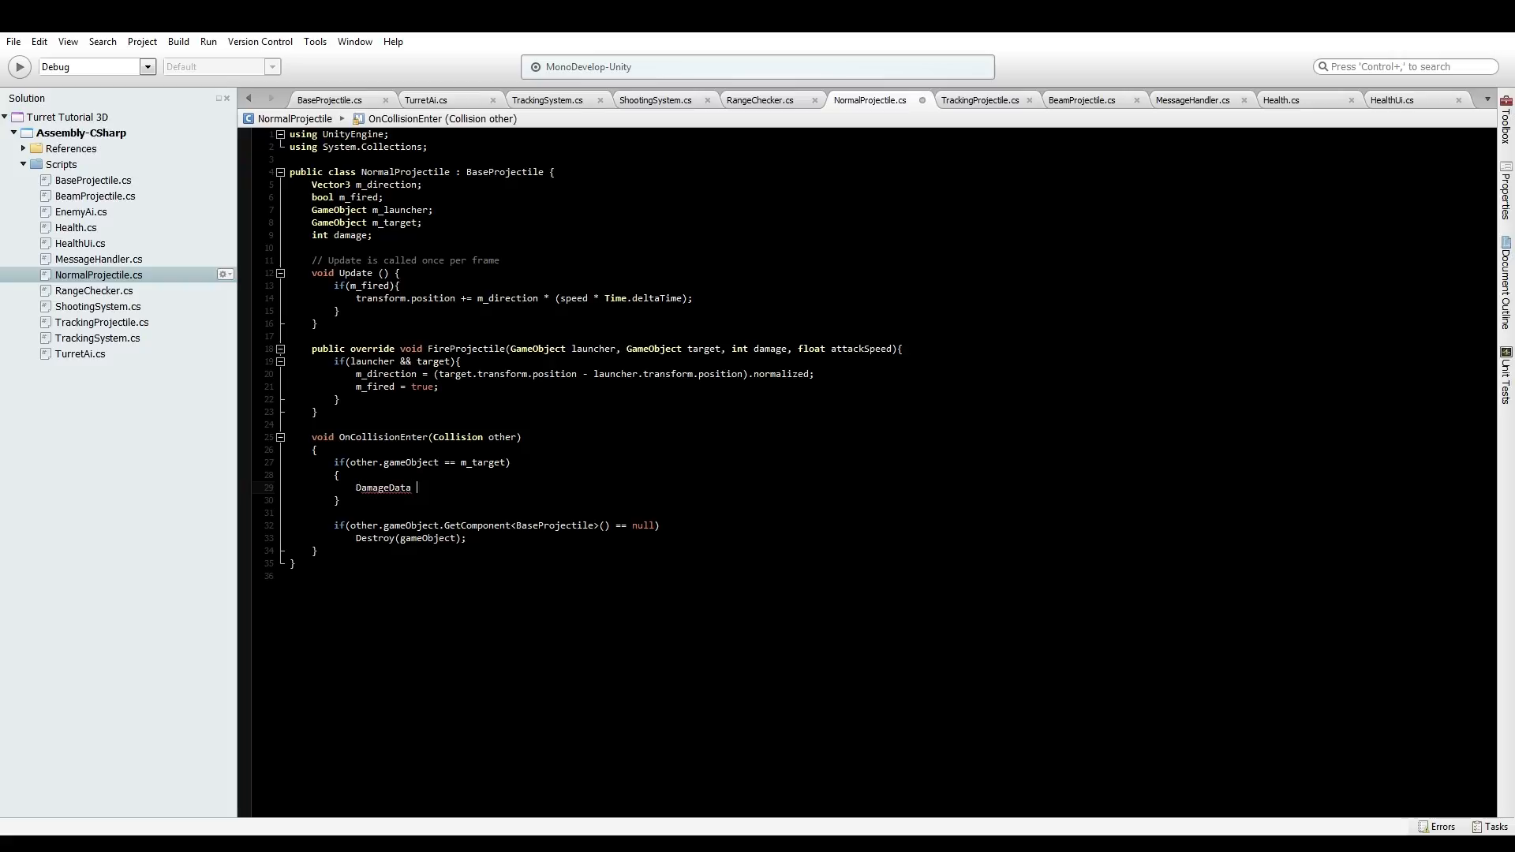
pyautogui.write('dmgData =')
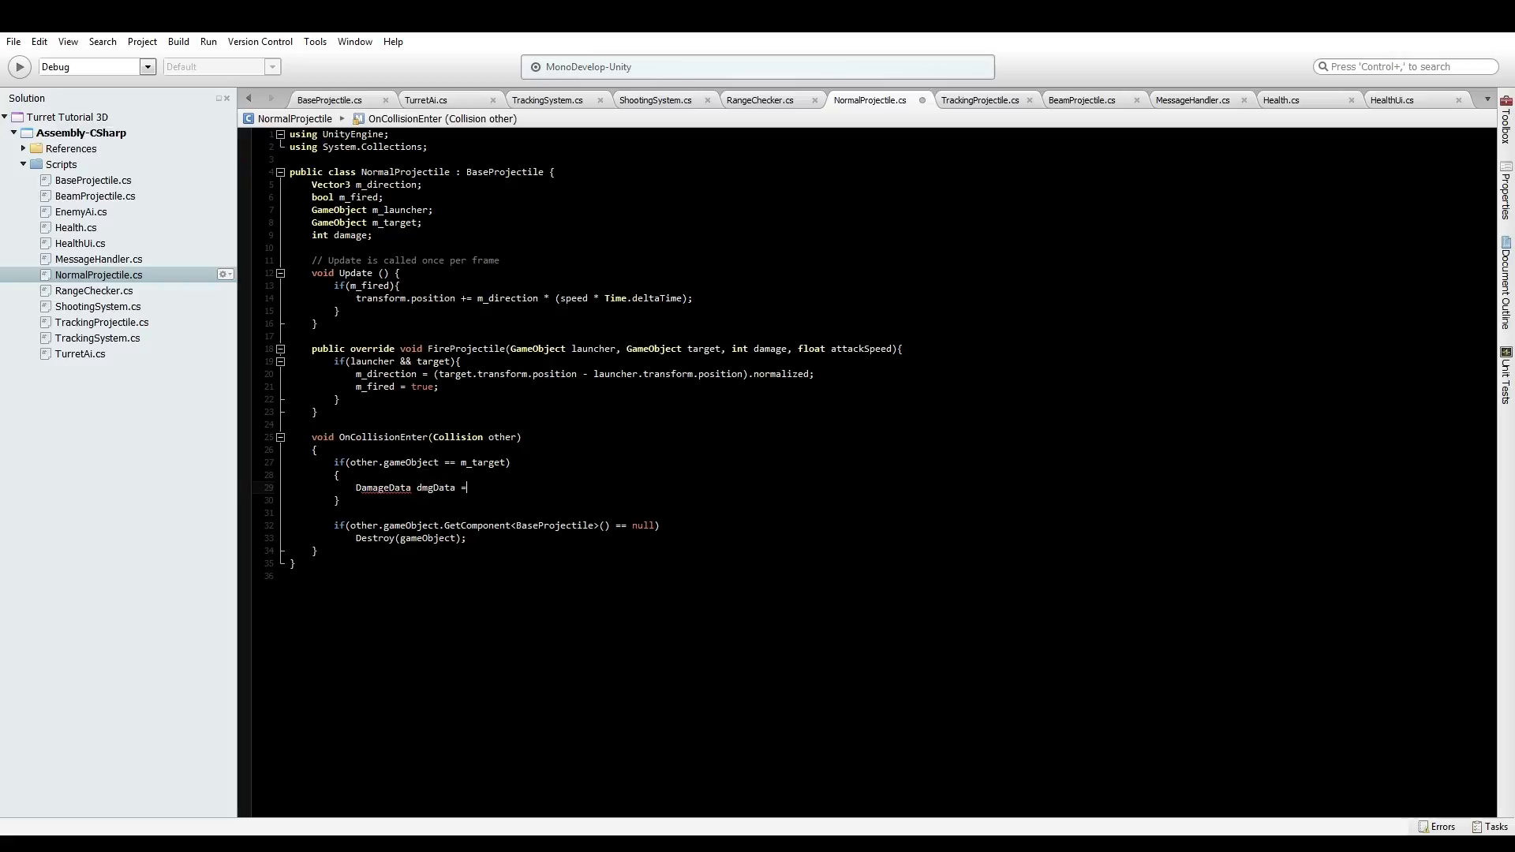
pyautogui.write('new DamageData();')
pyautogui.write('dmgData.damage')
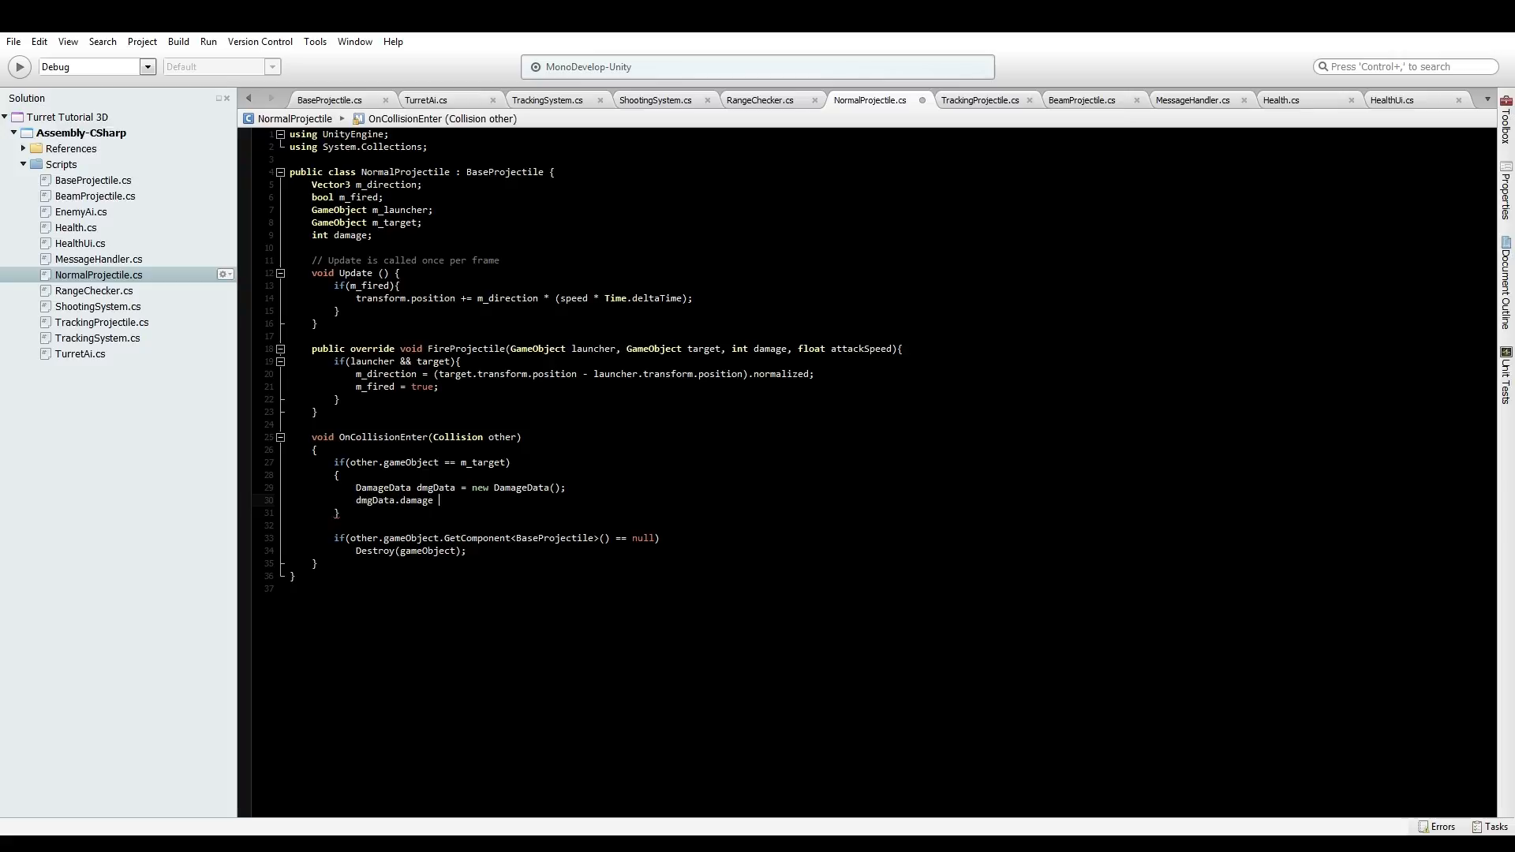
pyautogui.write('= m')
pyautogui.click(344, 235)
pyautogui.write('m_')
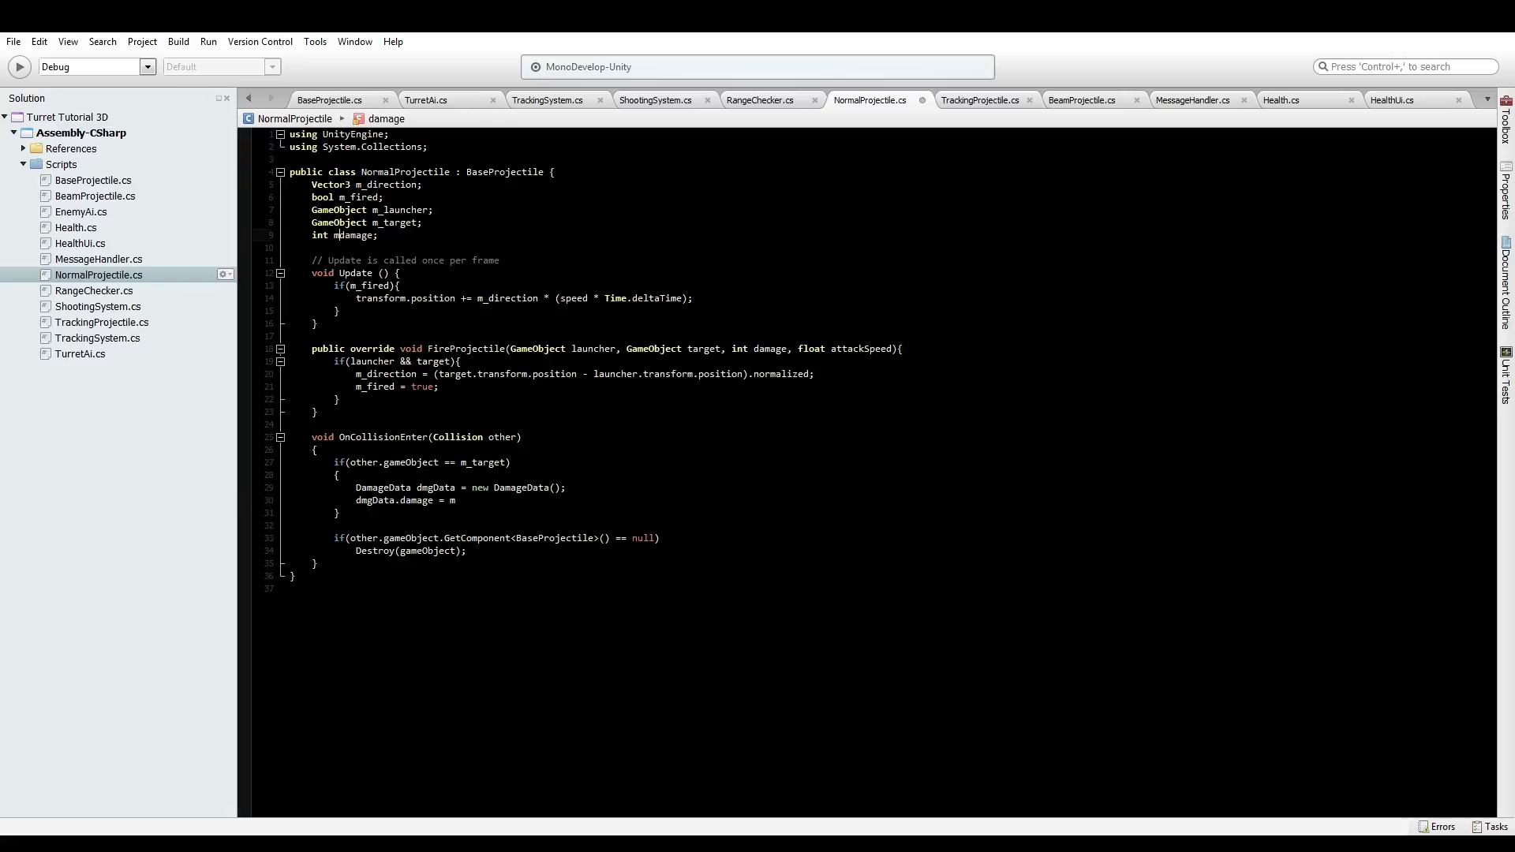
pyautogui.click(457, 501)
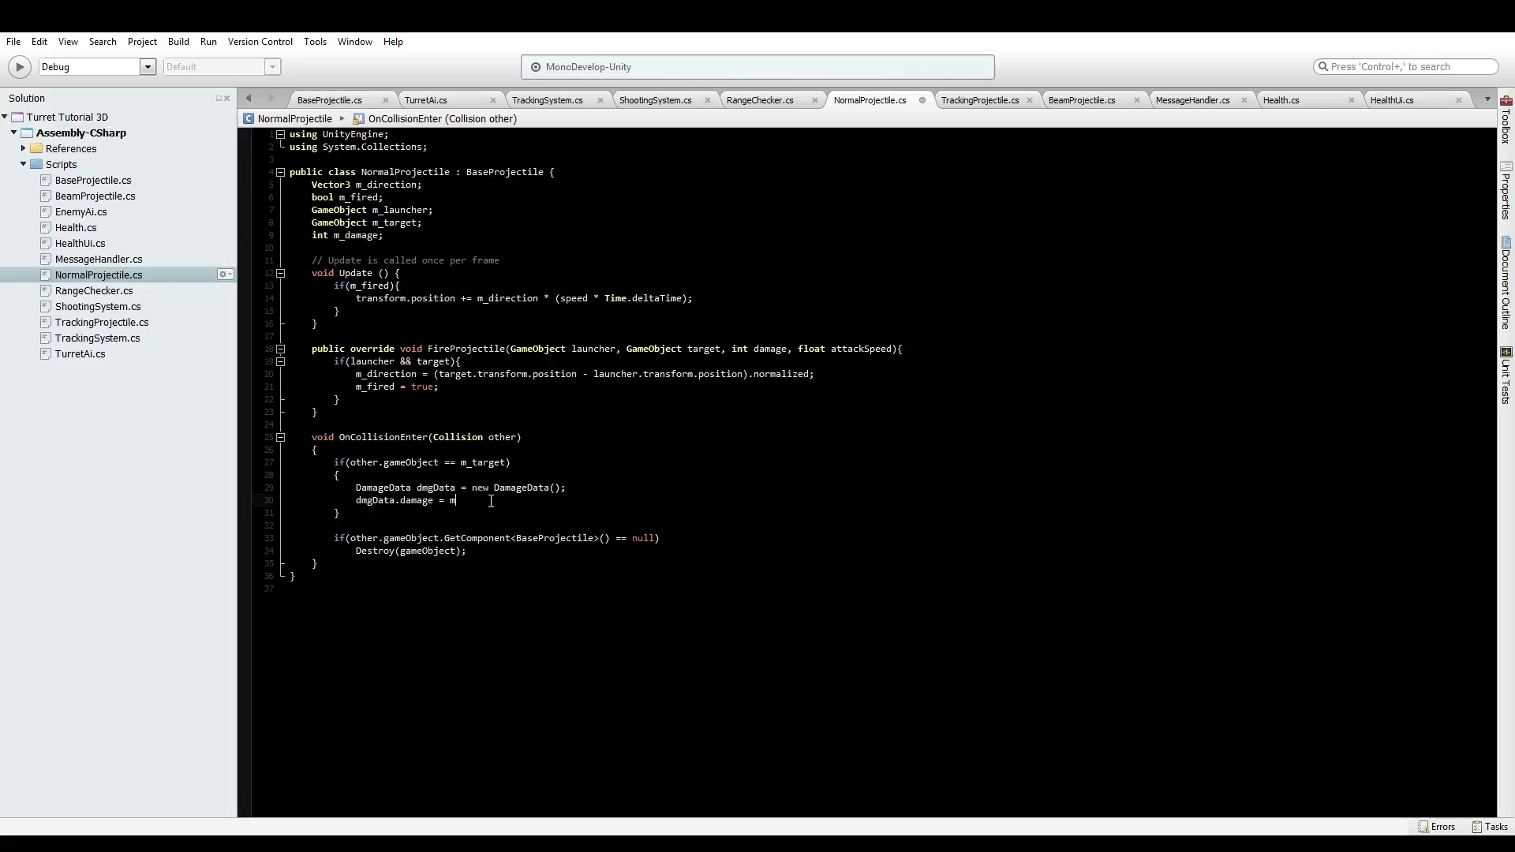
pyautogui.write('_damage;')
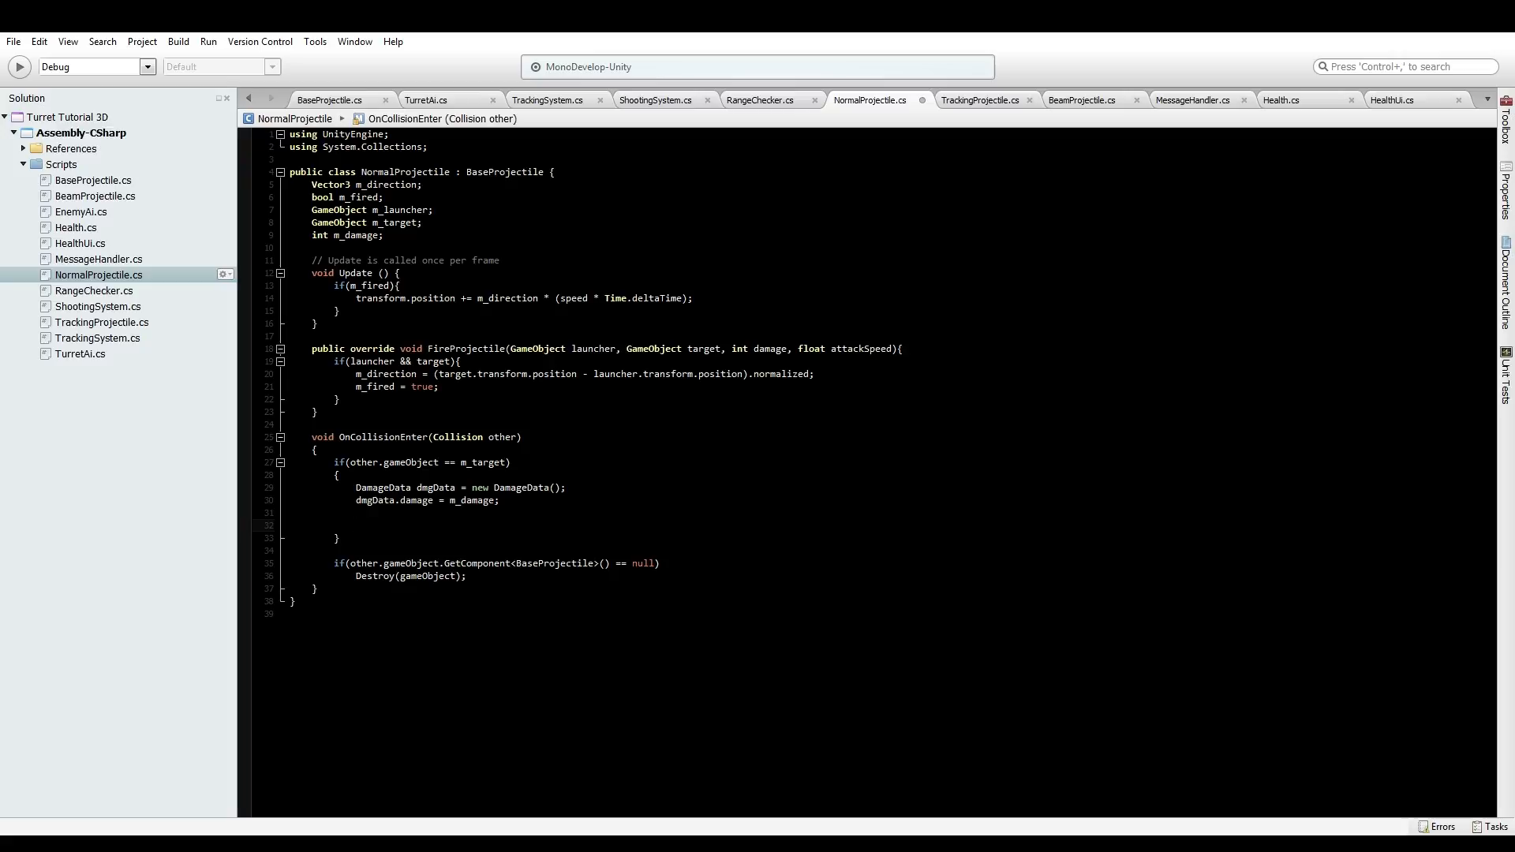
# Get the hit object's MessageHandler component into msgHandler
pyautogui.write('m')
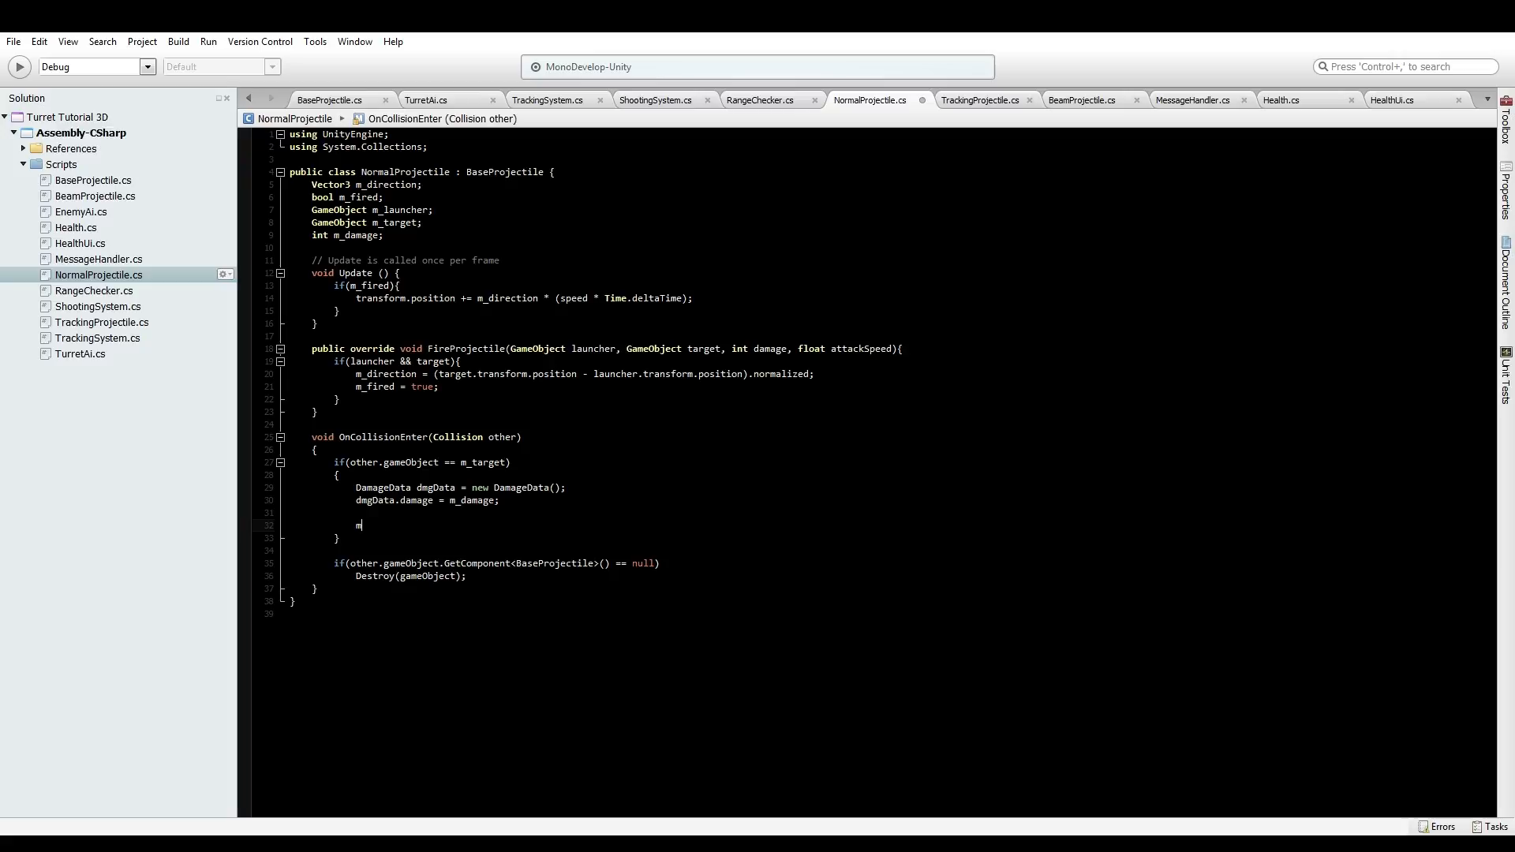
pyautogui.write('essageHandler')
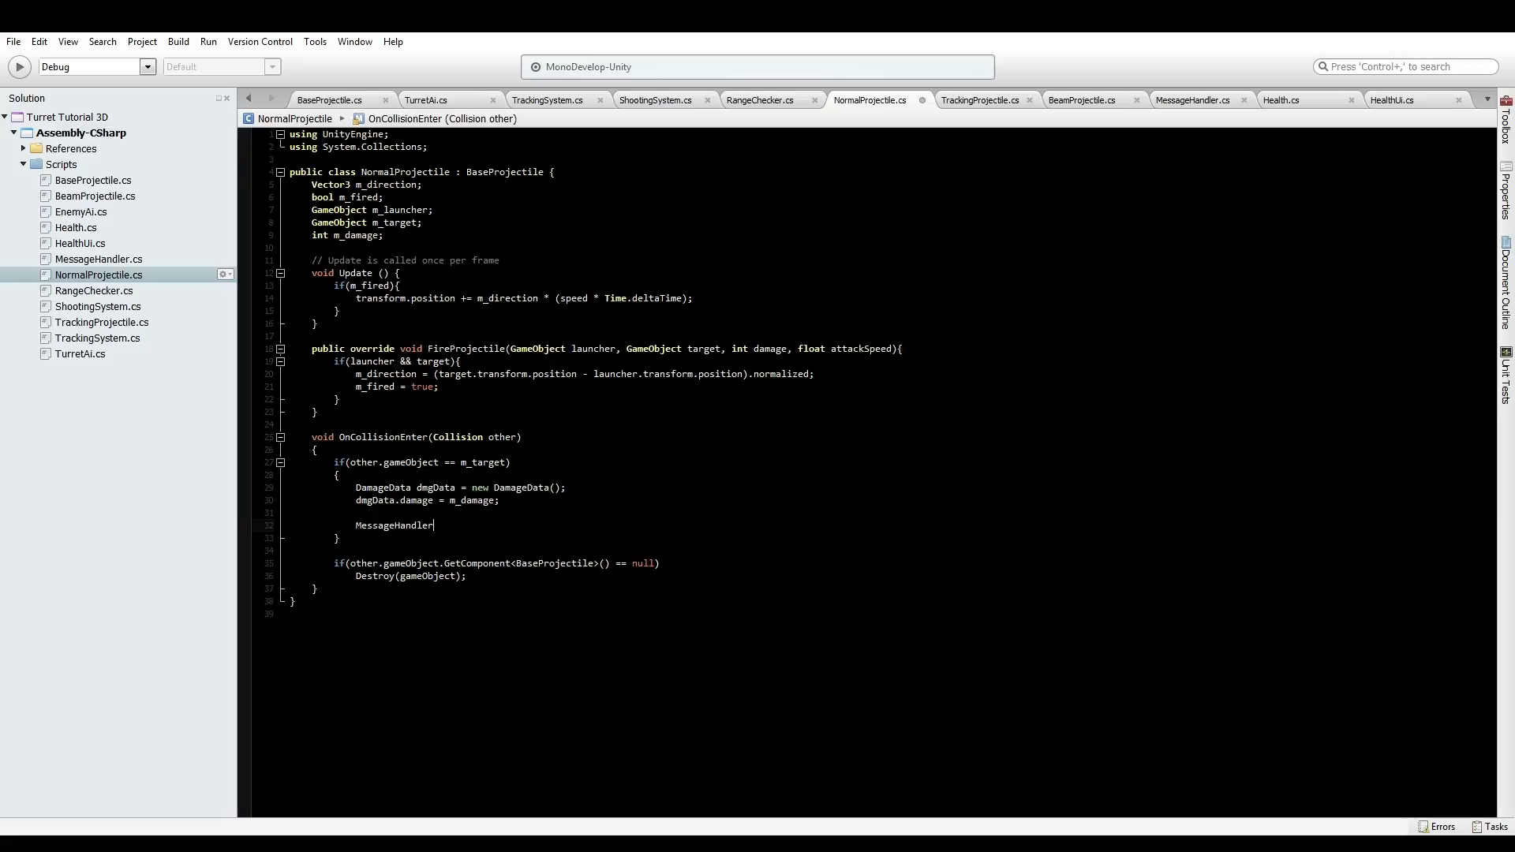
pyautogui.write('msgHandle')
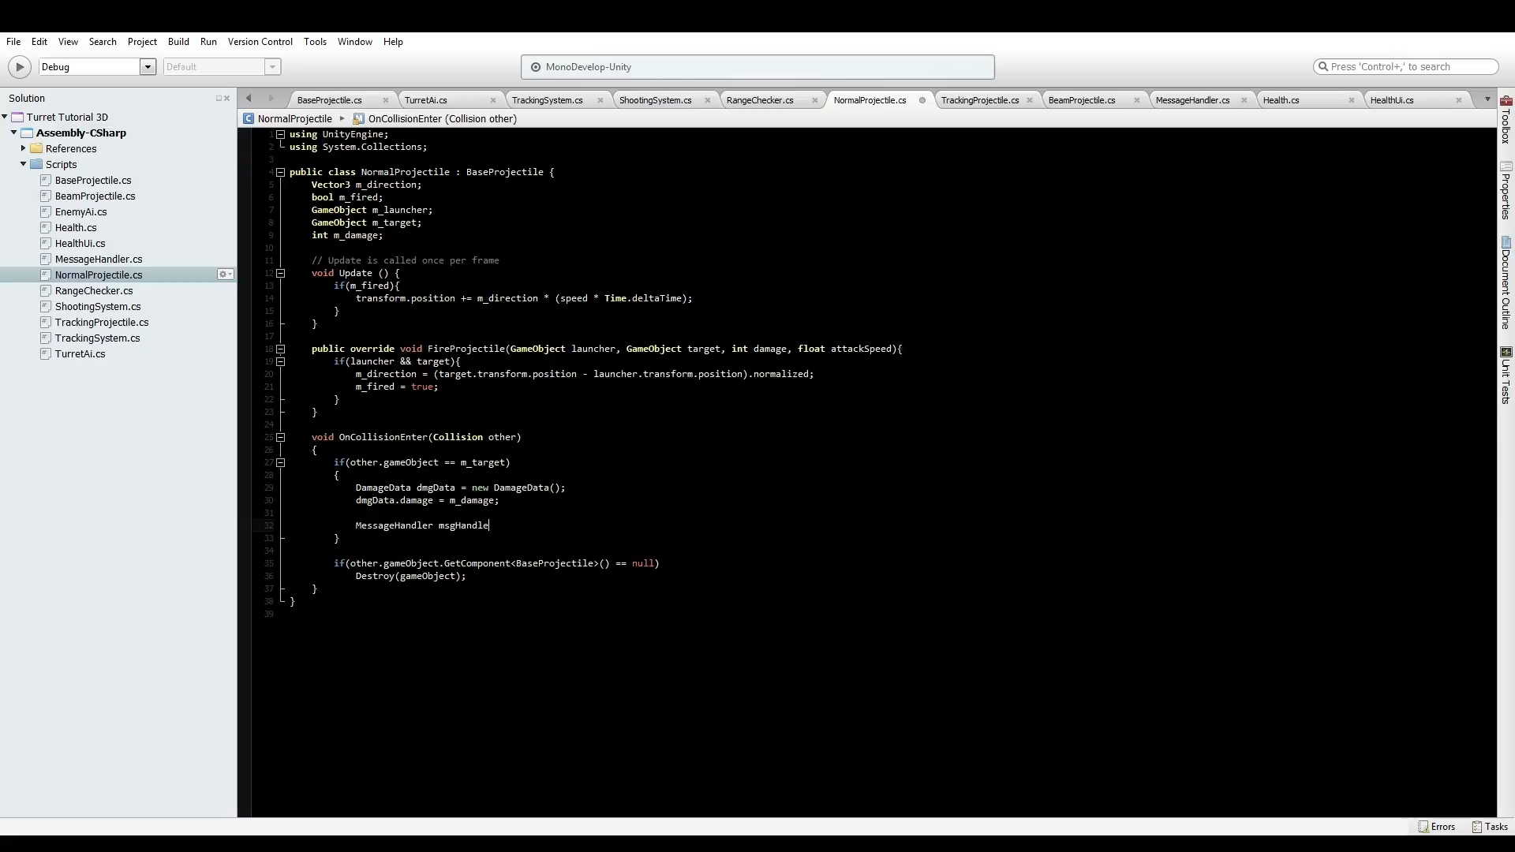
pyautogui.write('= getco')
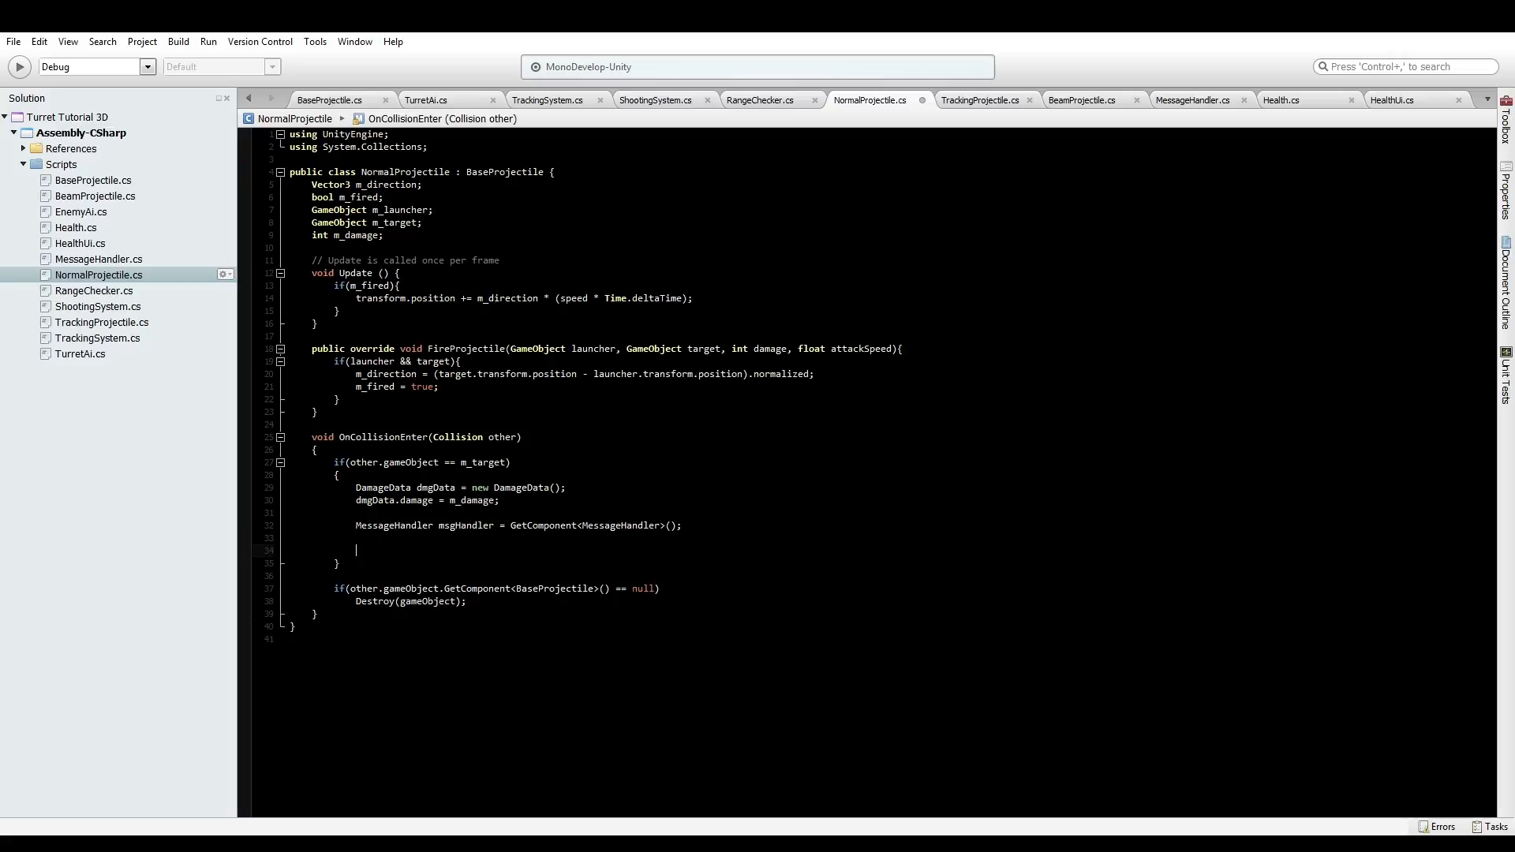
# If msgHandler exists, call GiveMessage(MessageType.DAMAGED, m_launcher, DamageData)
pyautogui.write('if(msgHandler')
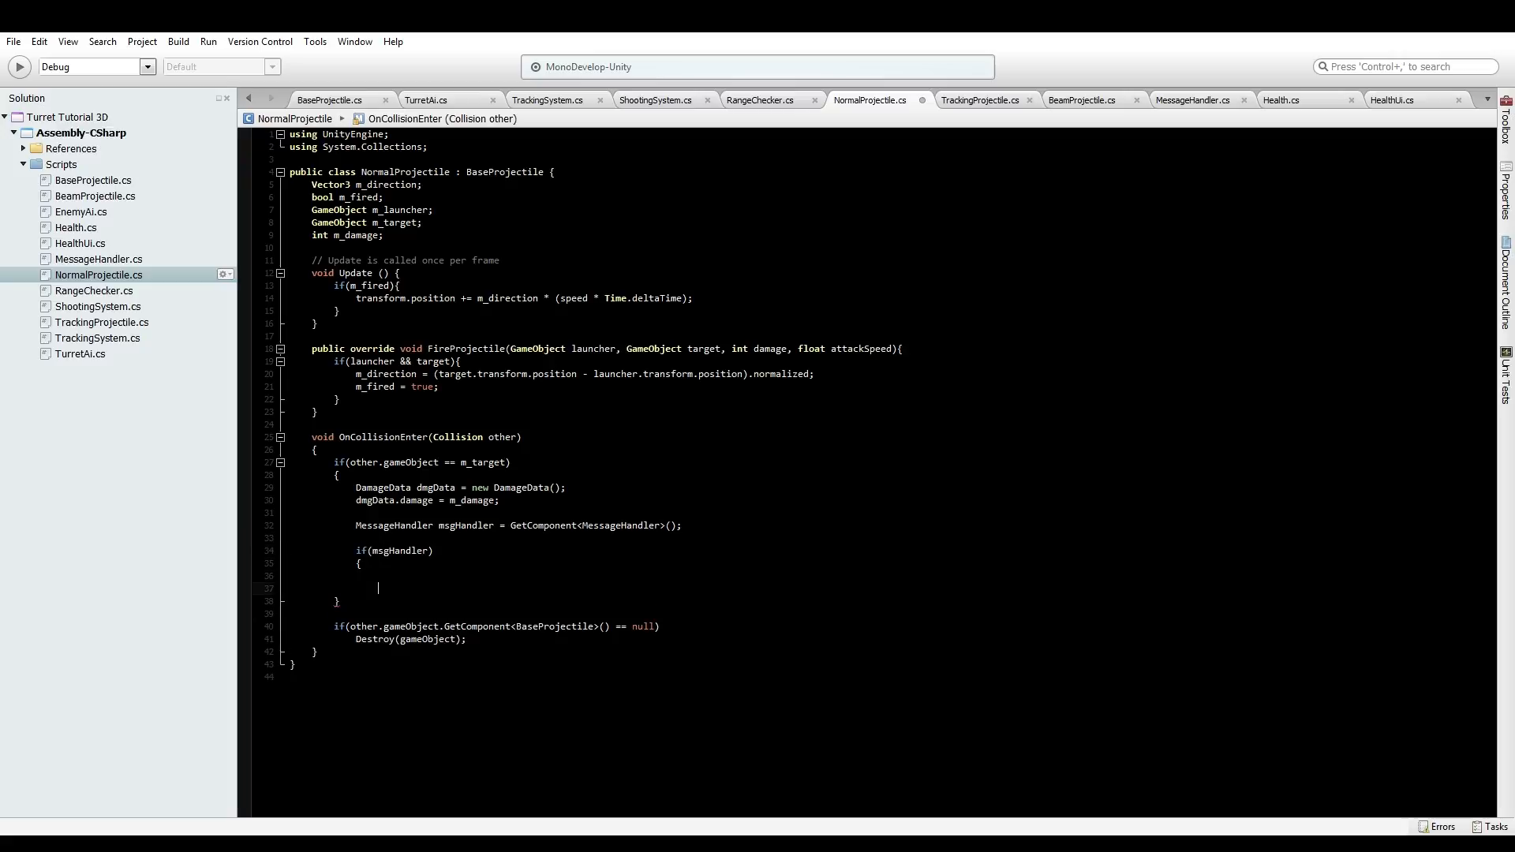
pyautogui.write('msgh')
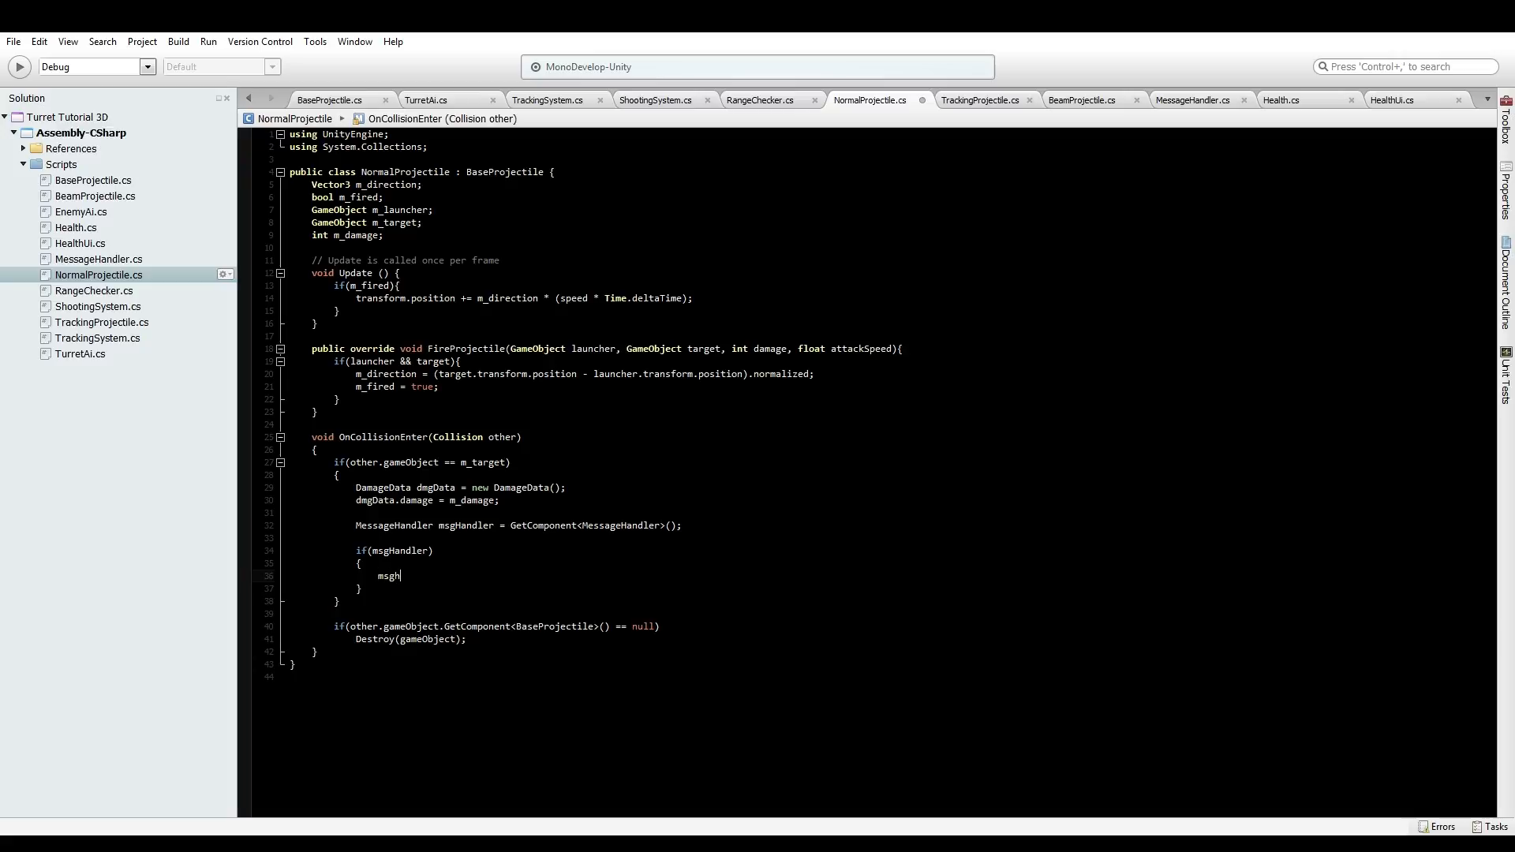
pyautogui.write('andler.GiveMessage')
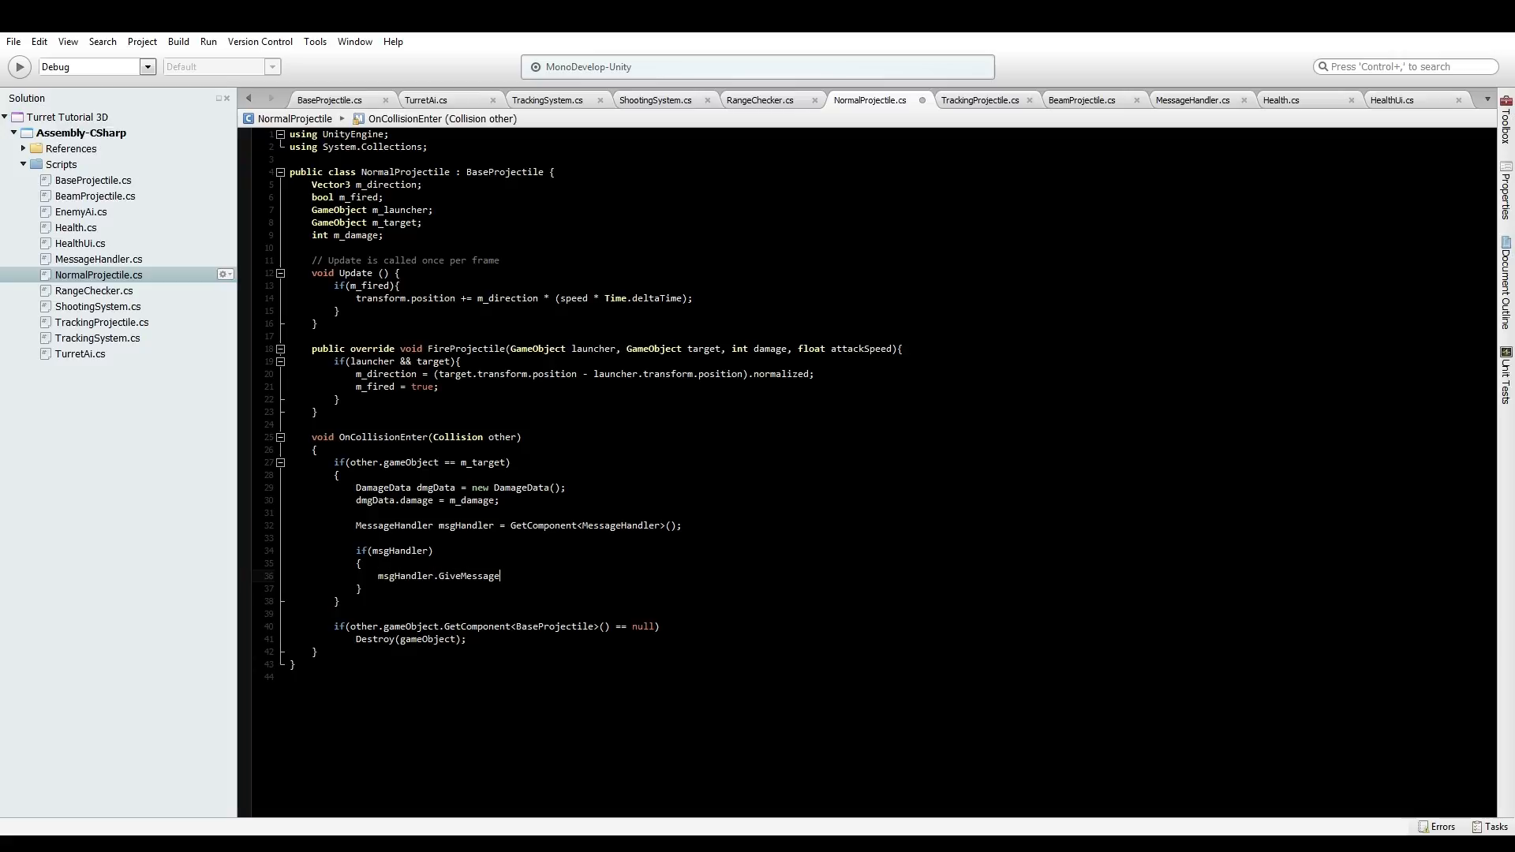
pyautogui.write('(')
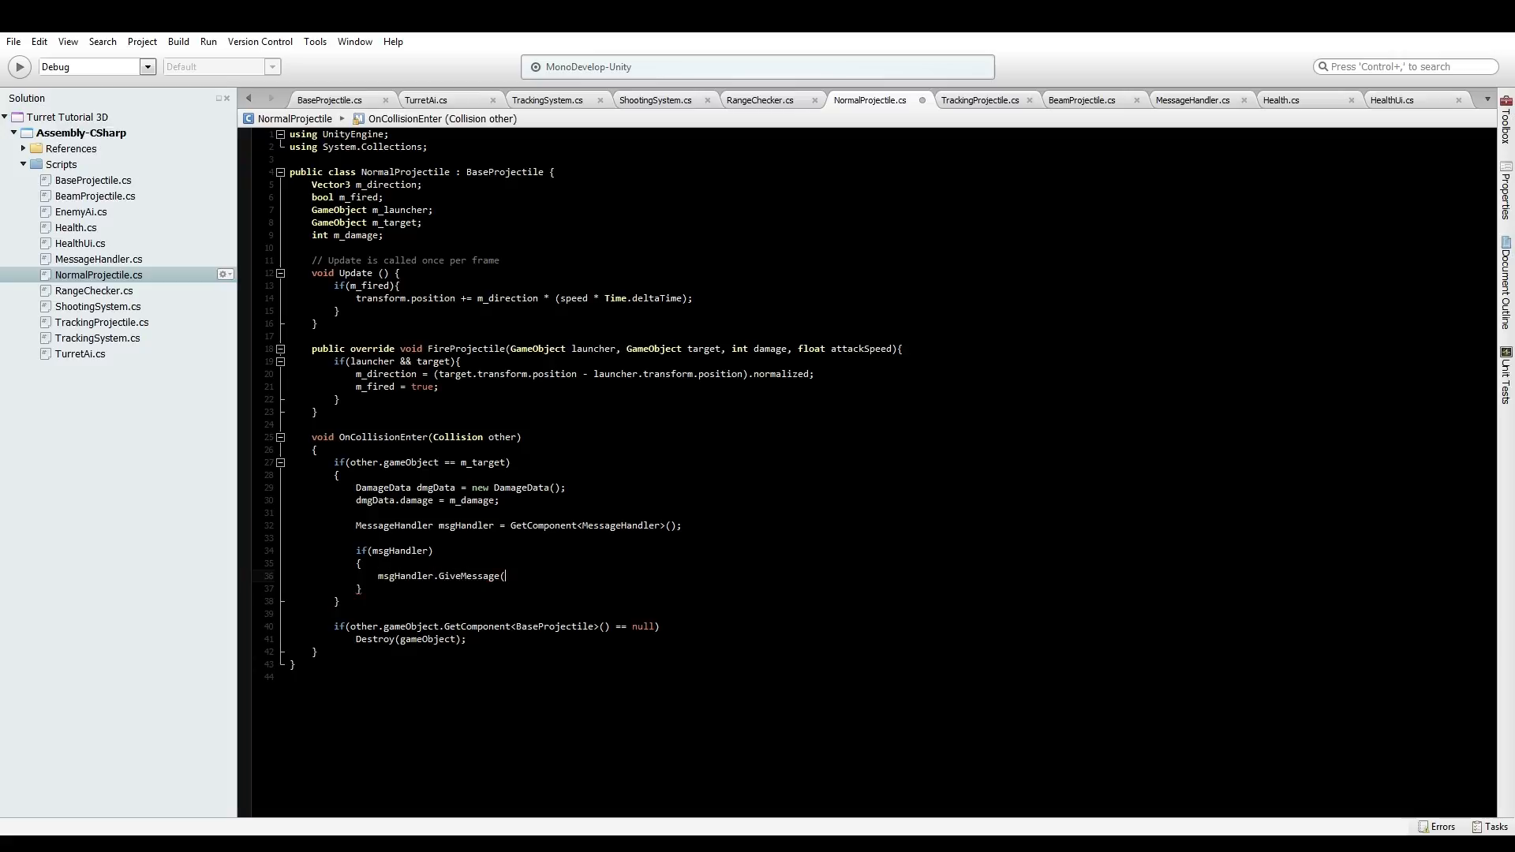
pyautogui.write('messaget')
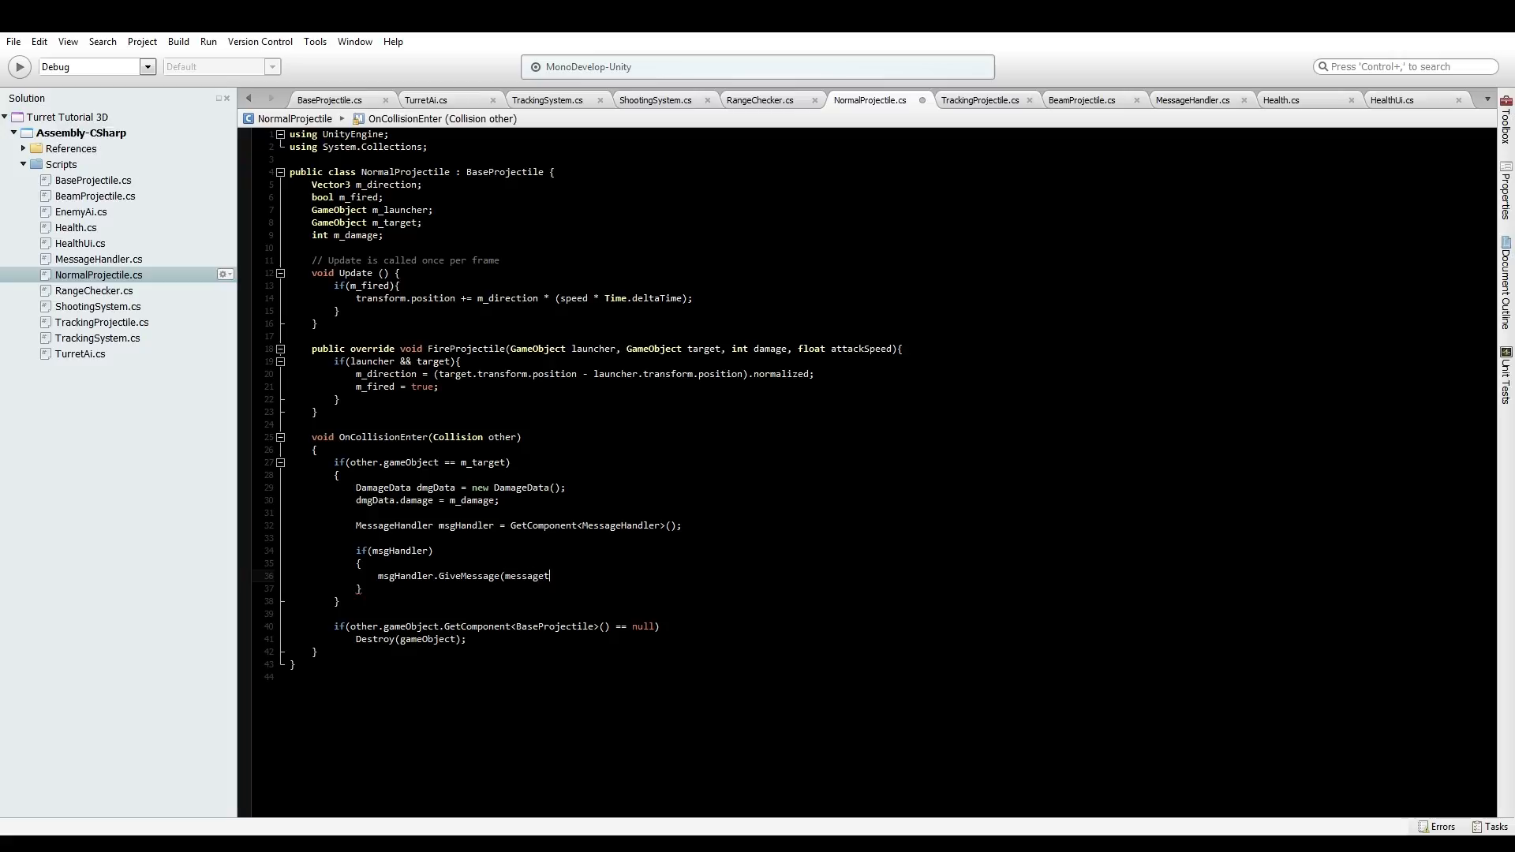
pyautogui.write('y')
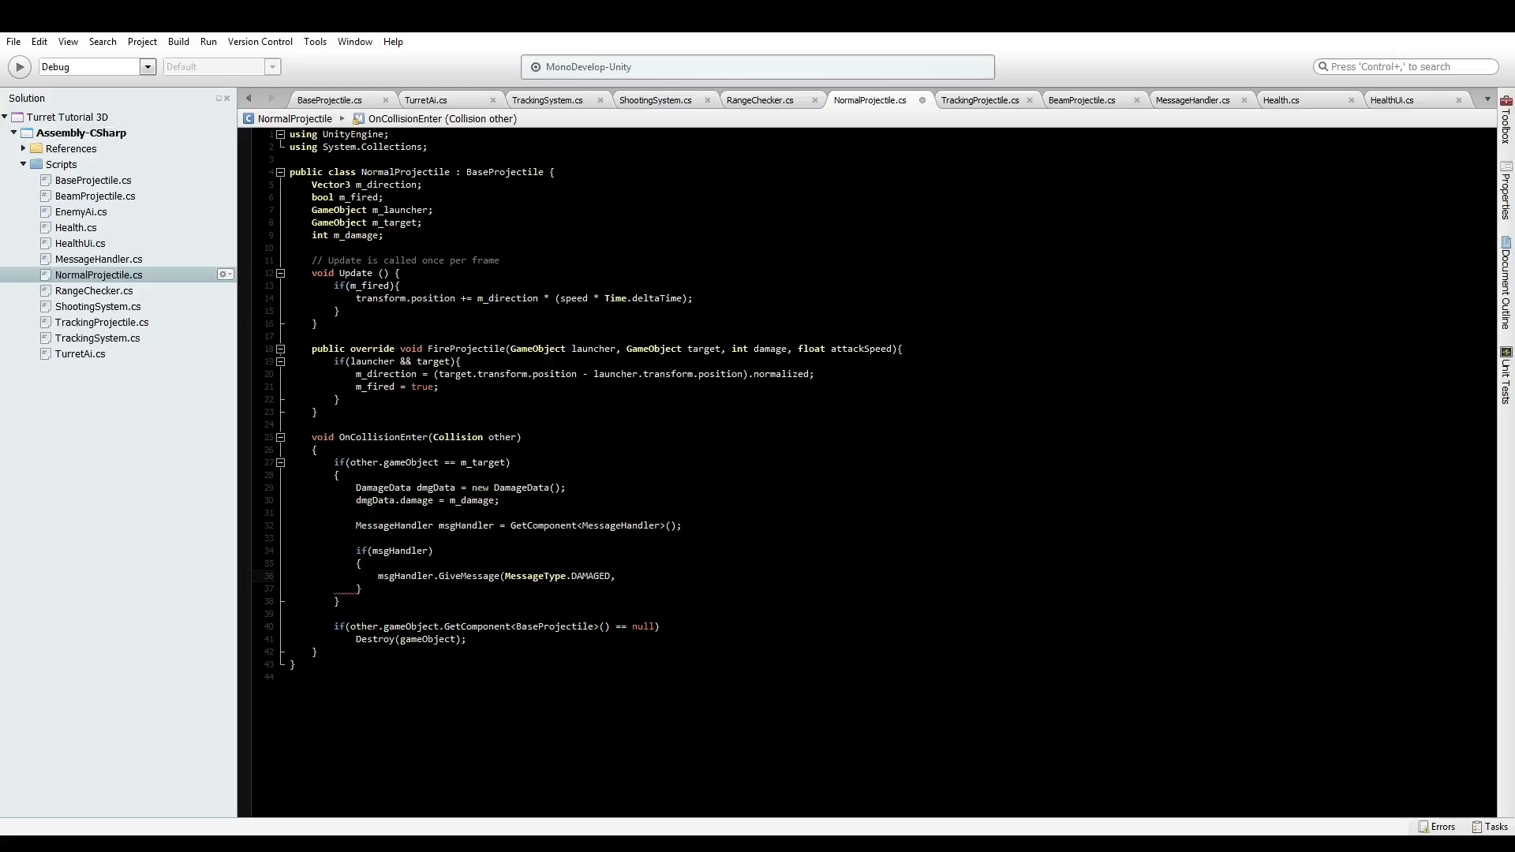
pyautogui.write('m_launcher,')
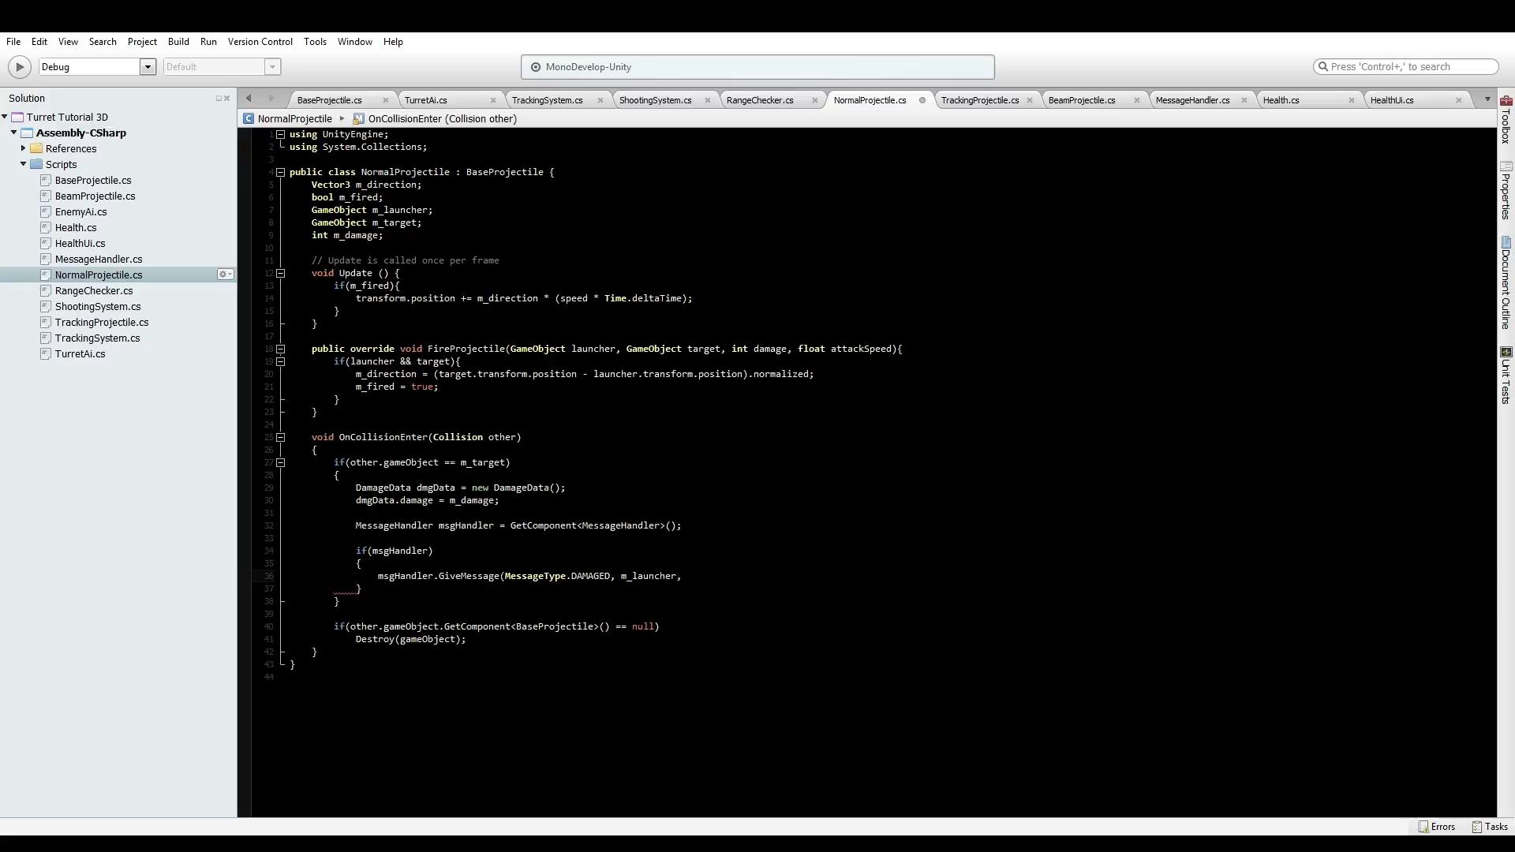
pyautogui.click(686, 576)
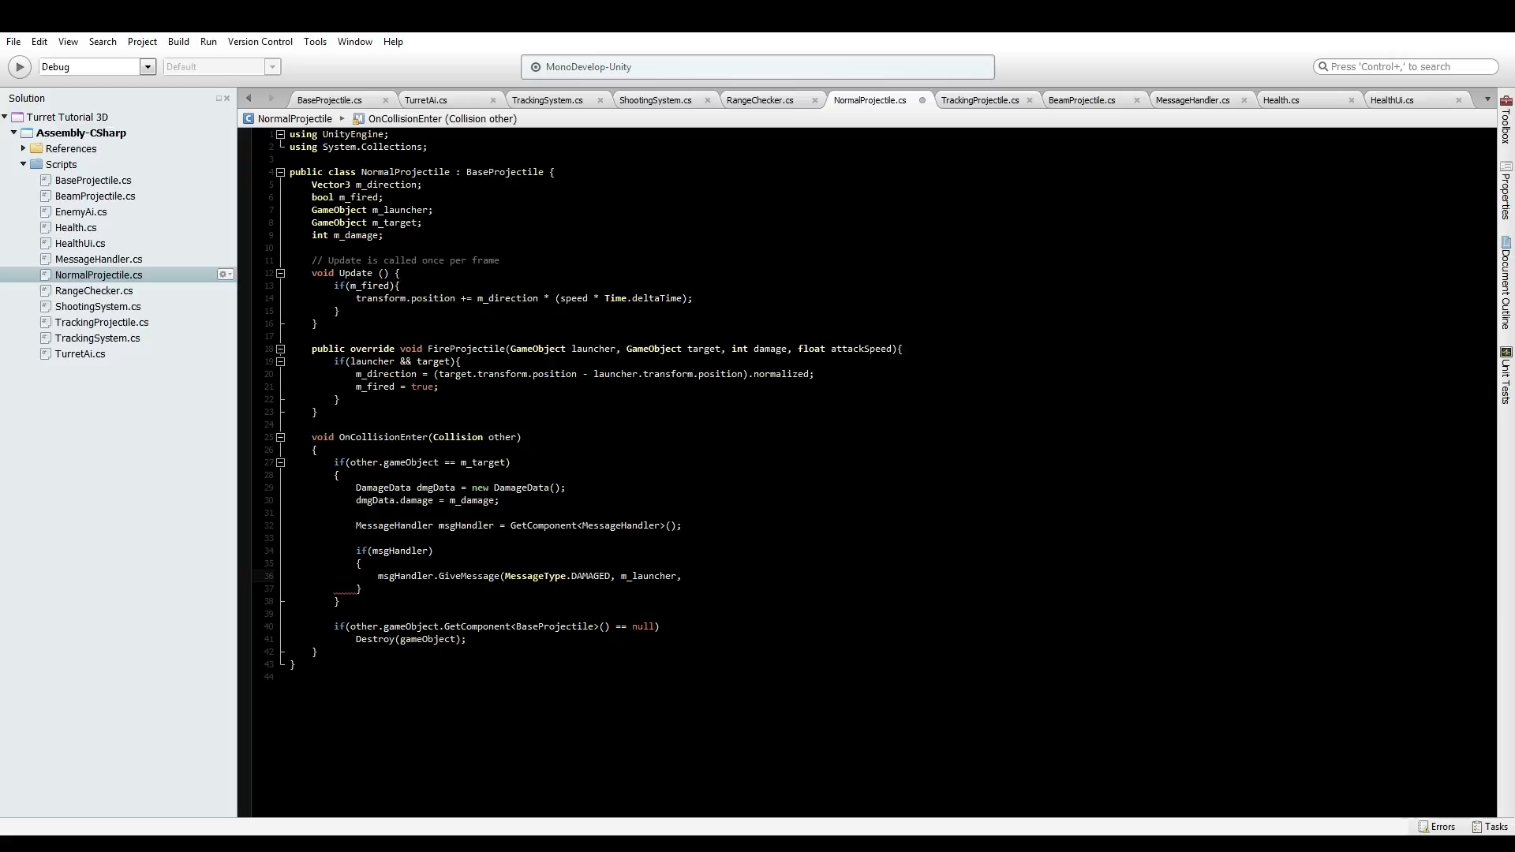
pyautogui.write('damageData);')
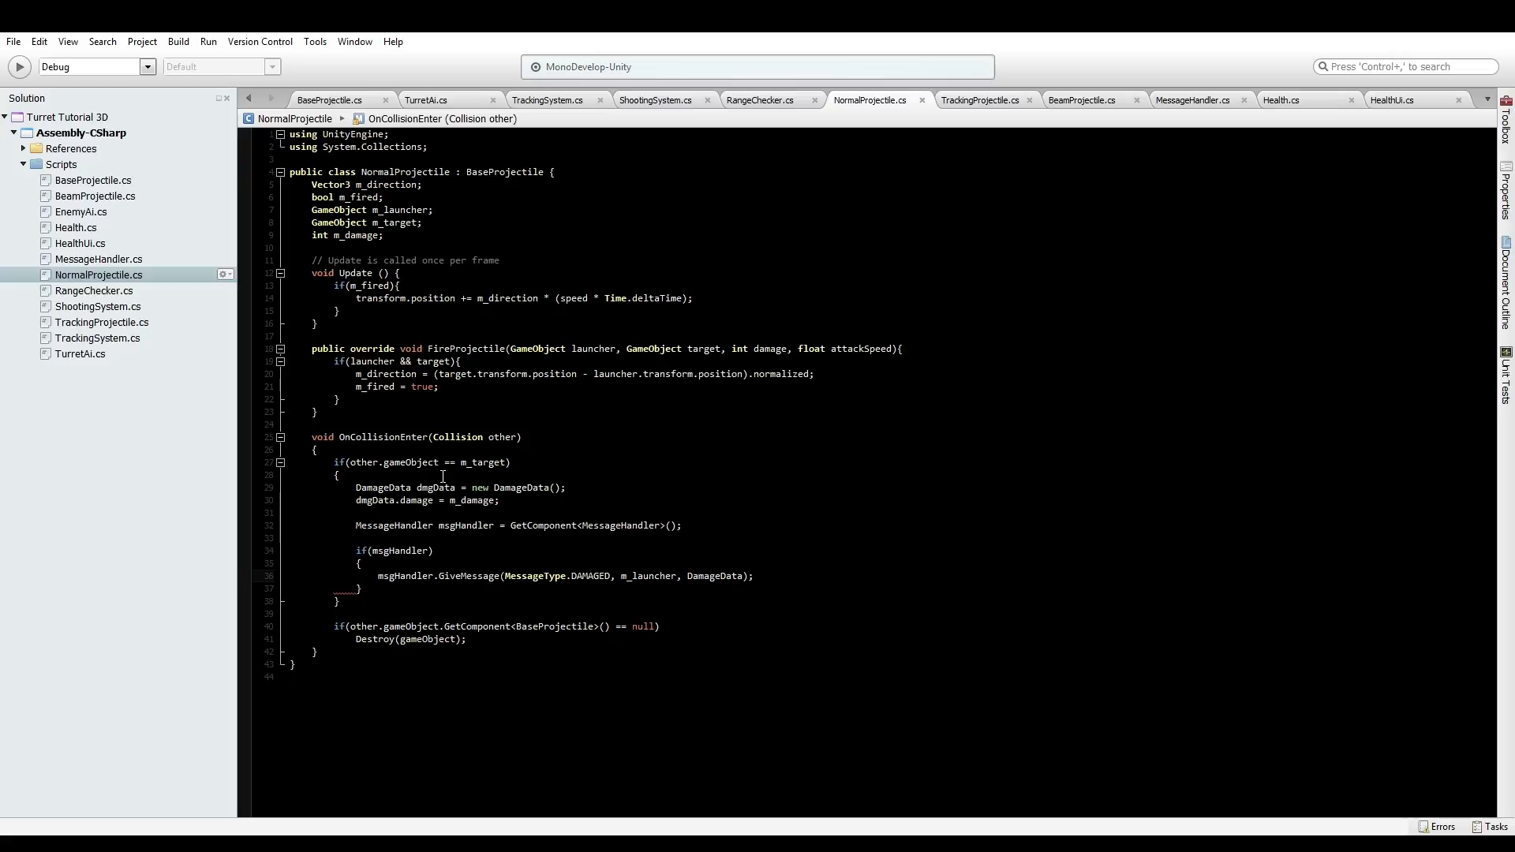
pyautogui.moveTo(603, 494)
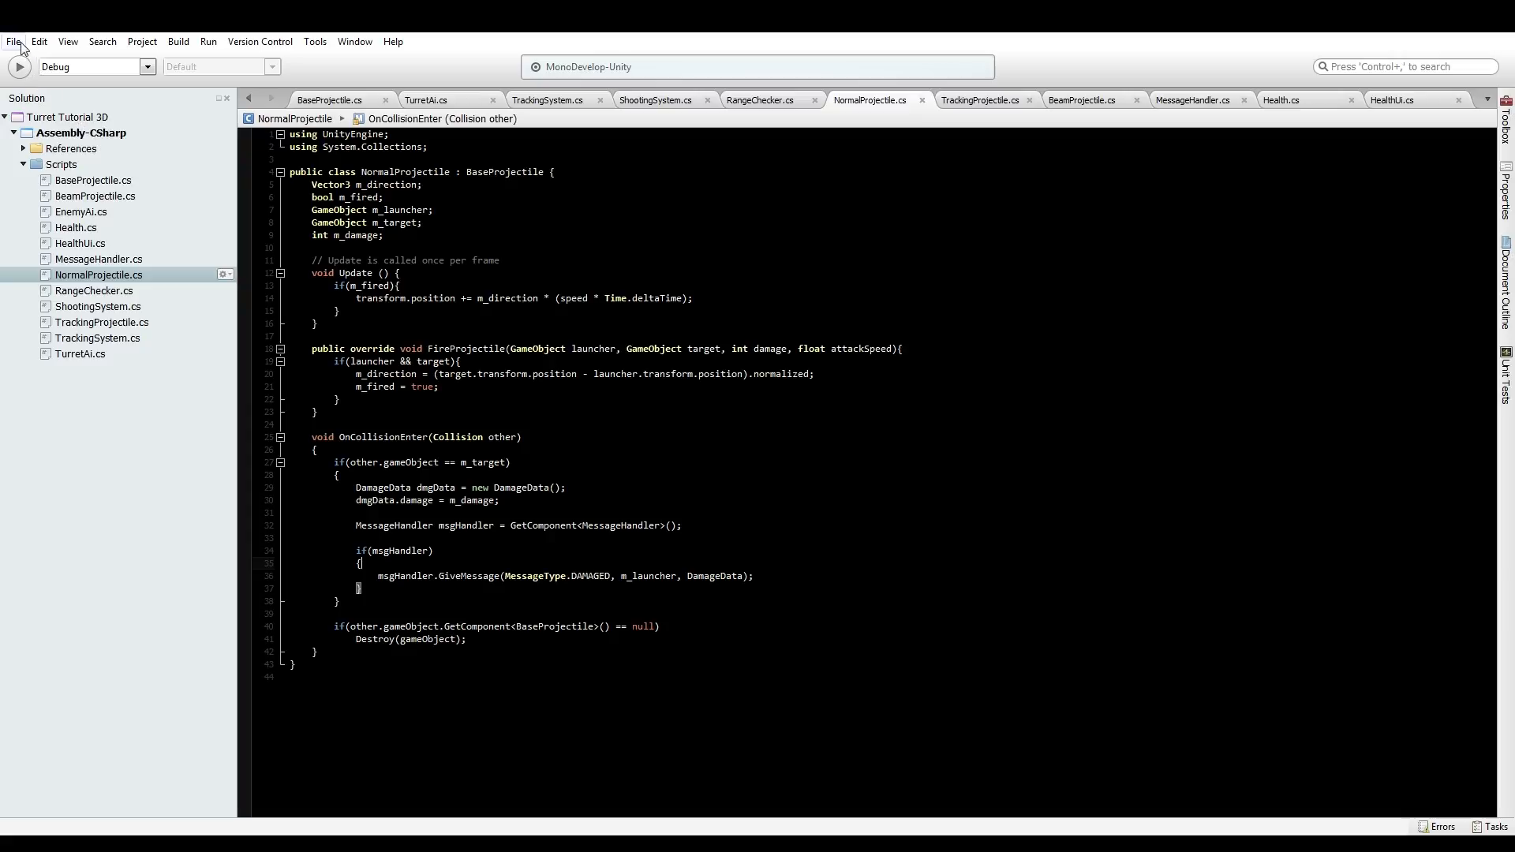
pyautogui.click(440, 386)
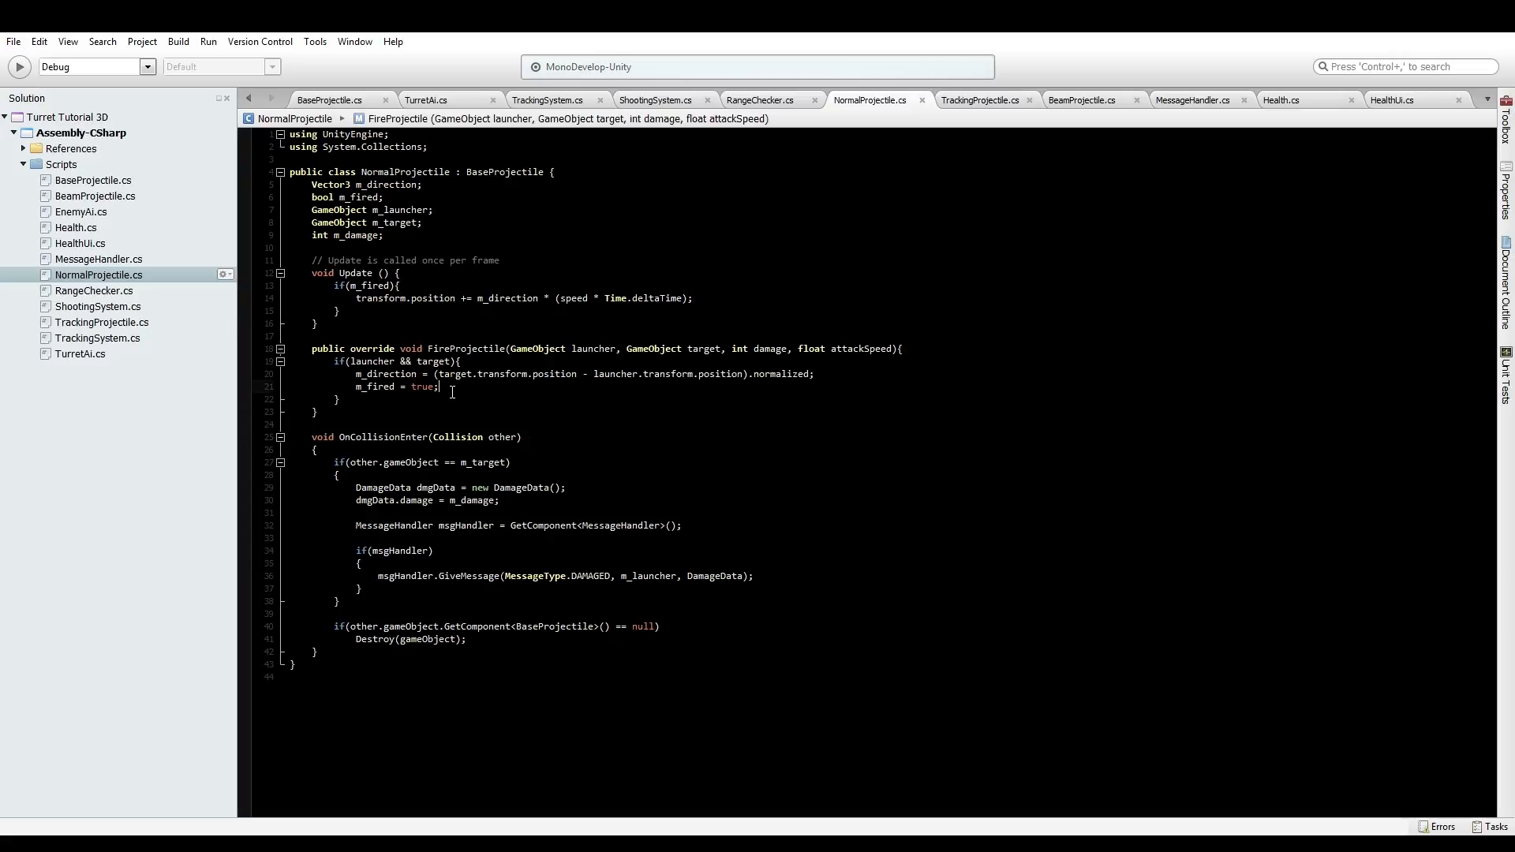
# After m_fired = true, add m_launcher = launcher, m_target = target, m_damage = damage
pyautogui.press('enter')
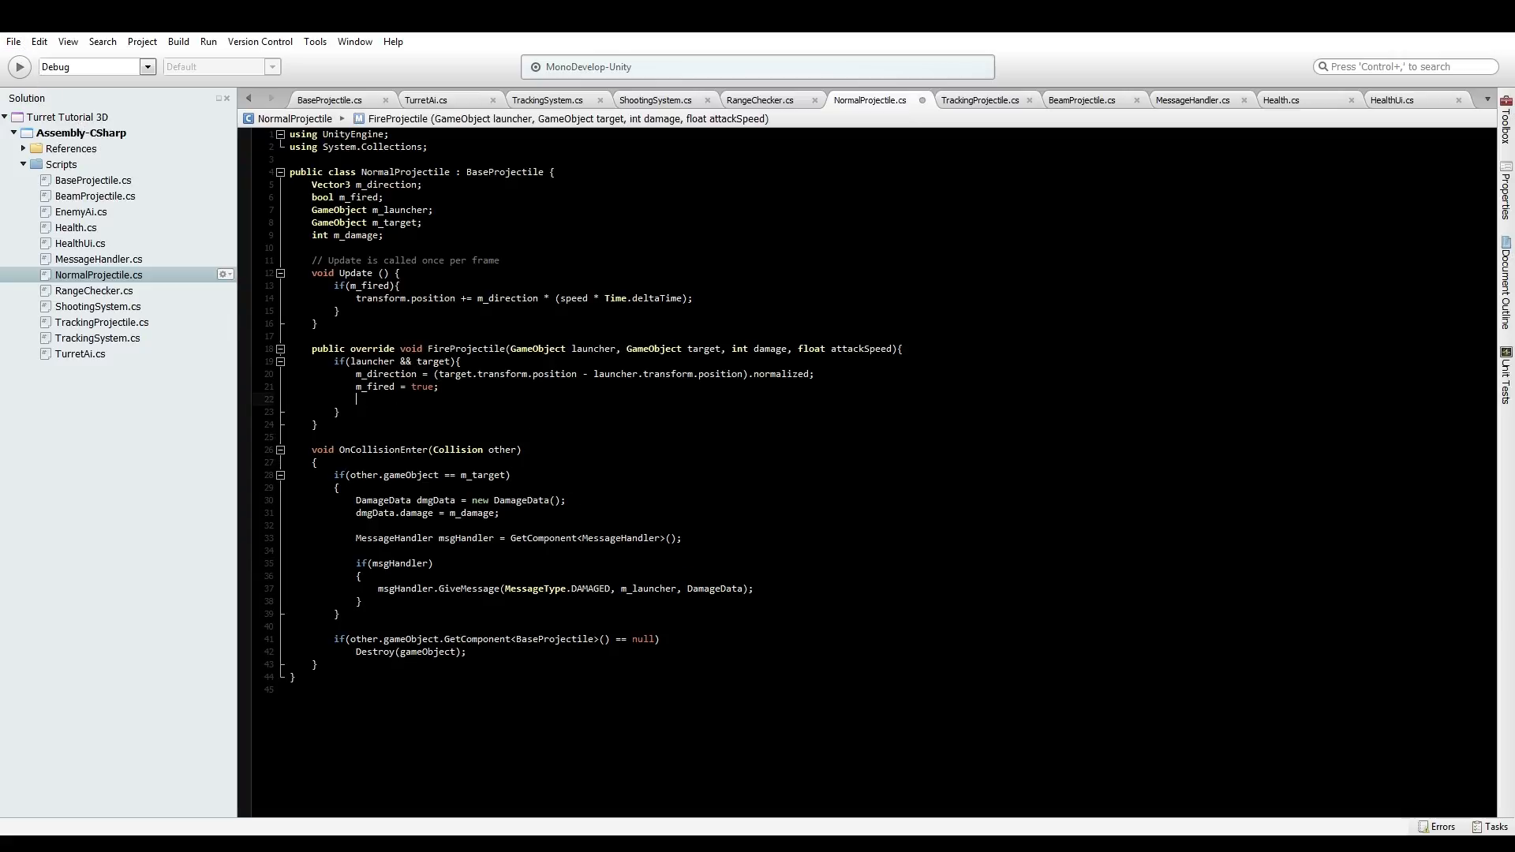
pyautogui.write('m_launcher = launcher;')
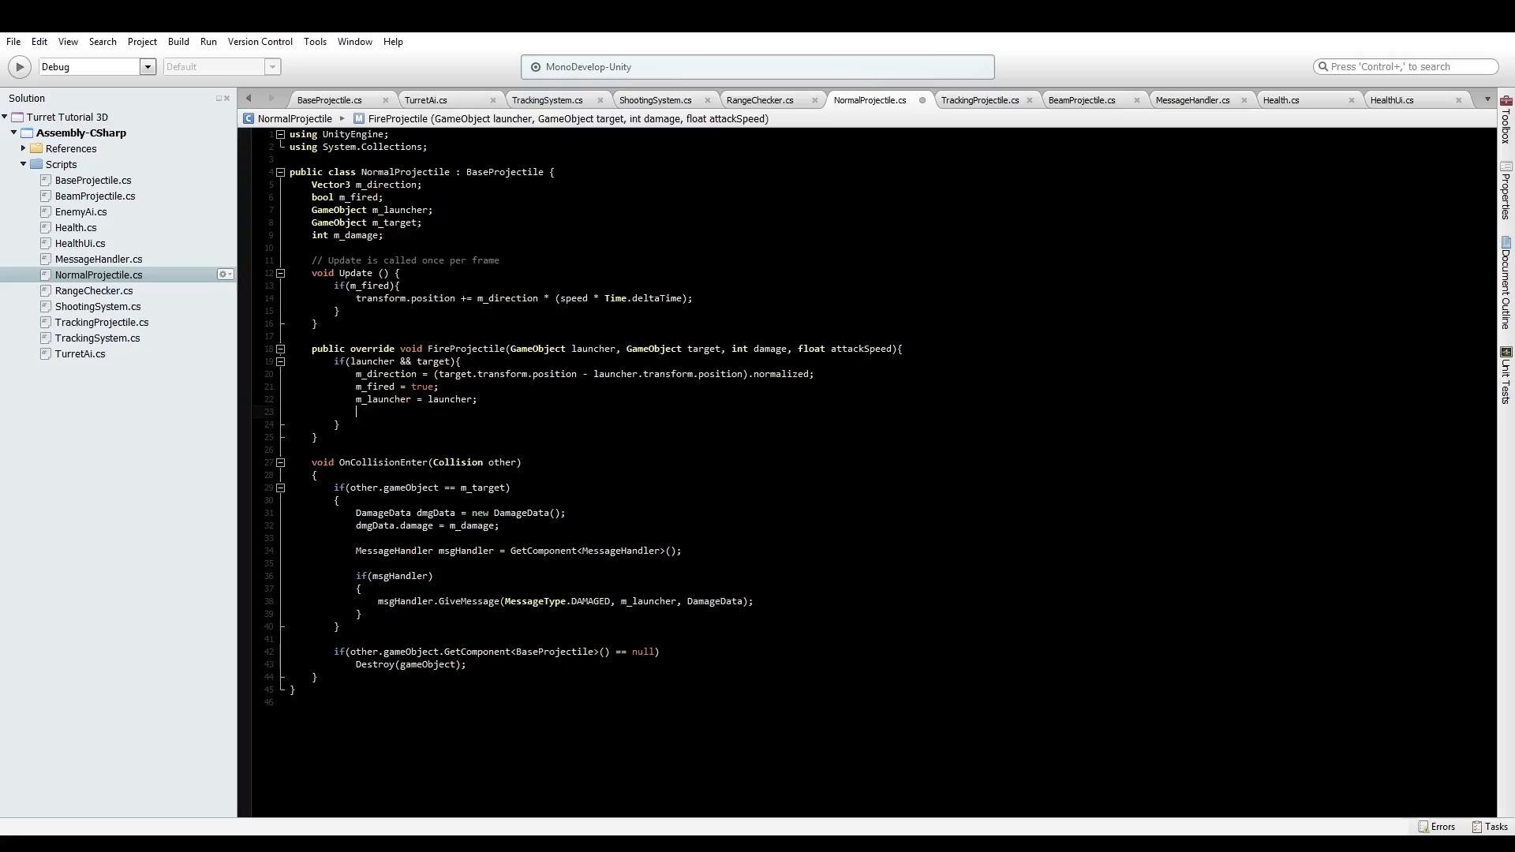
pyautogui.write('m_target = tar')
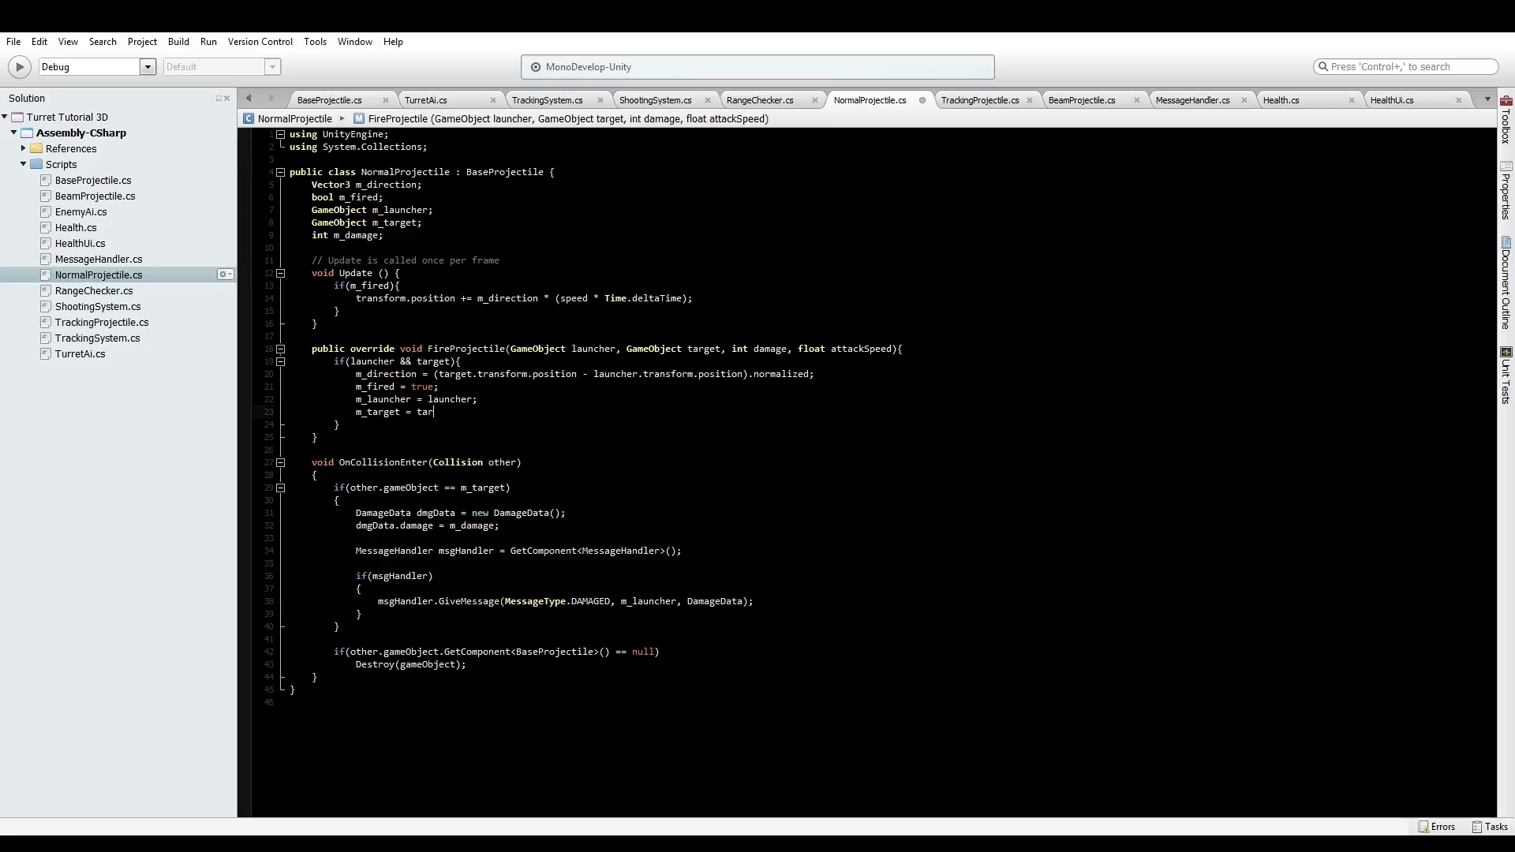
pyautogui.write('get;')
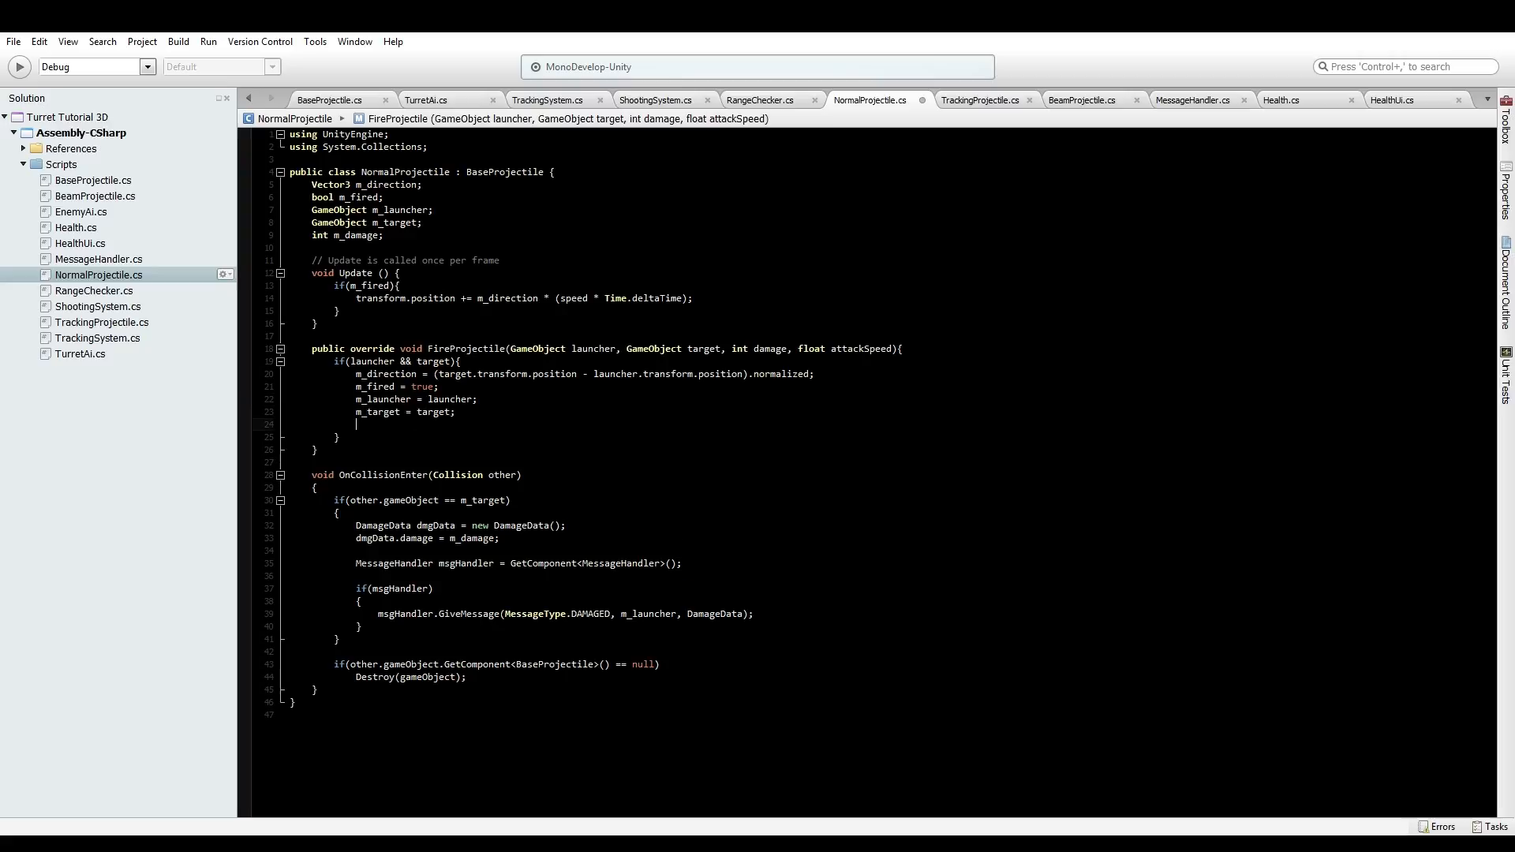
pyautogui.write('m_damage = damage;')
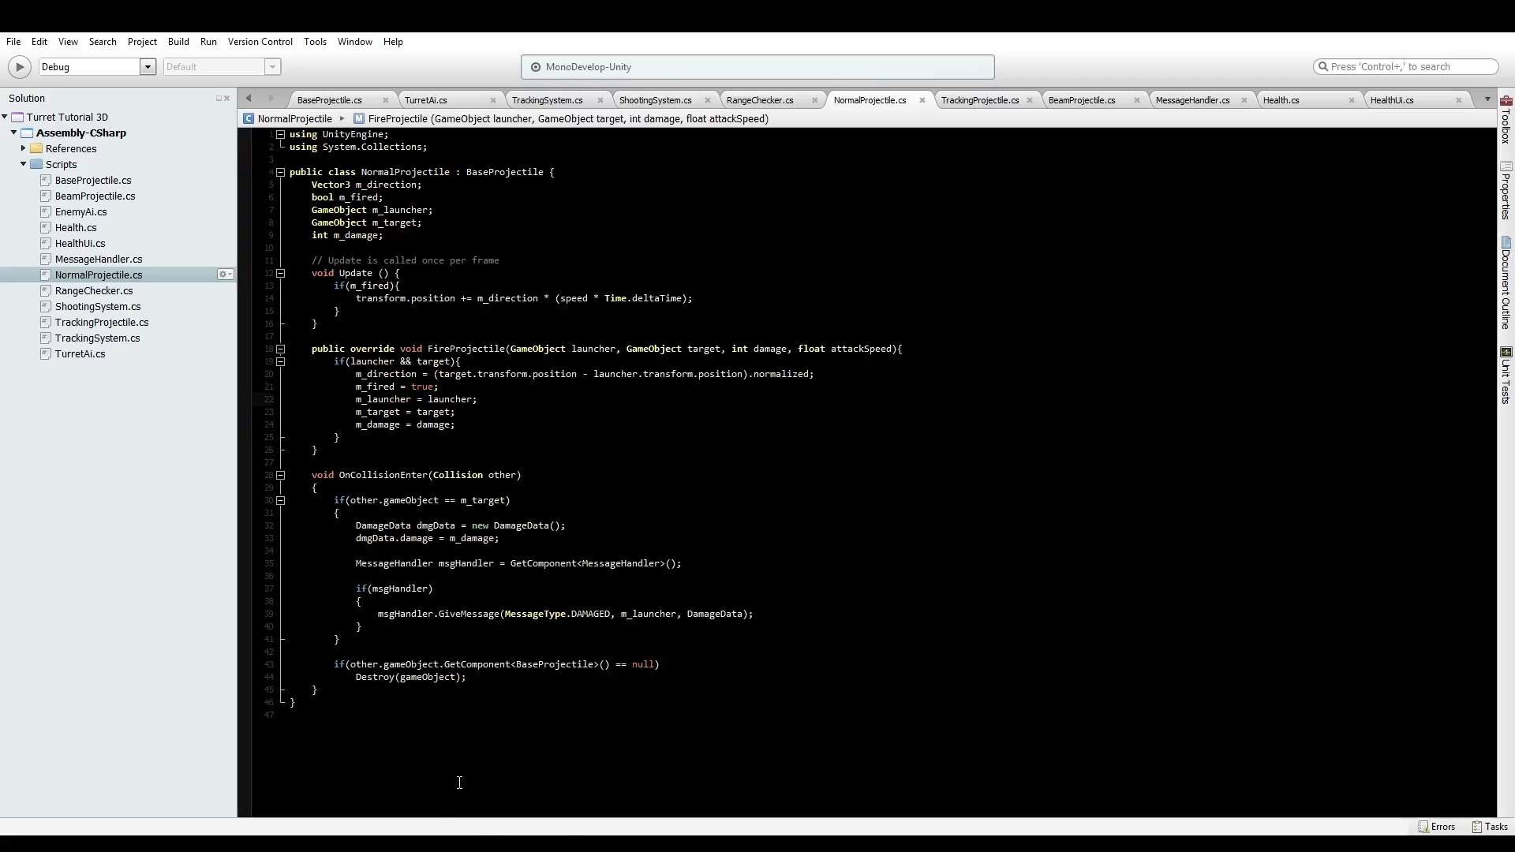
pyautogui.click(476, 400)
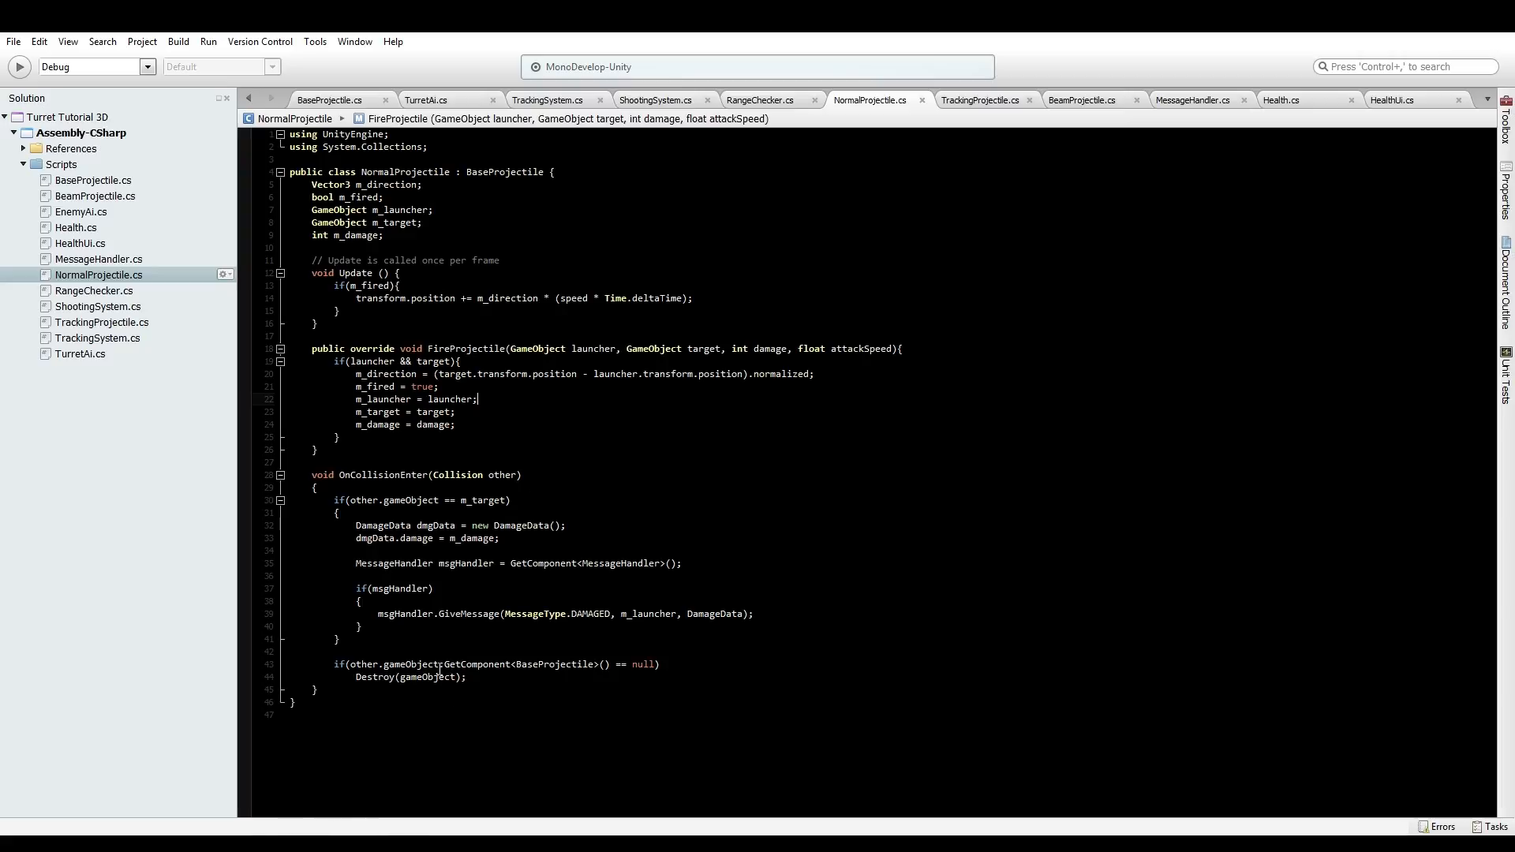
pyautogui.click(568, 525)
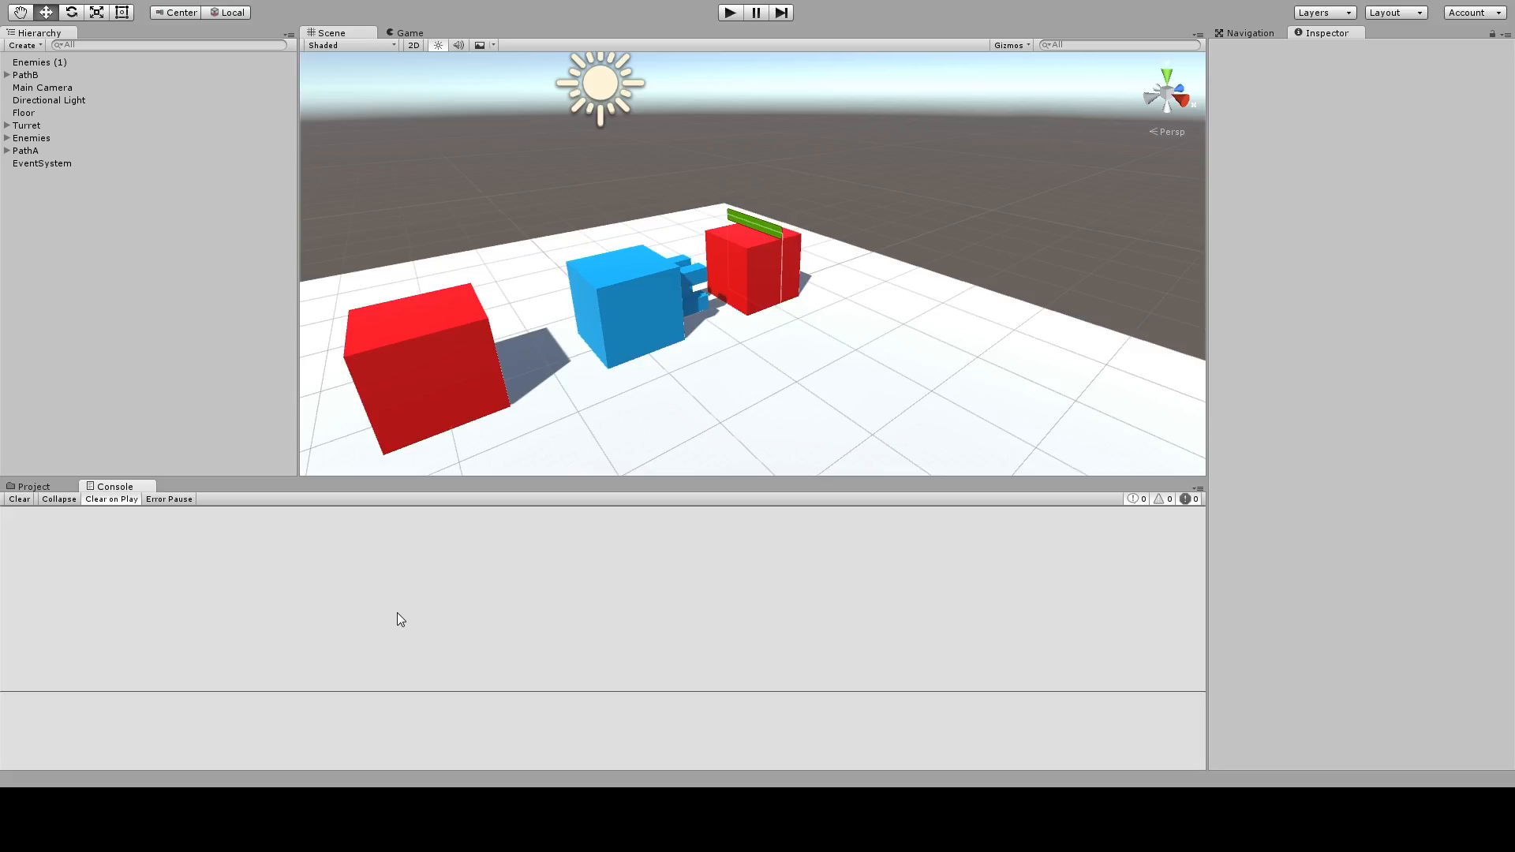
pyautogui.moveTo(54, 490)
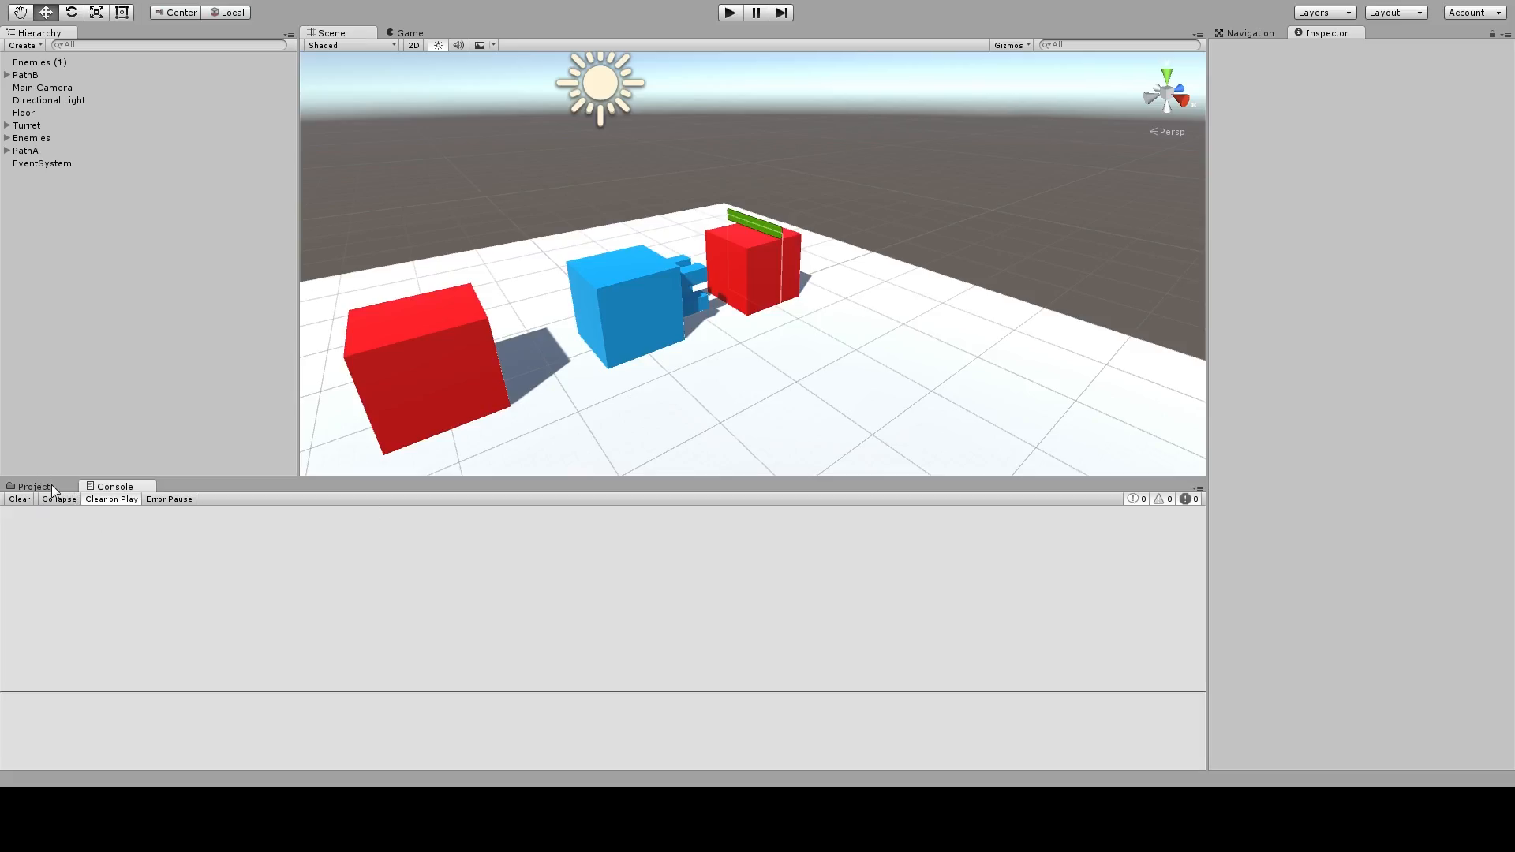
# Show the Project assets, then run and stop a play test of the turret firing
pyautogui.click(33, 487)
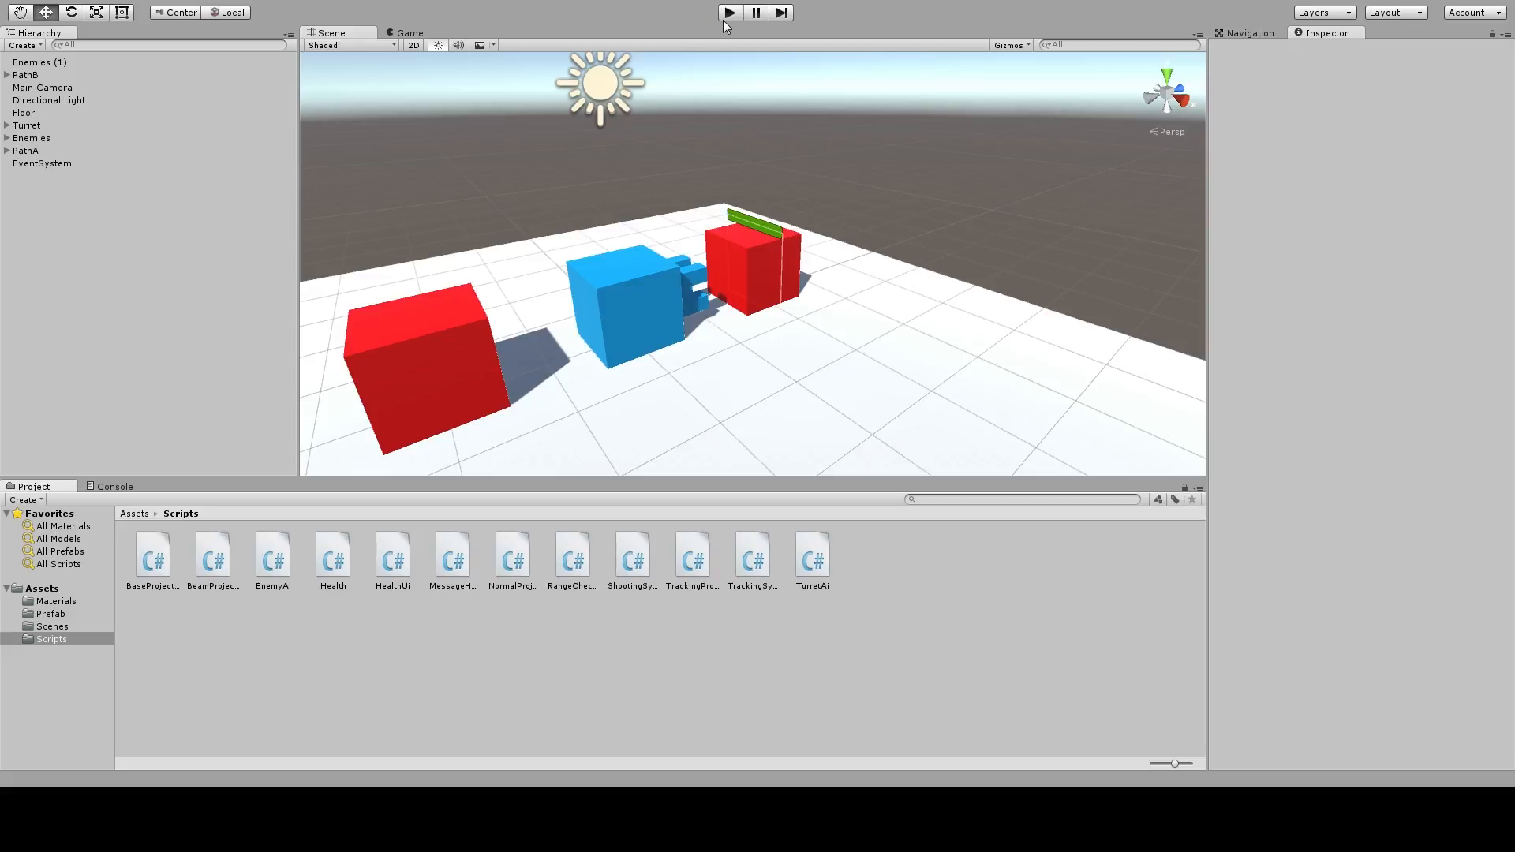
pyautogui.click(728, 12)
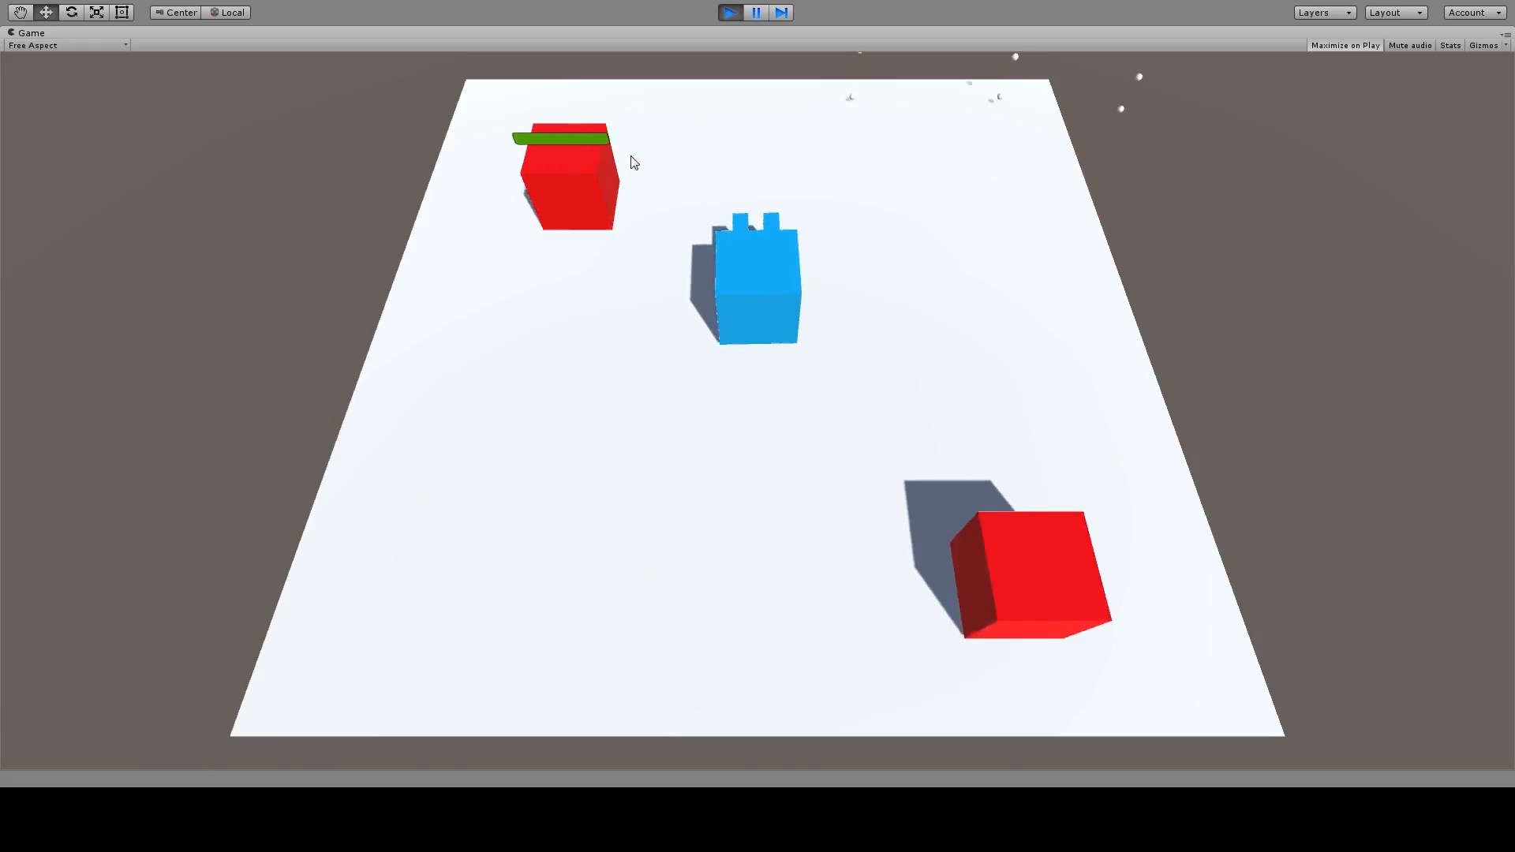
pyautogui.click(728, 12)
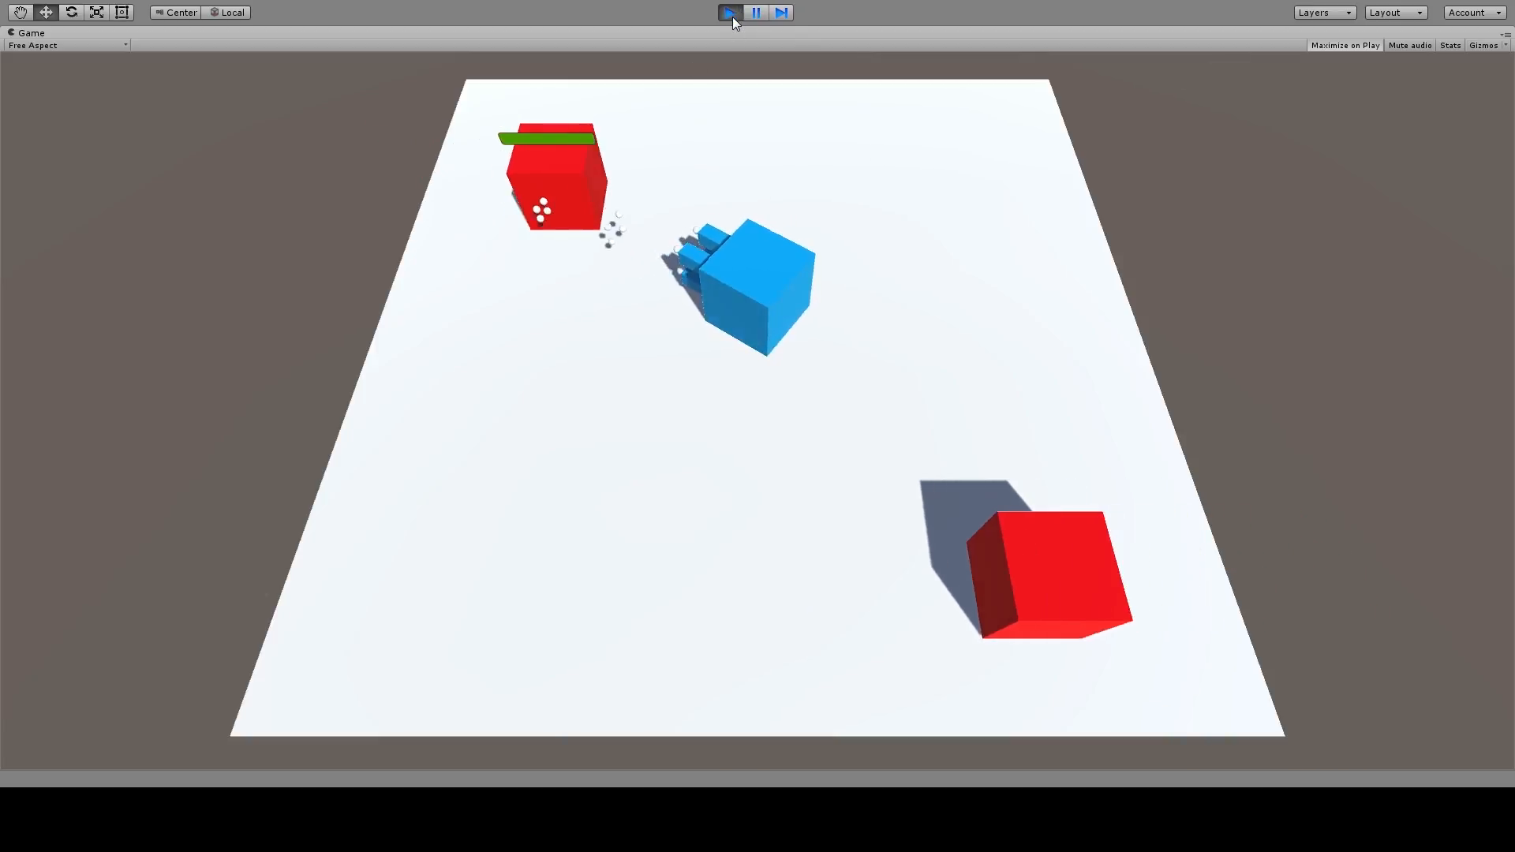
pyautogui.click(728, 12)
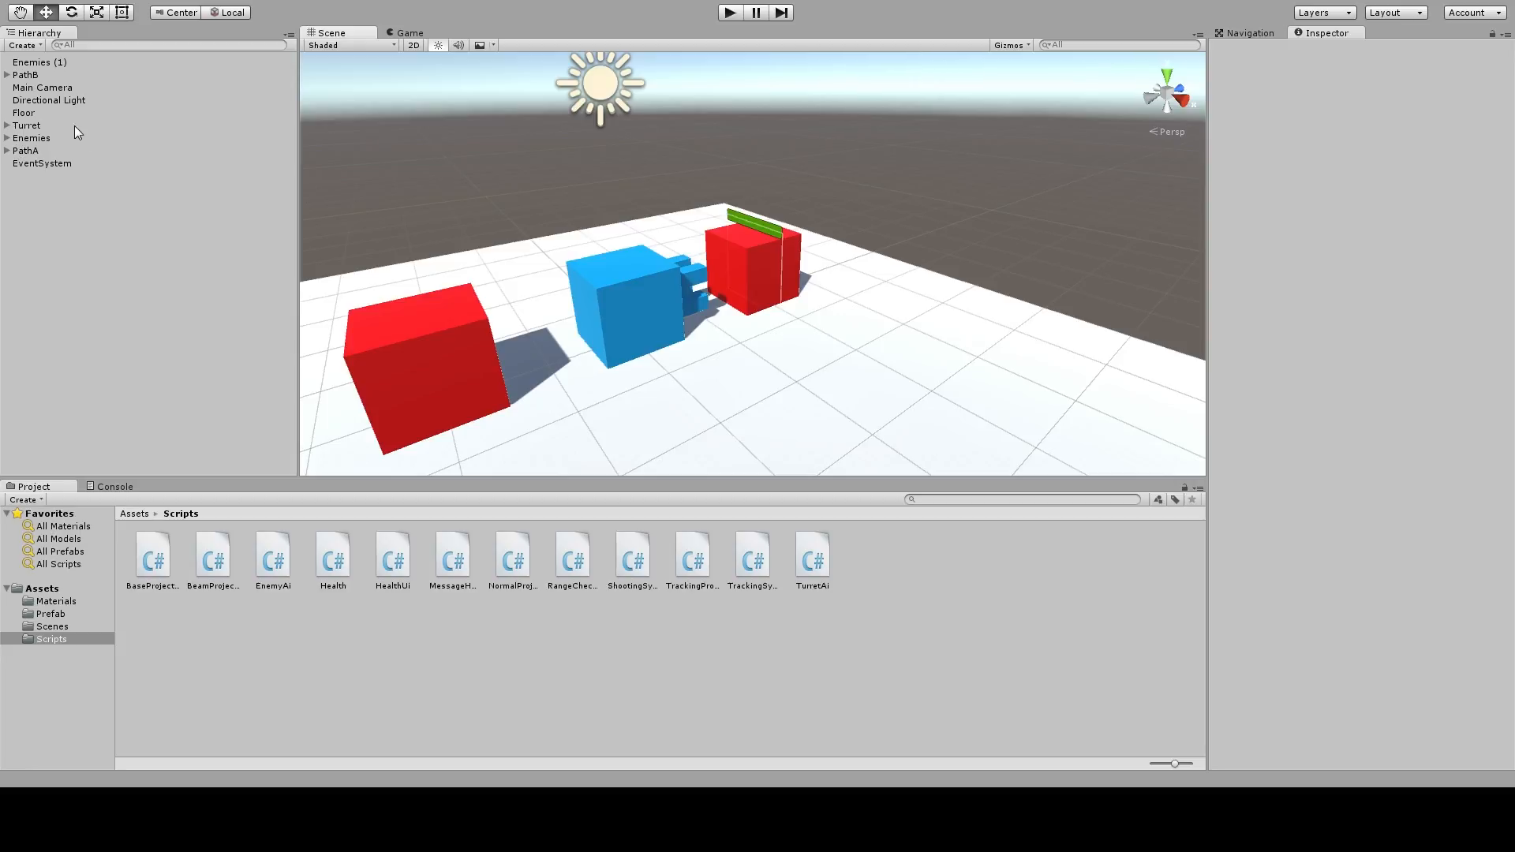
# Inspect the Turret, then tick the enemy Rigidbody's Freeze Position and Freeze Rotation boxes
pyautogui.click(26, 125)
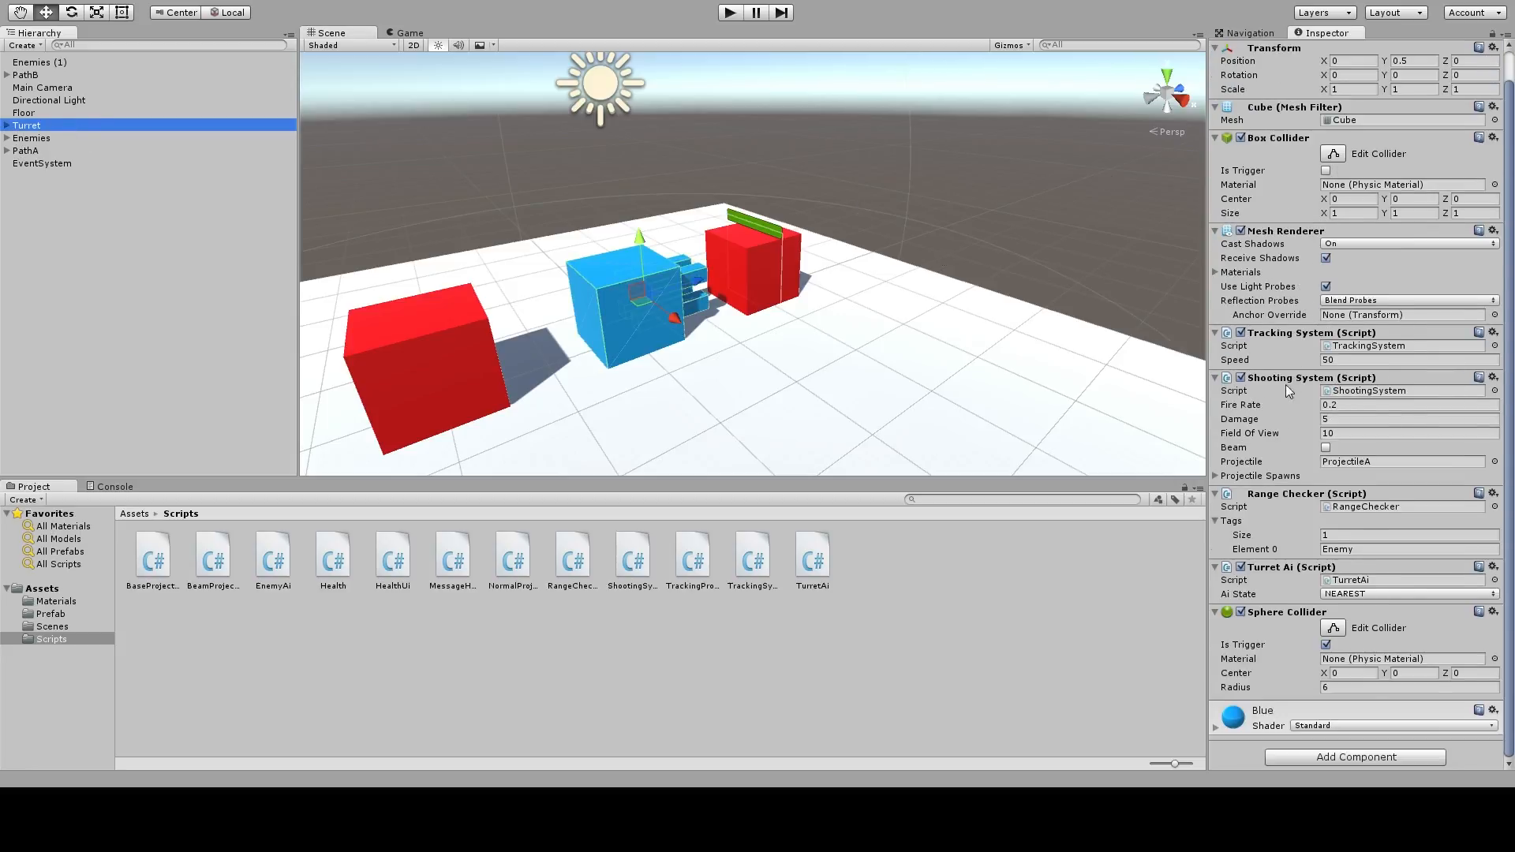
pyautogui.scroll(3)
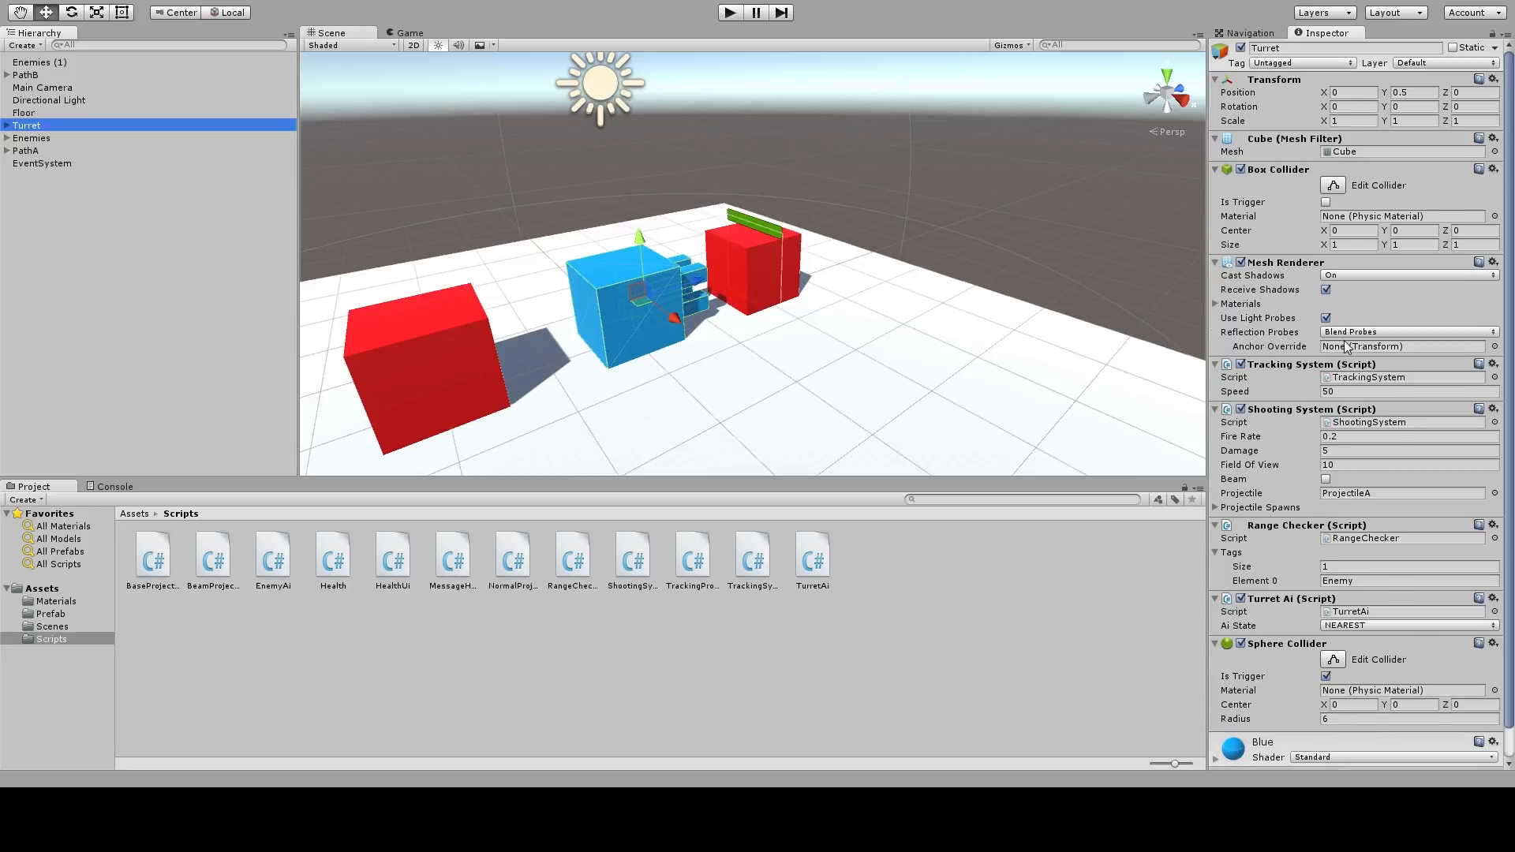
pyautogui.moveTo(1037, 376)
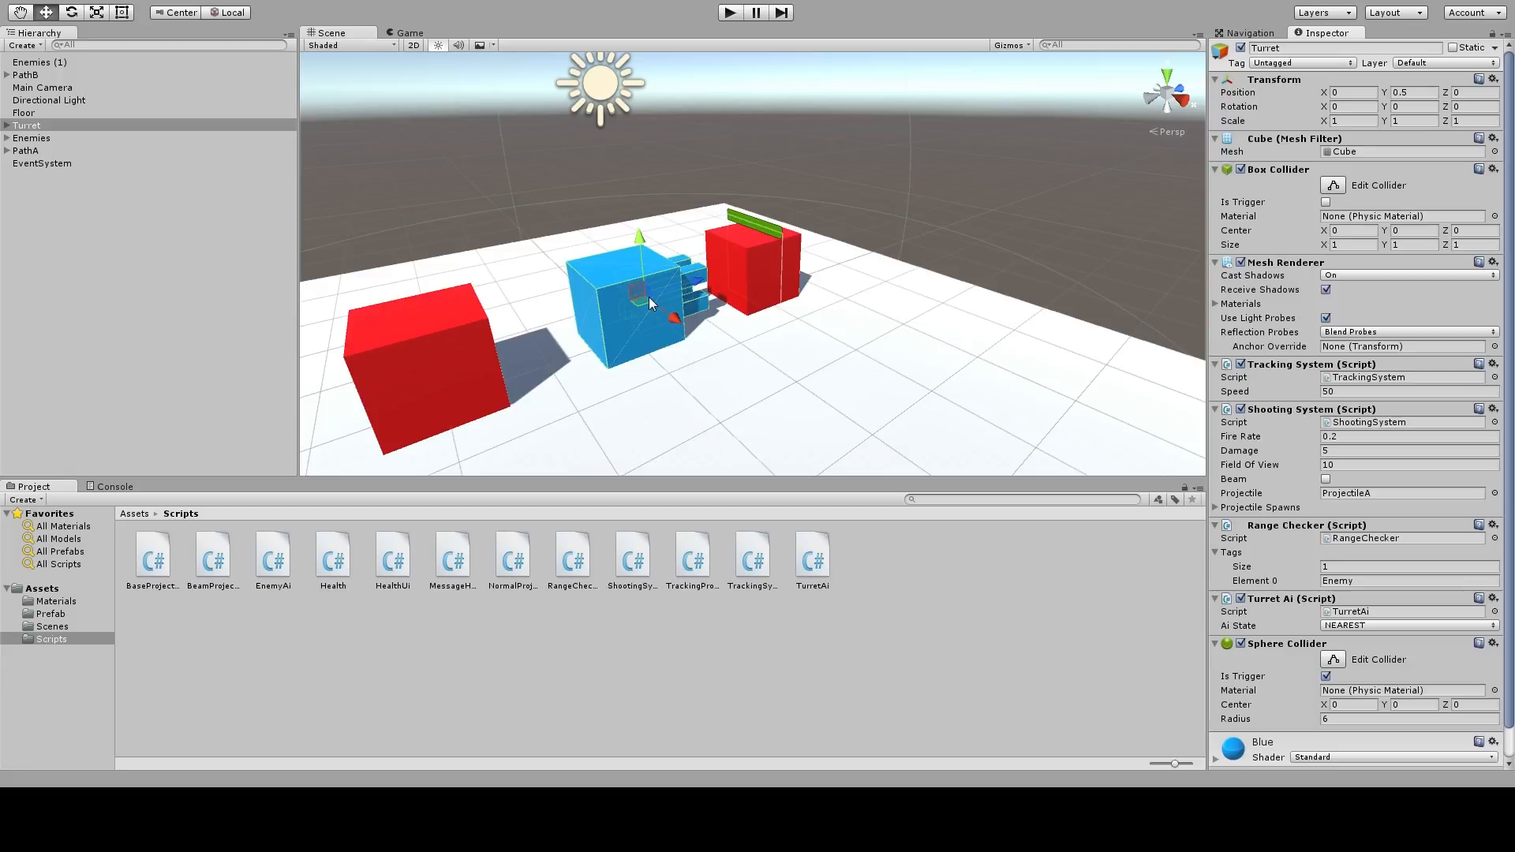
pyautogui.moveTo(765, 254)
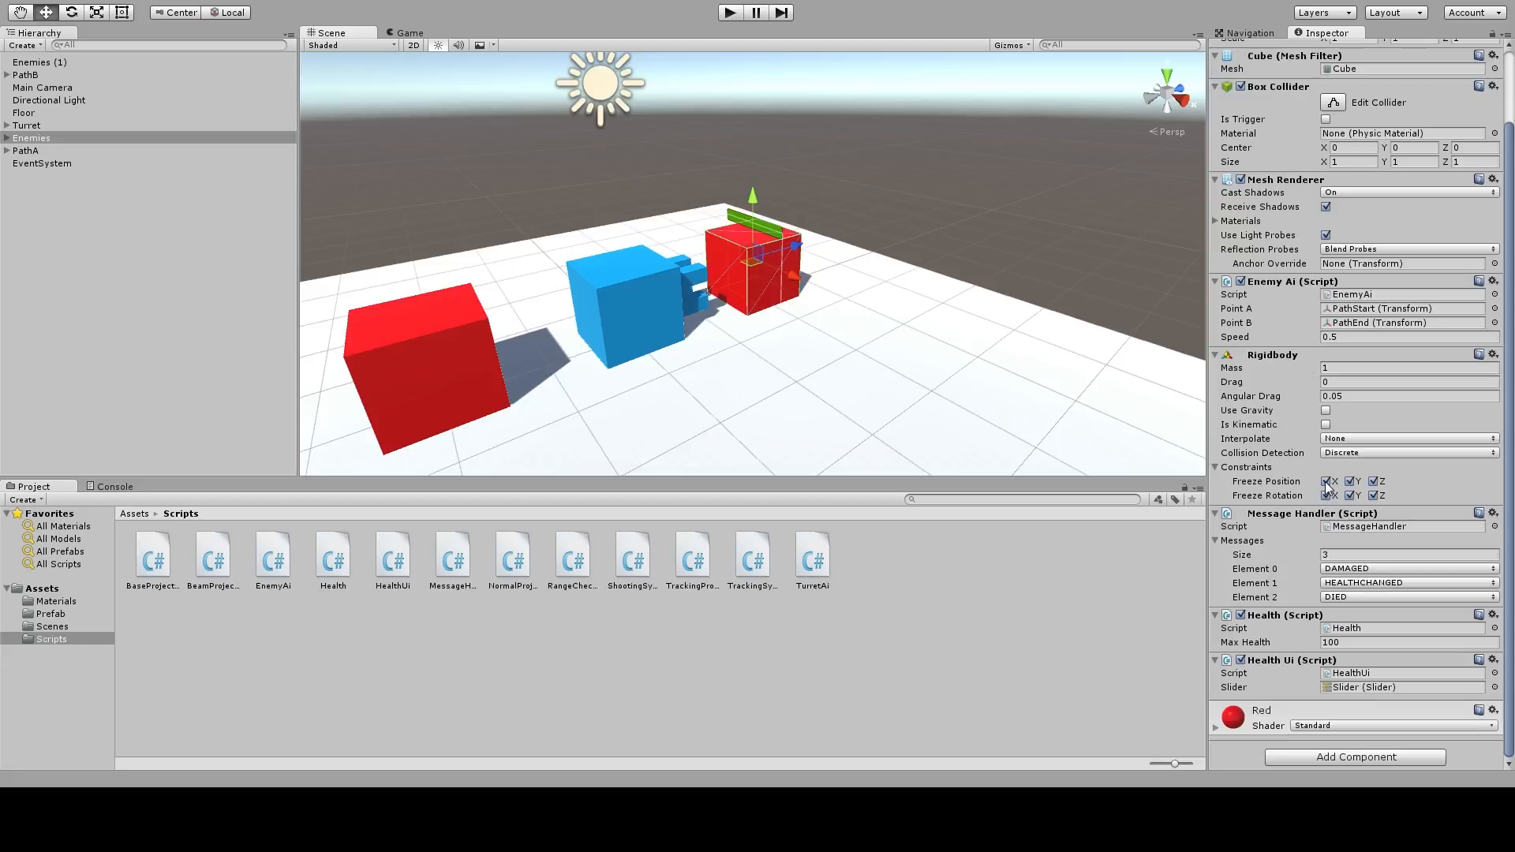
pyautogui.click(1374, 482)
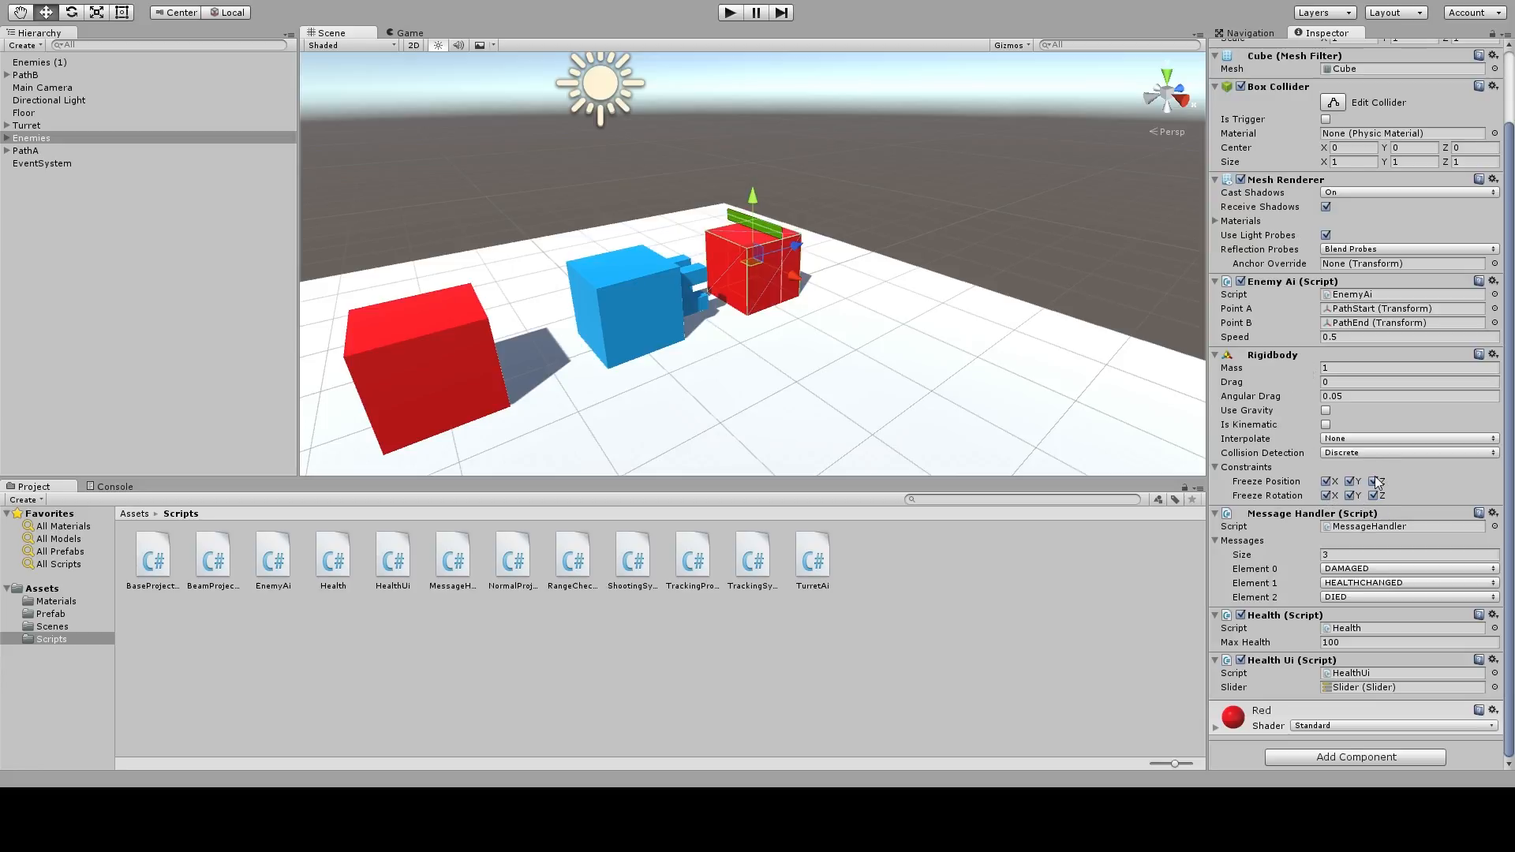
pyautogui.click(1377, 482)
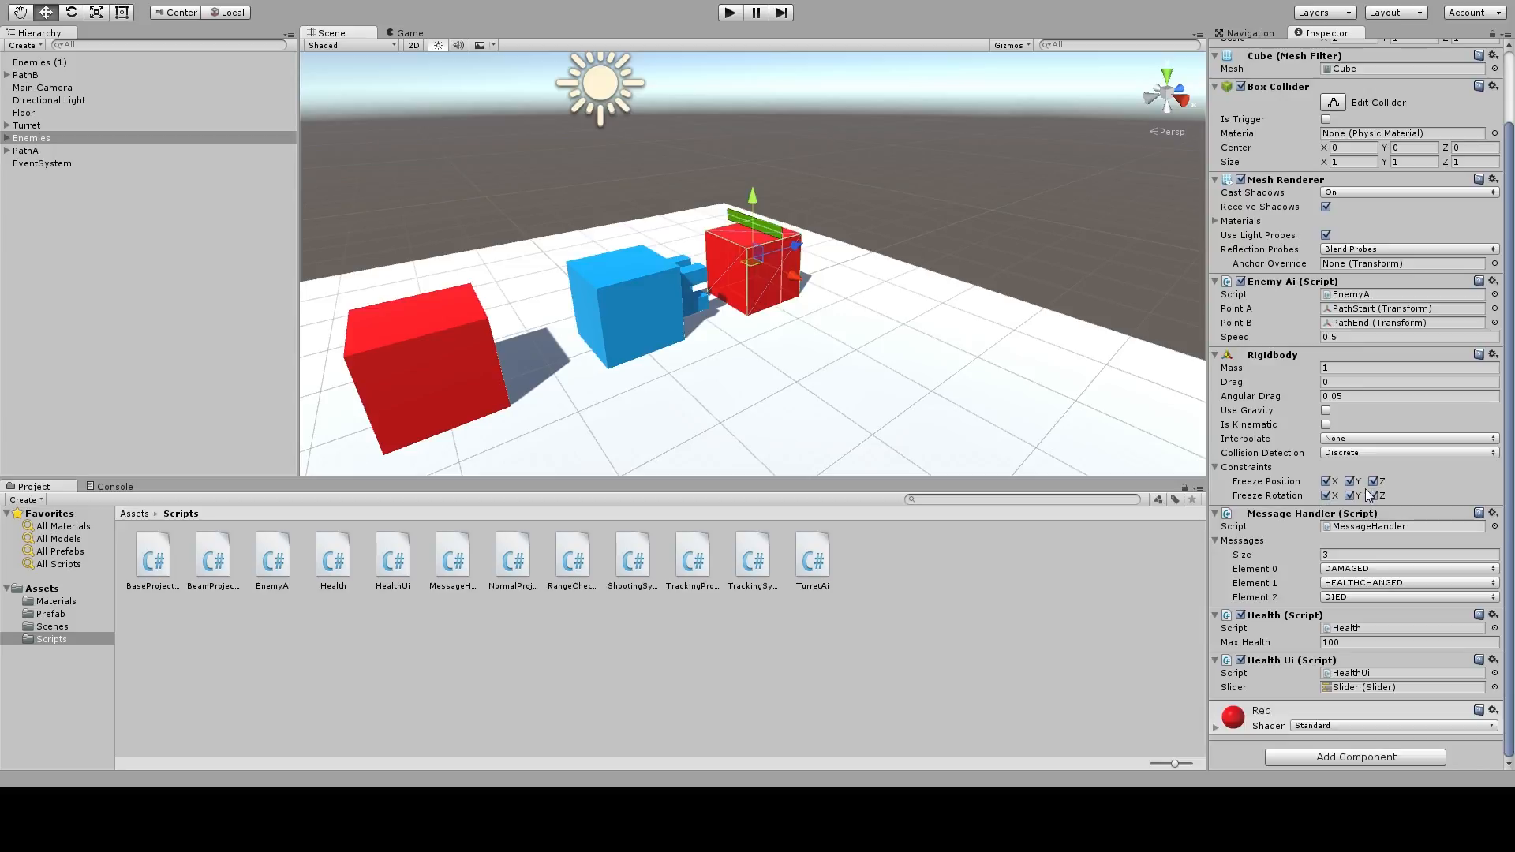
pyautogui.click(1371, 496)
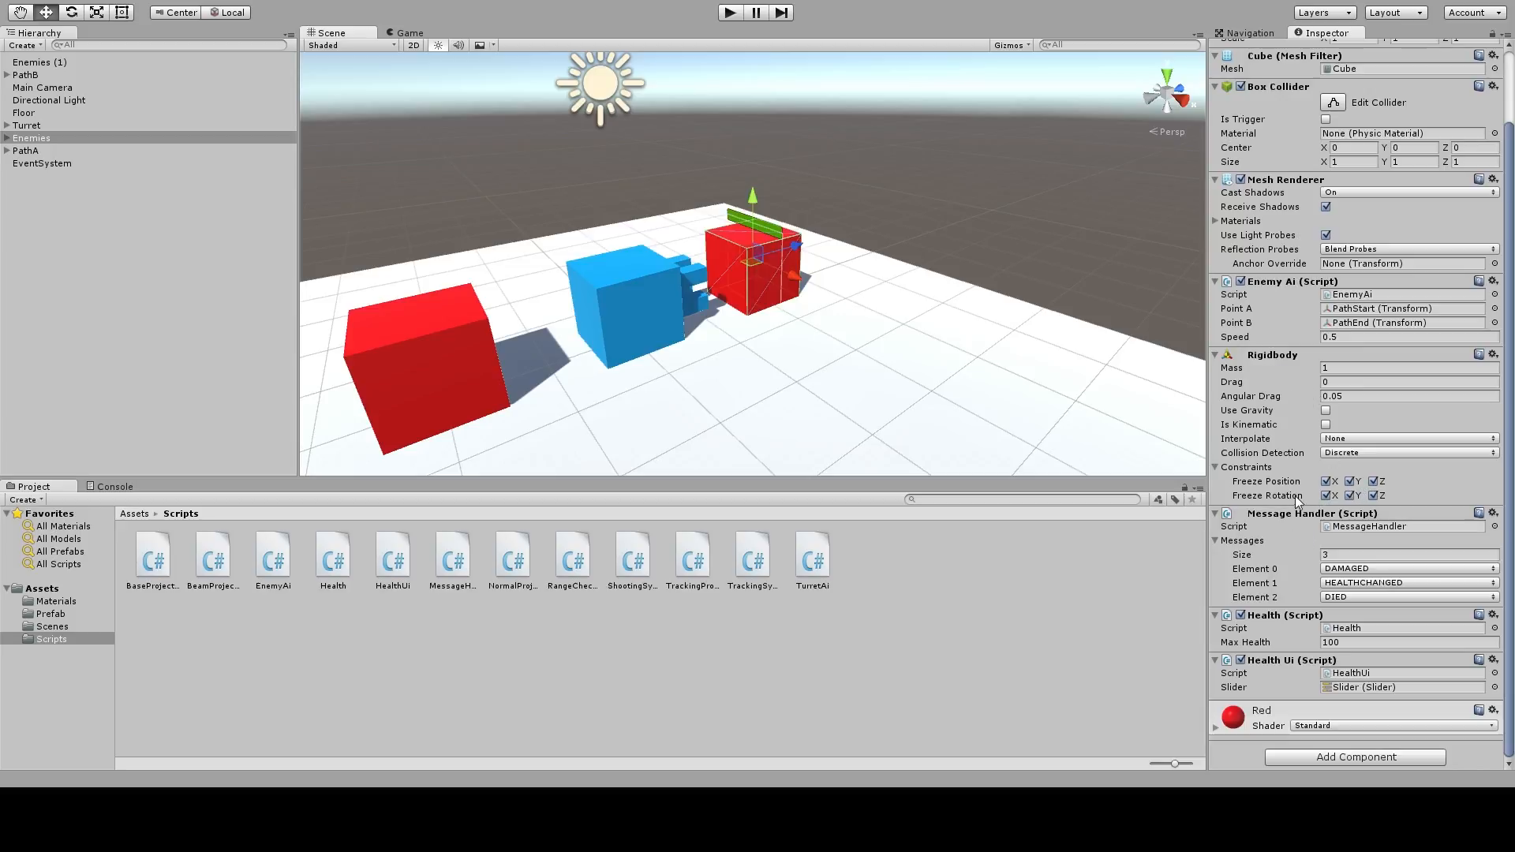
pyautogui.moveTo(1297, 482)
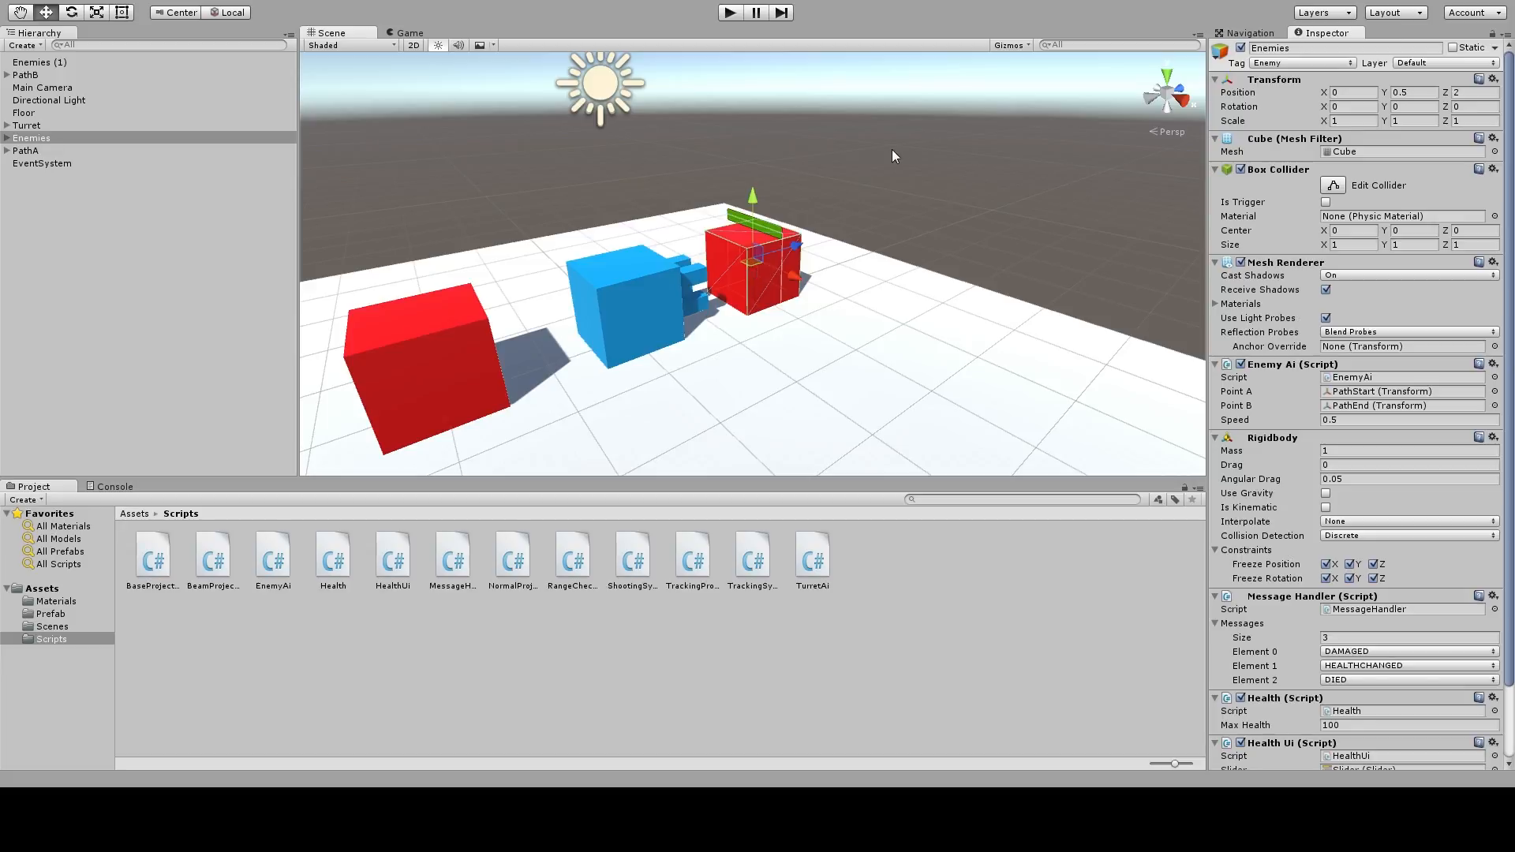
pyautogui.moveTo(768, 36)
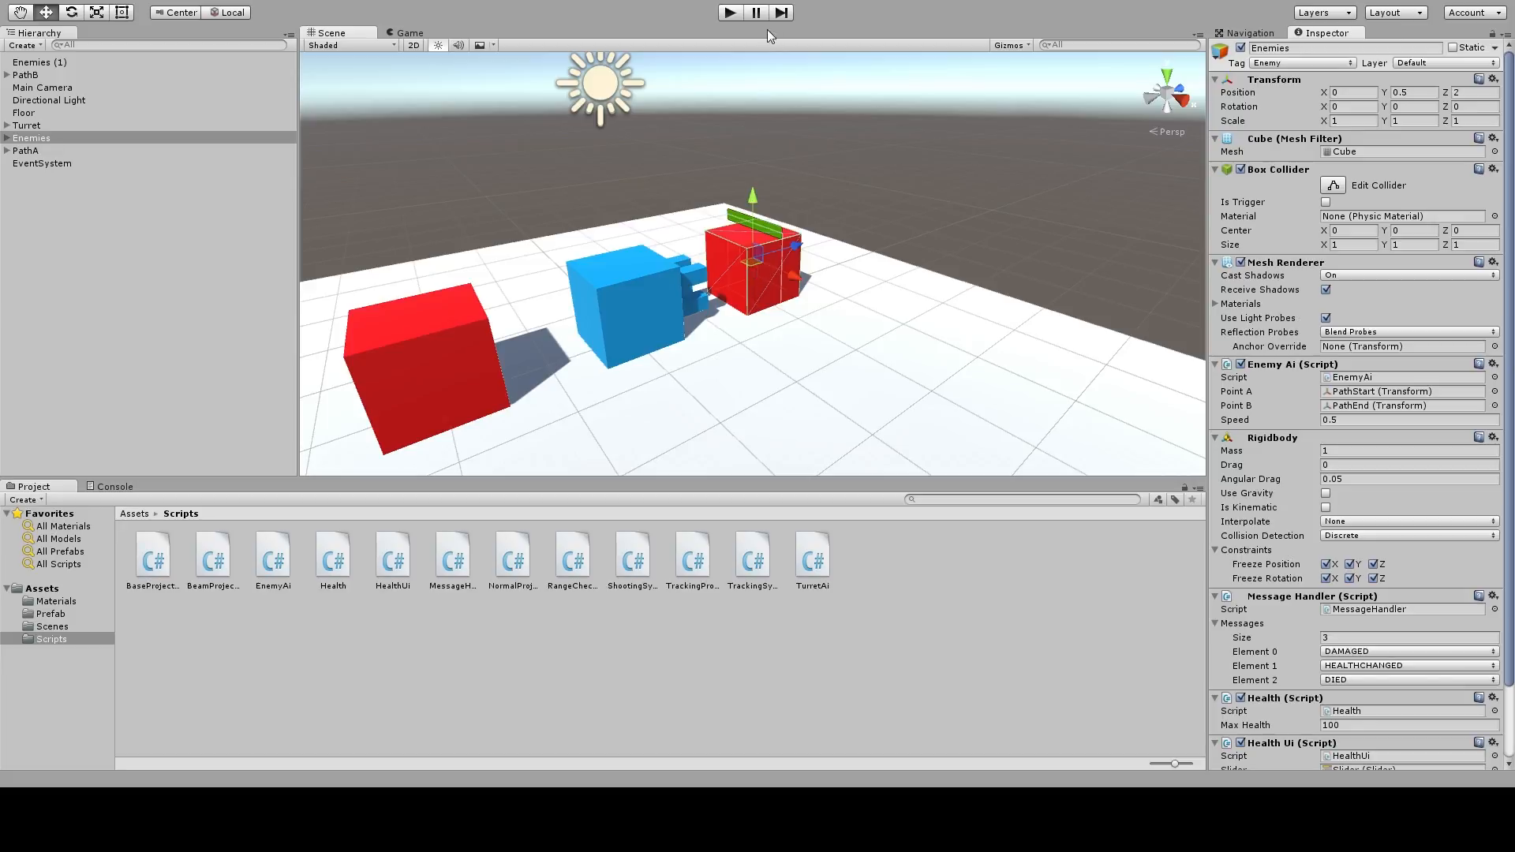
# Play-test the scene with the frozen enemy cube under fire, then stop
pyautogui.click(730, 12)
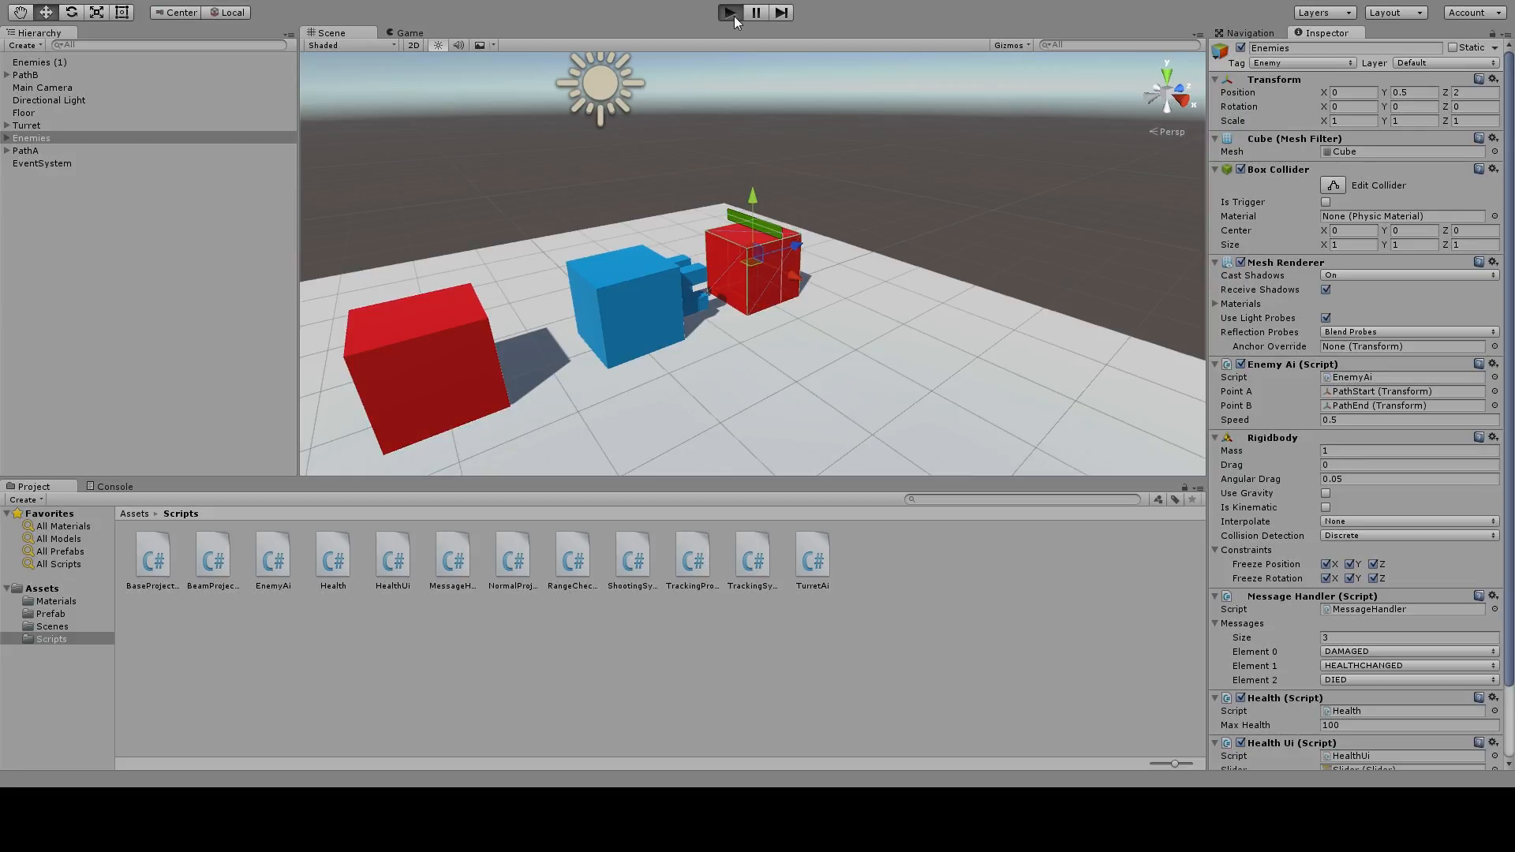
pyautogui.click(729, 12)
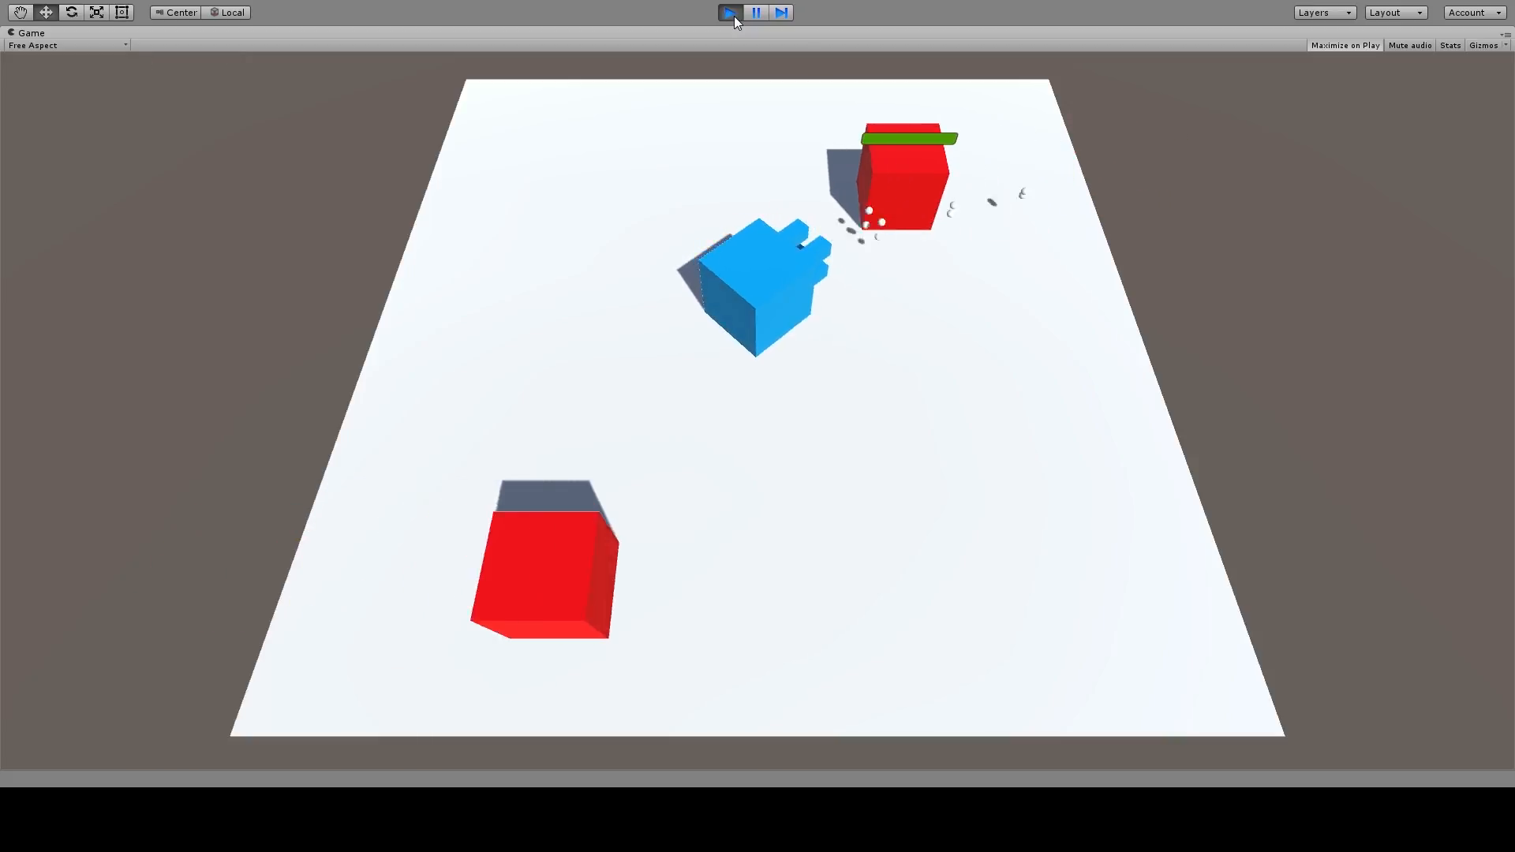
pyautogui.click(729, 12)
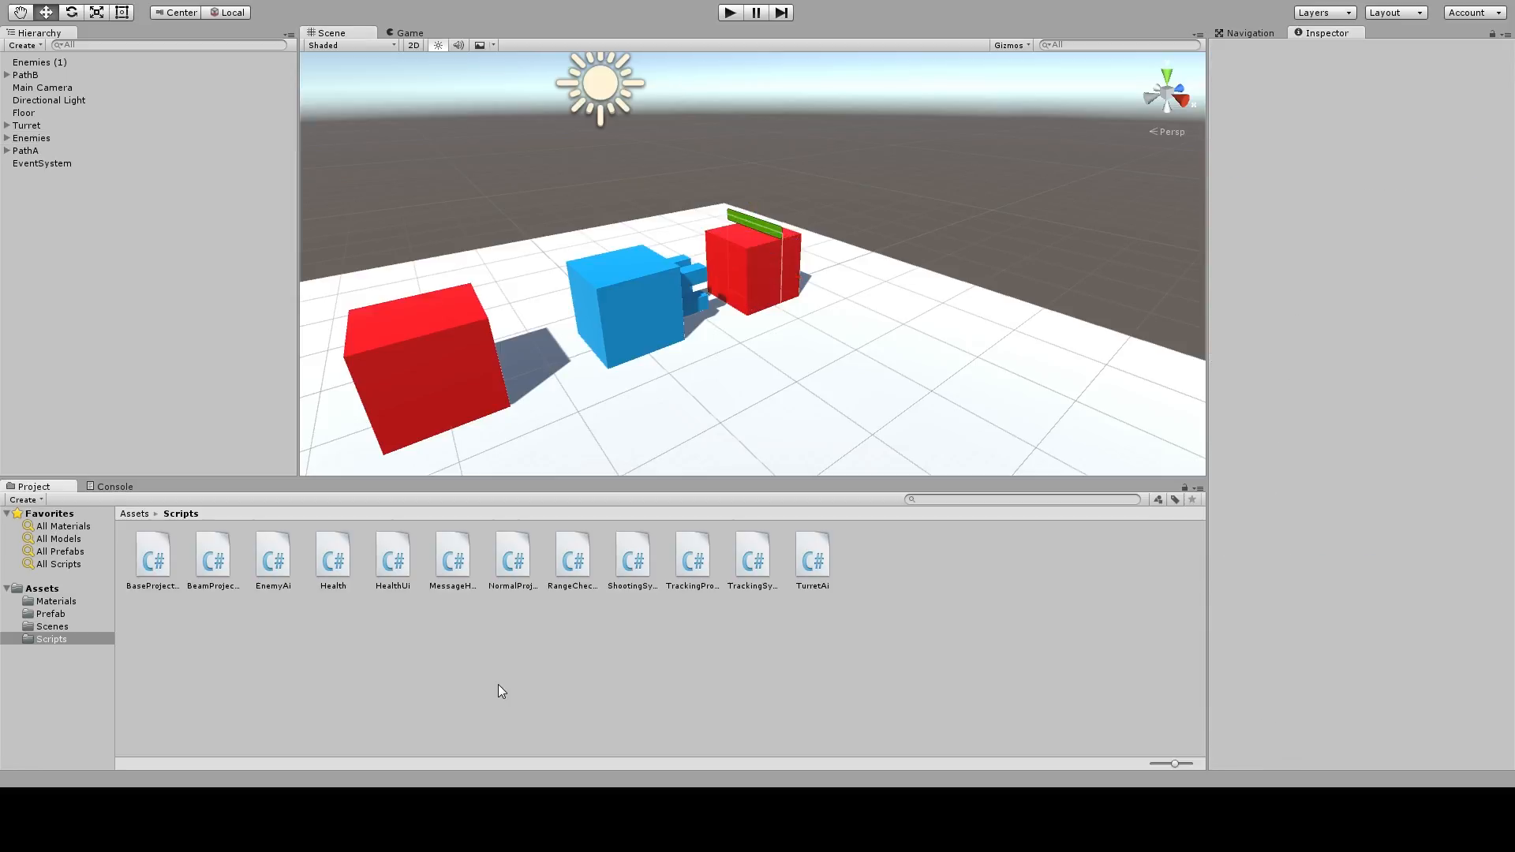
pyautogui.moveTo(423, 779)
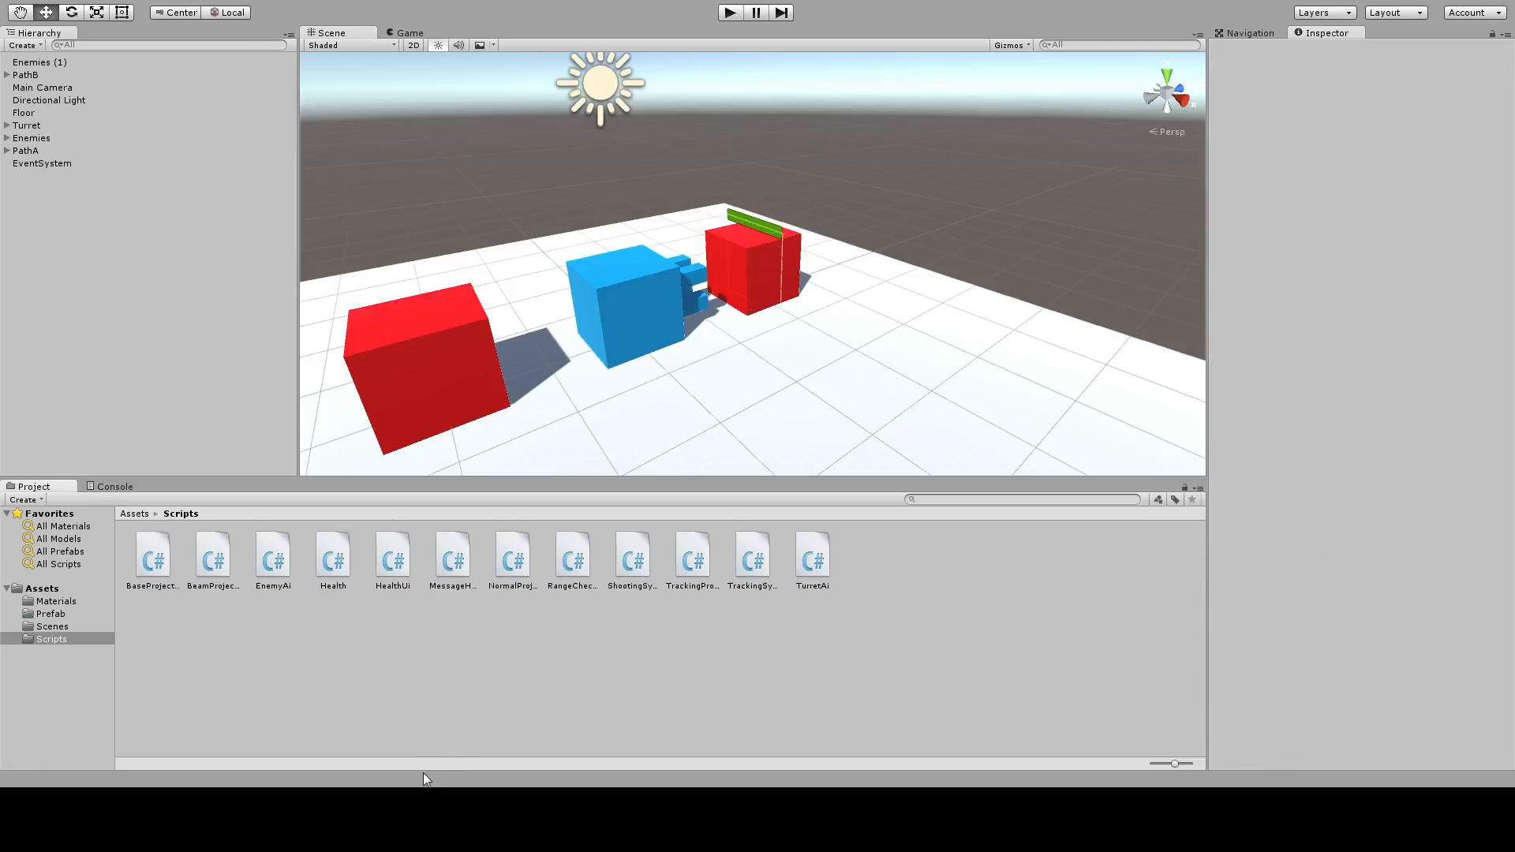
# Open NormalProjectile in MonoDevelop and start another play test
pyautogui.doubleClick(512, 561)
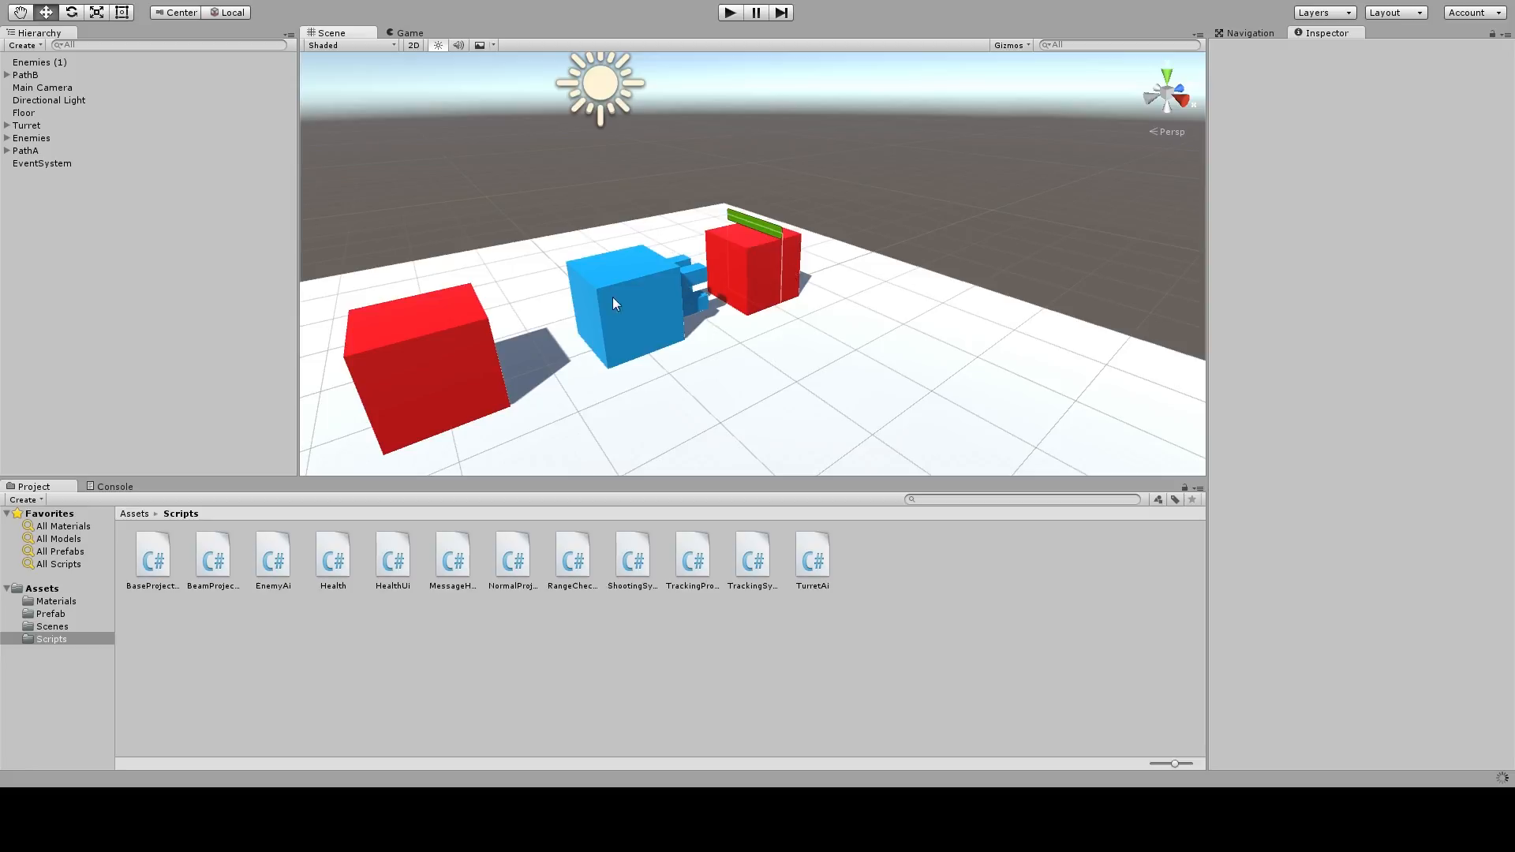
pyautogui.click(729, 12)
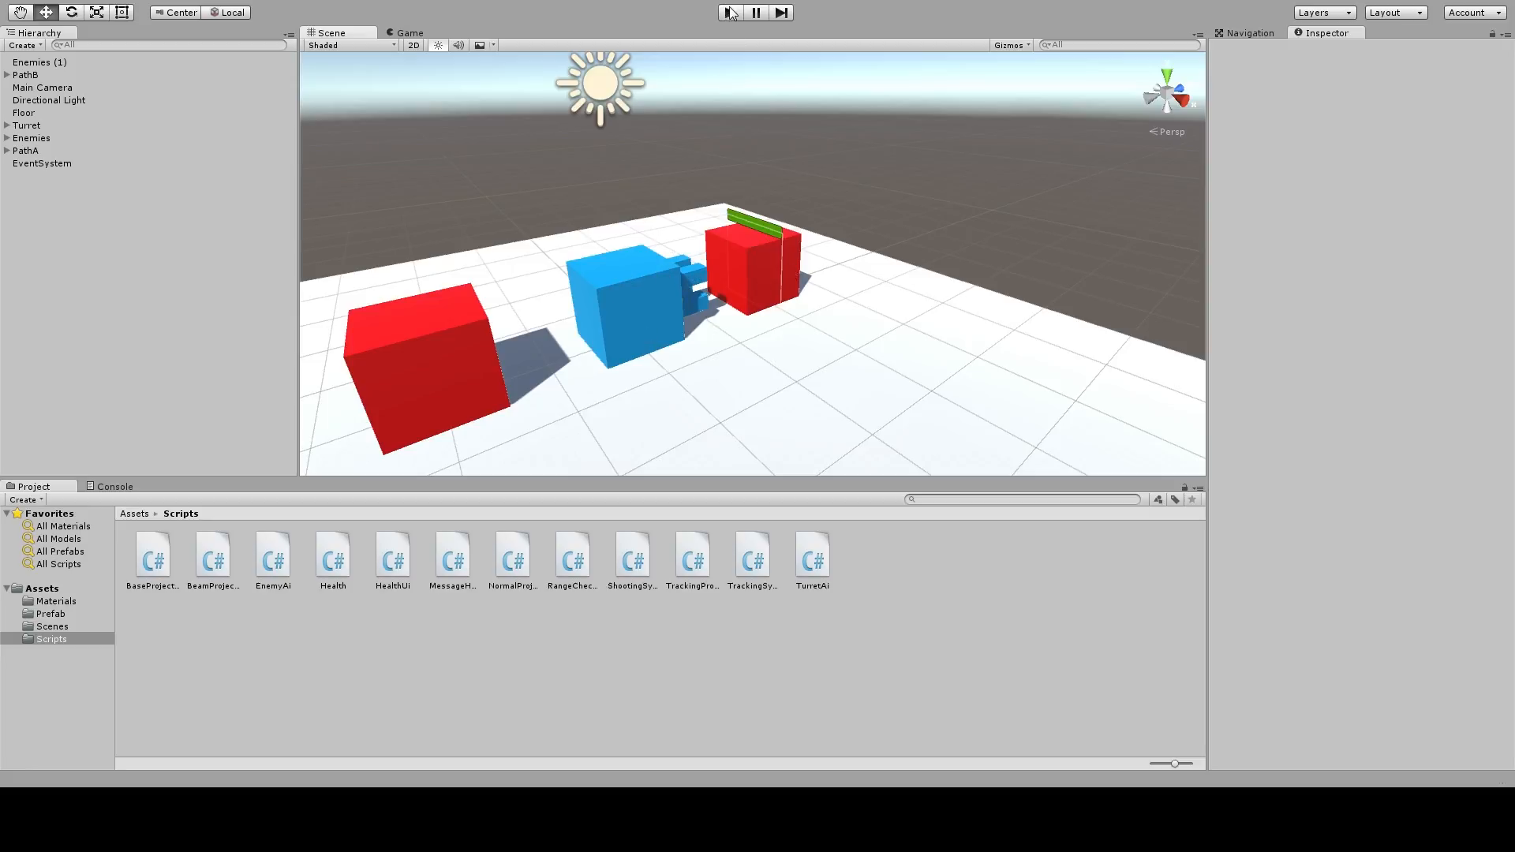
pyautogui.click(729, 12)
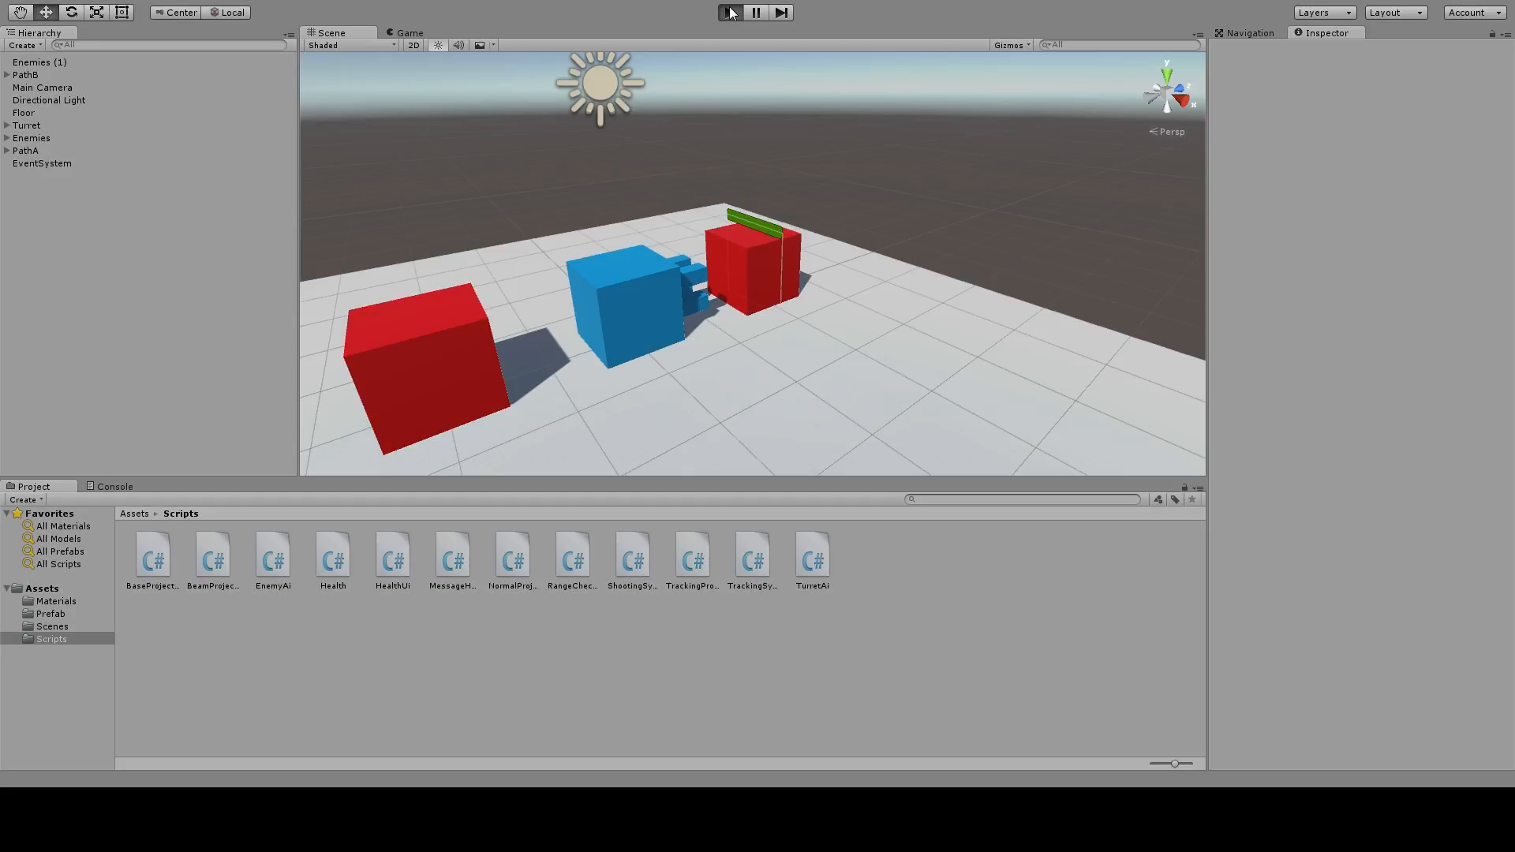
pyautogui.click(729, 12)
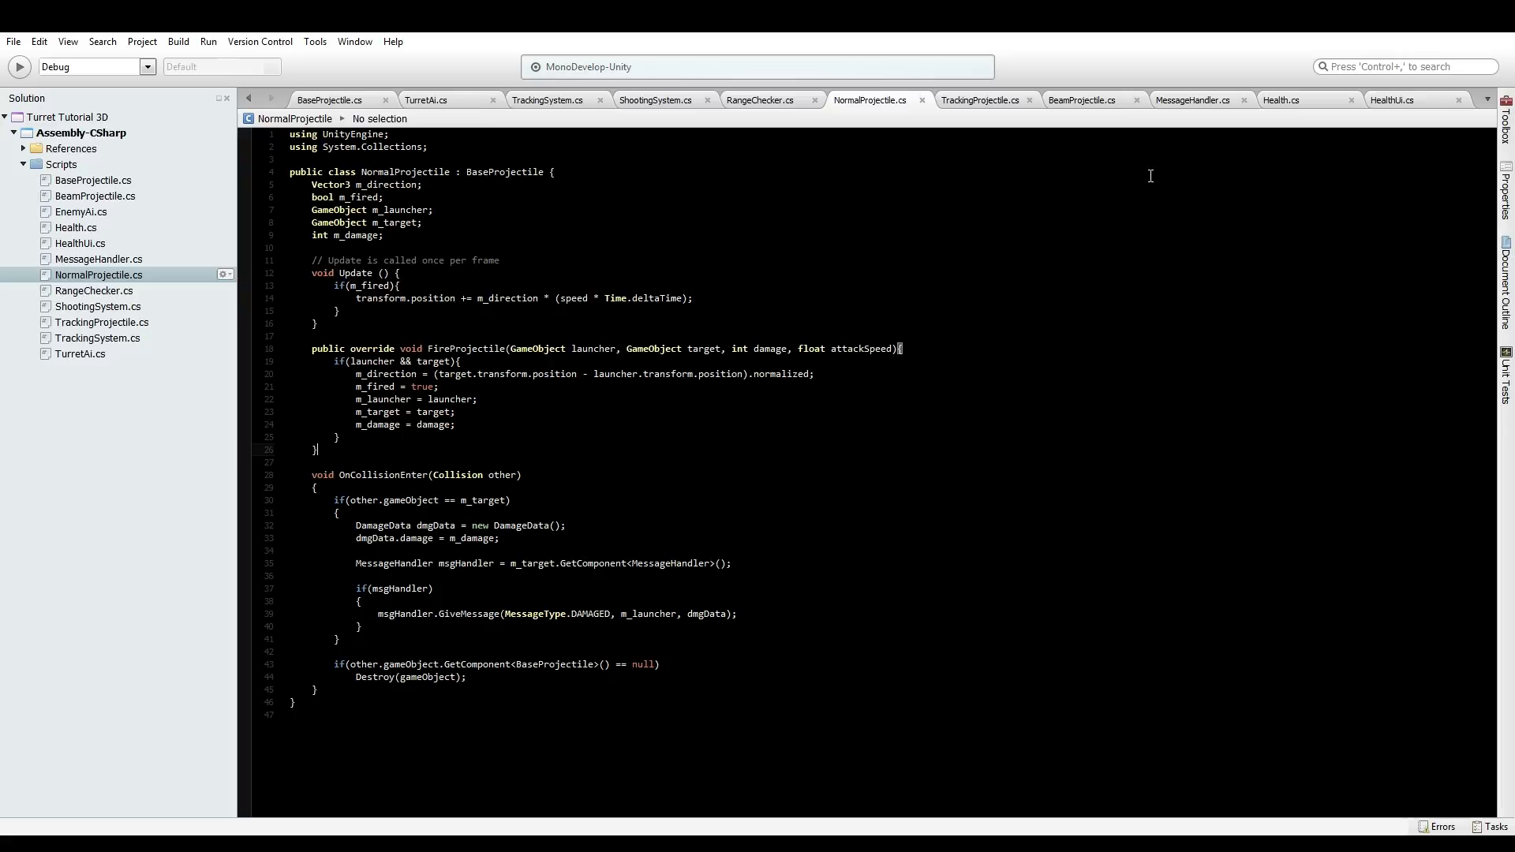
# In HealthUi's null-check, add UpdateUi(hpData.maxHealth, hpData.curHealth);
pyautogui.click(1390, 100)
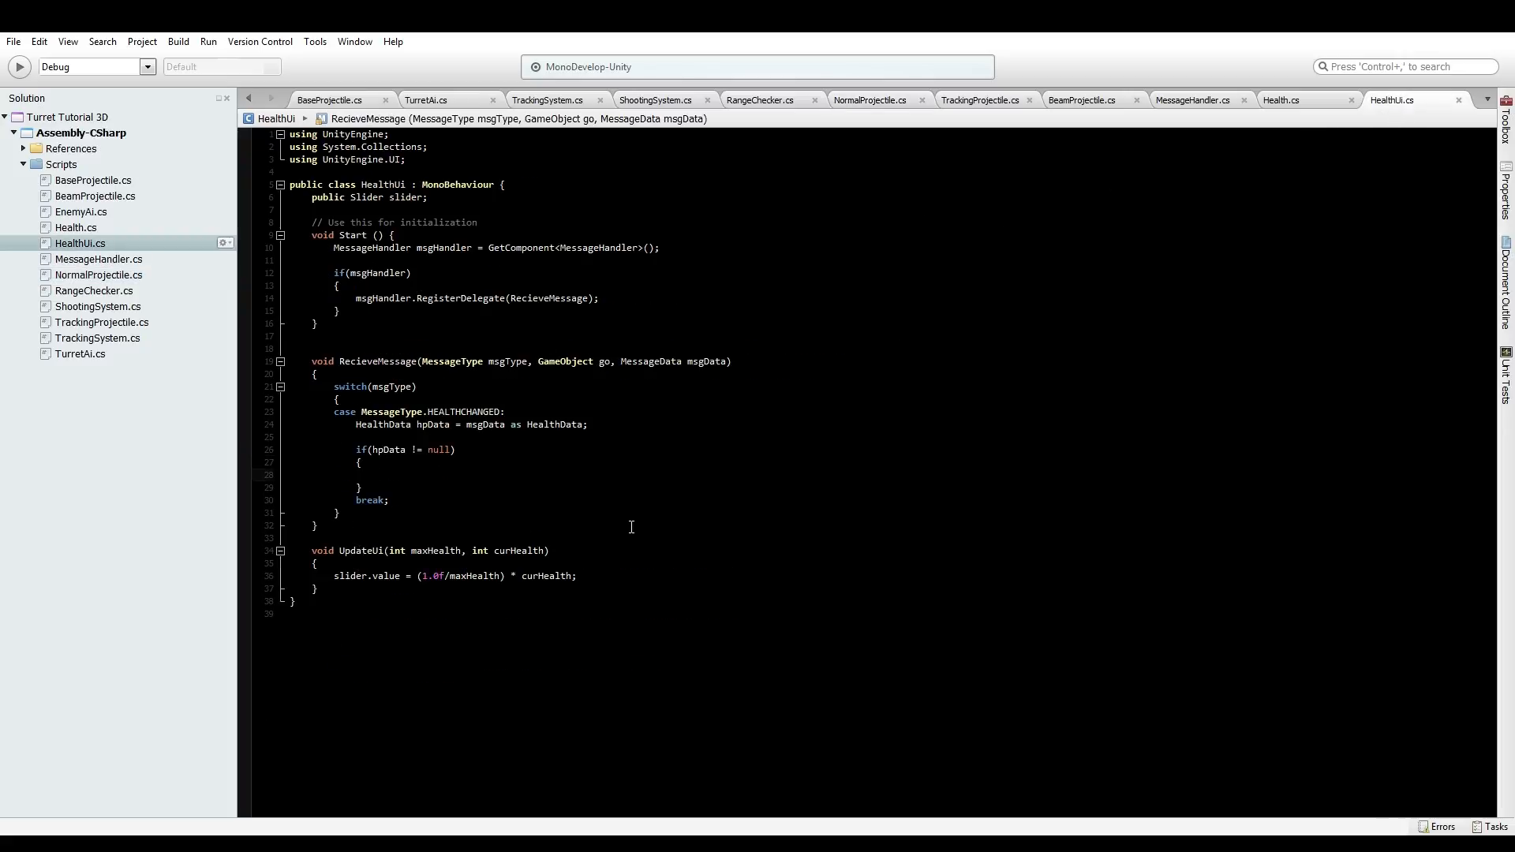
pyautogui.write('UpdateUi')
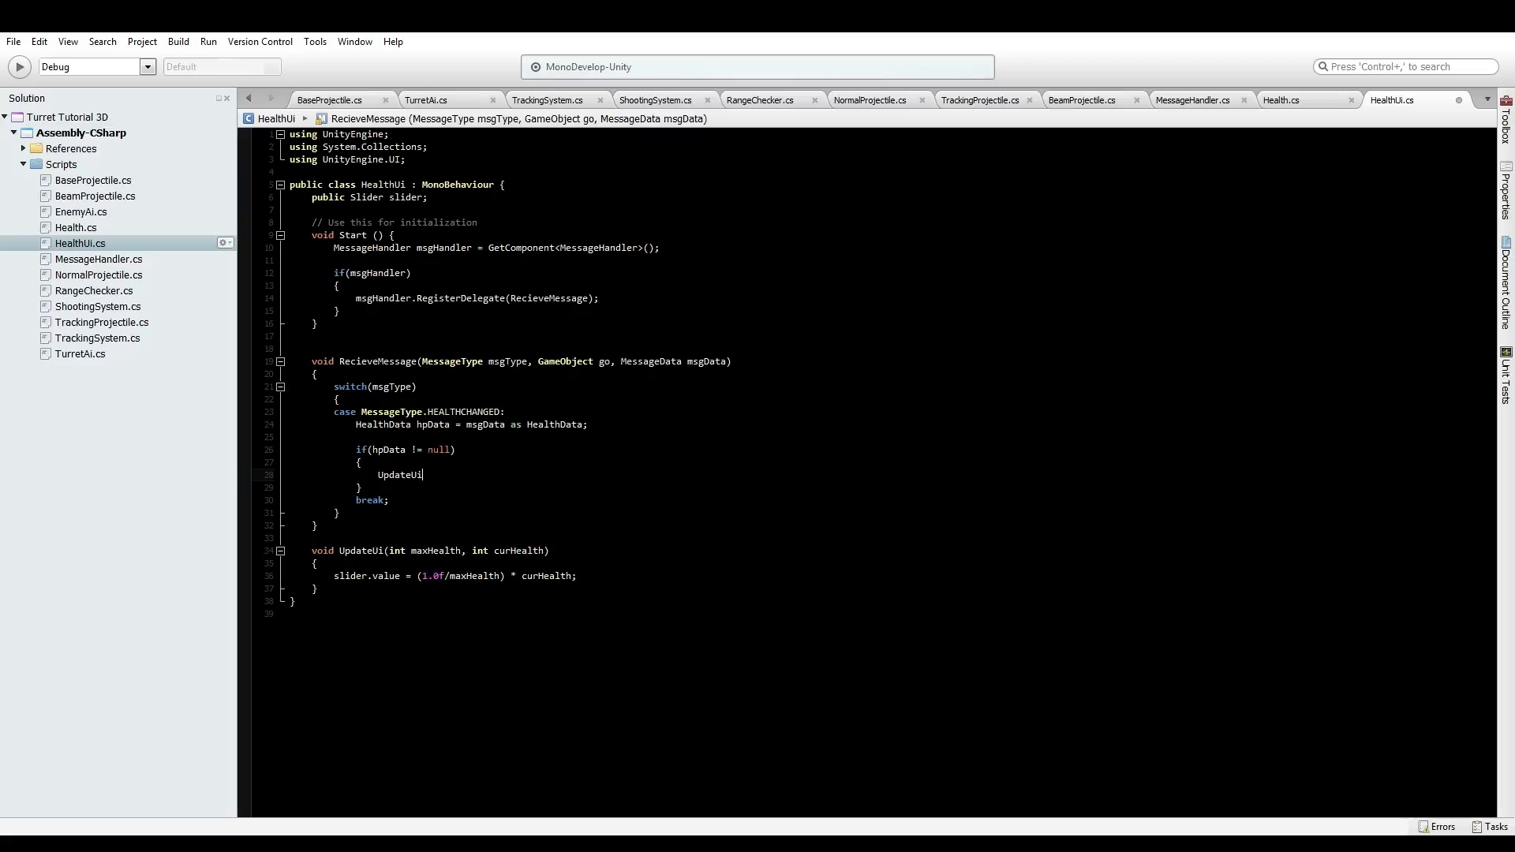
pyautogui.write('(')
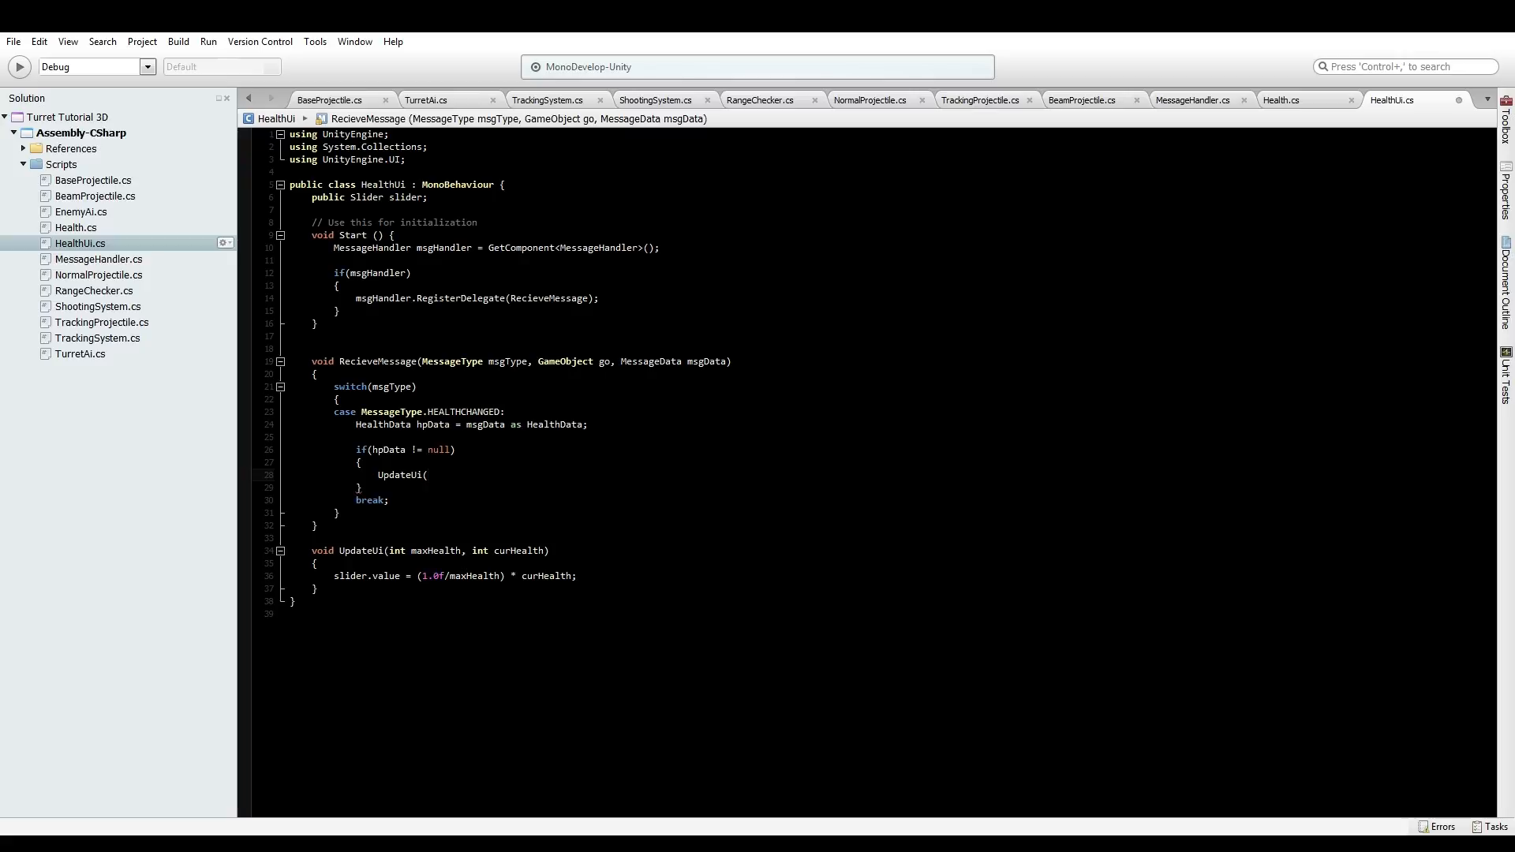
pyautogui.write('hpData,')
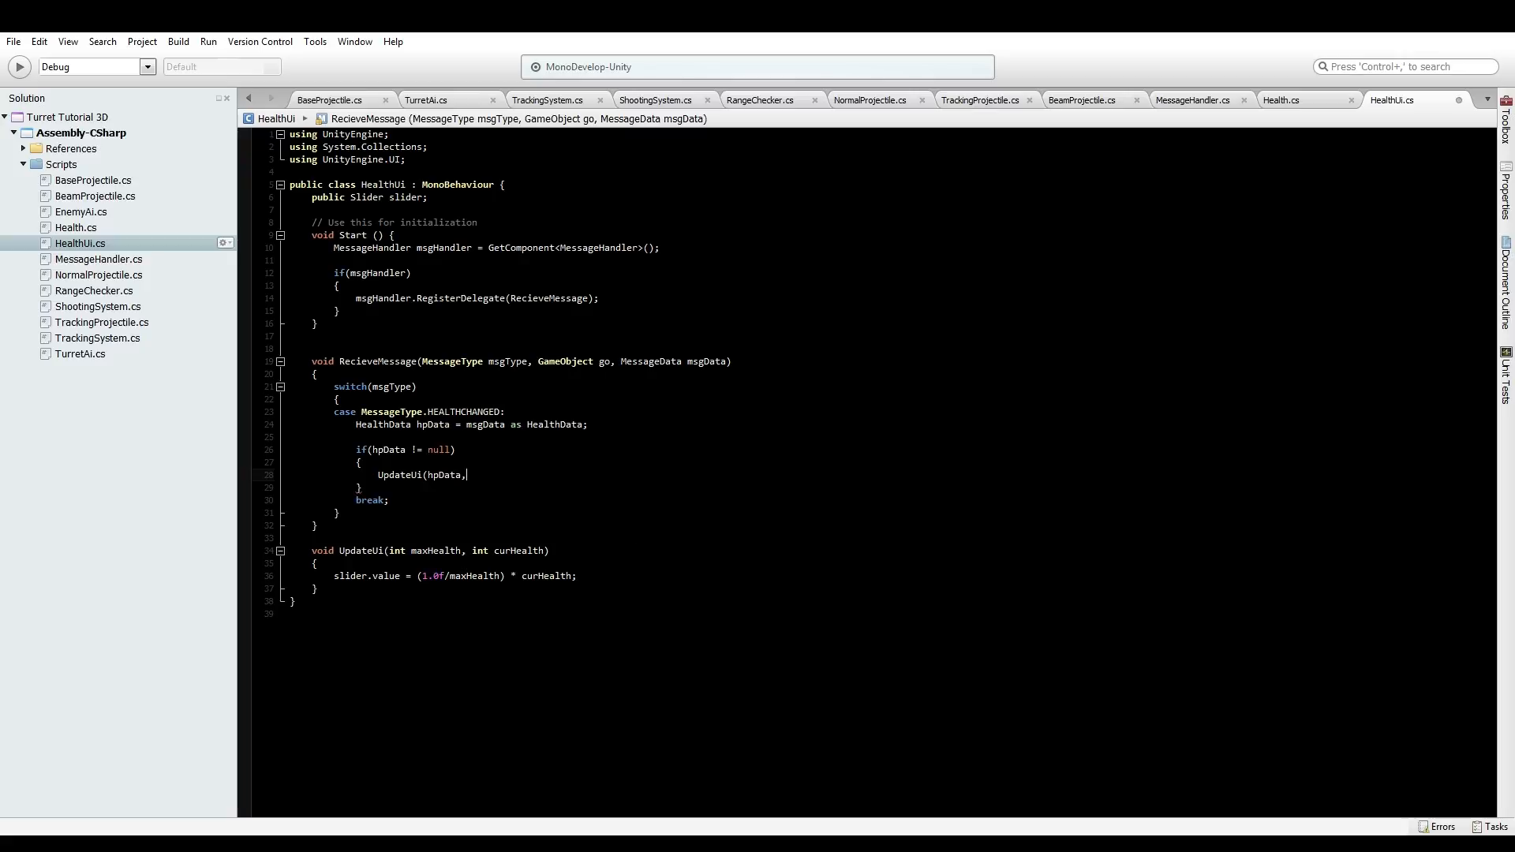
pyautogui.write('.maxHealth,')
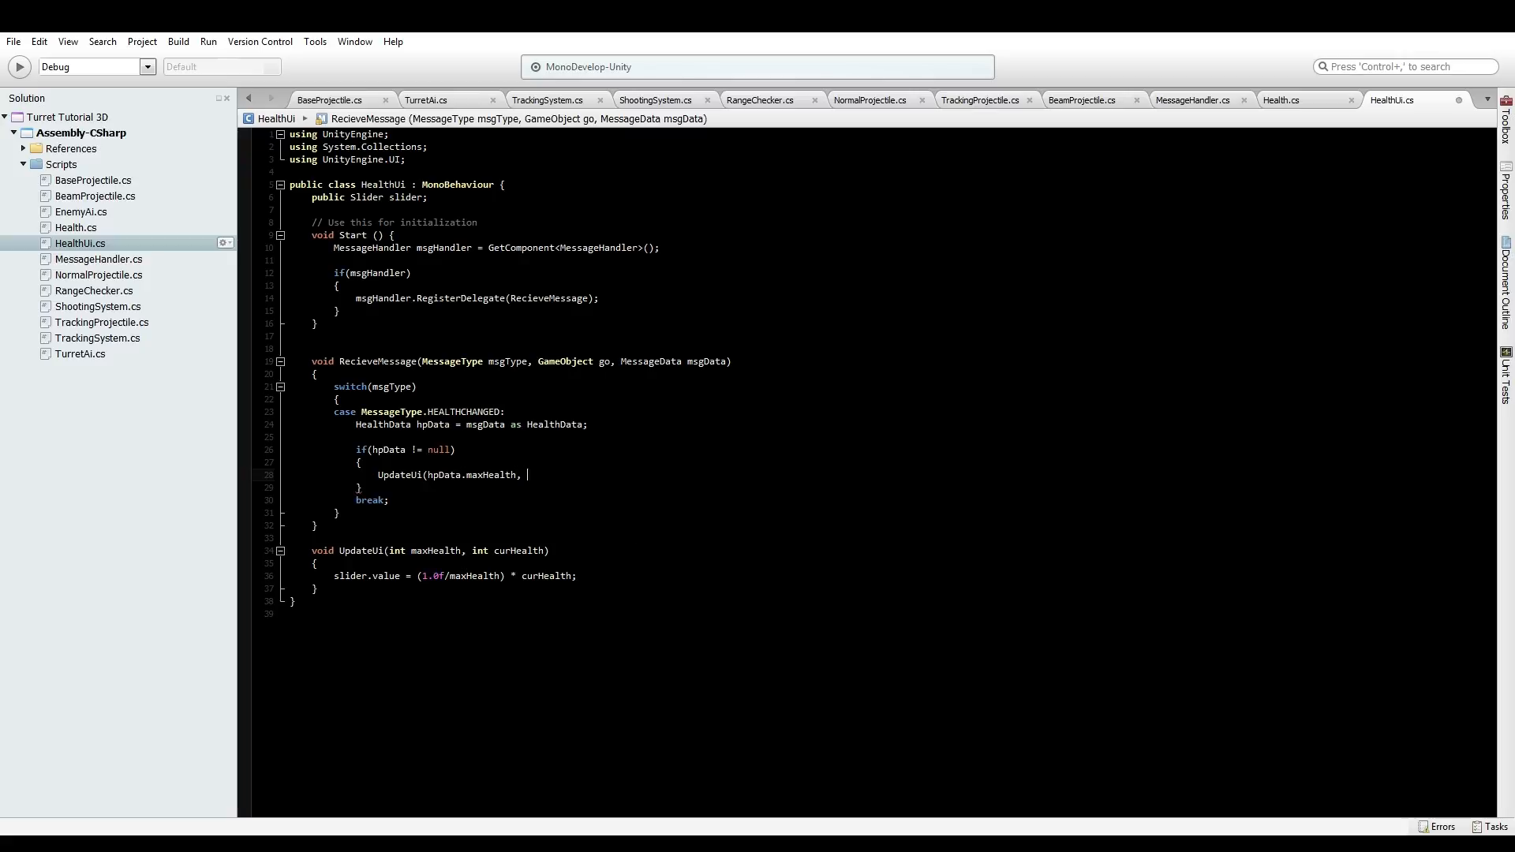
pyautogui.write('hpData.curHealth')
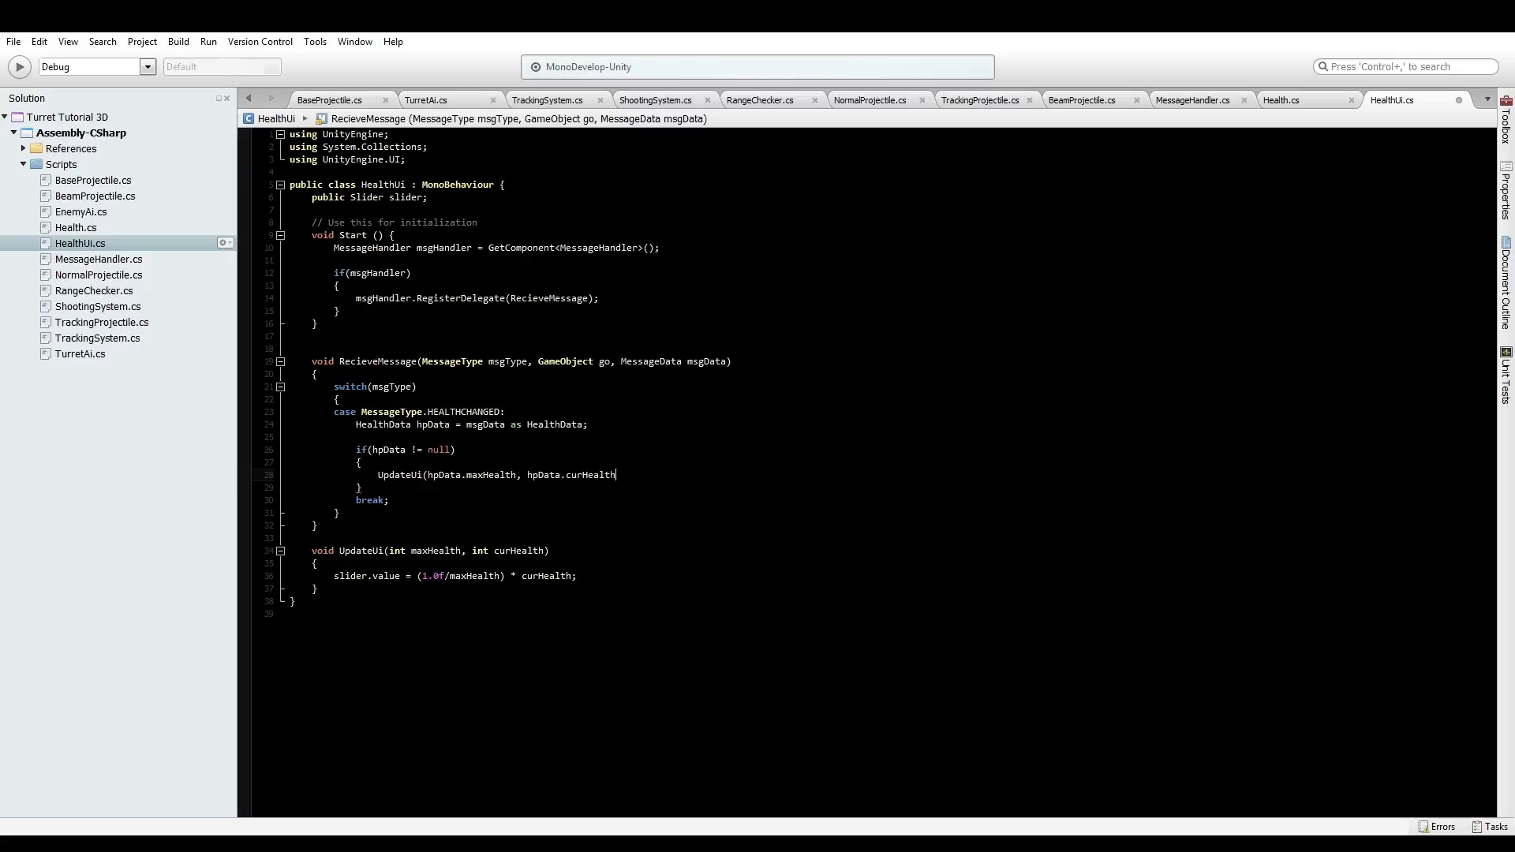
pyautogui.write(';')
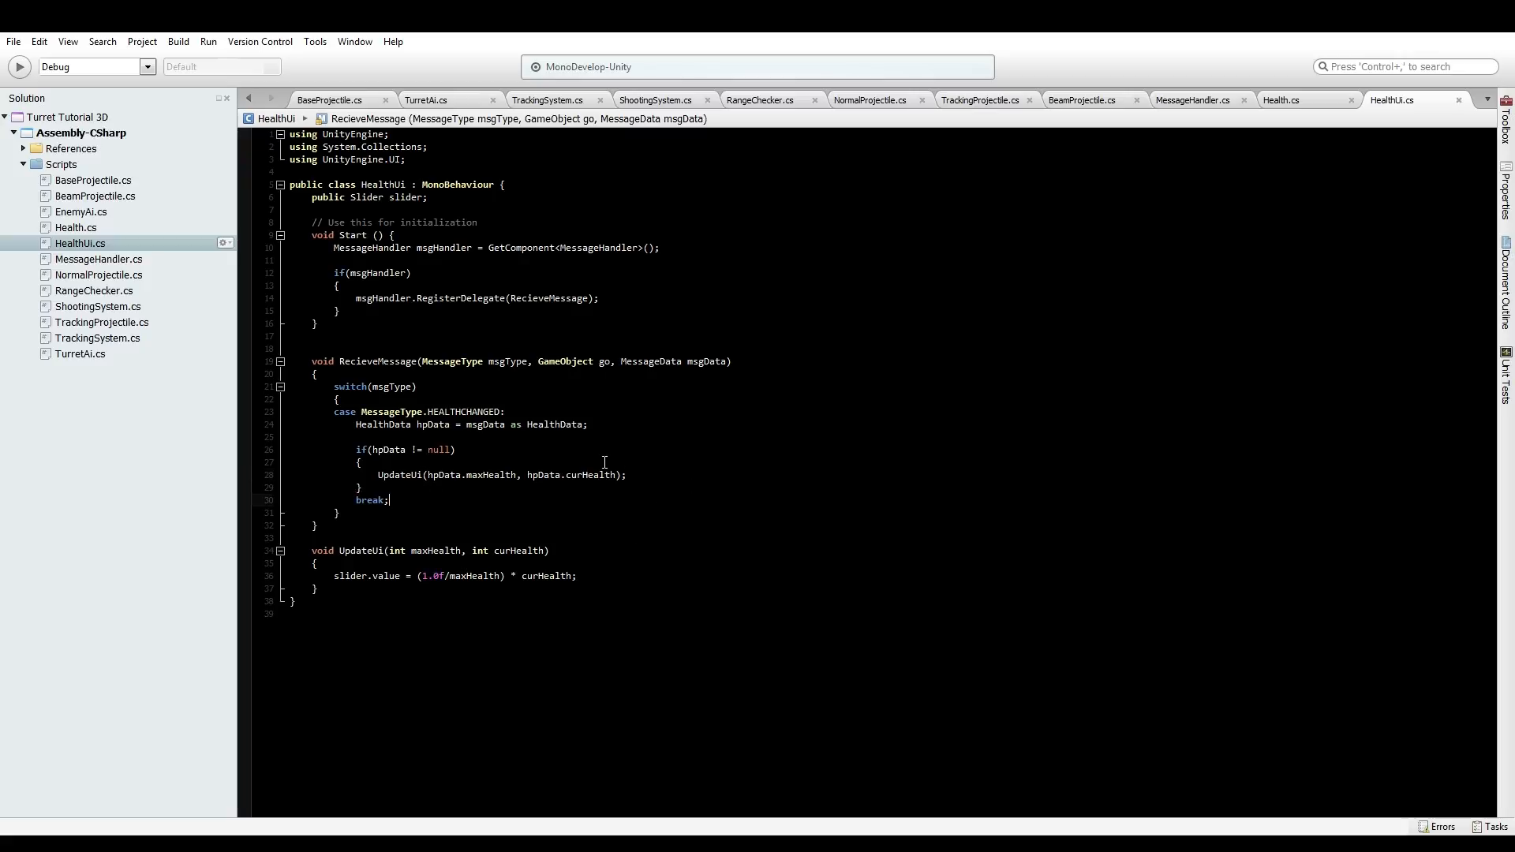
pyautogui.moveTo(757, 479)
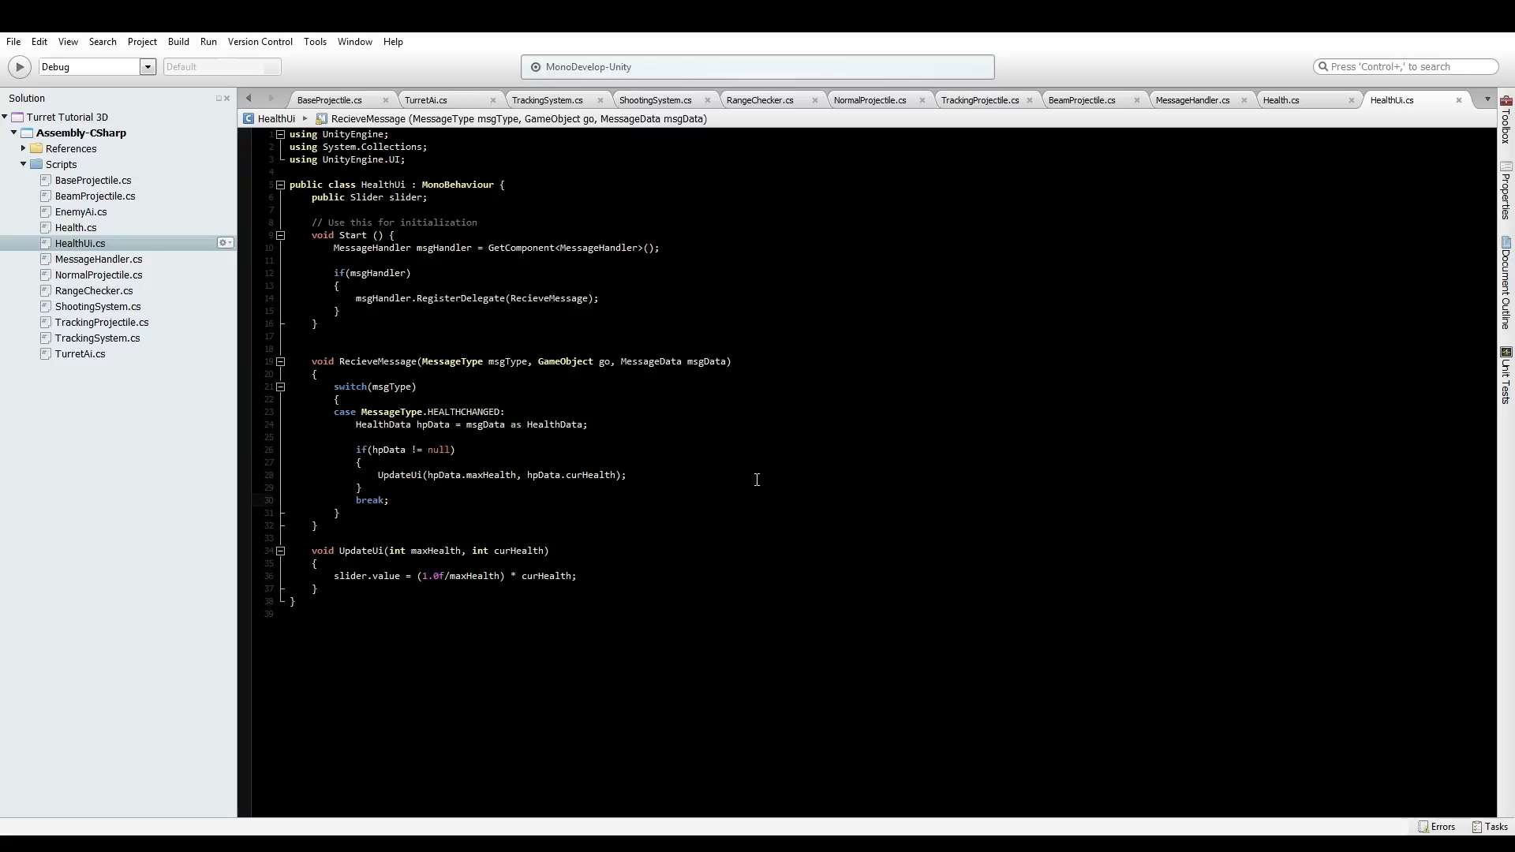
# Return to Unity and run and stop a play test to watch the health bar drain
pyautogui.click(388, 499)
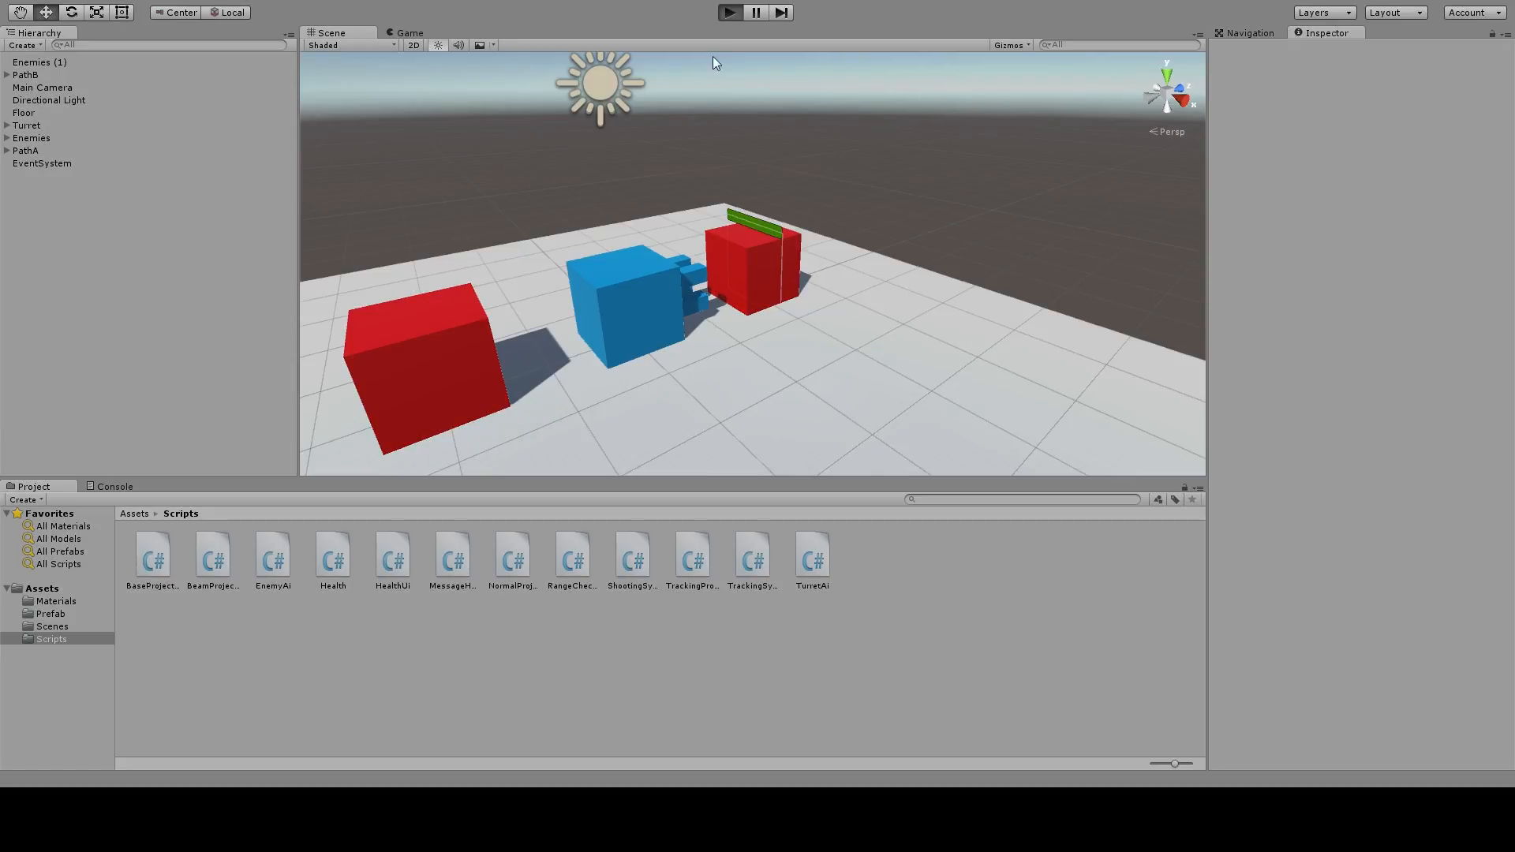
pyautogui.click(730, 12)
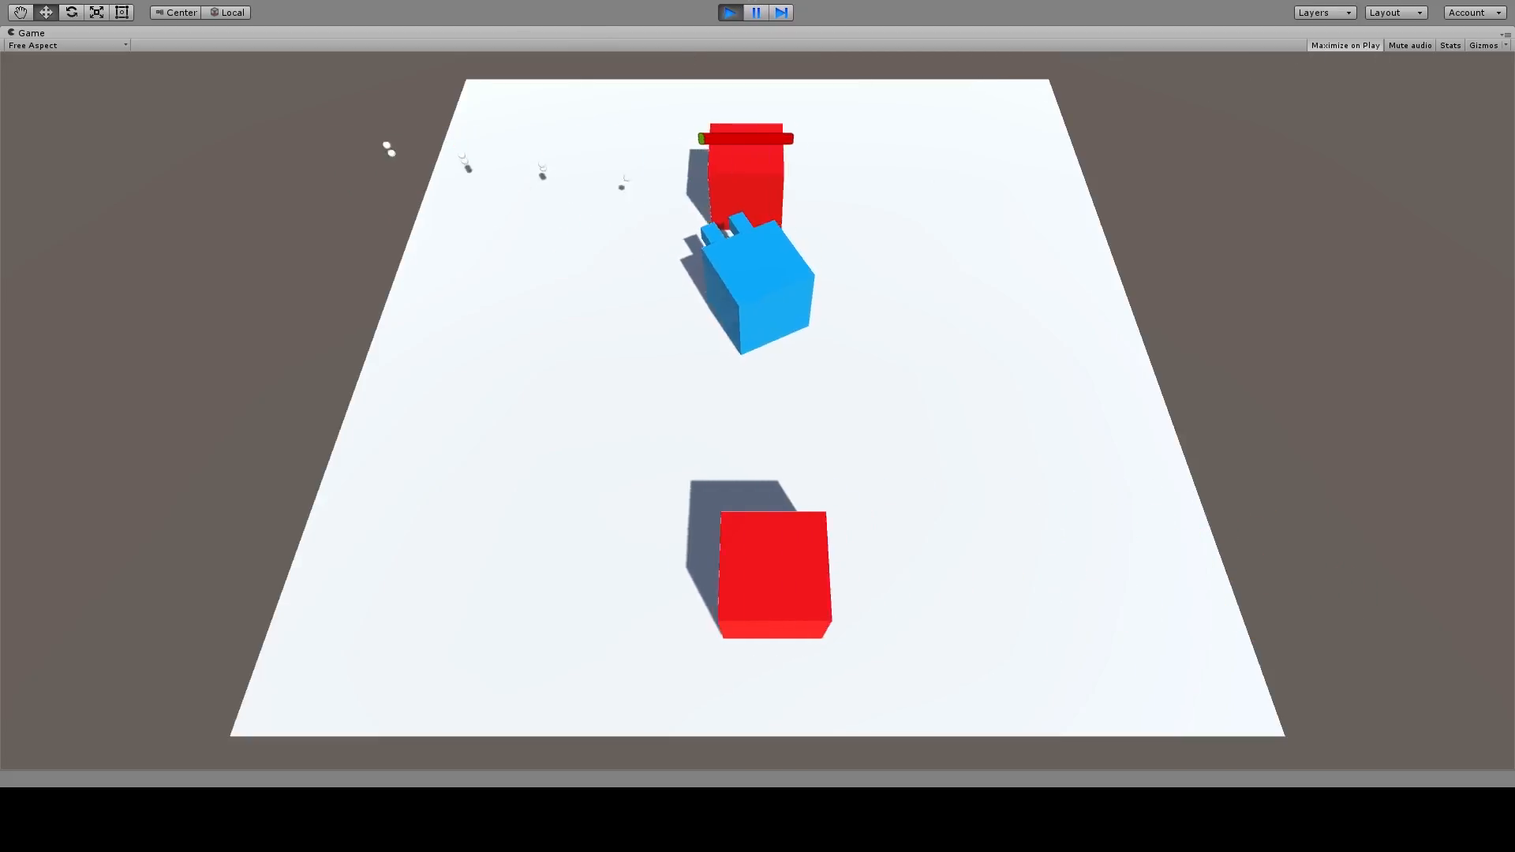
pyautogui.click(729, 12)
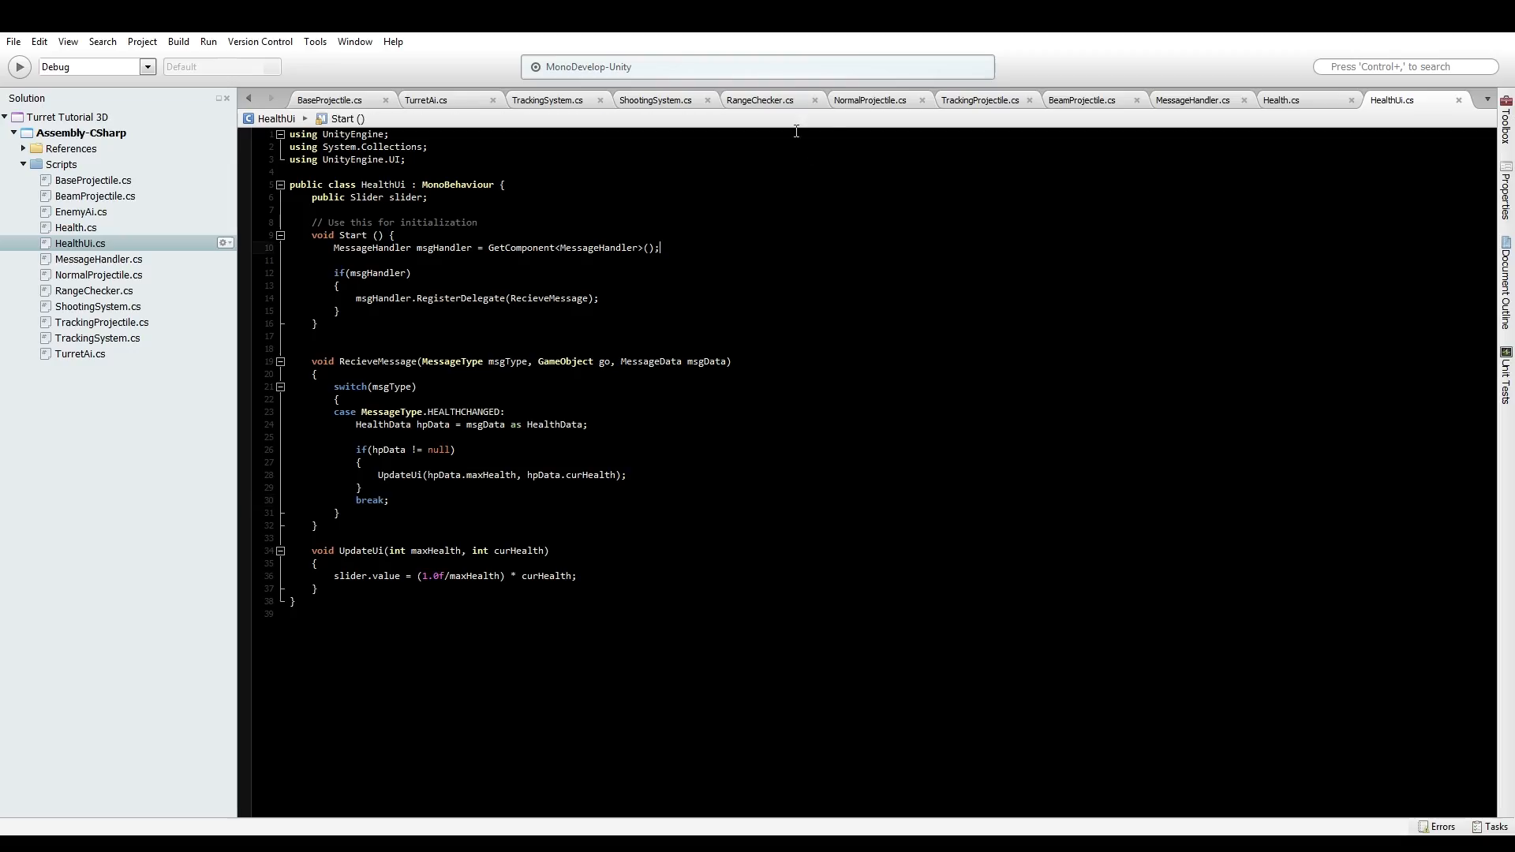
# Add Destroy(gameObject, 10) at the end of NormalProjectile's FireProjectile block
pyautogui.click(869, 99)
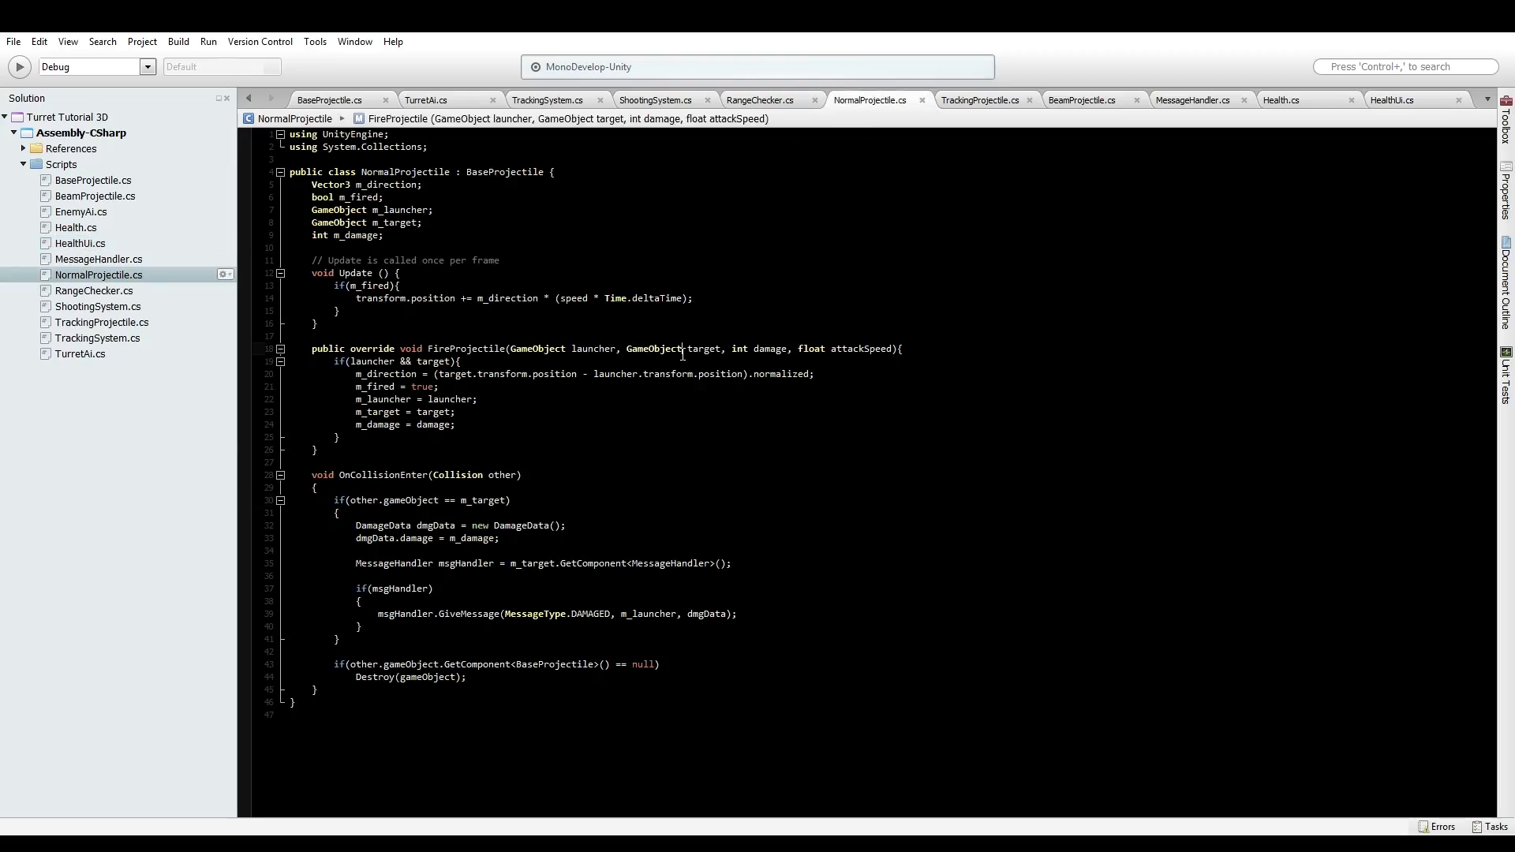
pyautogui.click(319, 688)
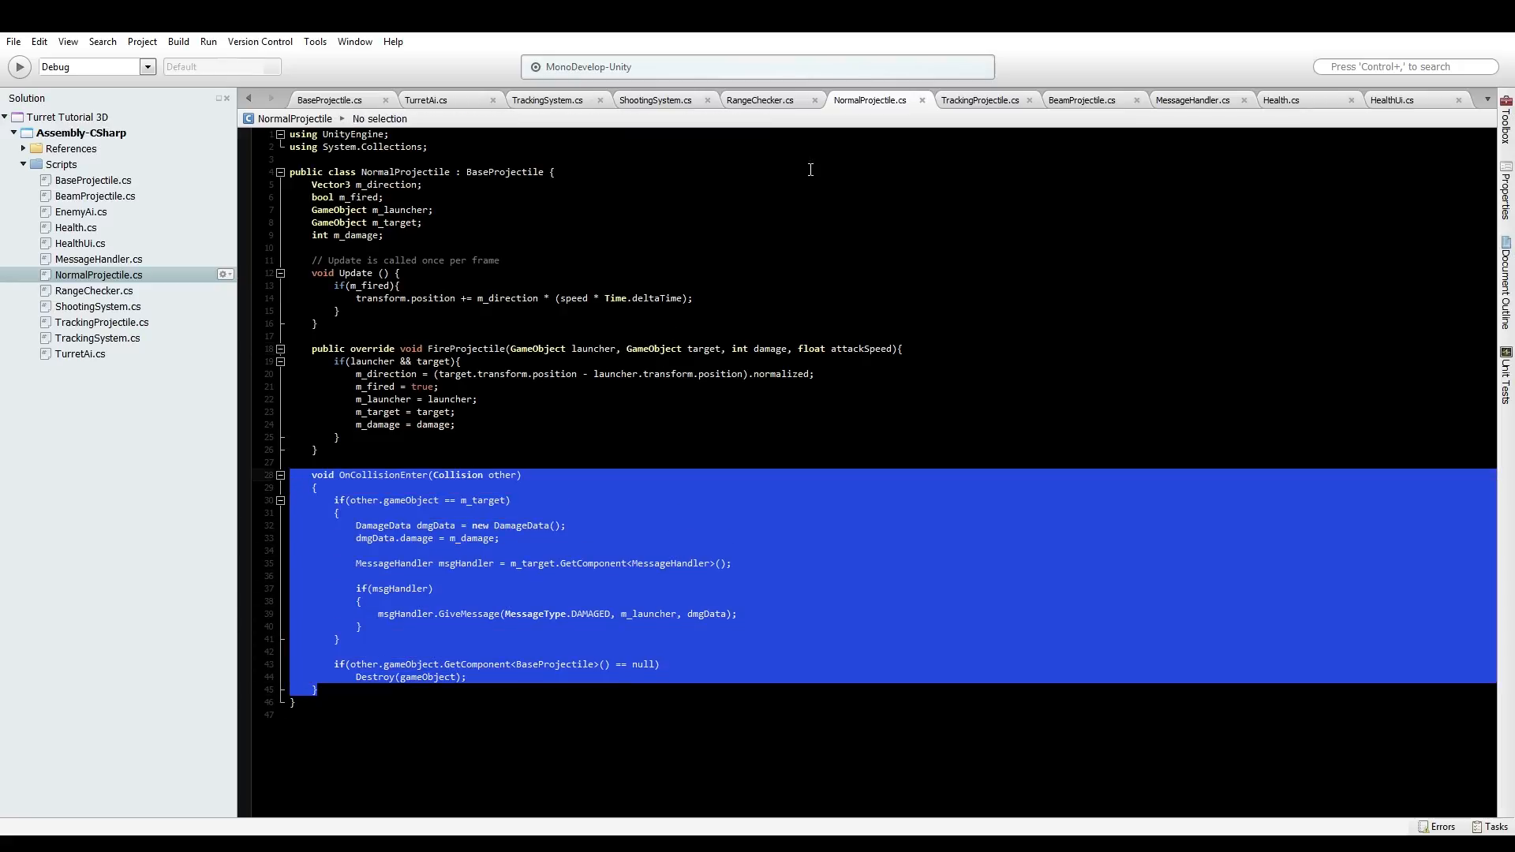
pyautogui.click(979, 99)
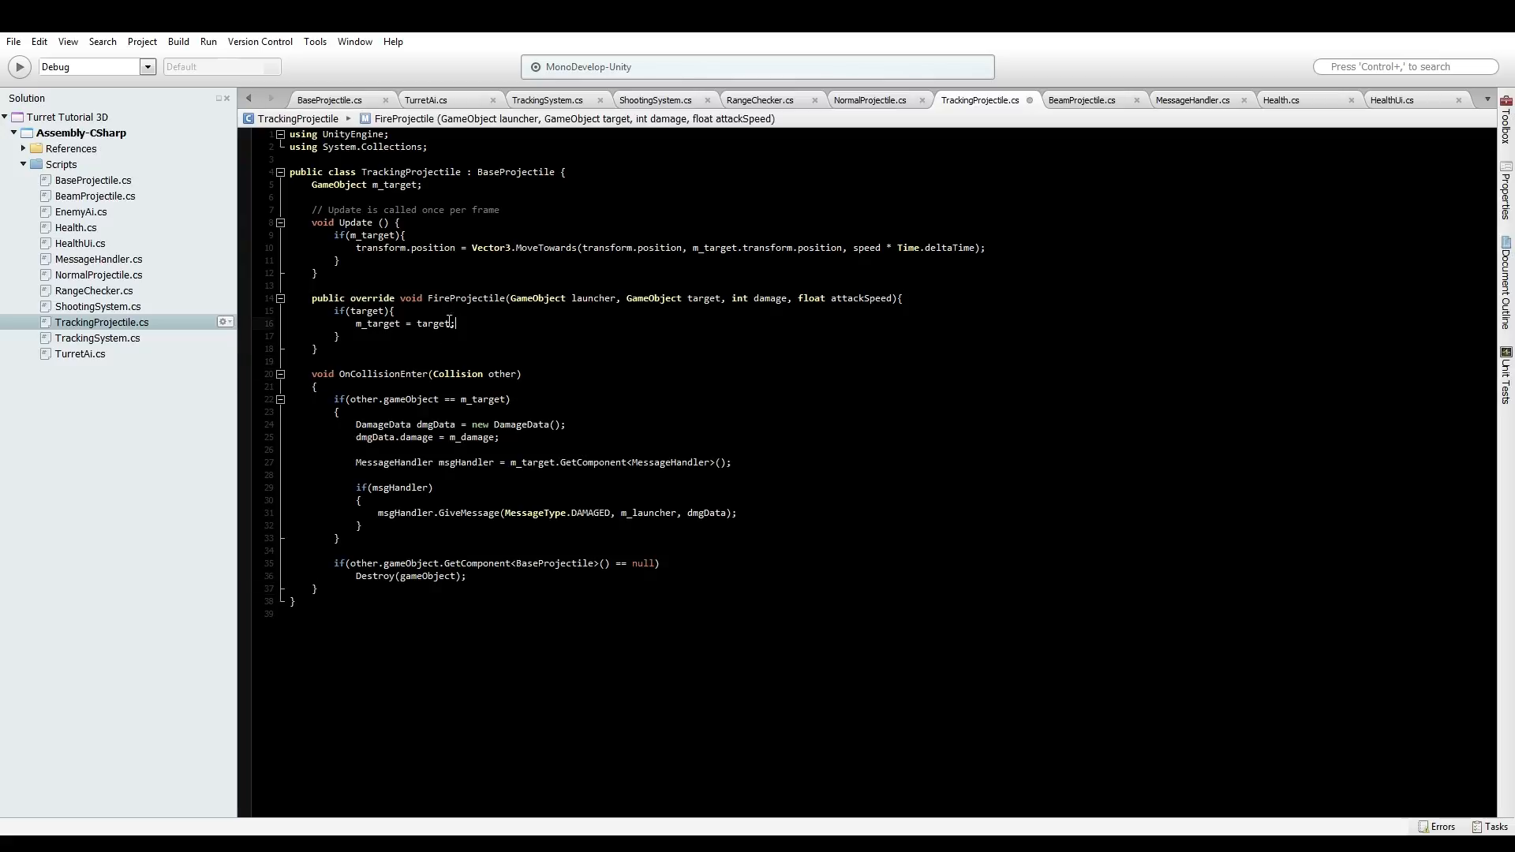
pyautogui.click(407, 199)
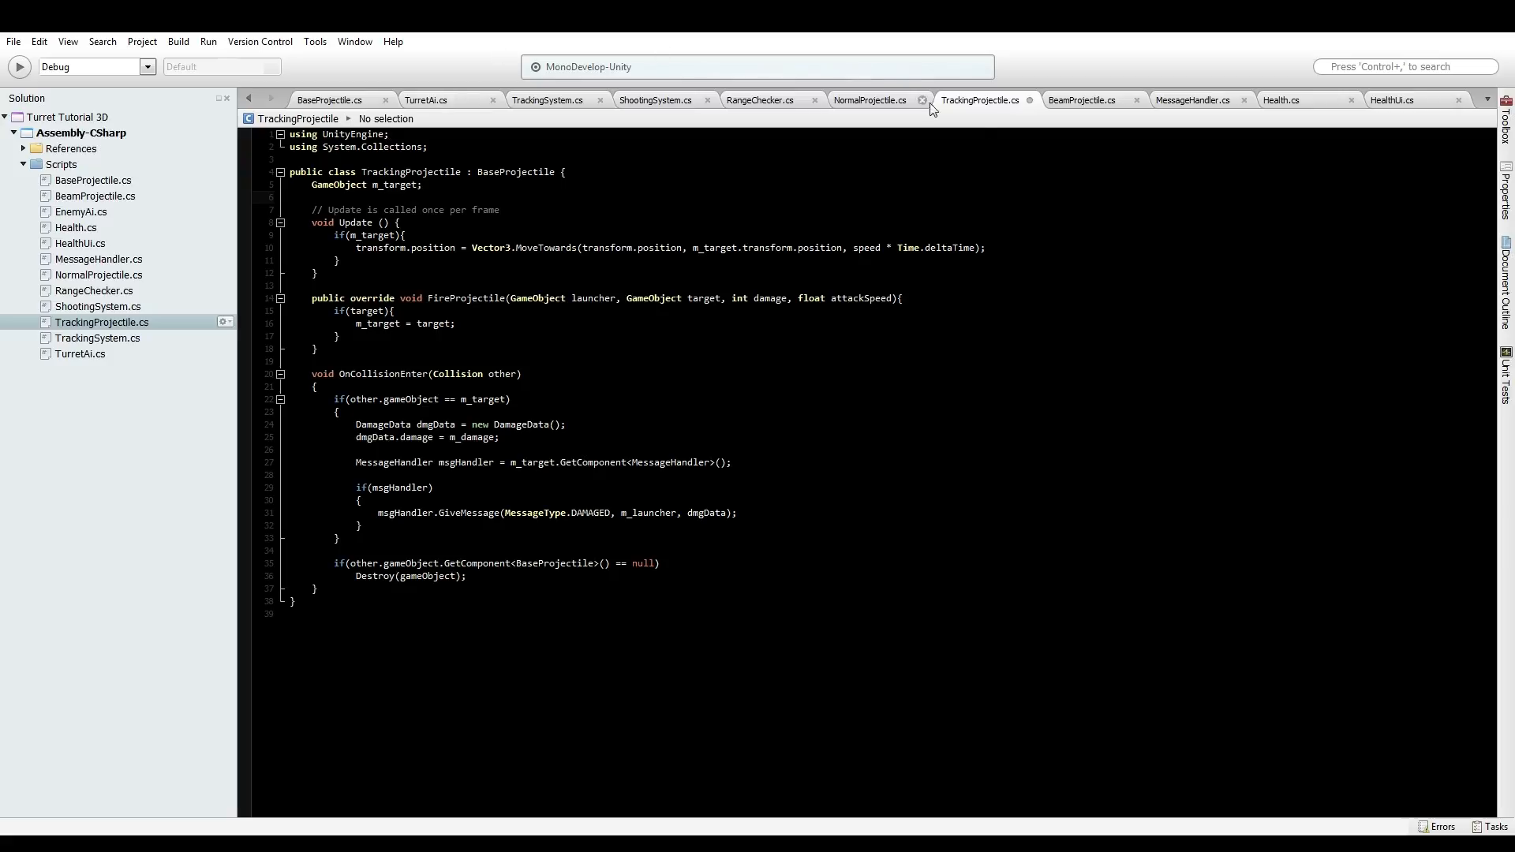
pyautogui.click(868, 100)
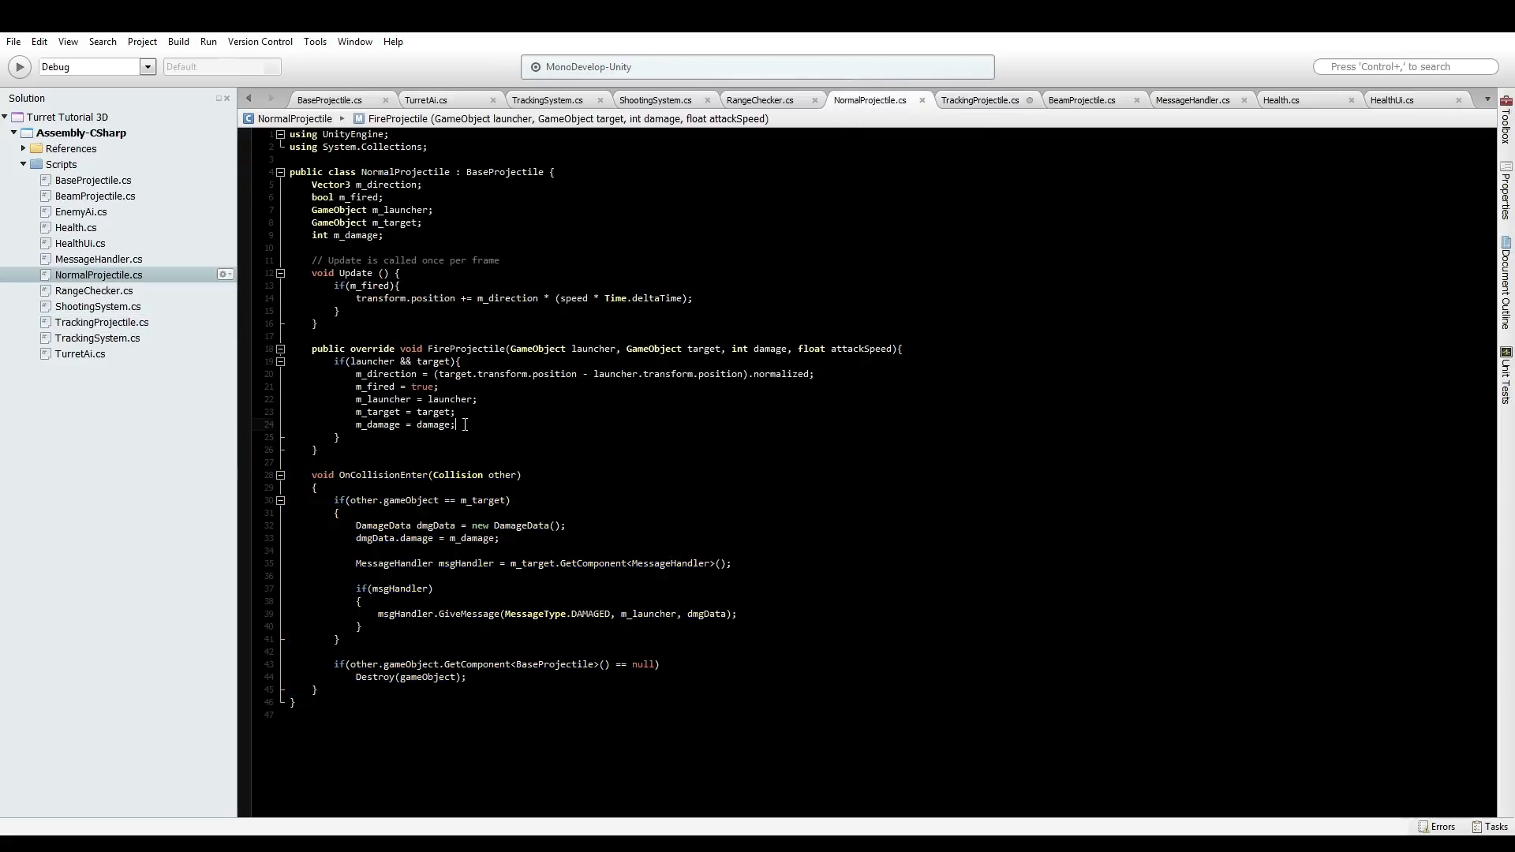
pyautogui.write('dest')
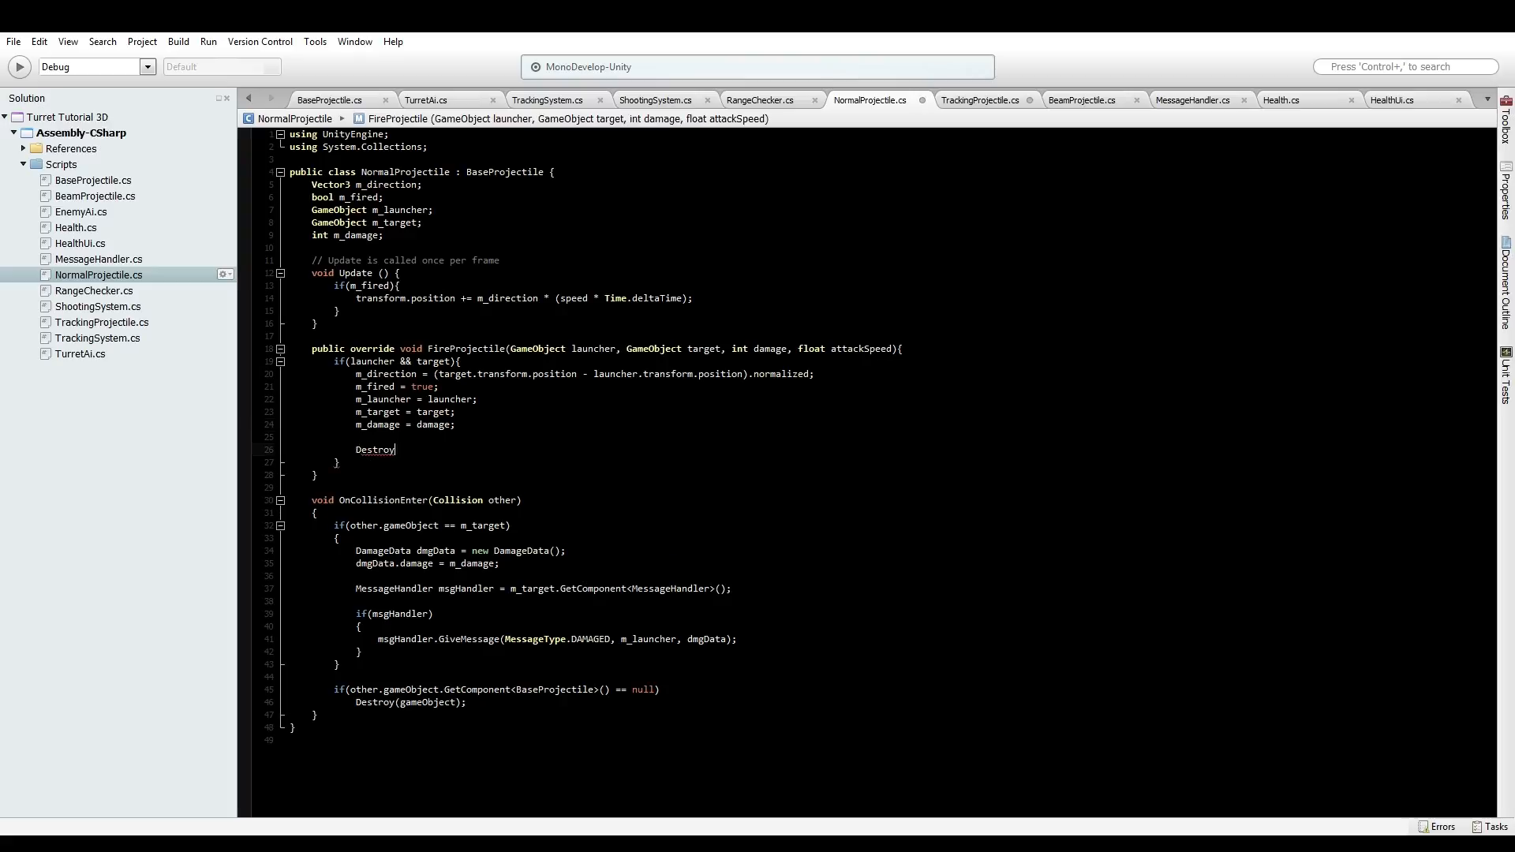
pyautogui.write('(gam')
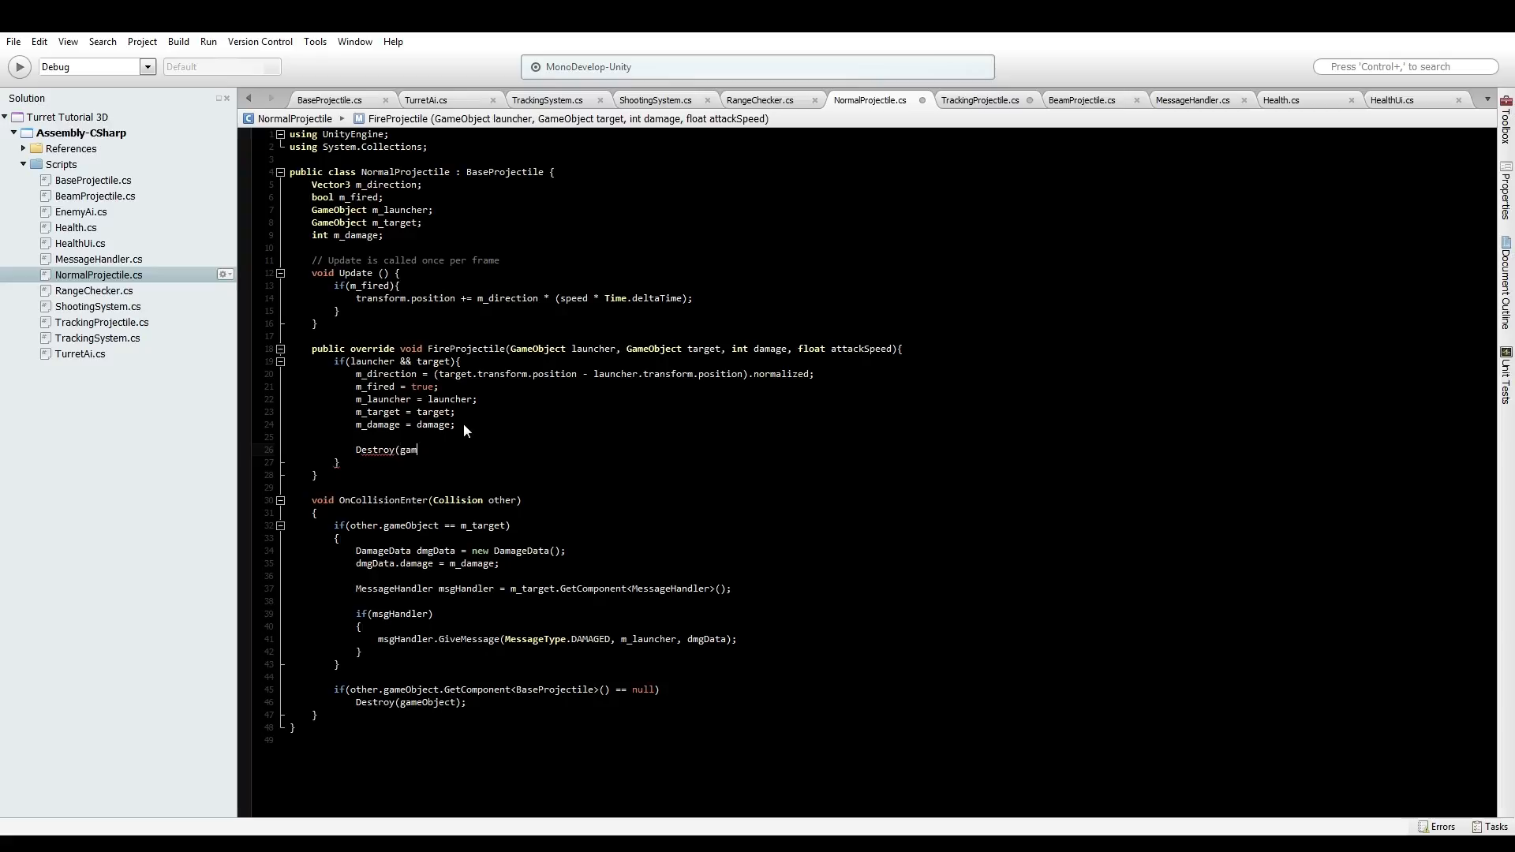
pyautogui.write('eObject, 10)')
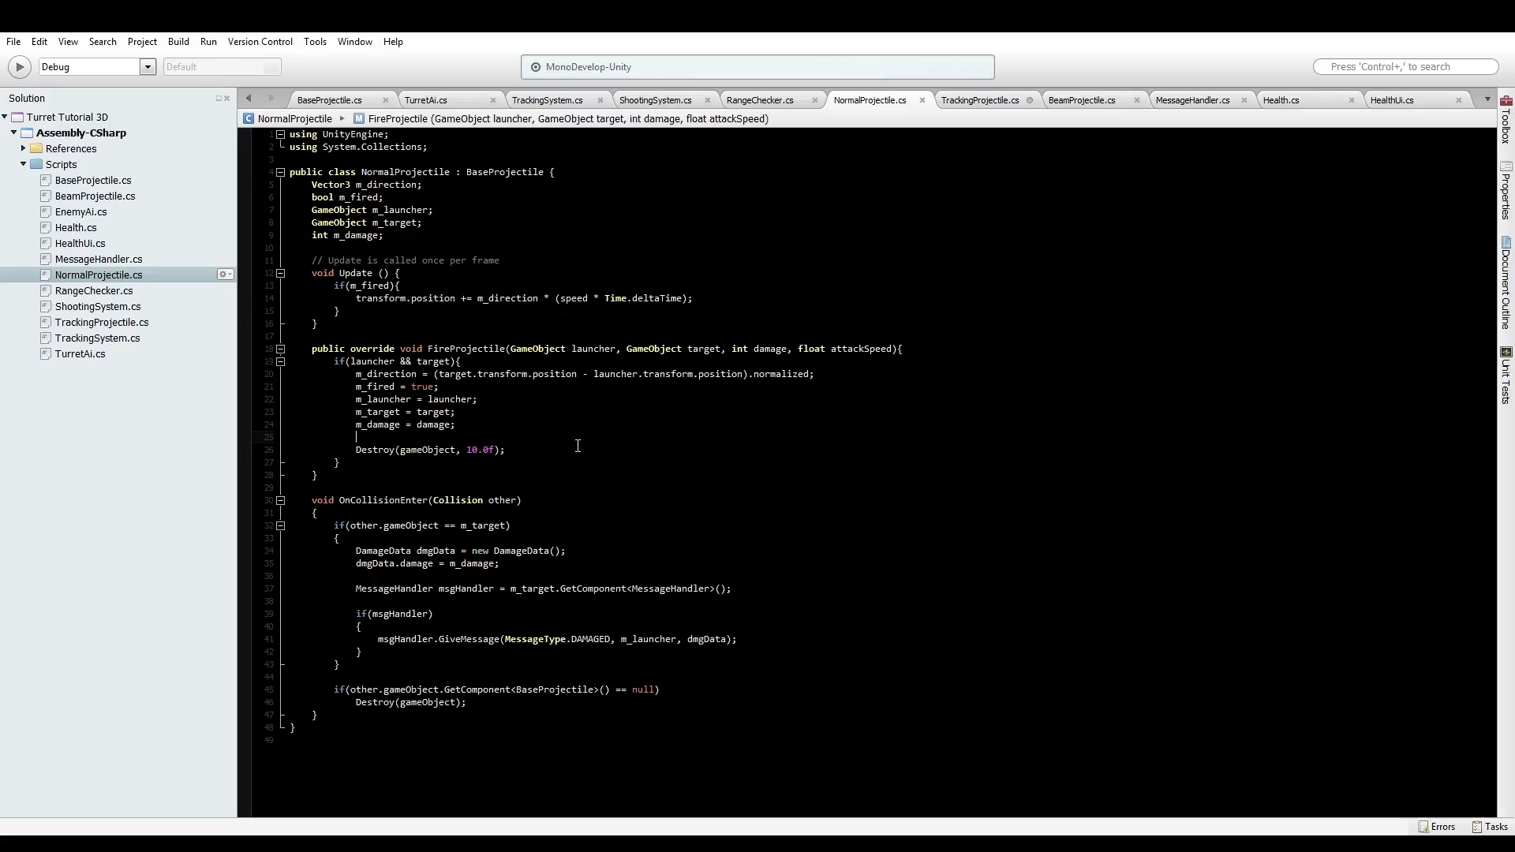
pyautogui.moveTo(502, 462)
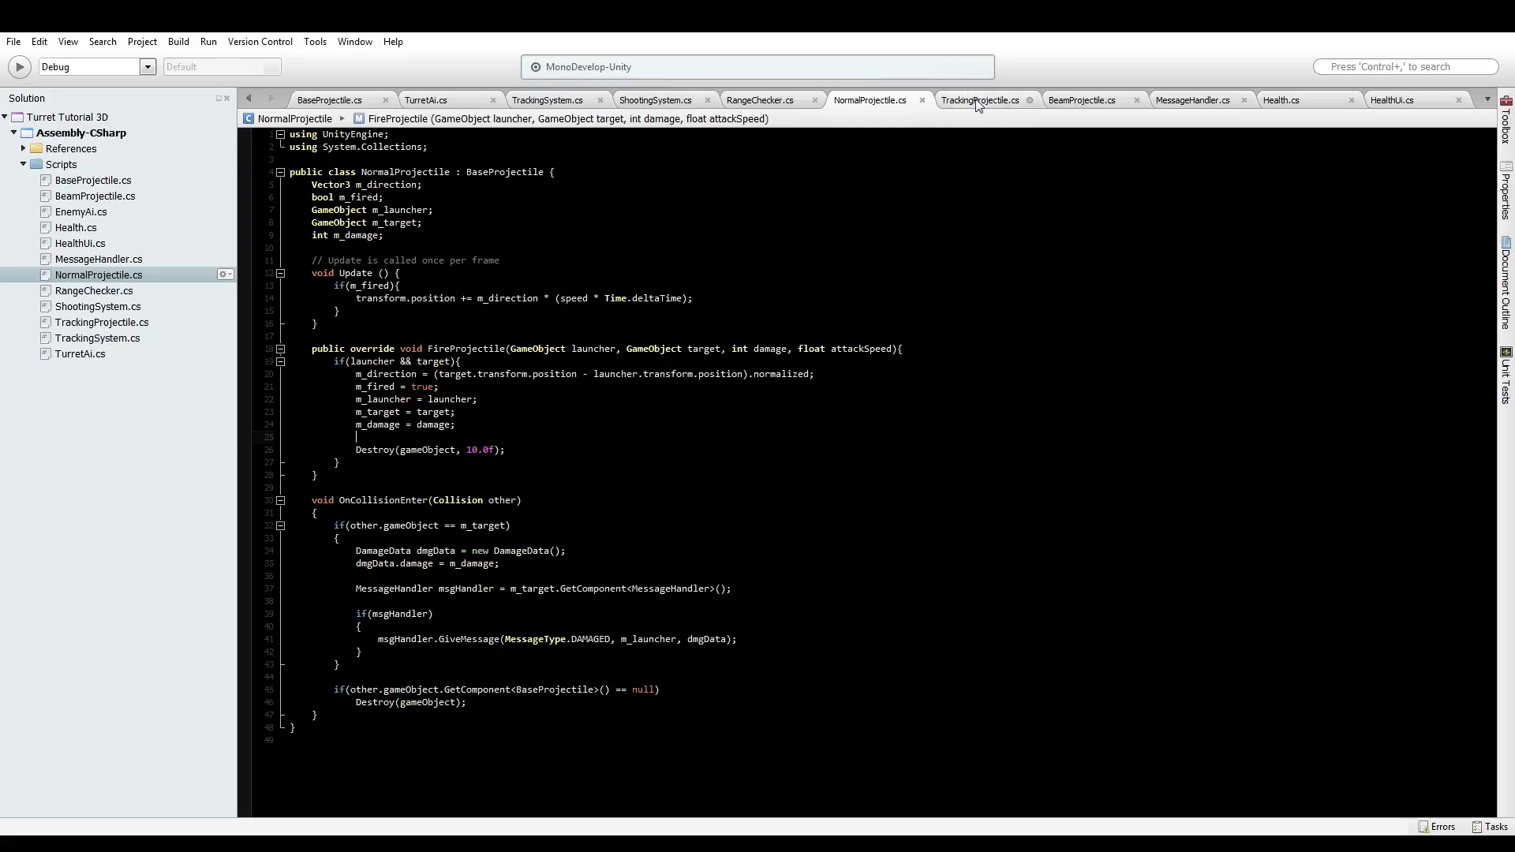
# Declare GameObject m_launcher, int m_damage and Vector3 m_lastKnownPosition in TrackingProjectile
pyautogui.click(978, 99)
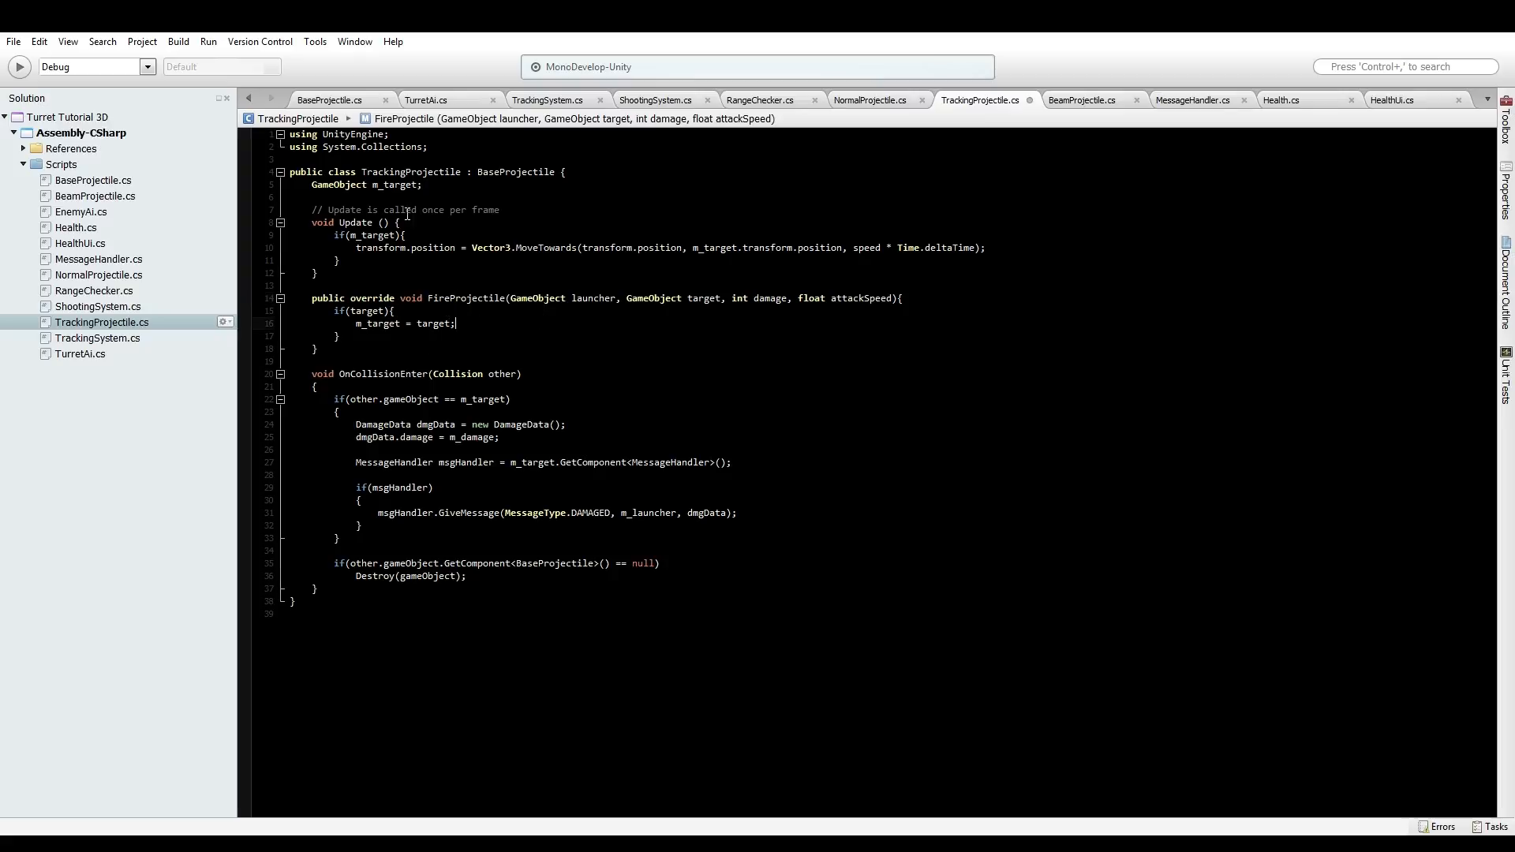
pyautogui.write('GameObject')
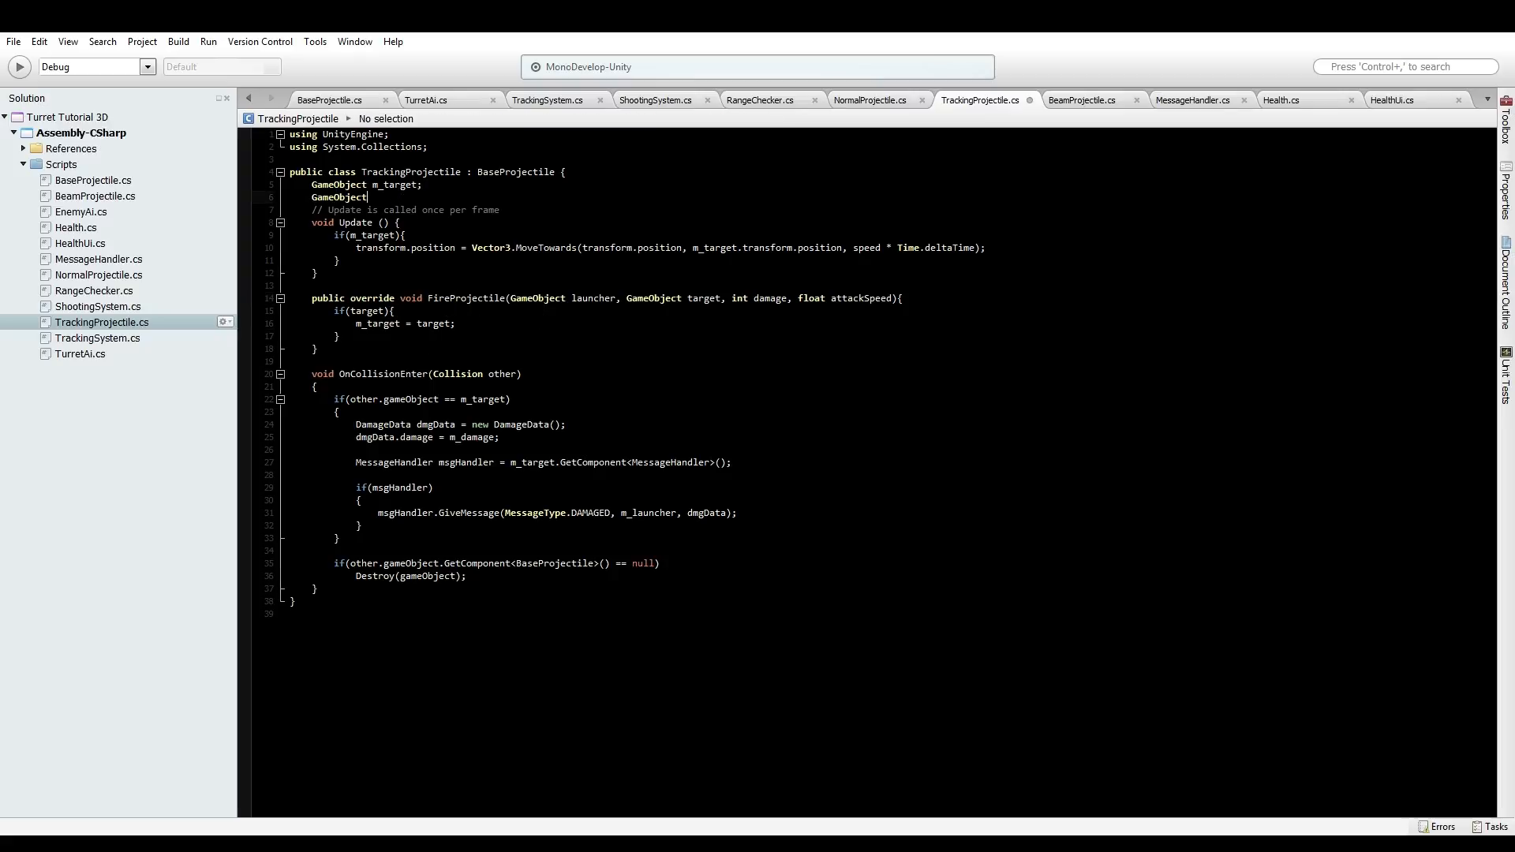
pyautogui.write('m_launcher;')
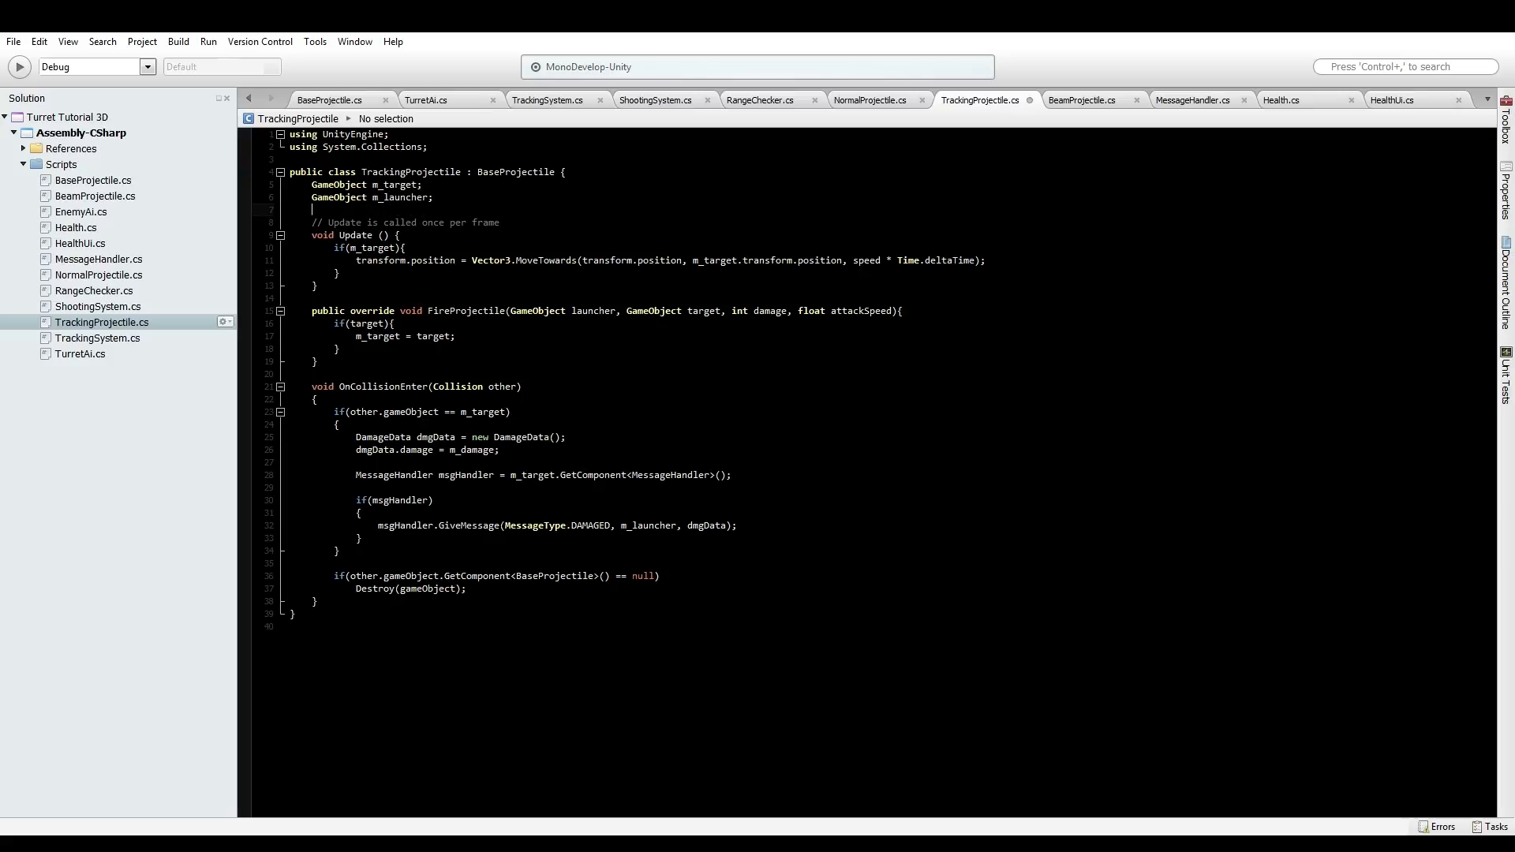
pyautogui.write('int m_damage;')
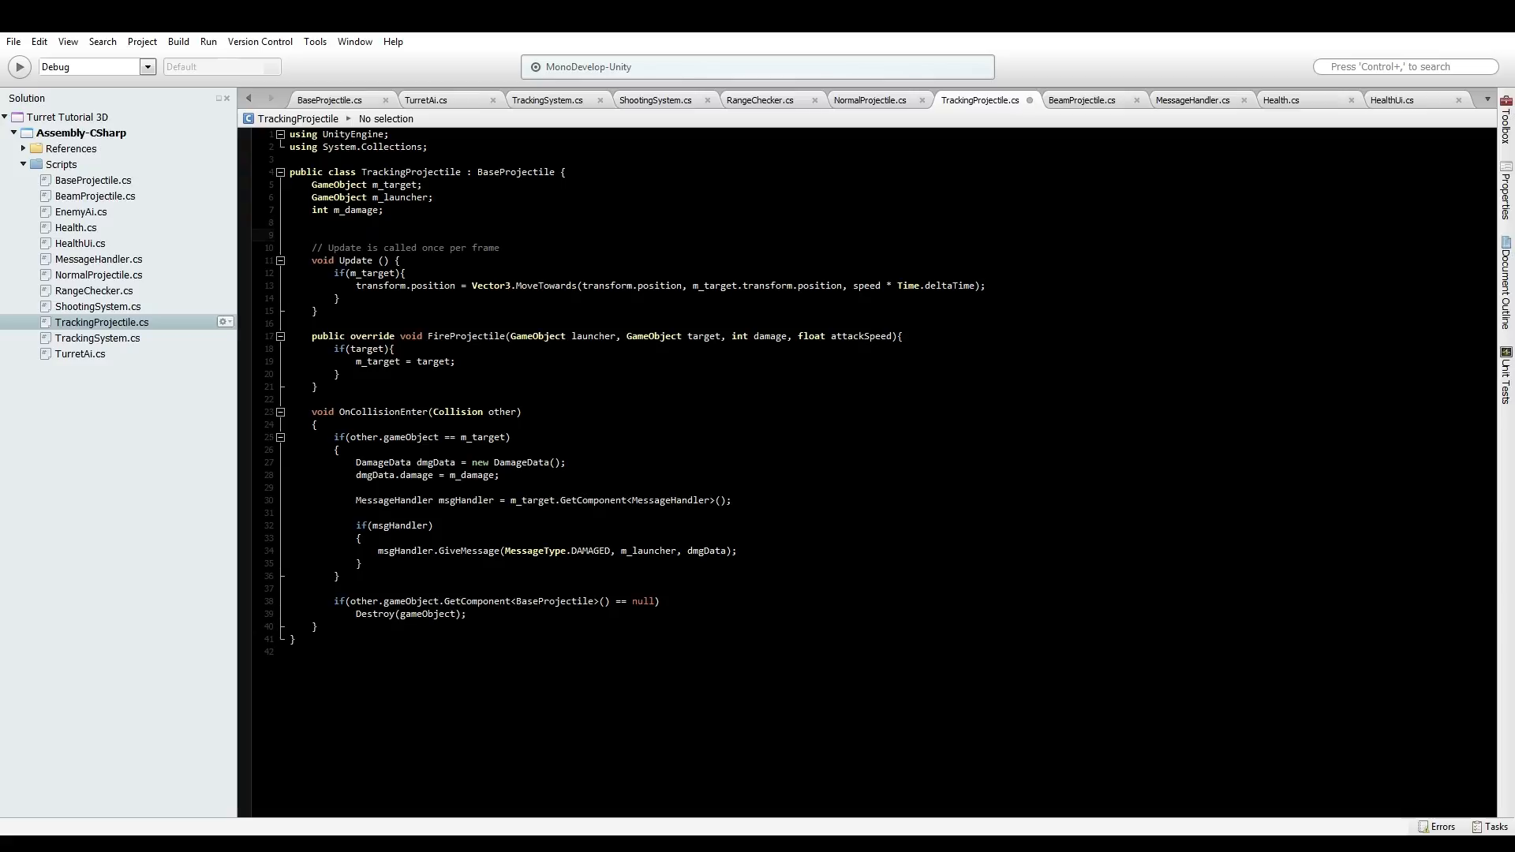
pyautogui.write('Vector3')
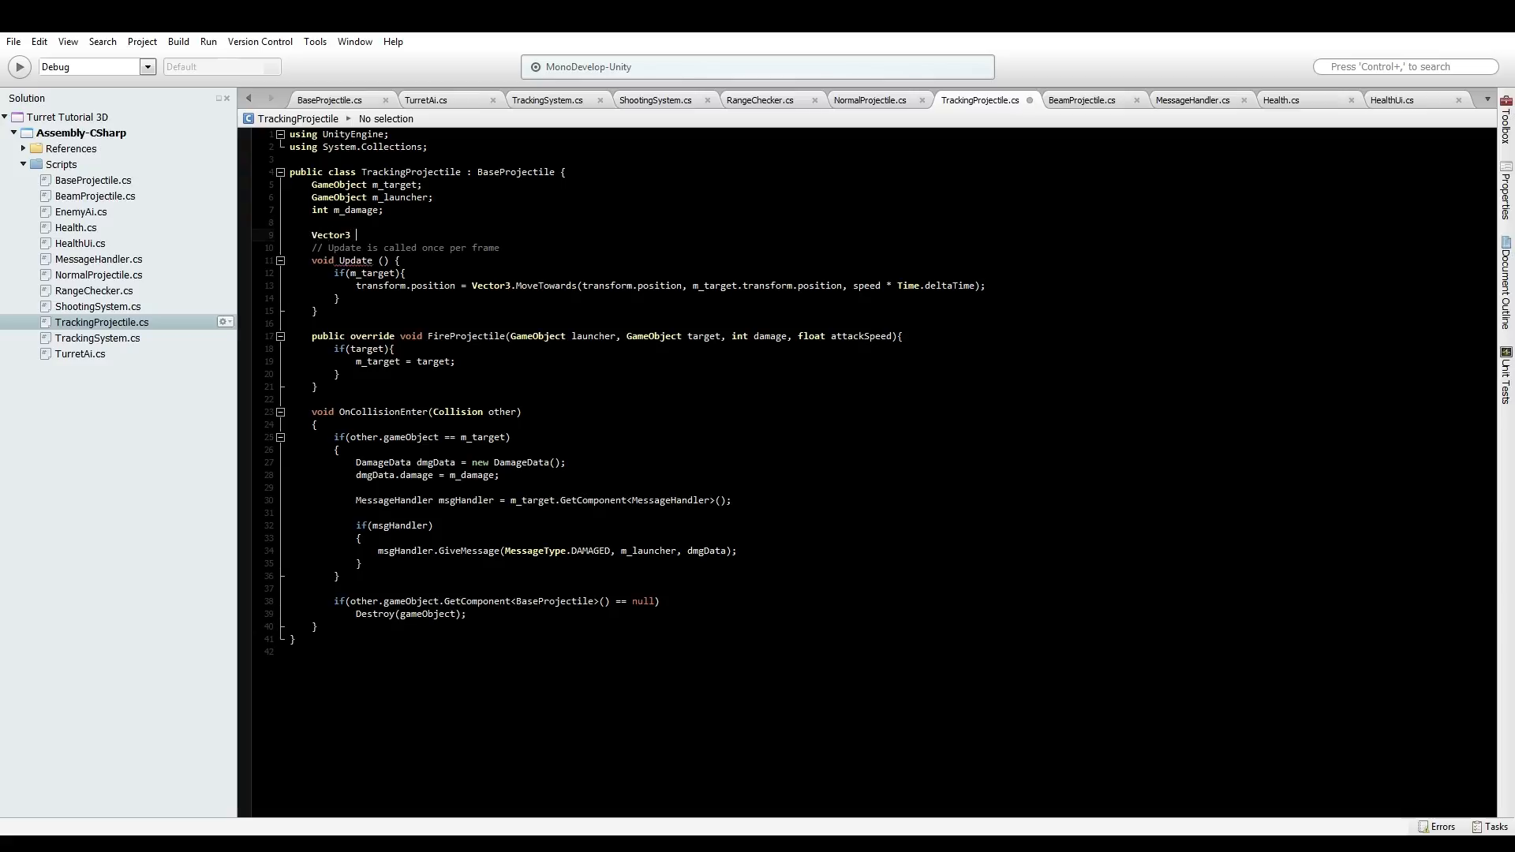
pyautogui.write('m_lastKnownP')
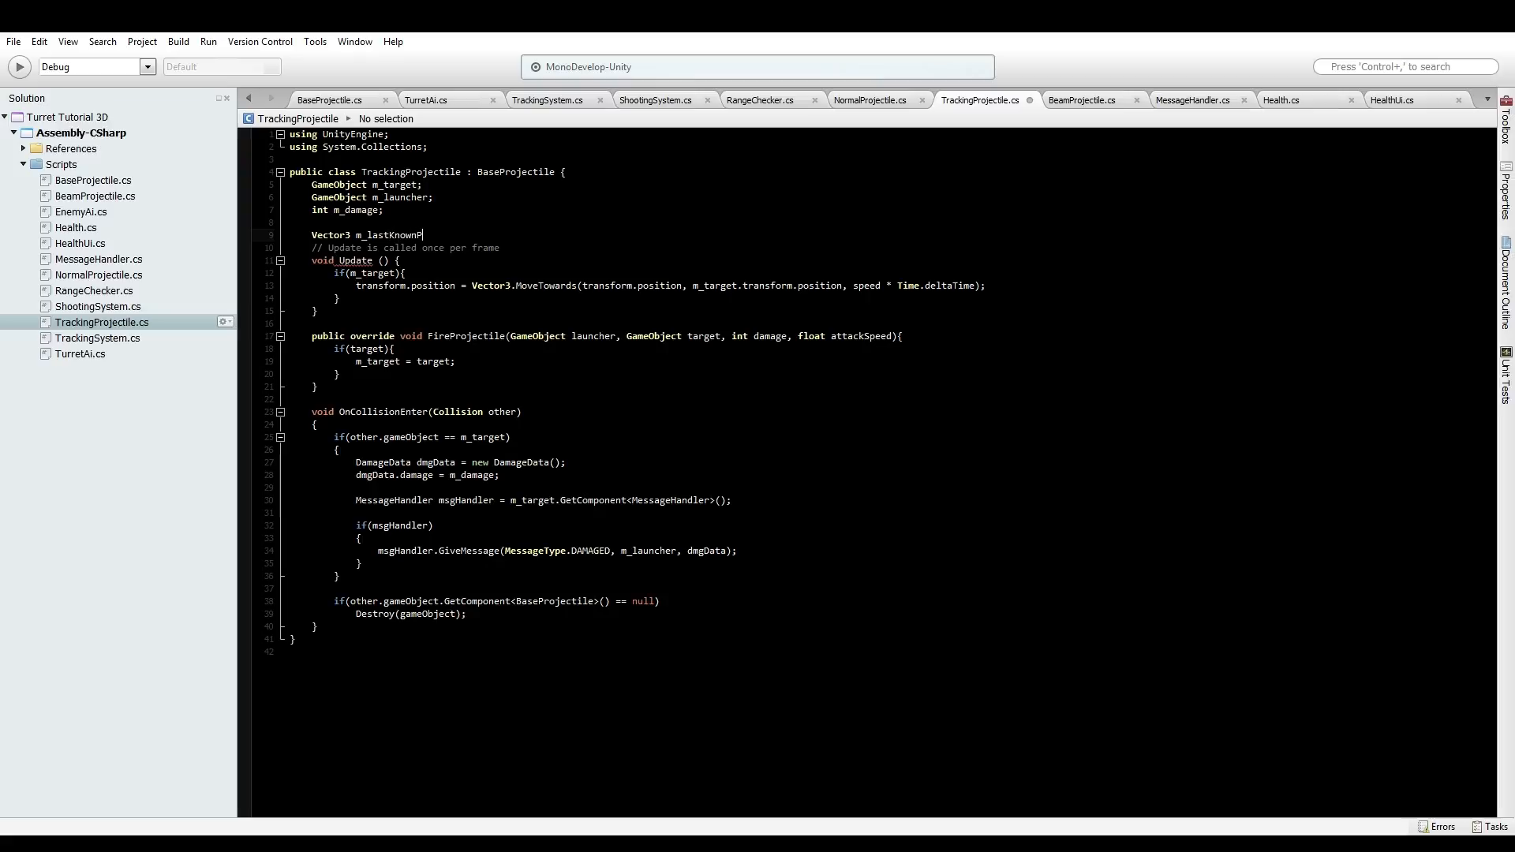
pyautogui.write('osition;')
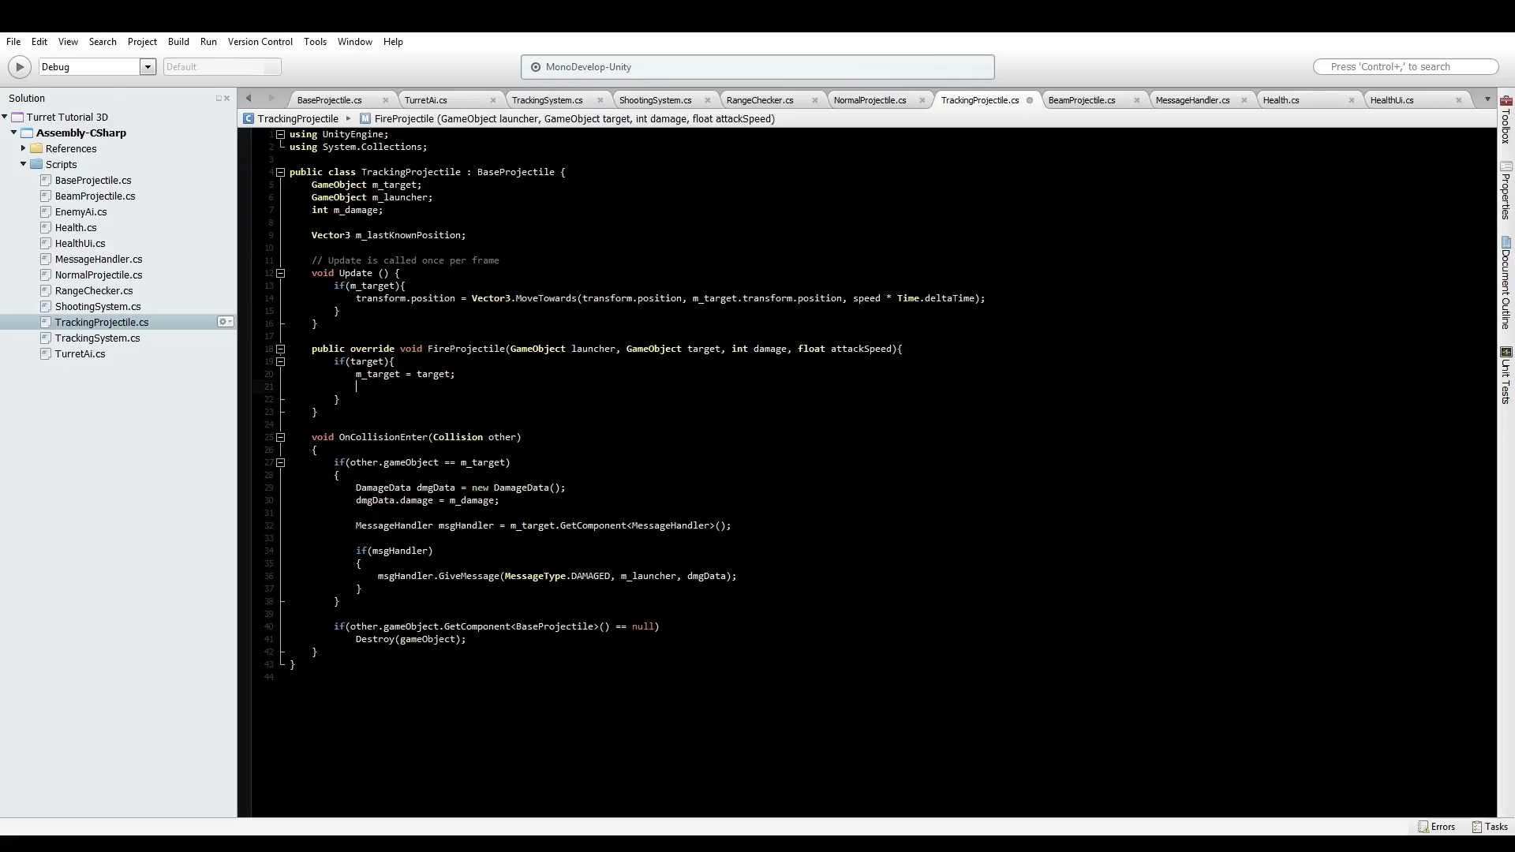
# In FireProjectile, set m_lastKnownPosition to target.transform.position and store launcher and damage
pyautogui.write('m_lastKnownPosition = t')
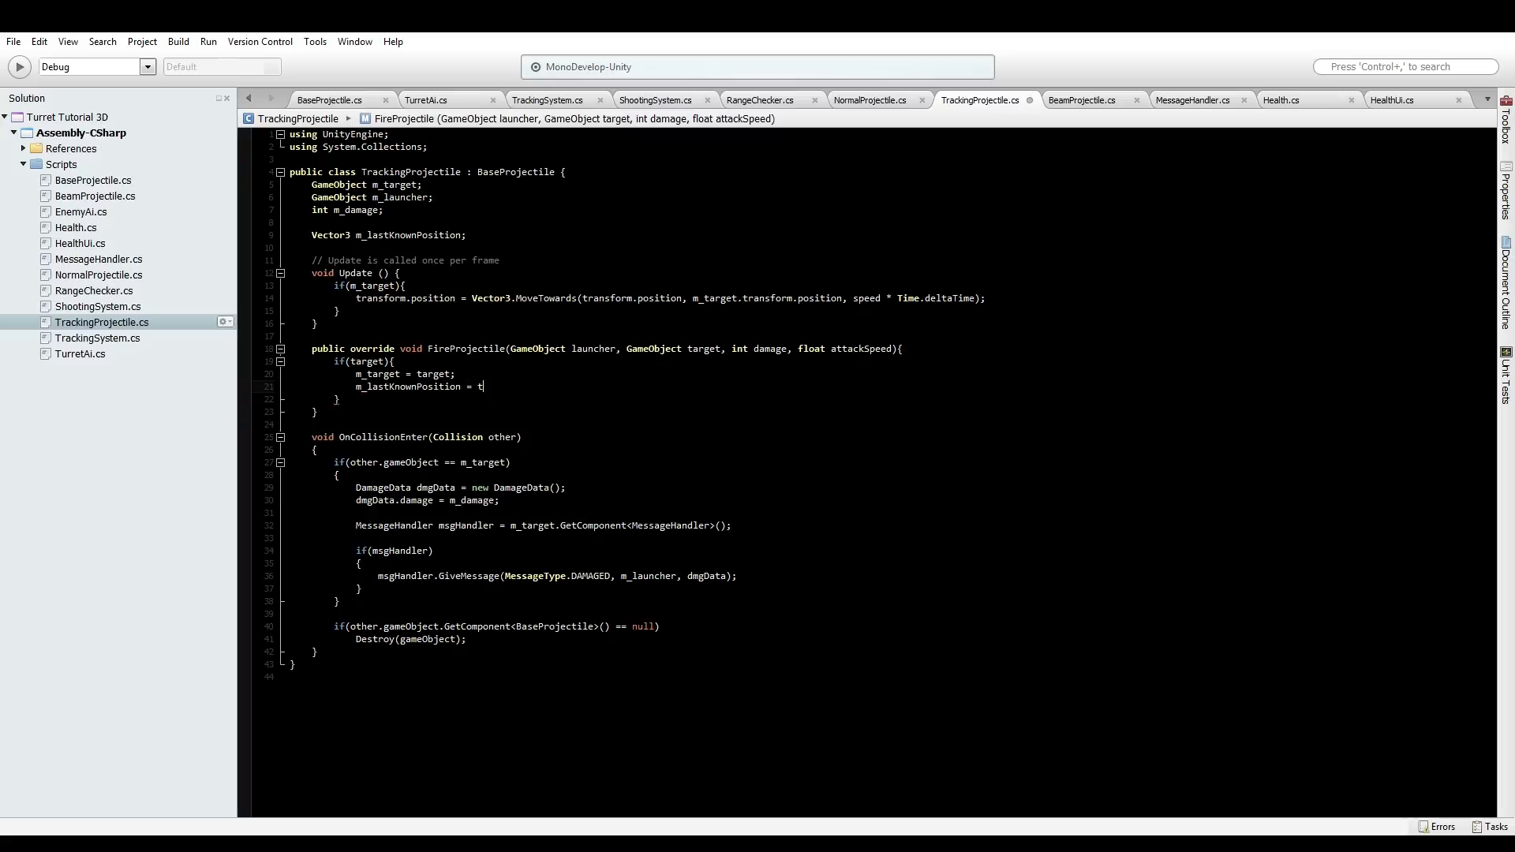
pyautogui.write('arget.')
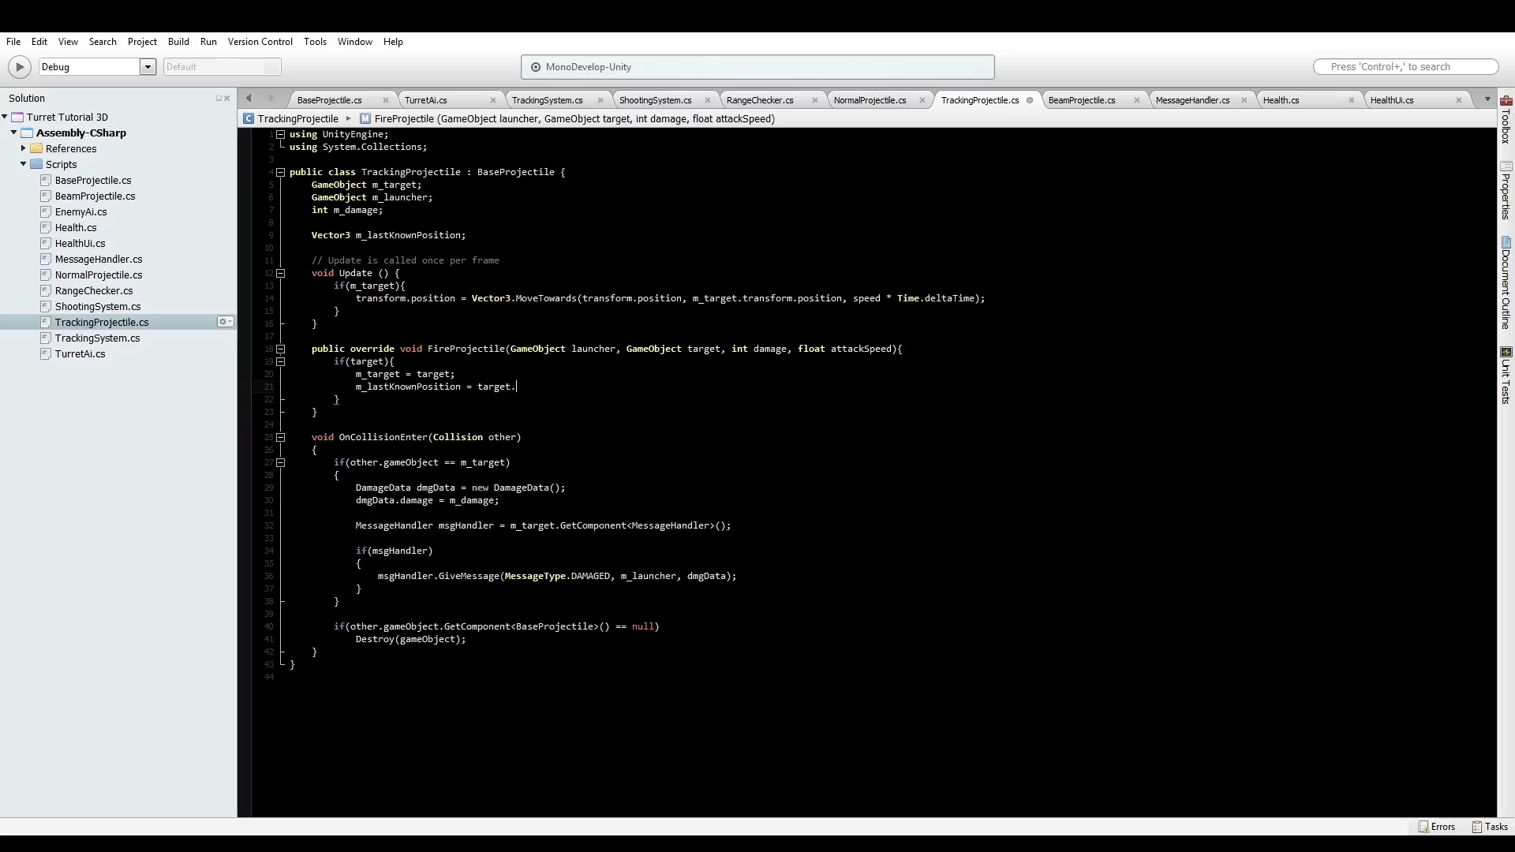
pyautogui.write('transform.position;')
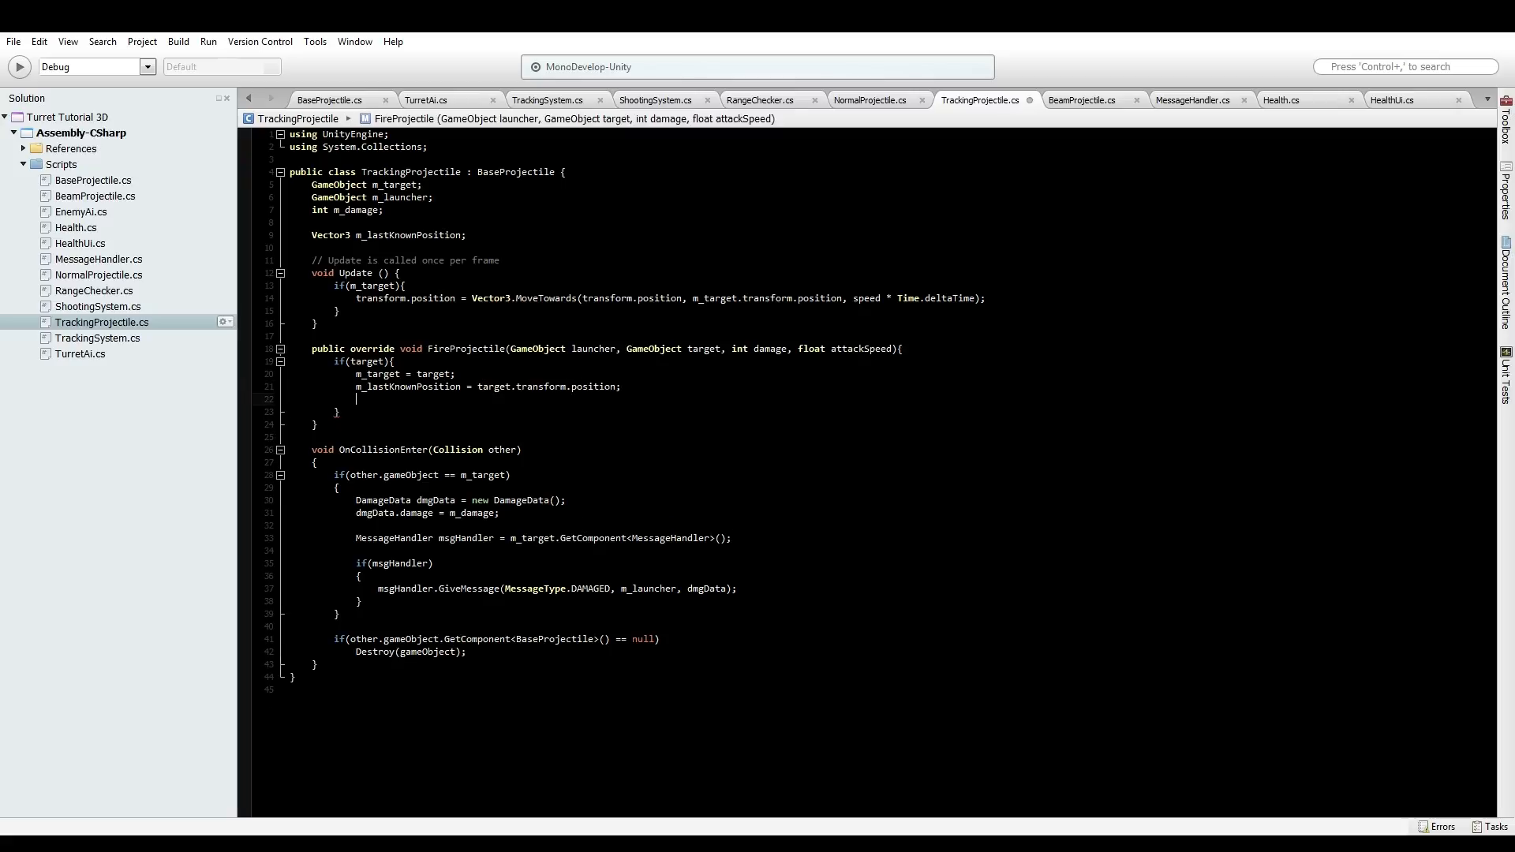
pyautogui.write('m_launcher = launcher;')
pyautogui.write('m_d')
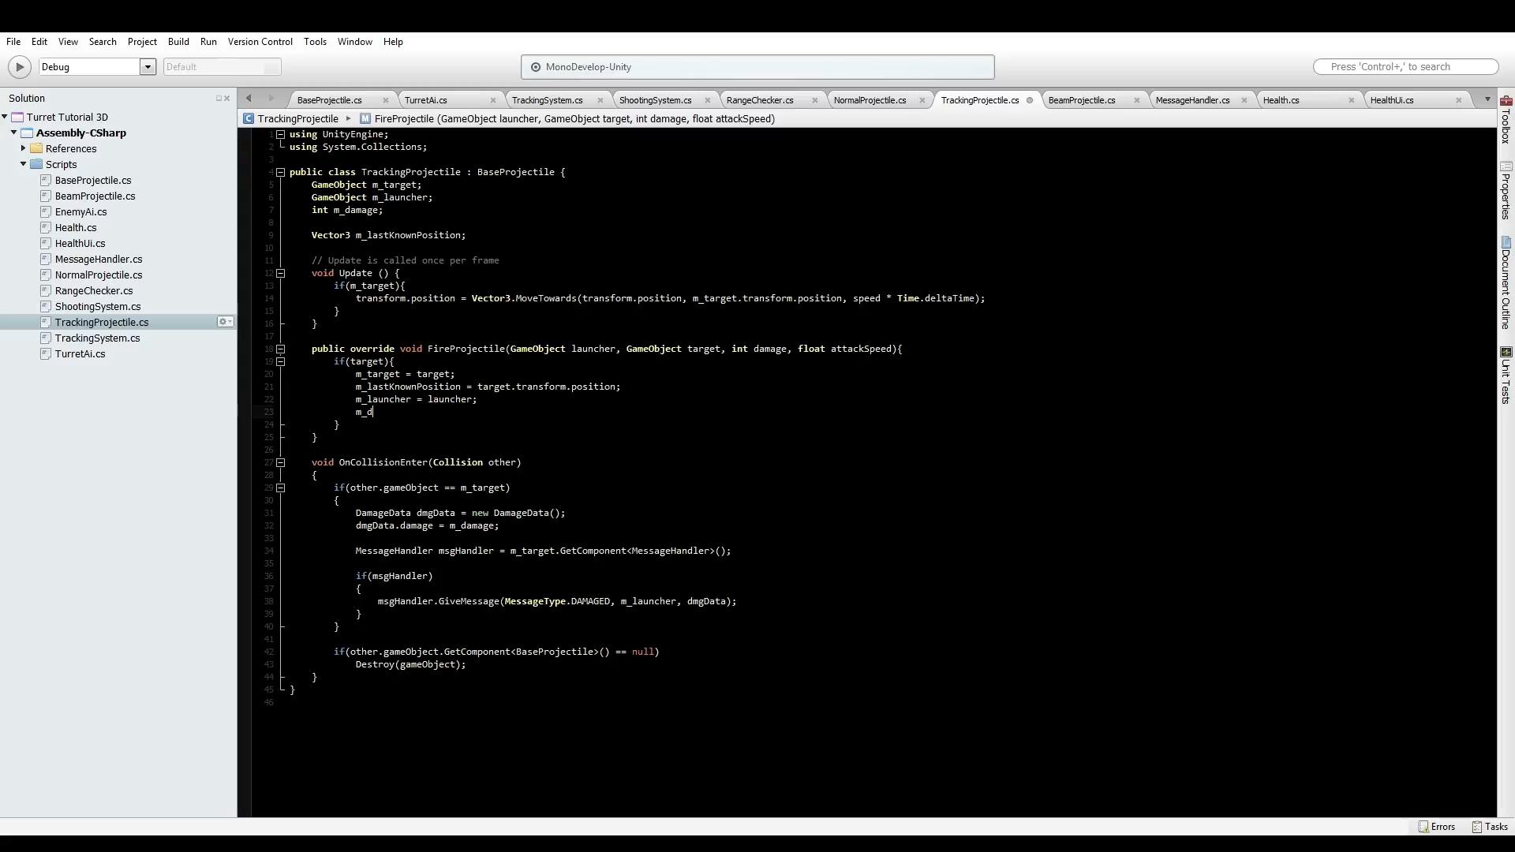
pyautogui.write('amage = damage;')
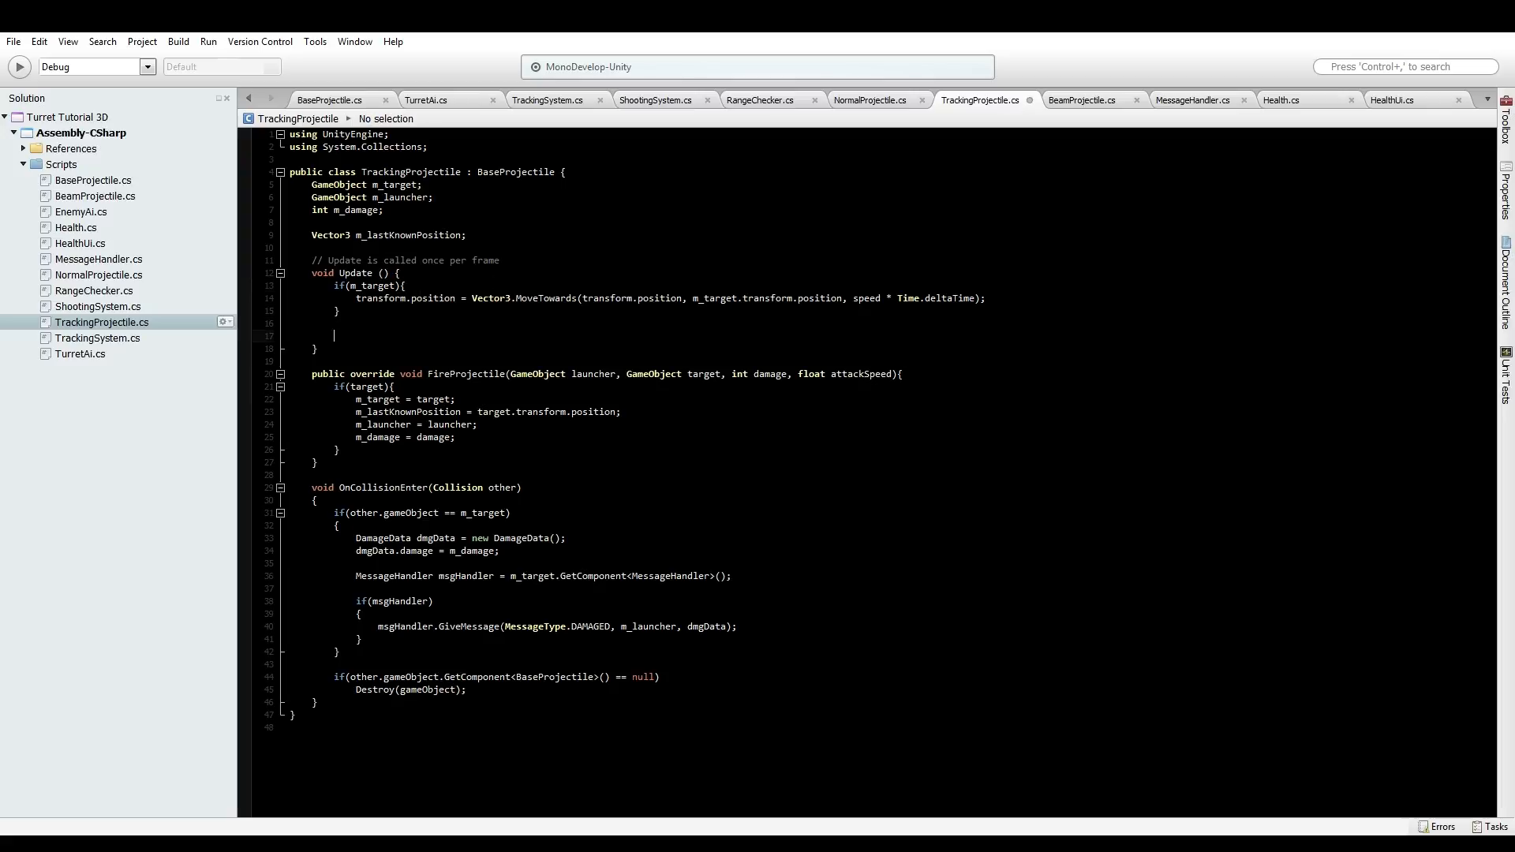
# Add an else branch that moves the projectile toward m_lastKnownPosition instead of the target
pyautogui.click(334, 336)
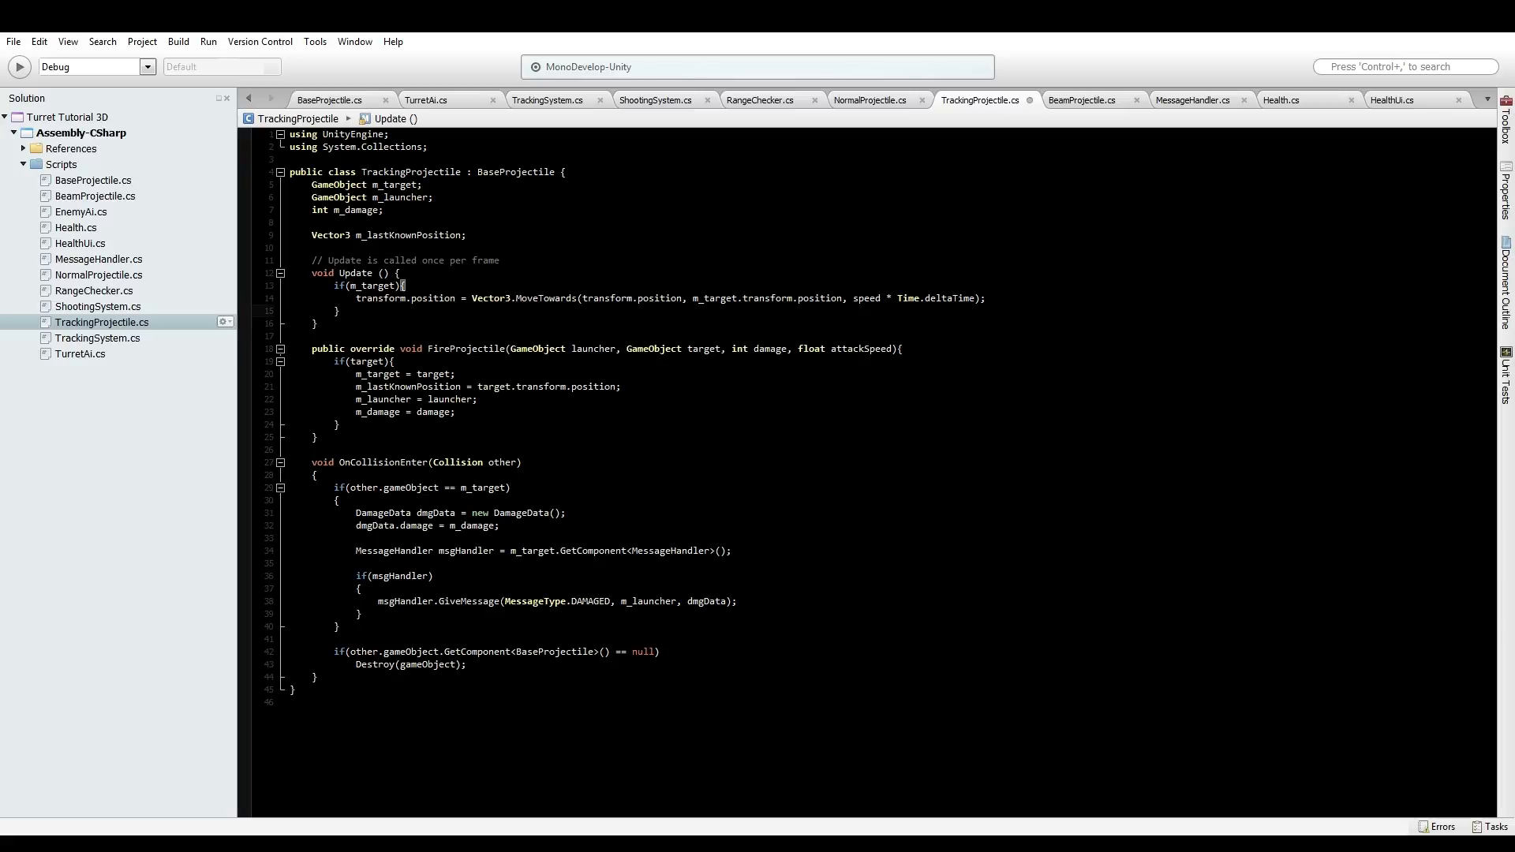
pyautogui.write('else')
pyautogui.write('{')
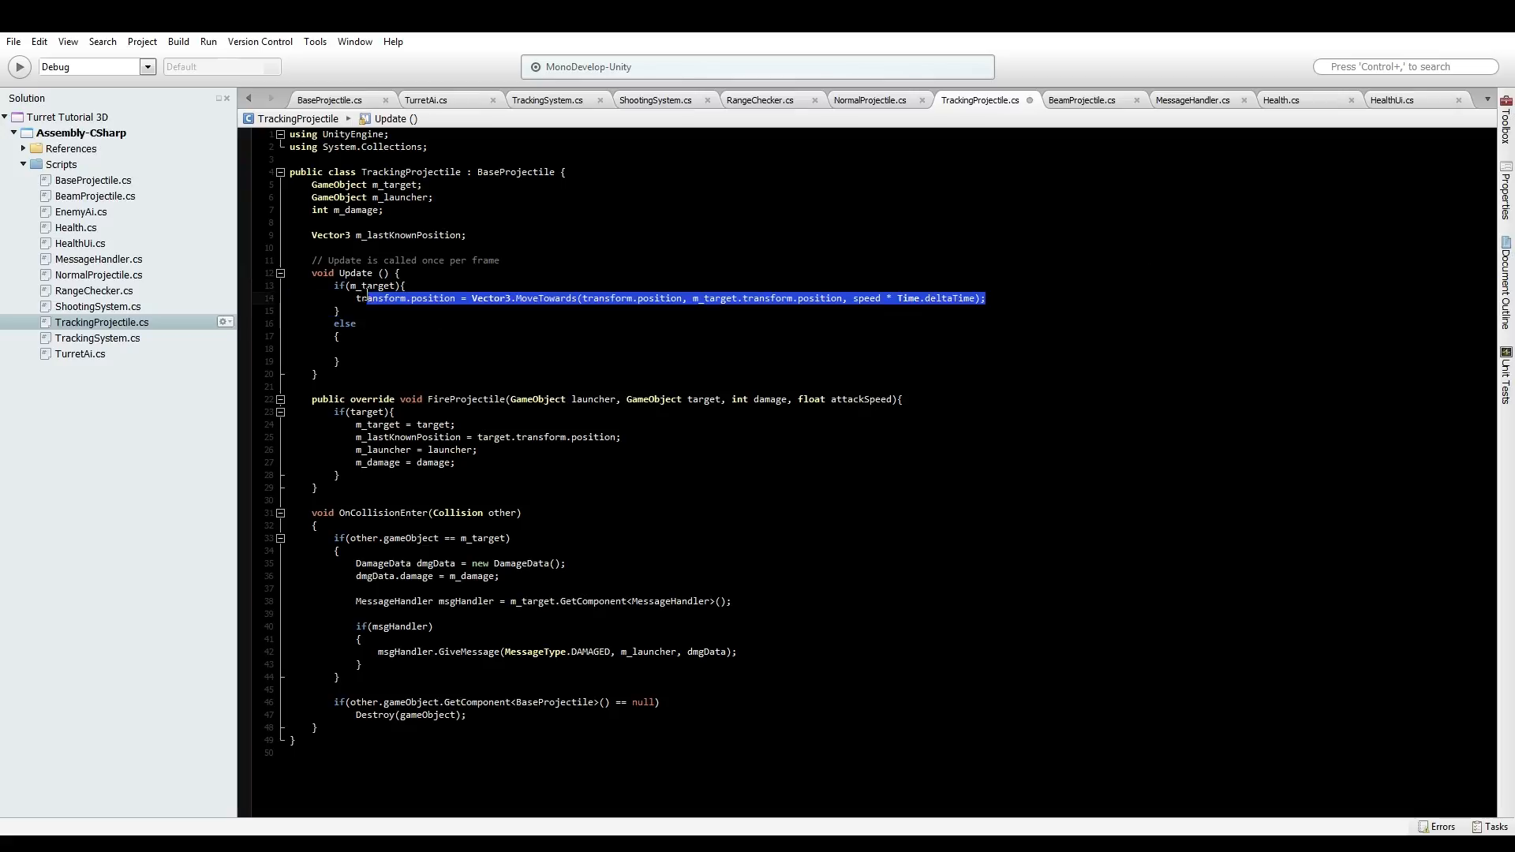
pyautogui.click(358, 349)
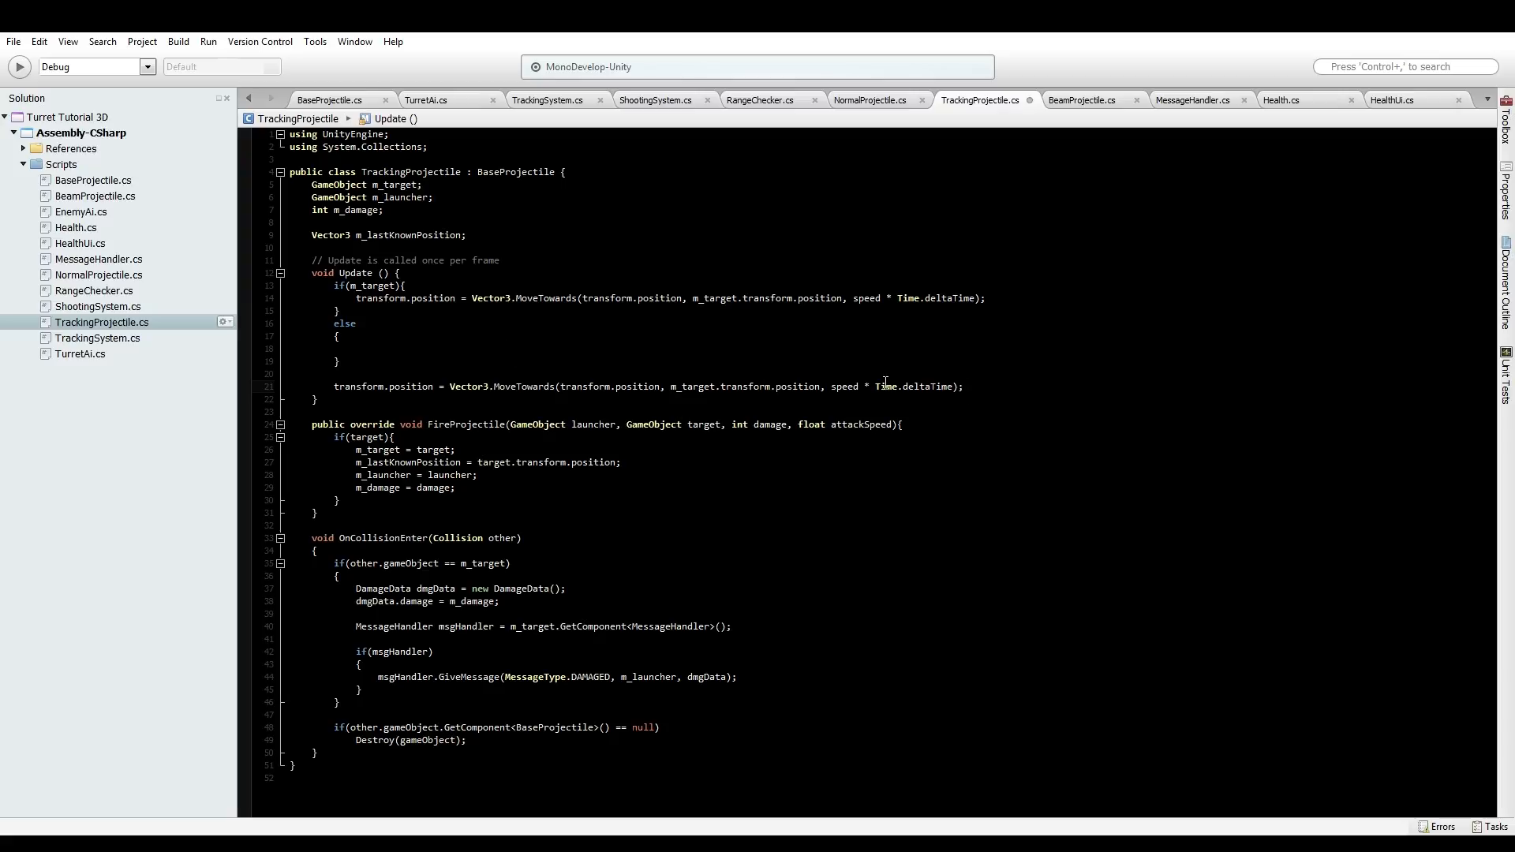
pyautogui.doubleClick(744, 386)
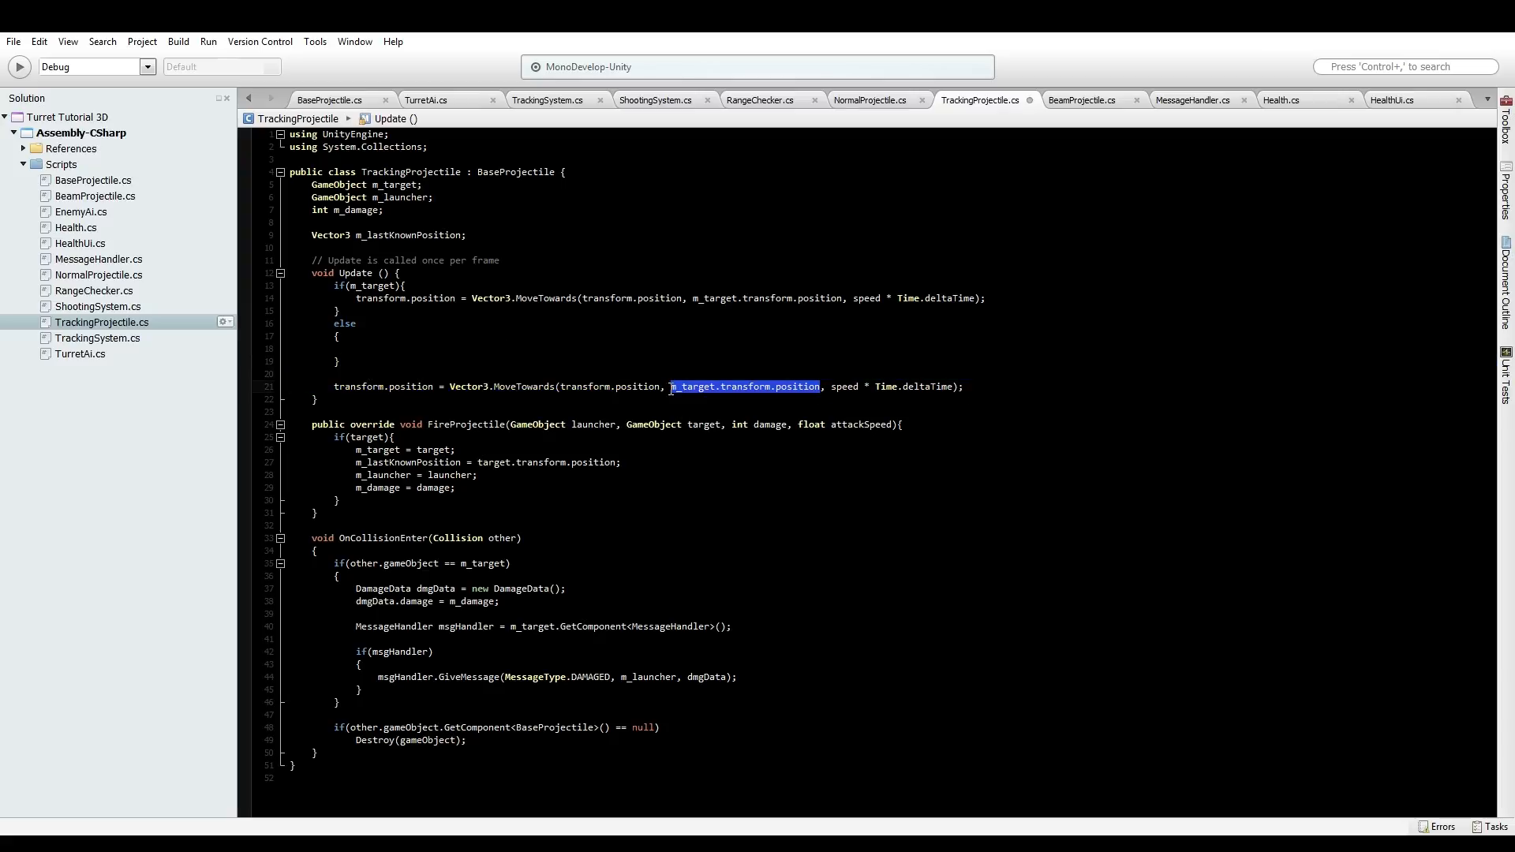
pyautogui.write('m_lastKnownP')
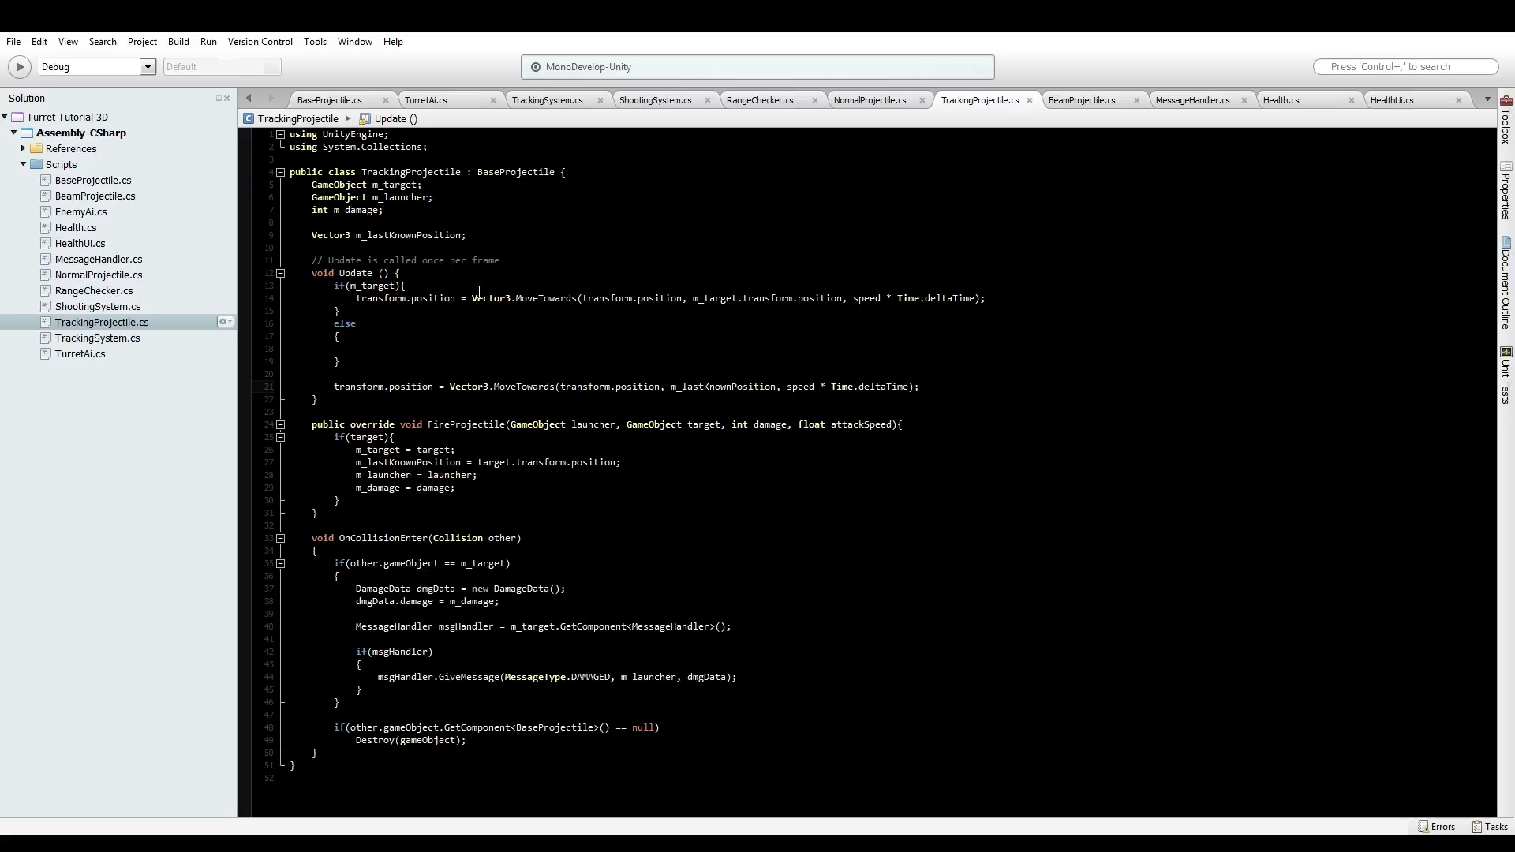
pyautogui.moveTo(357, 297); pyautogui.dragTo(543, 298)
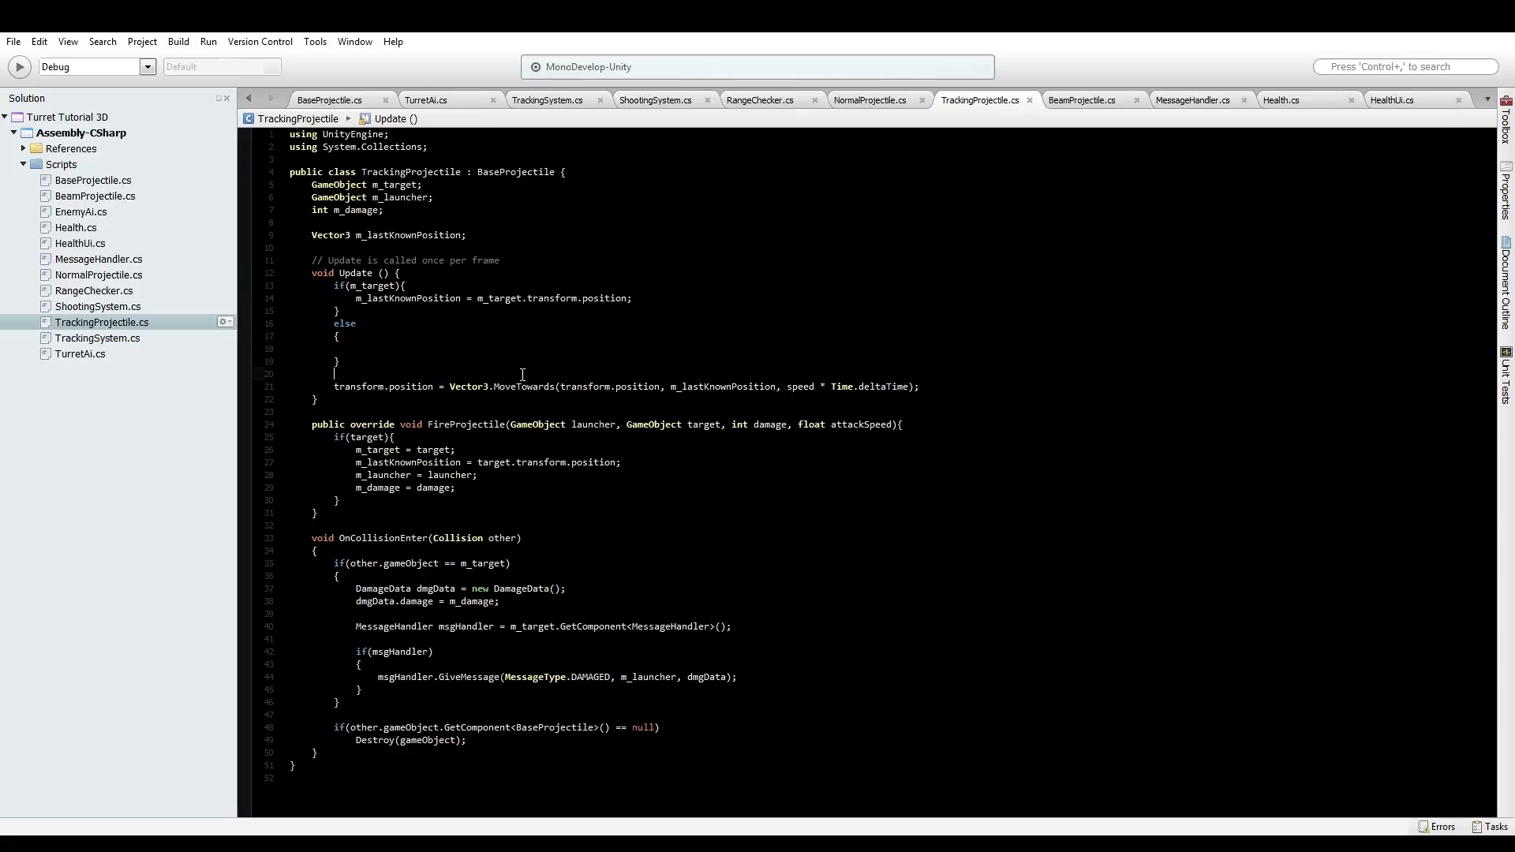
# Start an if comparing transform.position to m_lastKnownPosition that destroys the projectile
pyautogui.click(480, 348)
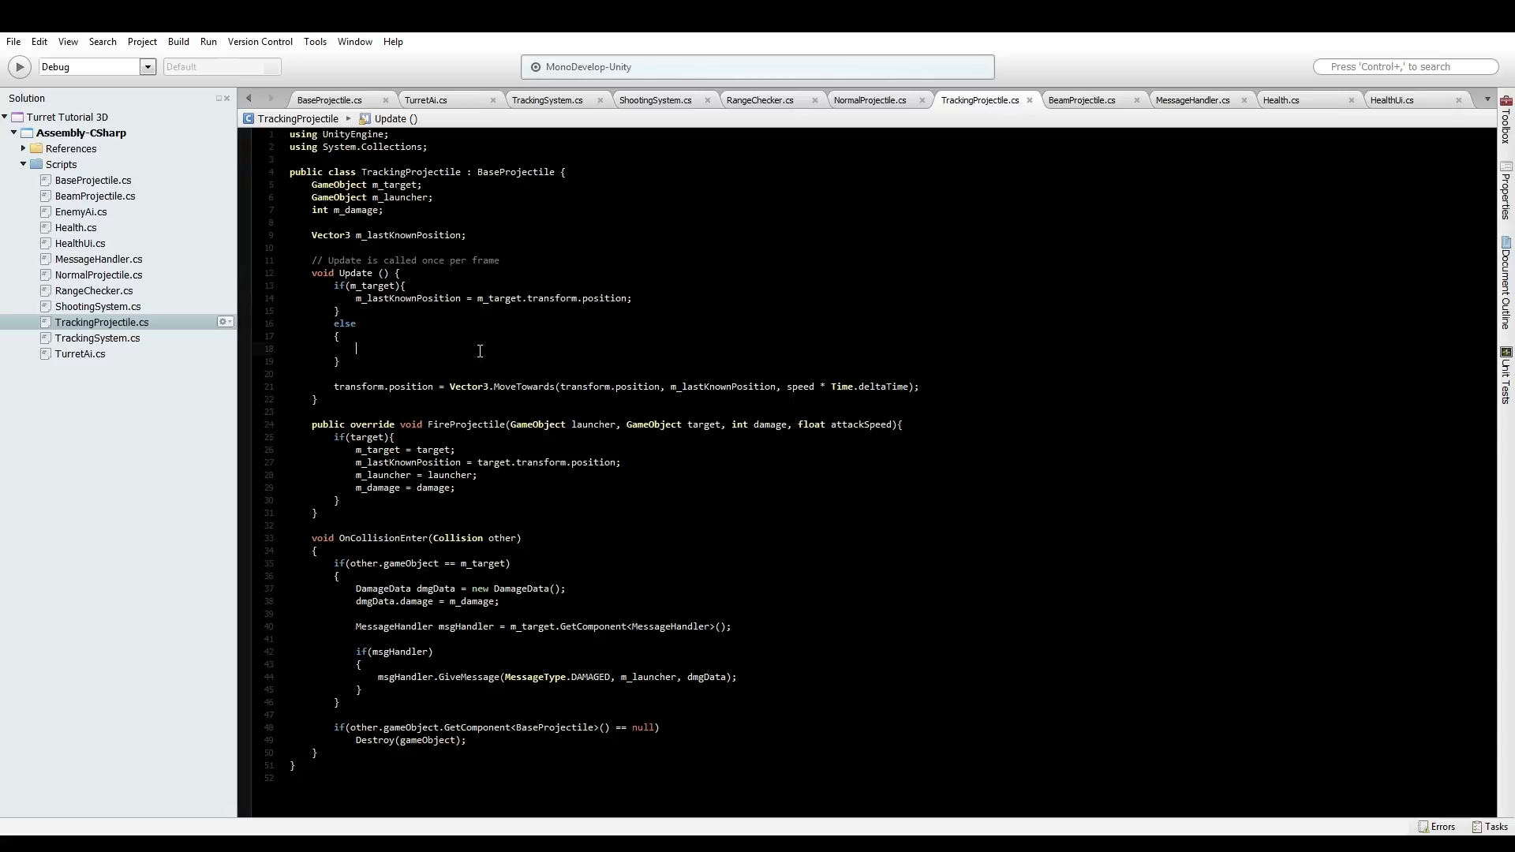
pyautogui.write('if(')
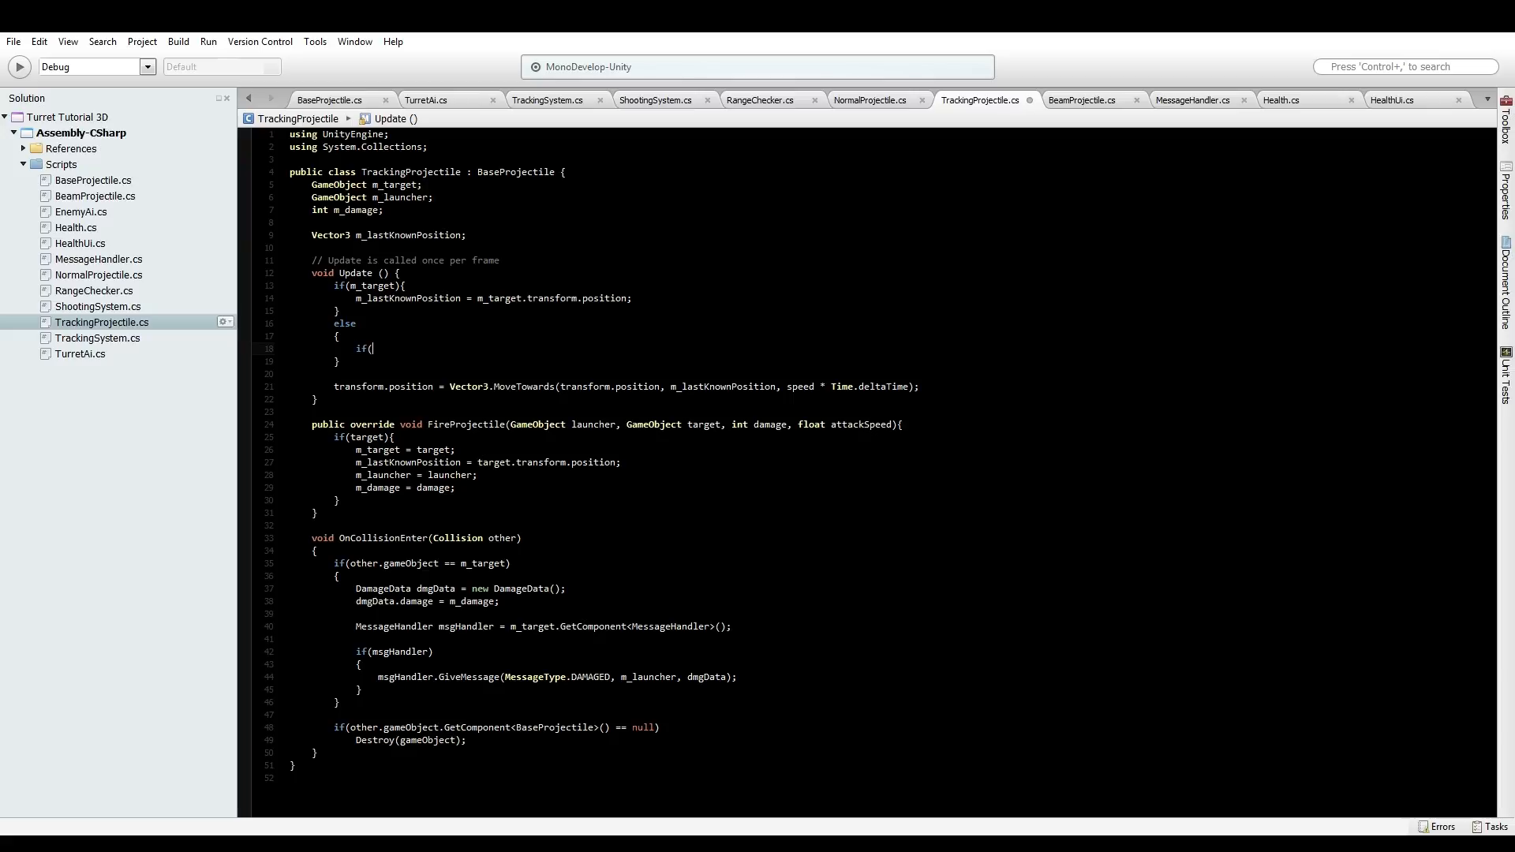
pyautogui.write('transform.position')
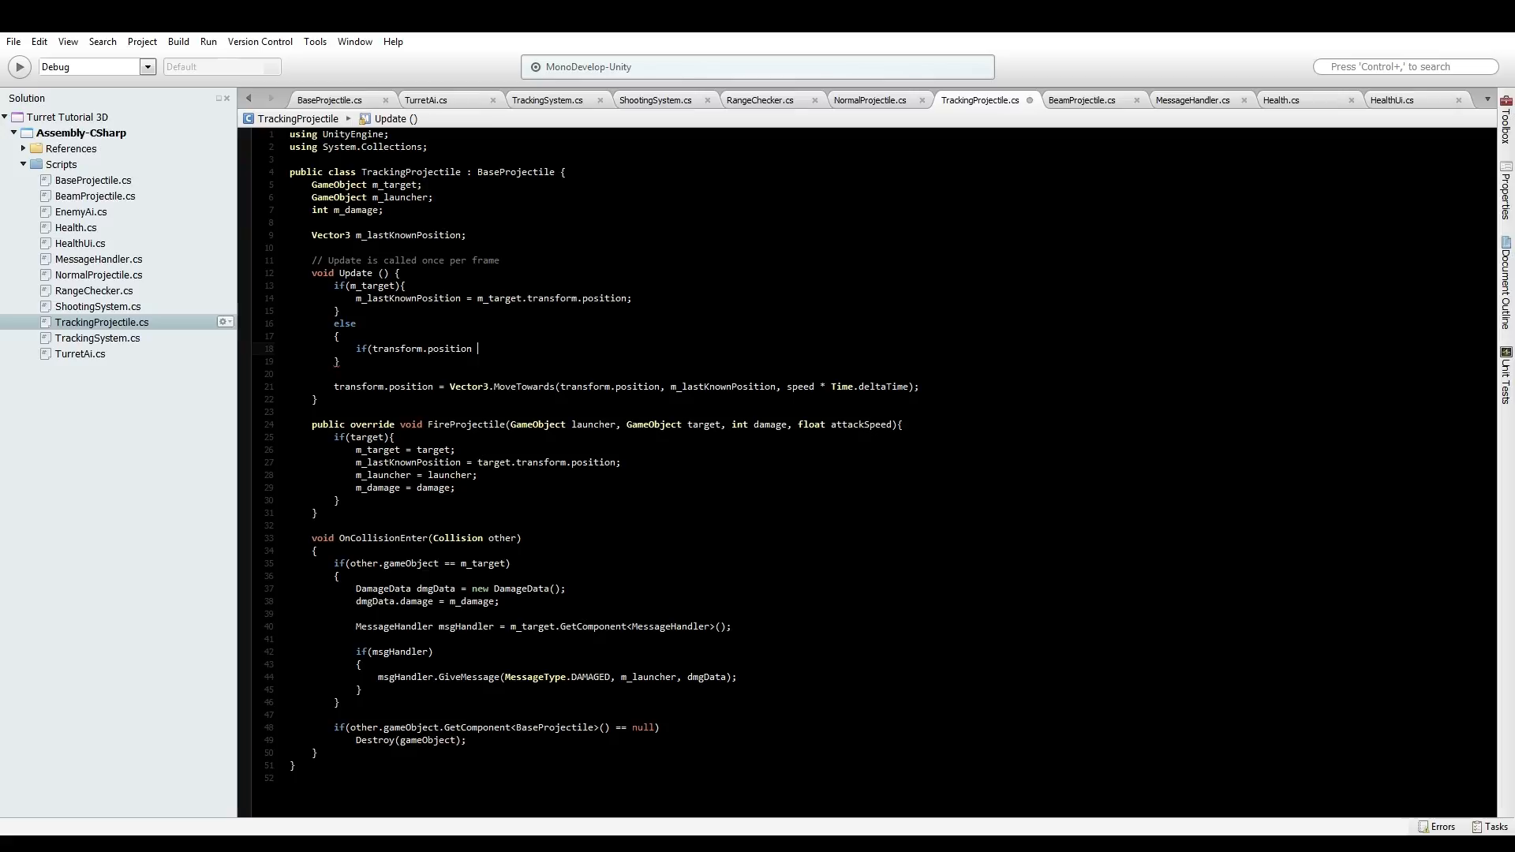
pyautogui.write('== m_launcher')
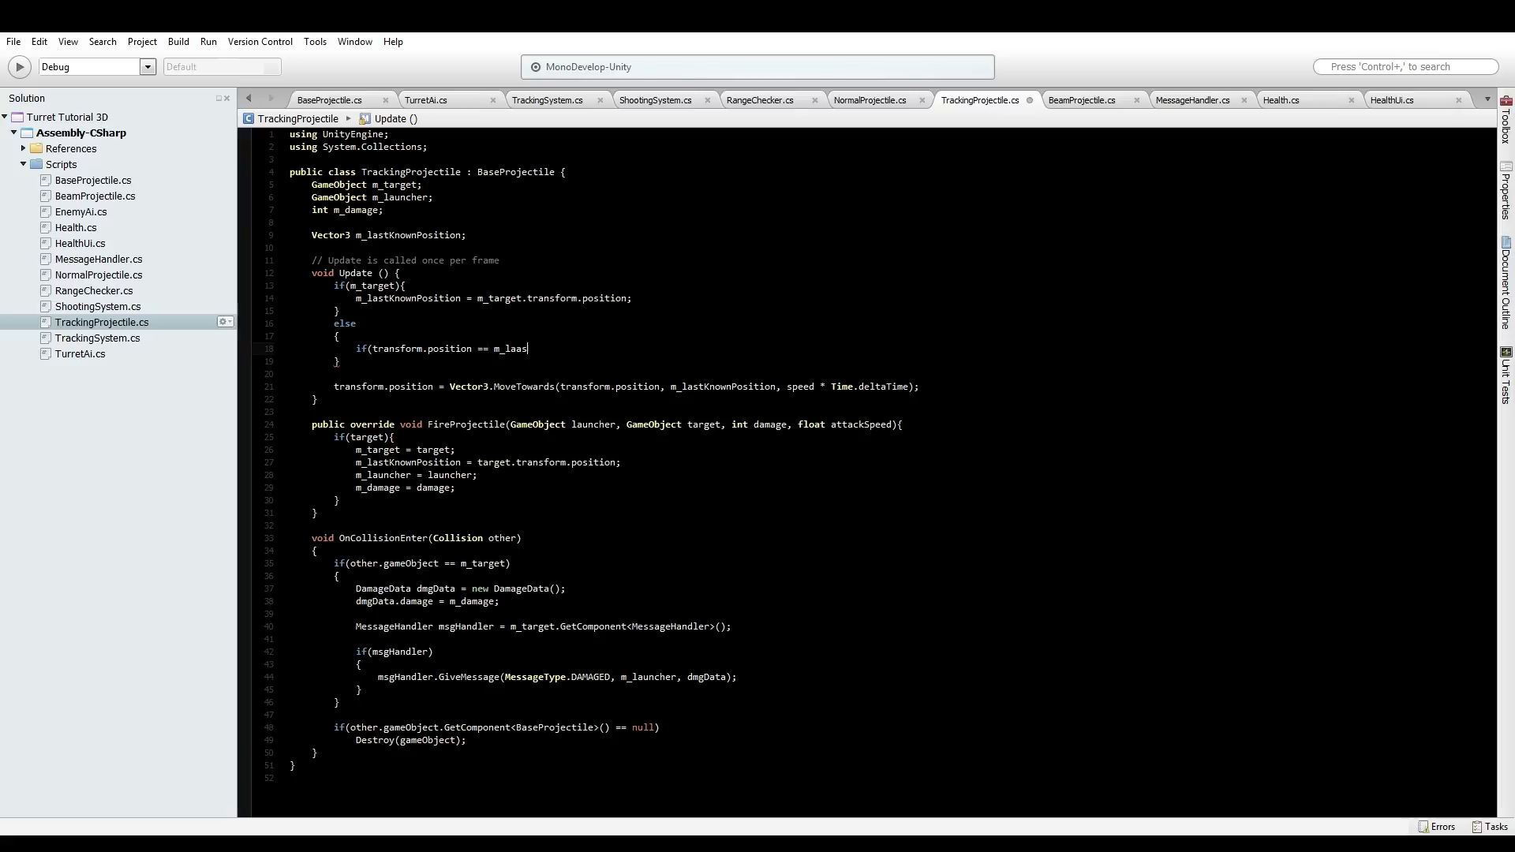
pyautogui.press('Backspace')
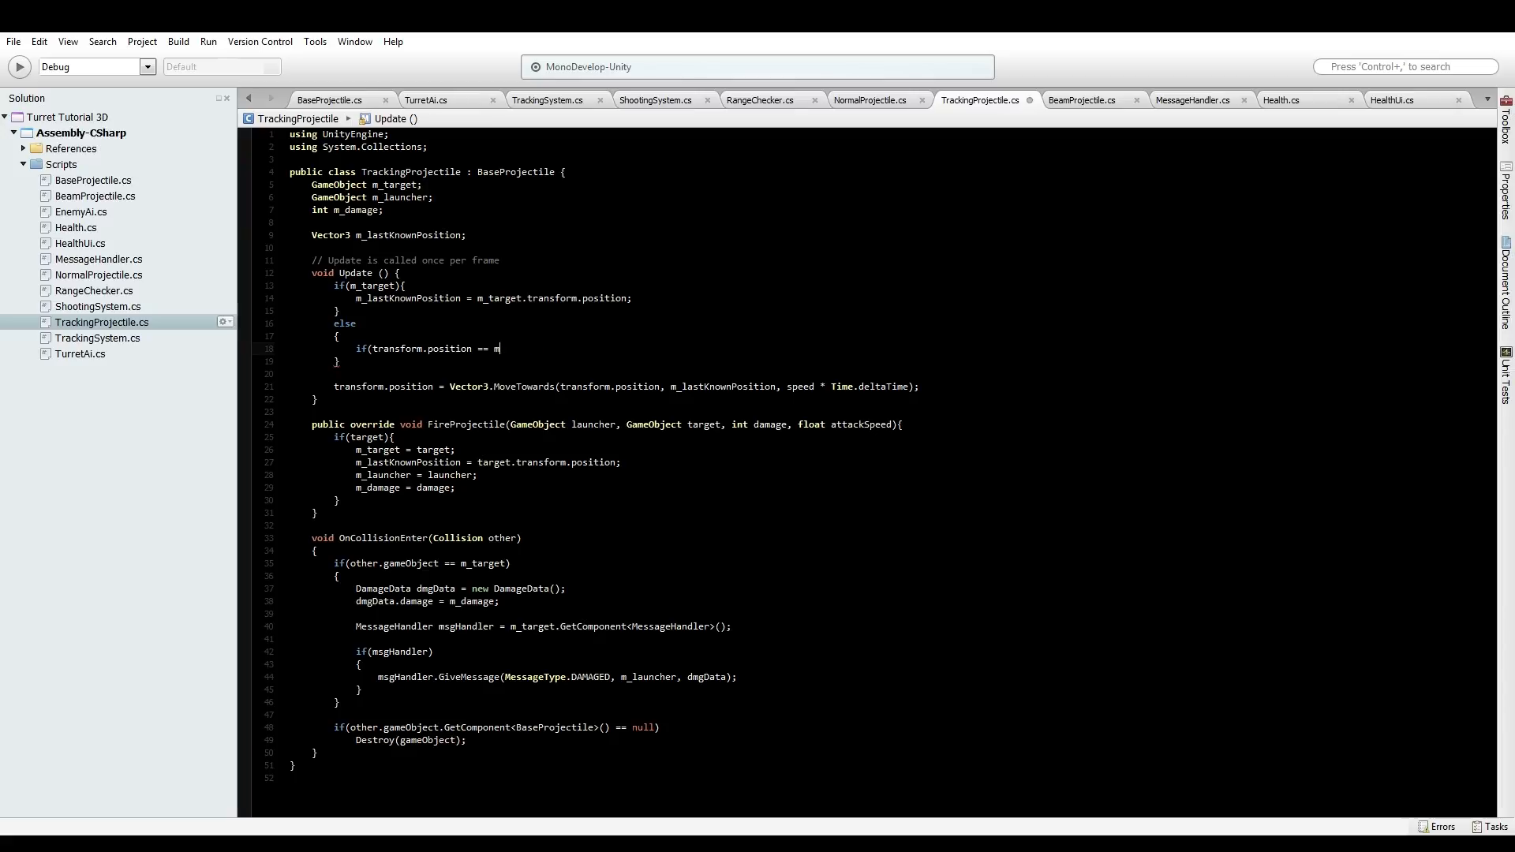
pyautogui.write('_lastKnownPosition)')
pyautogui.write('{')
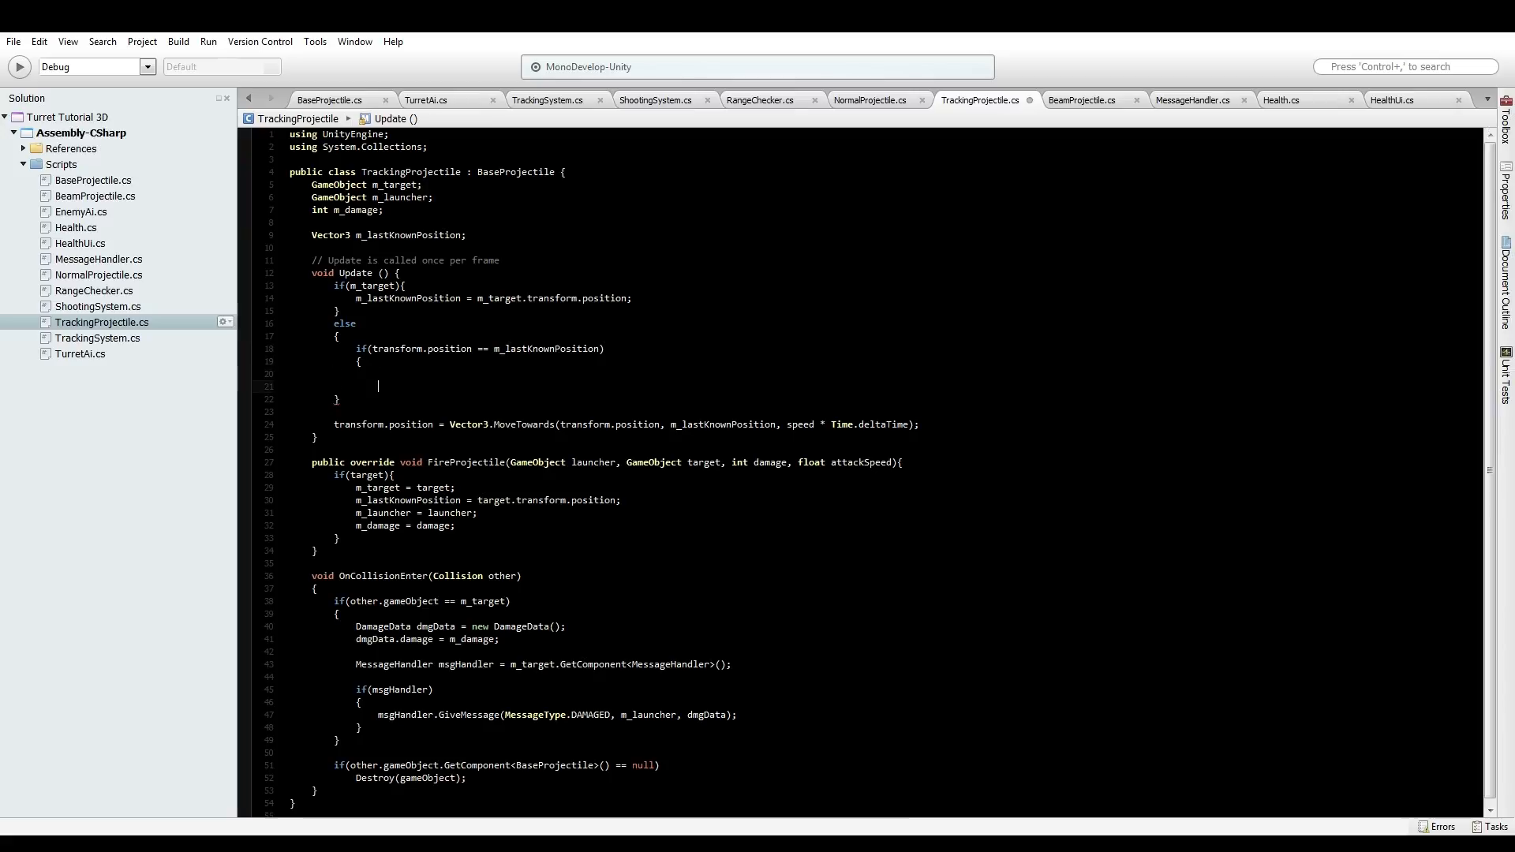
pyautogui.write('dest')
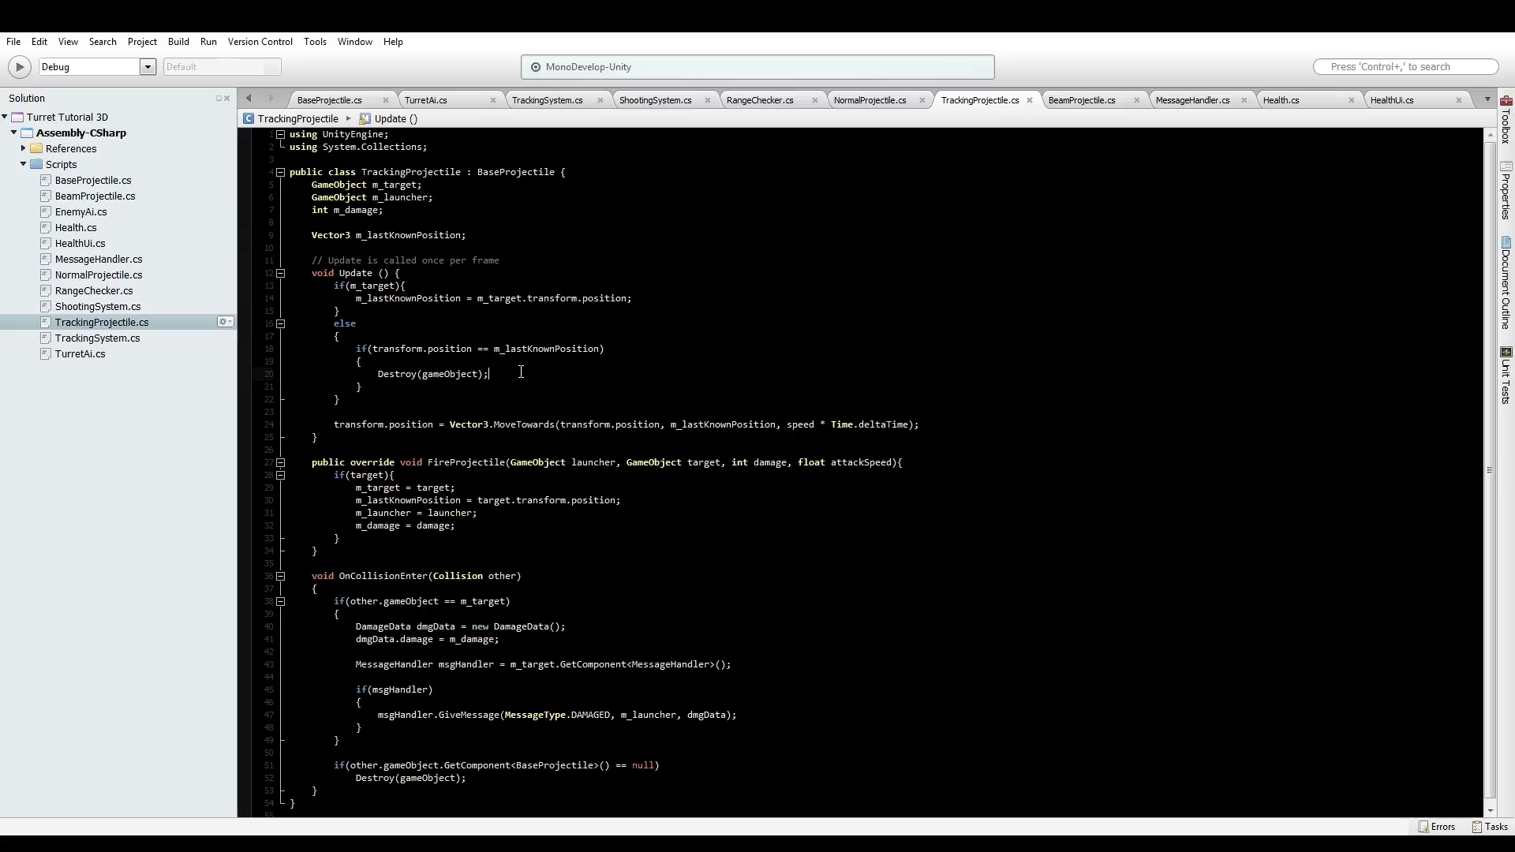
pyautogui.moveTo(464, 353)
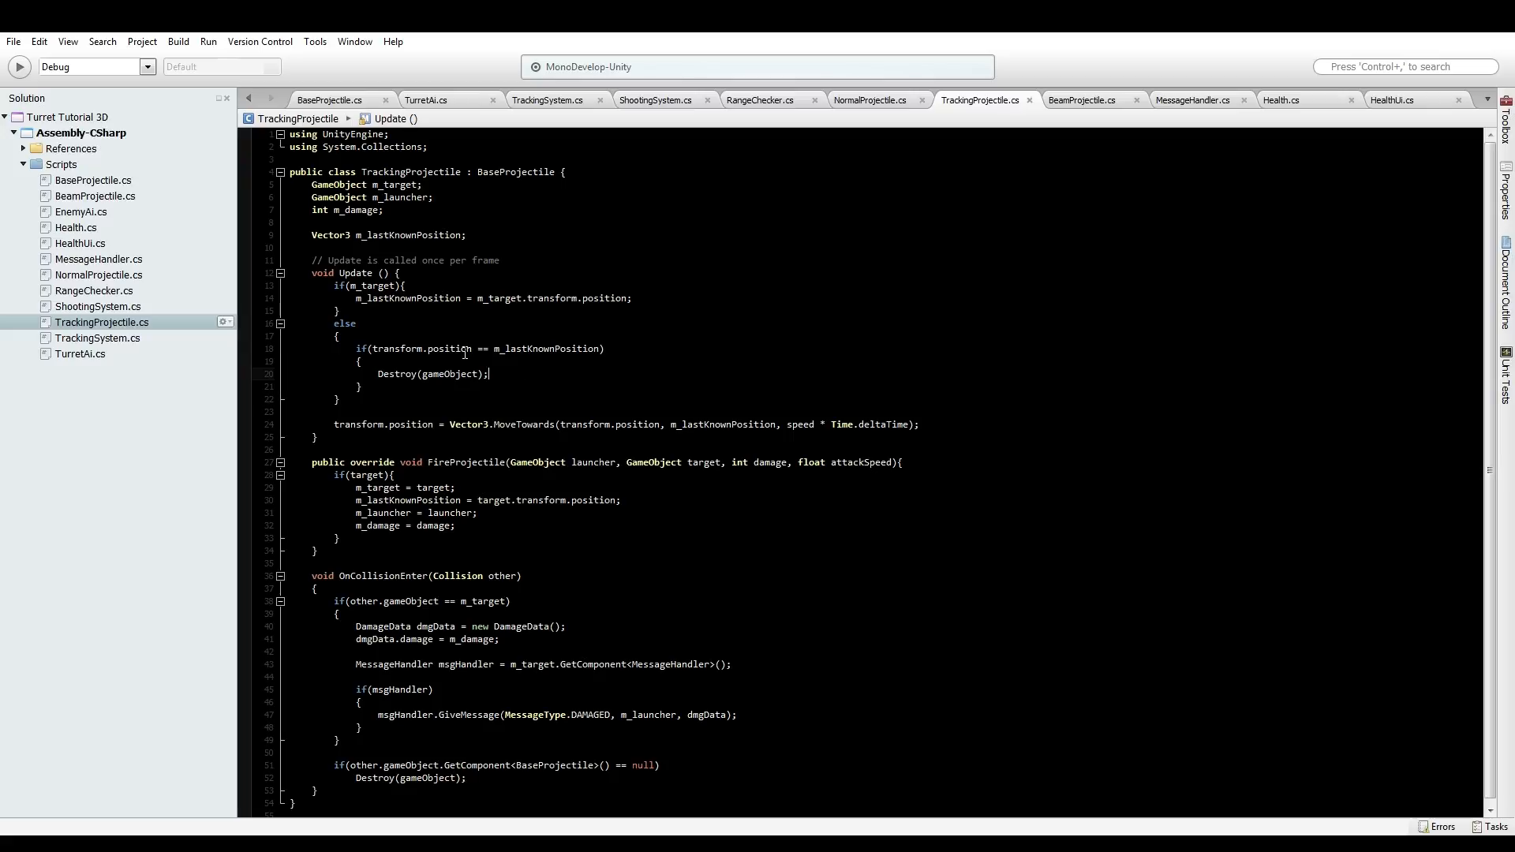
# Scroll up through TrackingProjectile.cs to review the finished code
pyautogui.scroll(3)
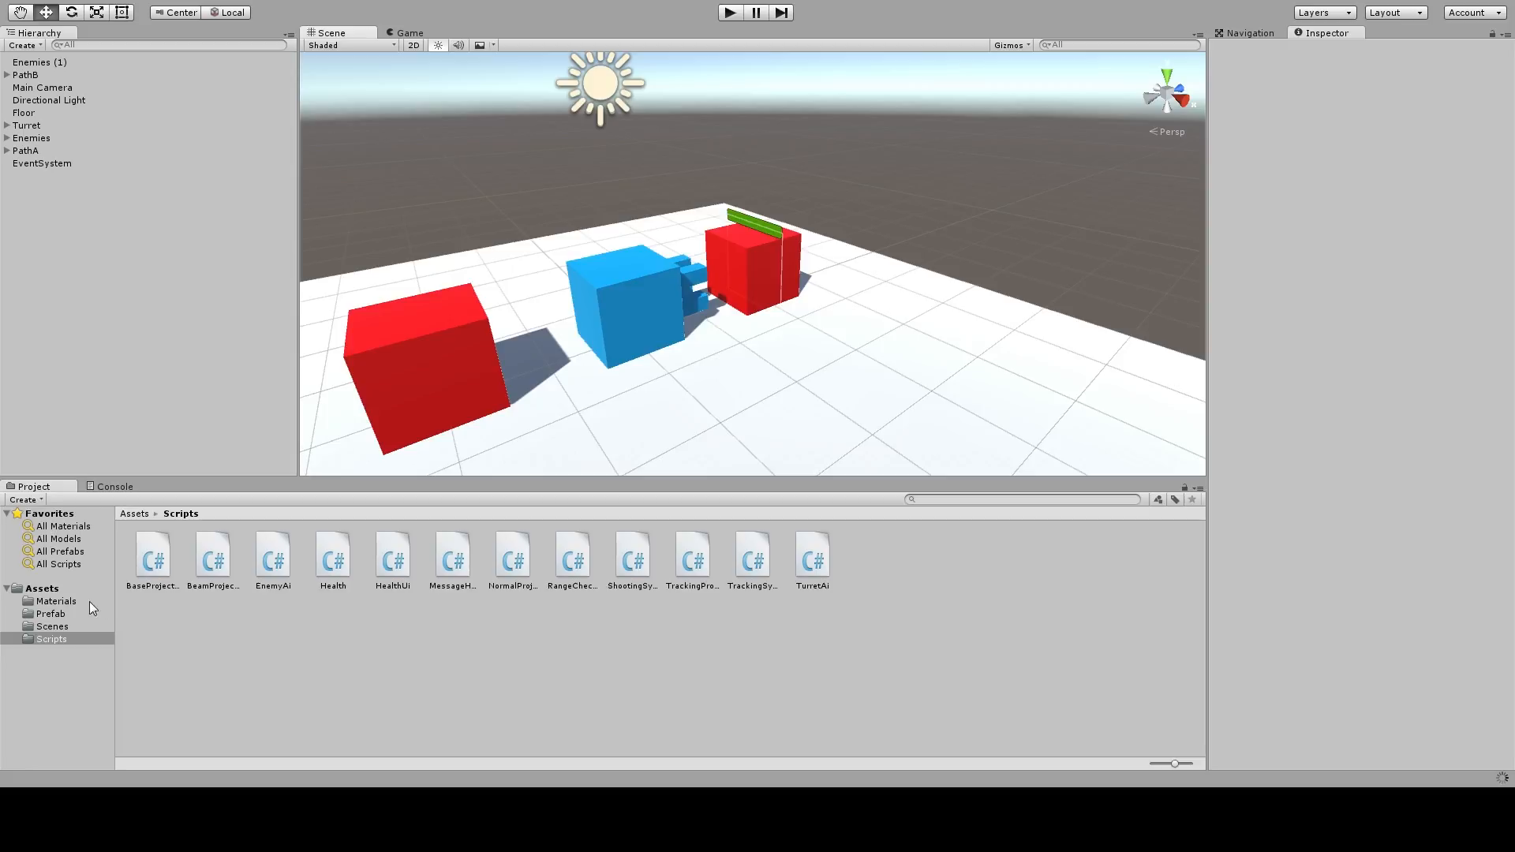
# Set the Turret prefab's Shooting System Projectile to ProjectileB
pyautogui.click(50, 614)
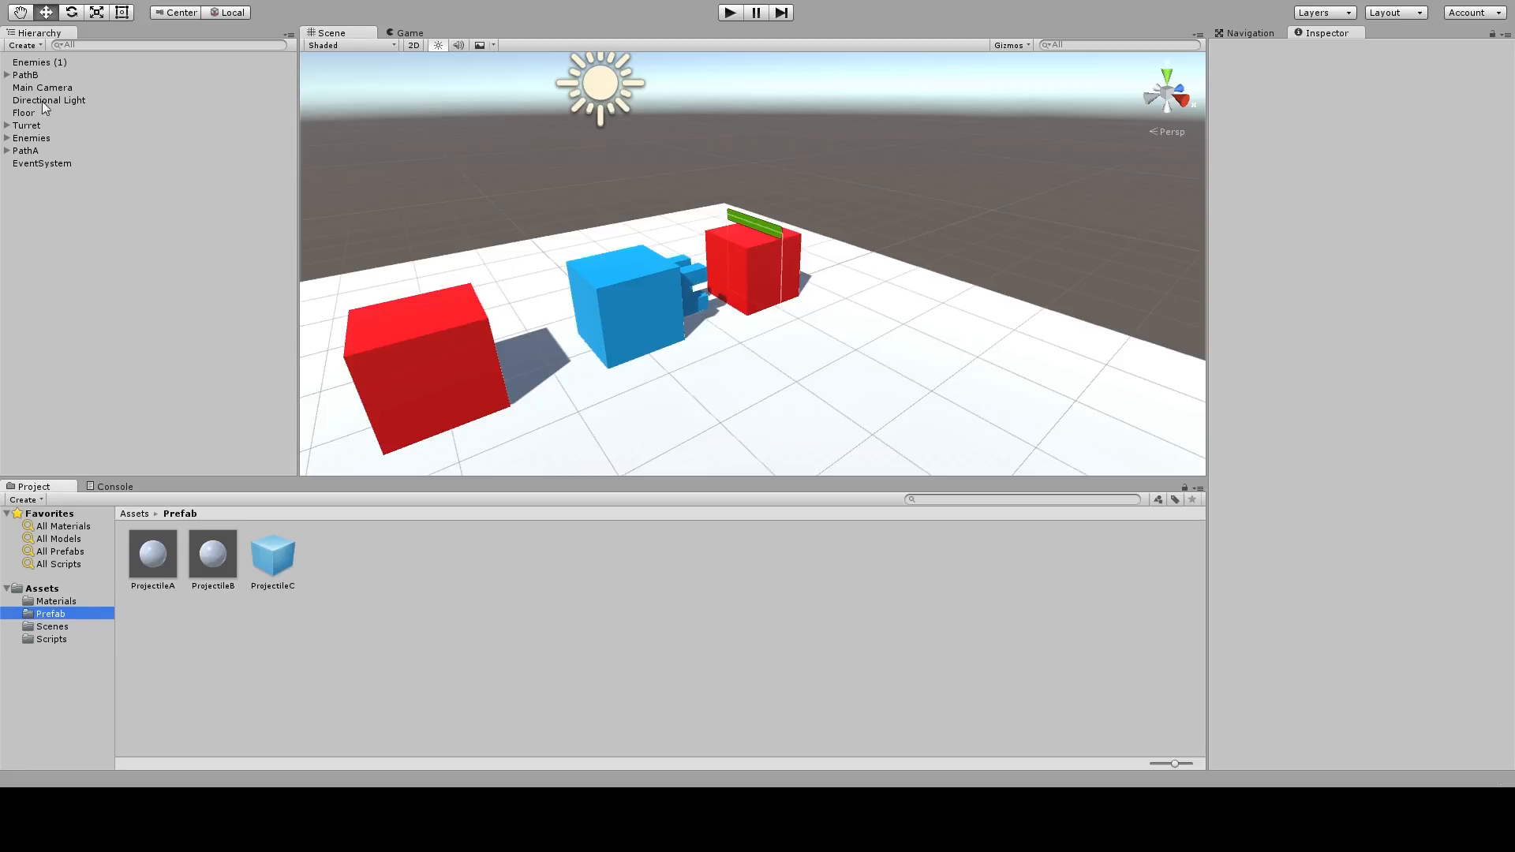
pyautogui.click(26, 125)
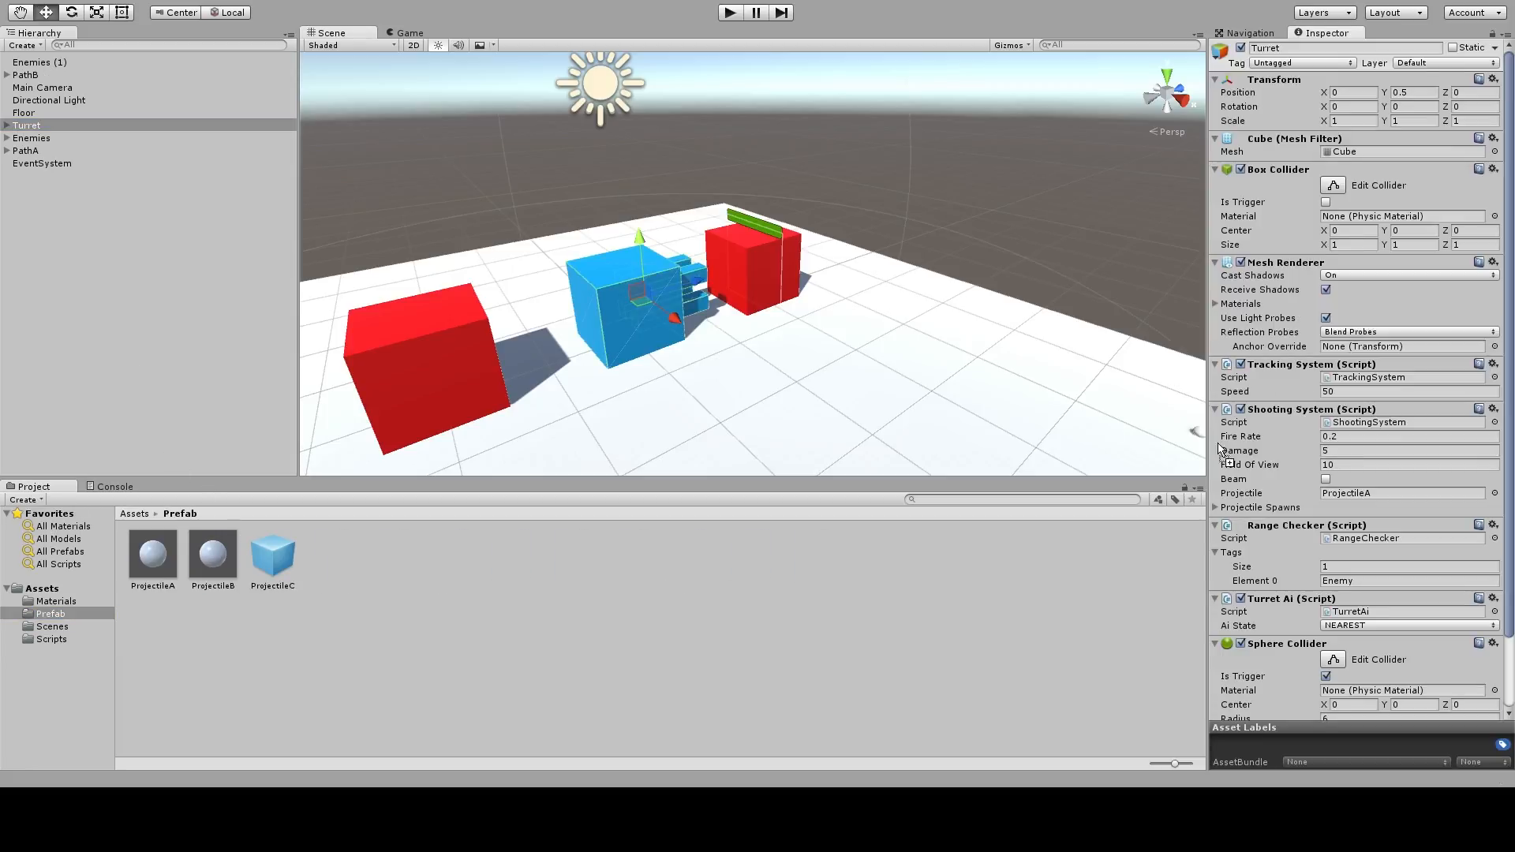
pyautogui.click(1404, 493)
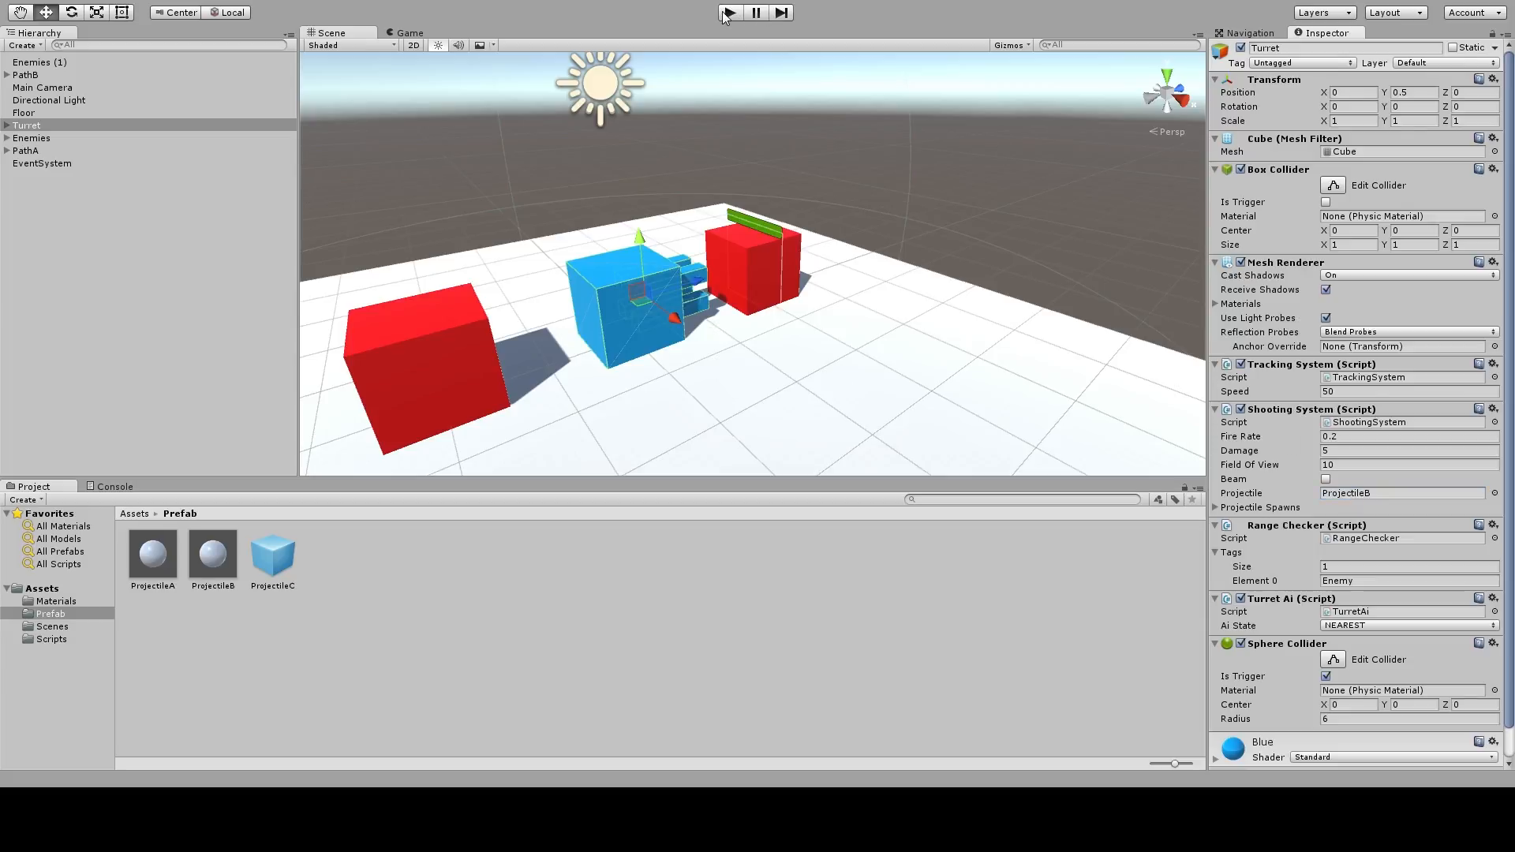
# Run a play test of the turret scene, then stop it
pyautogui.click(729, 12)
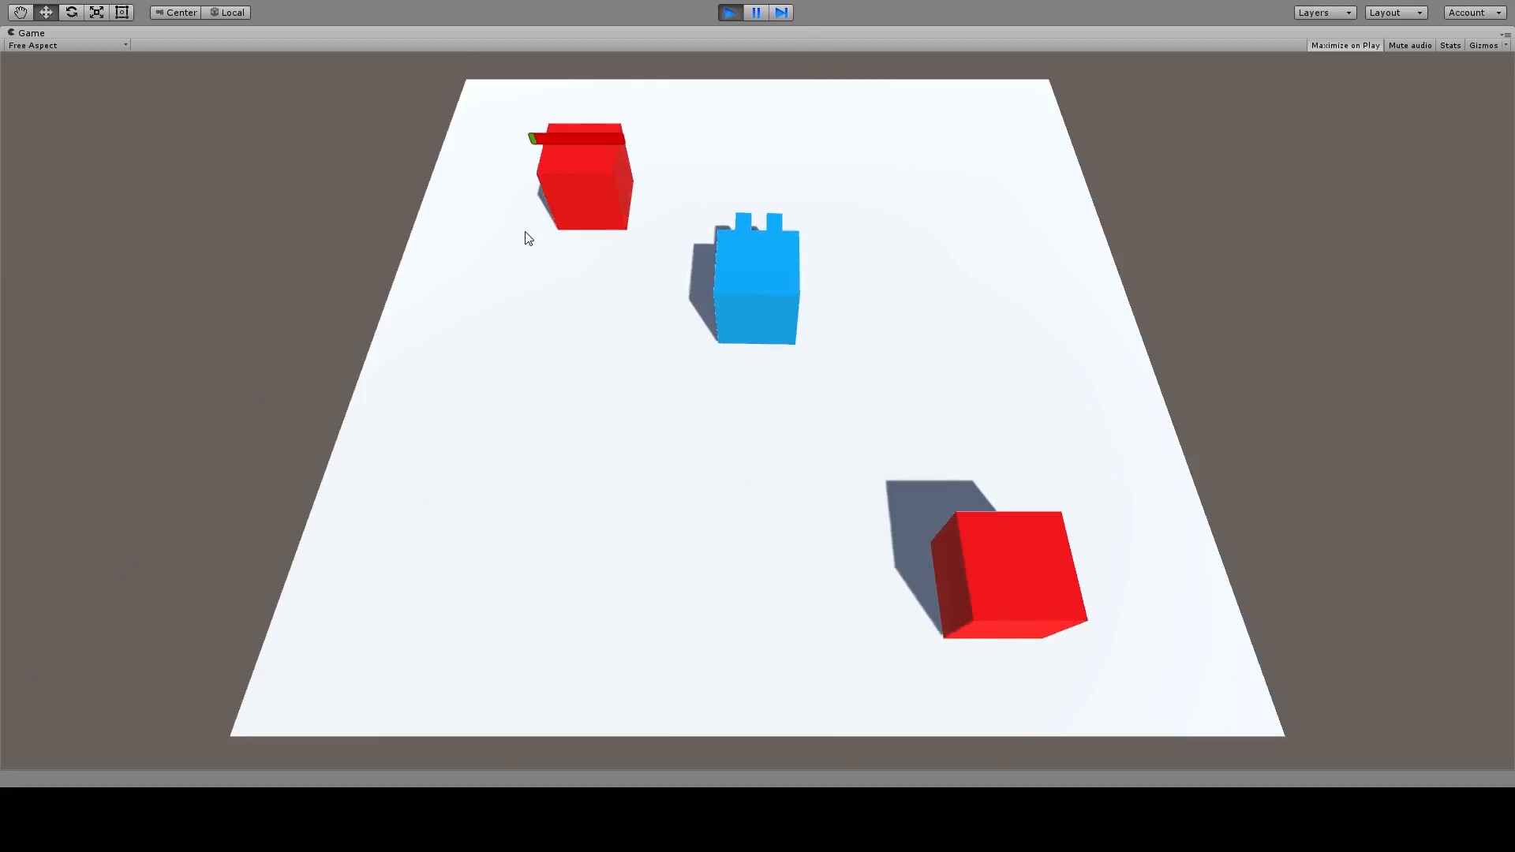
pyautogui.click(729, 11)
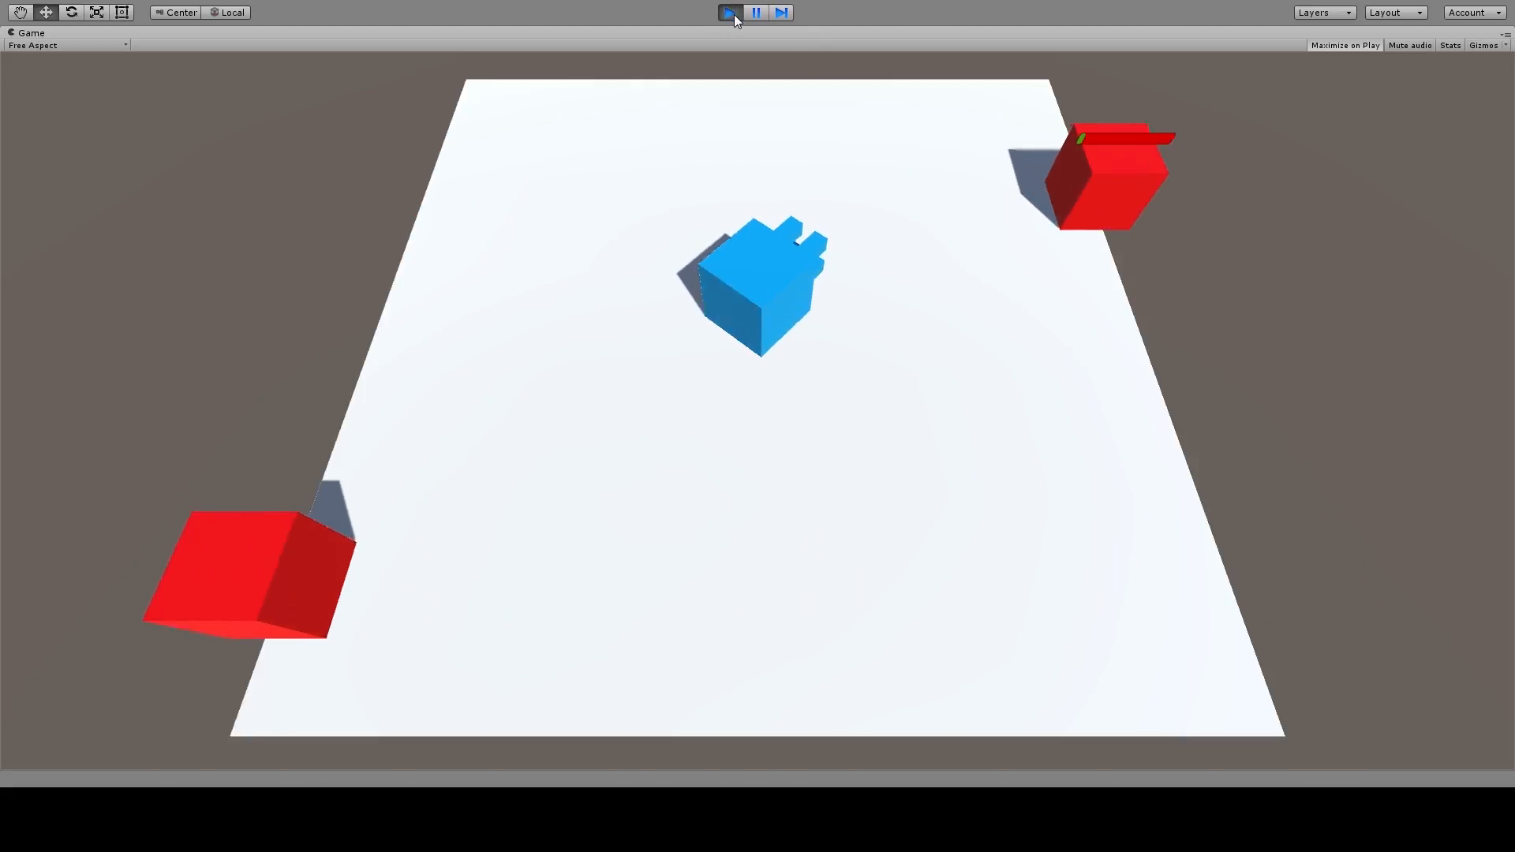
pyautogui.click(729, 12)
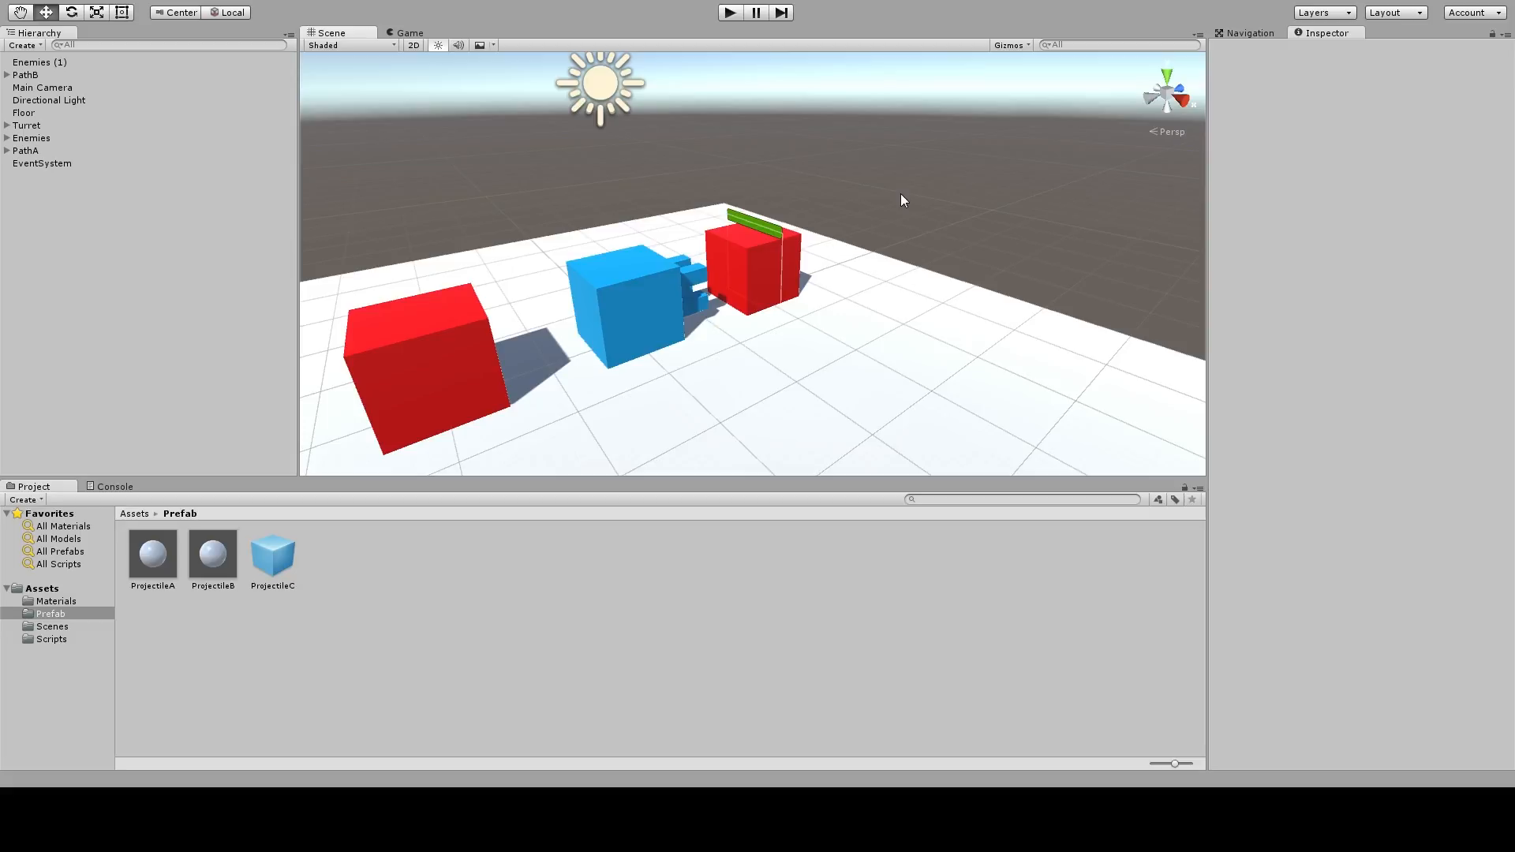
pyautogui.moveTo(164, 164)
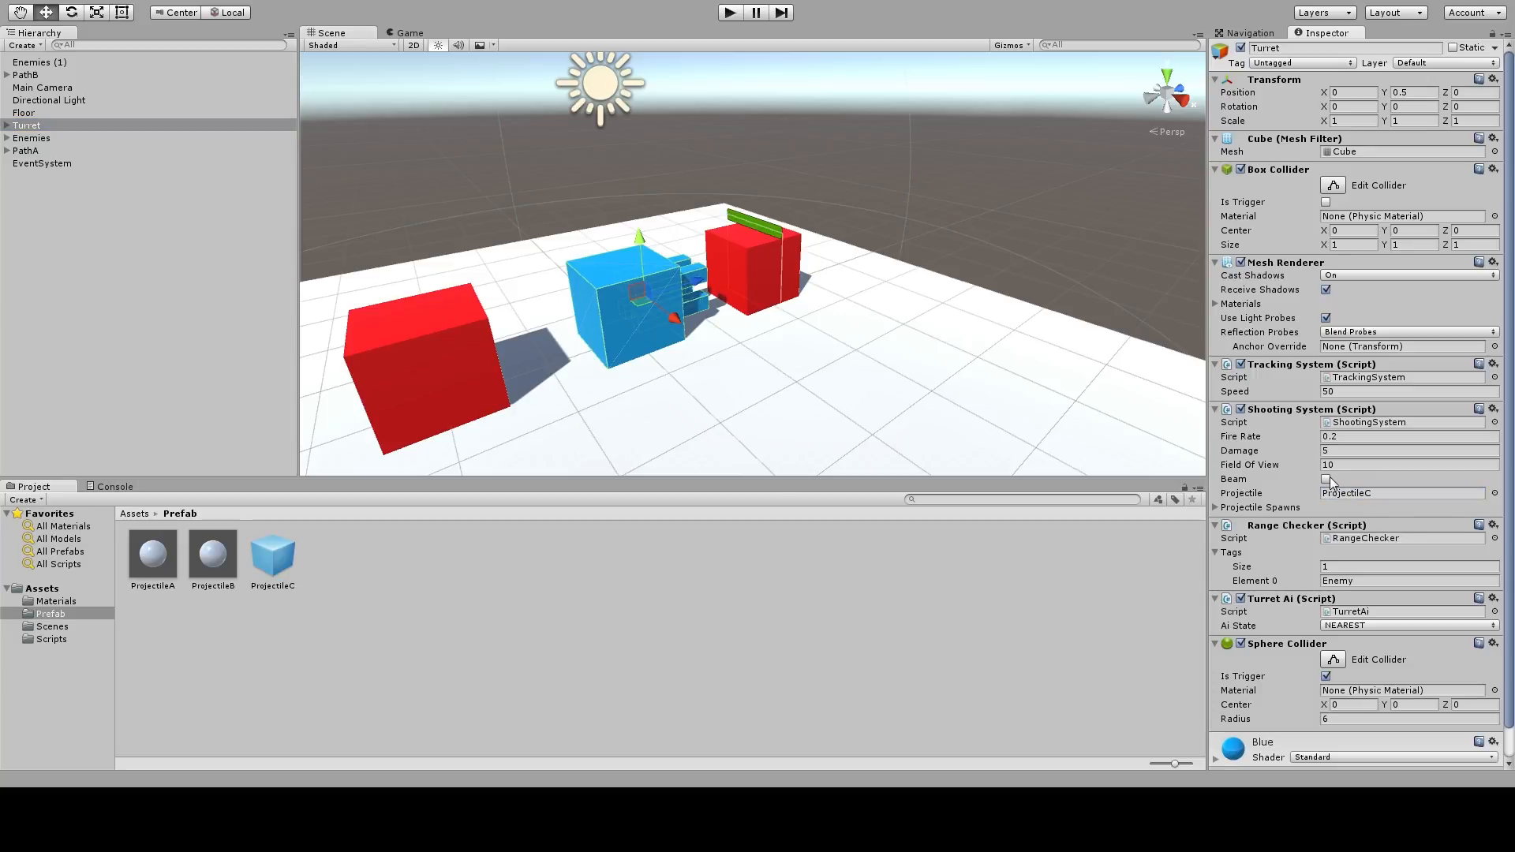
# Assign ProjectileC to the Turret's Shooting System Projectile field
pyautogui.click(1326, 479)
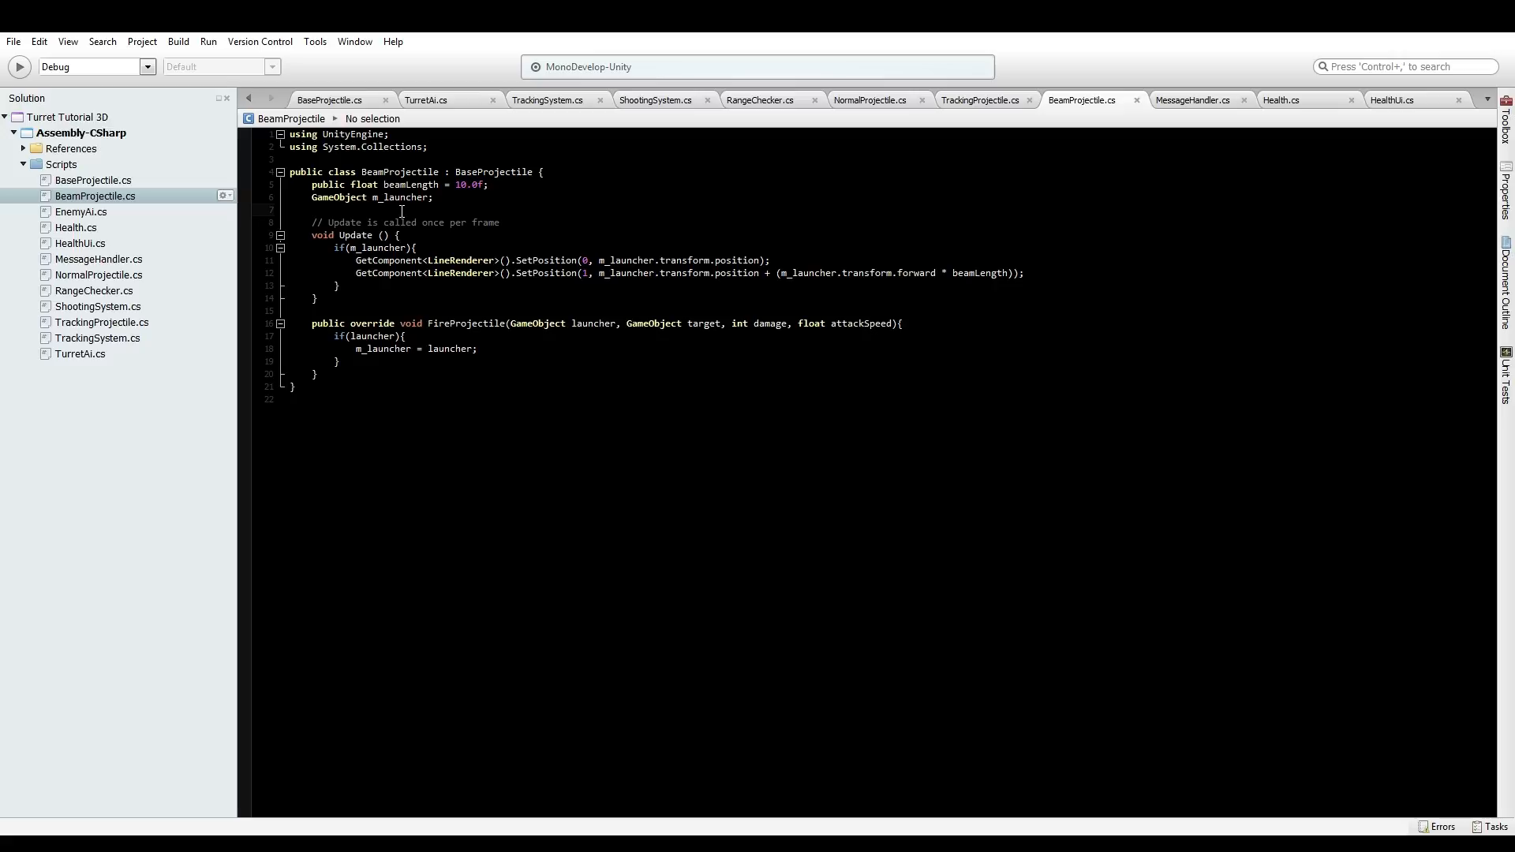
# Declare GameObject m_target, int m_damage, m_attackSpeed and m_attackTimer fields in BeamProjectile
pyautogui.write('GameObject m_')
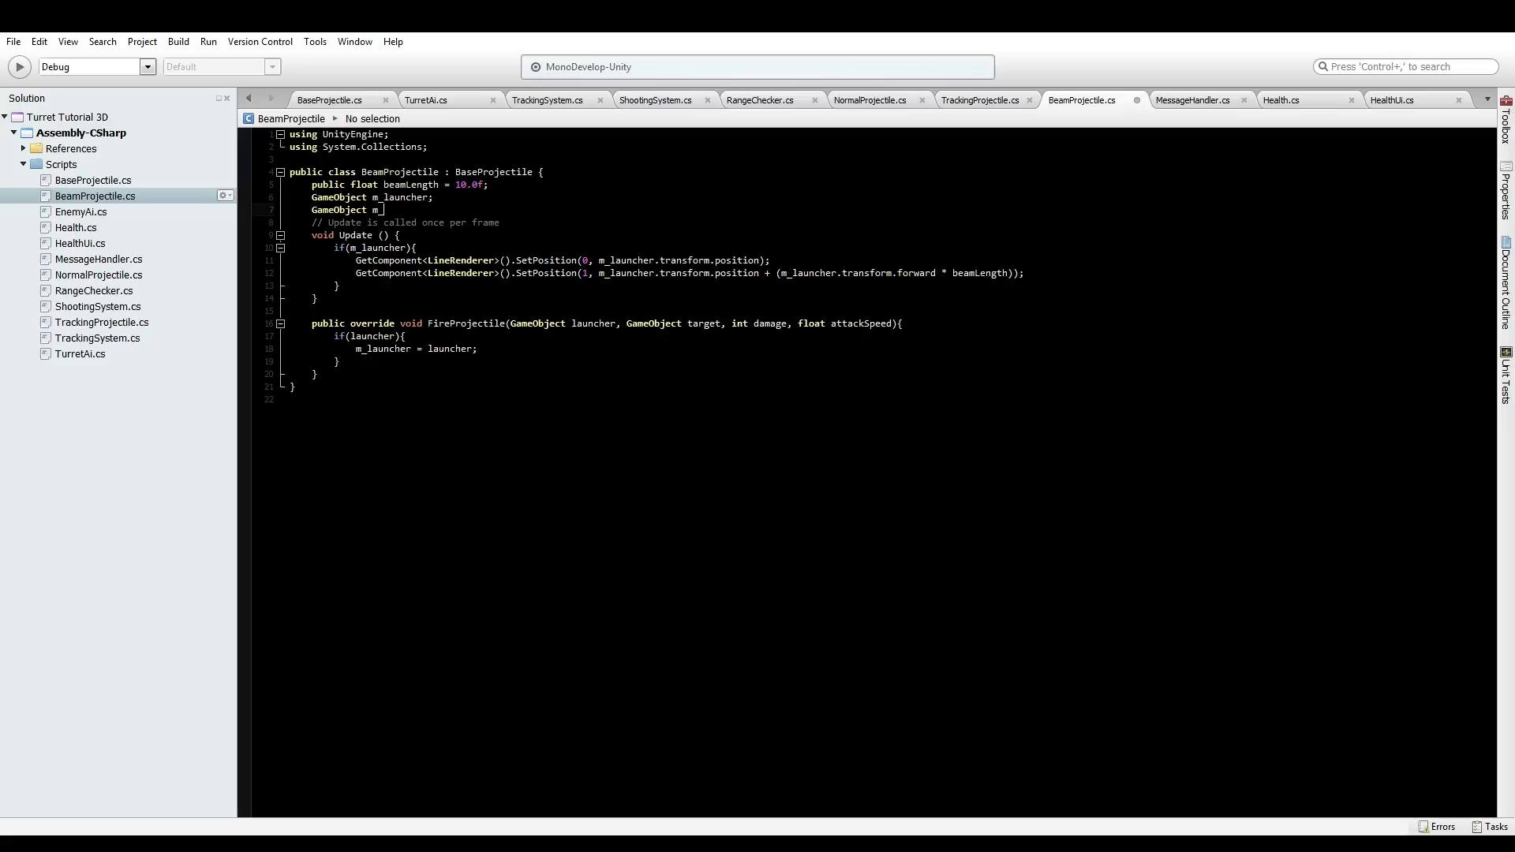
pyautogui.write('target')
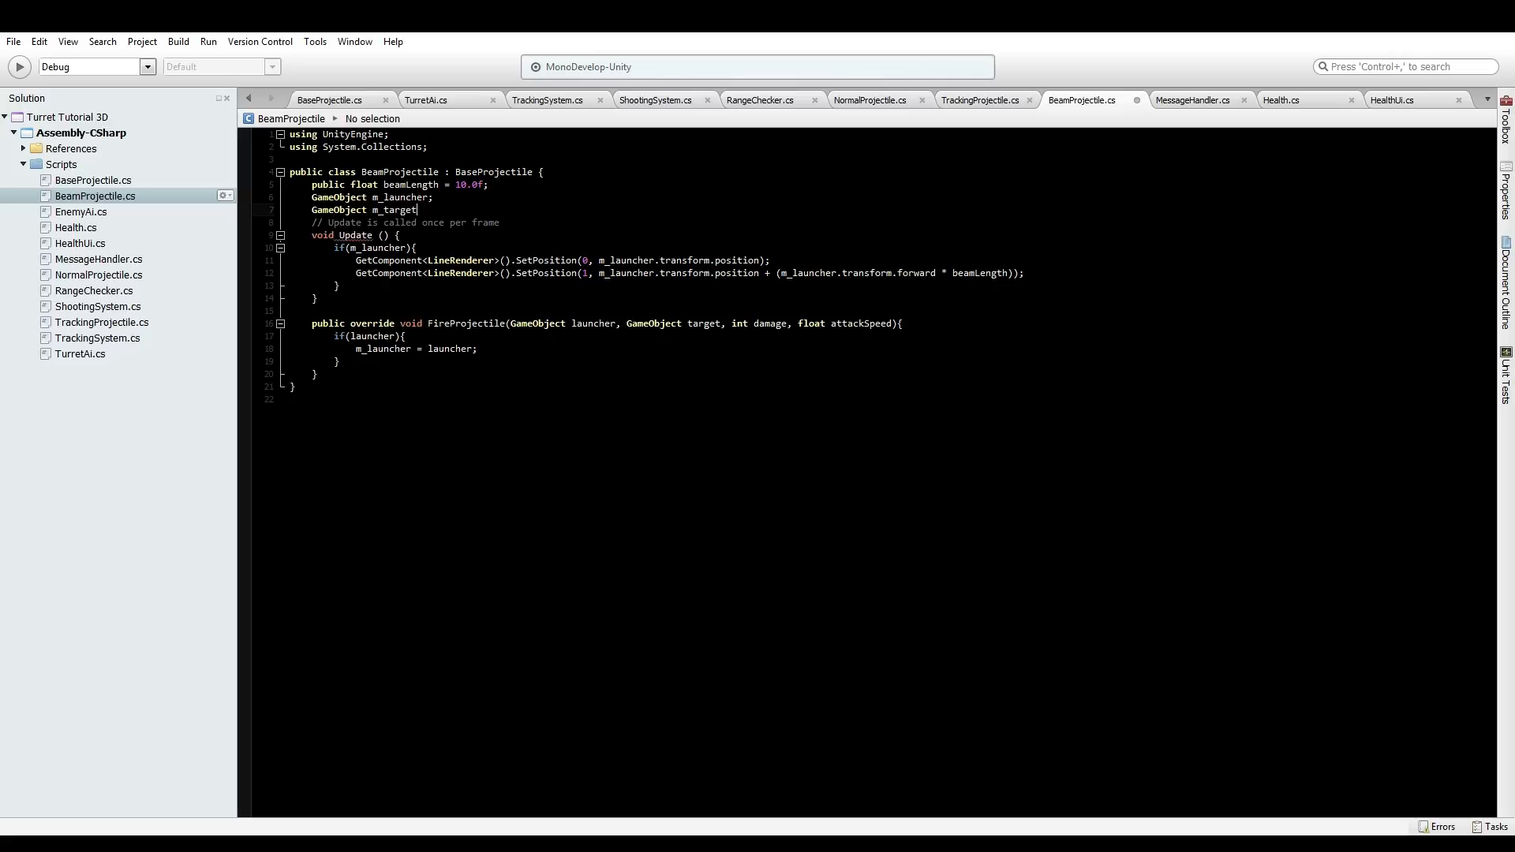
pyautogui.write('int')
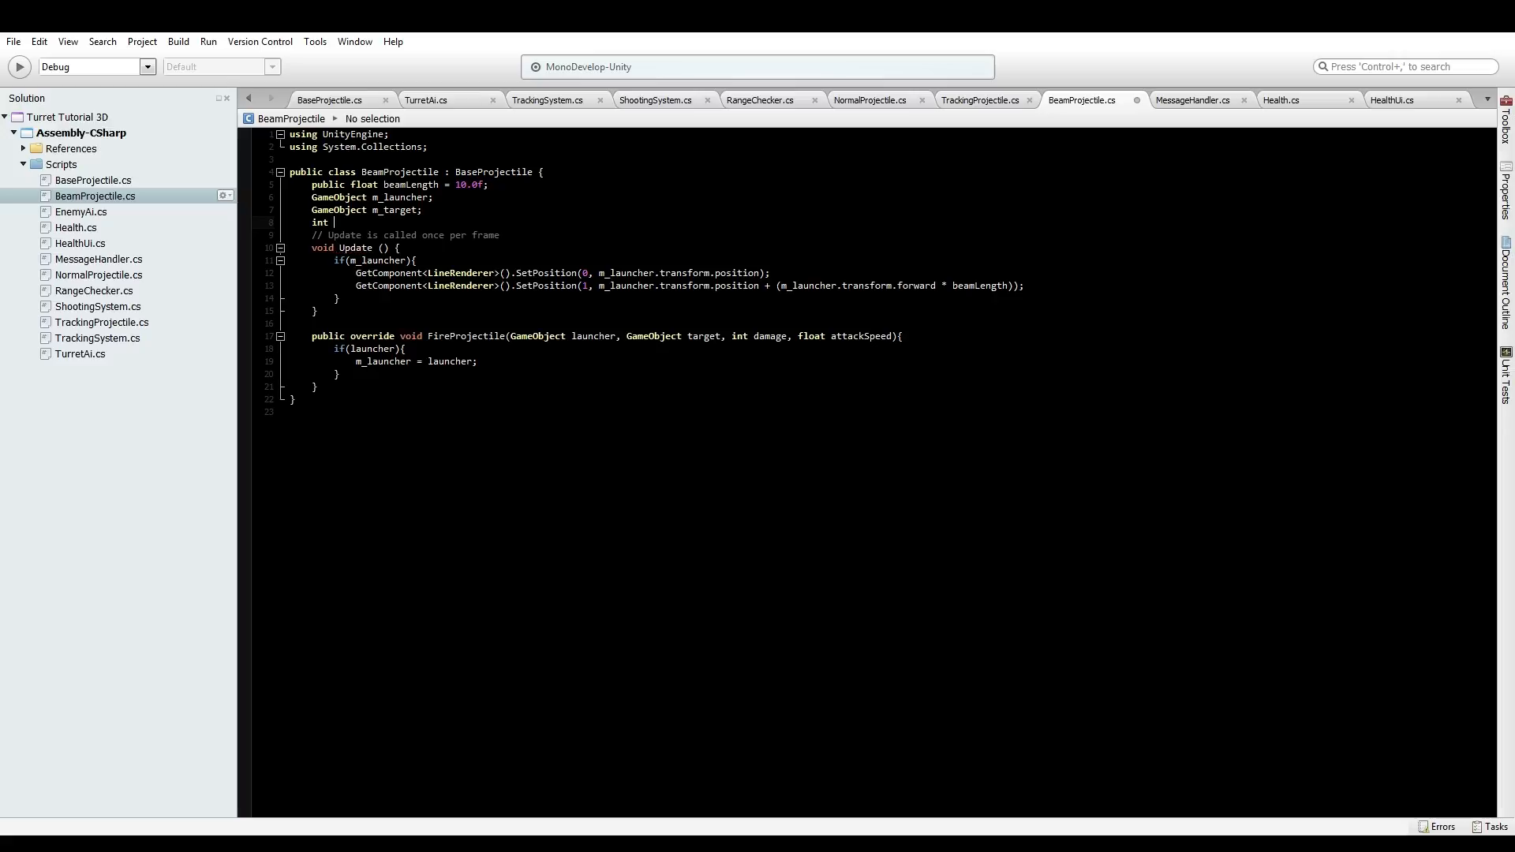
pyautogui.write('m_damage;')
pyautogui.write('float')
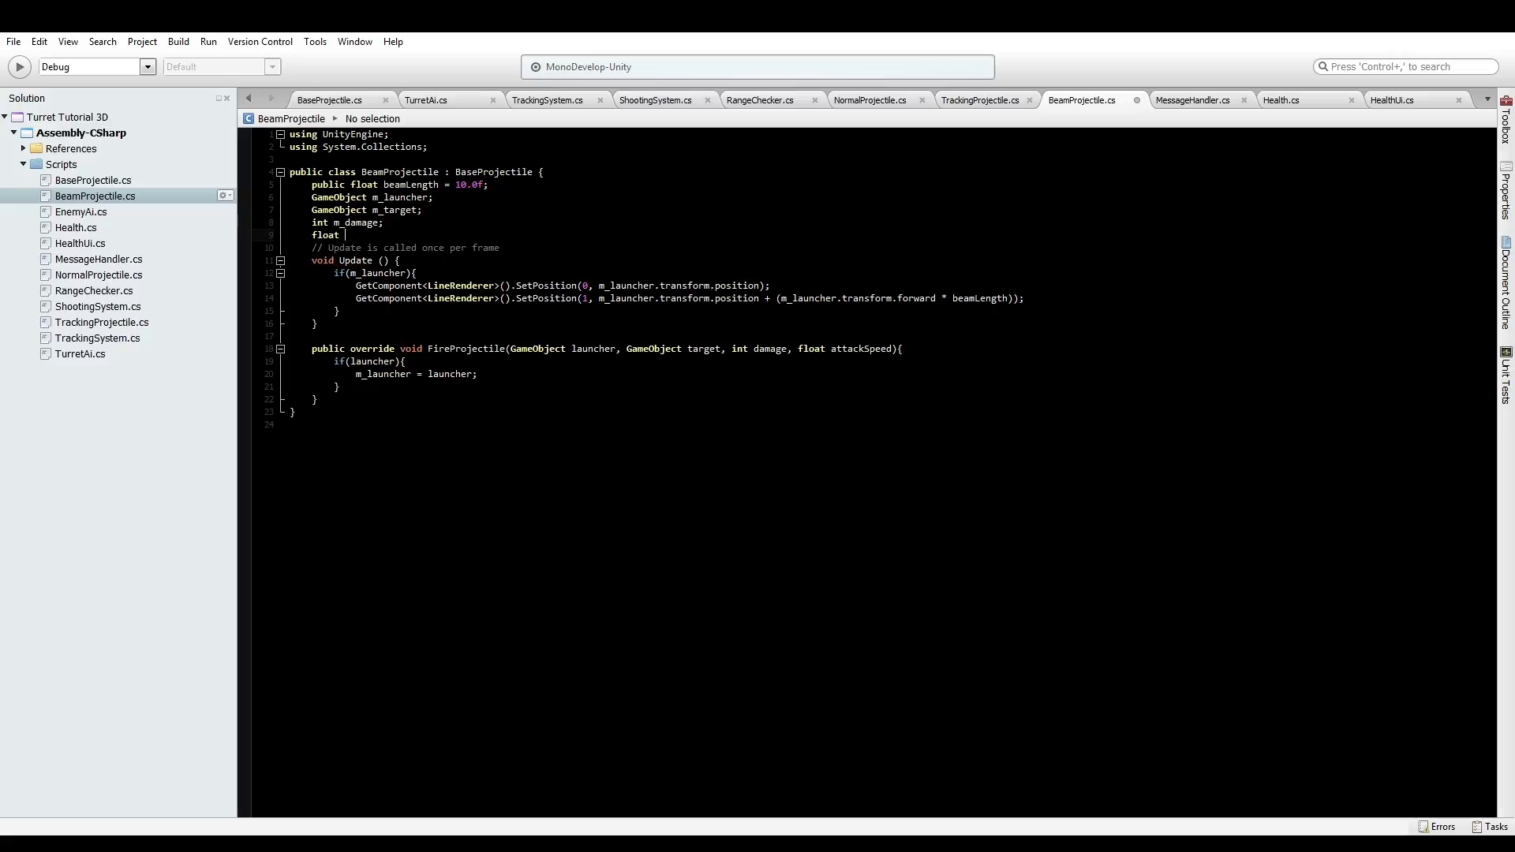
pyautogui.write('m_attackSpeed;')
pyautogui.write('float m')
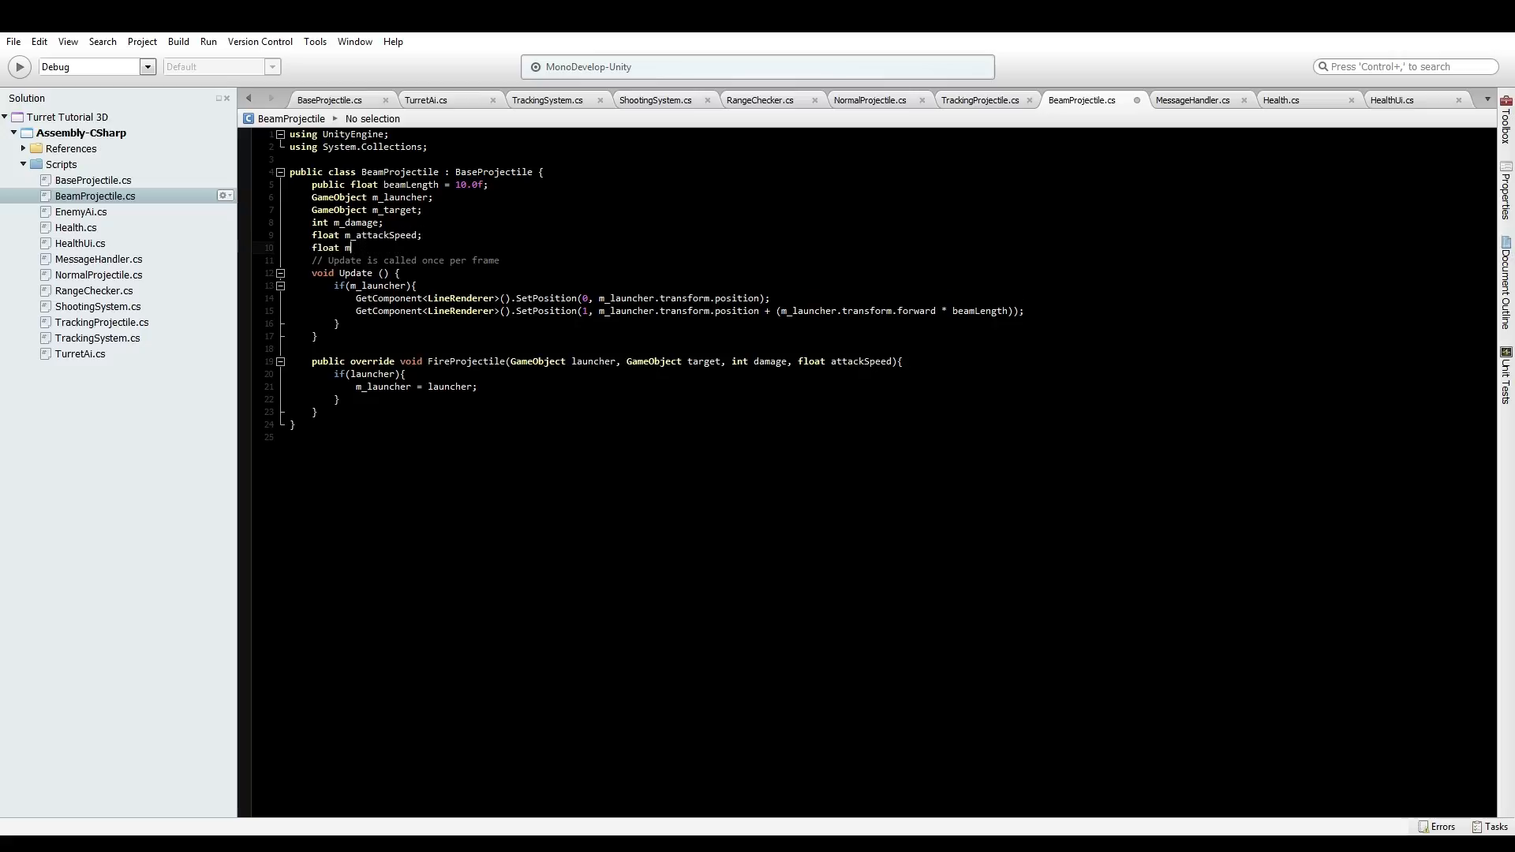
pyautogui.write('_attackTimer;')
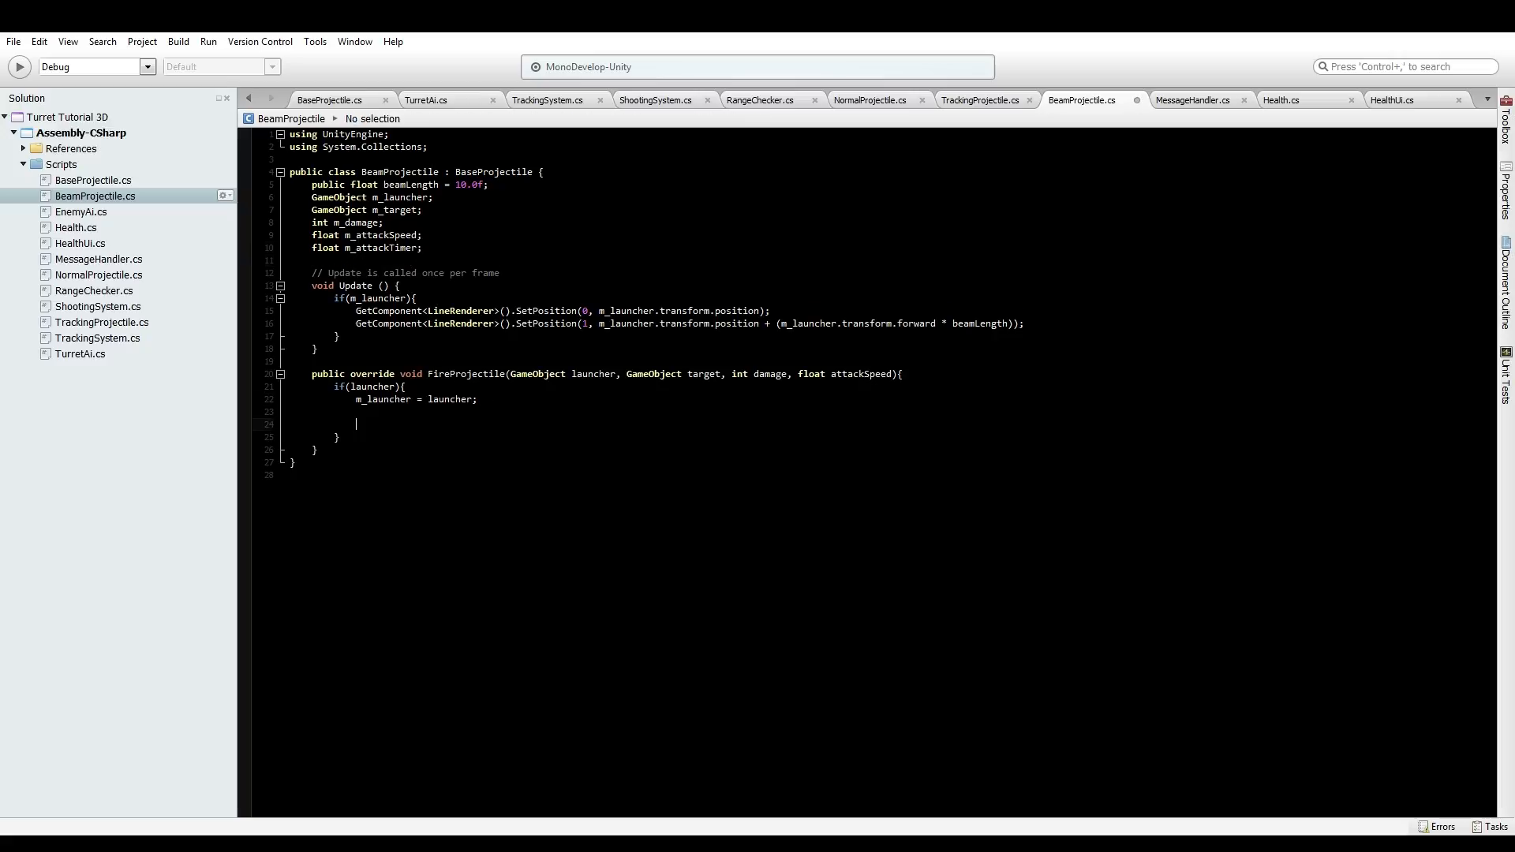
# In FireProjectile, reset m_attackTimer to 0.0f and store attackSpeed, target and damage
pyautogui.write('m_a')
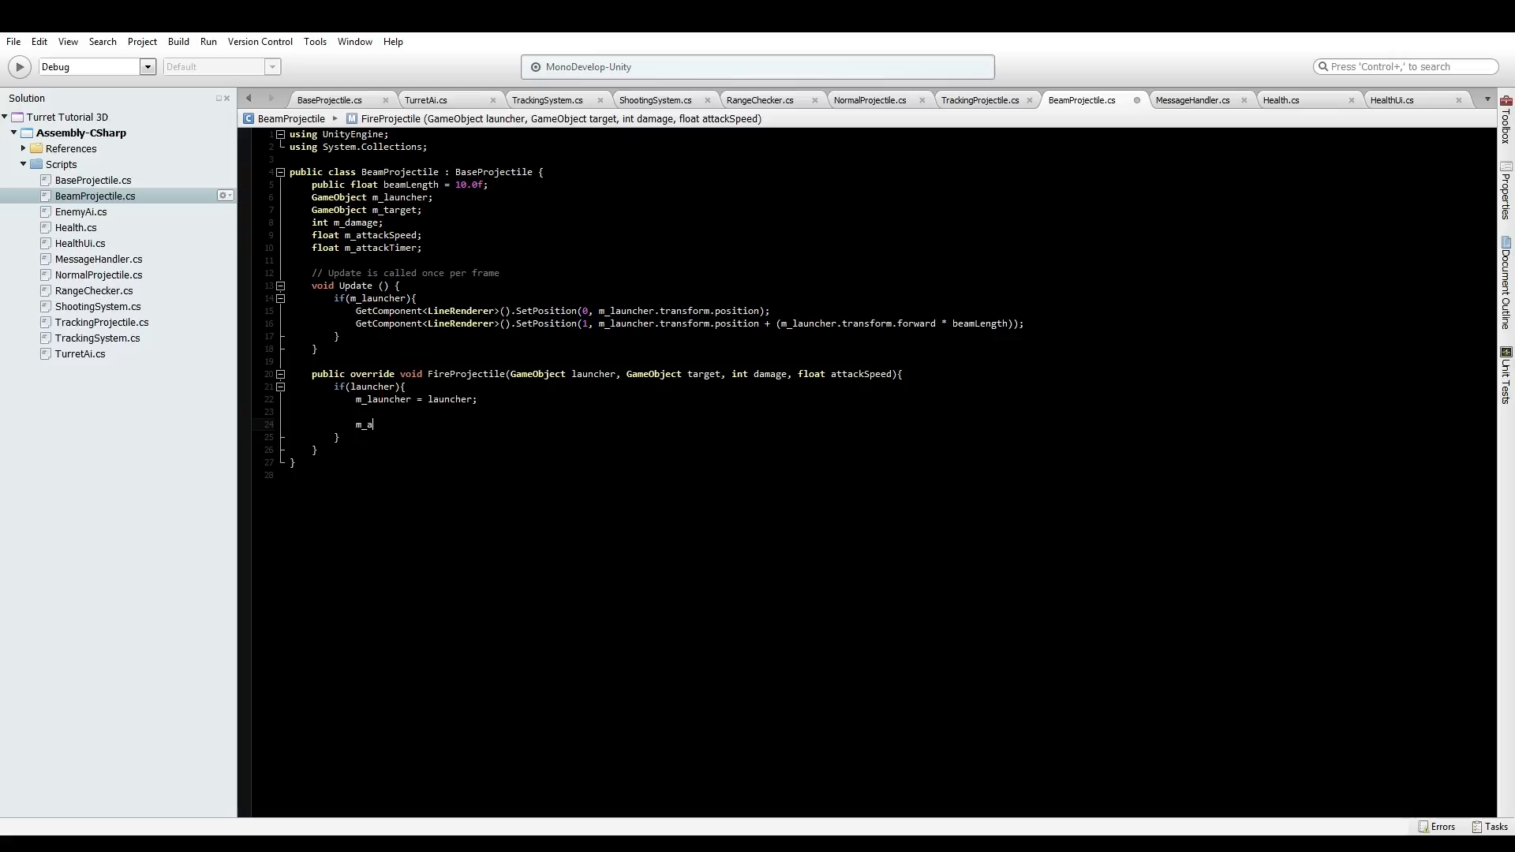
pyautogui.write('attackTimer =')
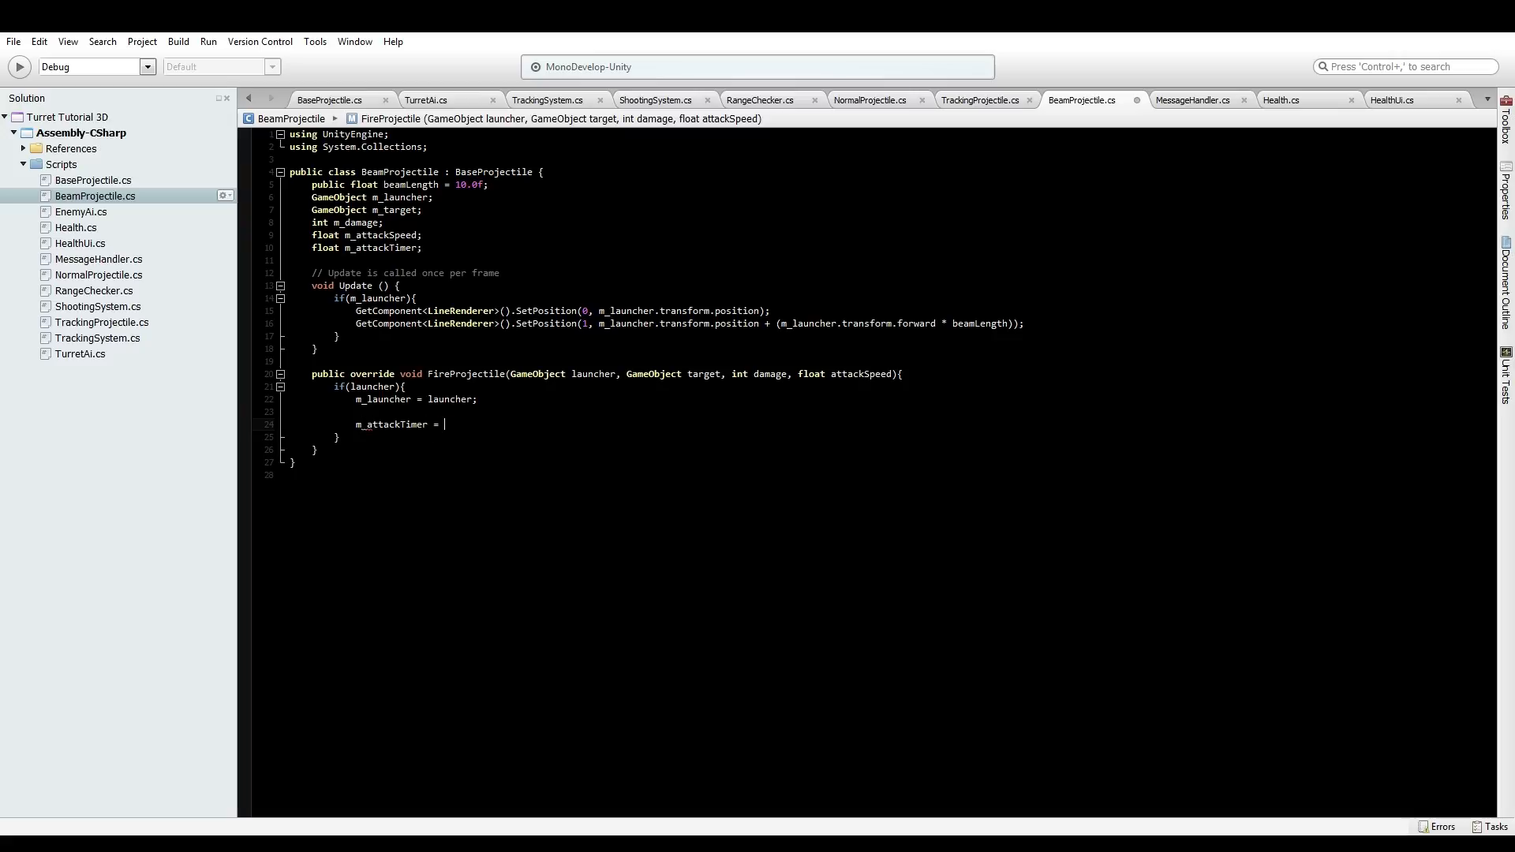
pyautogui.write('0.0f;')
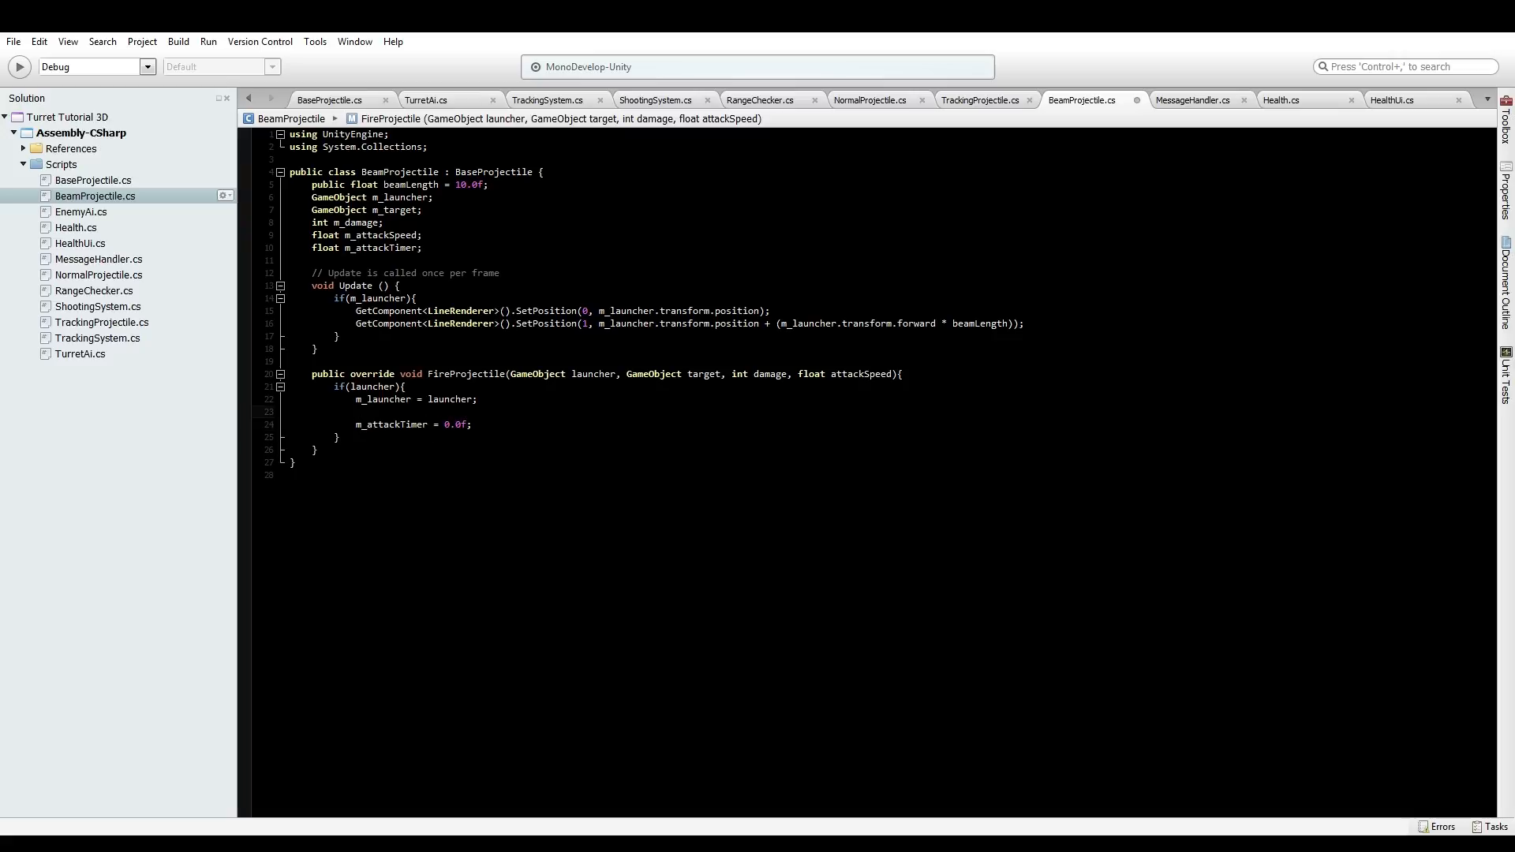
pyautogui.write('m_attackSpeed =')
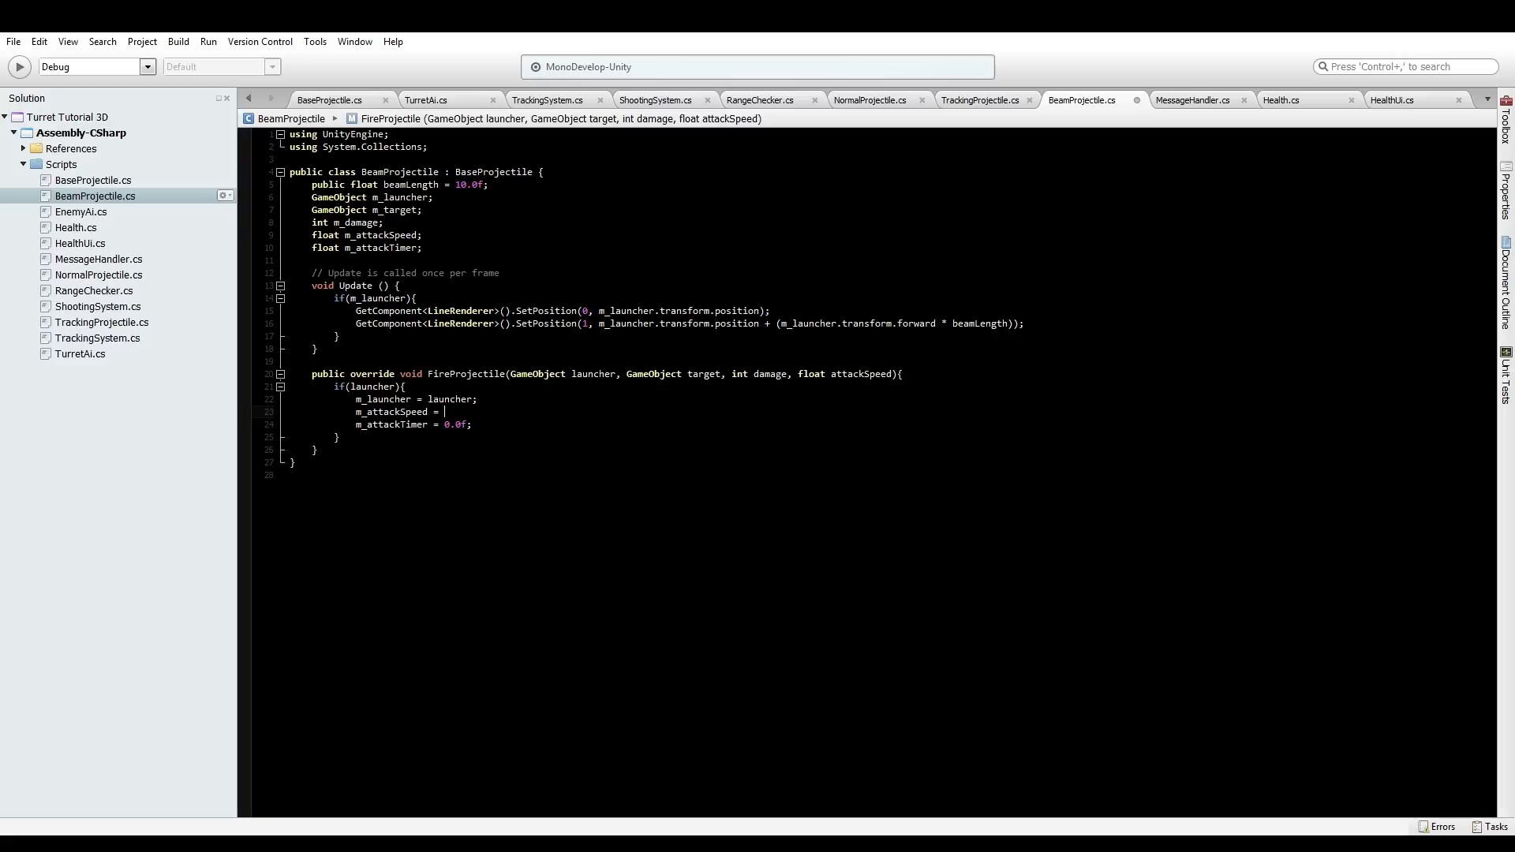
pyautogui.write('attackSpeed;')
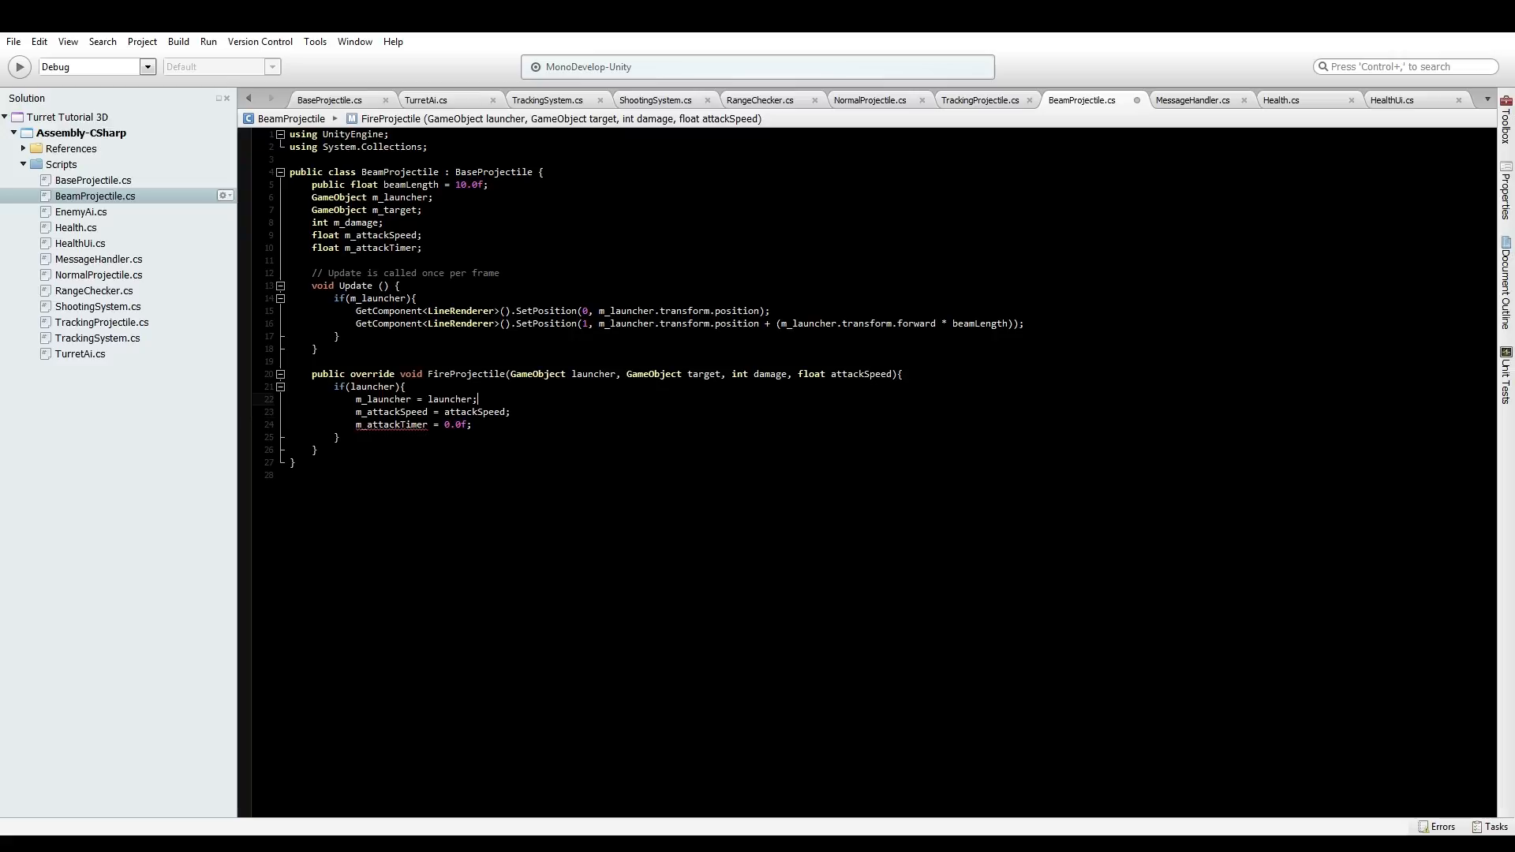
pyautogui.write('m_target')
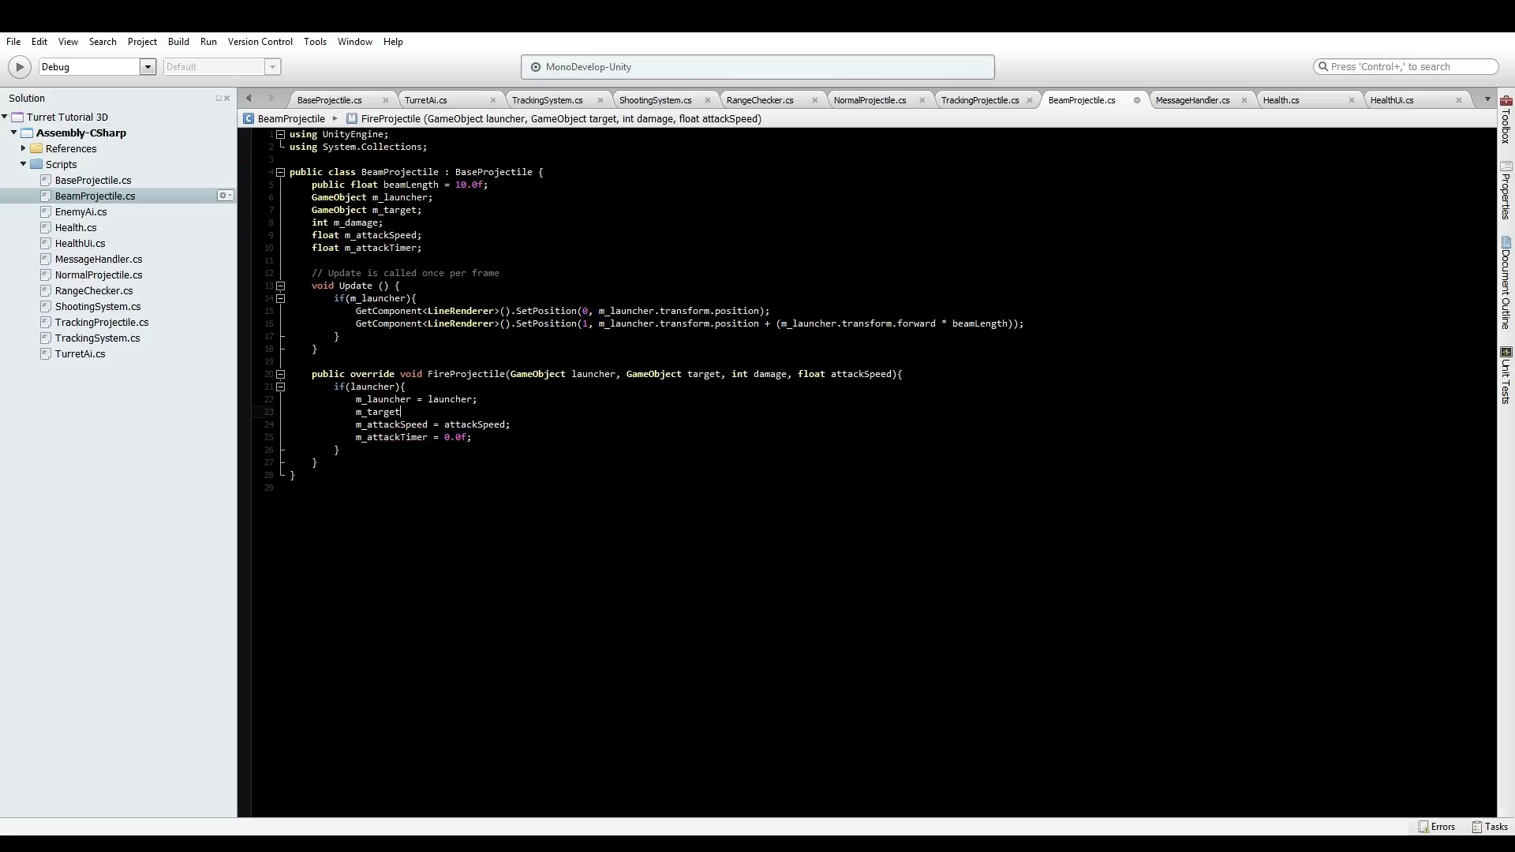
pyautogui.write('= target;')
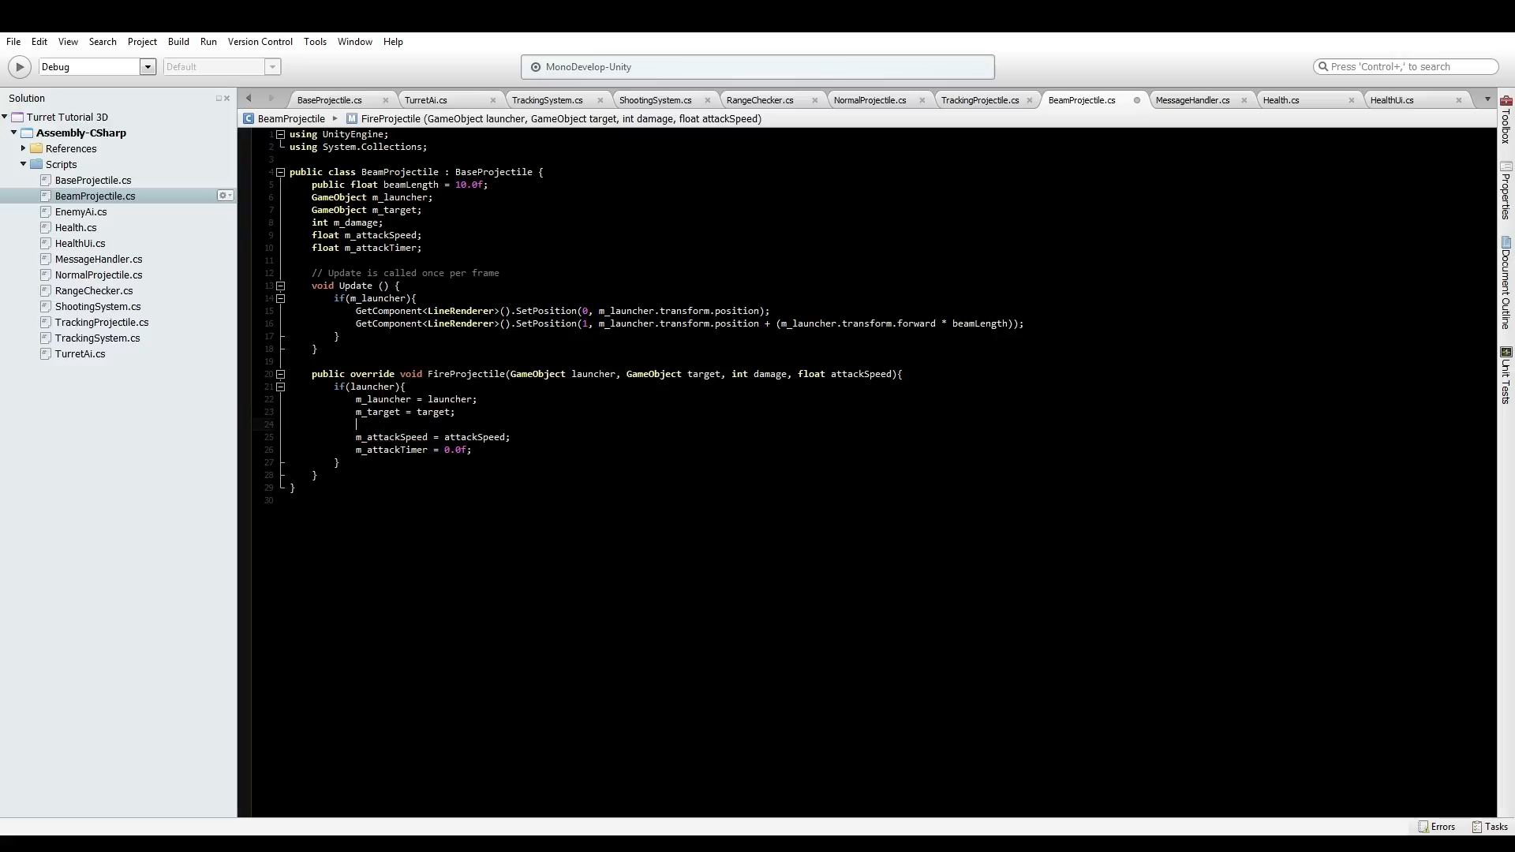
pyautogui.write('m_damage = d')
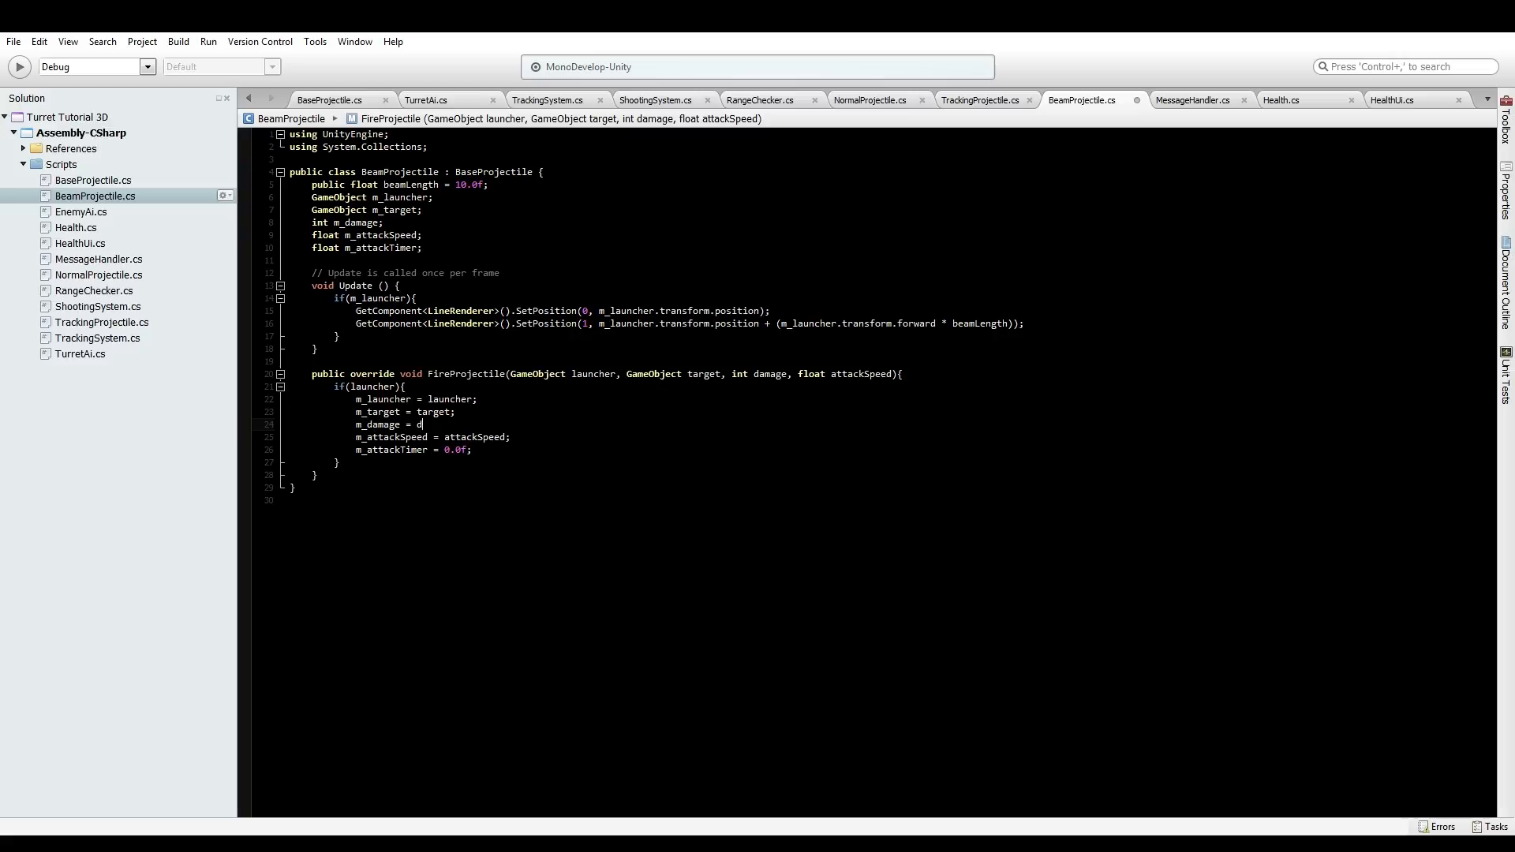
pyautogui.write('amage;')
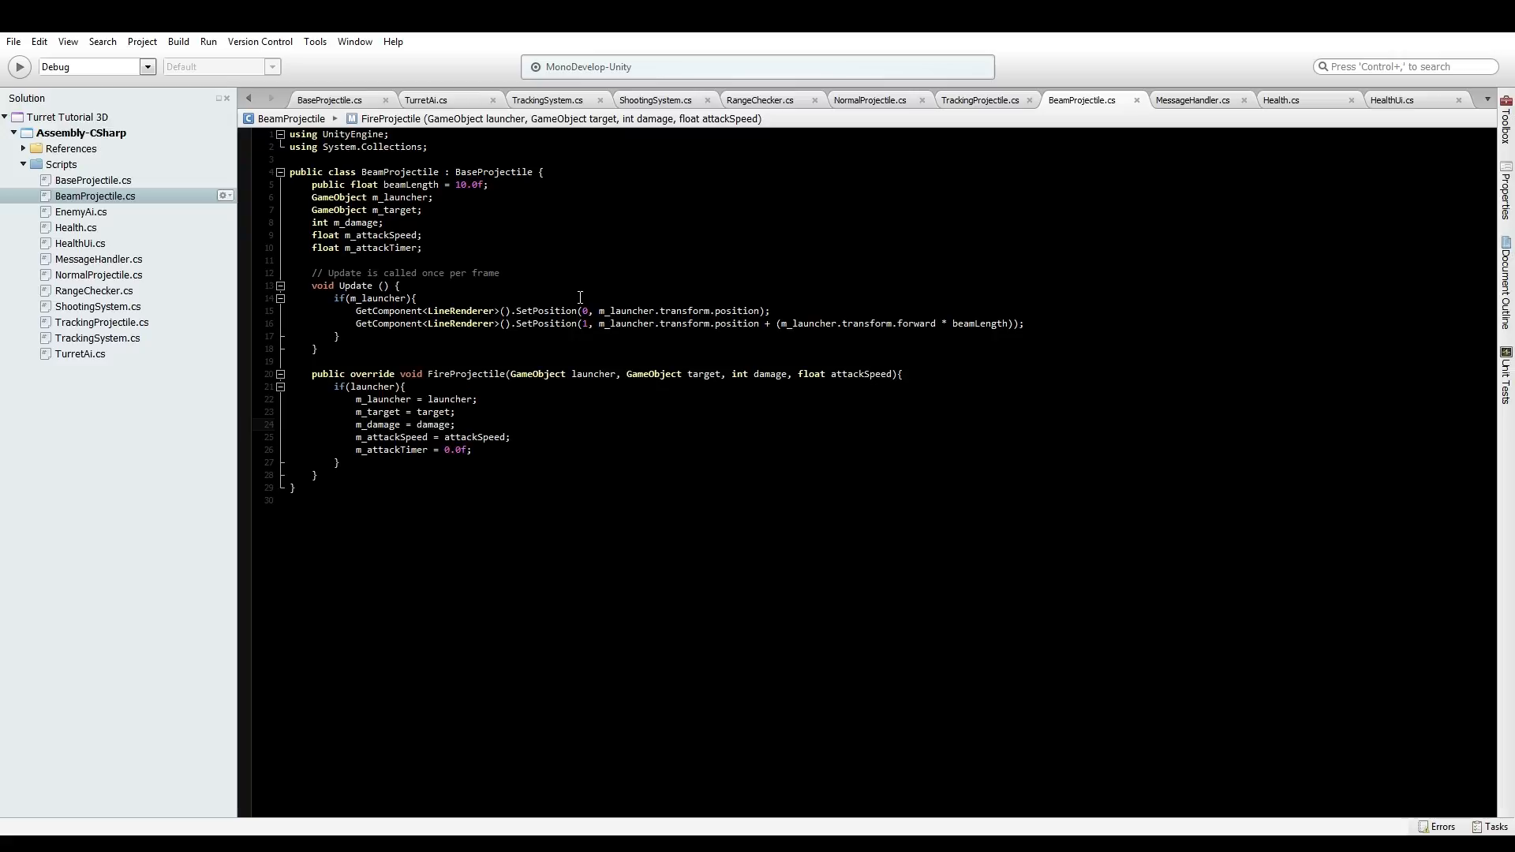
pyautogui.click(1029, 323)
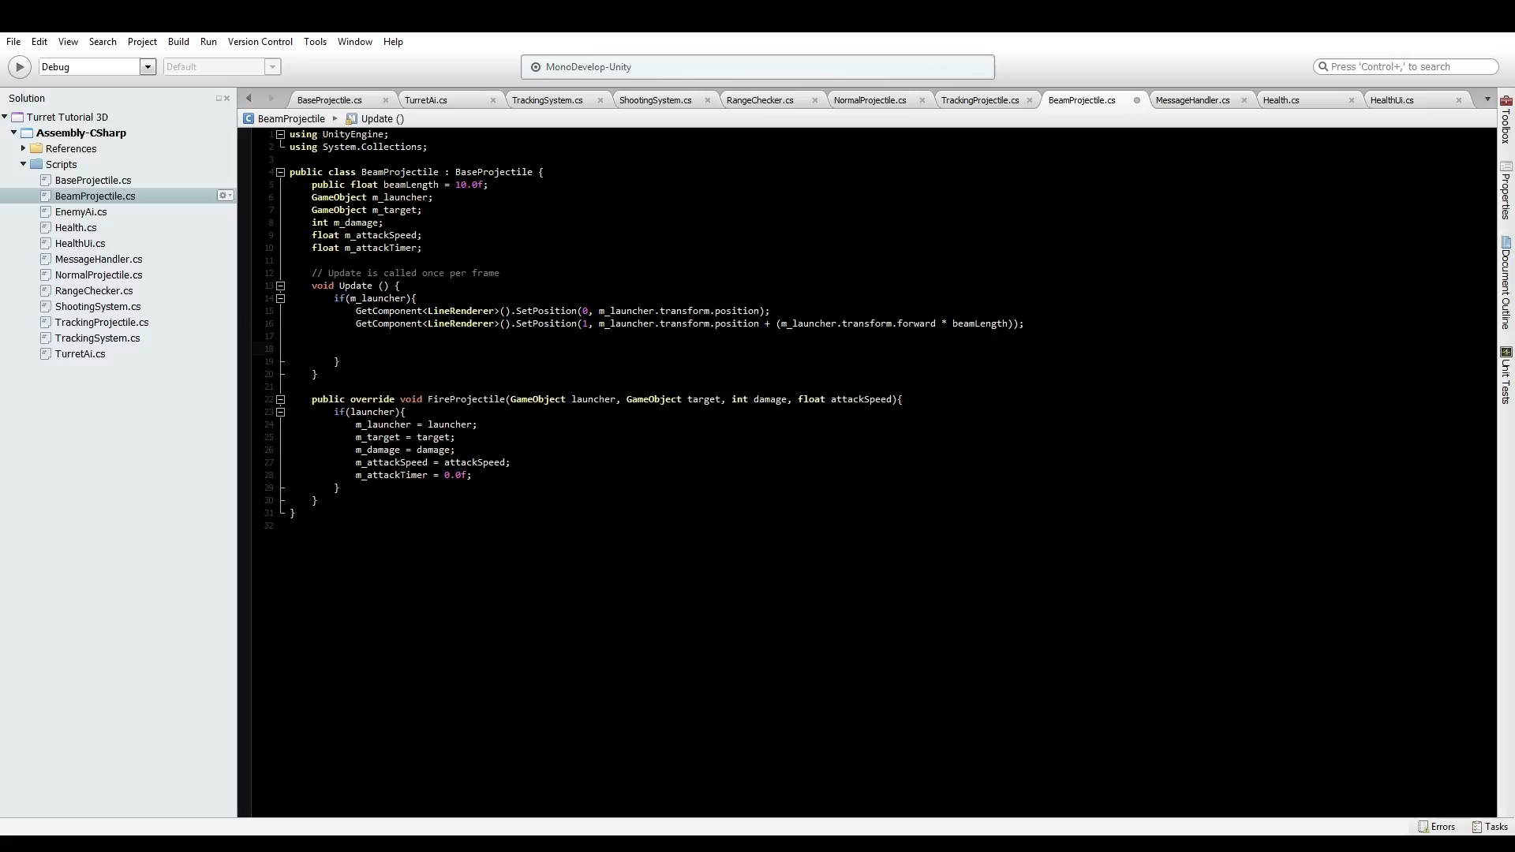
# Declare 'RaycastHit hit;' in the beam's Update and start 'if(Physics.Raycast('
pyautogui.click(357, 349)
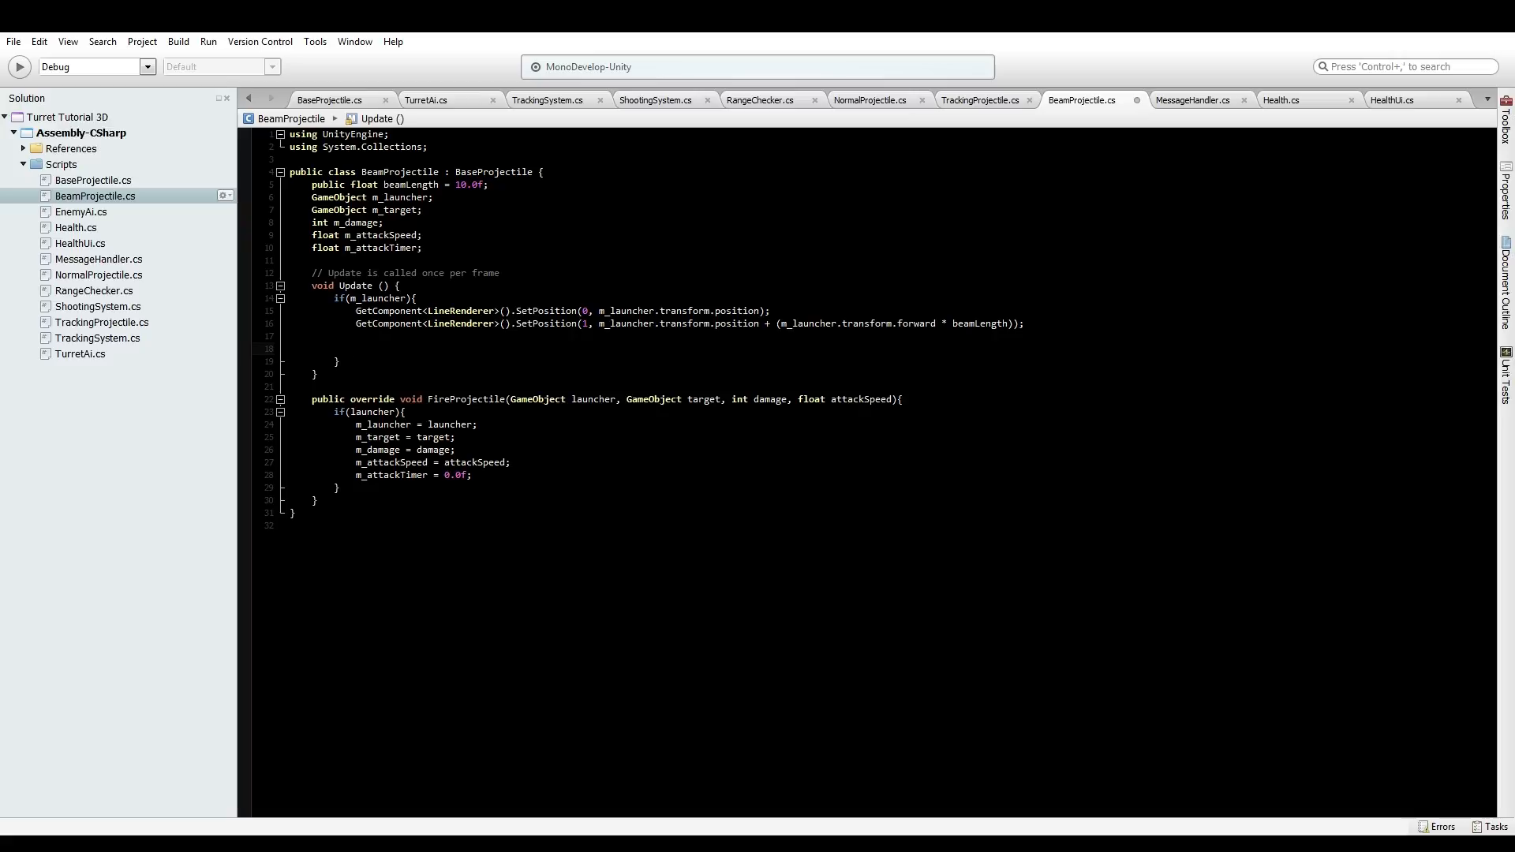
pyautogui.click(357, 336)
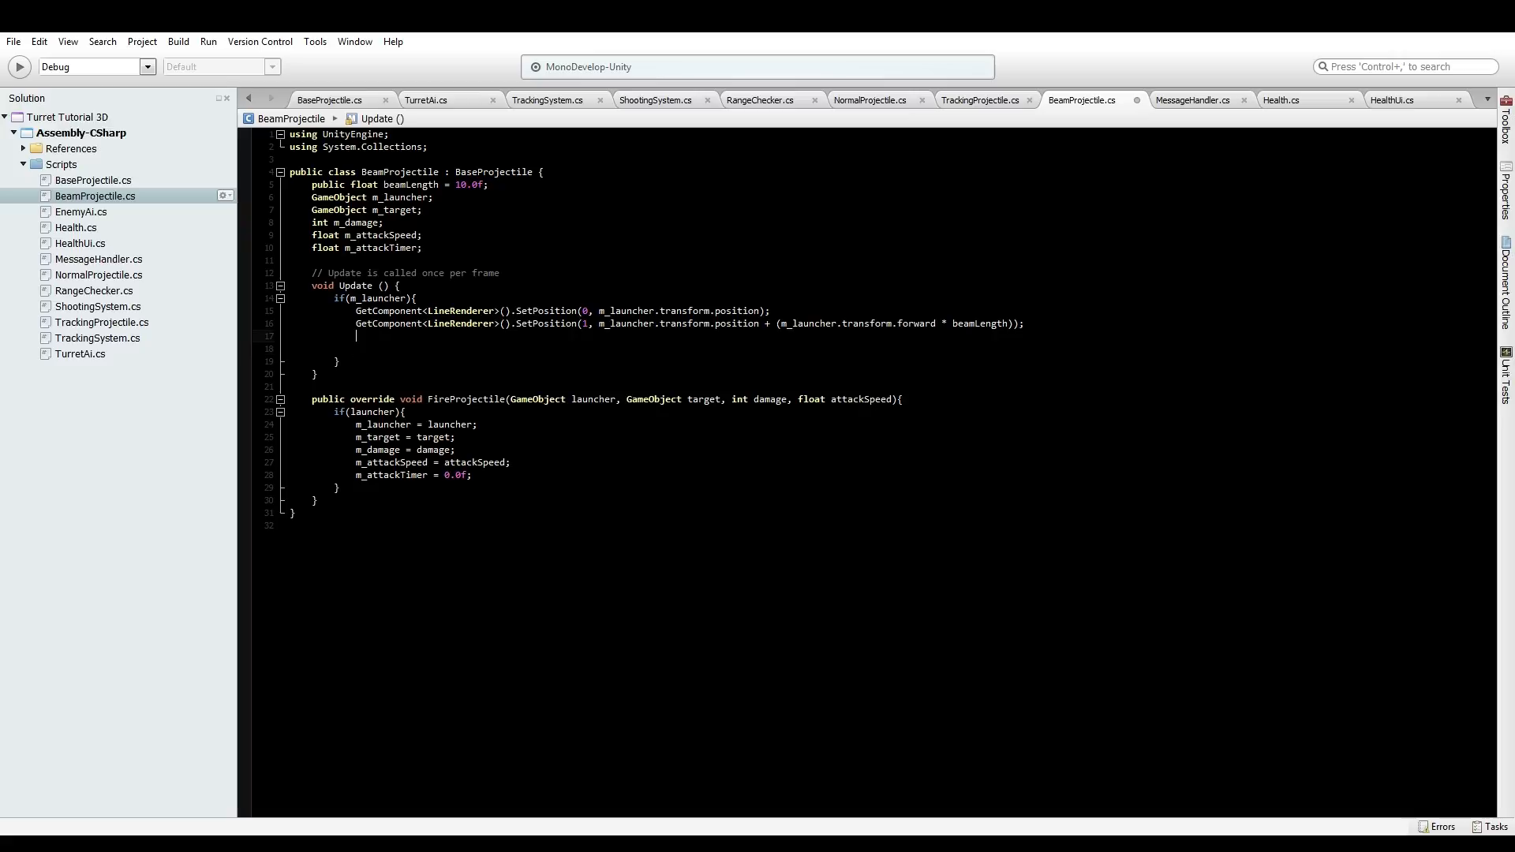
pyautogui.write('RaycastHit')
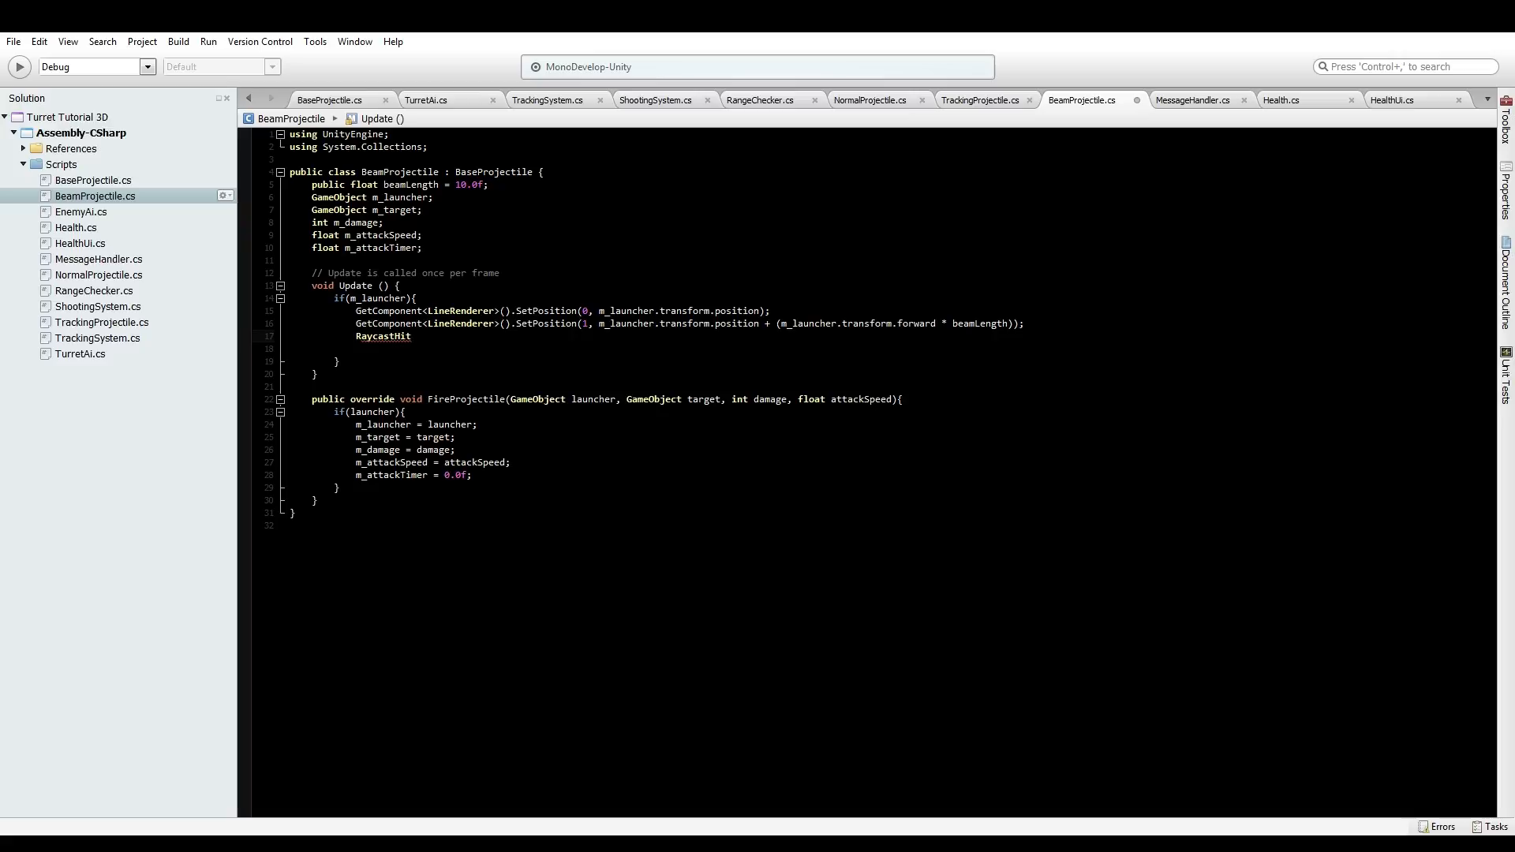
pyautogui.write('hit')
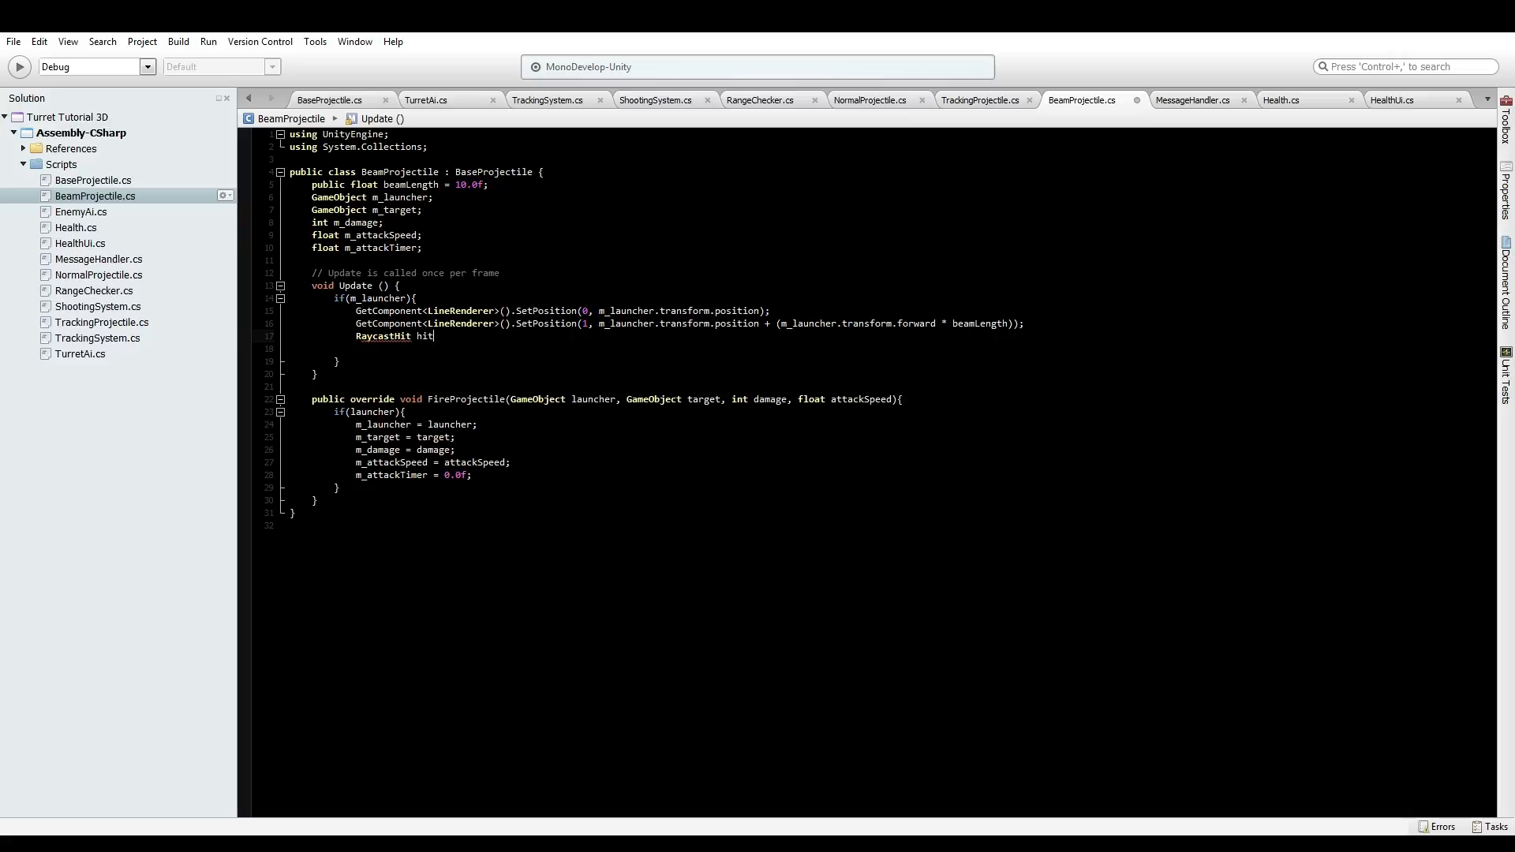
pyautogui.write(';')
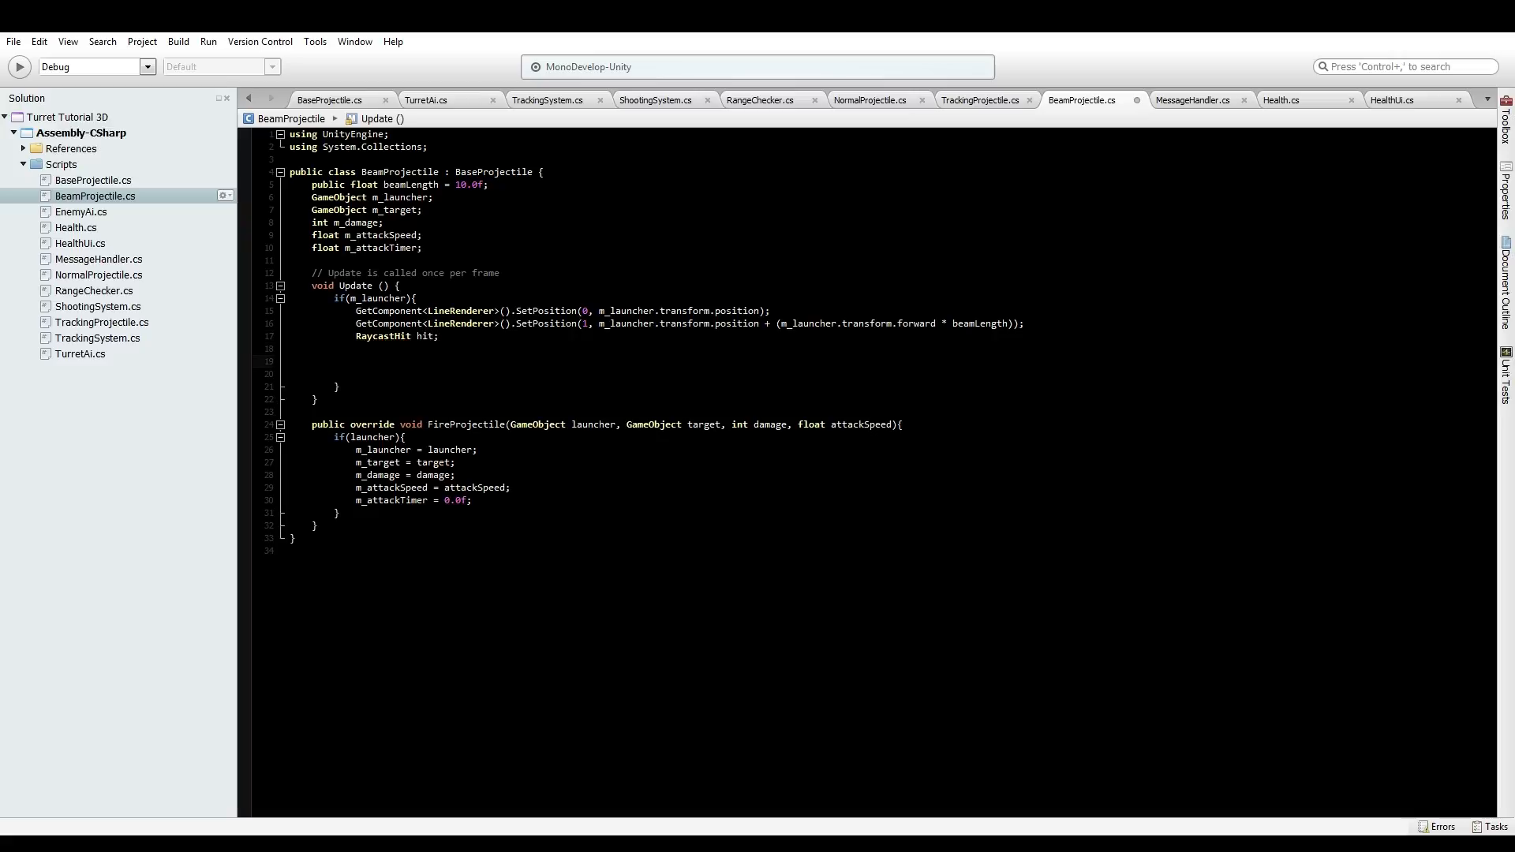
pyautogui.write('if(ph')
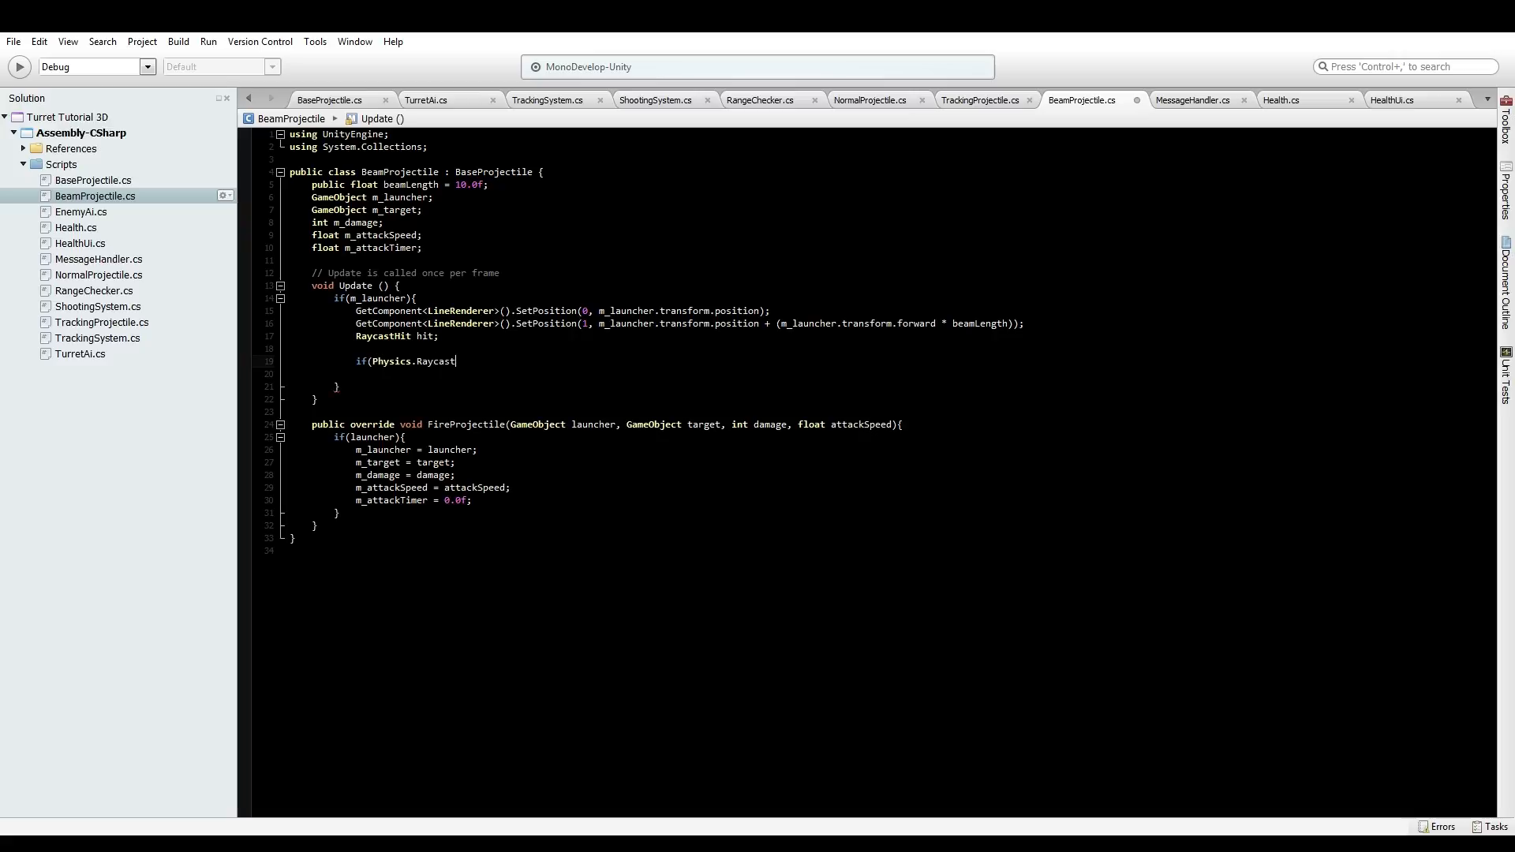
pyautogui.write('(')
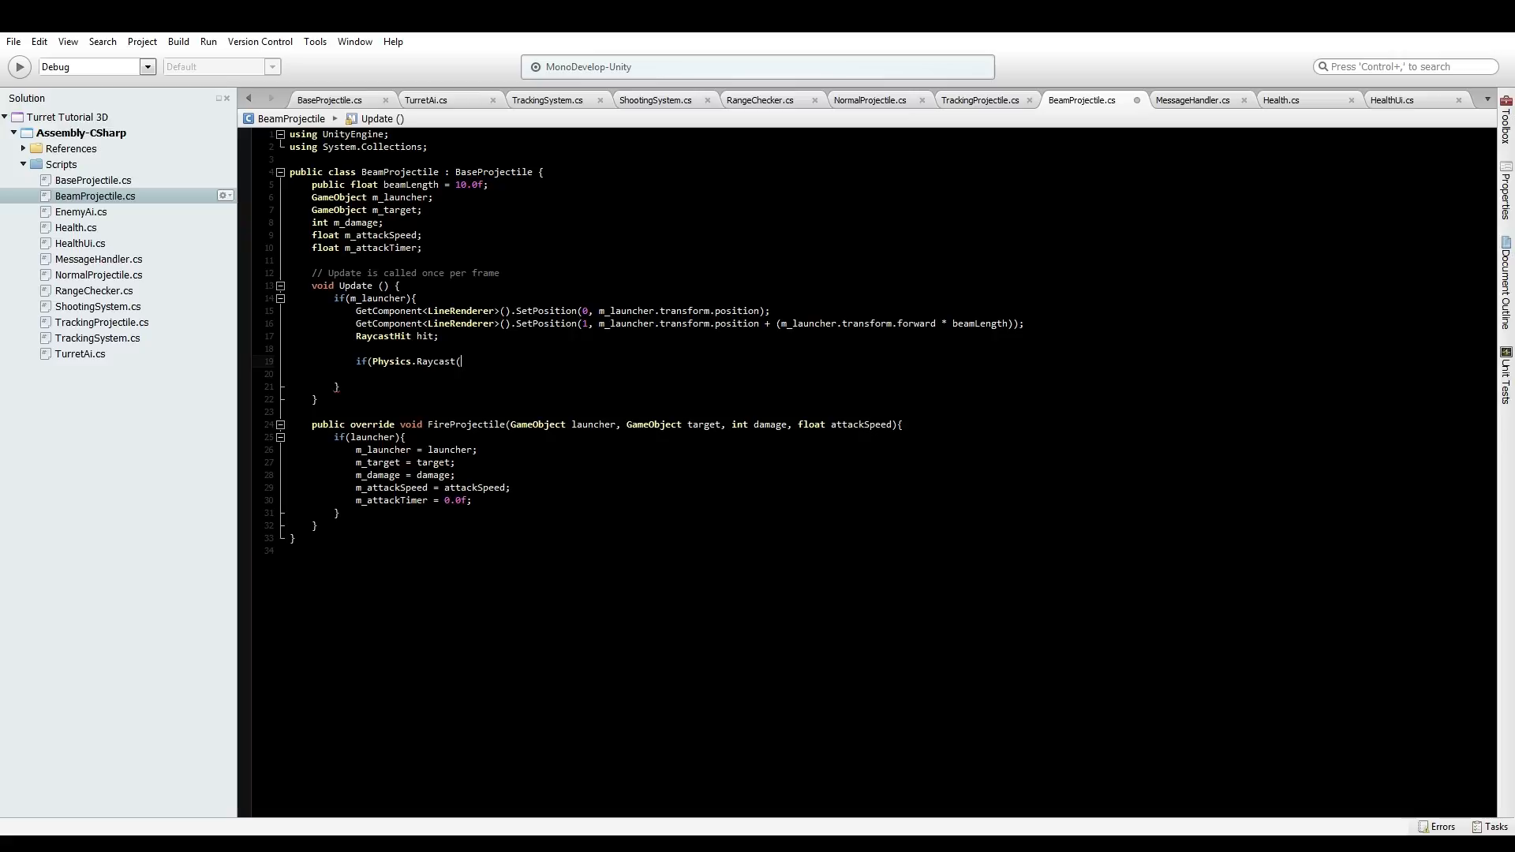
pyautogui.moveTo(461, 361)
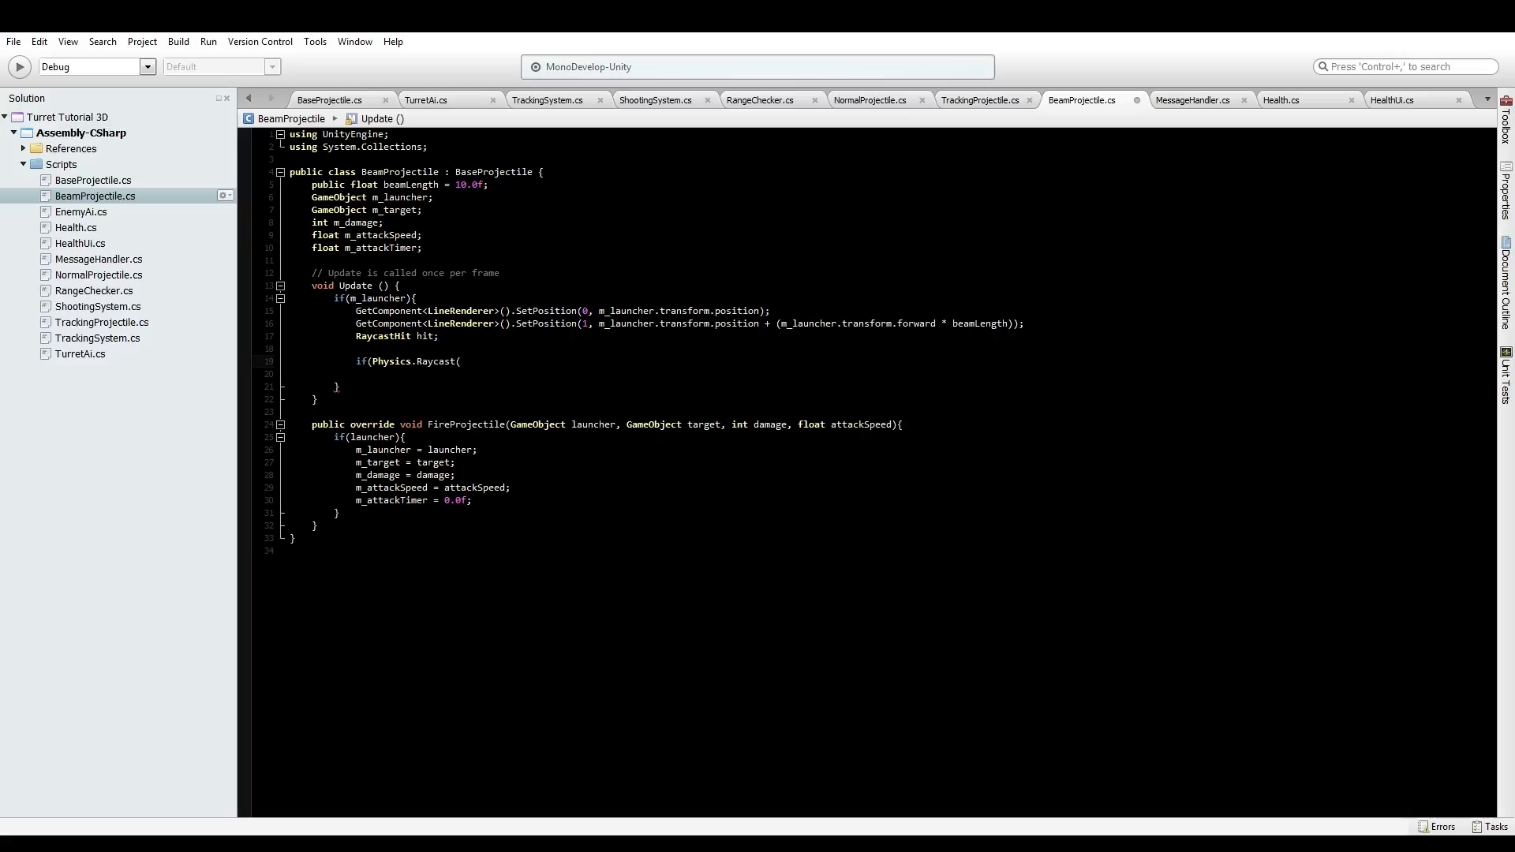
pyautogui.click(460, 361)
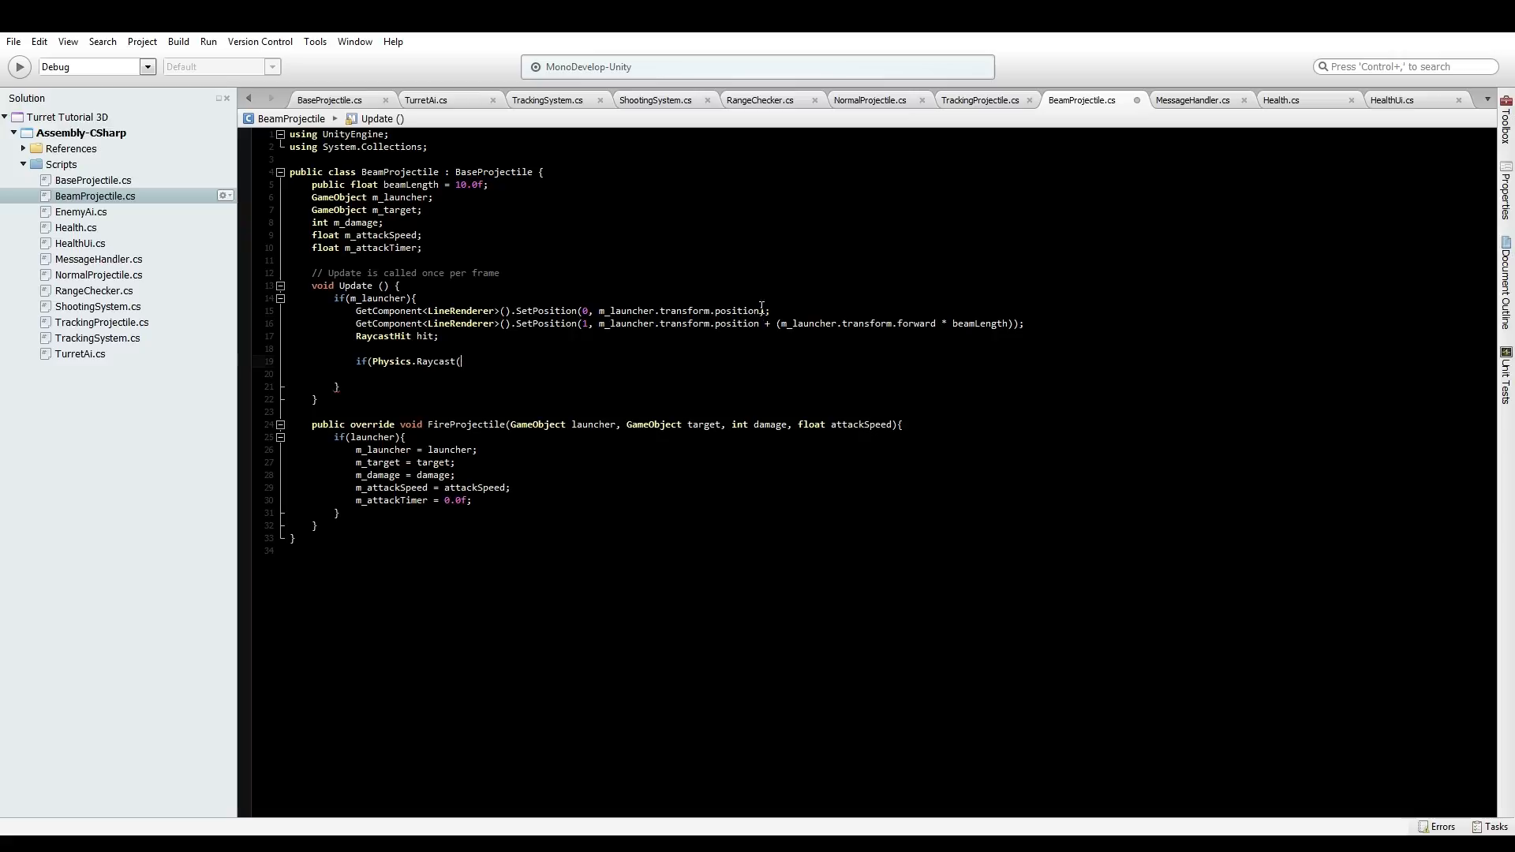
# Pass m_launcher.transform.position and m_launcher.transform.forward as the Raycast's first arguments
pyautogui.doubleClick(680, 311)
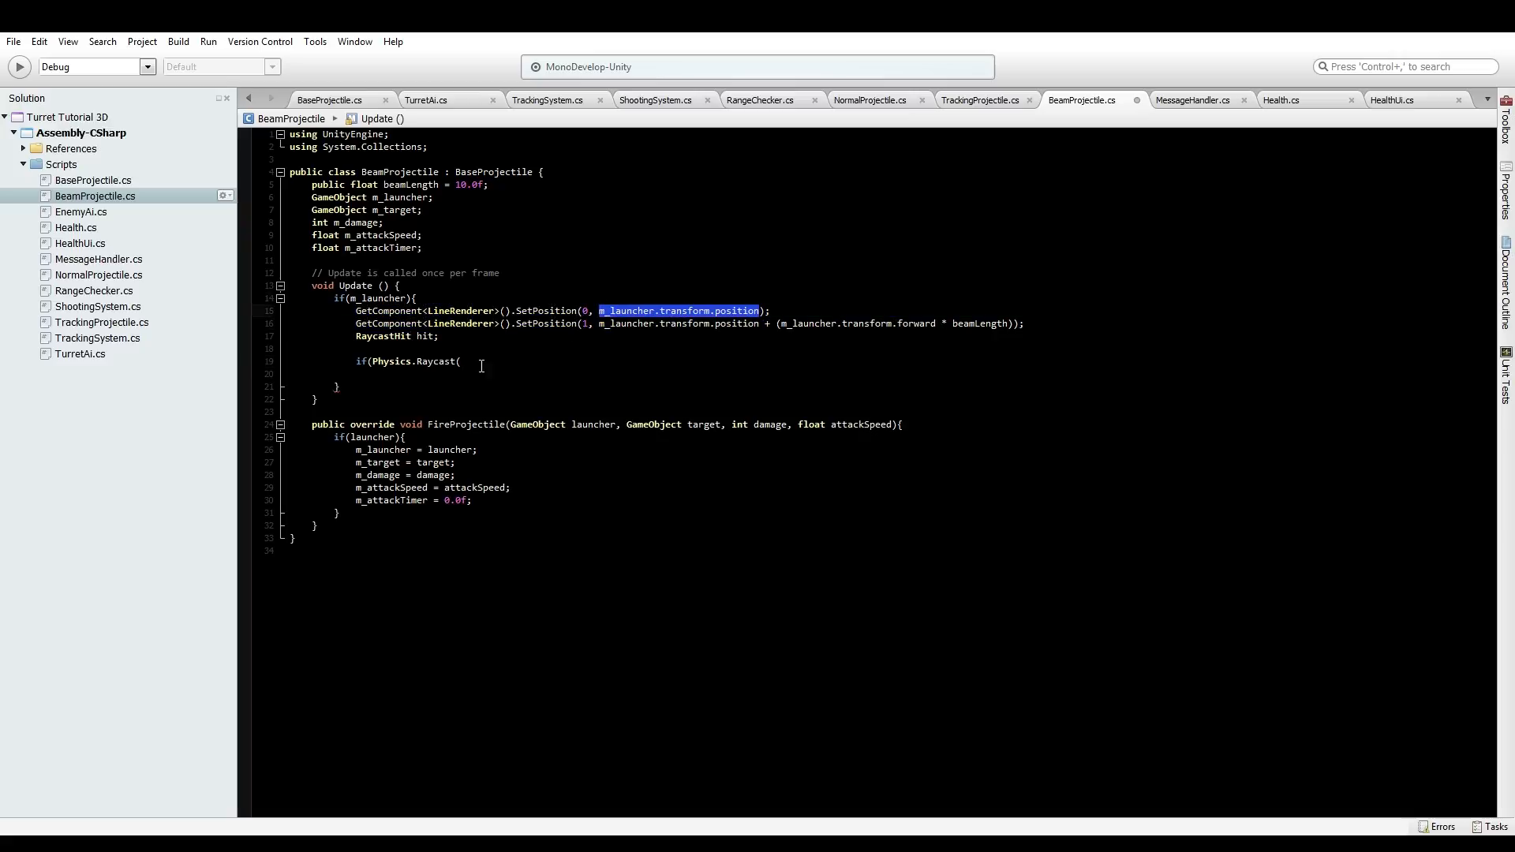
pyautogui.write('m_launcher.transform.position,')
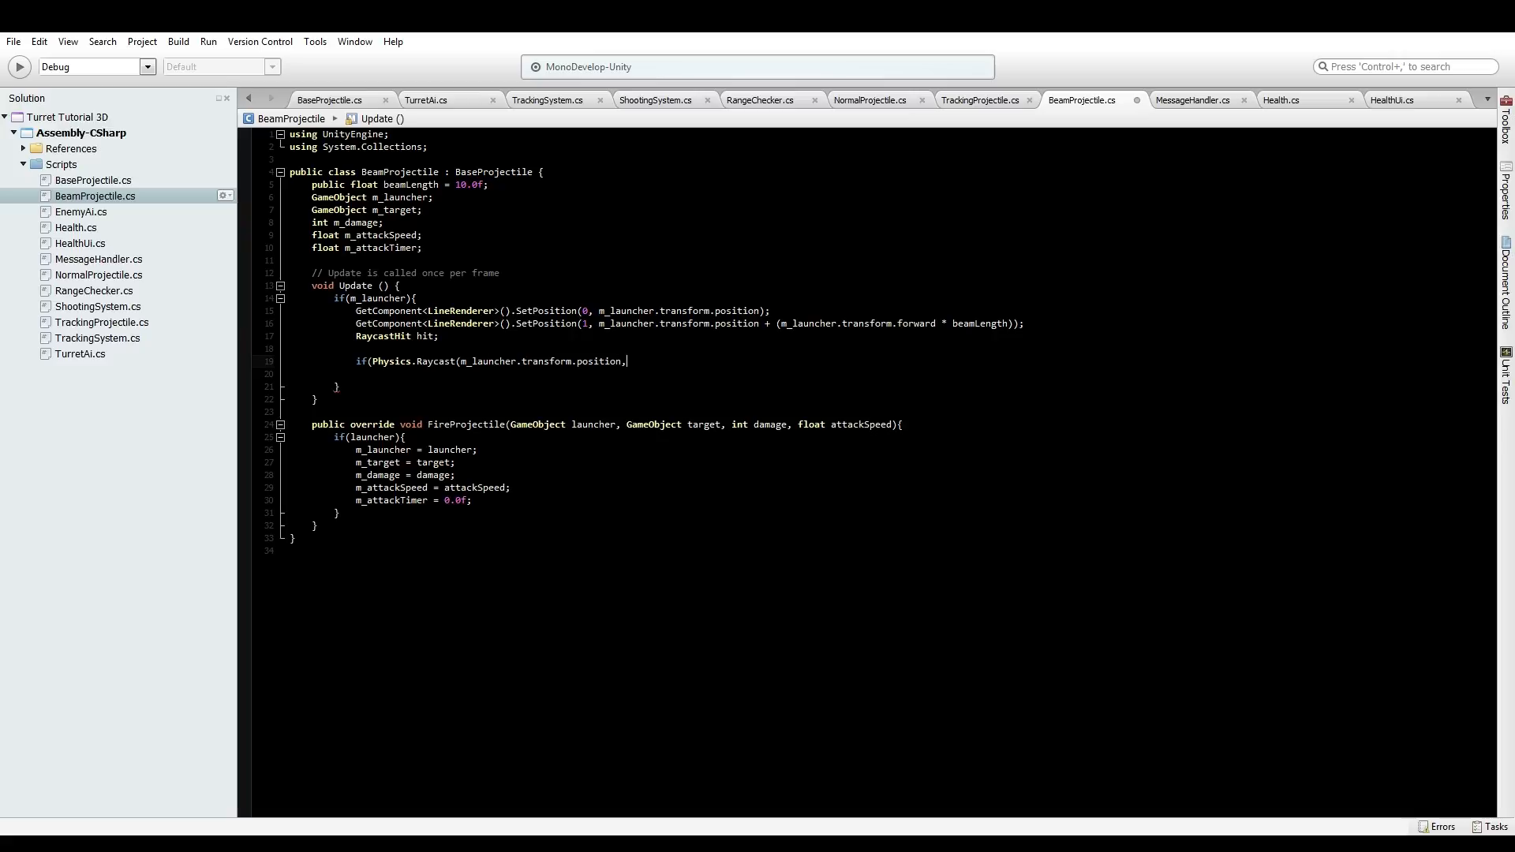
pyautogui.write('" "')
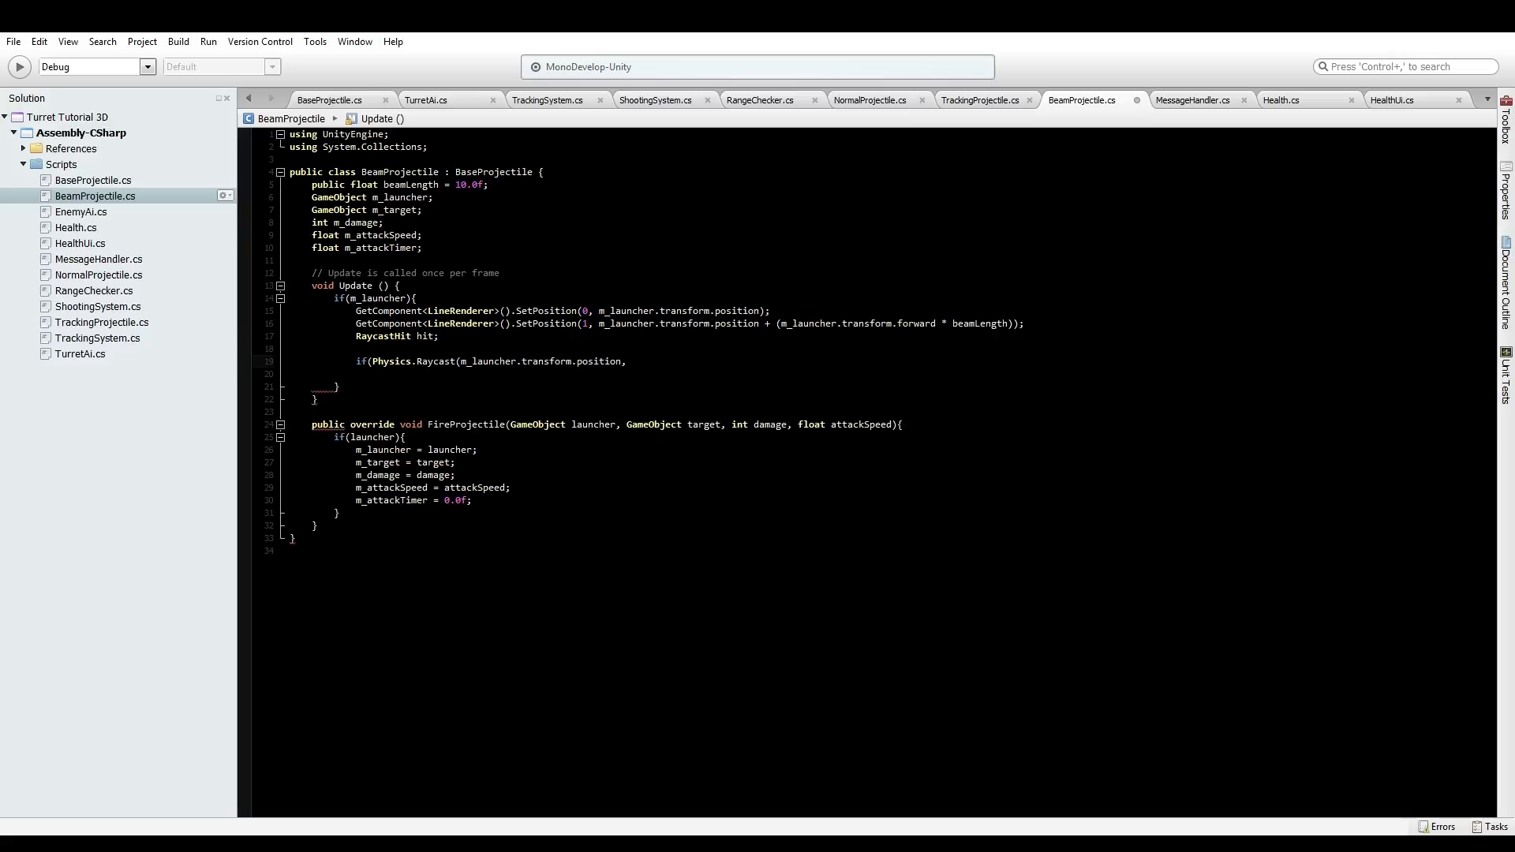
pyautogui.click(629, 361)
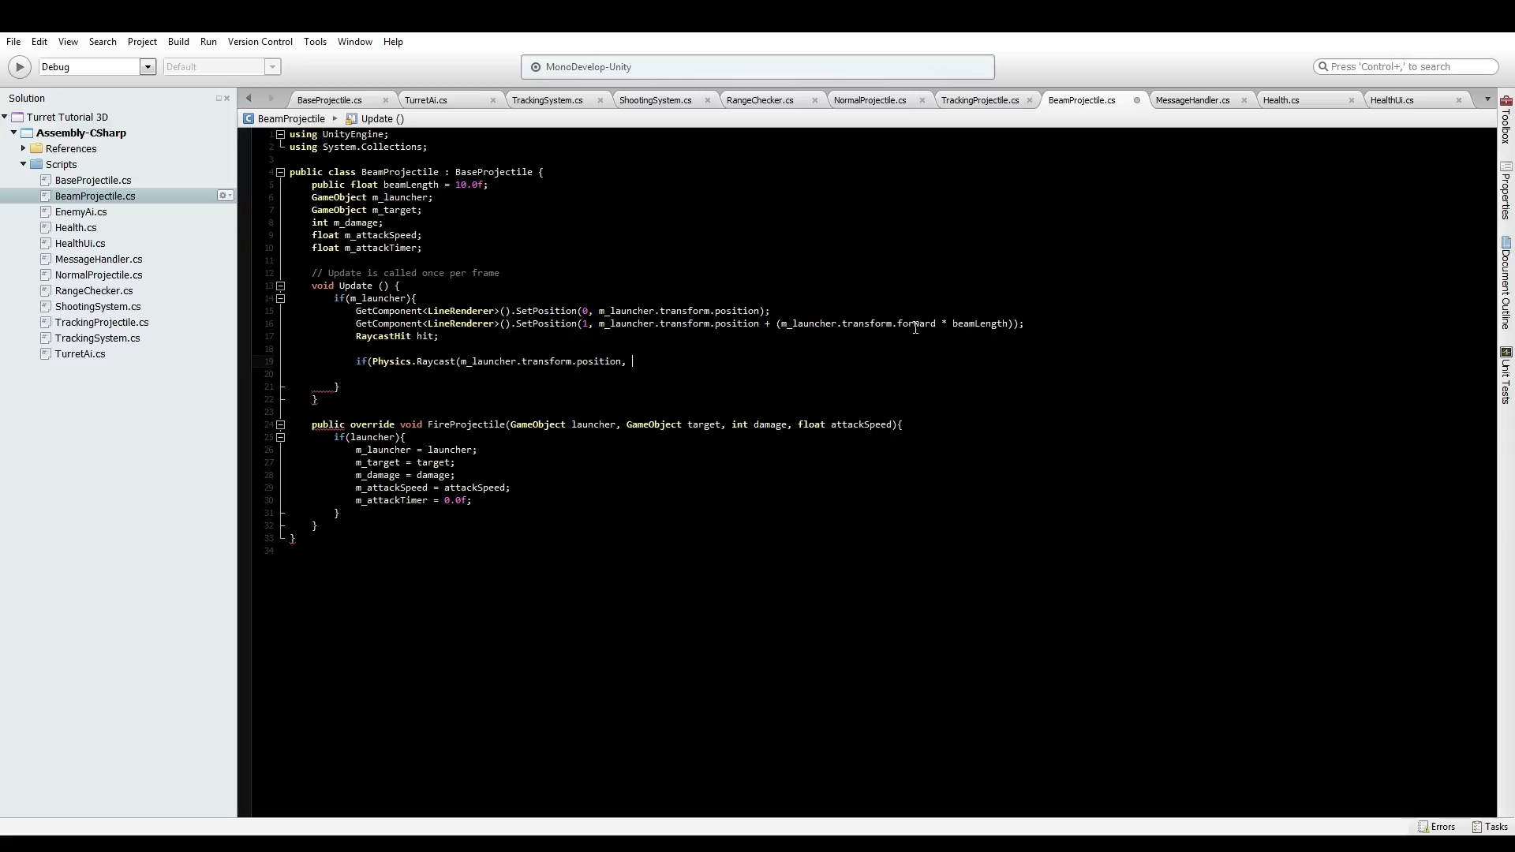
pyautogui.doubleClick(858, 322)
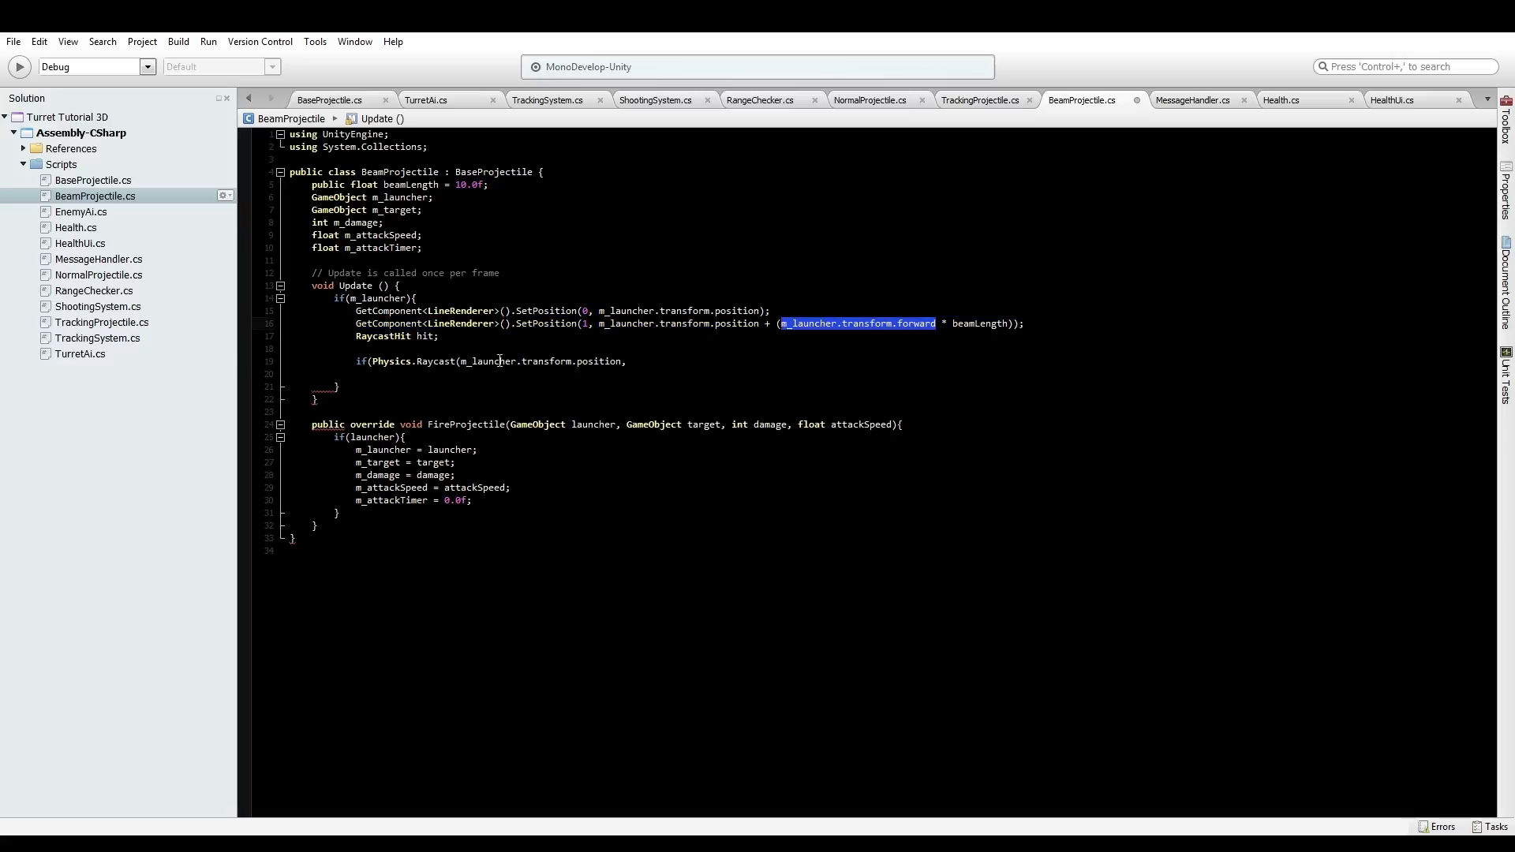
pyautogui.write('m_launcher.transform.forward')
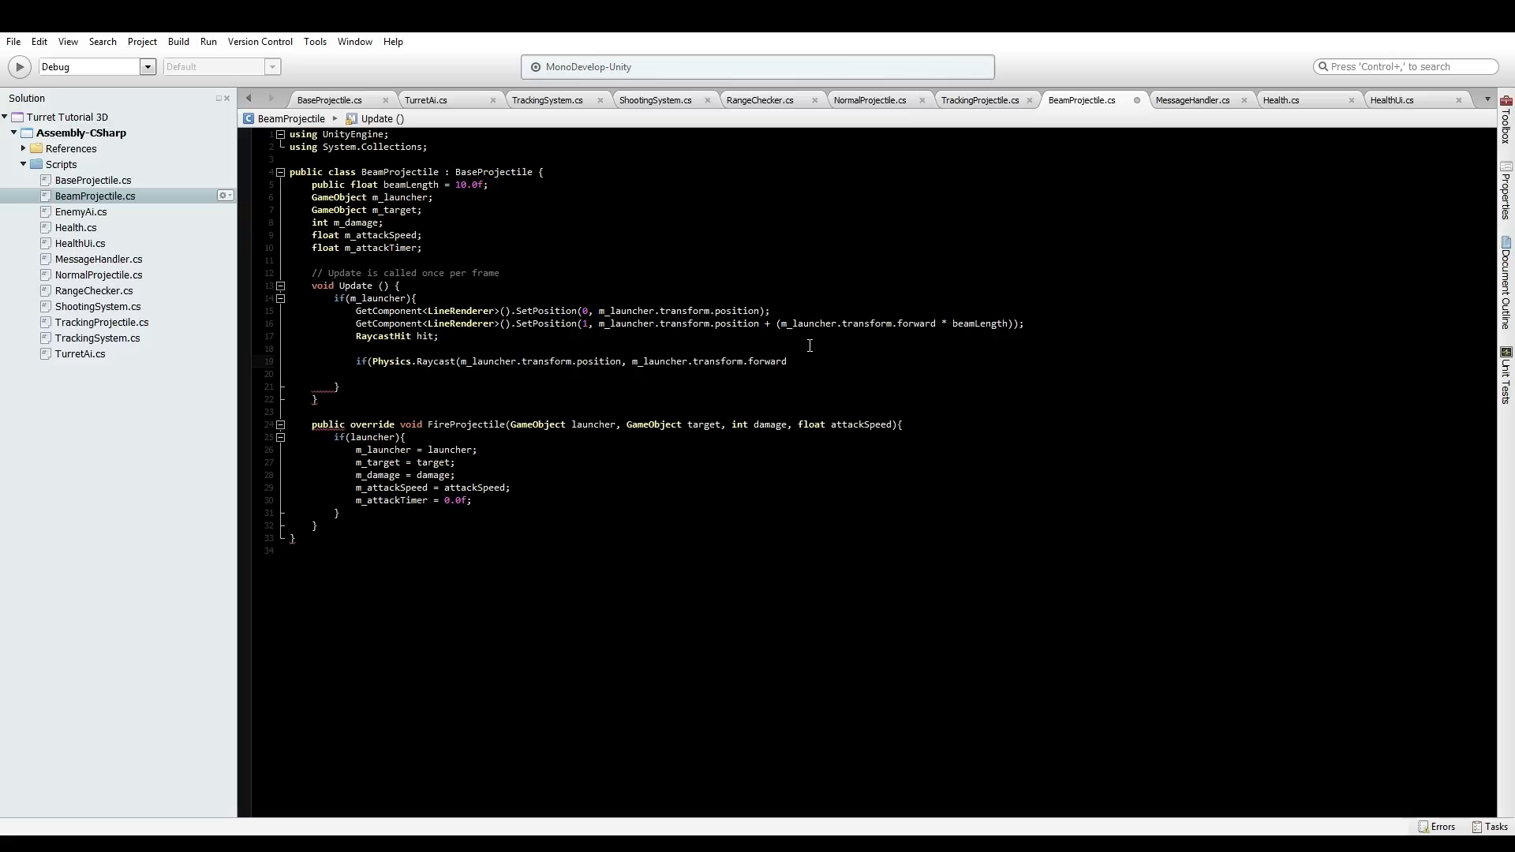
# Finish the Raycast call with 'out hit, beamLength' and add an empty if body
pyautogui.write(', out hit,')
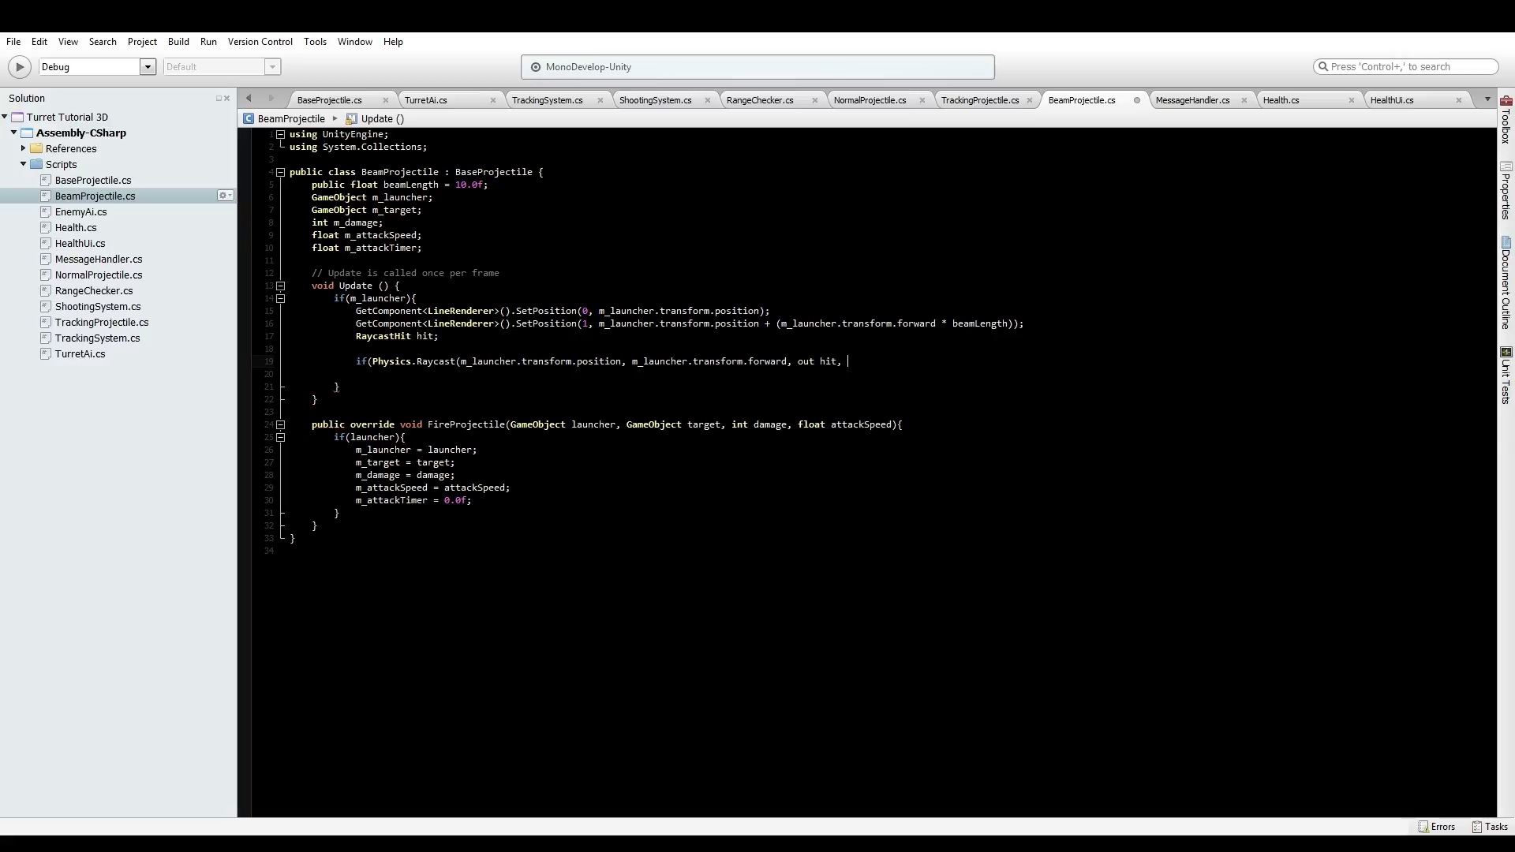
pyautogui.doubleClick(828, 361)
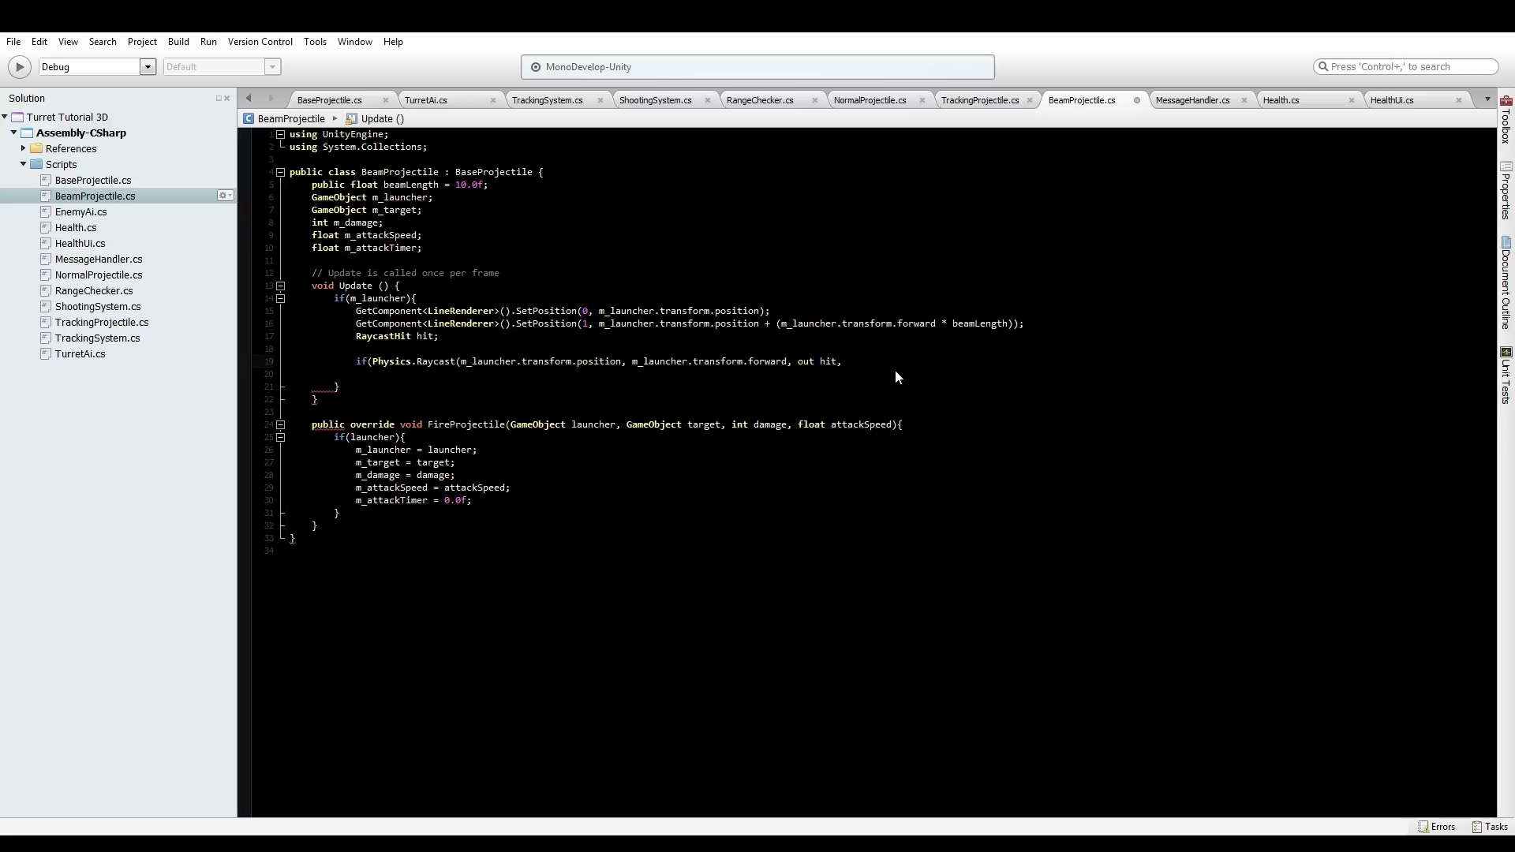
pyautogui.click(847, 361)
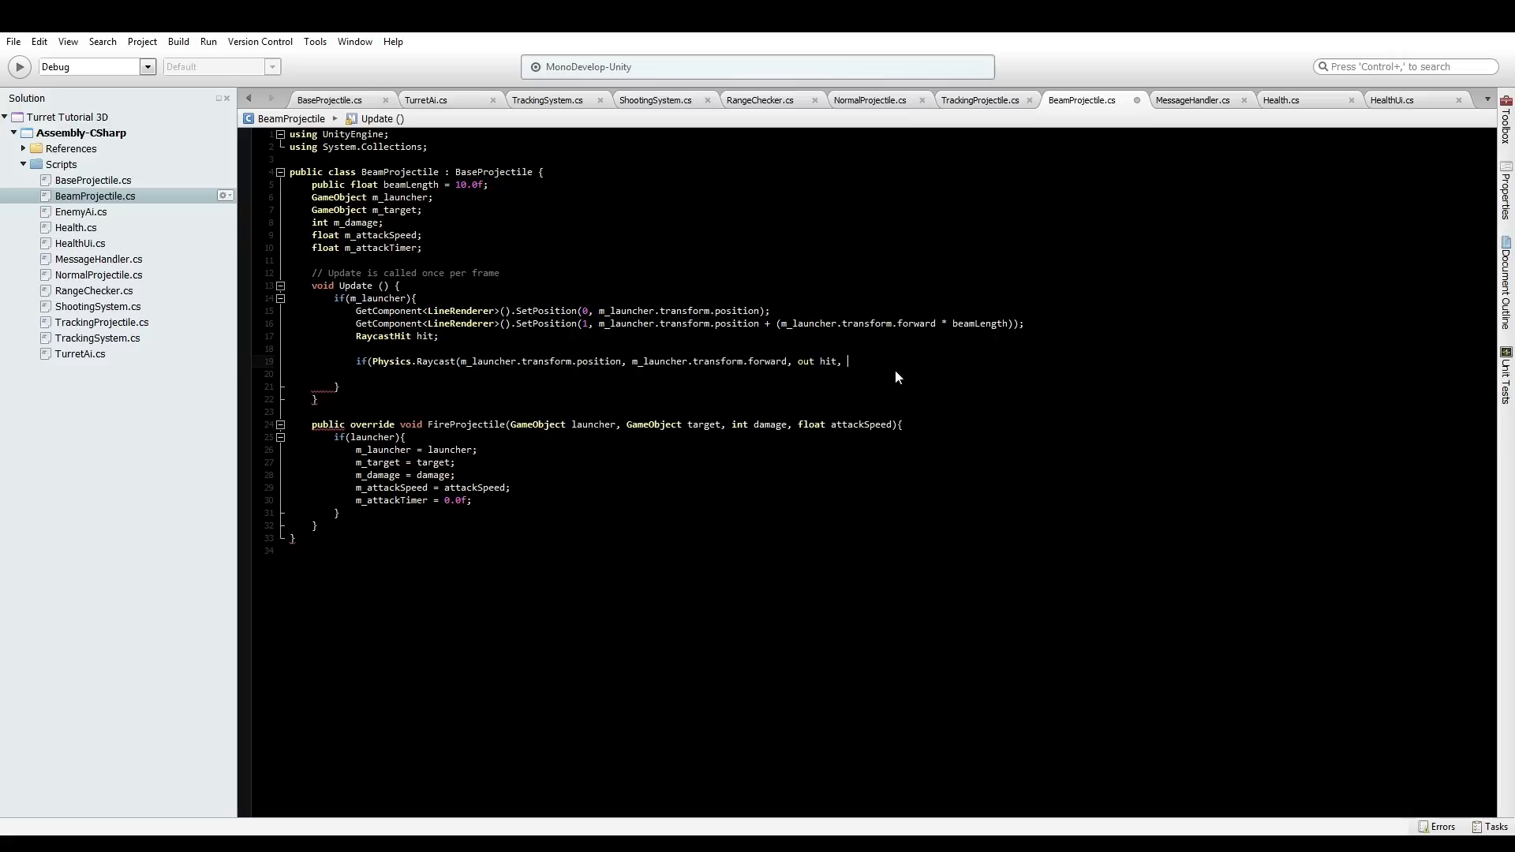
pyautogui.moveTo(938, 423)
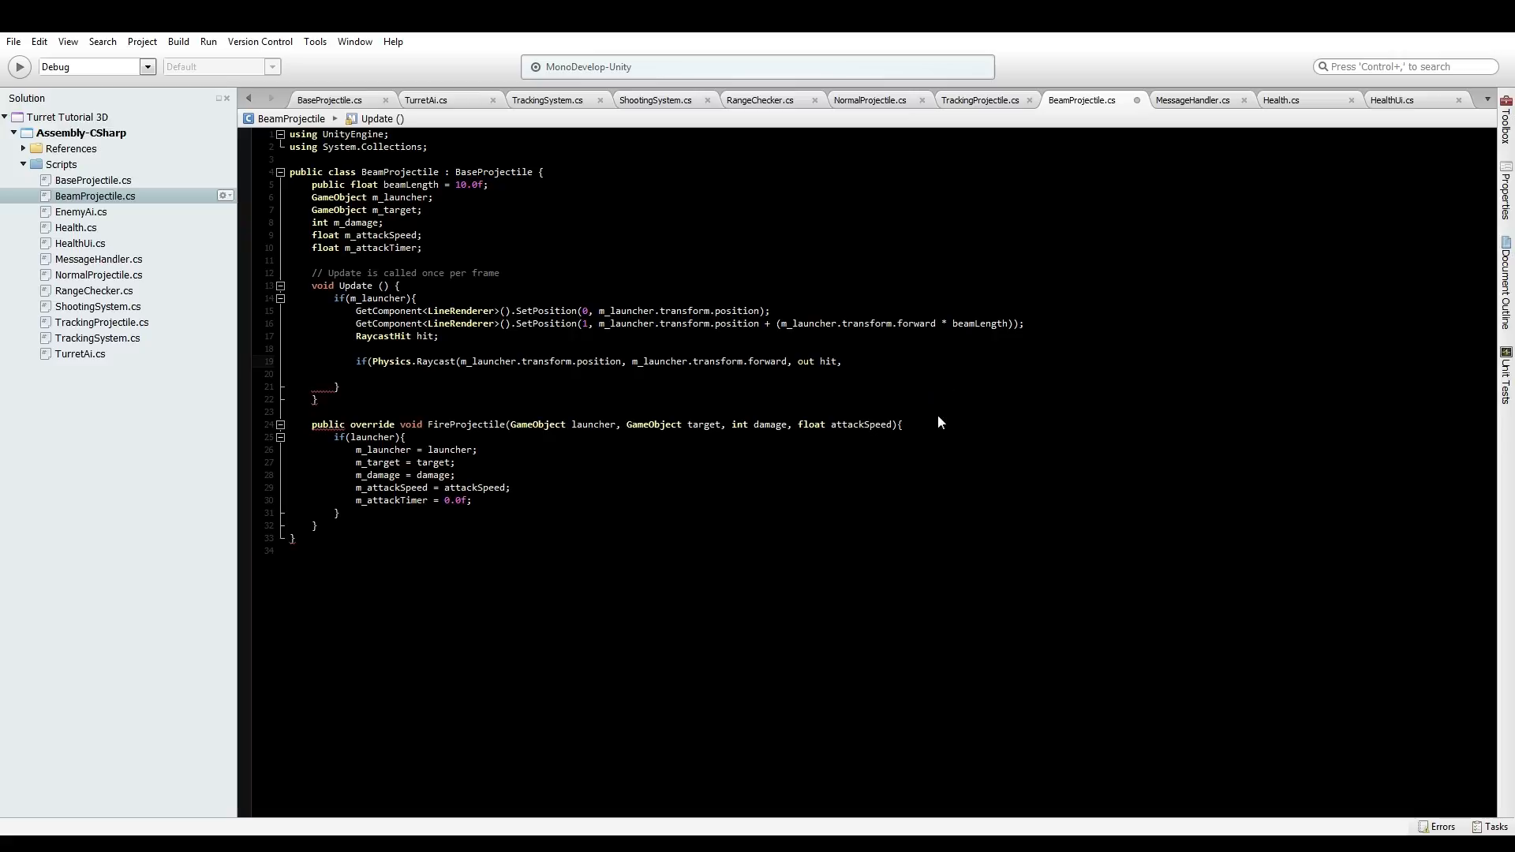
pyautogui.click(842, 362)
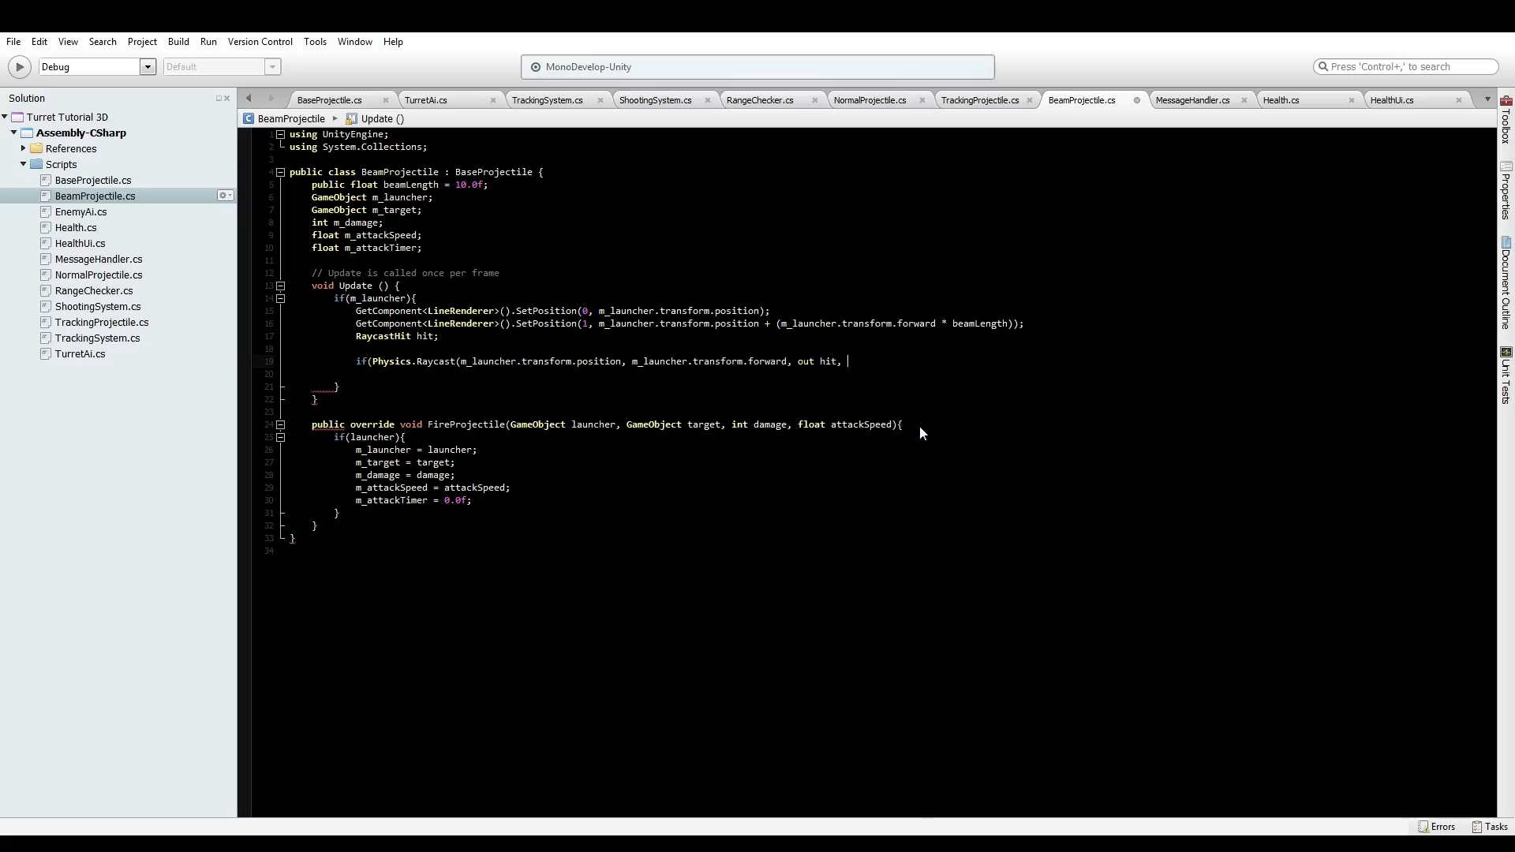
pyautogui.moveTo(1001, 342)
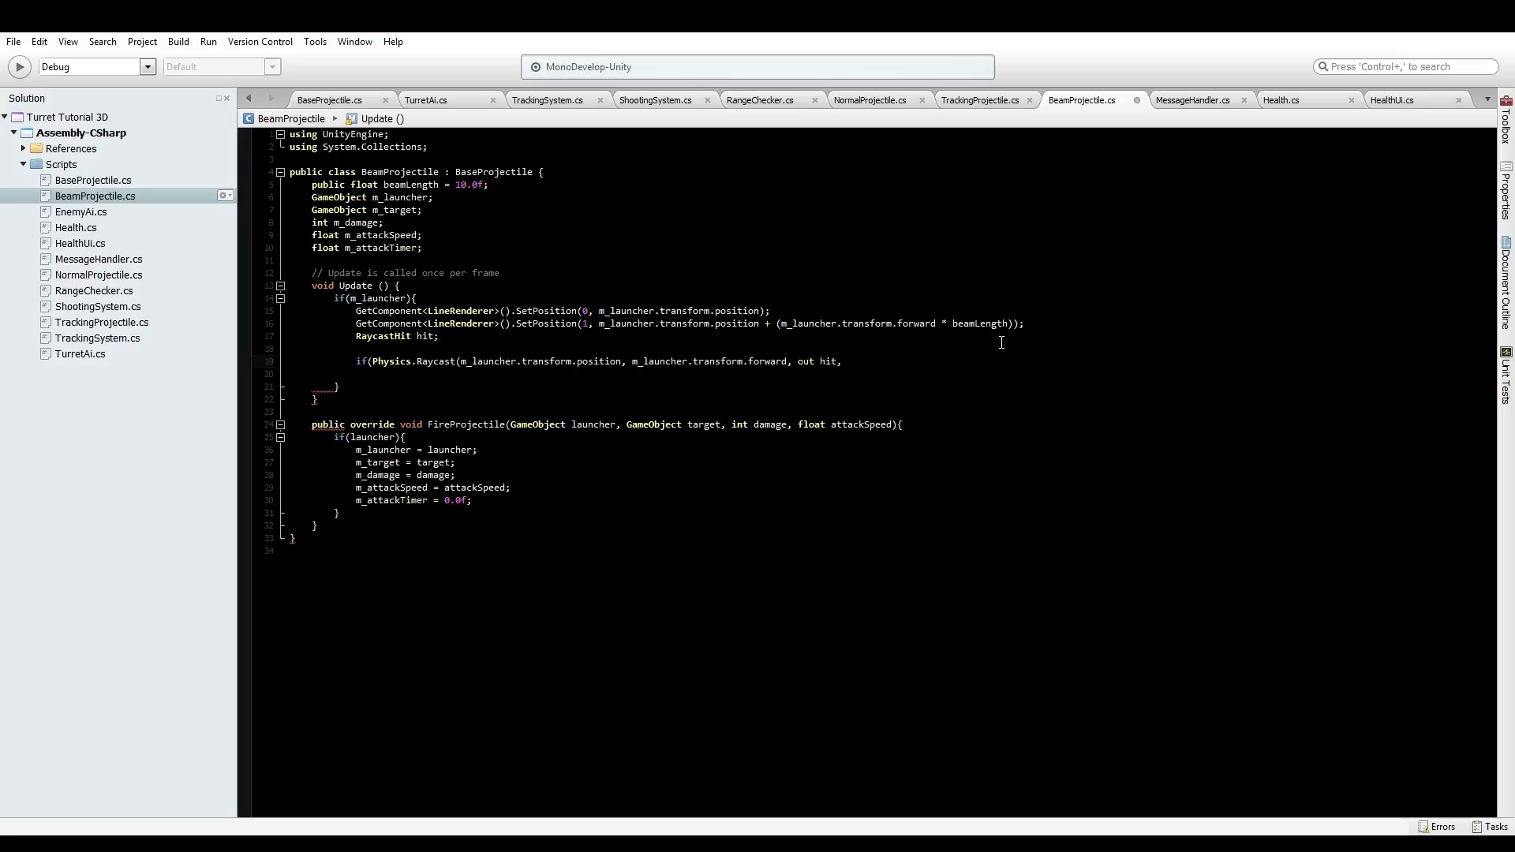
pyautogui.write(', beamLength))')
pyautogui.write('{')
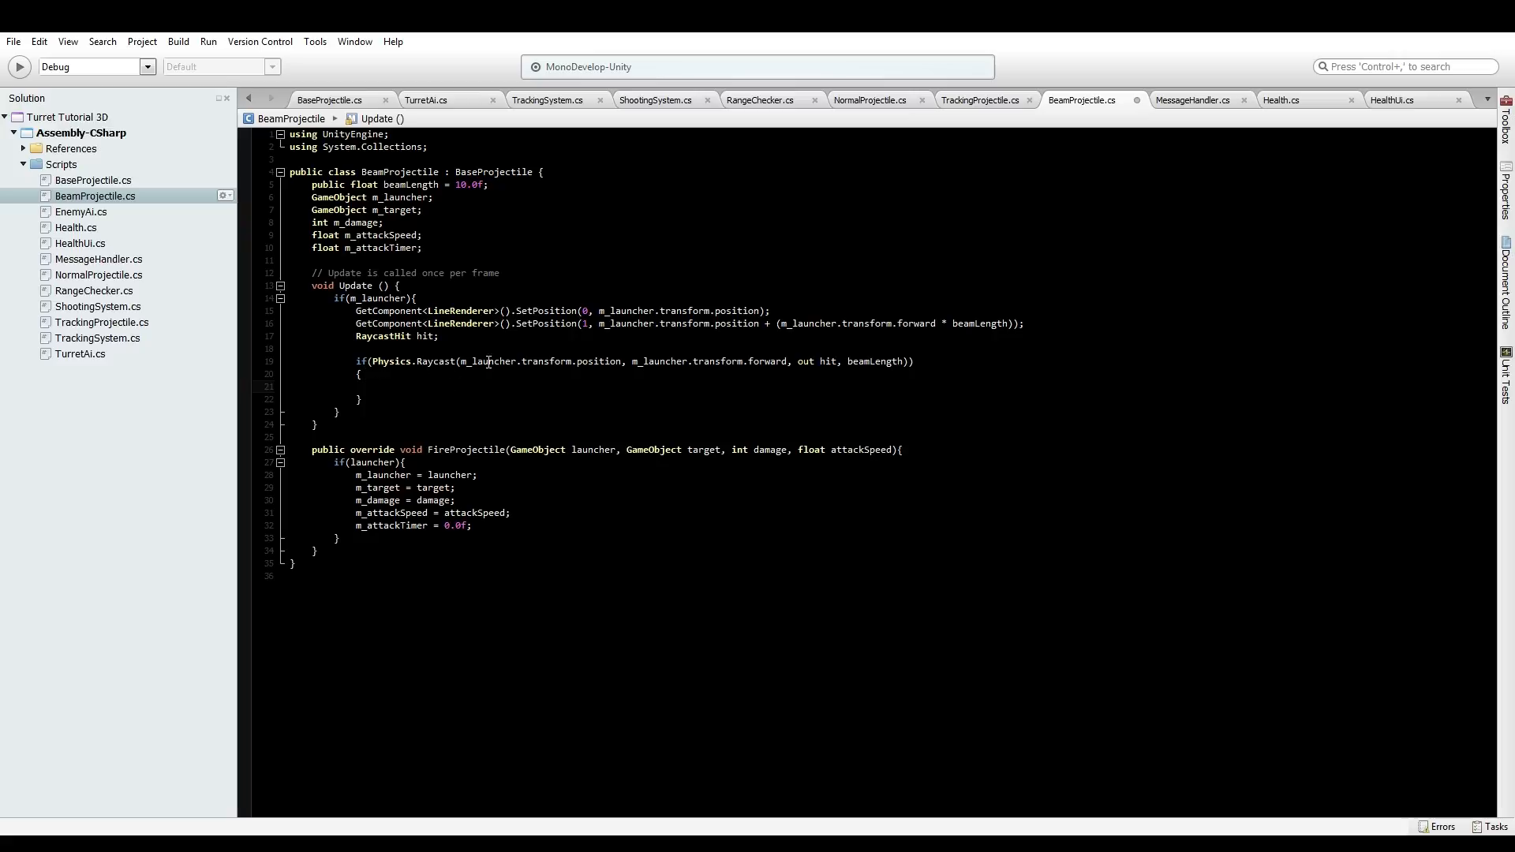
pyautogui.click(378, 386)
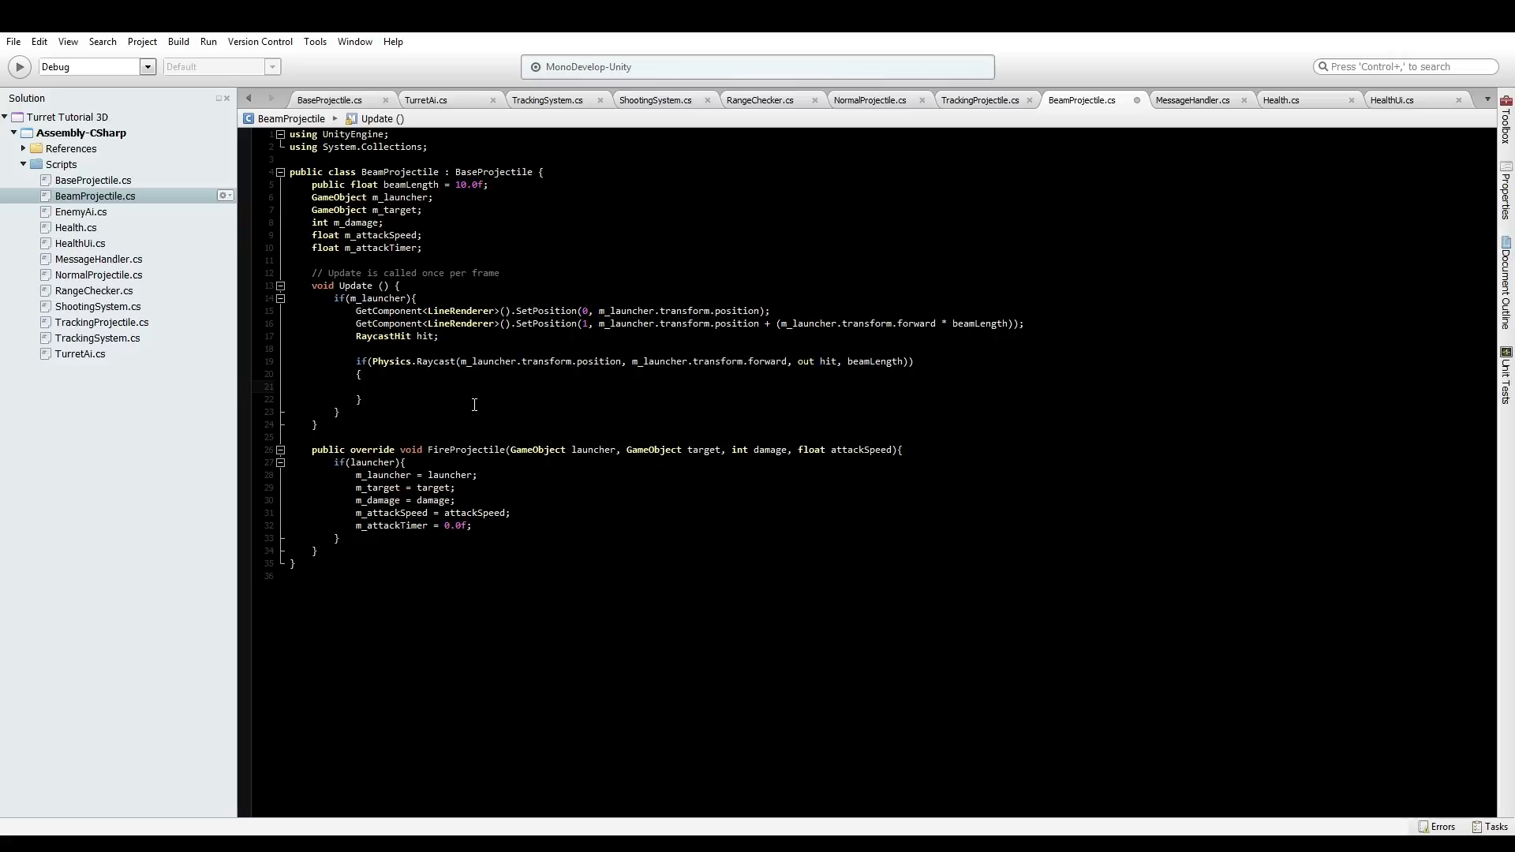
pyautogui.click(379, 386)
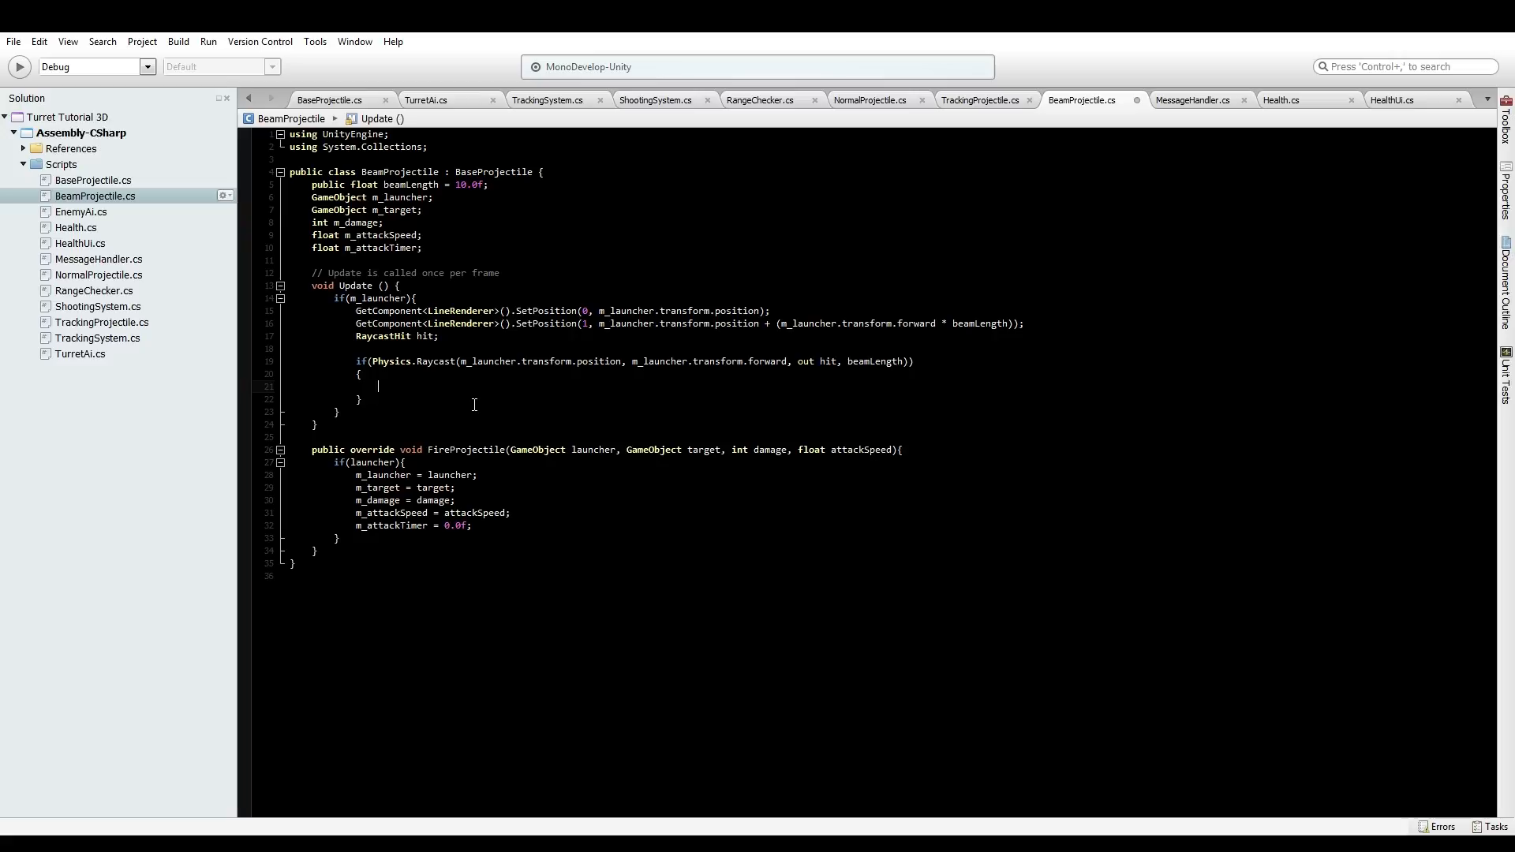
# Add an if(hit.transform.gameObject == m_target) check and advance m_attackTimer by Time.deltaTime
pyautogui.write('s')
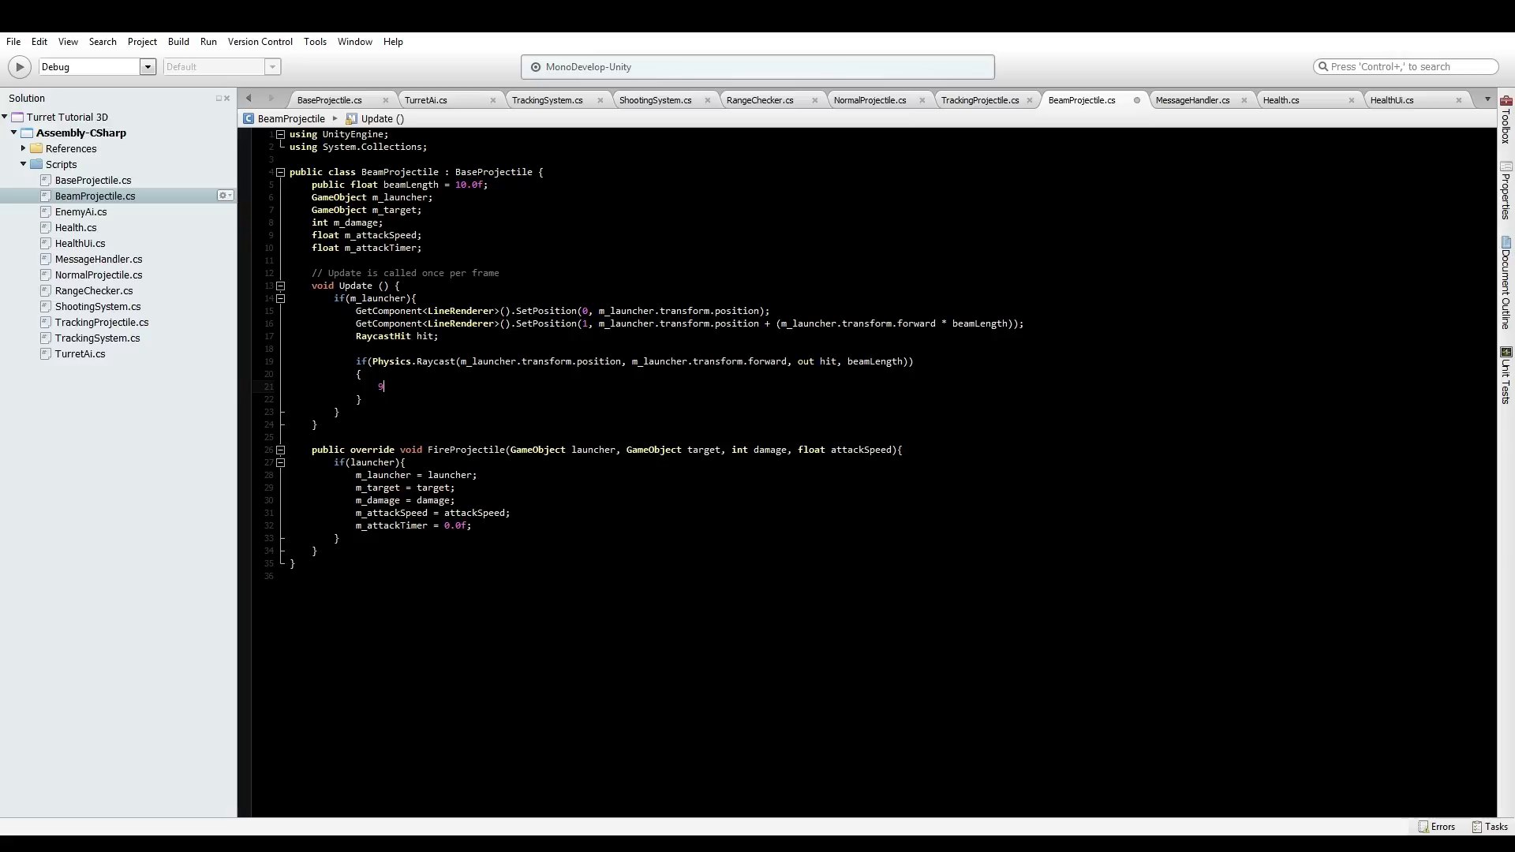
pyautogui.write('if(hit.g')
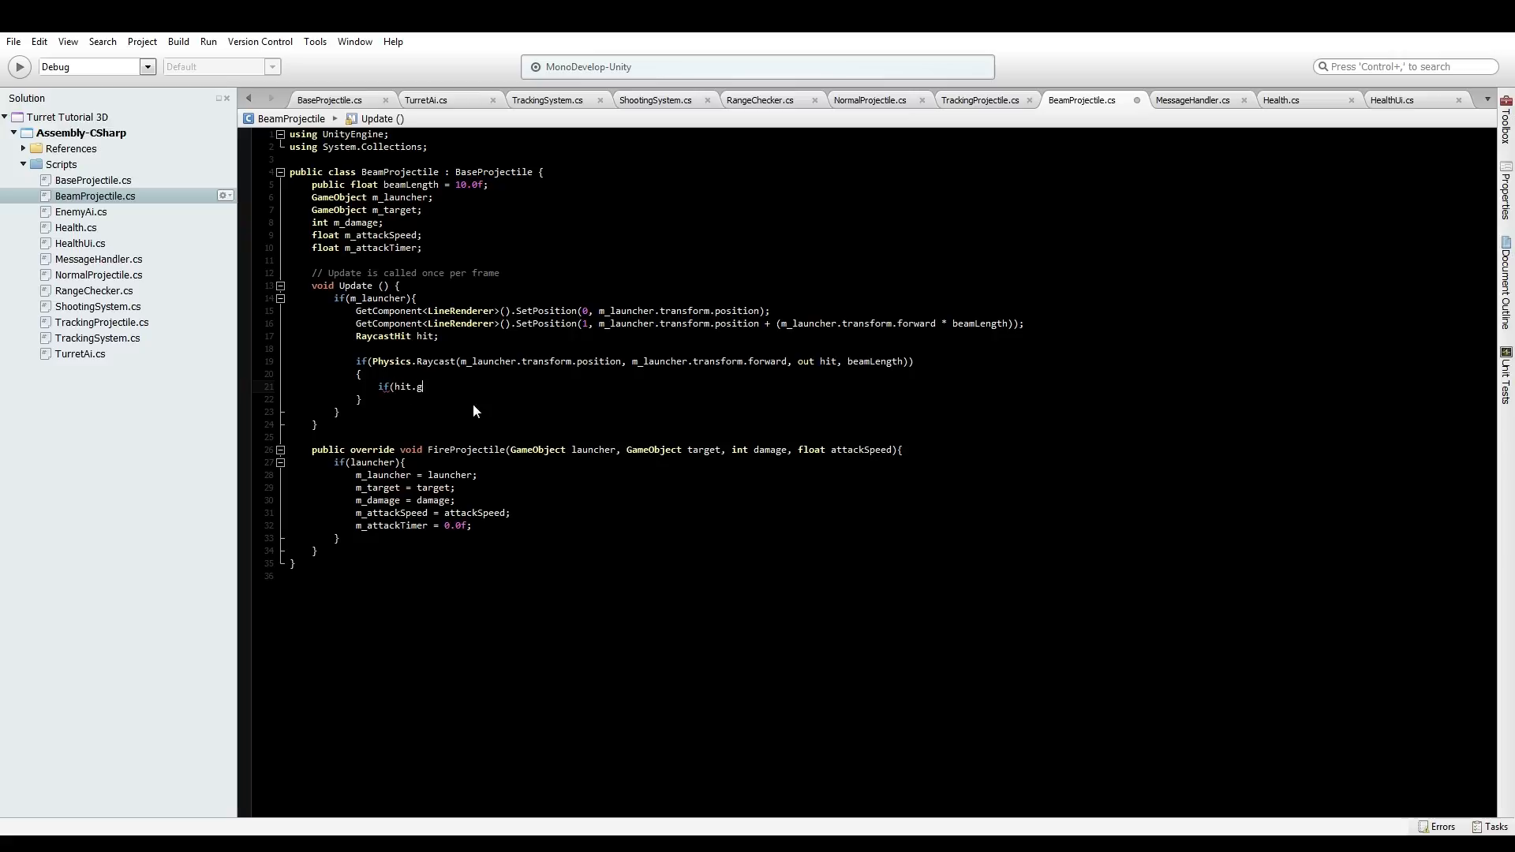
pyautogui.press('backspace')
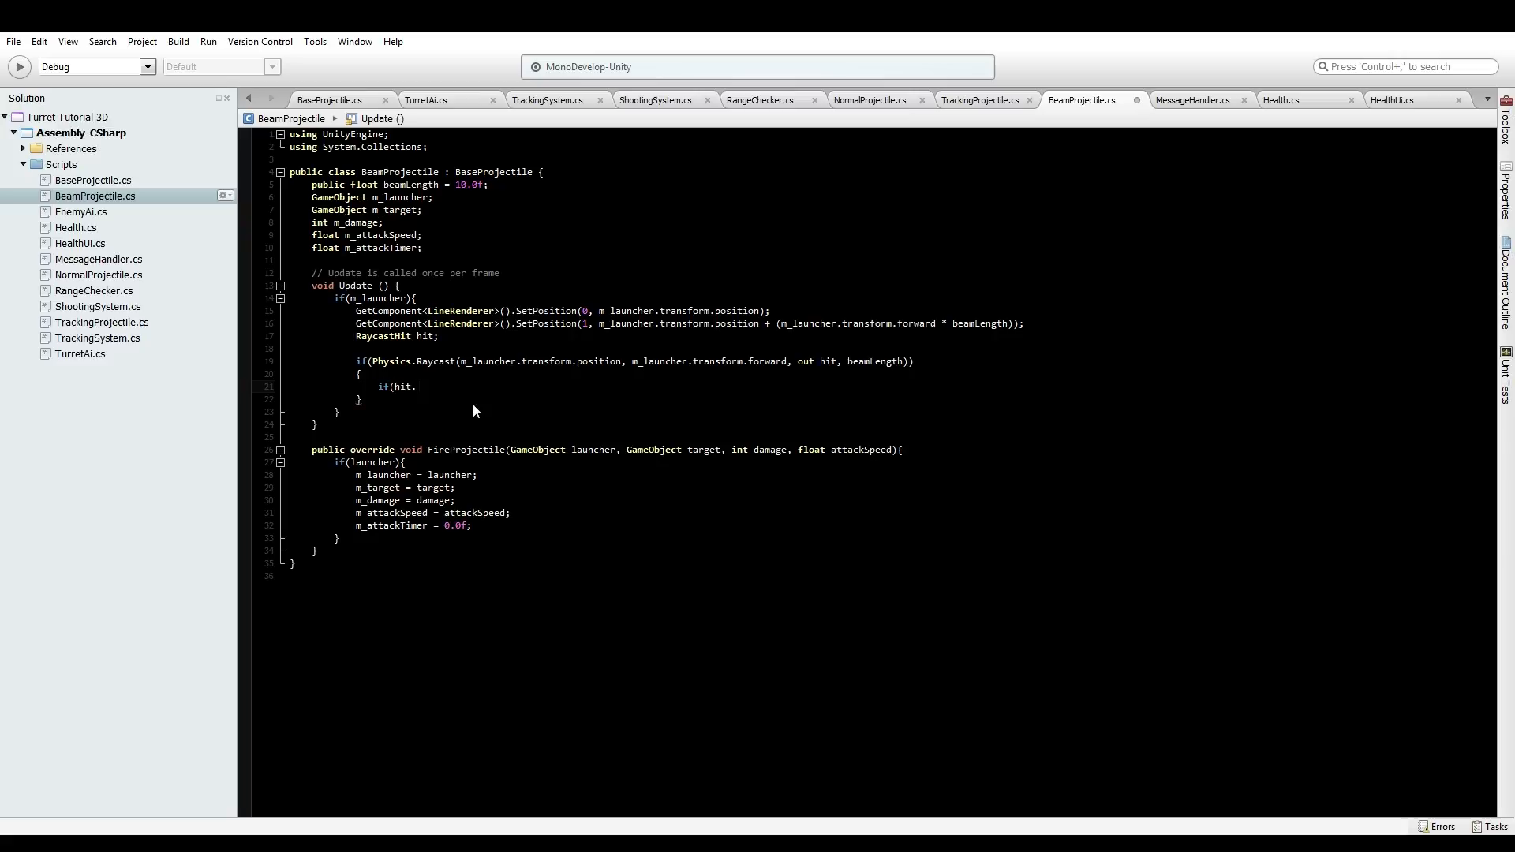
pyautogui.write('tr')
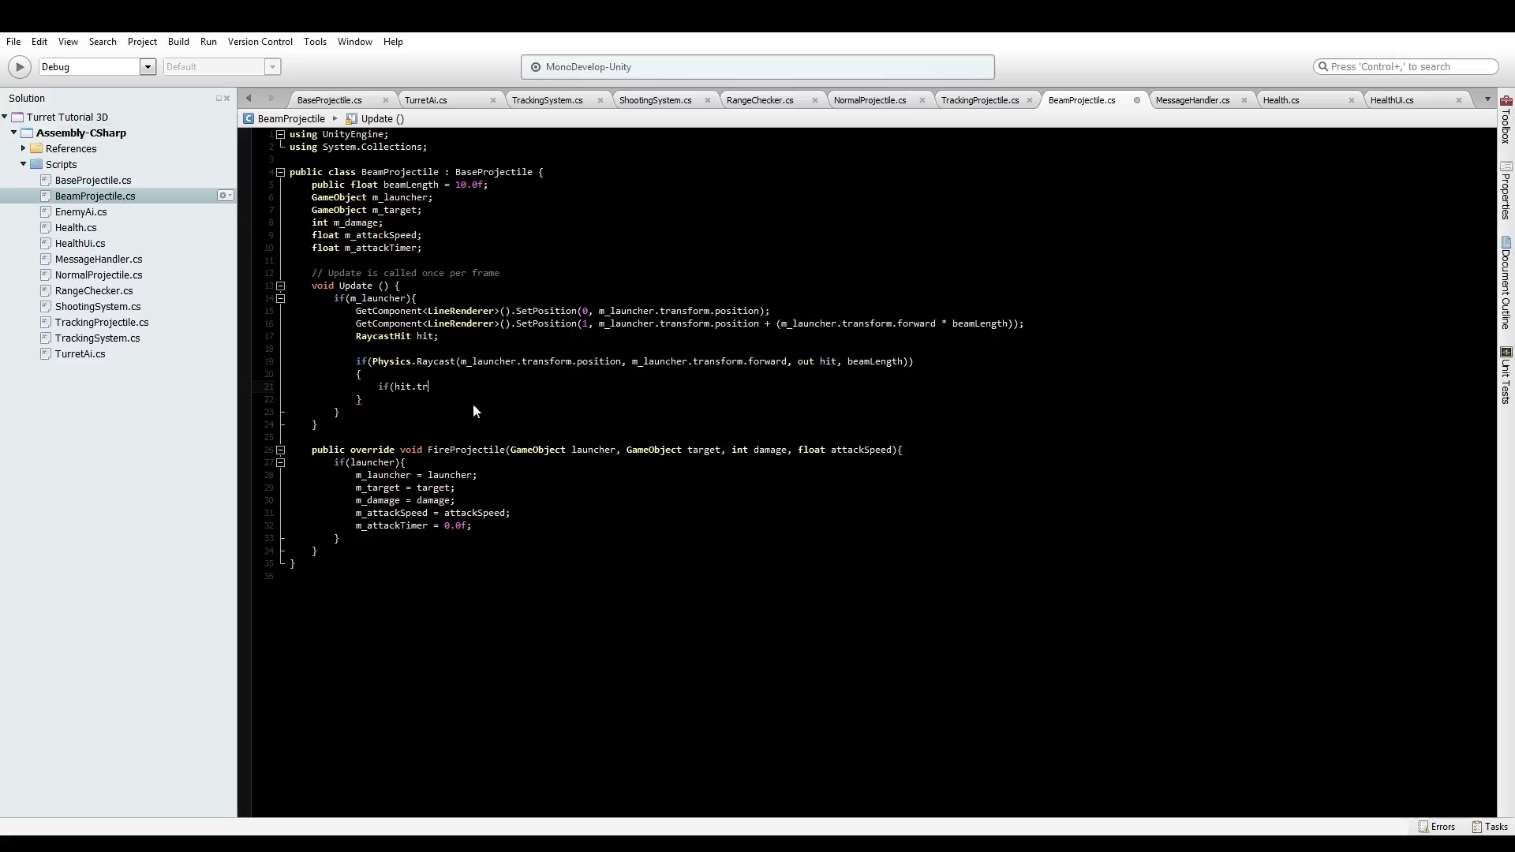
pyautogui.write('ansform.gameObject')
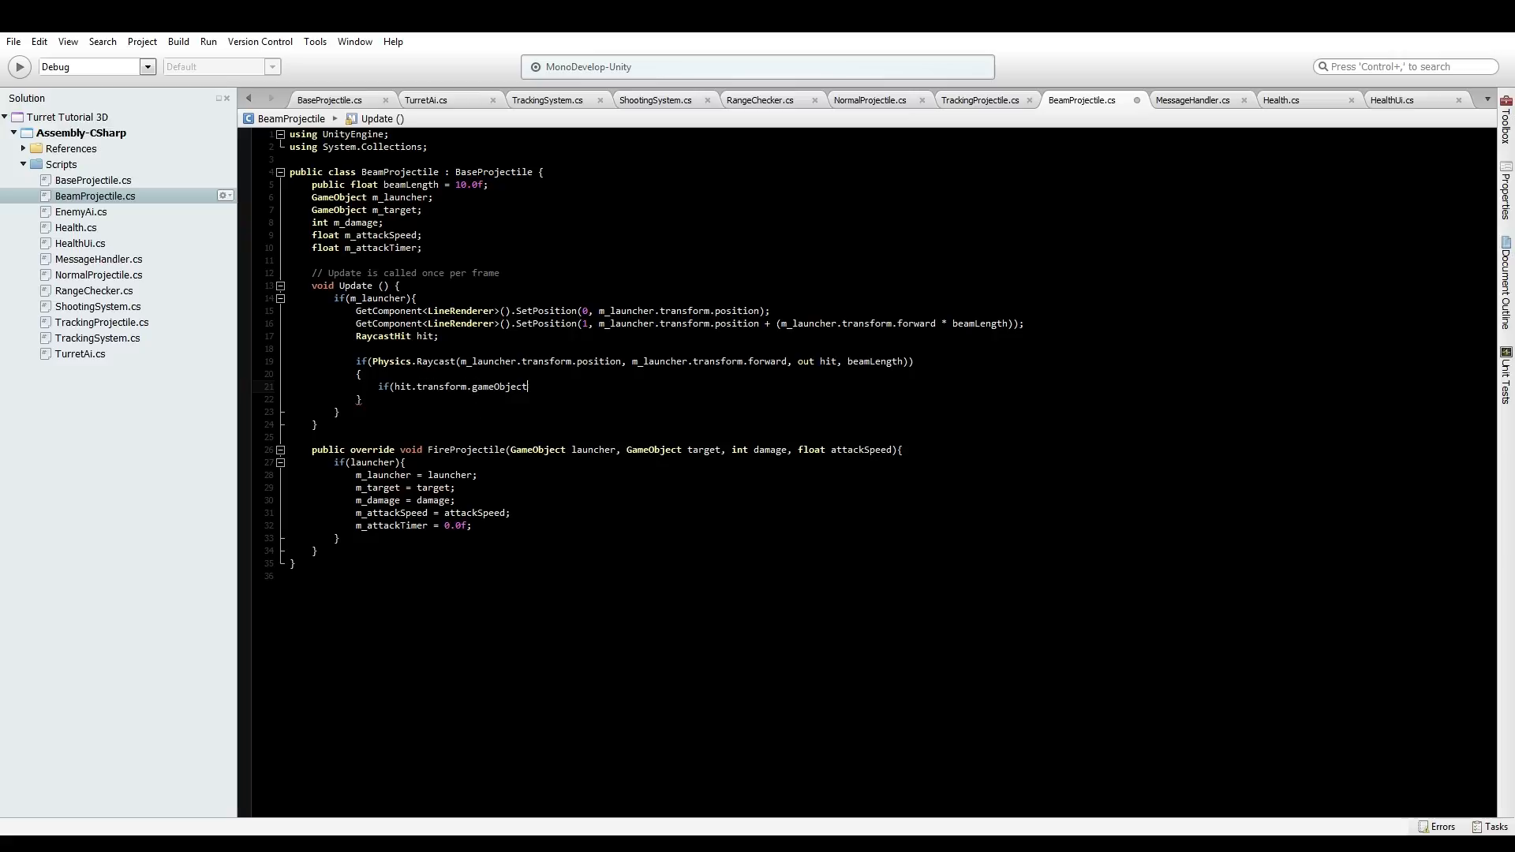
pyautogui.write('==')
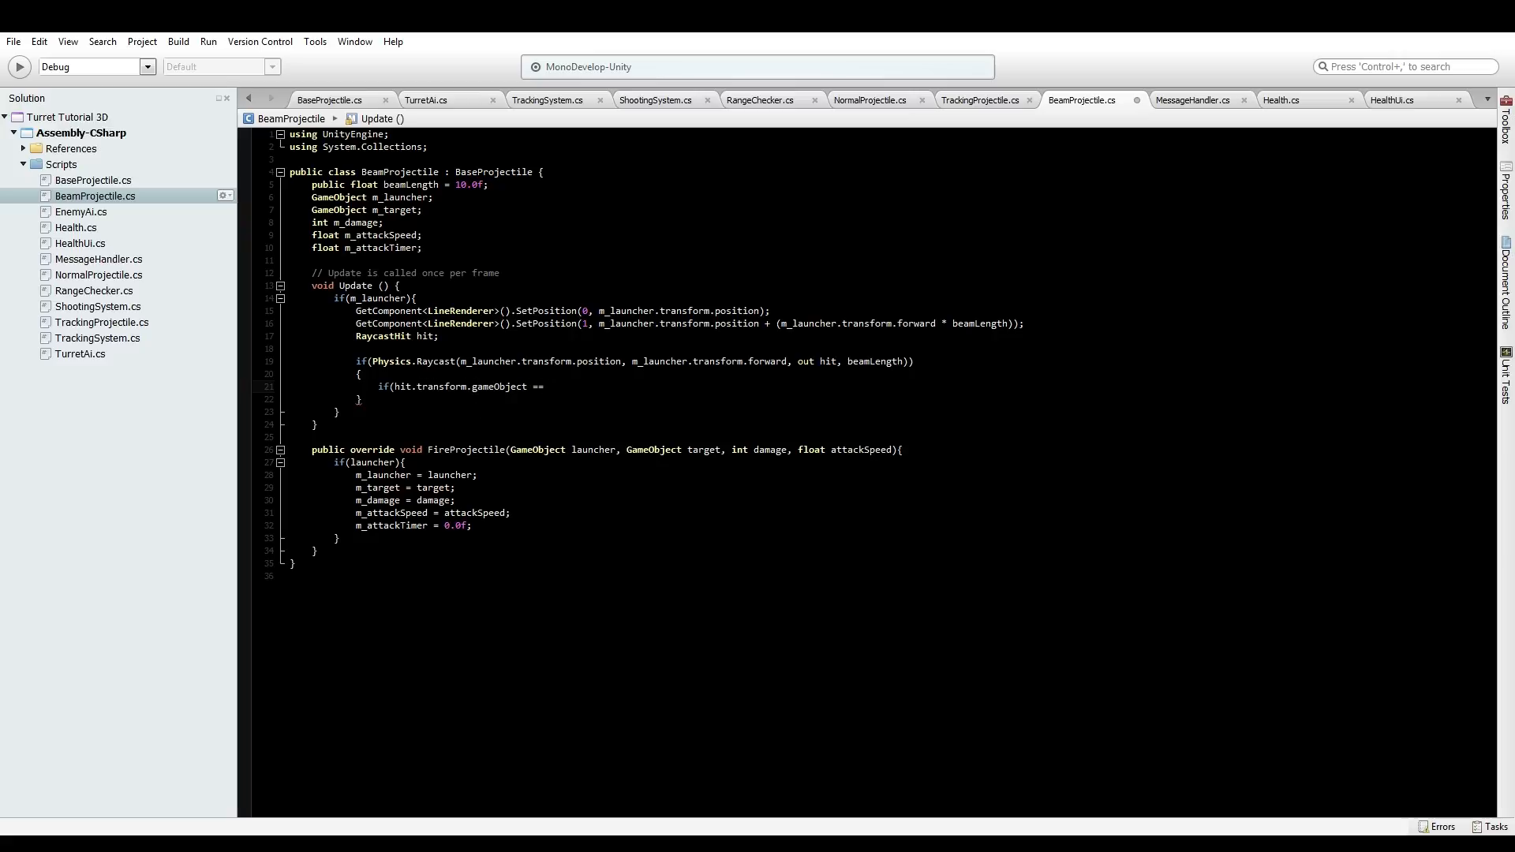
pyautogui.write('m_target)')
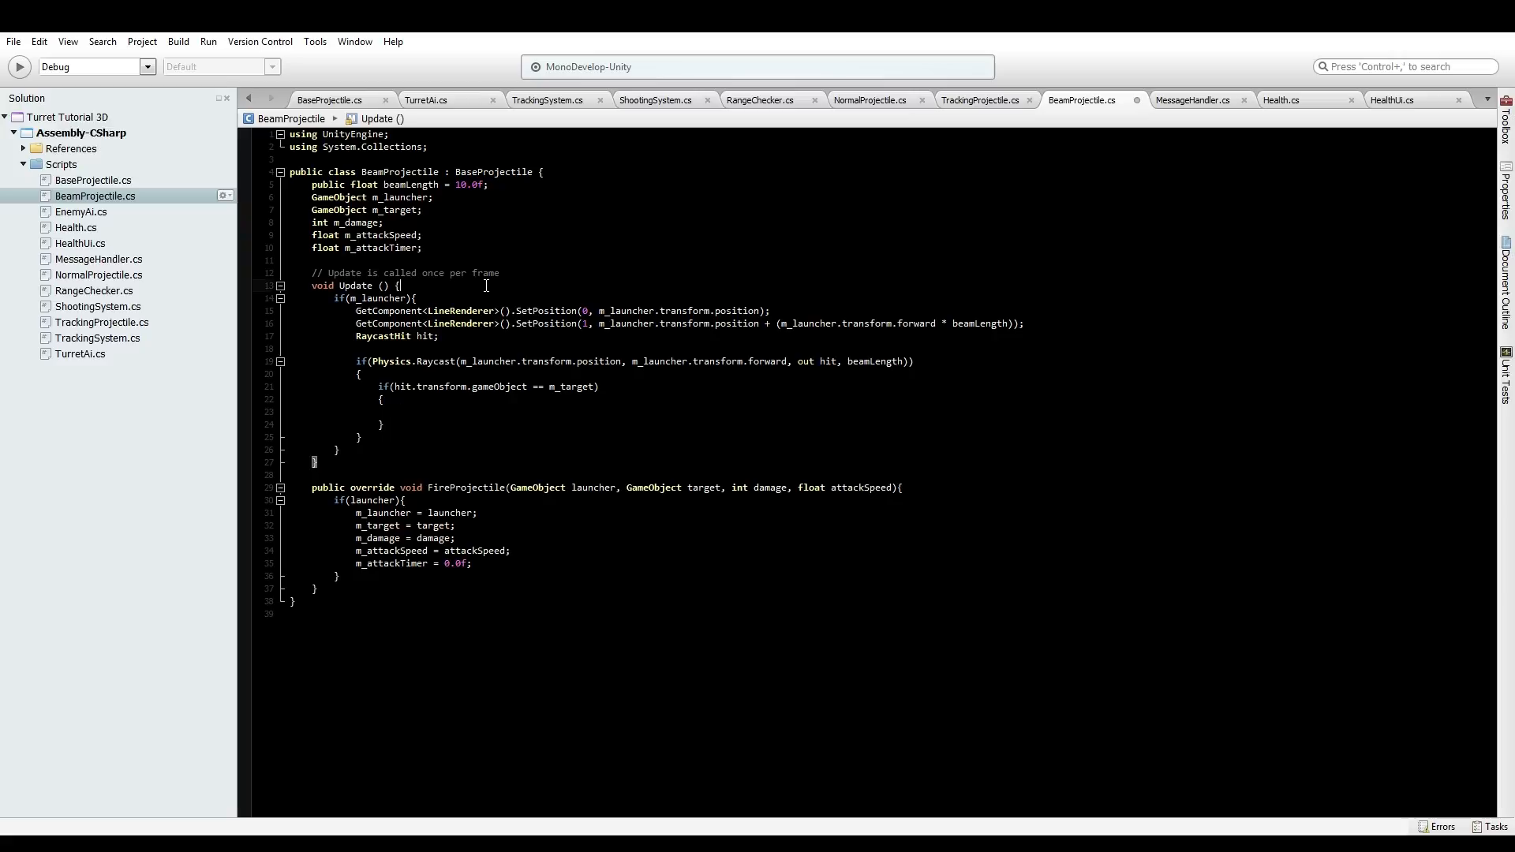
pyautogui.write('m_attackTimer +=')
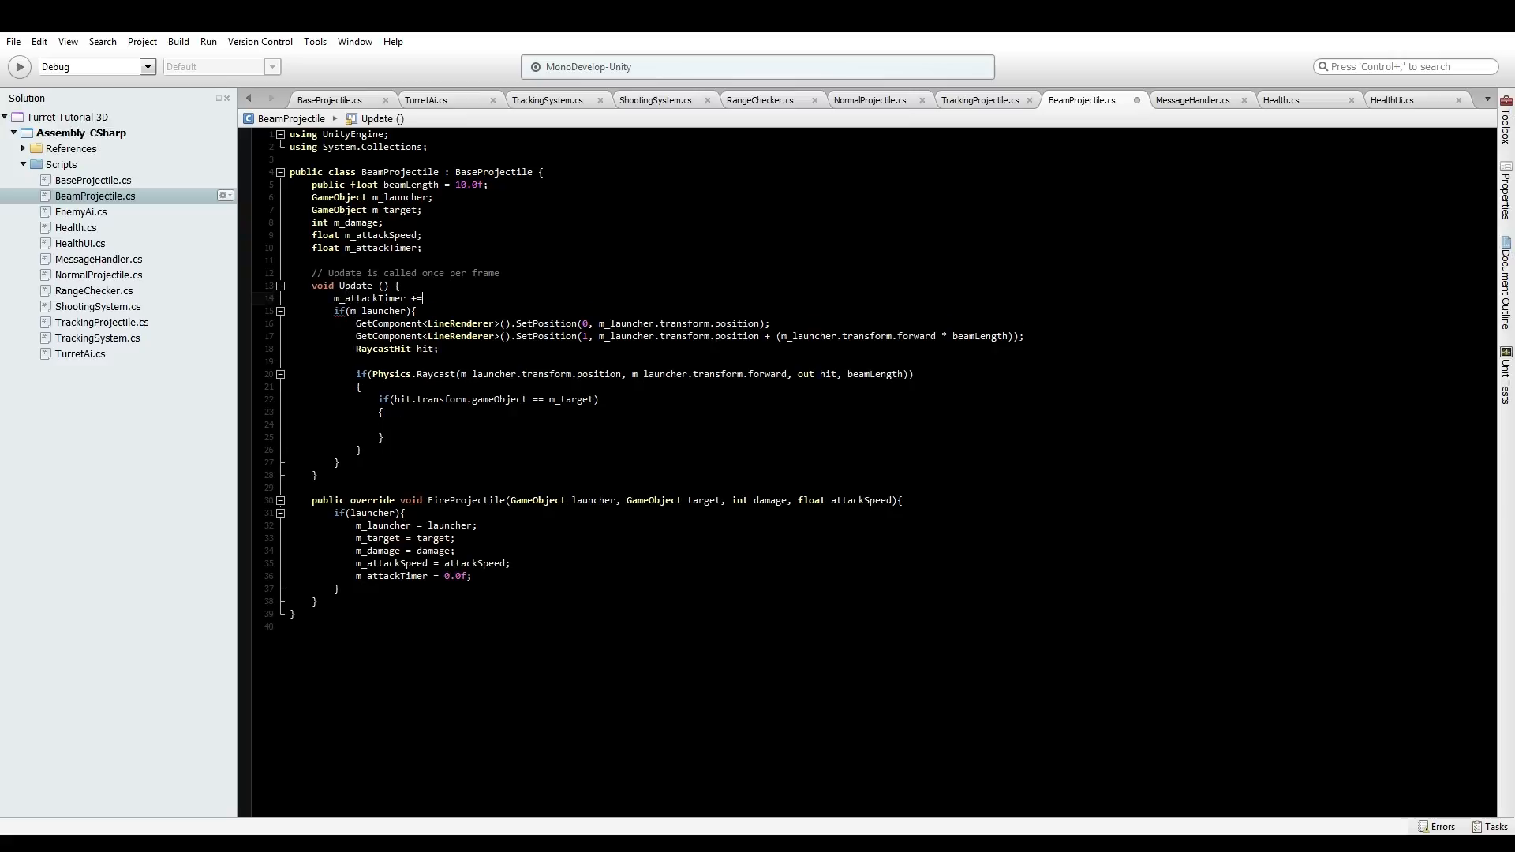
pyautogui.write('Time.deltaTime;')
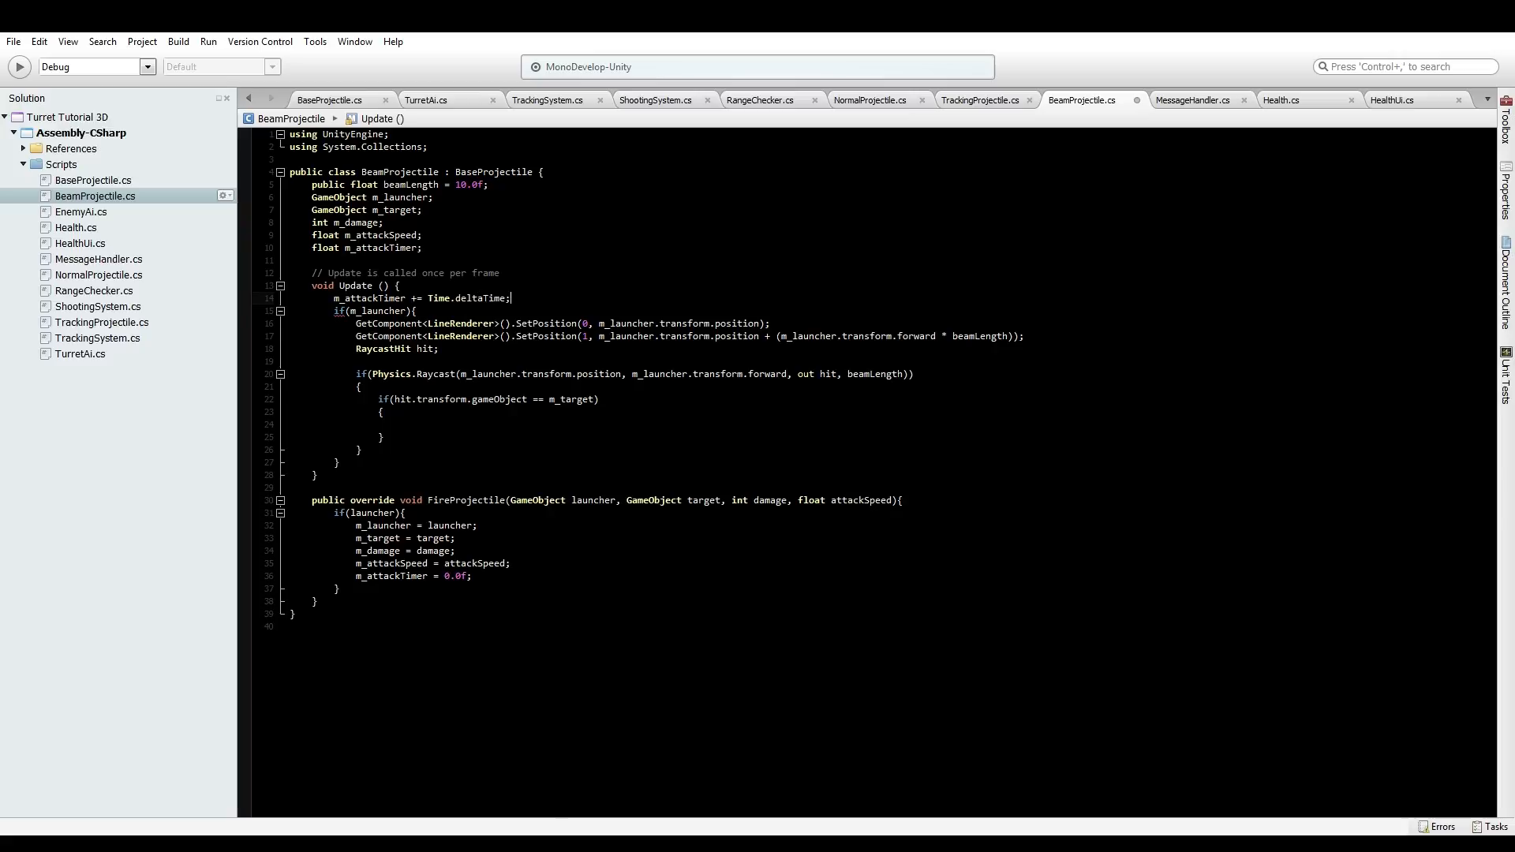
# Nest an empty if(m_attackTimer >= m_attackSpeed) block inside the target check
pyautogui.press('Return')
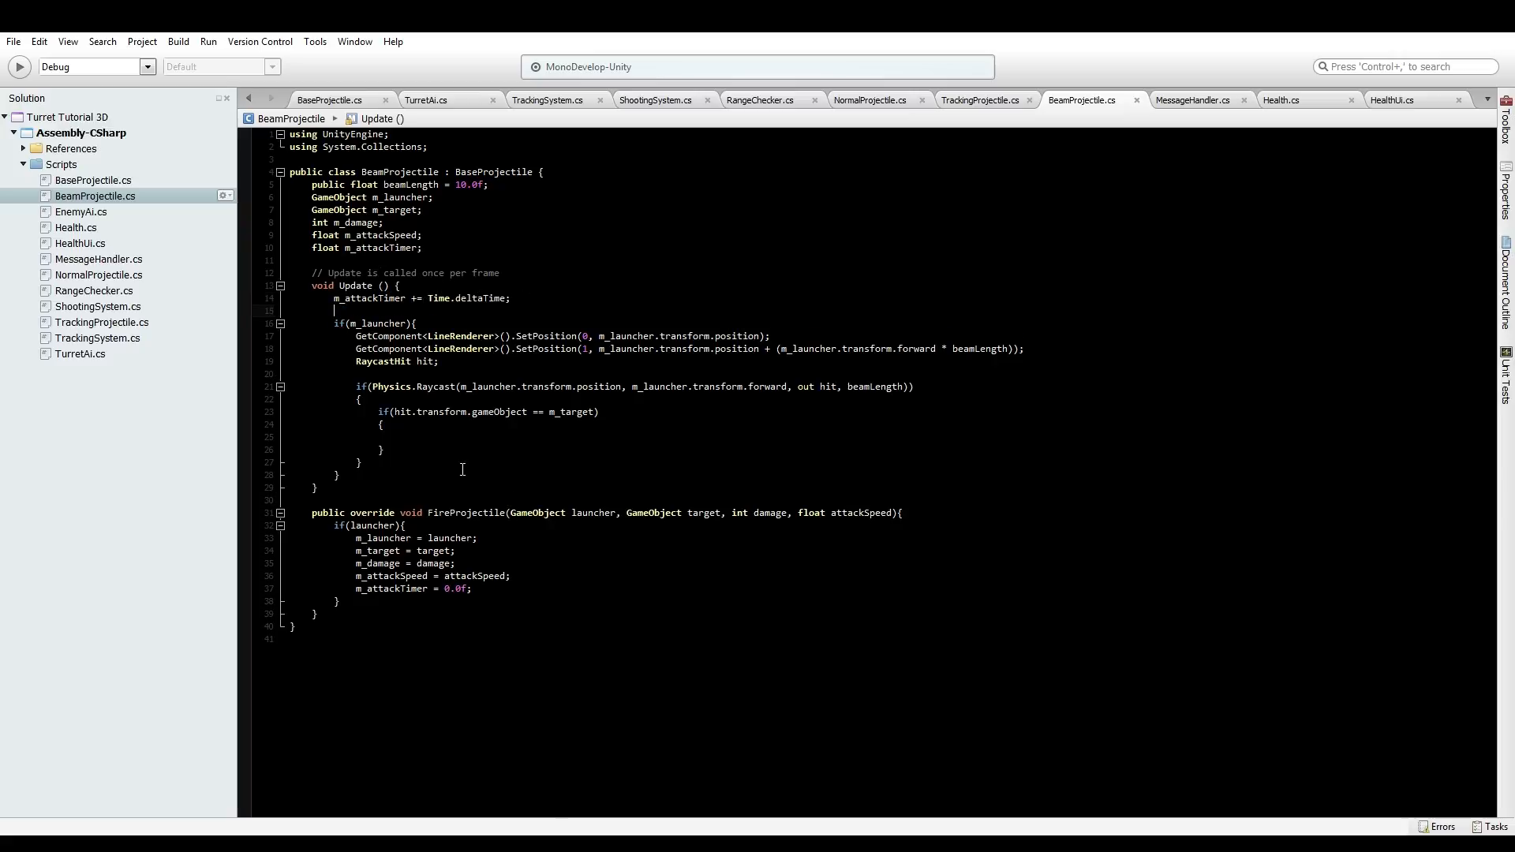
pyautogui.write('i')
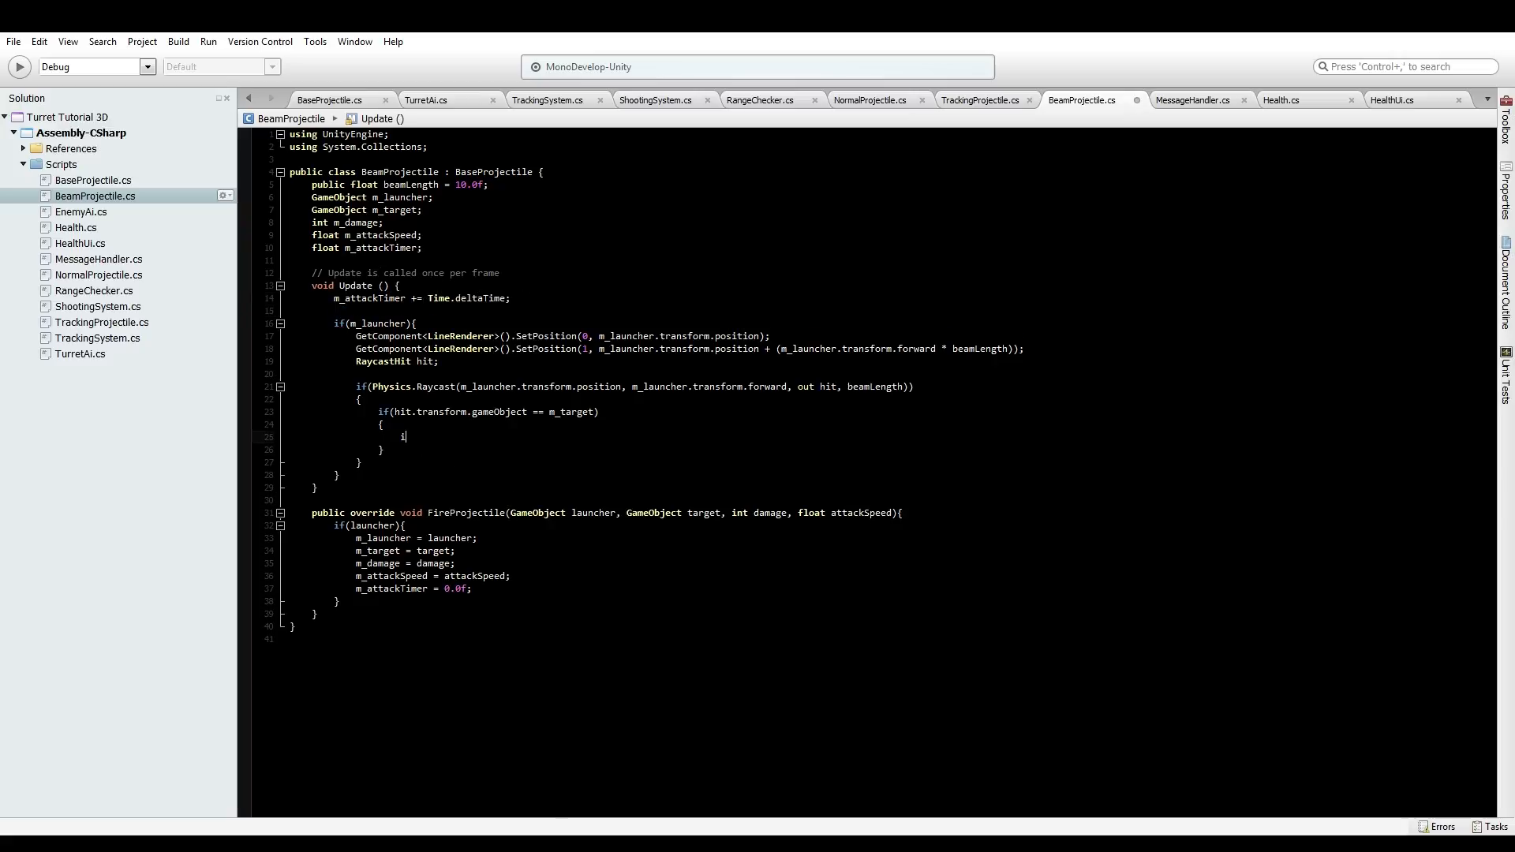
pyautogui.write('f(m_attackTimer >= m')
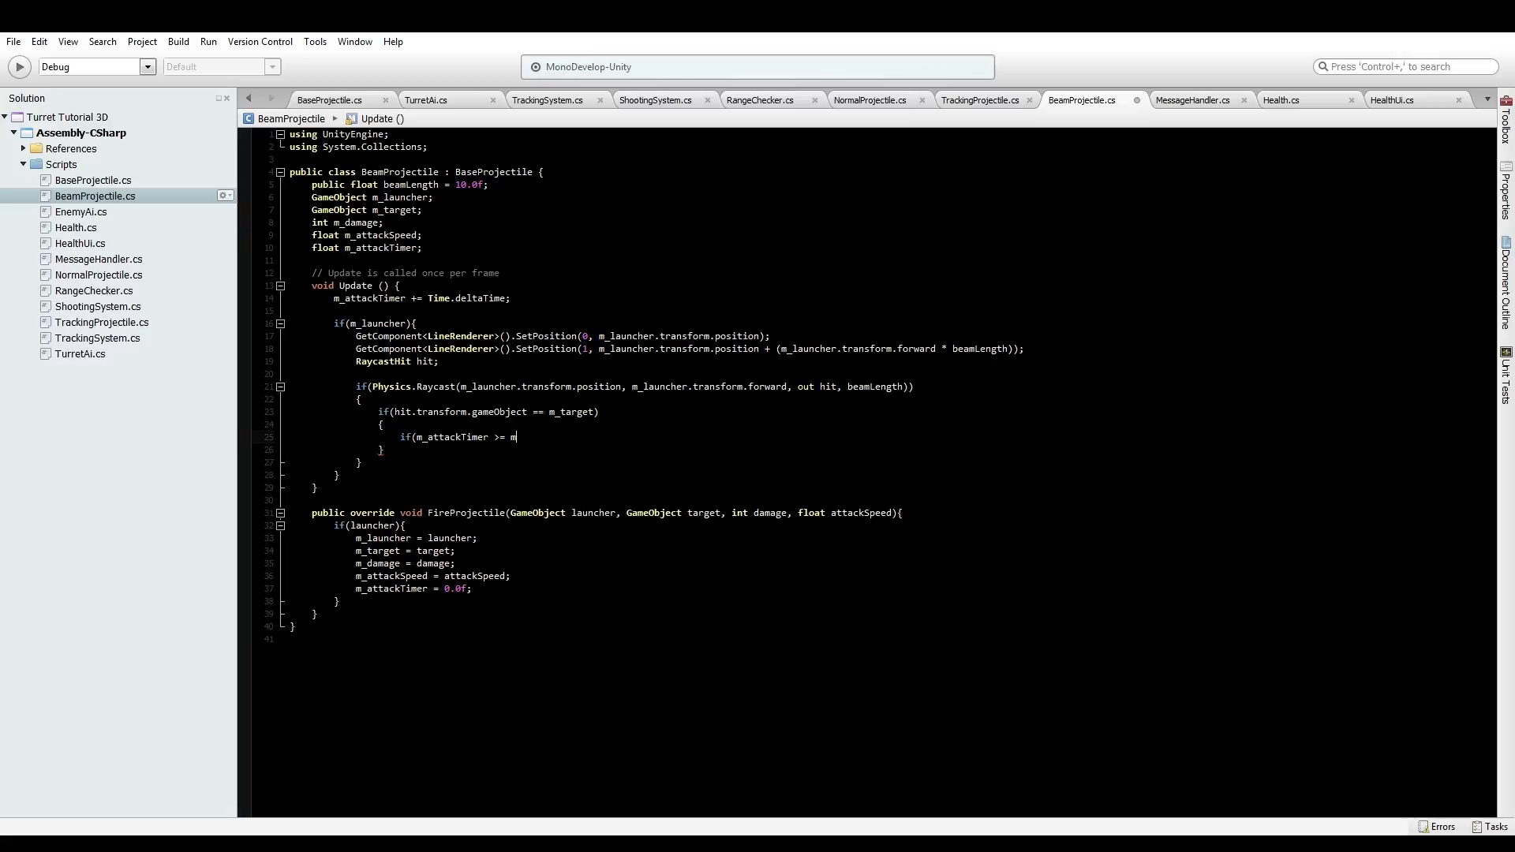
pyautogui.write('_attackS')
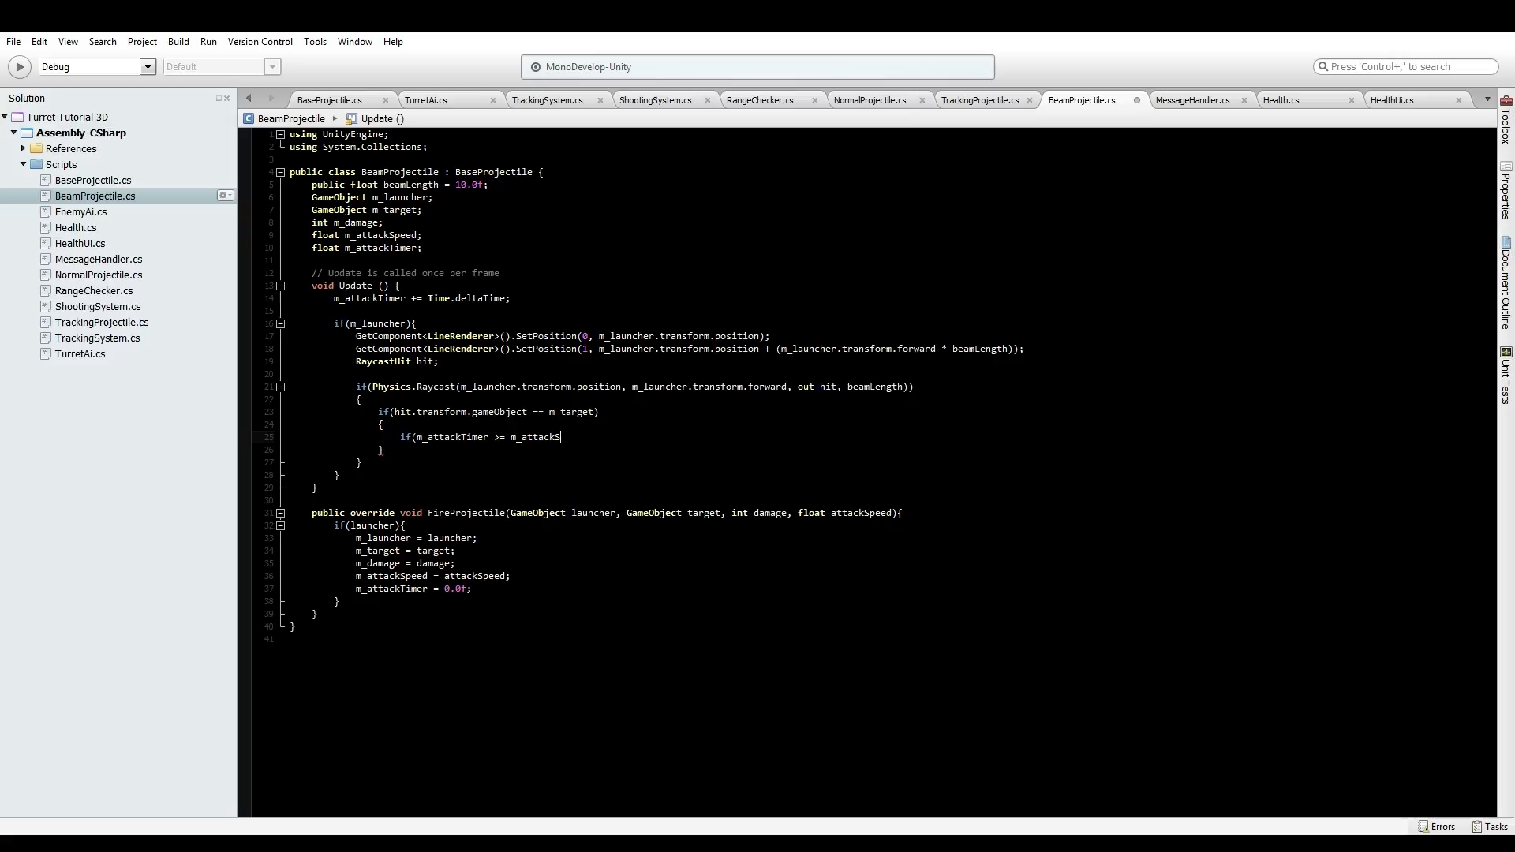
pyautogui.write('peed){')
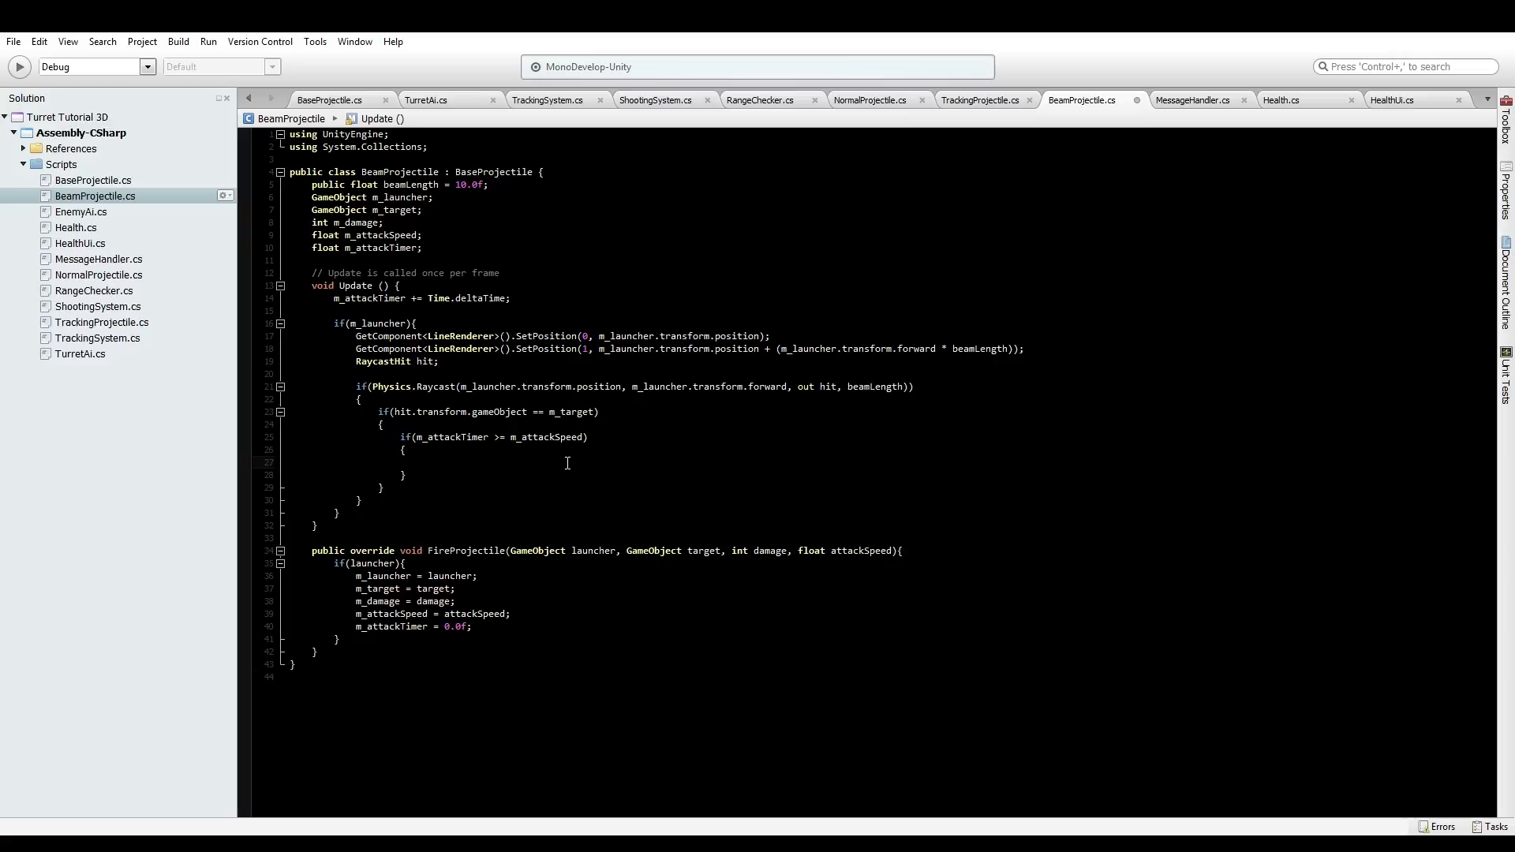
pyautogui.click(422, 461)
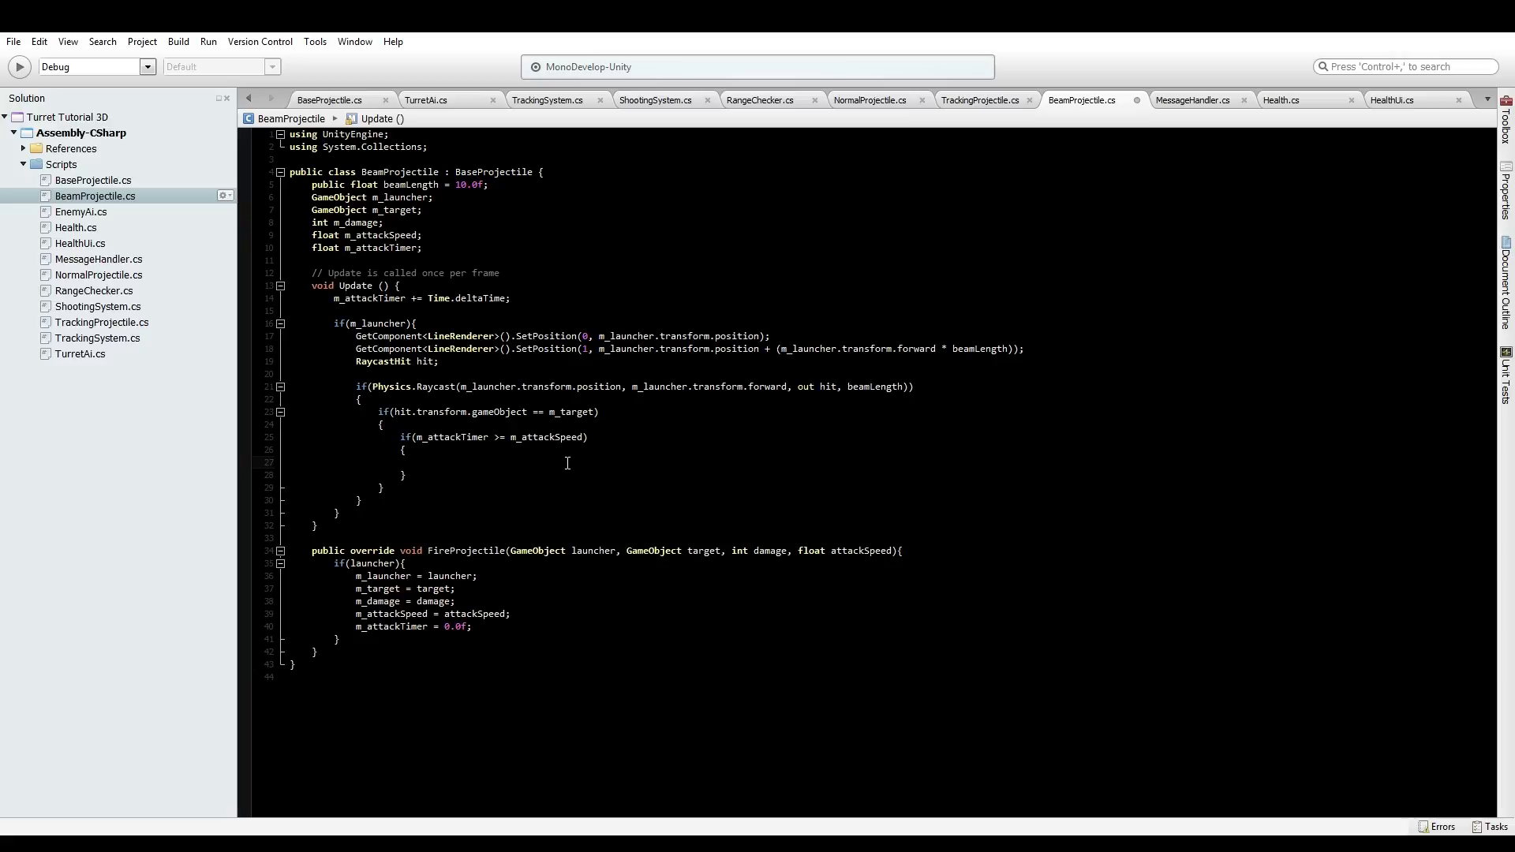
pyautogui.click(979, 99)
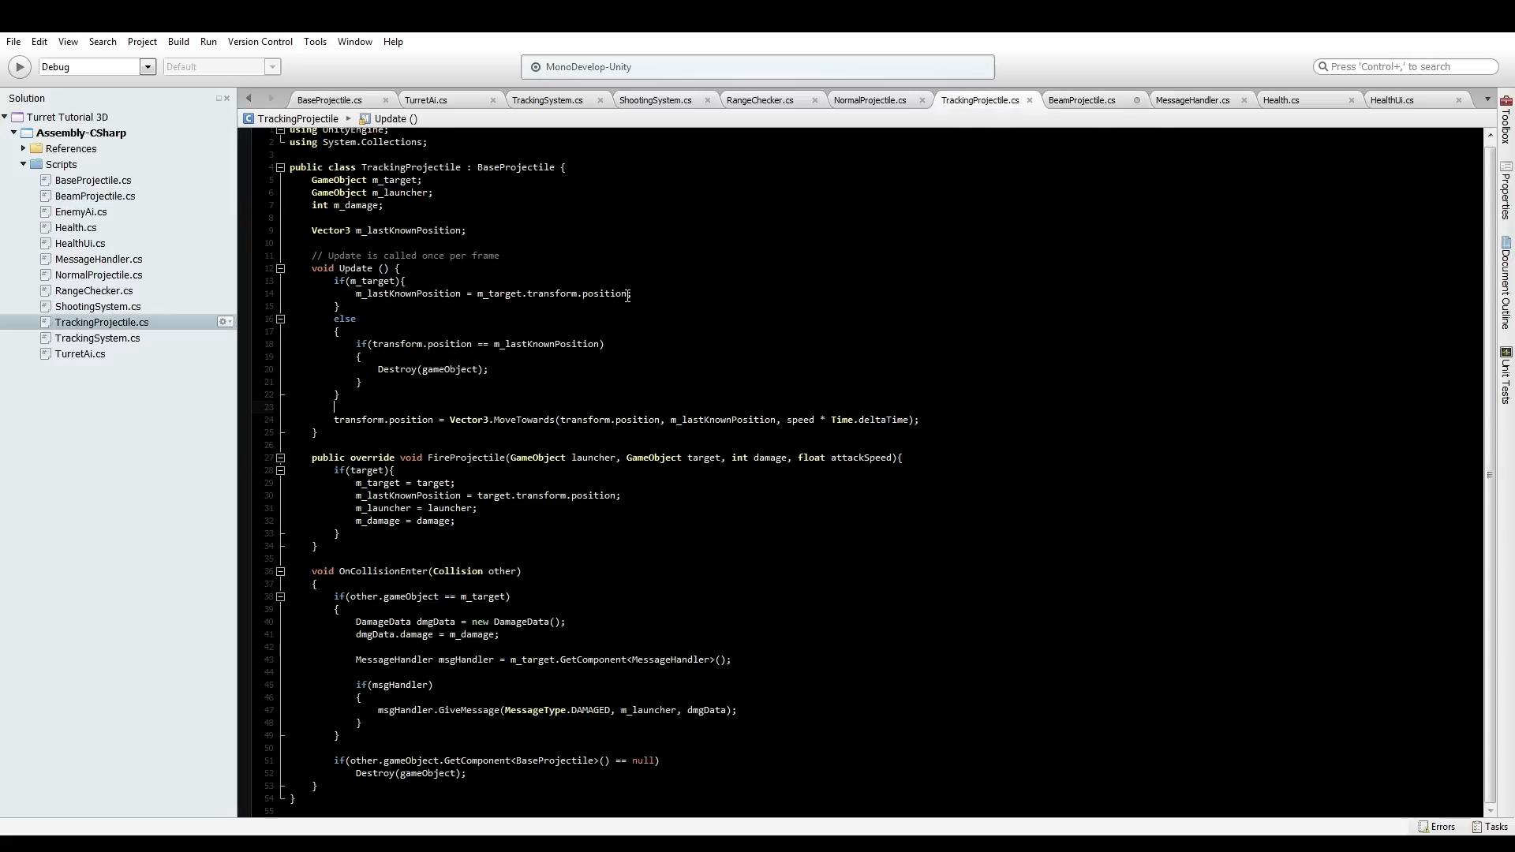
# Paste TrackingProjectile's DamageData/DAMAGED message code into the timer block, resetting m_attackTimer to 0.0f
pyautogui.click(378, 723)
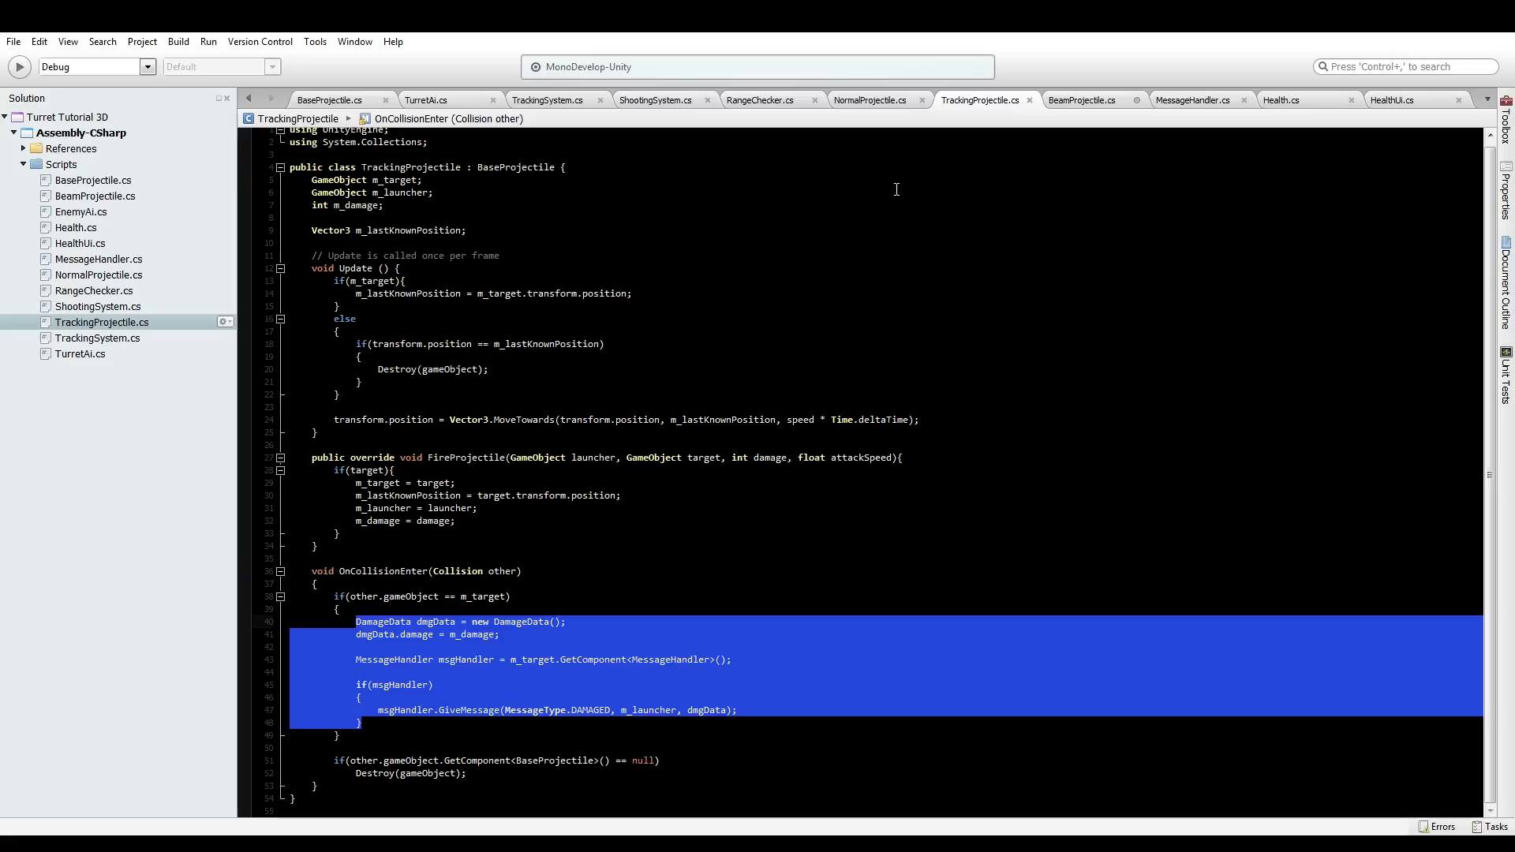
pyautogui.click(1081, 100)
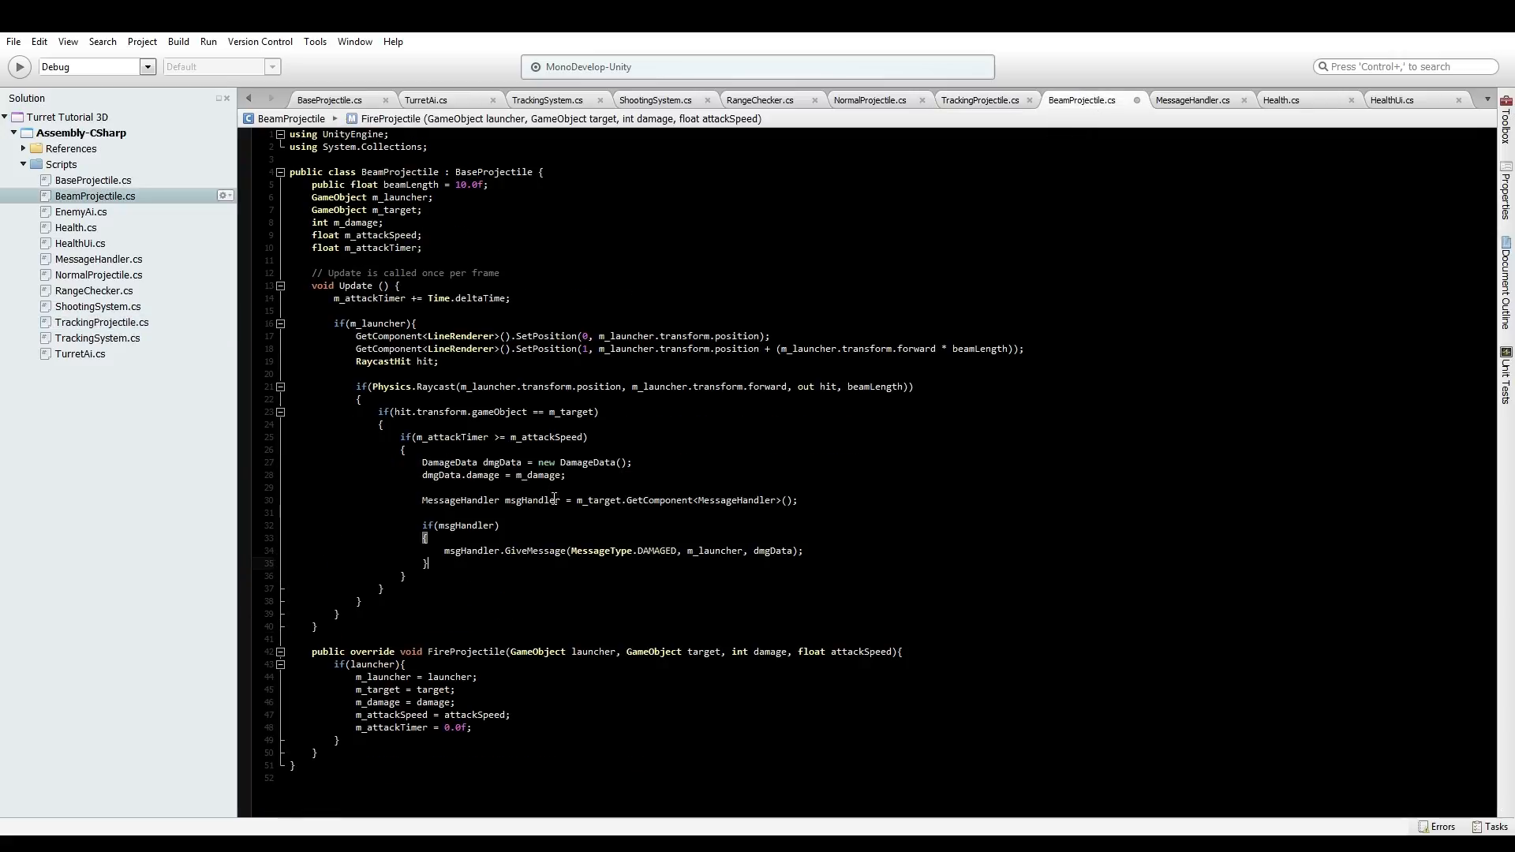
pyautogui.press('enter')
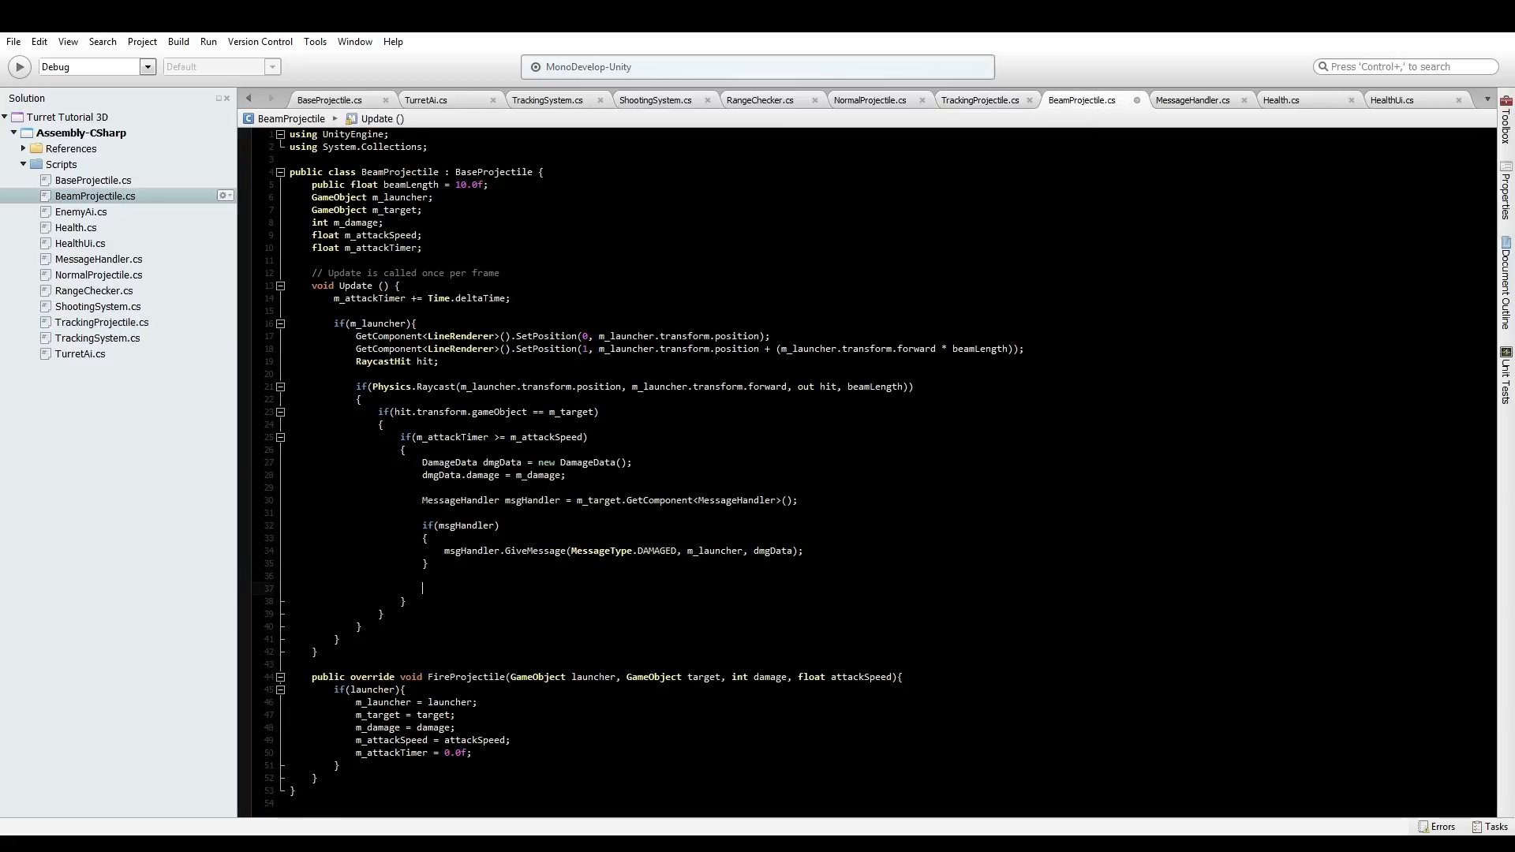
pyautogui.write('m')
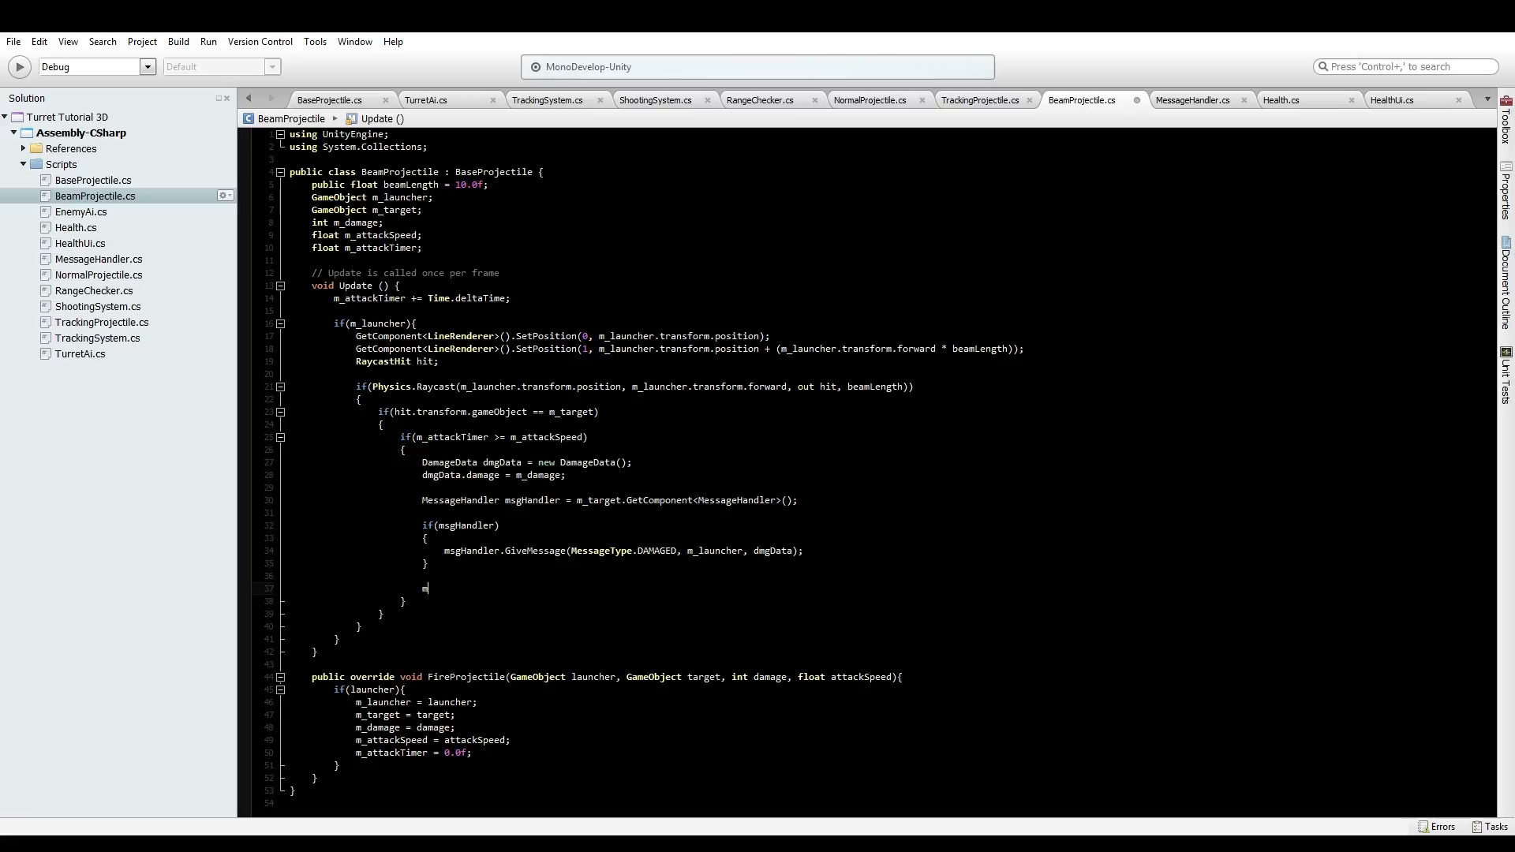
pyautogui.write('_attackTimer -.')
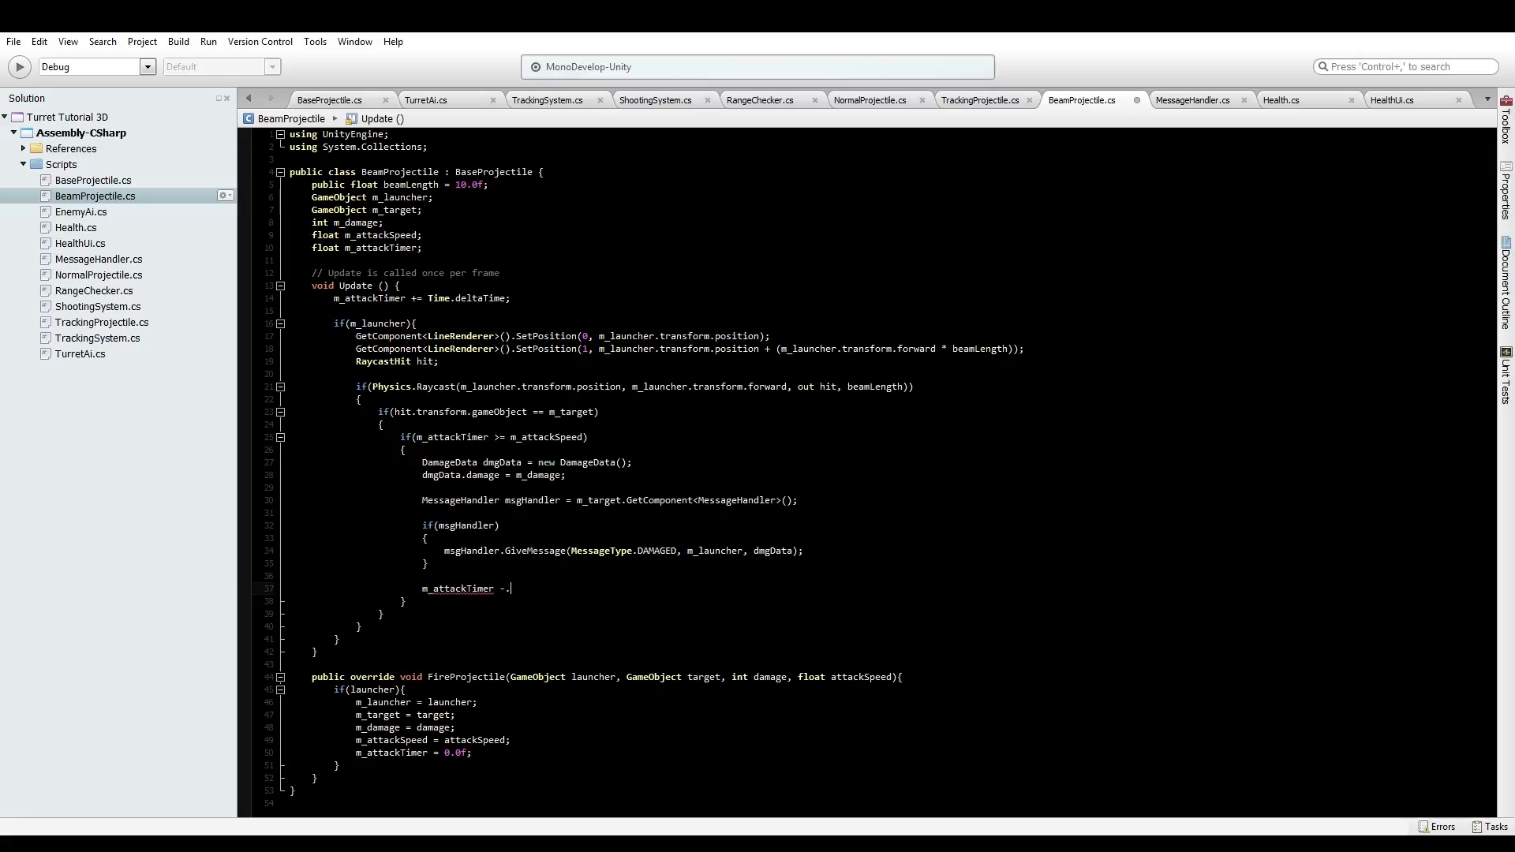
pyautogui.write('= 0.0f;')
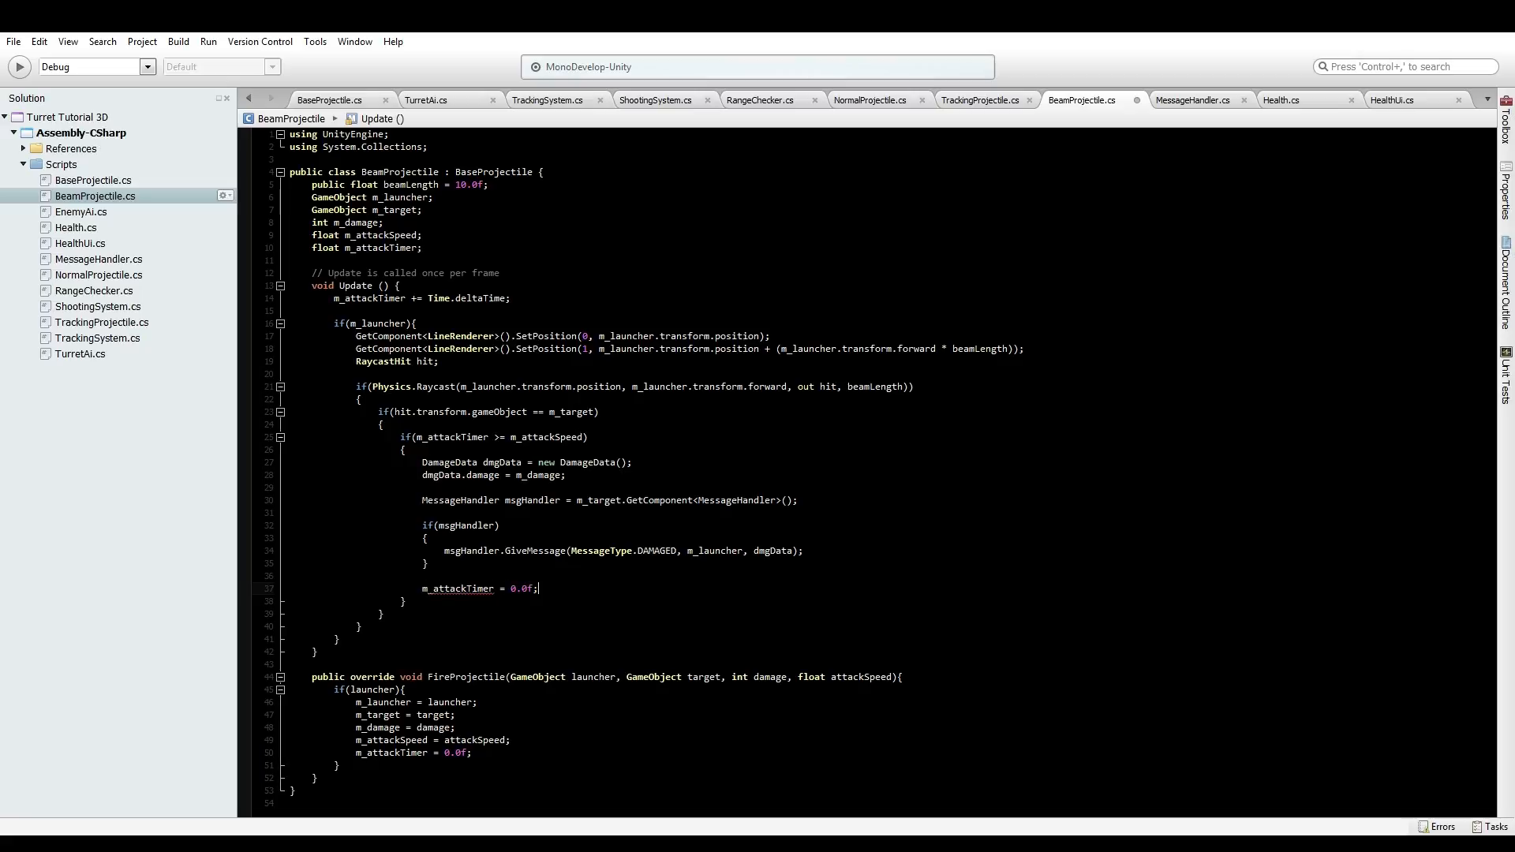
pyautogui.click(677, 526)
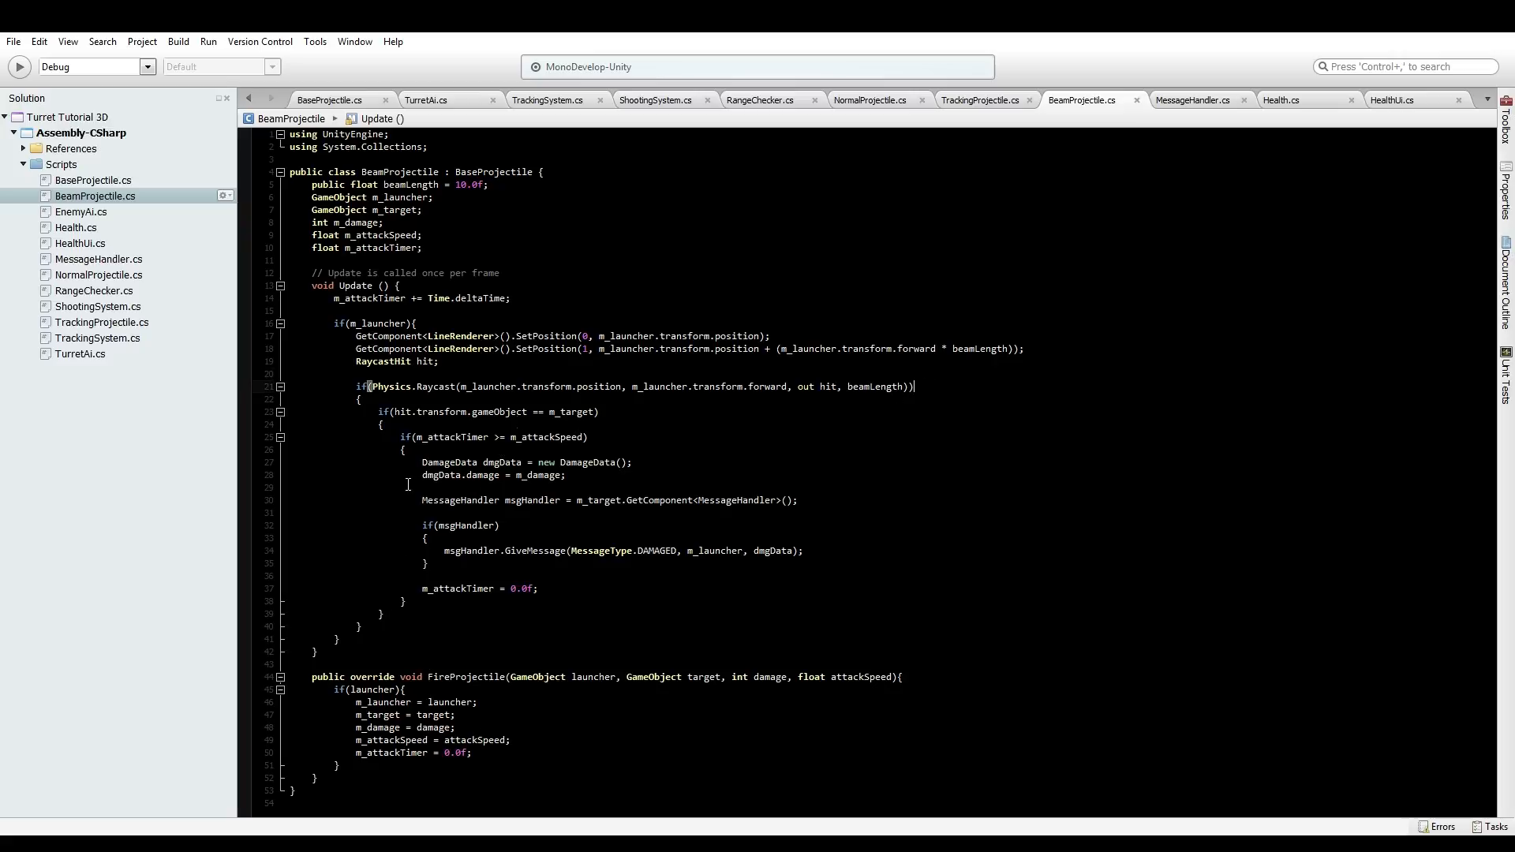
pyautogui.moveTo(612, 303)
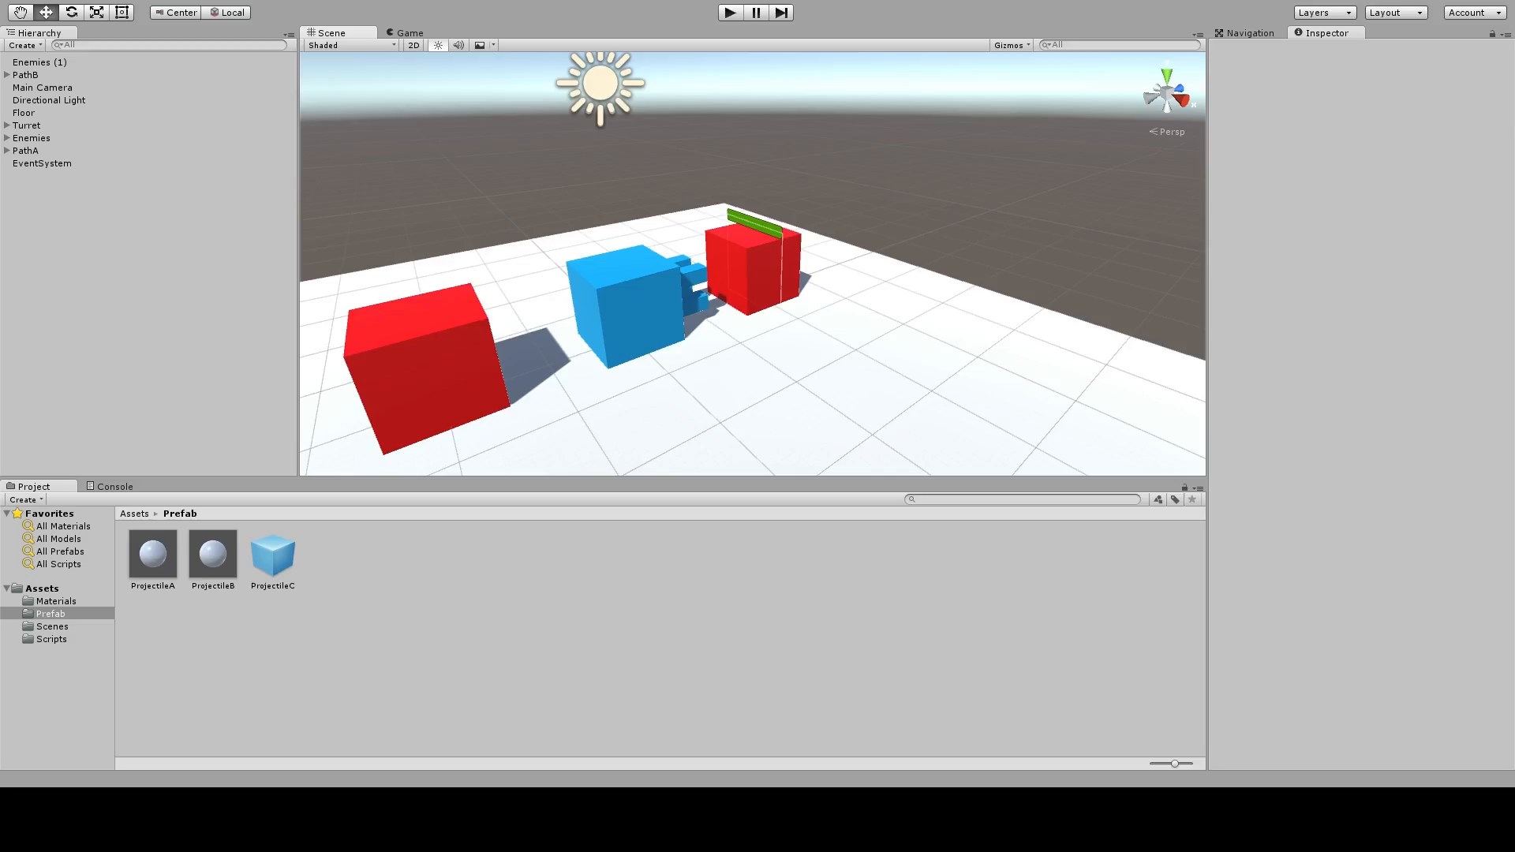
pyautogui.click(728, 13)
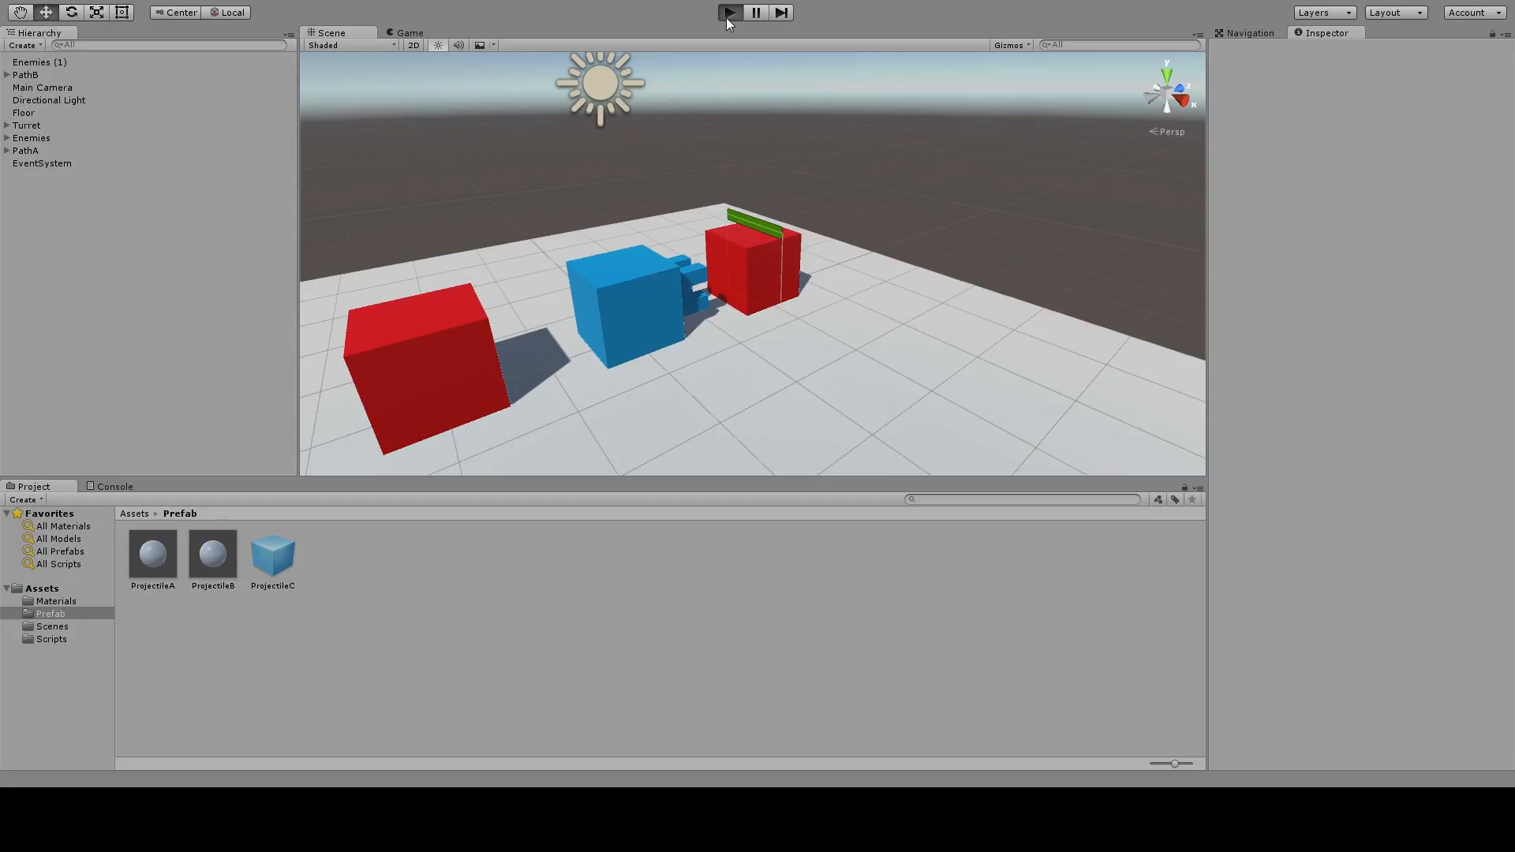
pyautogui.click(728, 12)
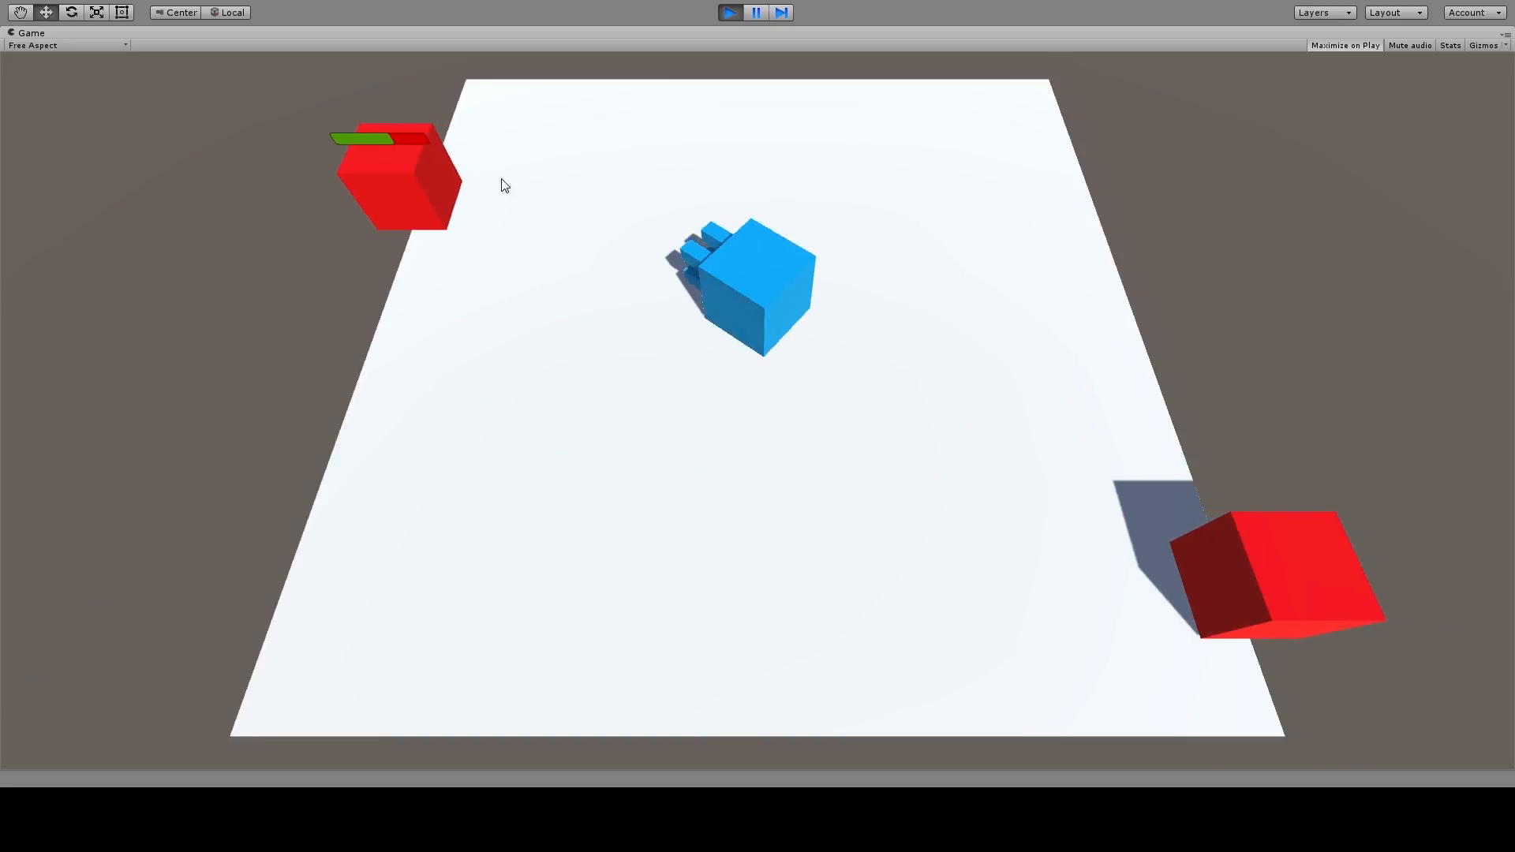
pyautogui.click(781, 12)
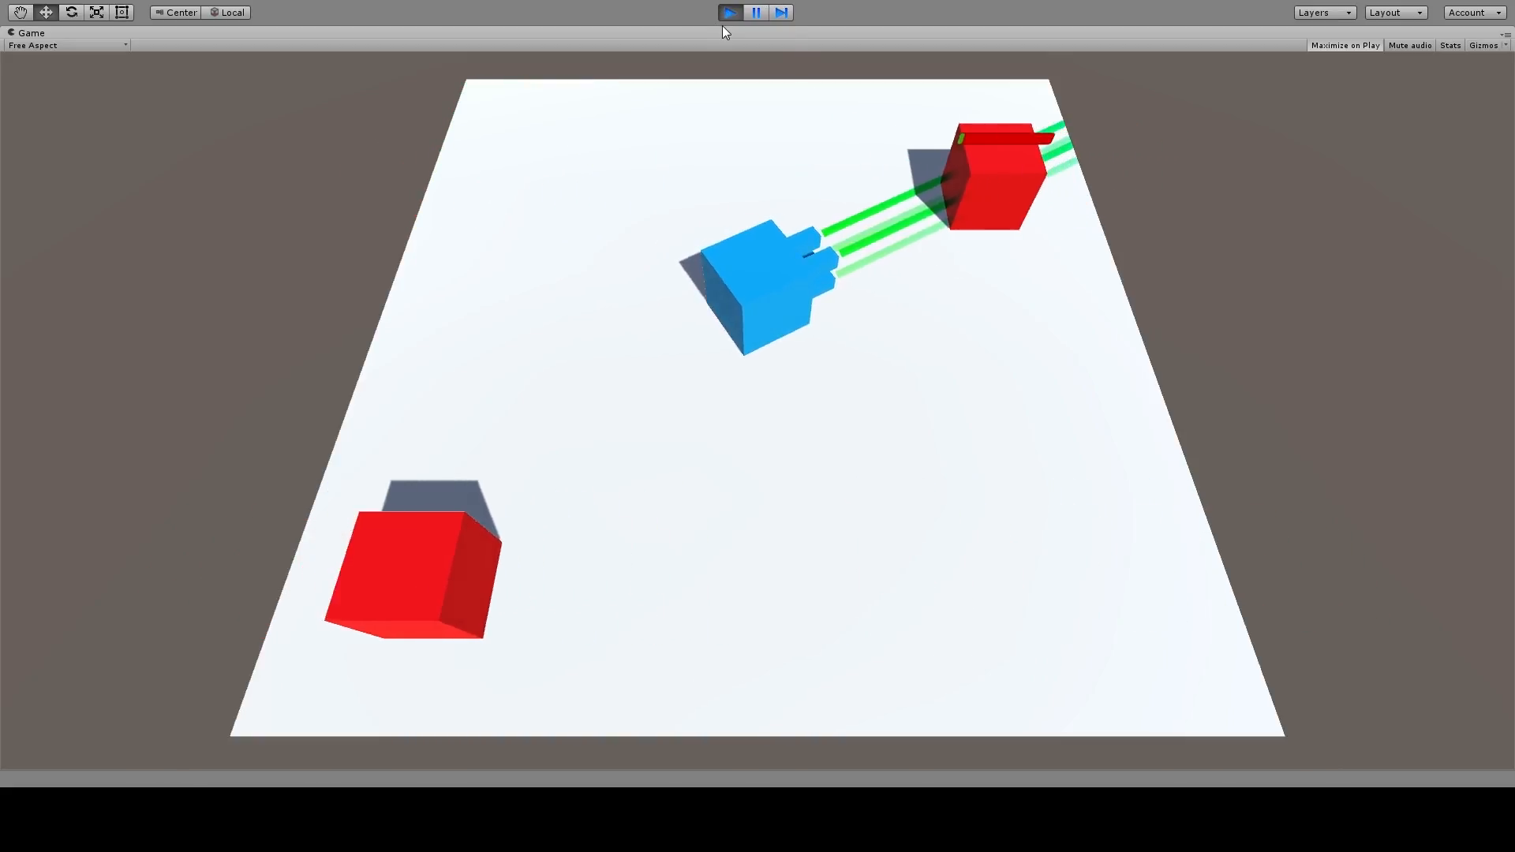
pyautogui.click(729, 12)
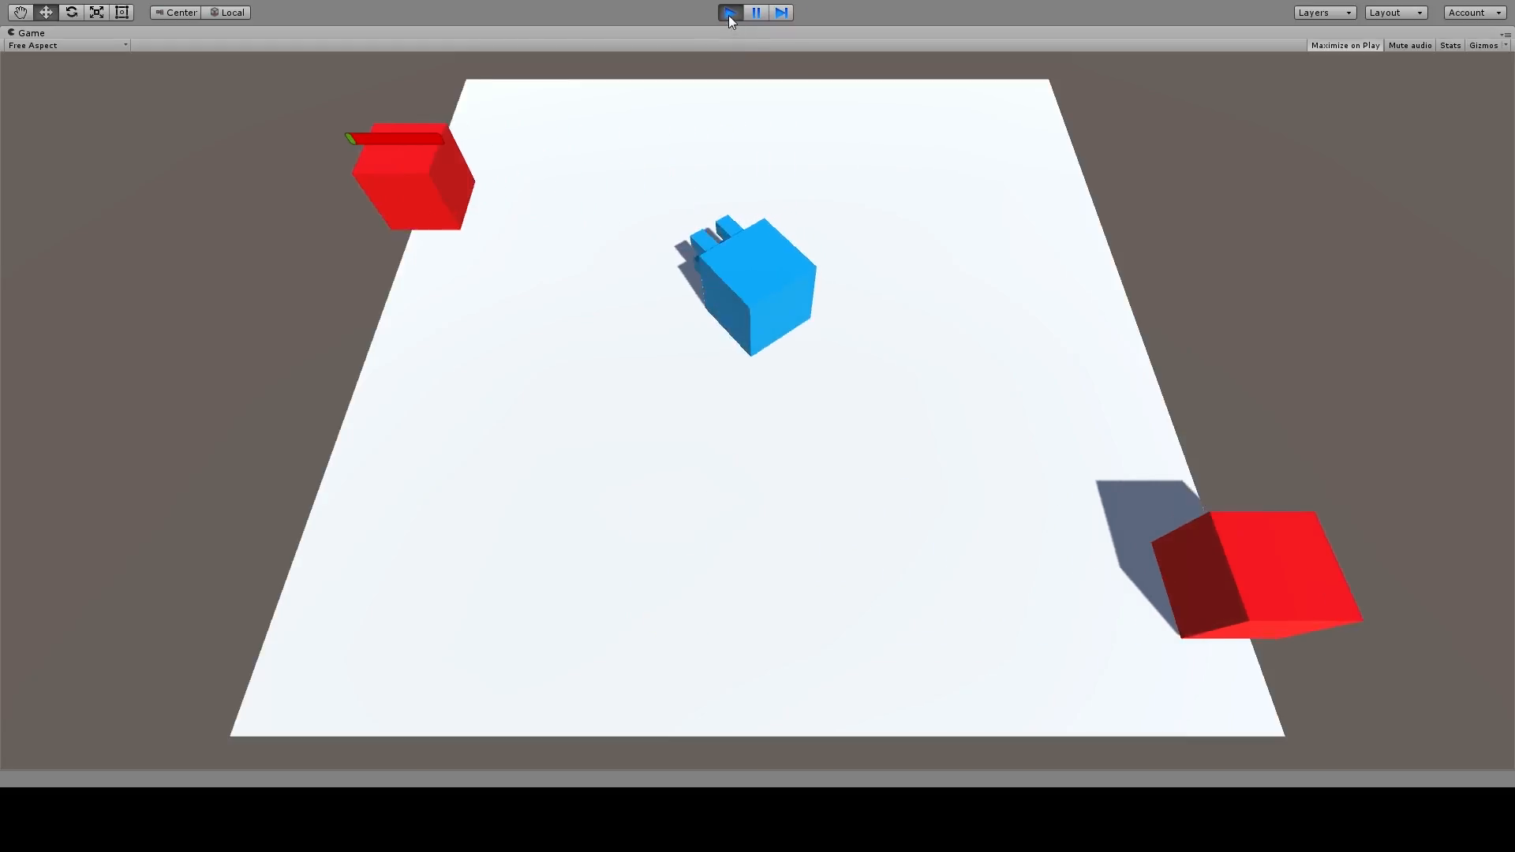
pyautogui.click(728, 12)
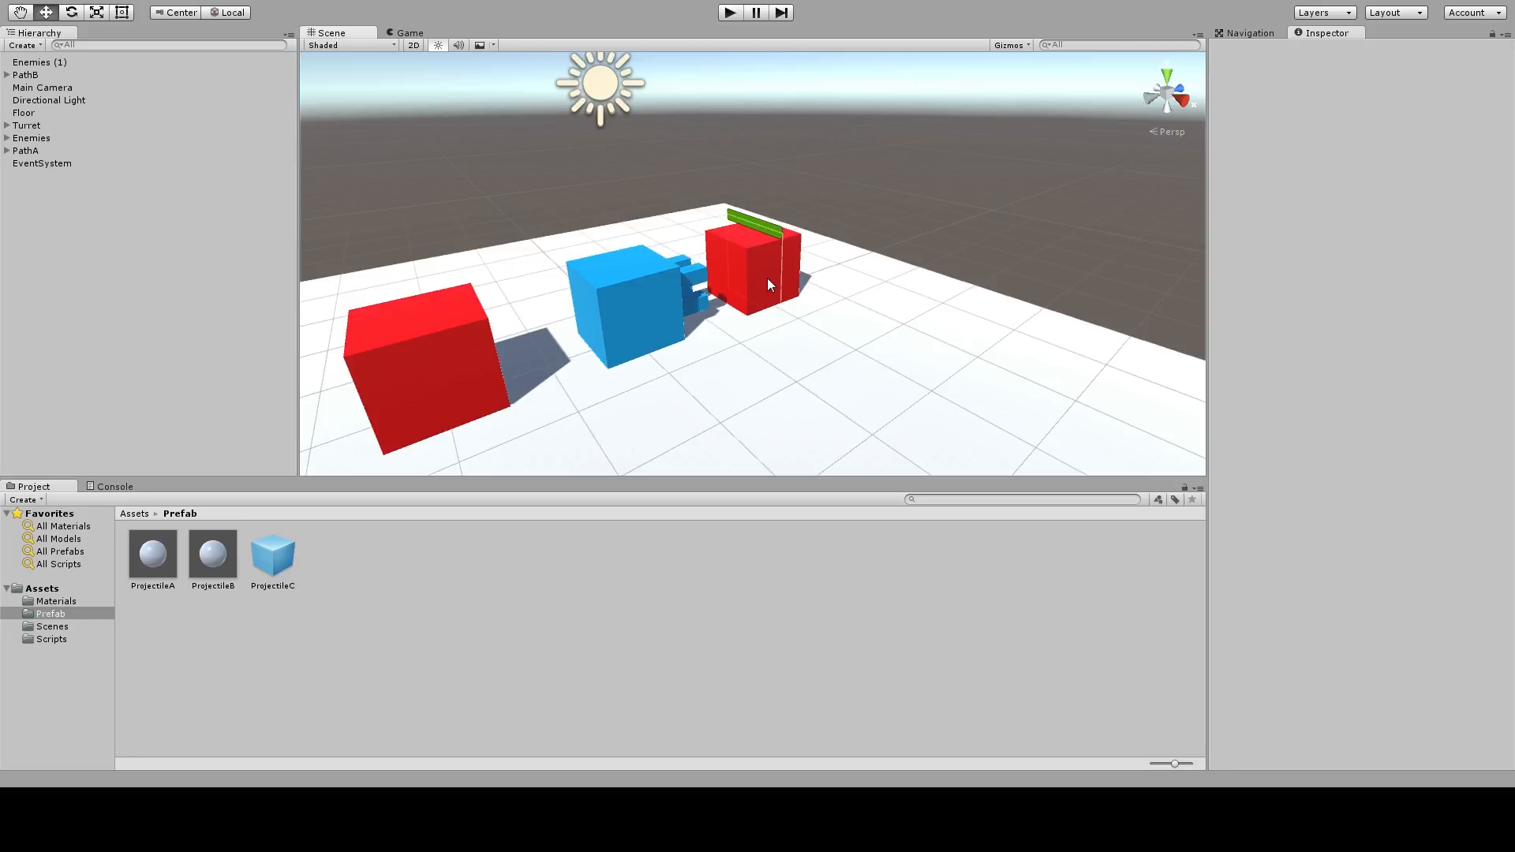
pyautogui.moveTo(503, 675)
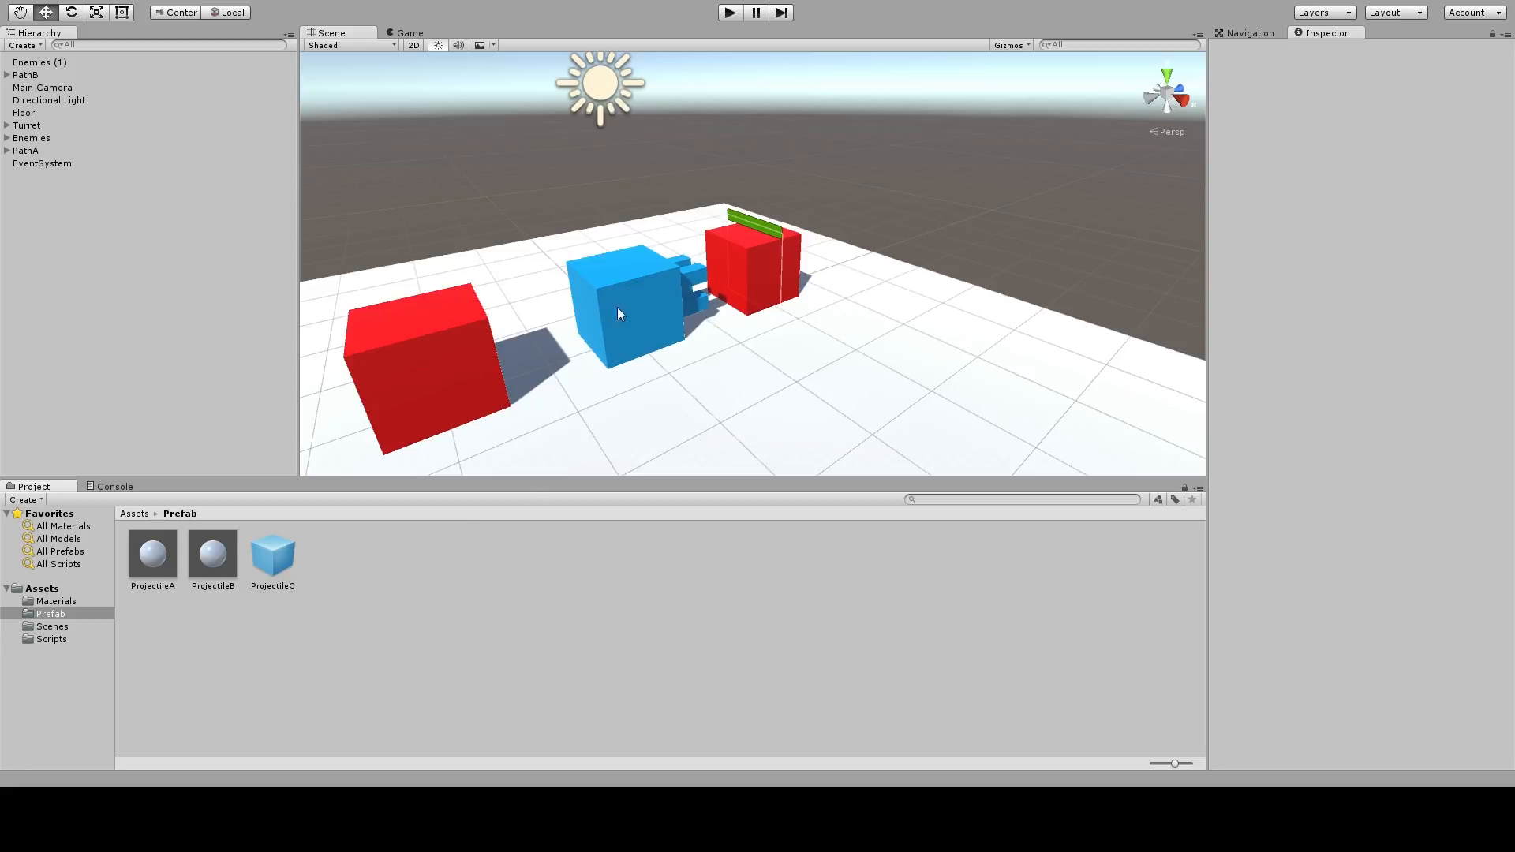
pyautogui.click(26, 125)
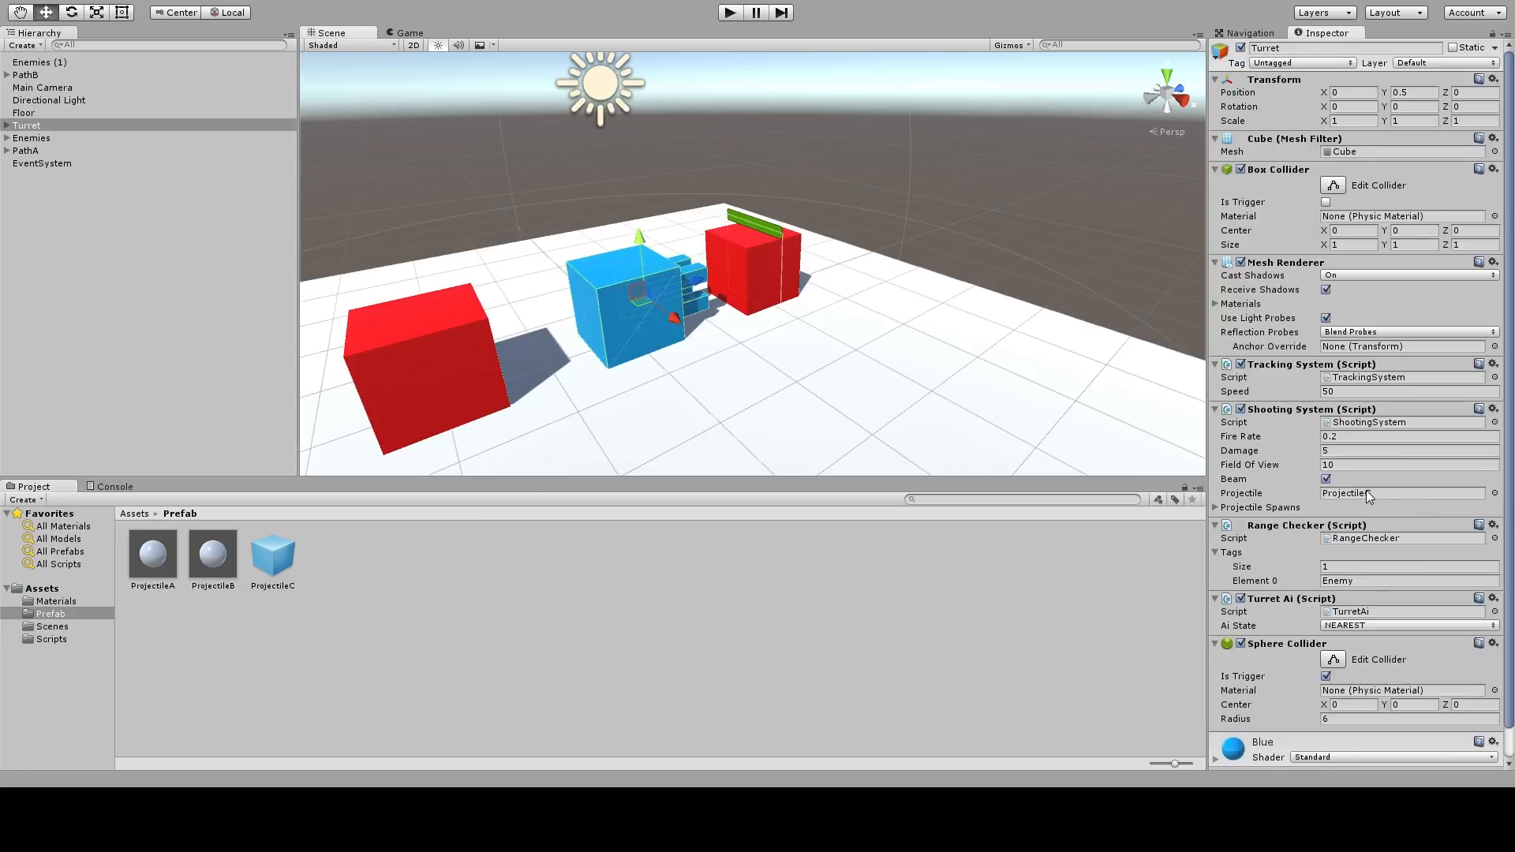
pyautogui.click(1402, 492)
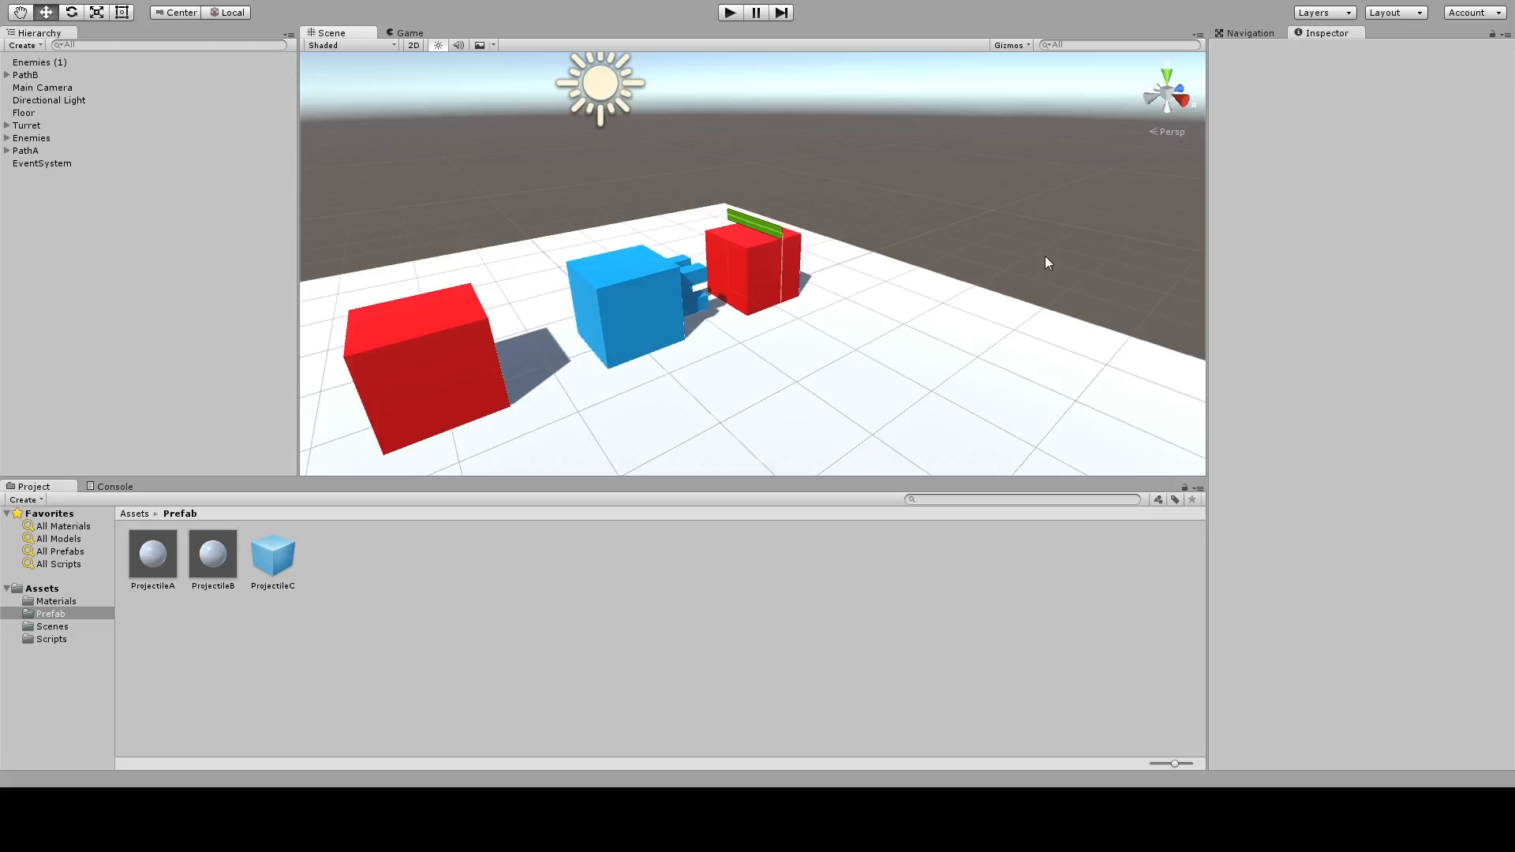
pyautogui.moveTo(955, 750)
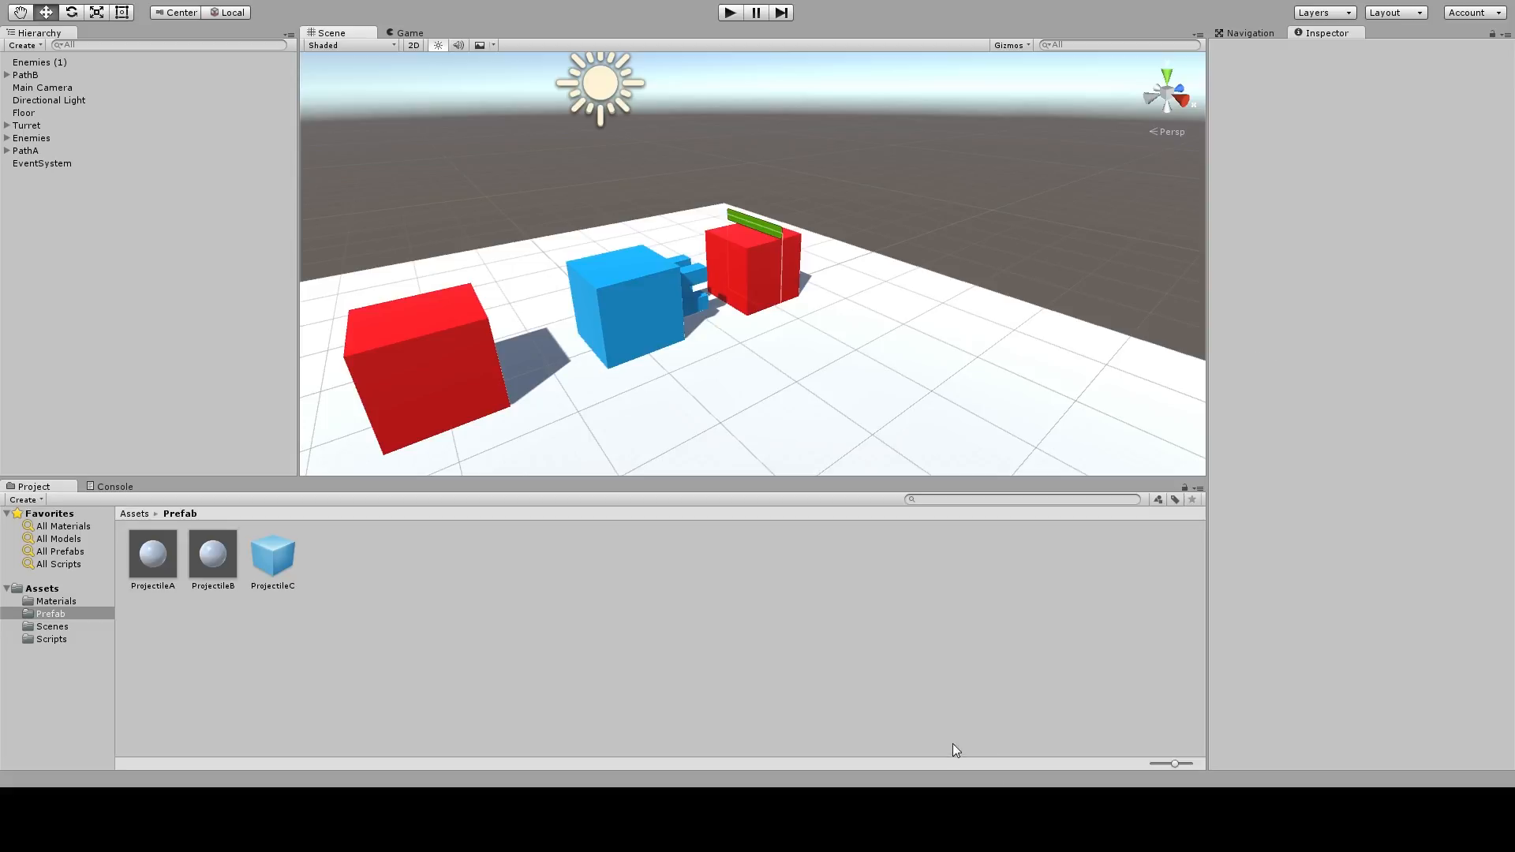